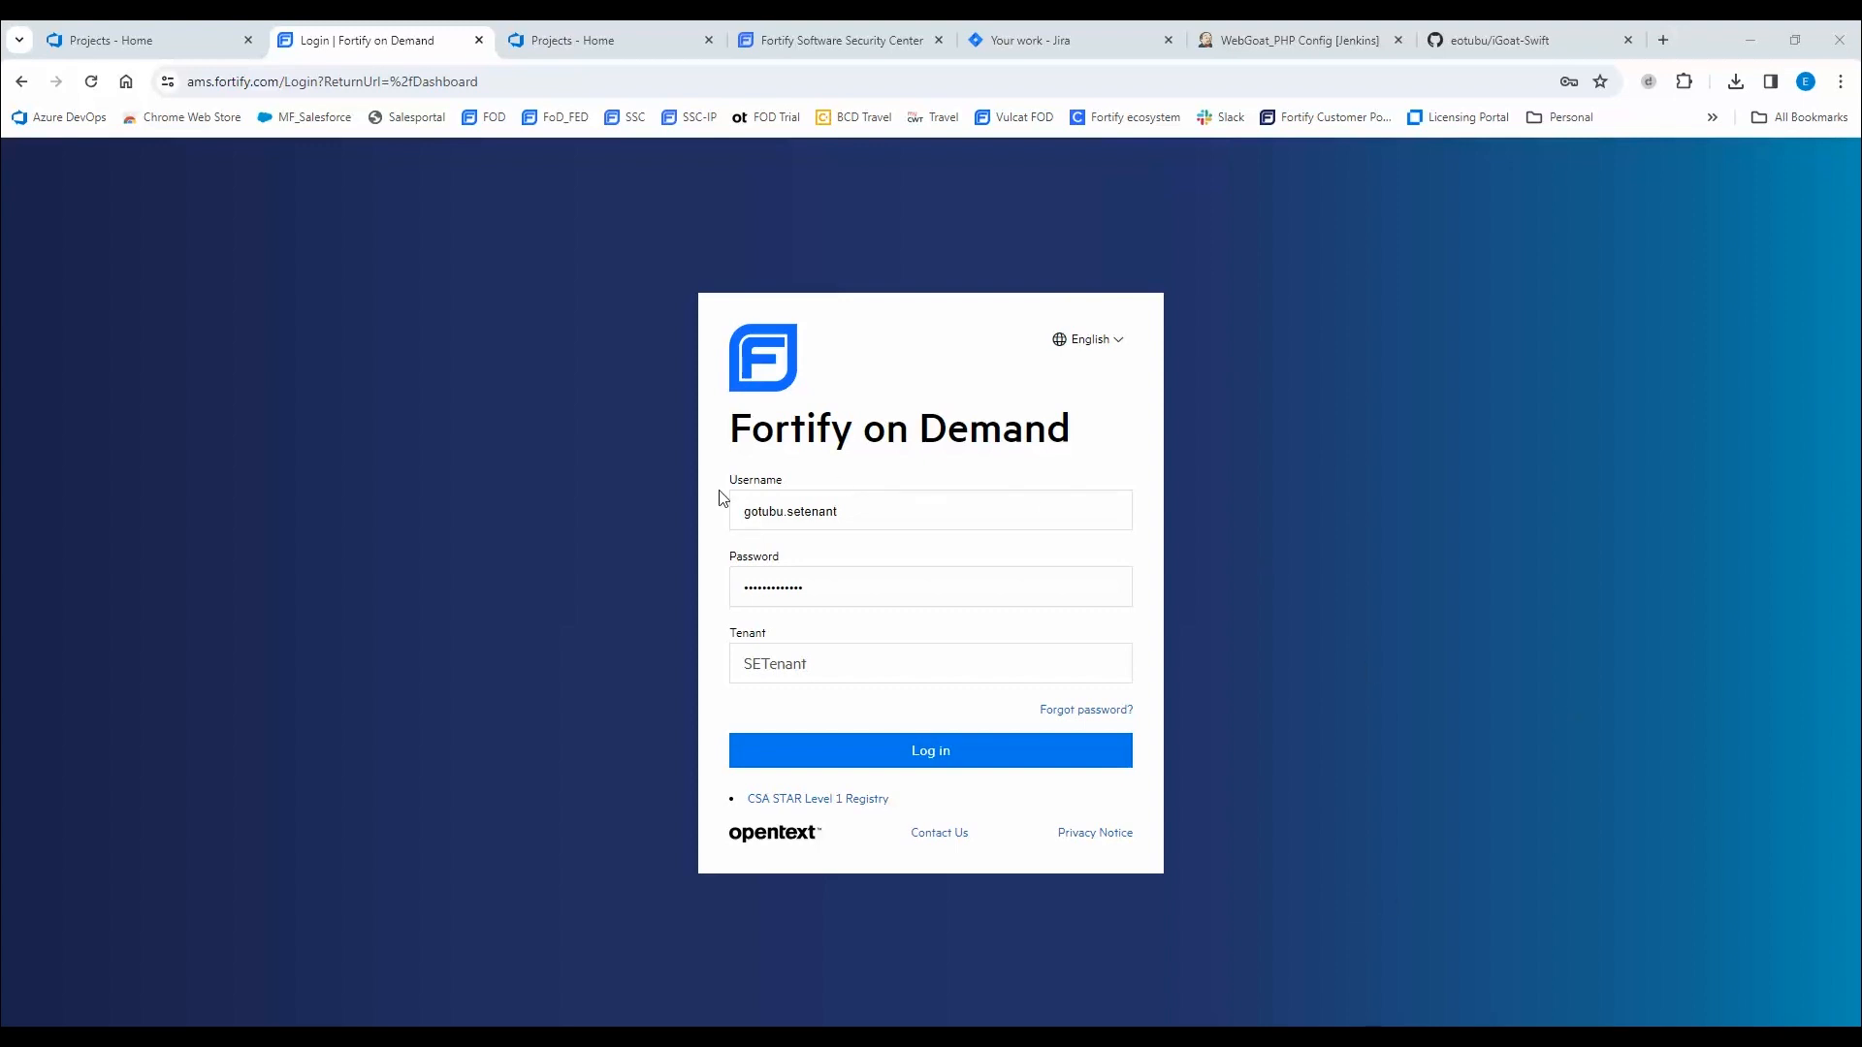
mouse_move(749, 638)
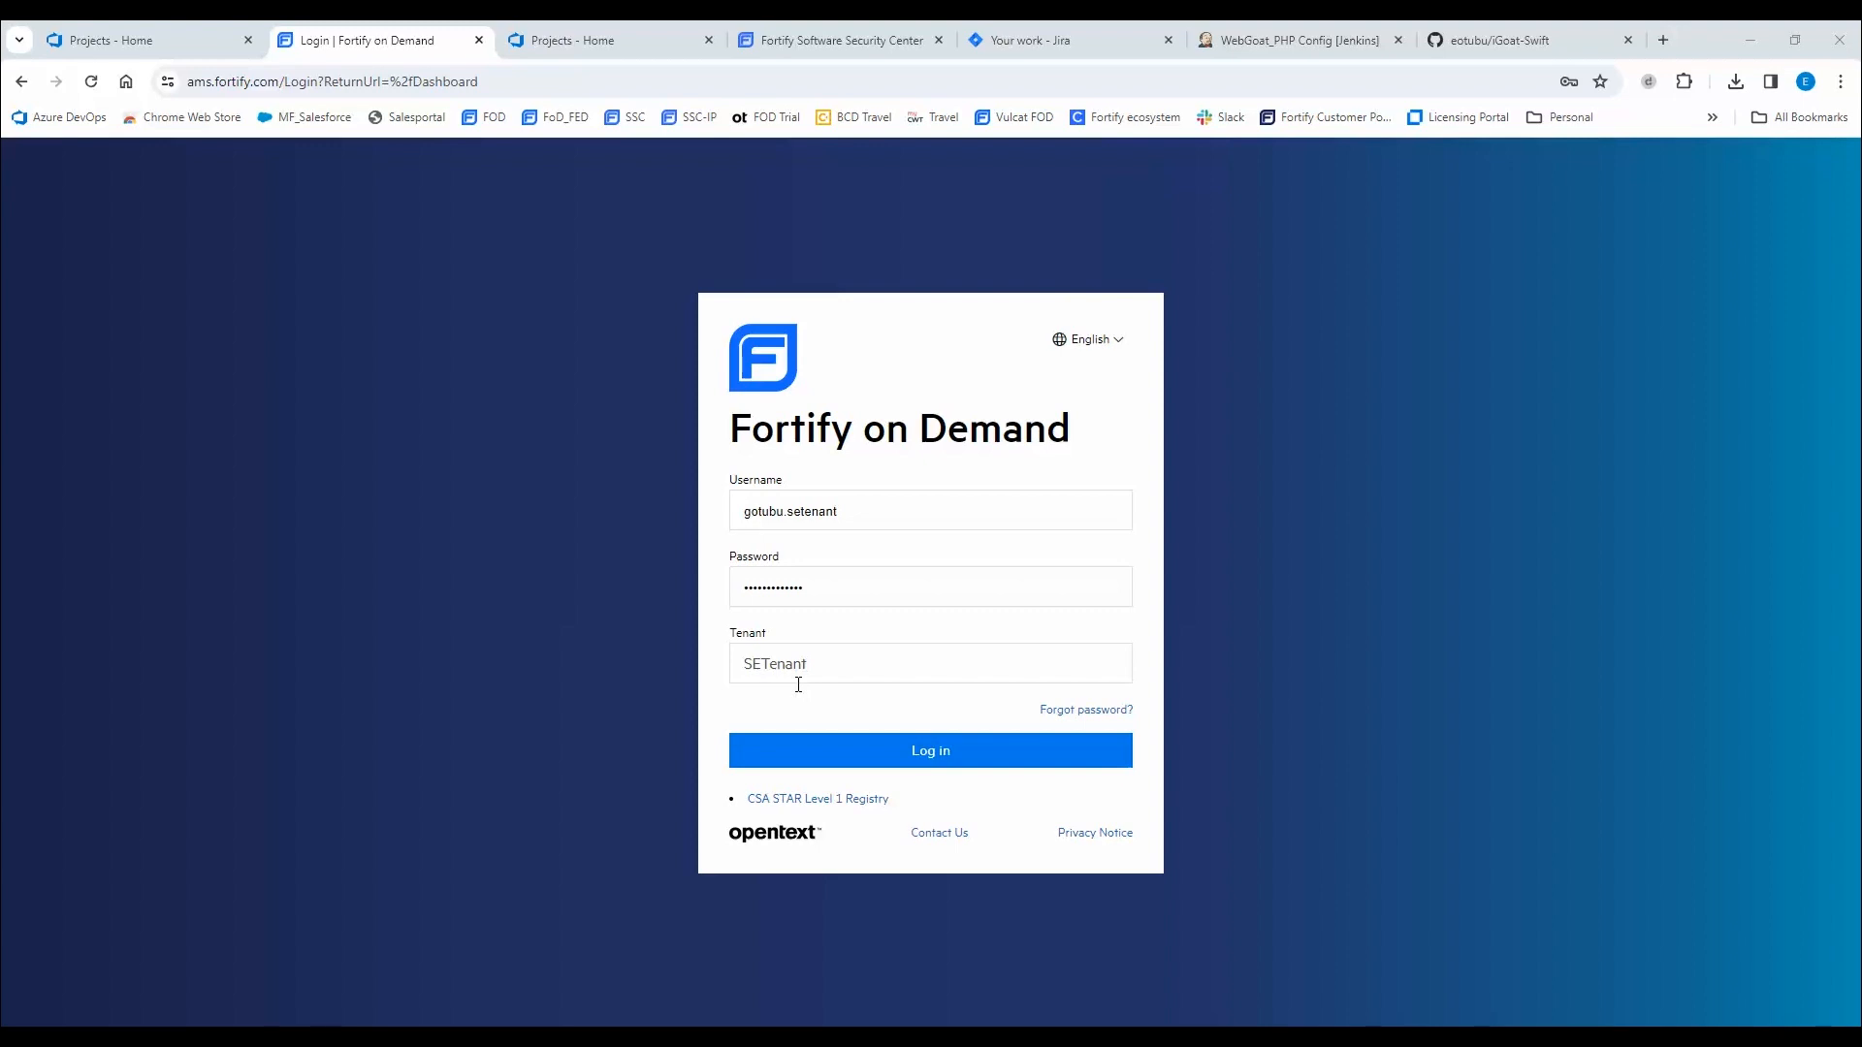
mouse_move(822, 728)
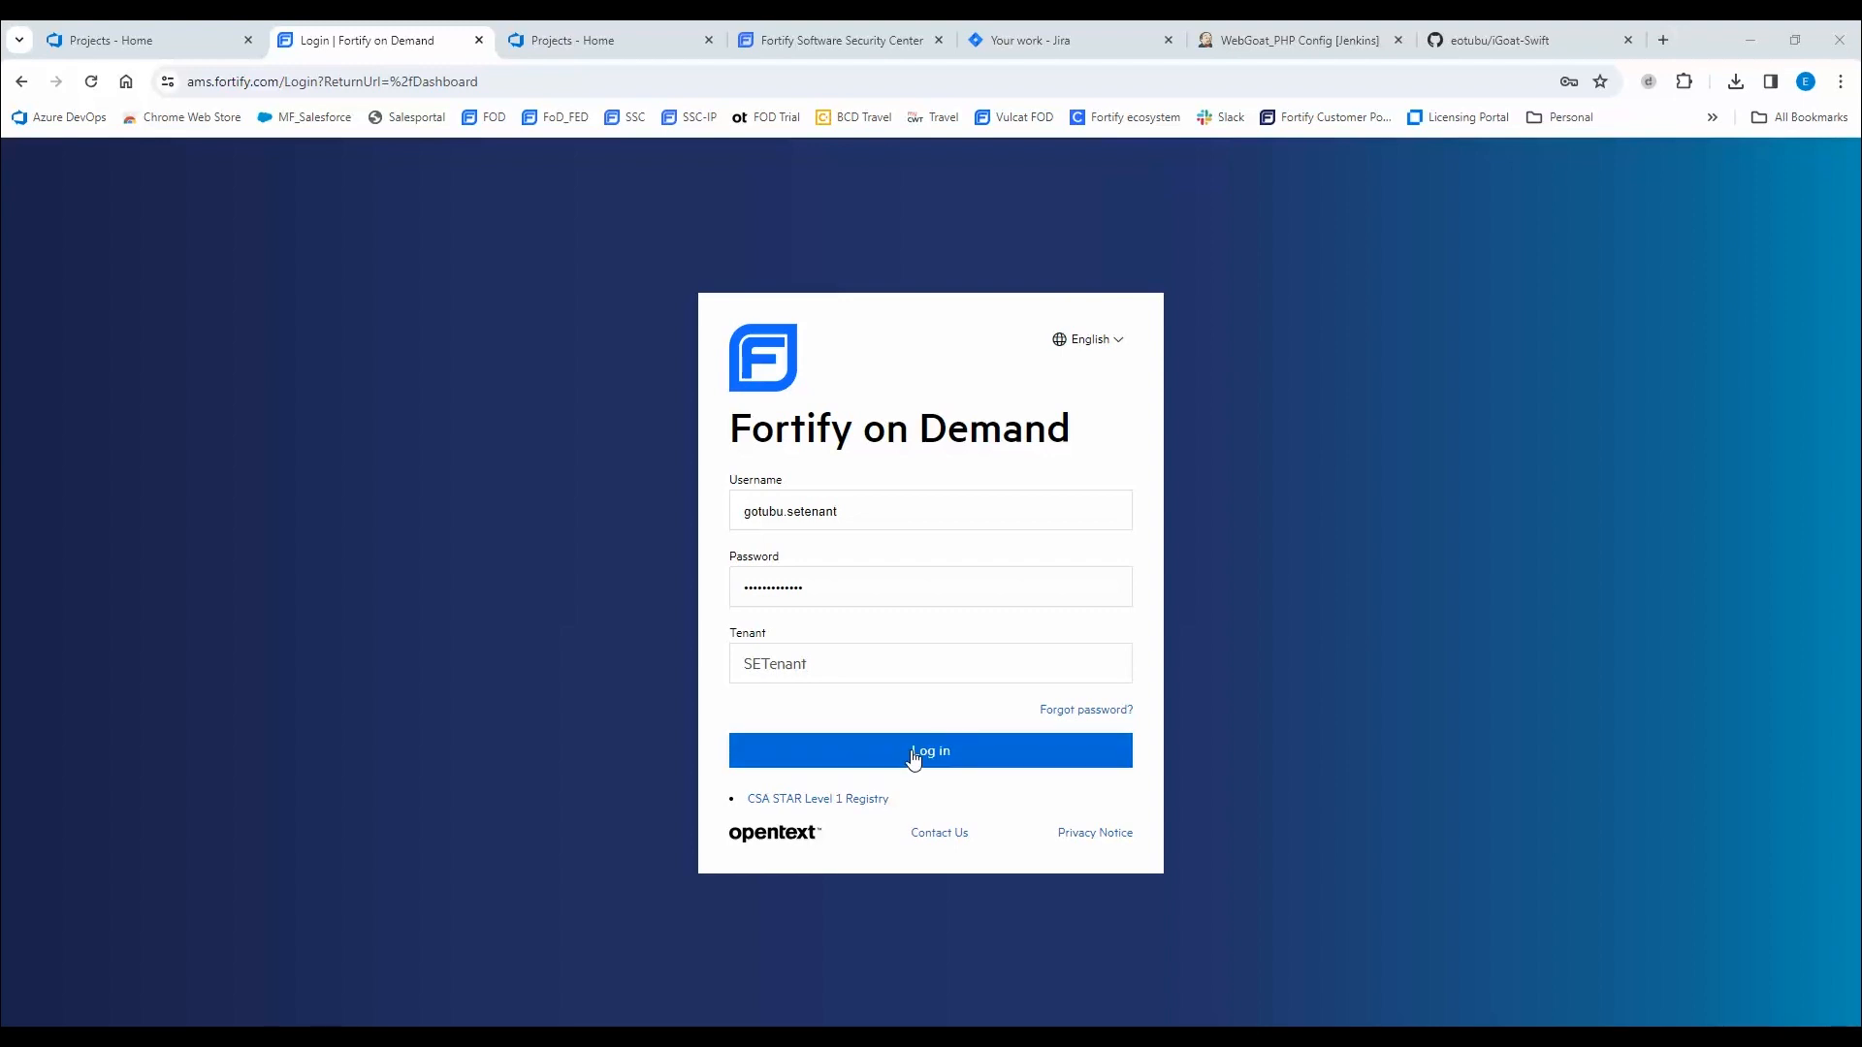
Sign in and scroll through My Dashboard to the scan trend and portfolio trend charts.
left_click(931, 750)
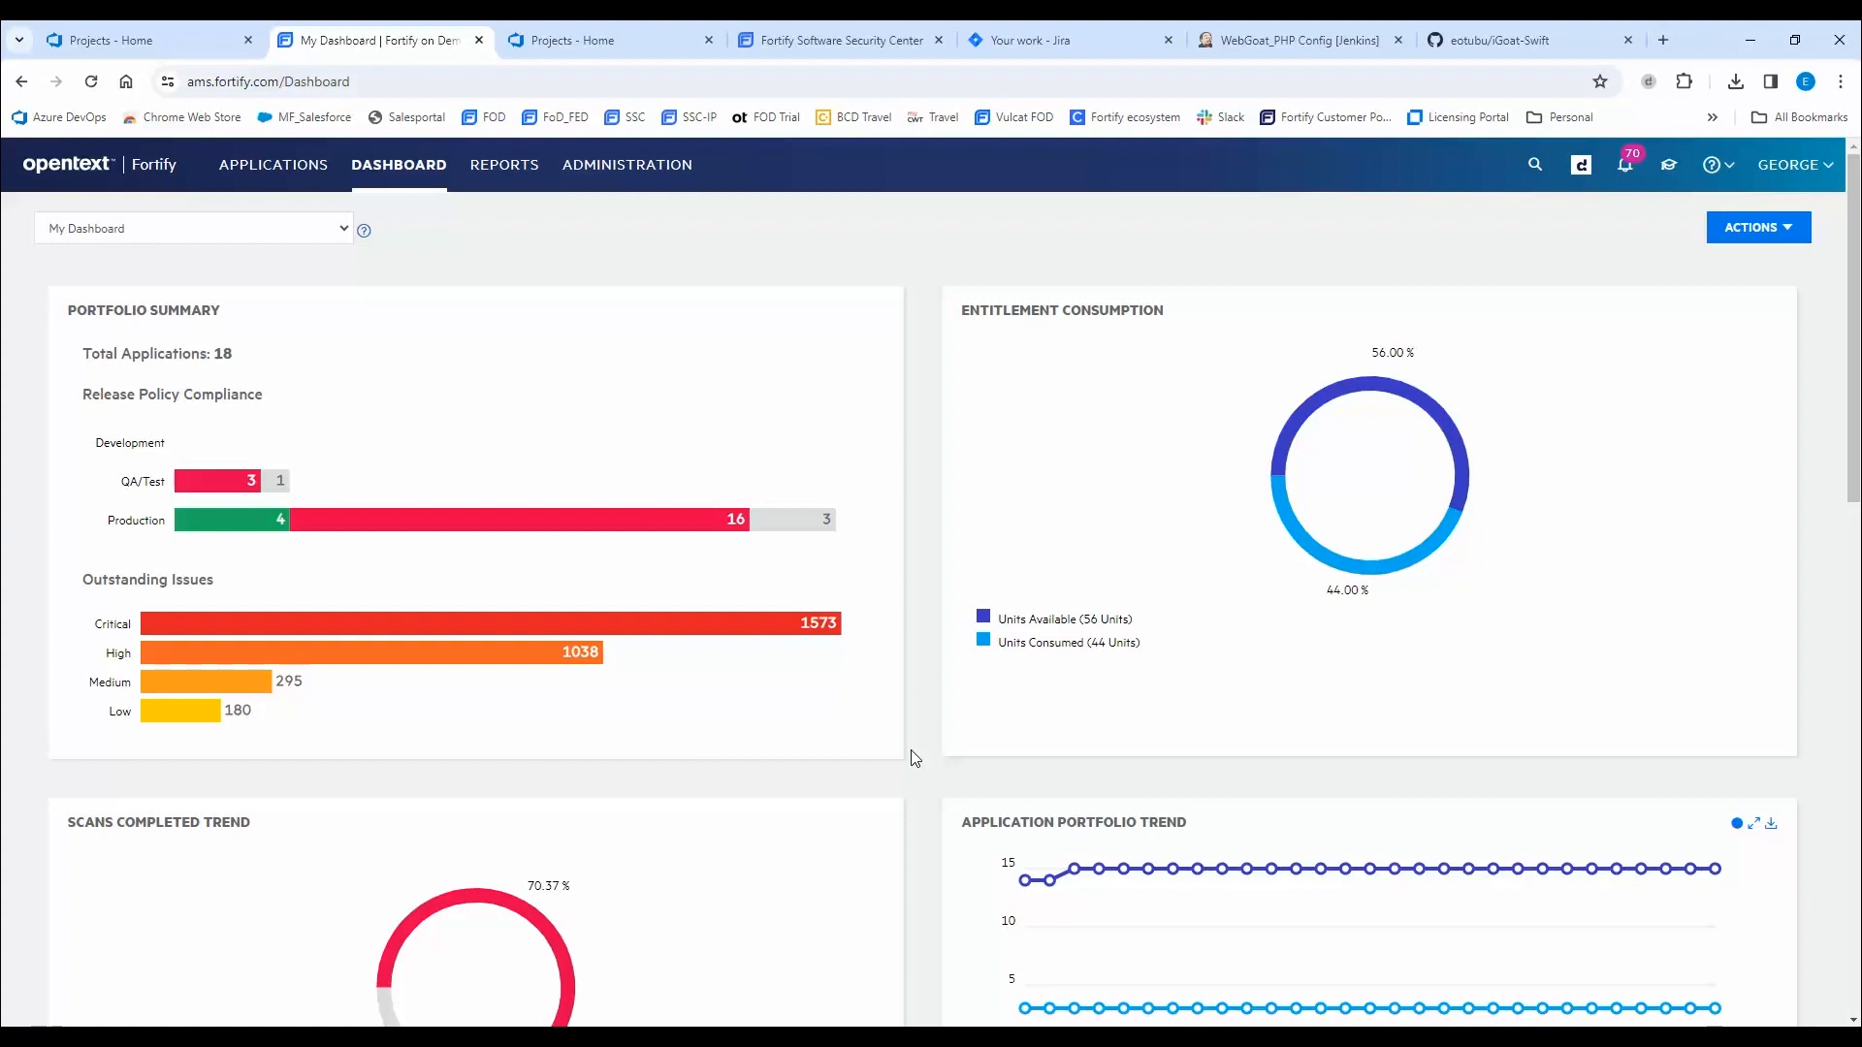
mouse_move(304, 440)
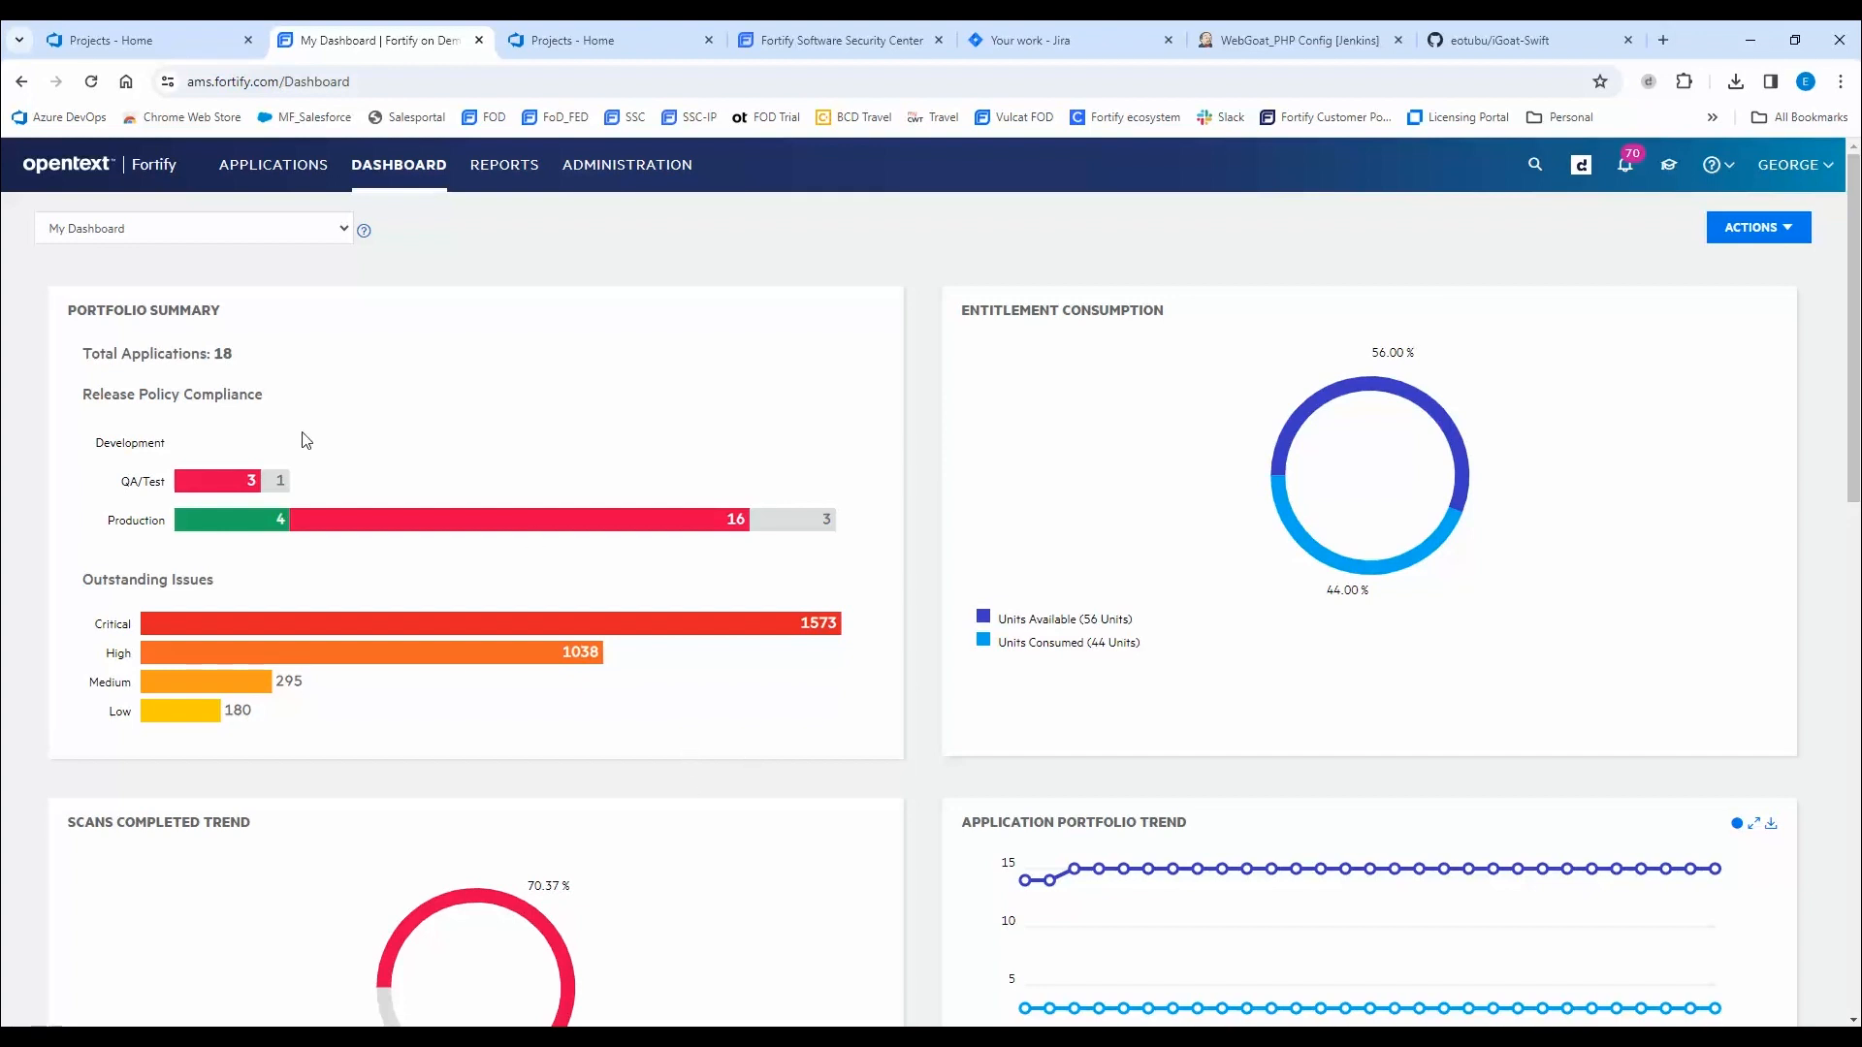
mouse_move(1319, 382)
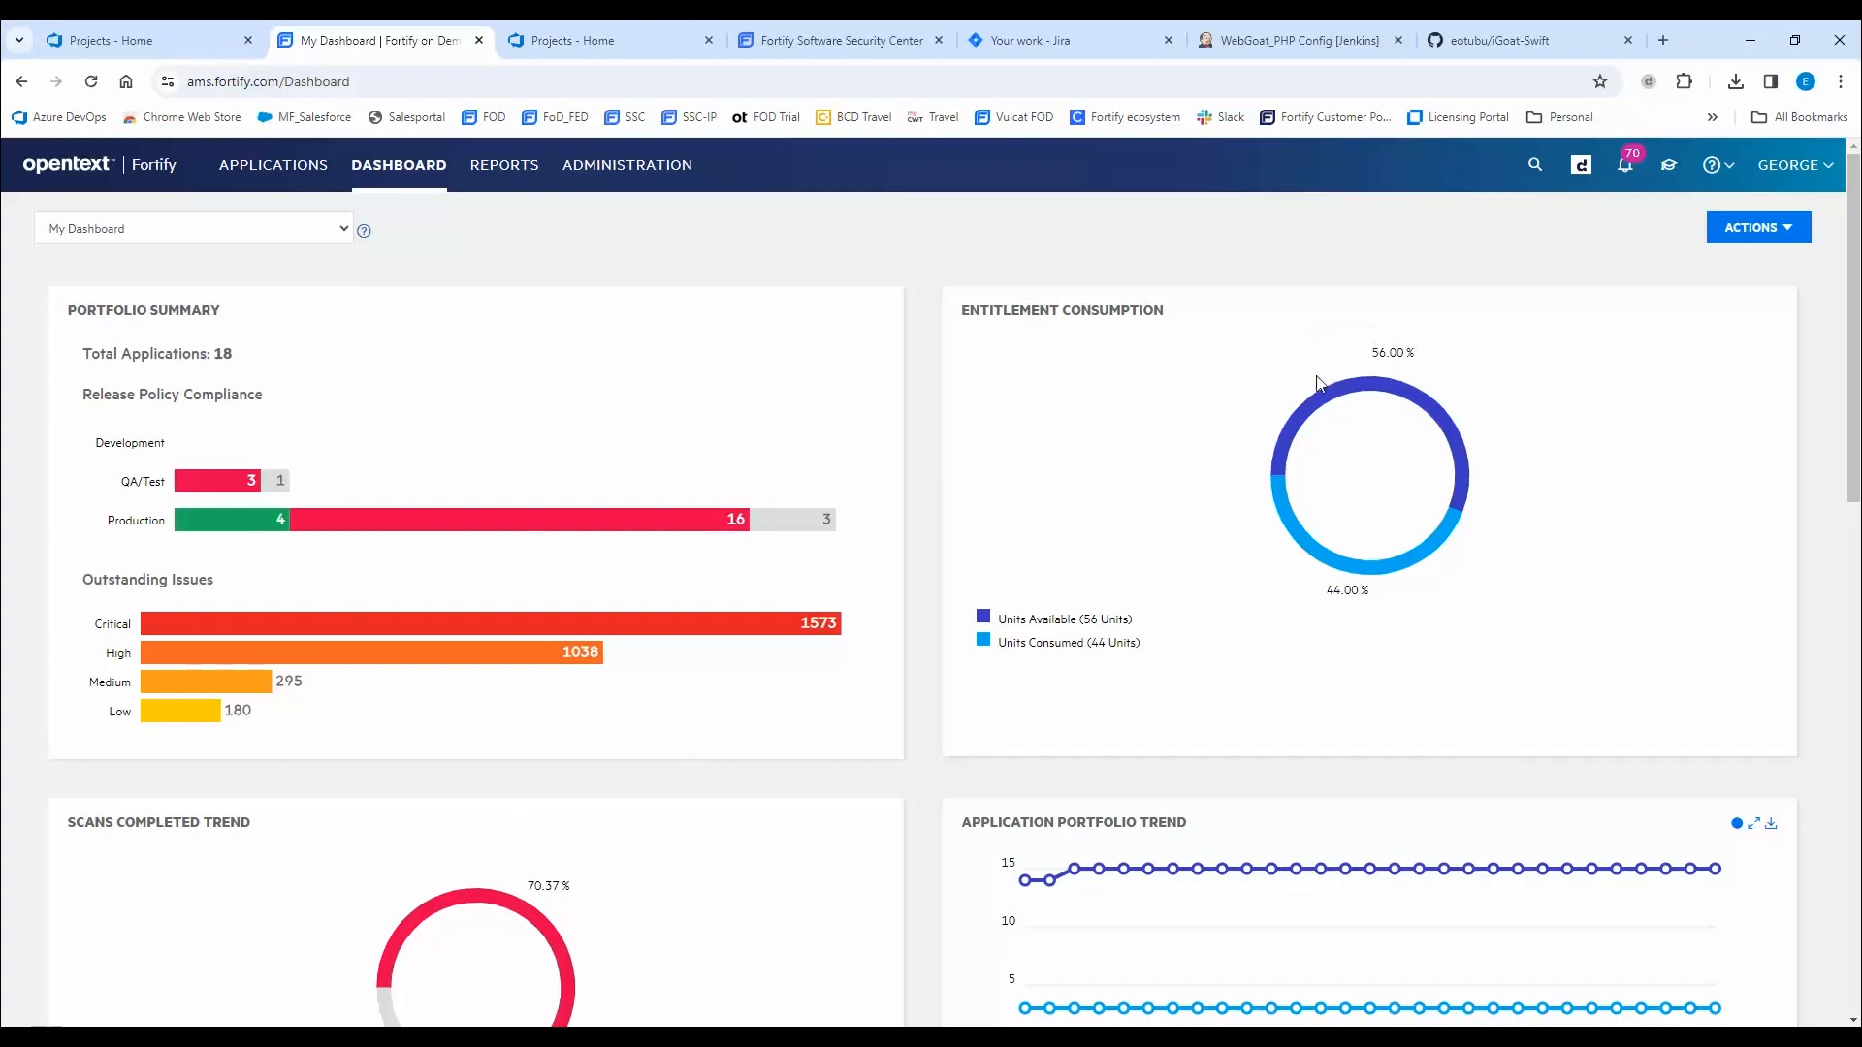
scroll("down", 3)
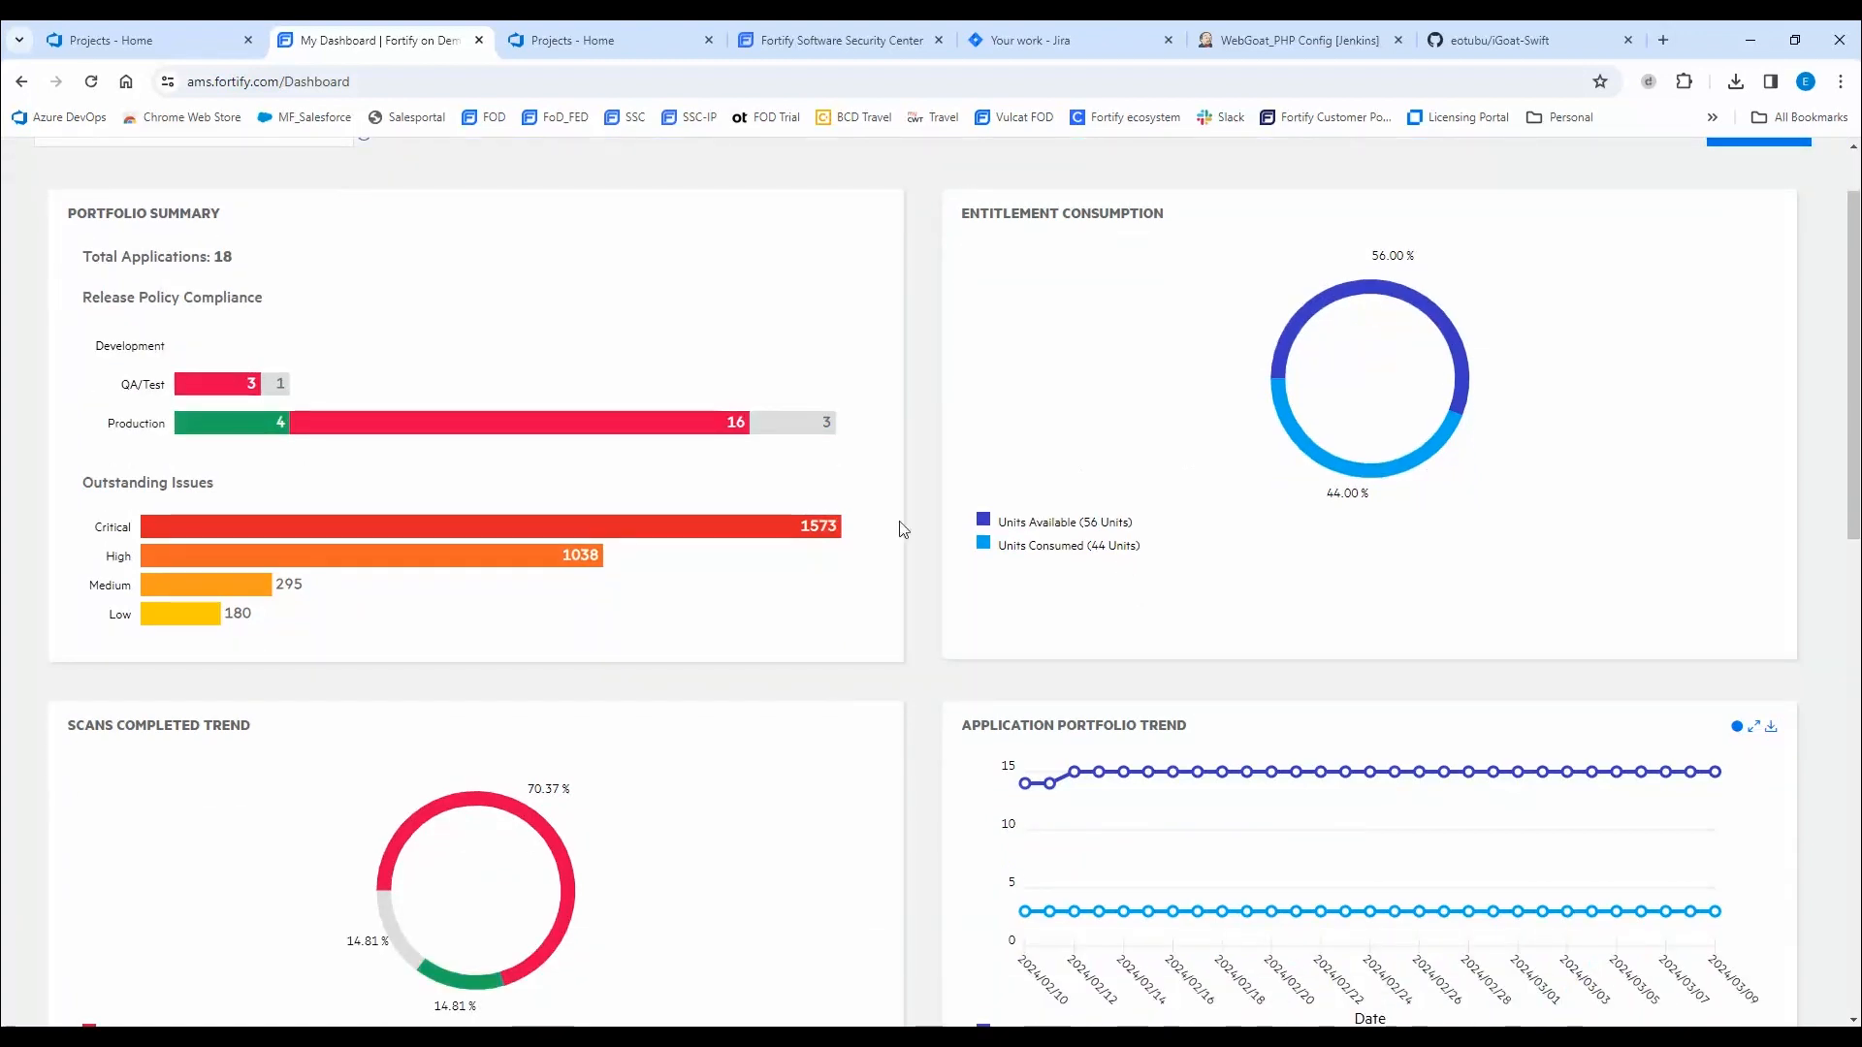
mouse_move(1055, 853)
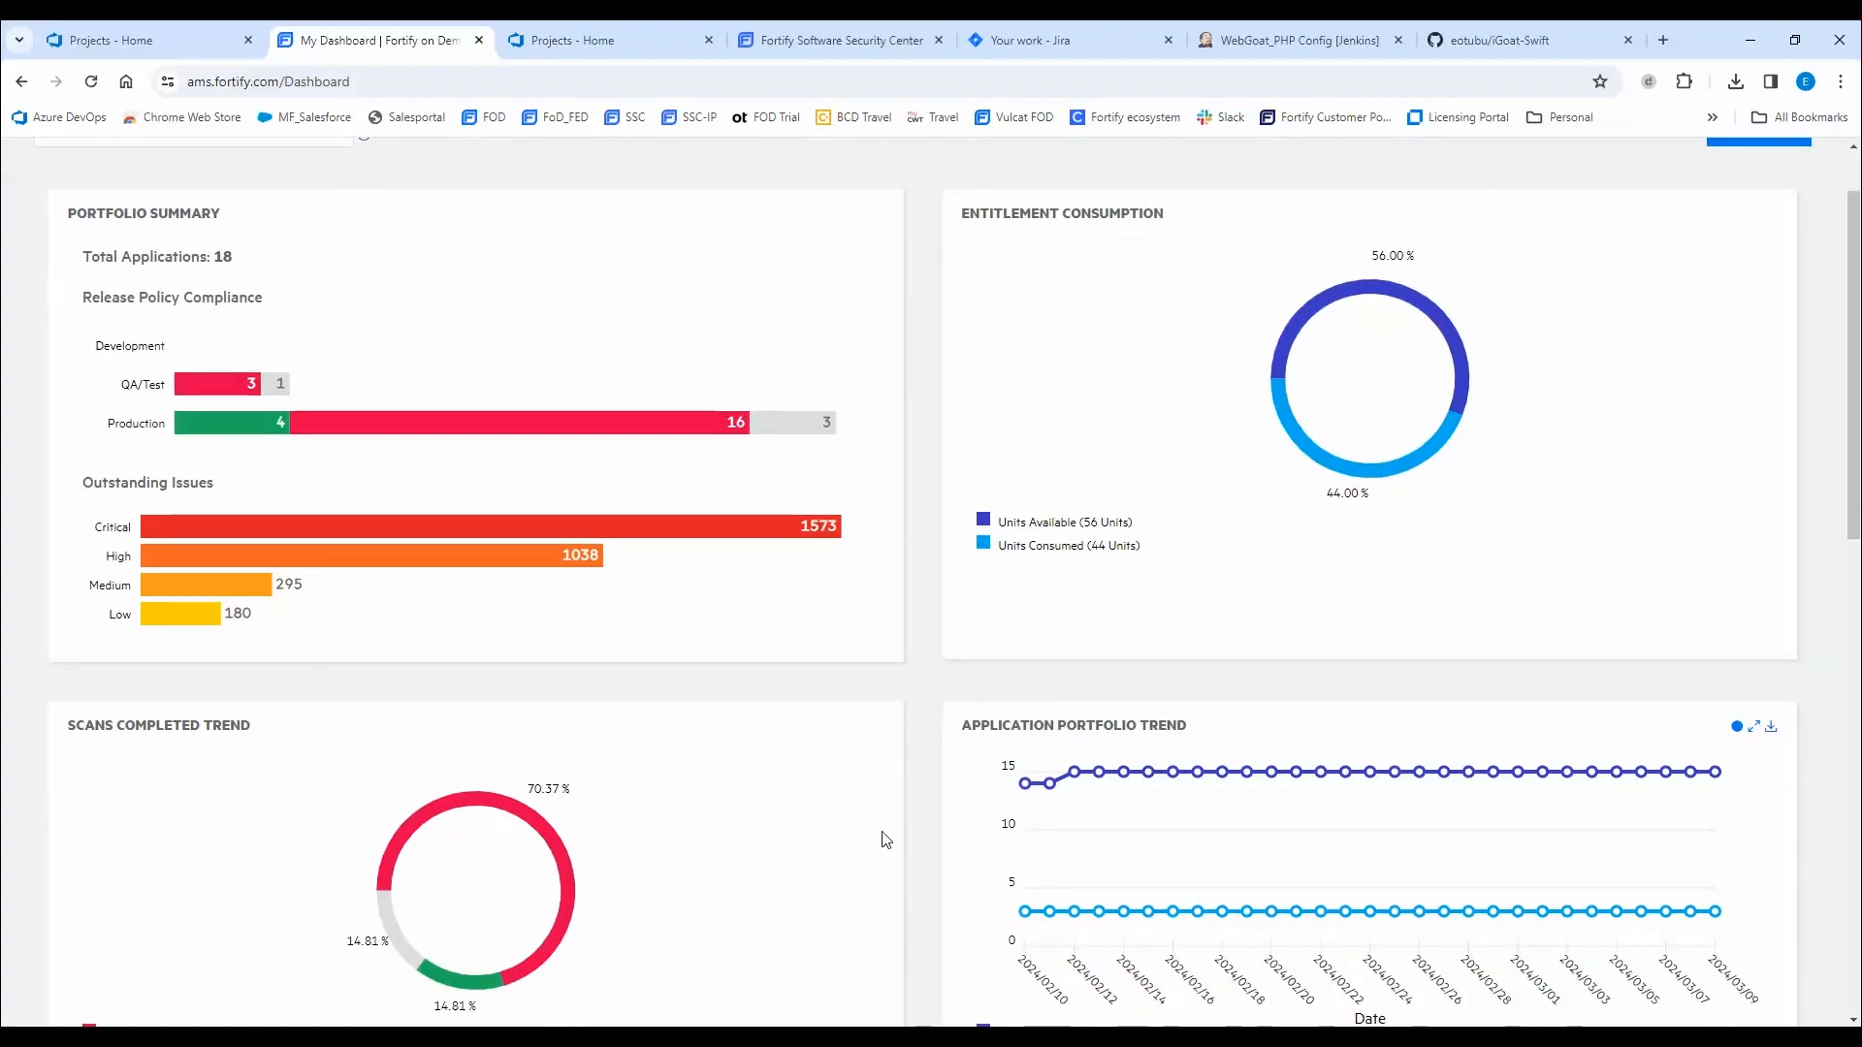
scroll("down", 3)
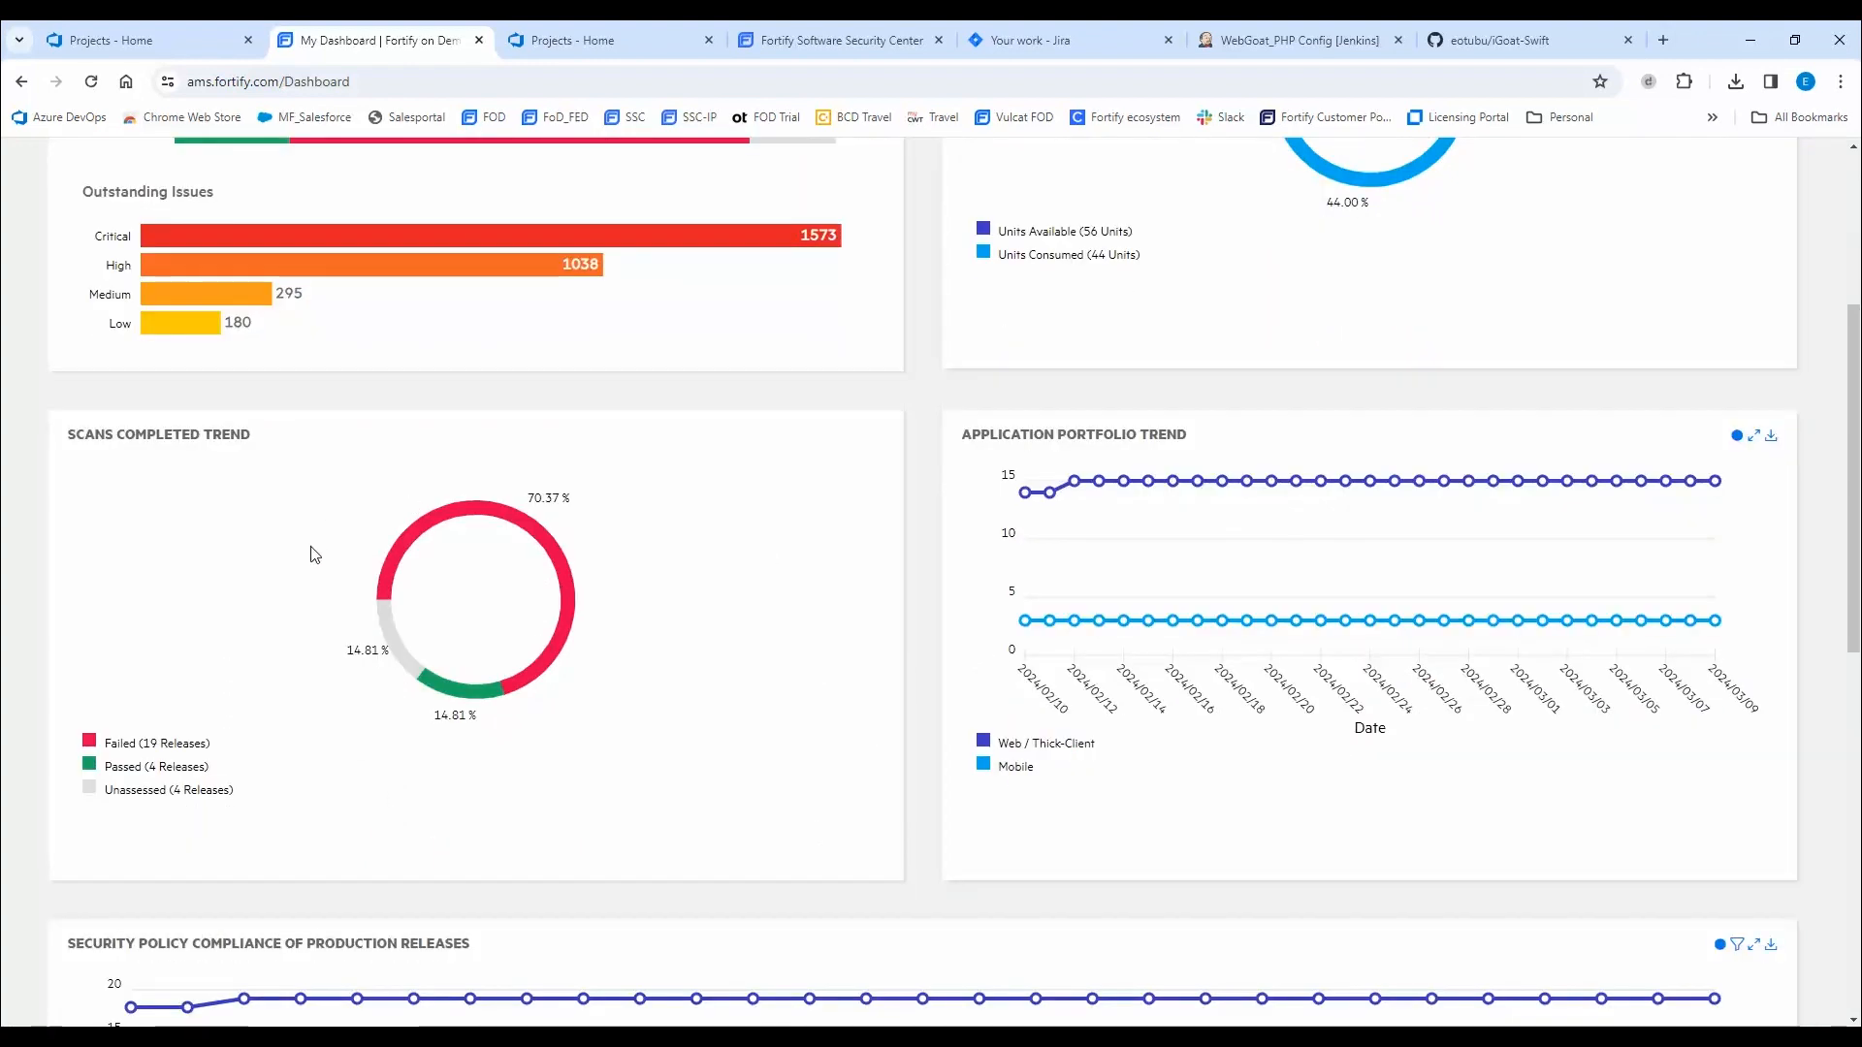
mouse_move(303, 586)
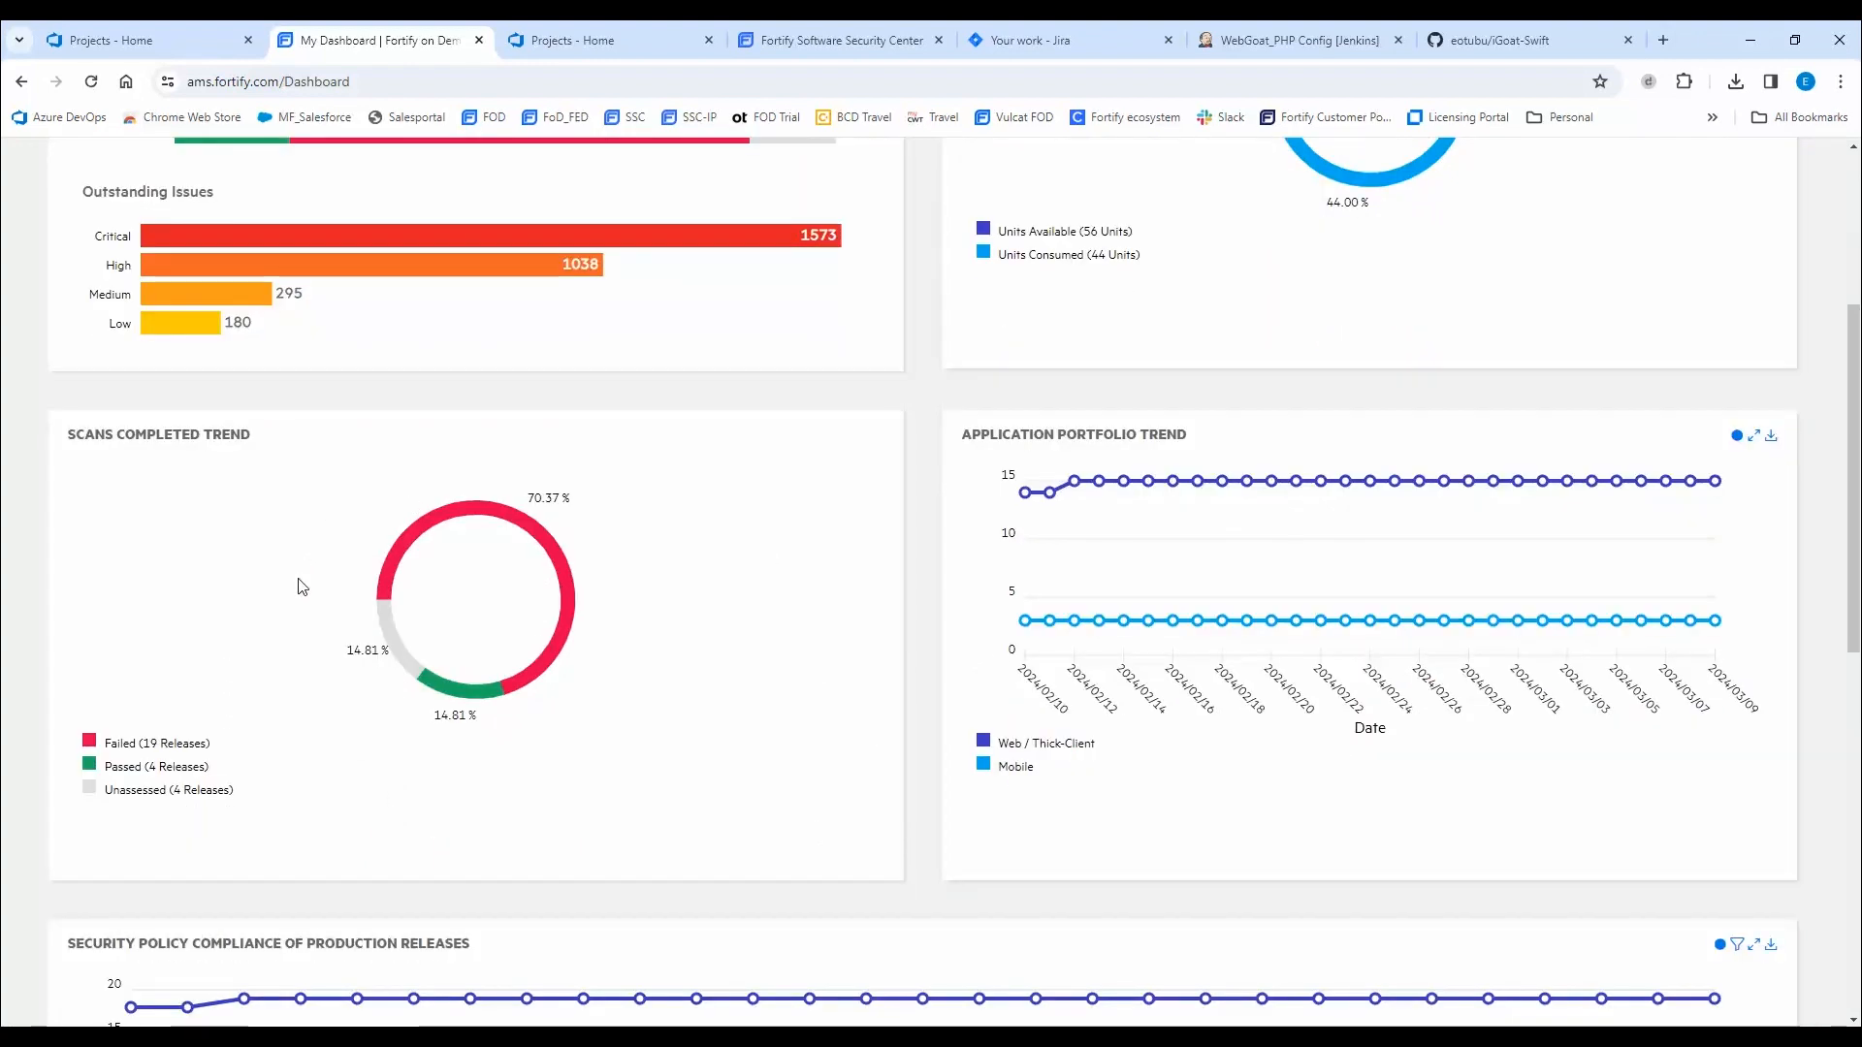
mouse_move(519, 646)
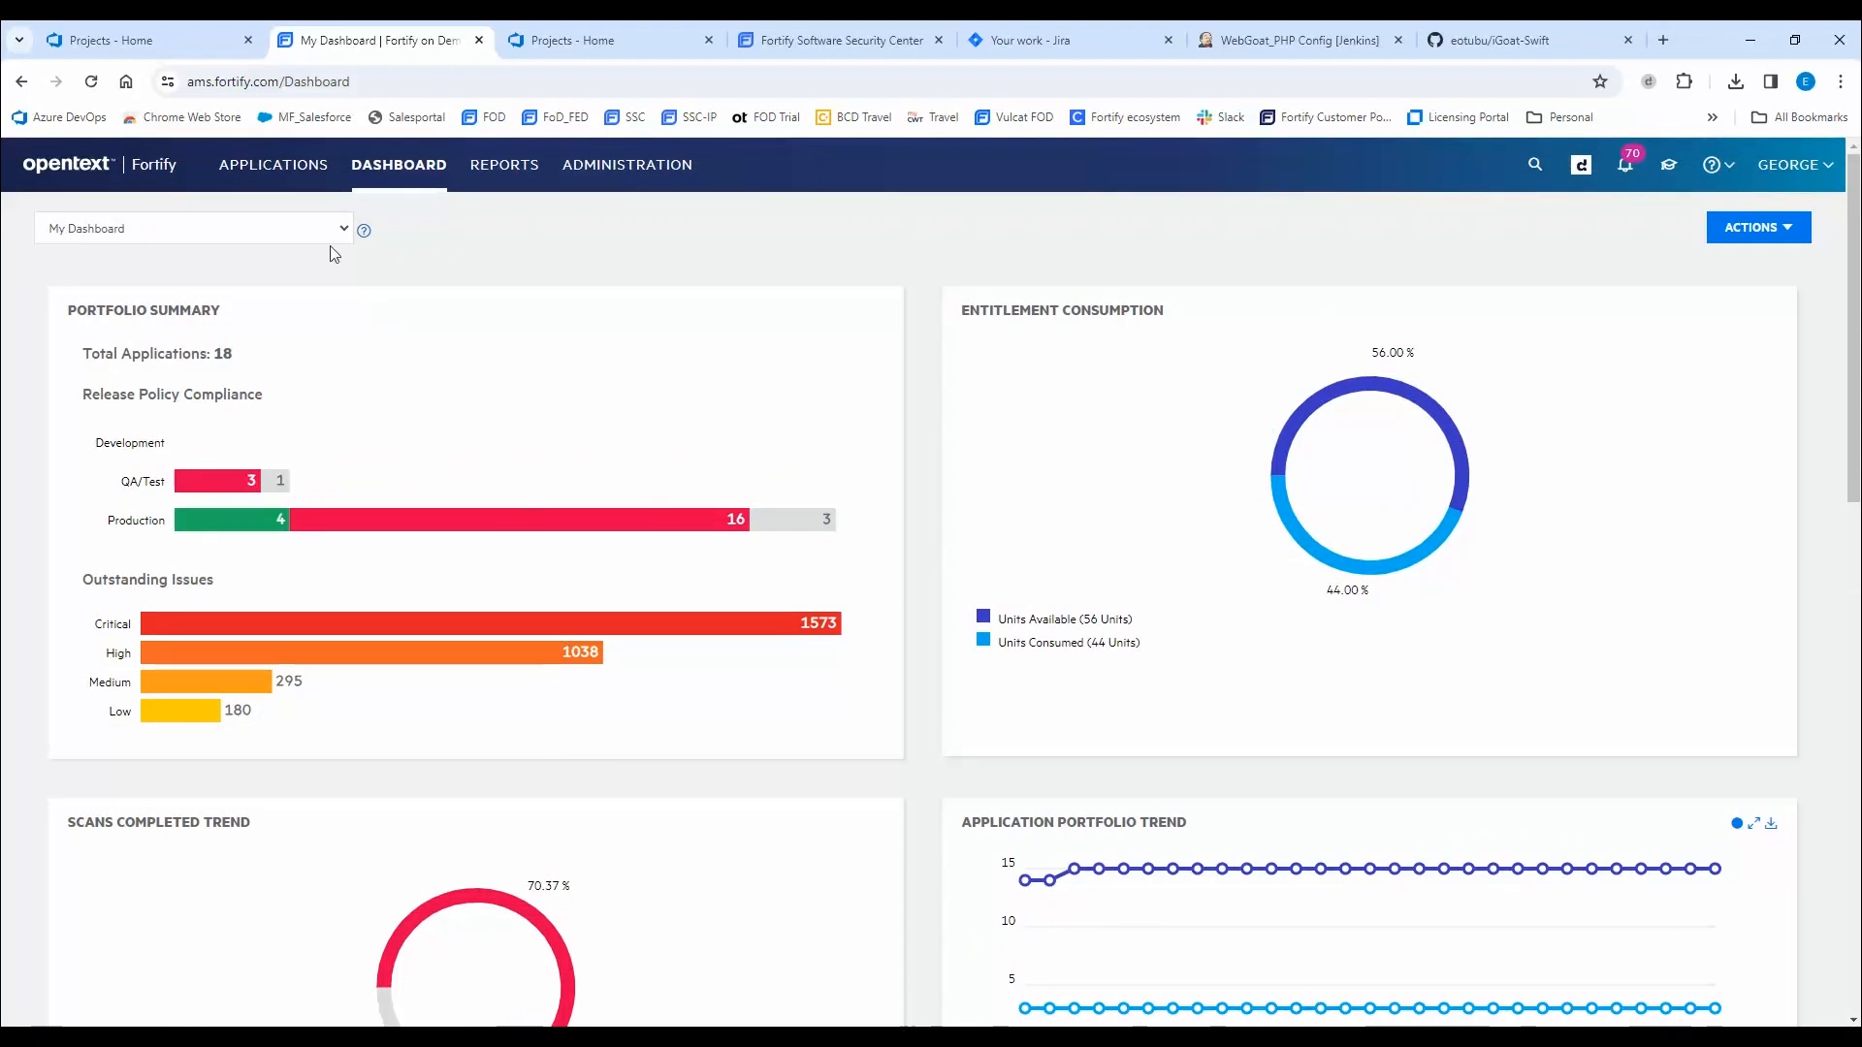
Show the Your Applications page listing all 18 applications.
left_click(274, 165)
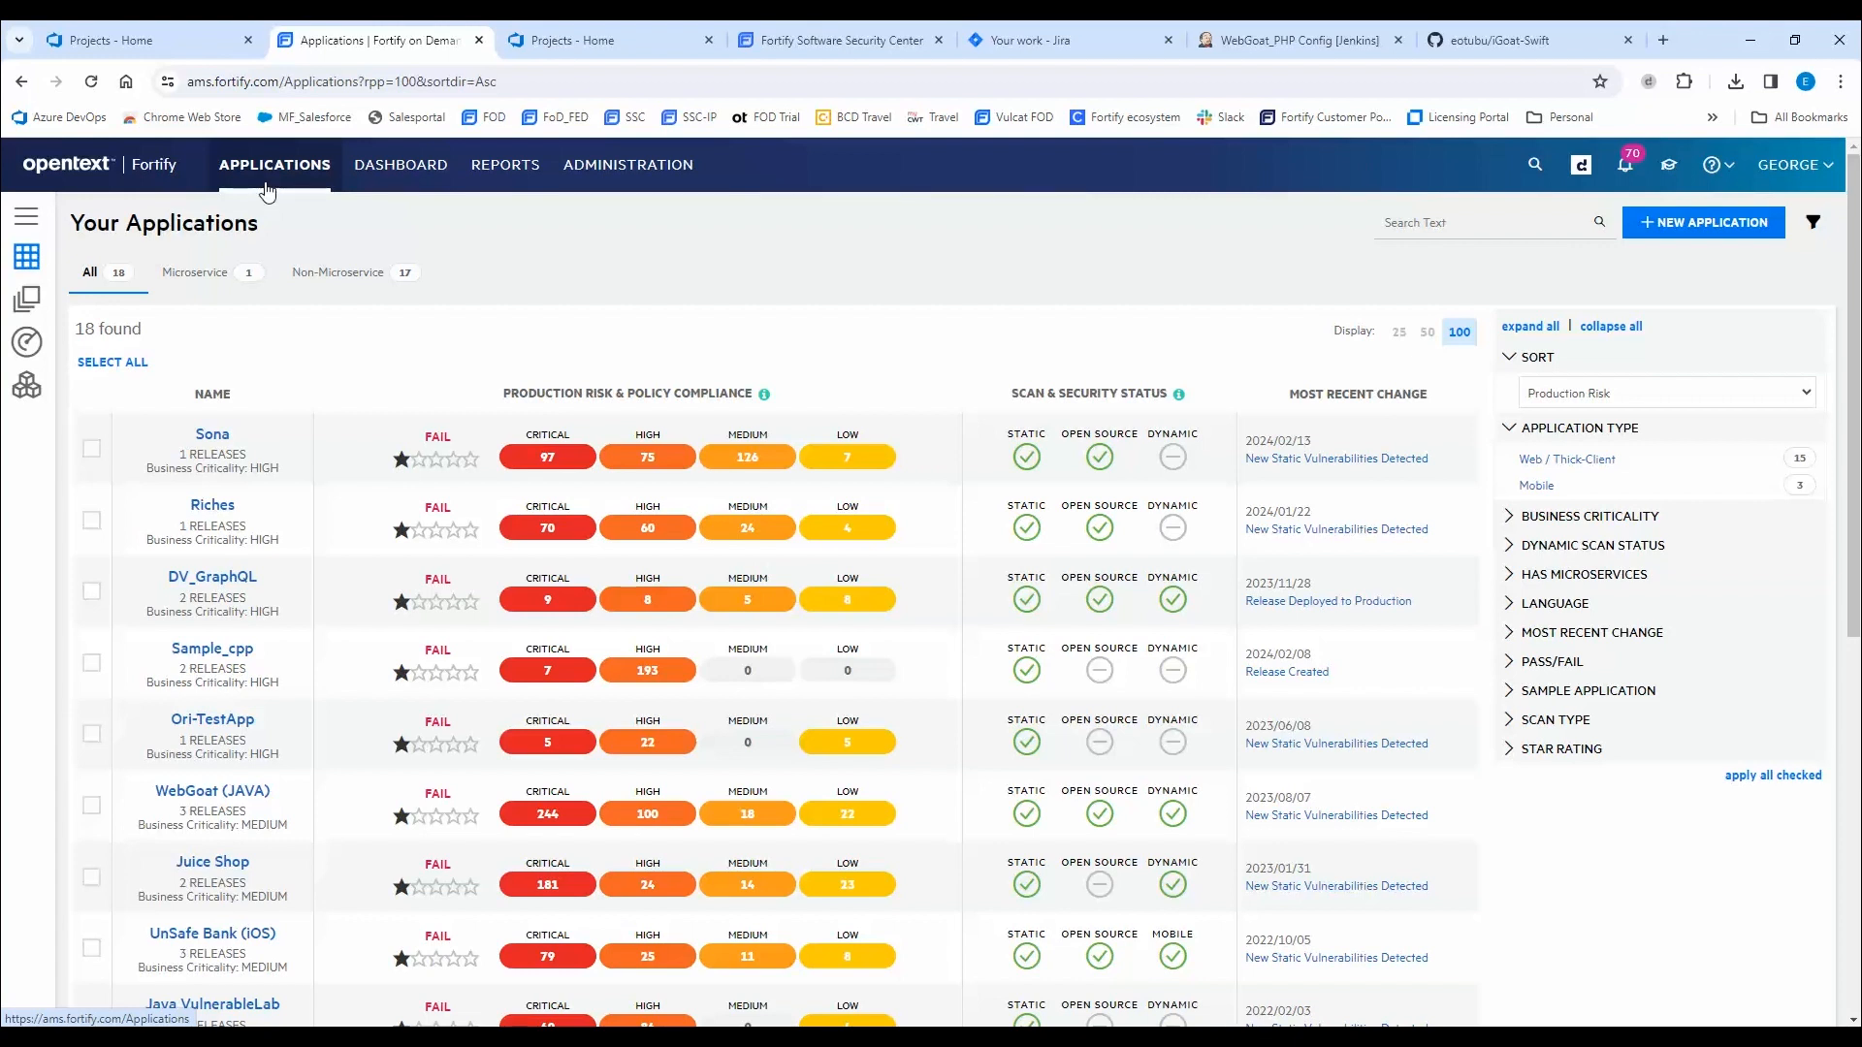
mouse_move(684, 383)
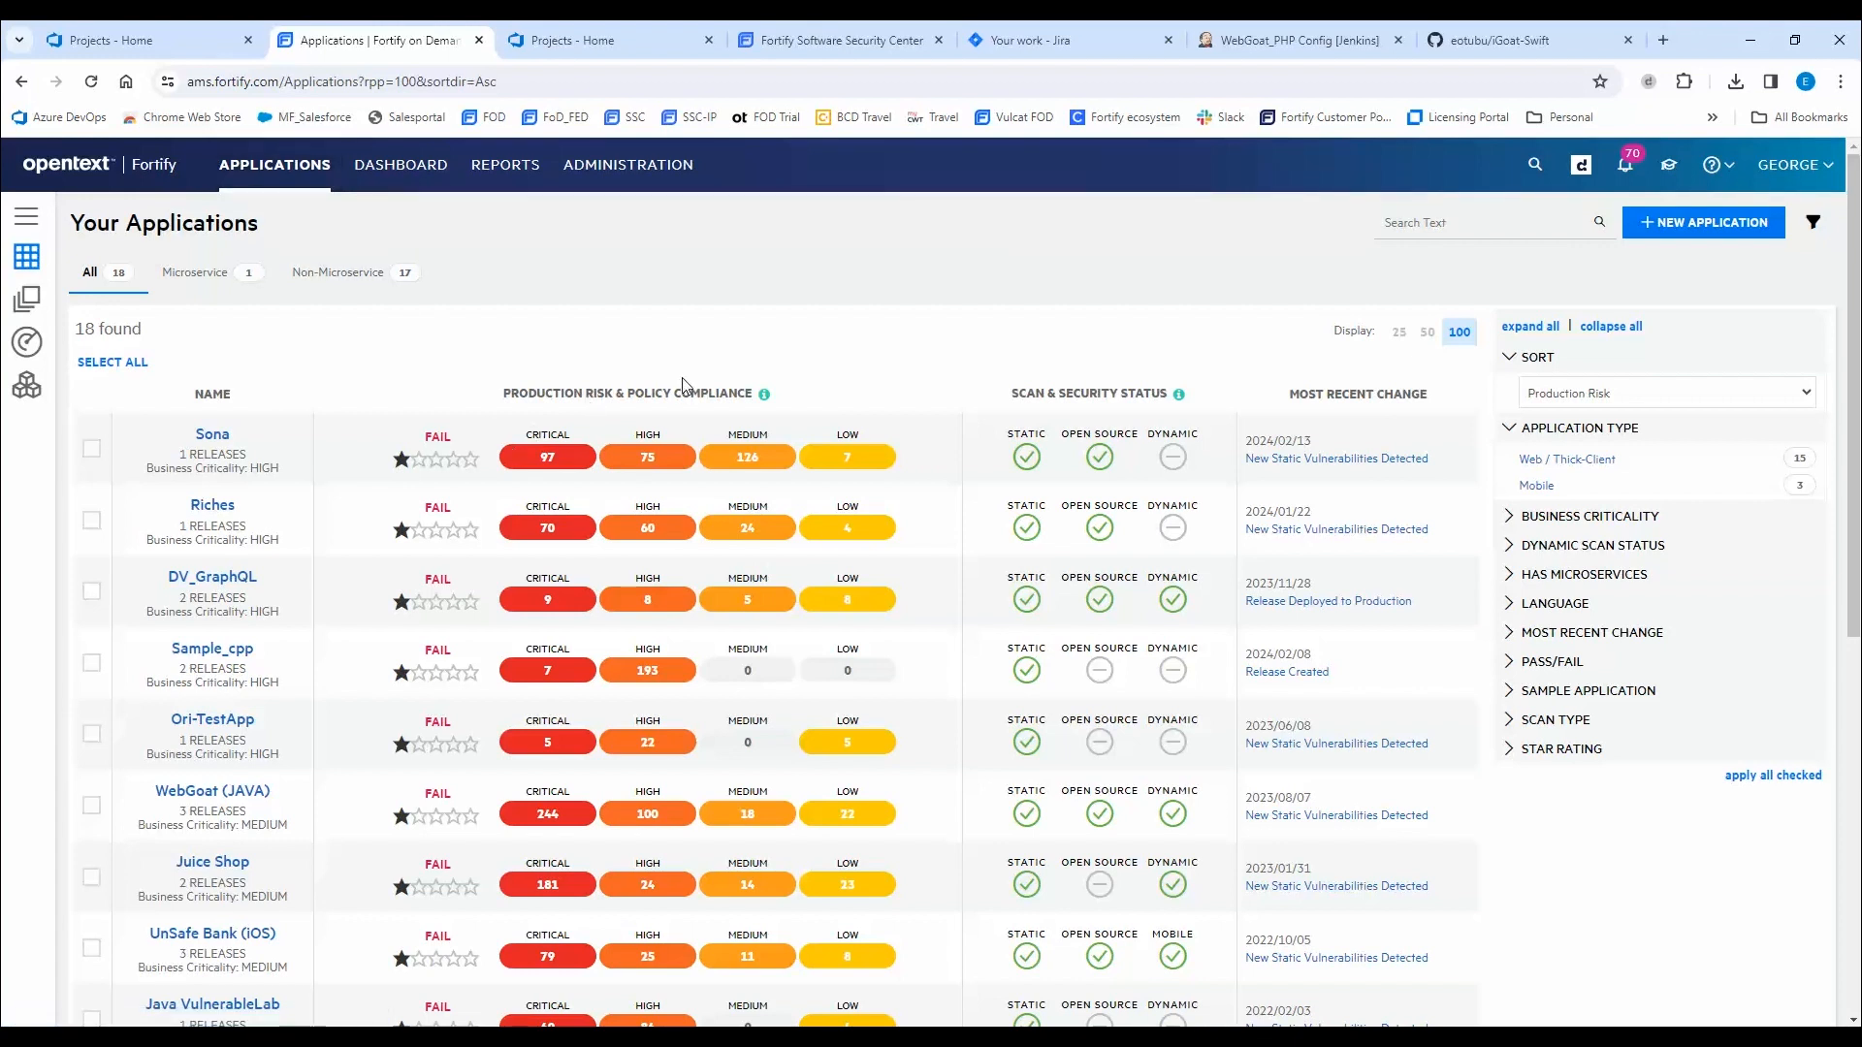
mouse_move(560, 361)
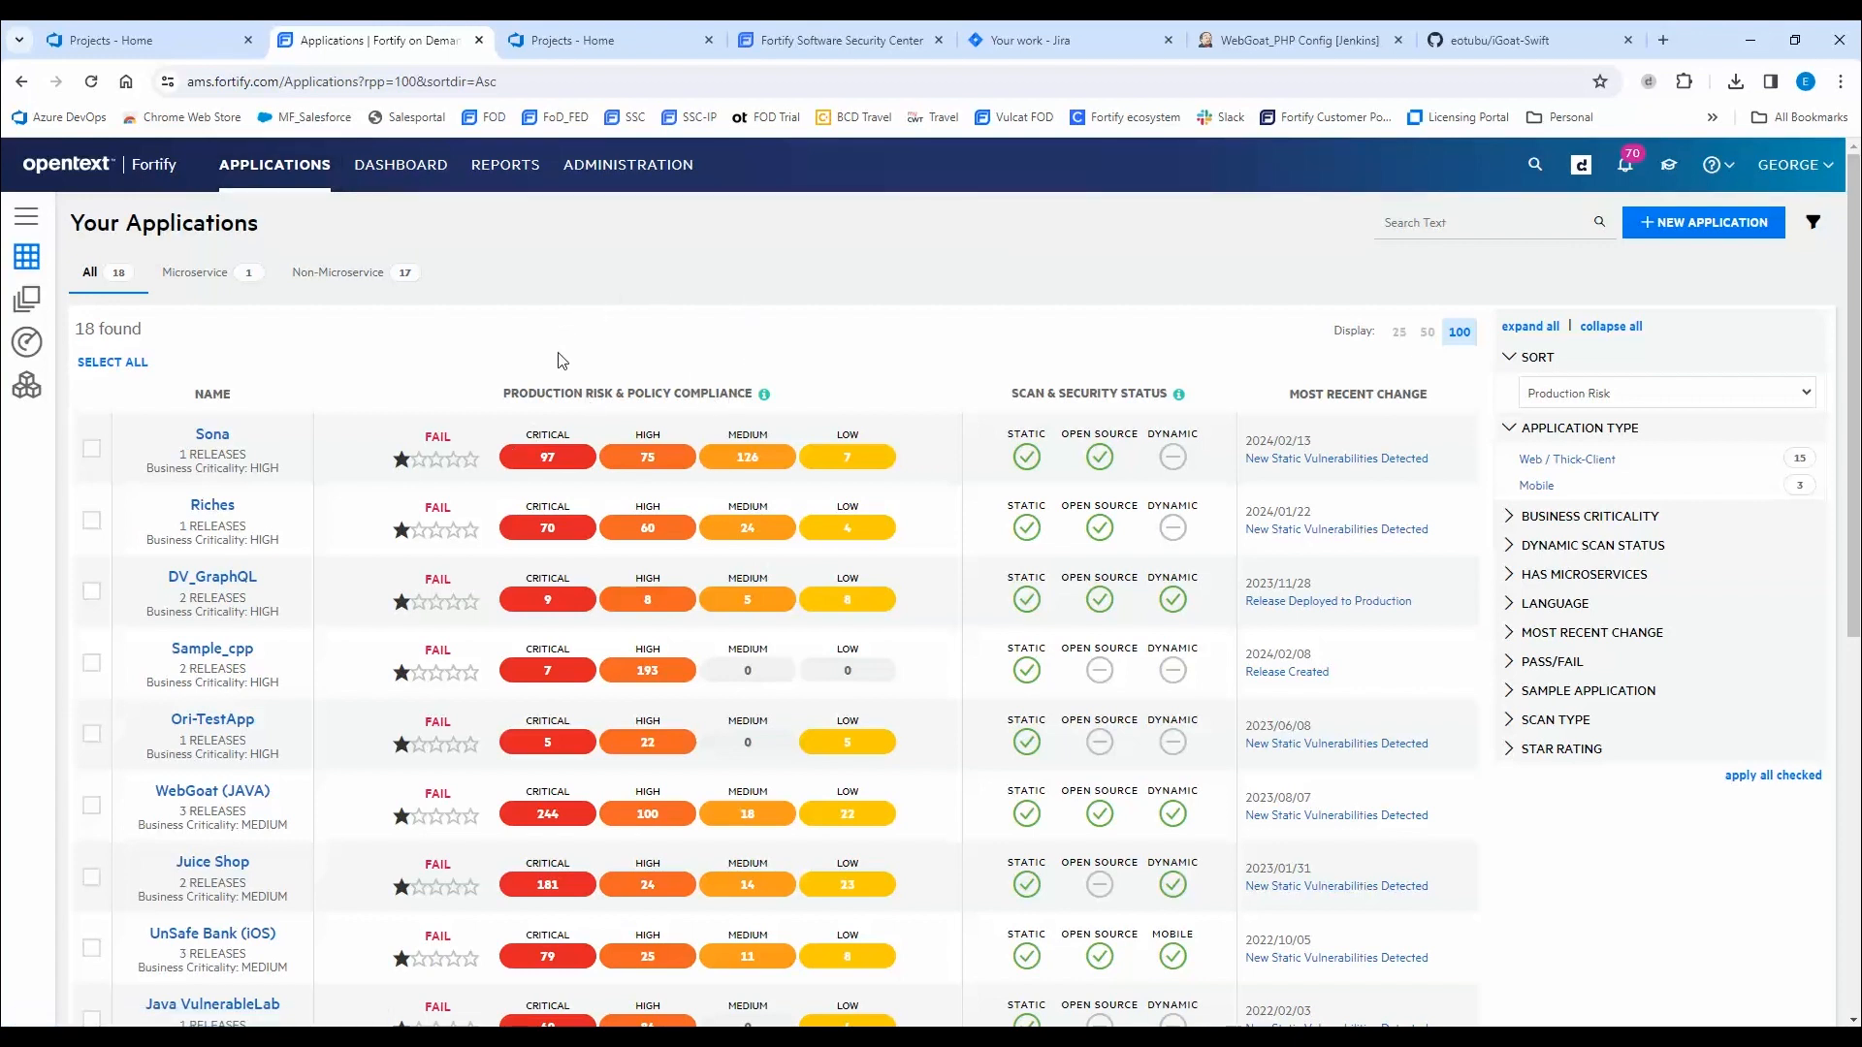
mouse_move(570, 371)
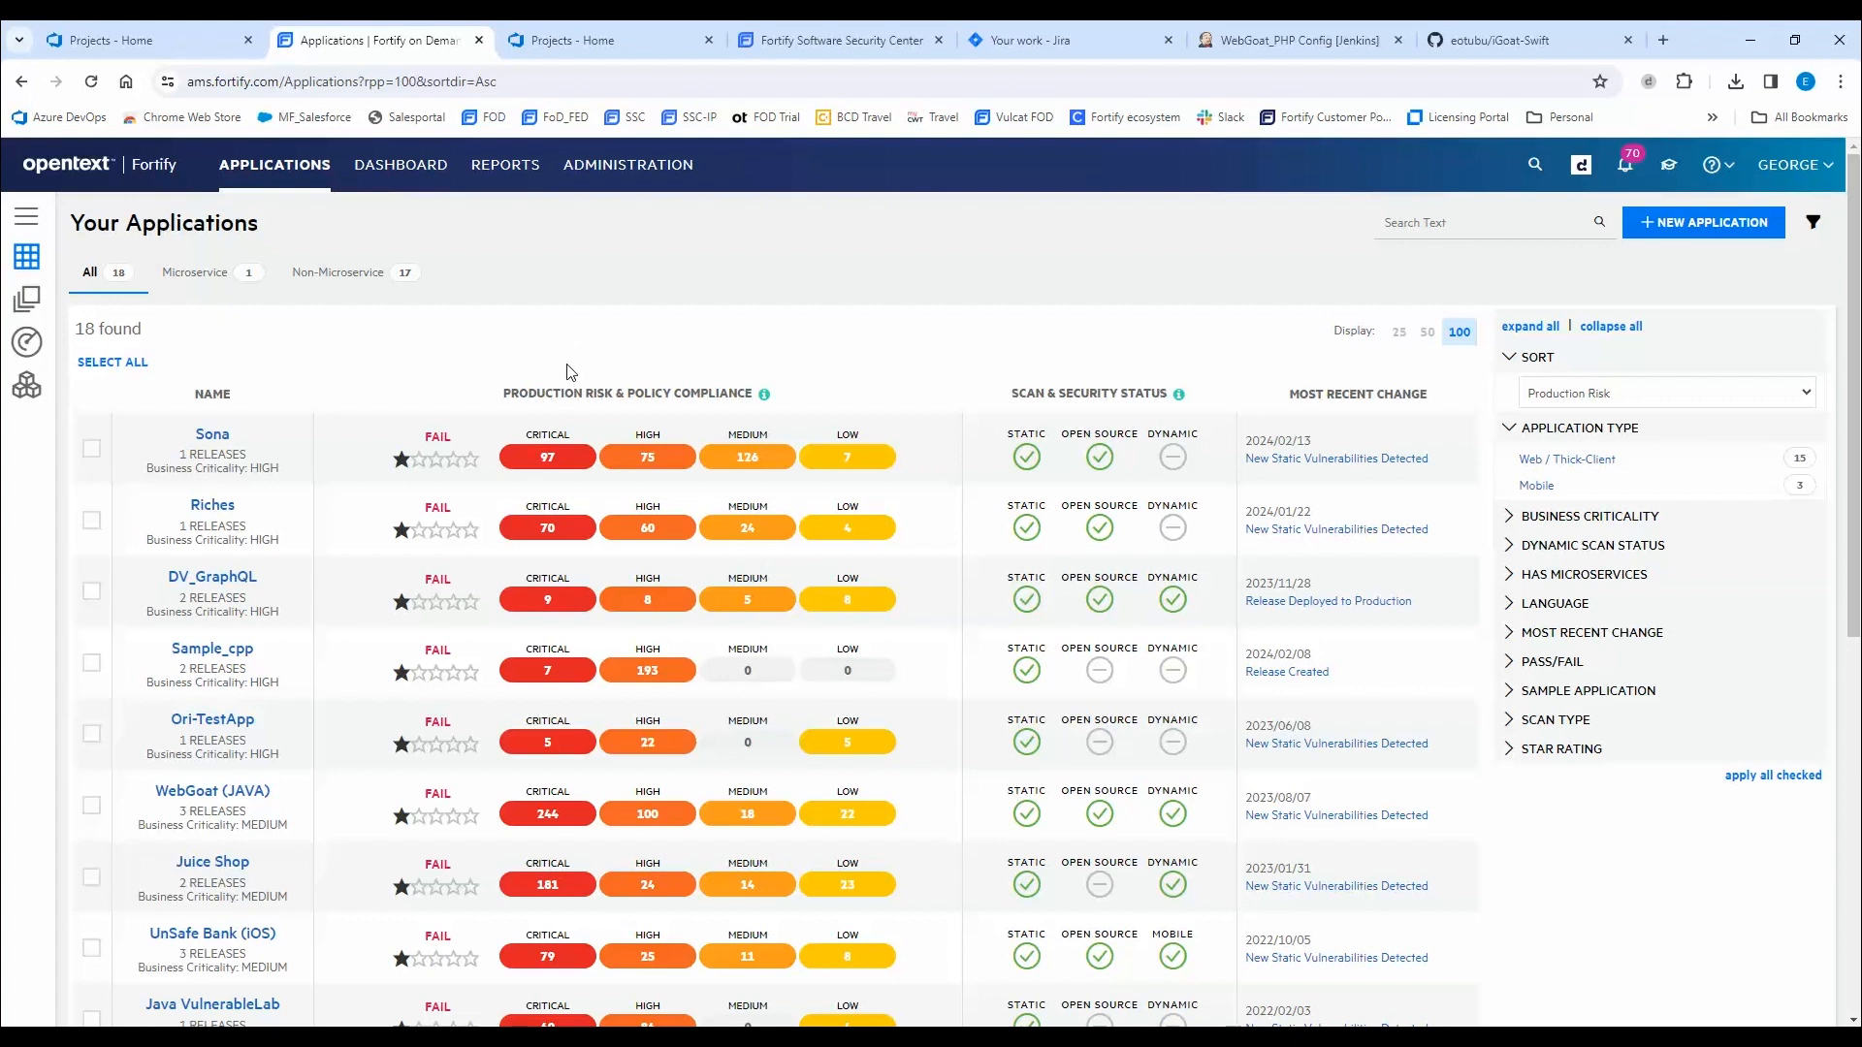
mouse_move(596, 380)
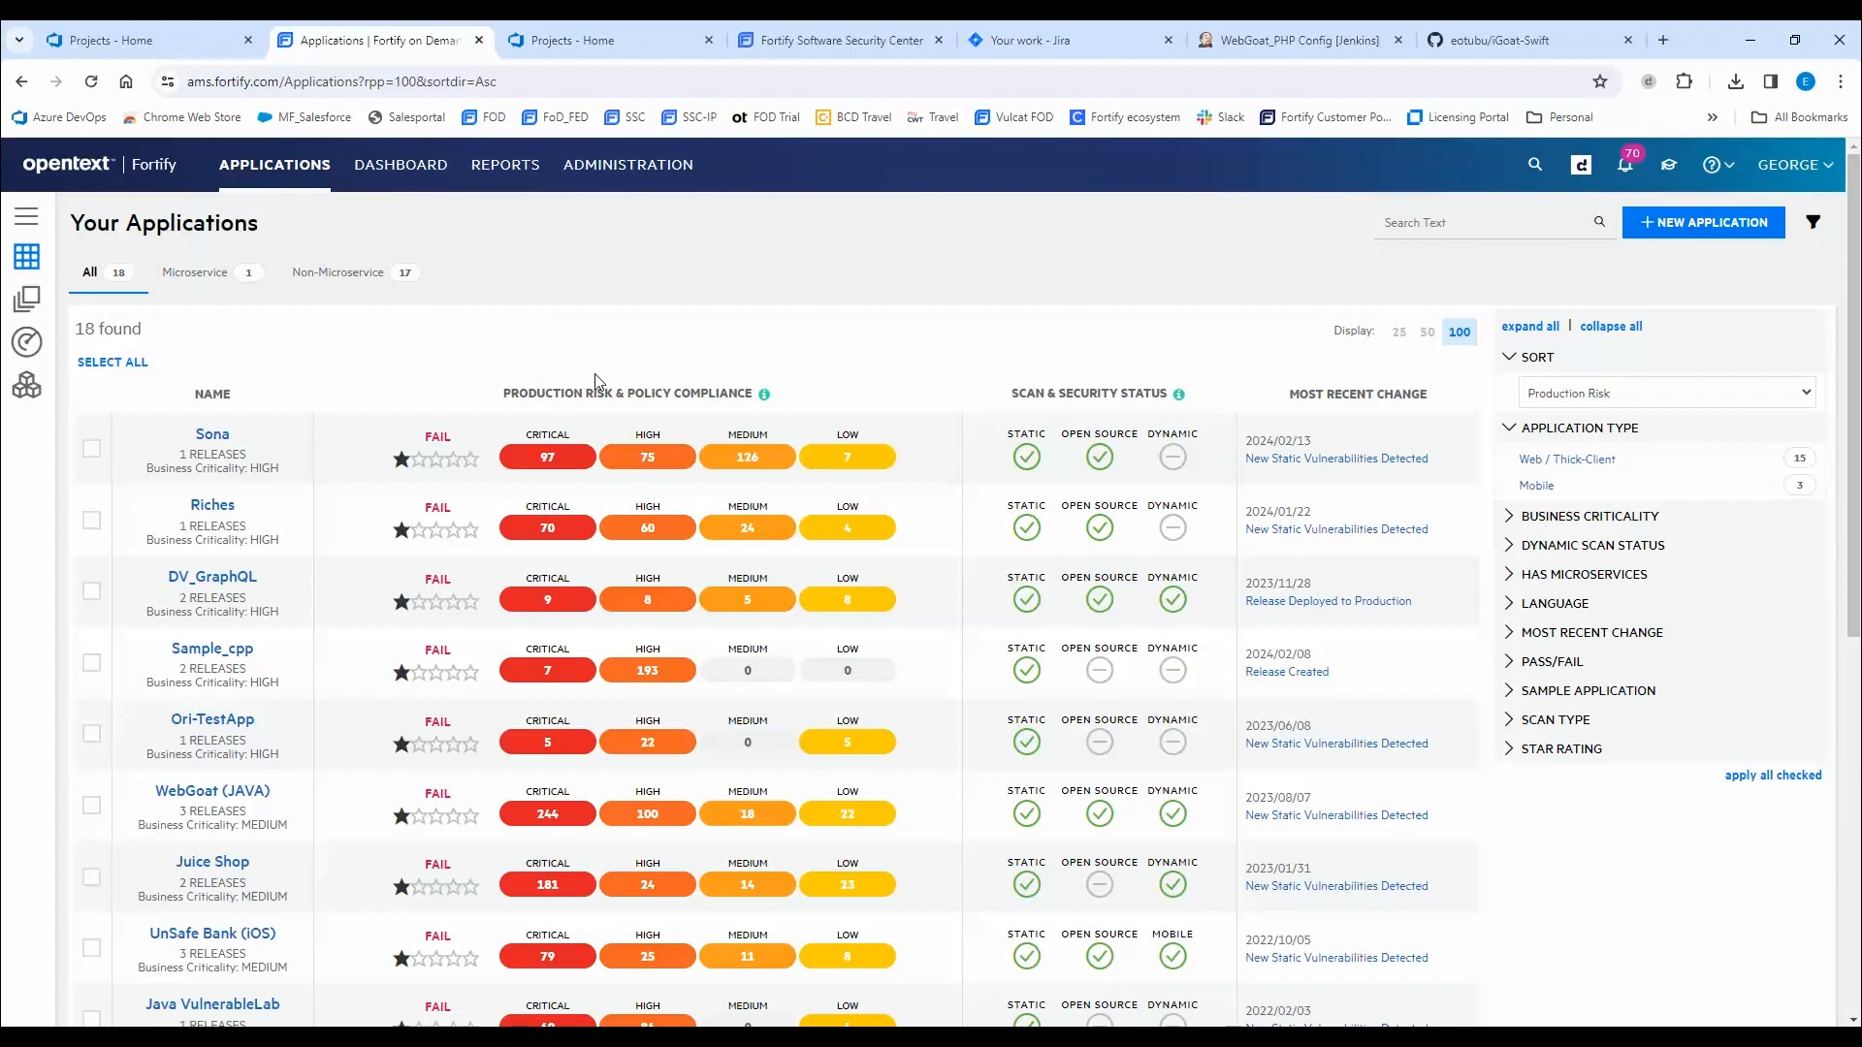
mouse_move(477, 469)
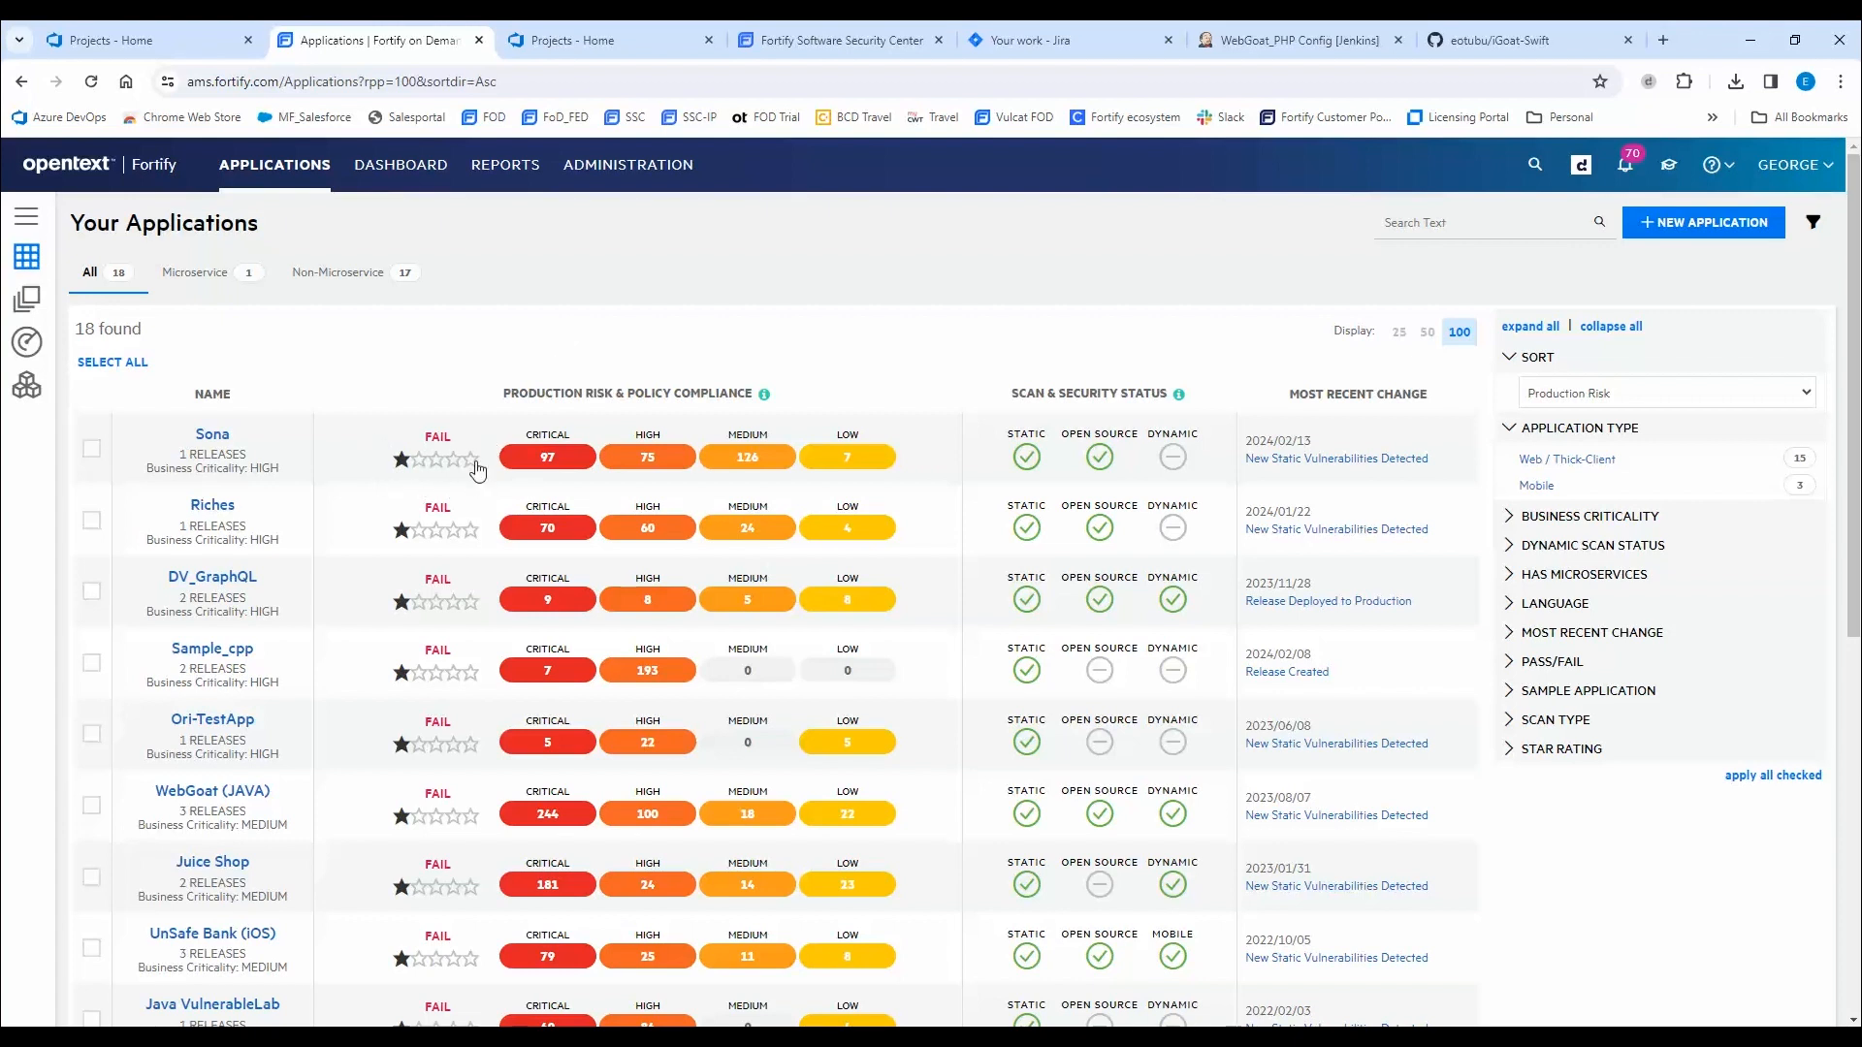
mouse_move(434, 442)
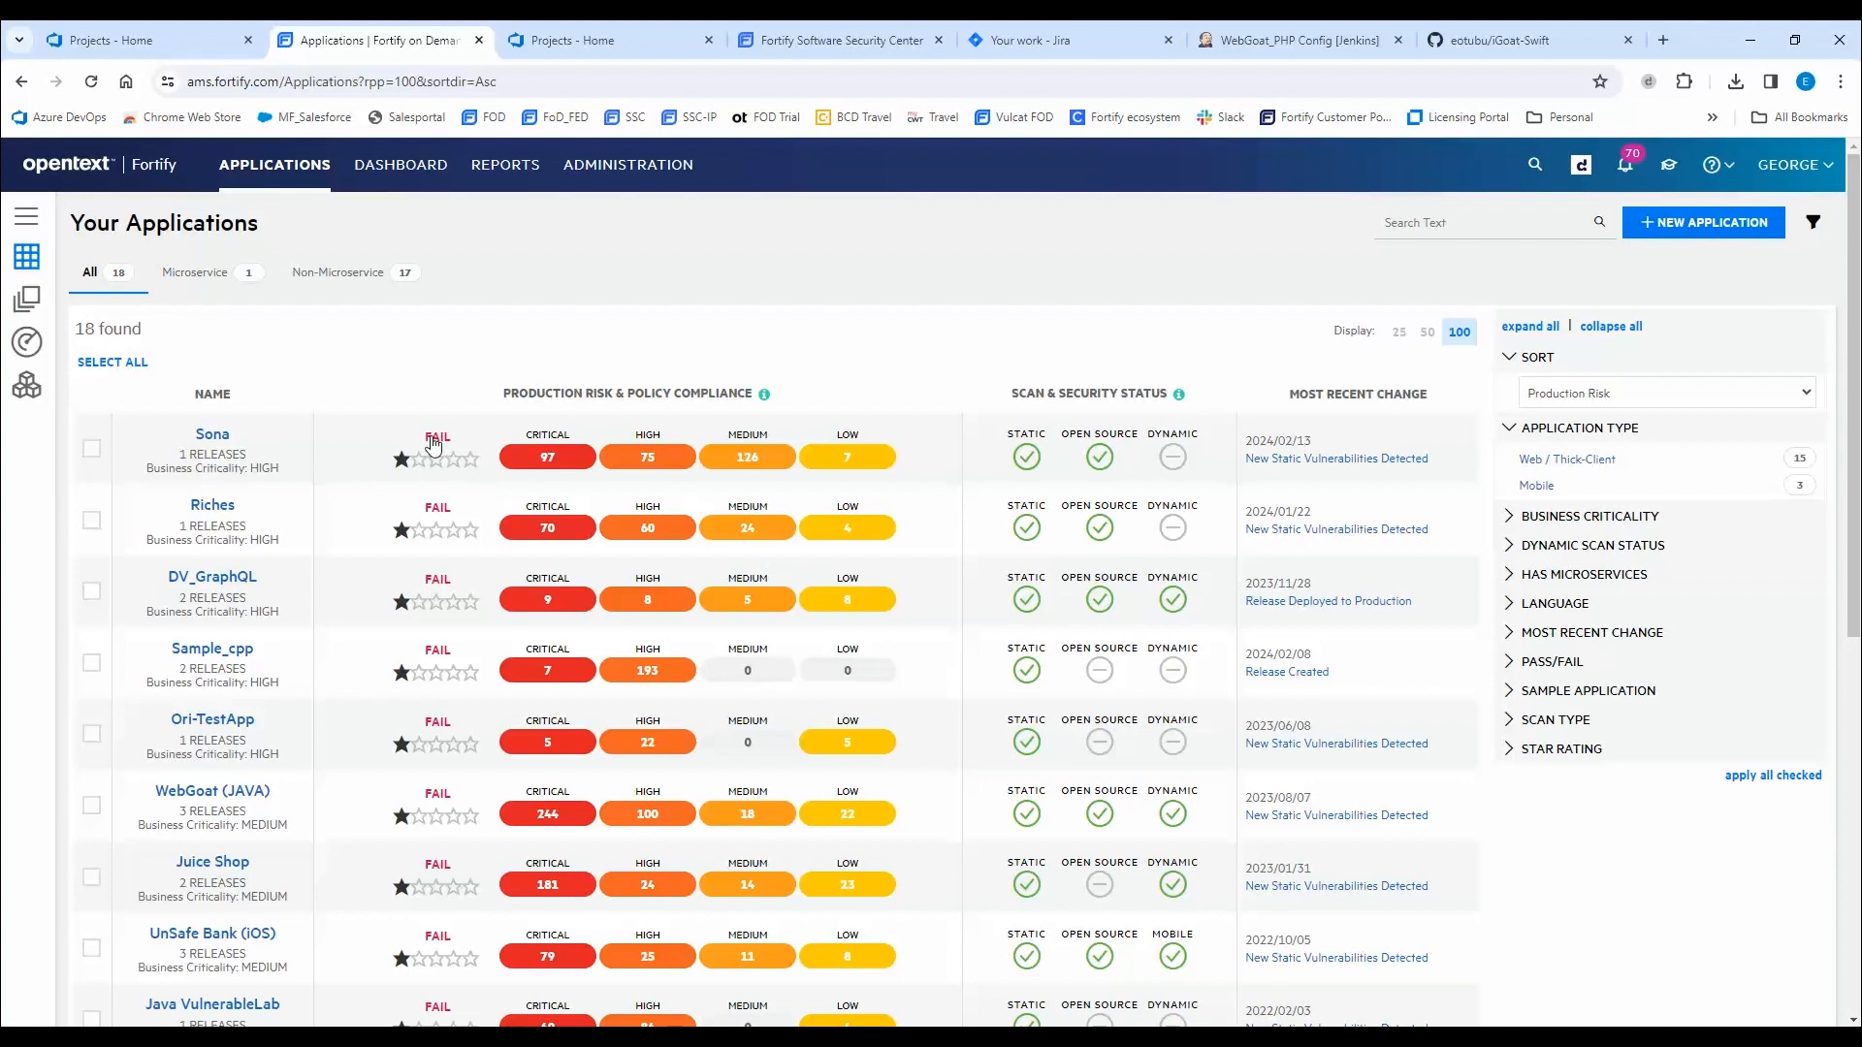
mouse_move(1051, 398)
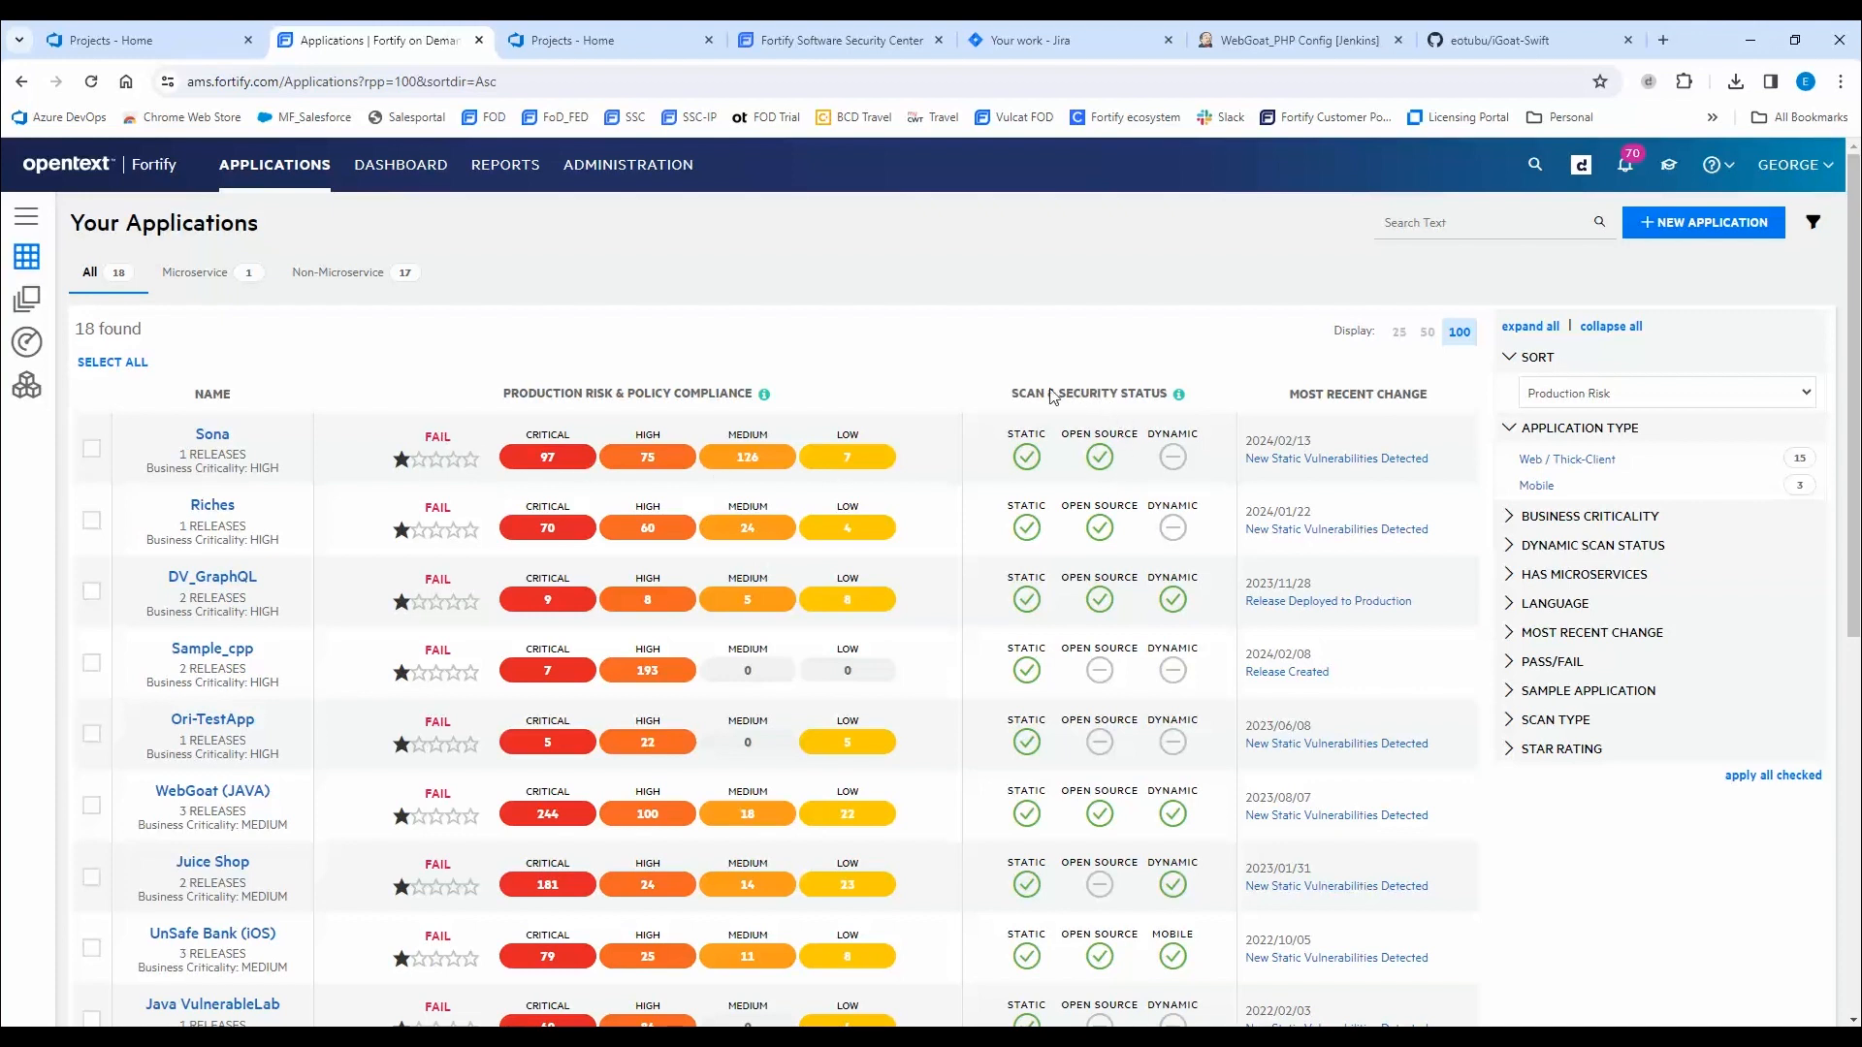
mouse_move(1005, 459)
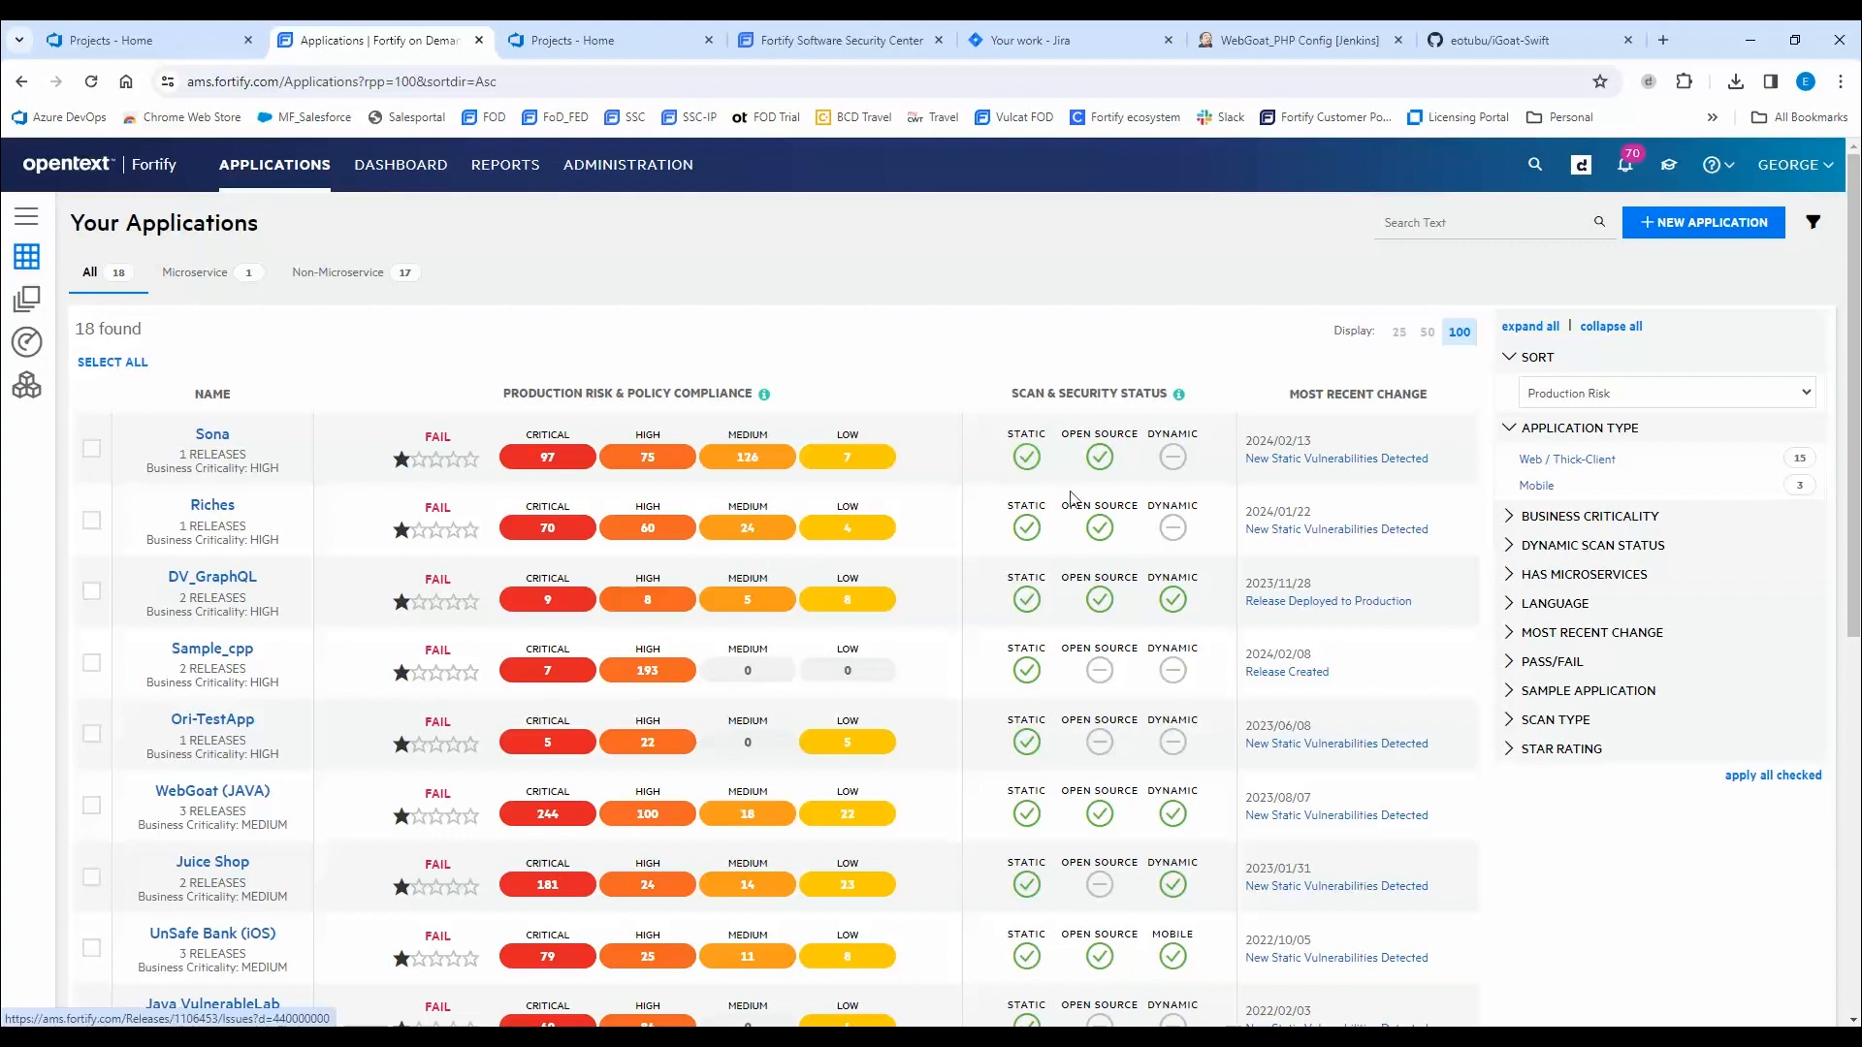
mouse_move(1097, 593)
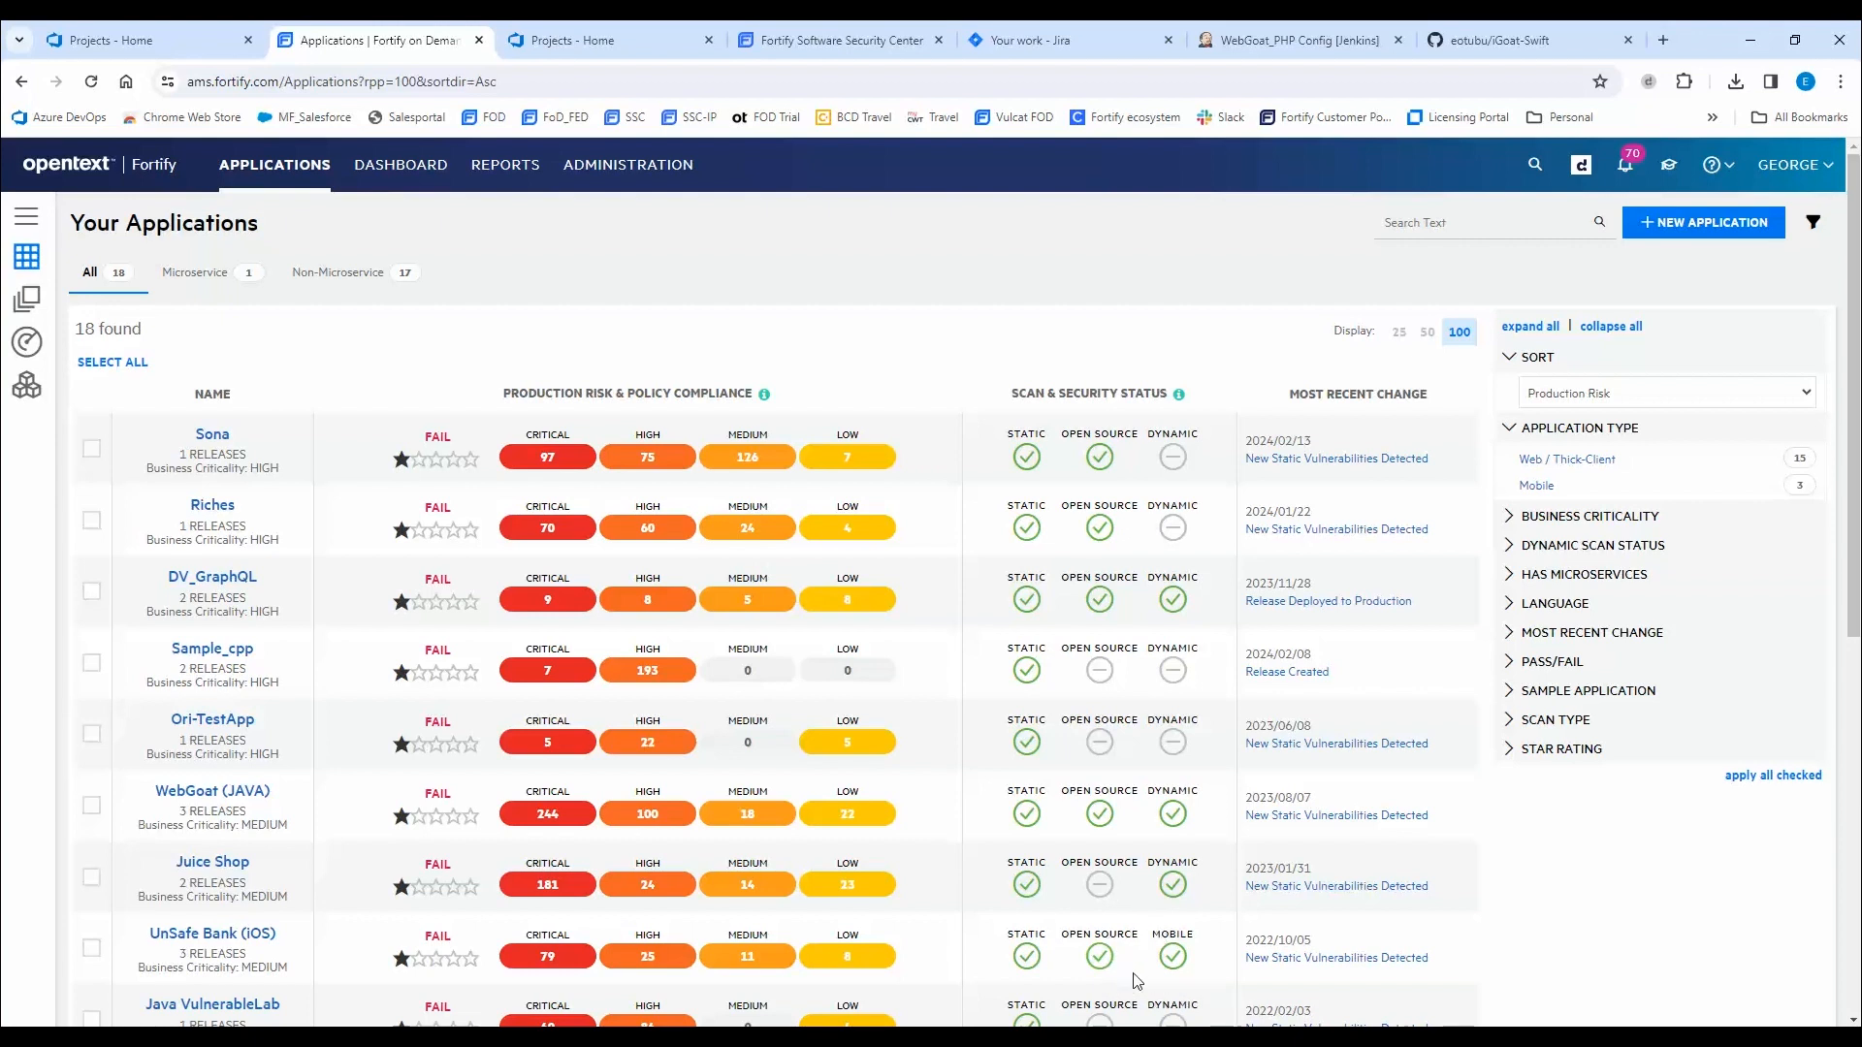
mouse_move(1148, 938)
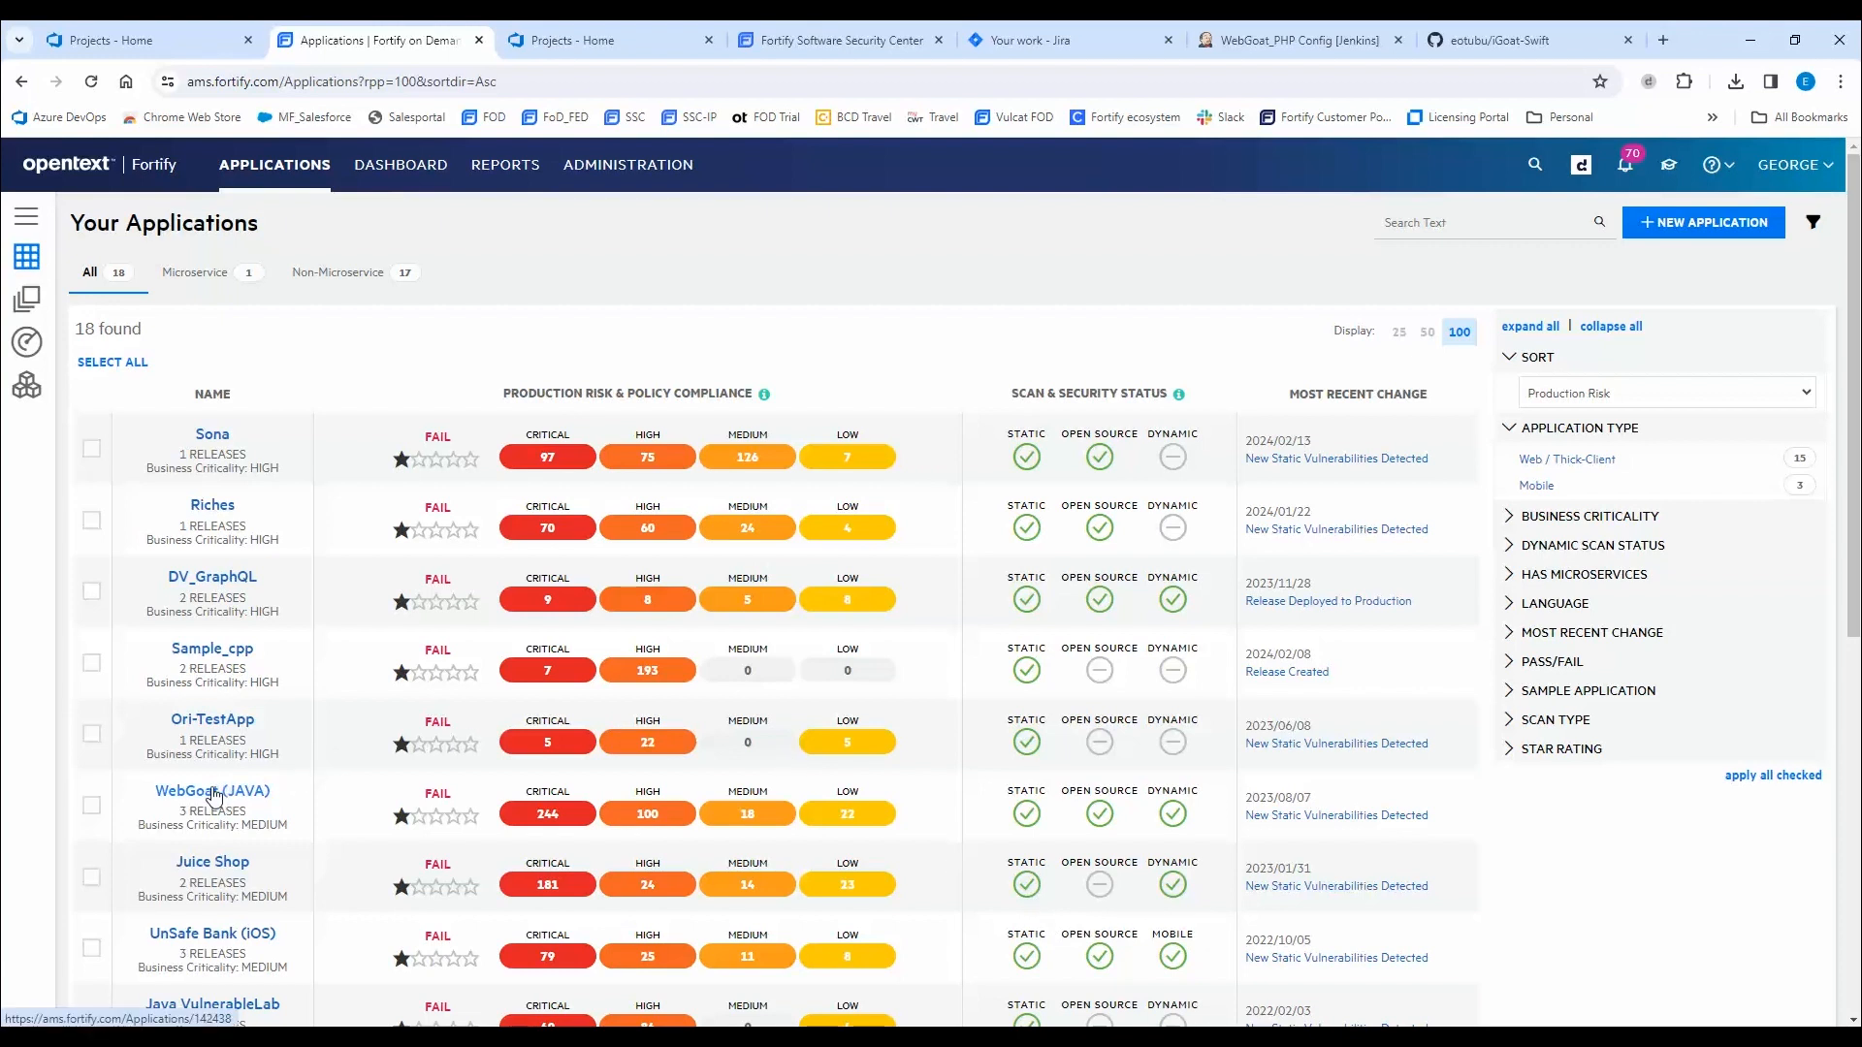
Navigate from WebGoat (JAVA) to the Release Issues page of its v10 release.
left_click(213, 792)
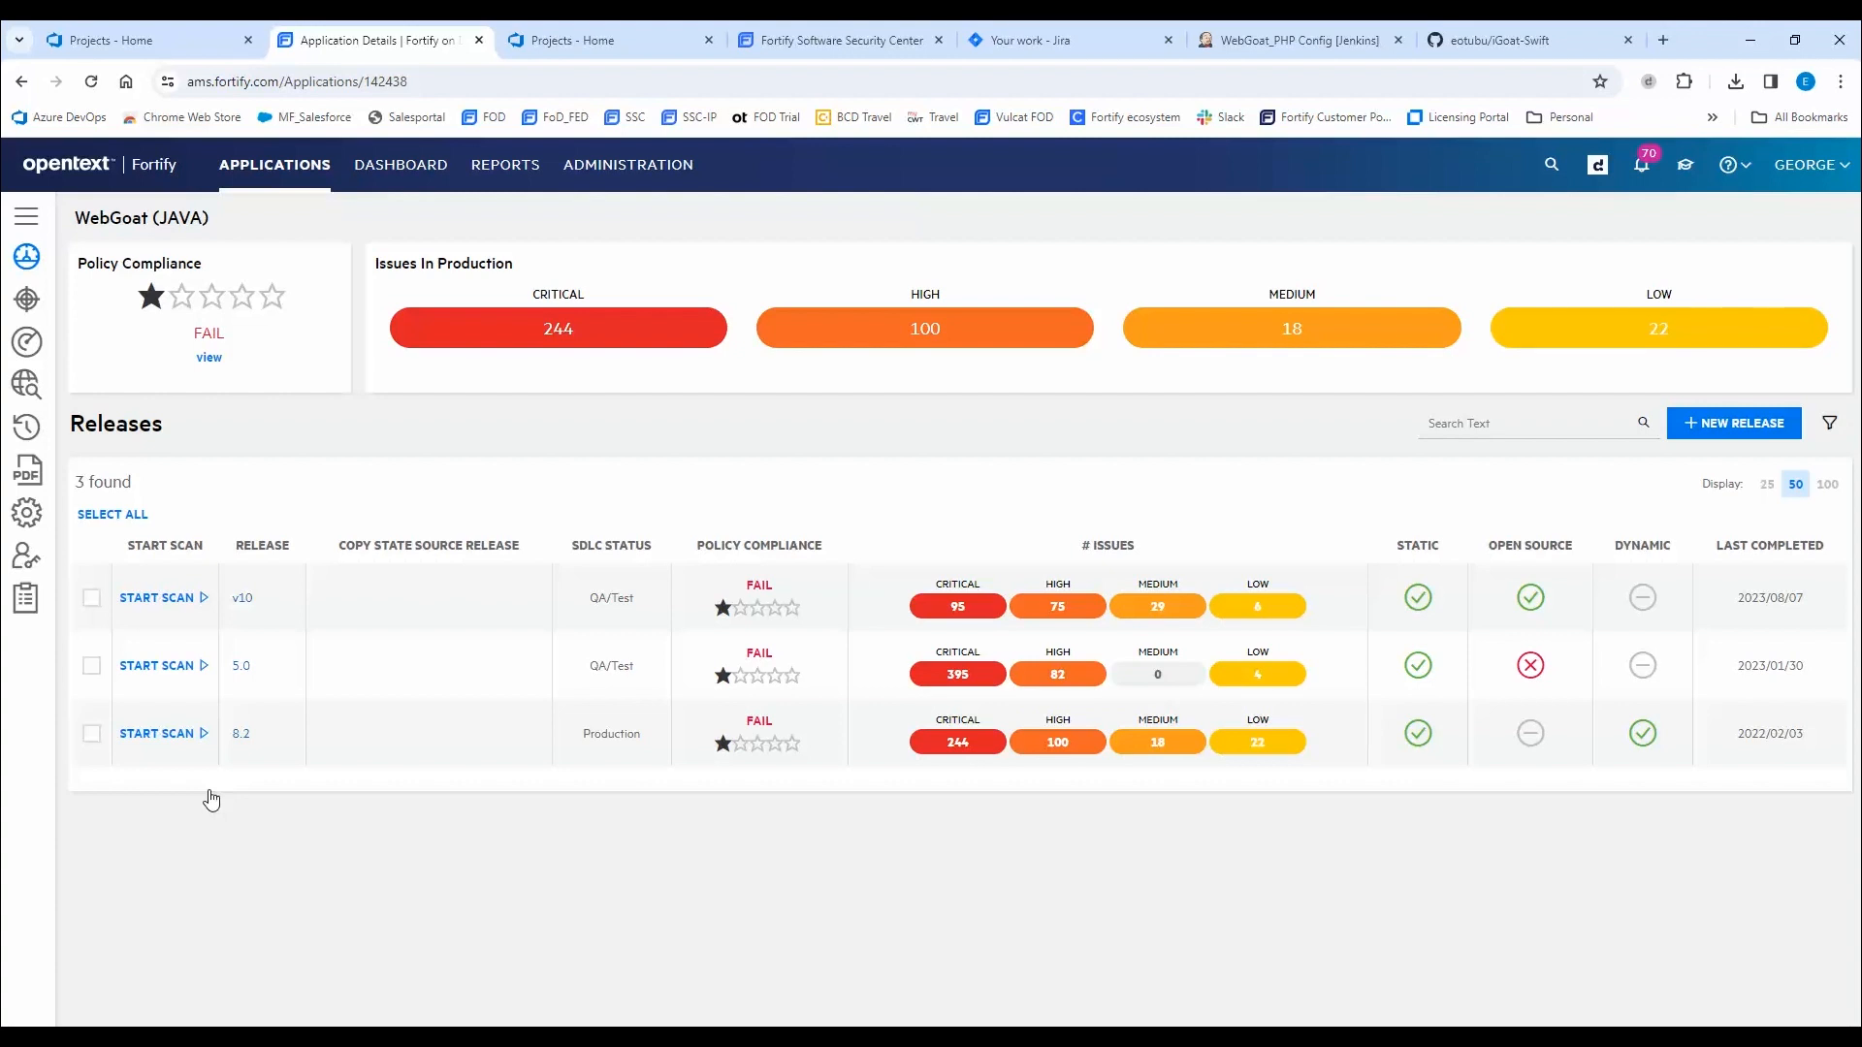
mouse_move(328, 694)
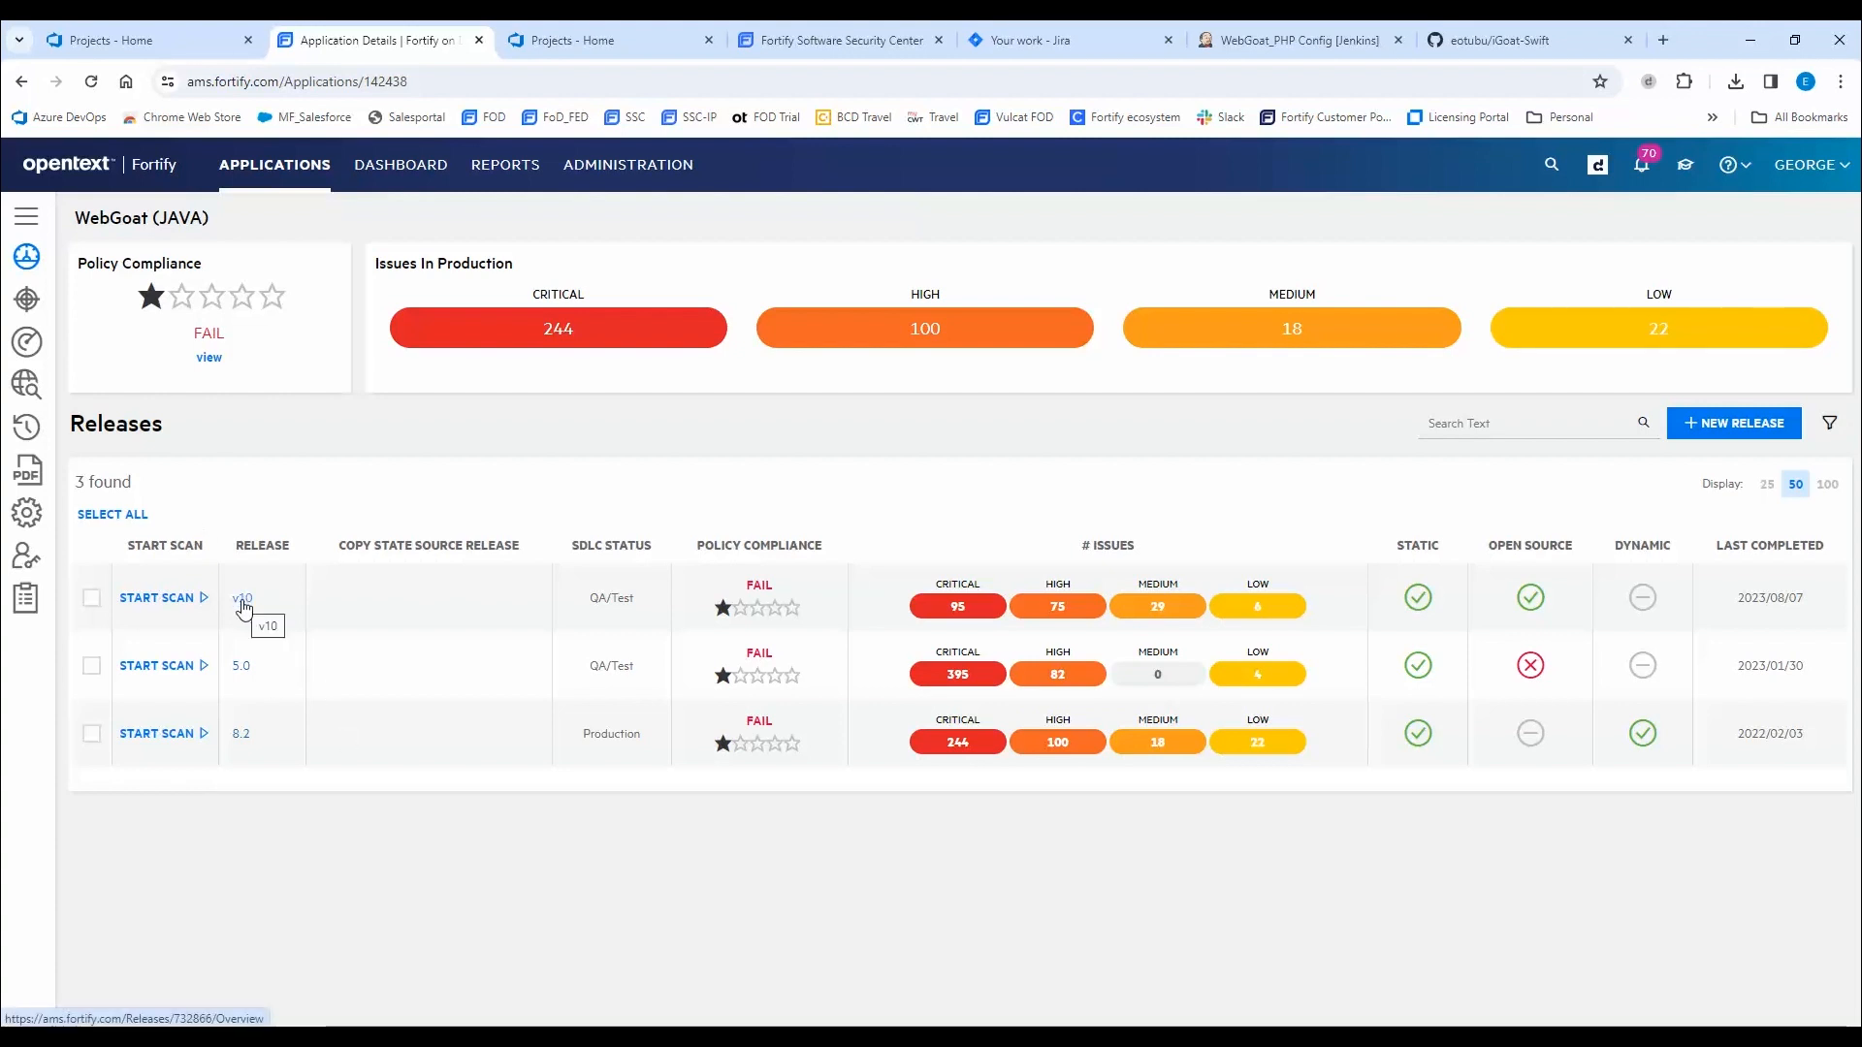
left_click(241, 597)
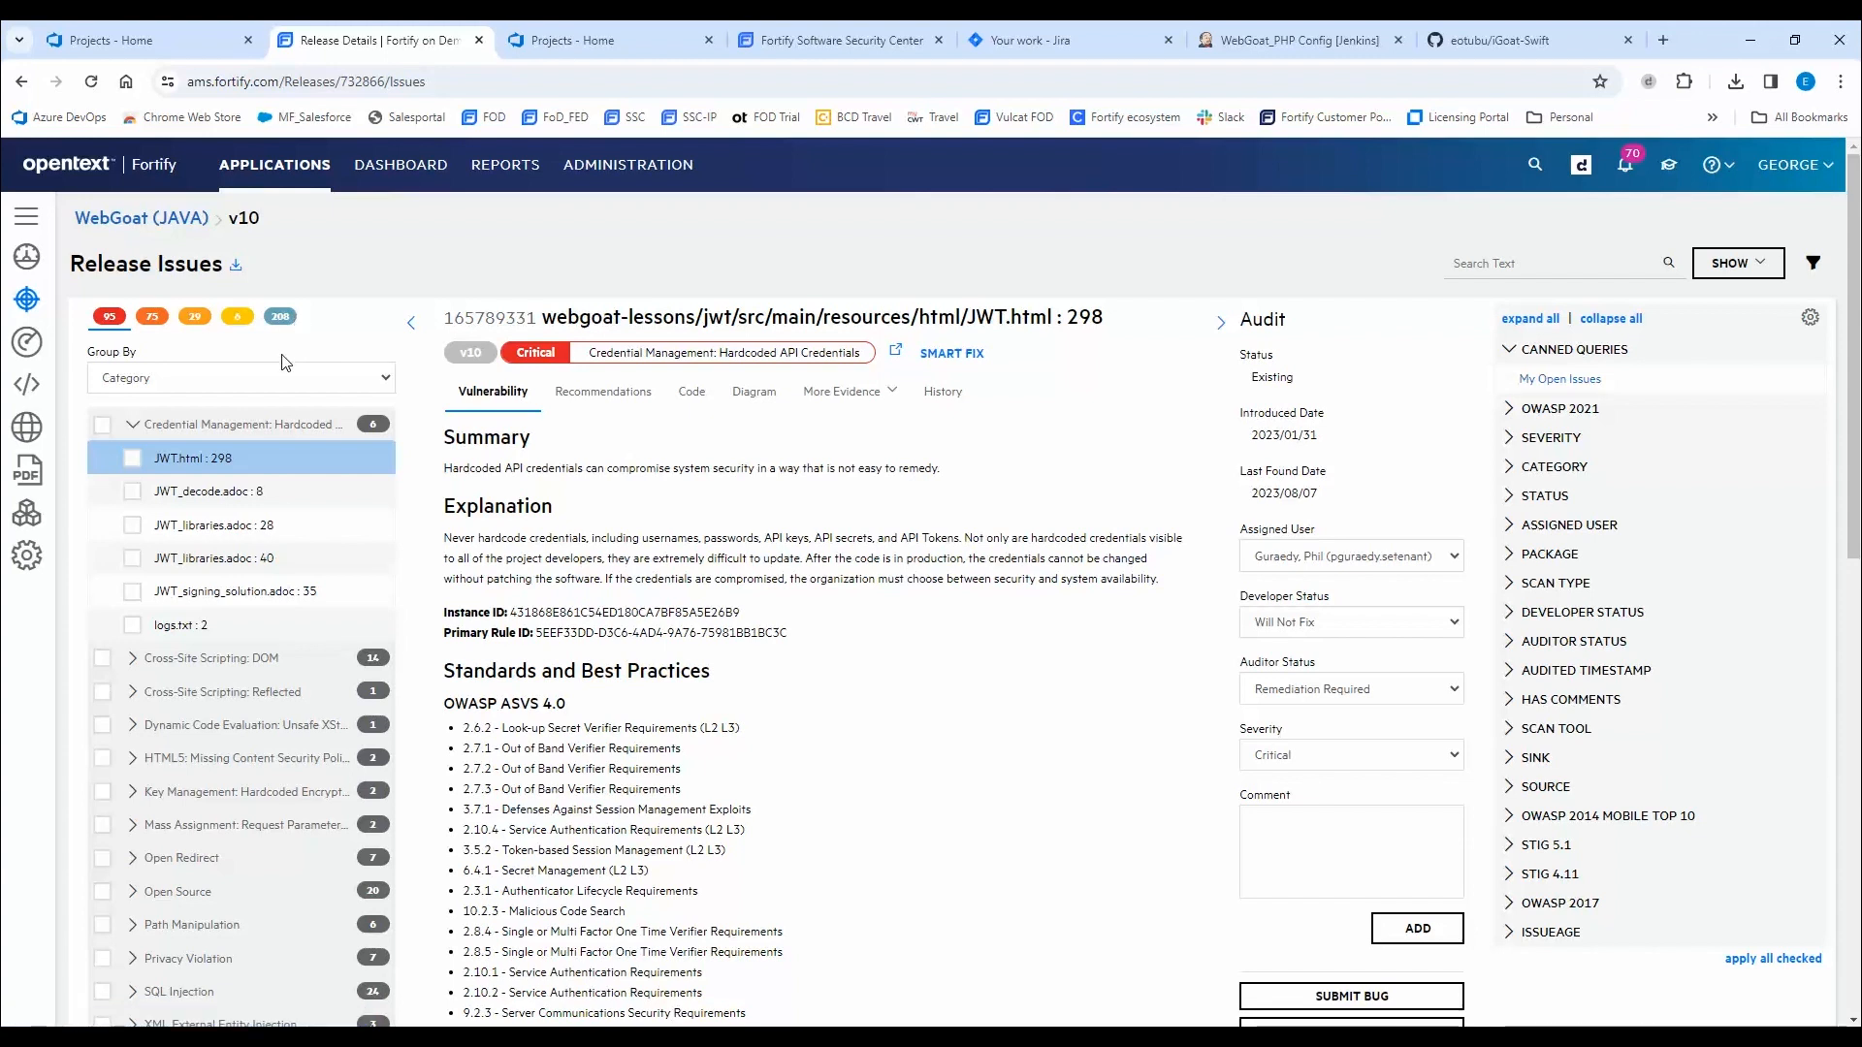
mouse_move(250, 357)
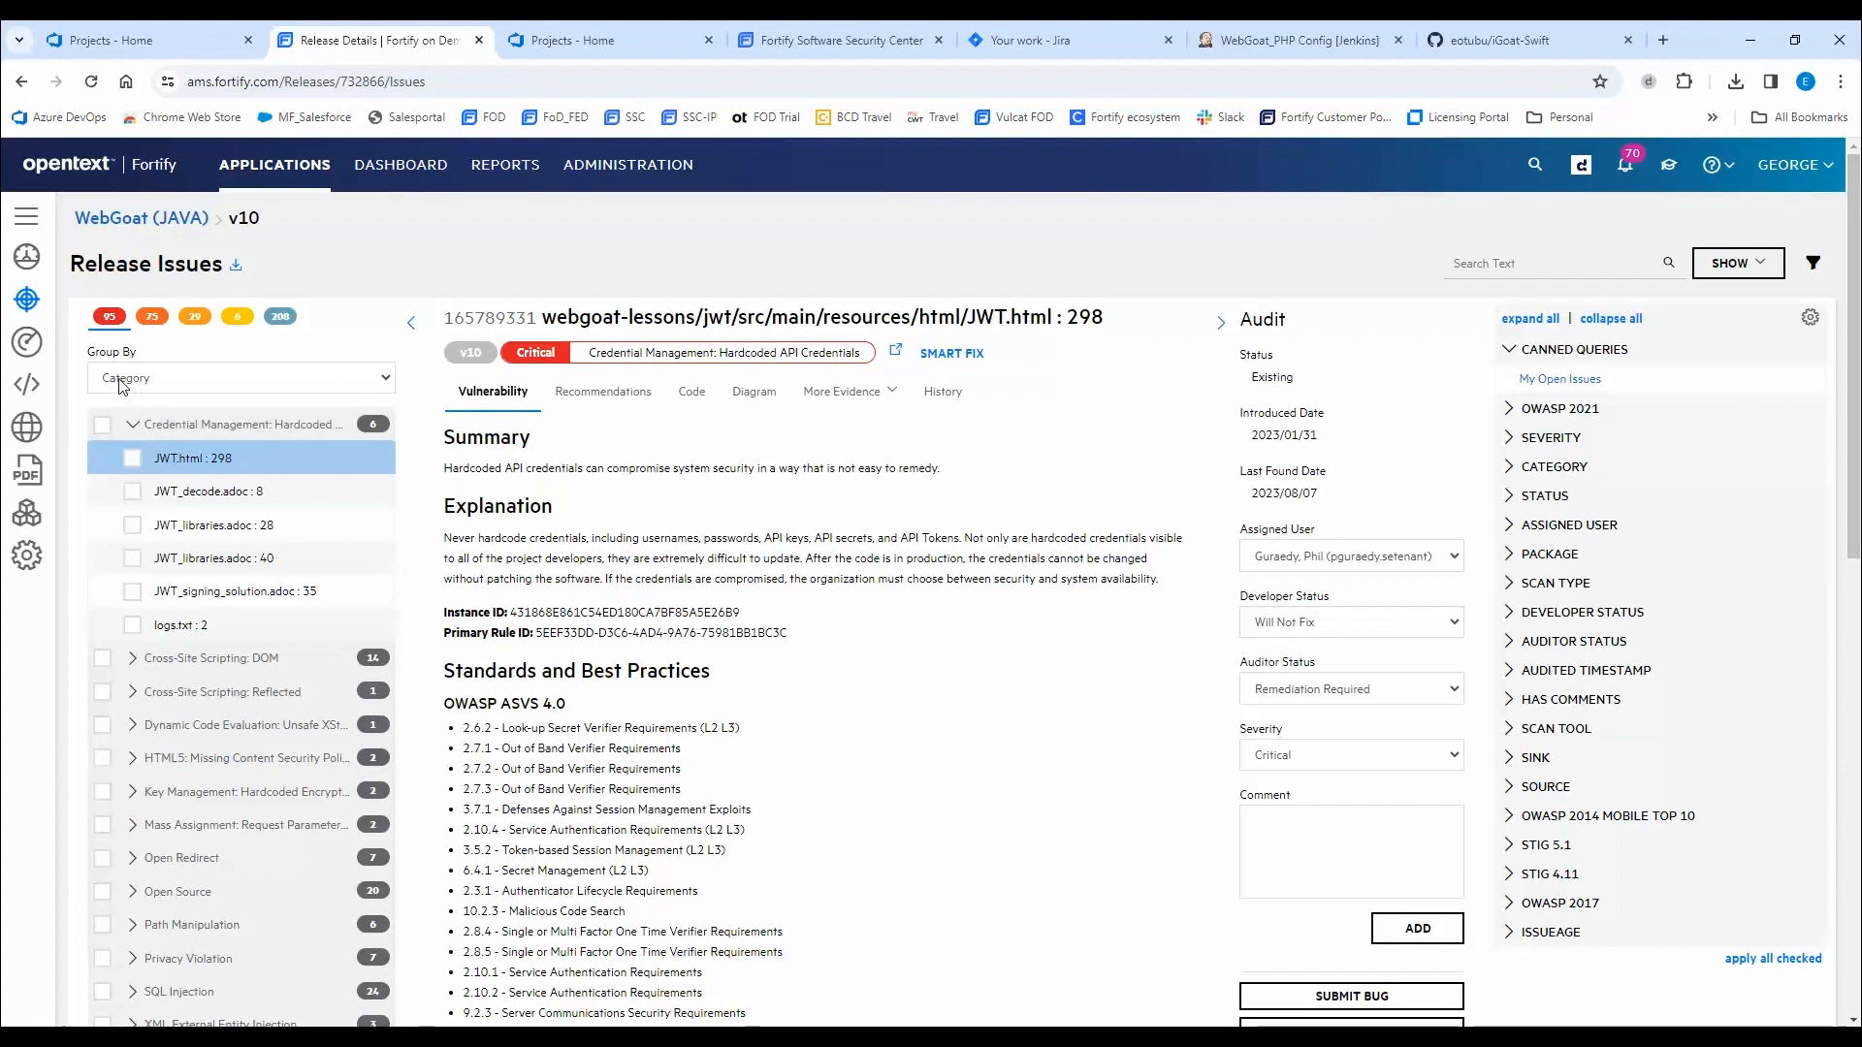
mouse_move(310, 368)
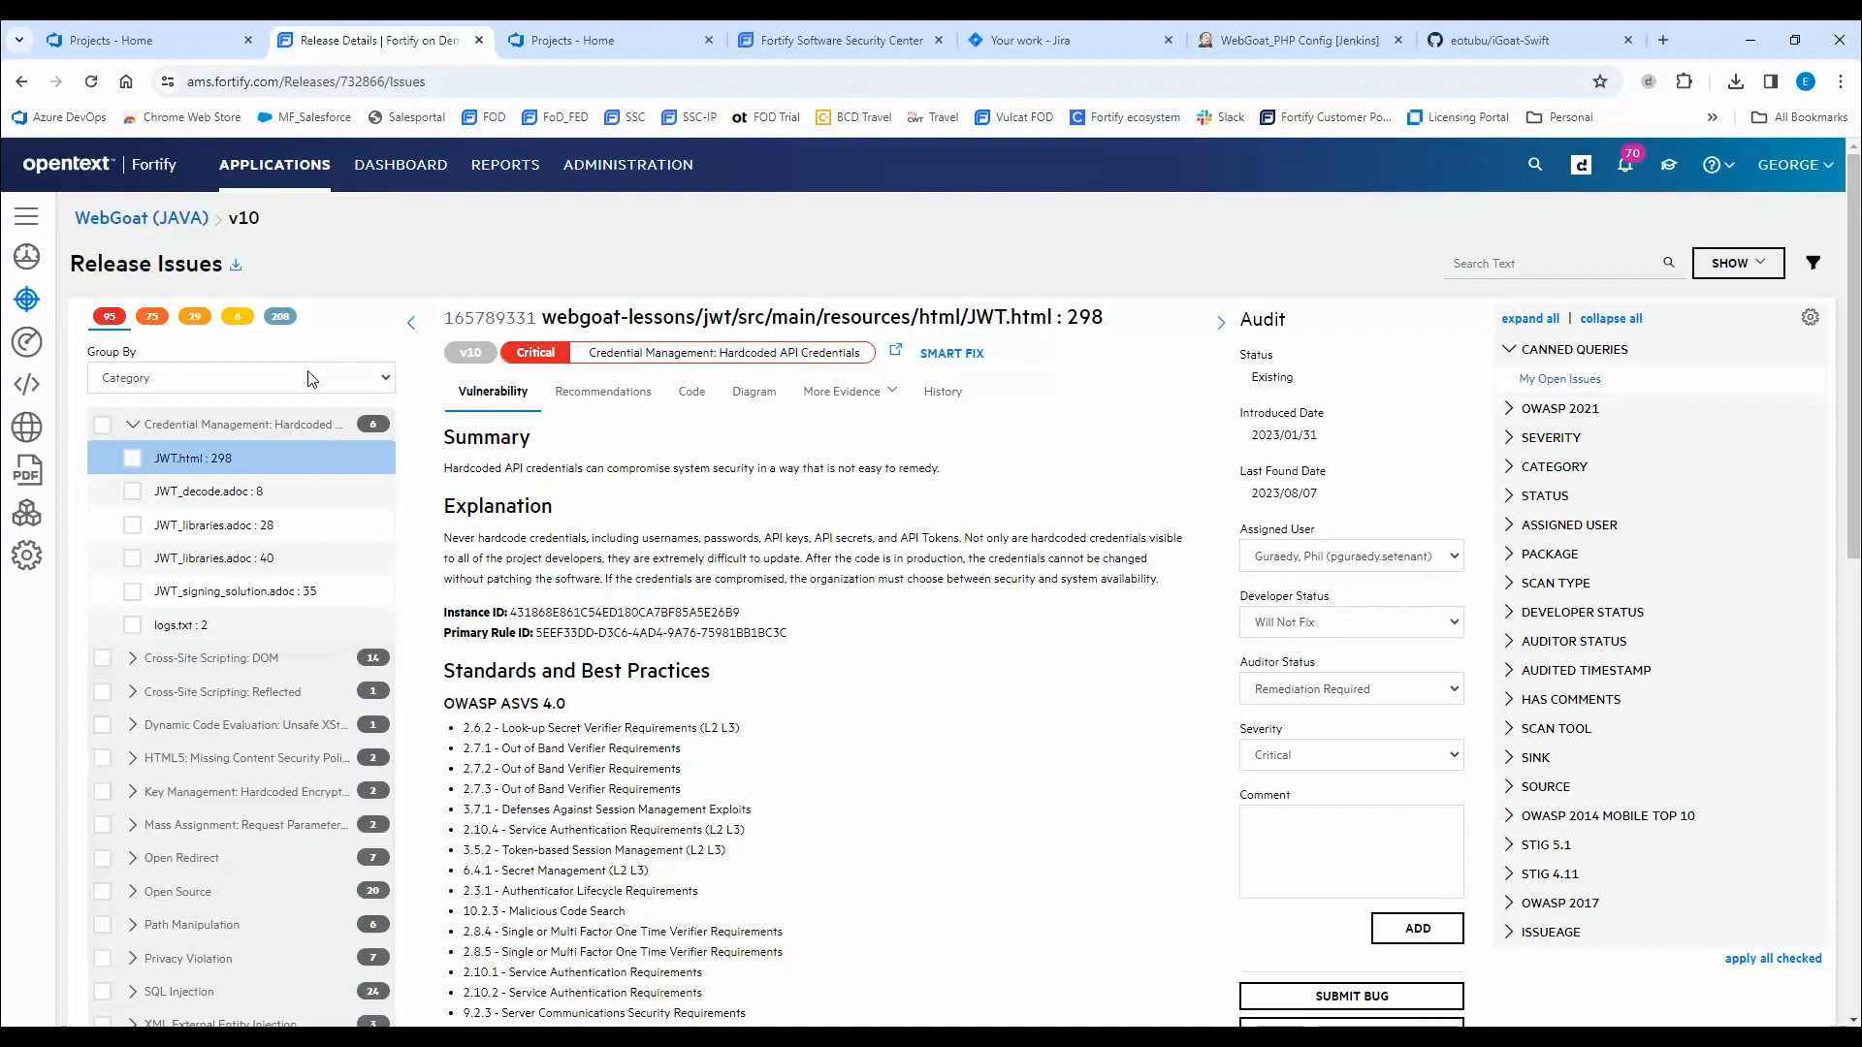
Switch the release issues Group By from OWASP 2021 to Category.
left_click(240, 376)
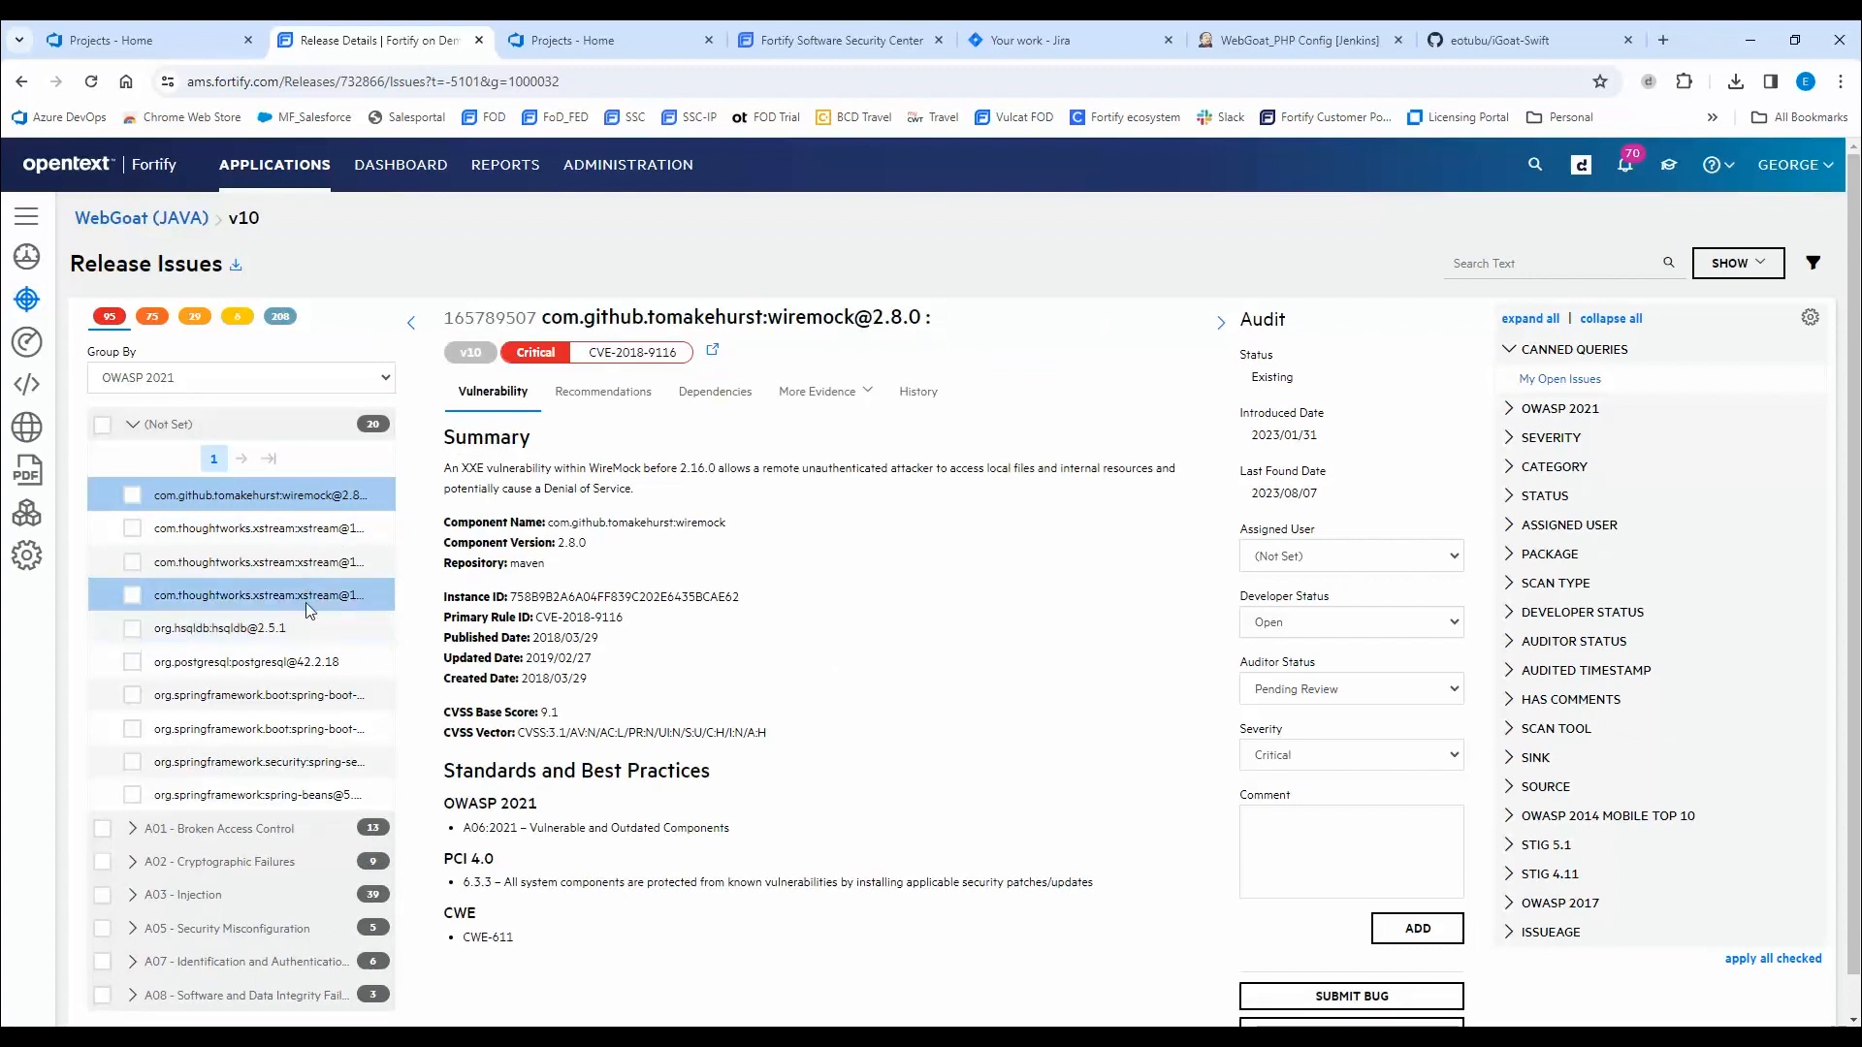
scroll("down", 3)
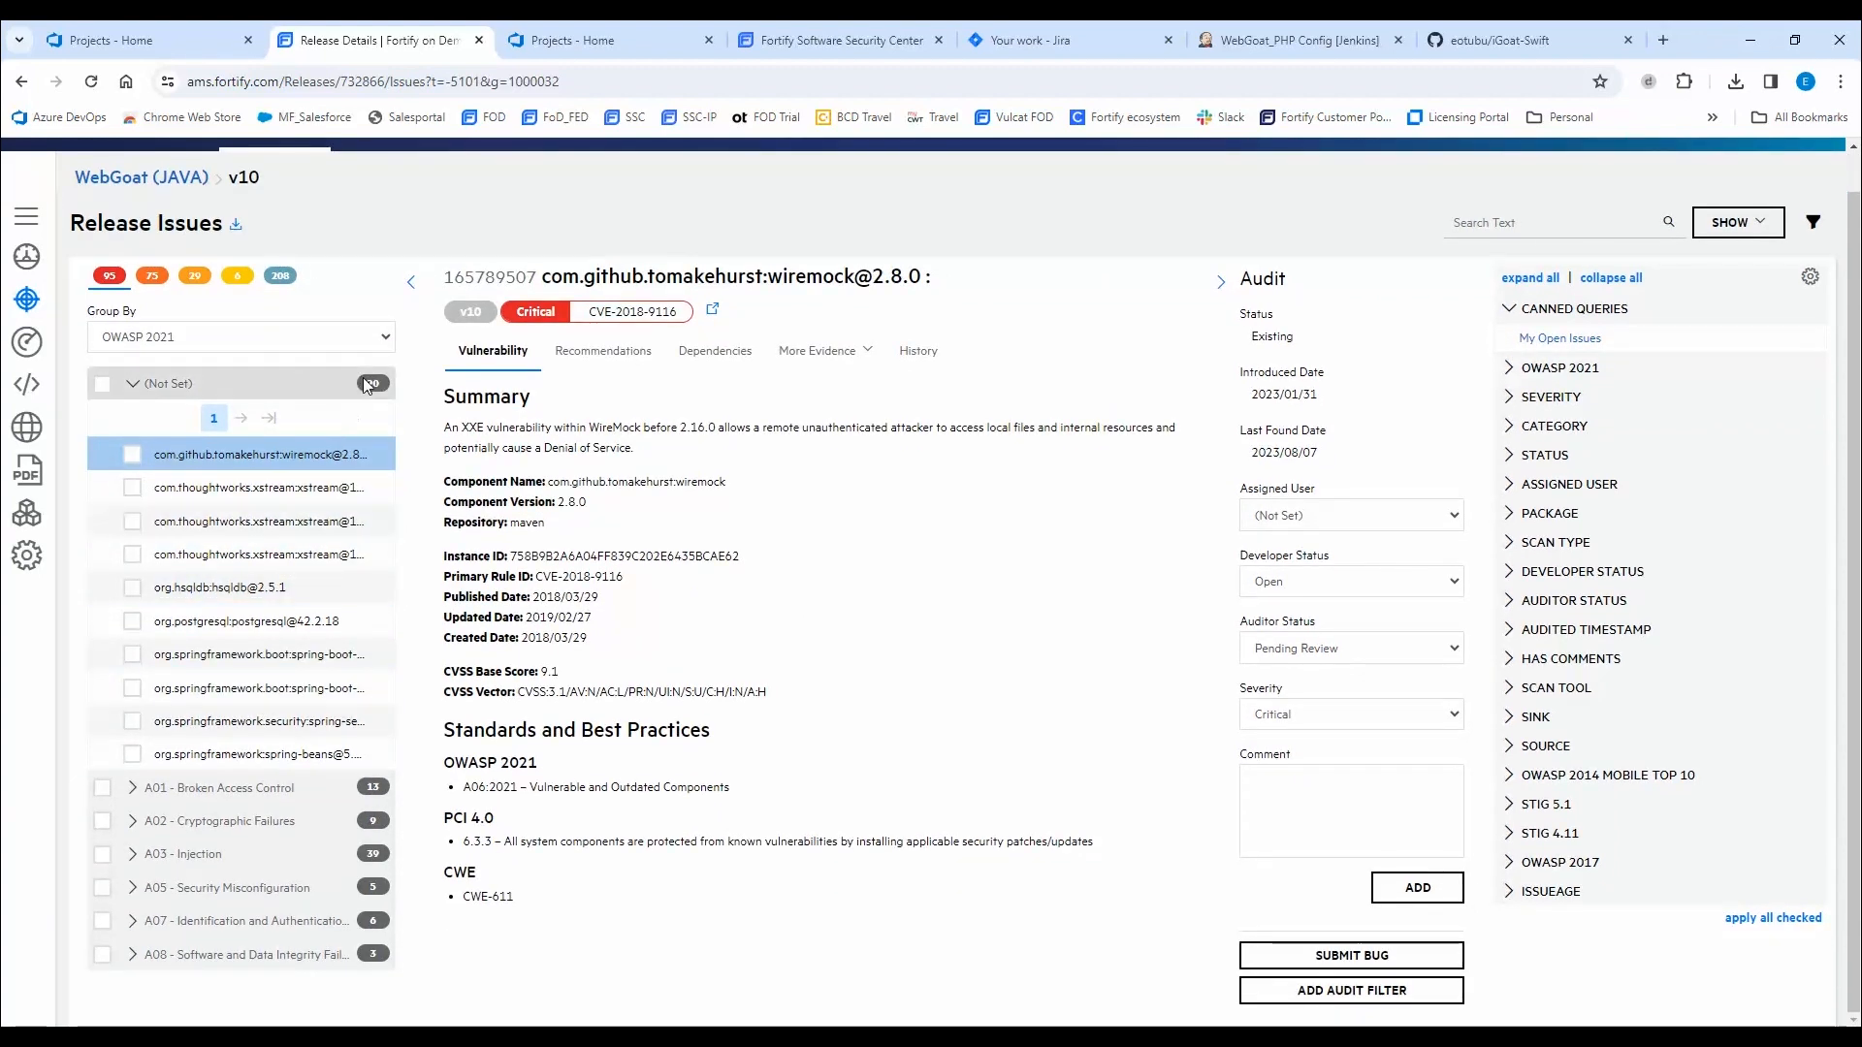
left_click(240, 338)
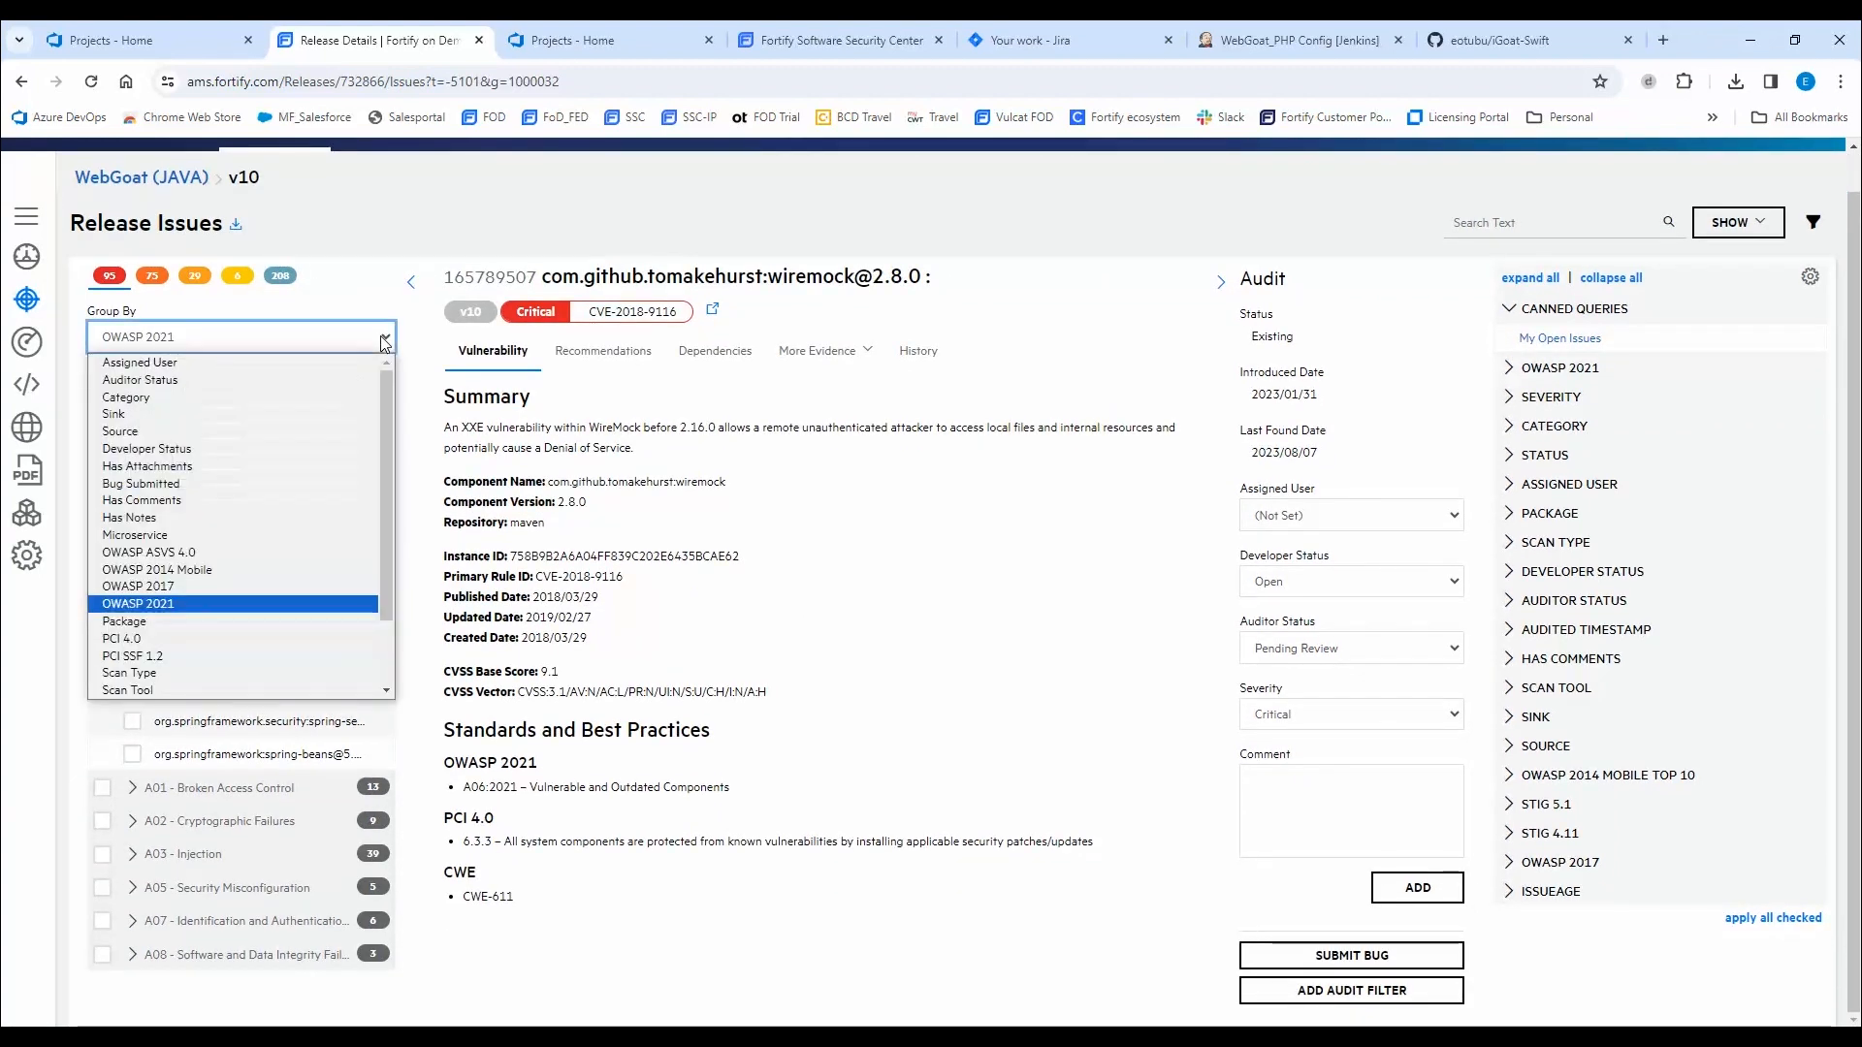
mouse_move(147, 448)
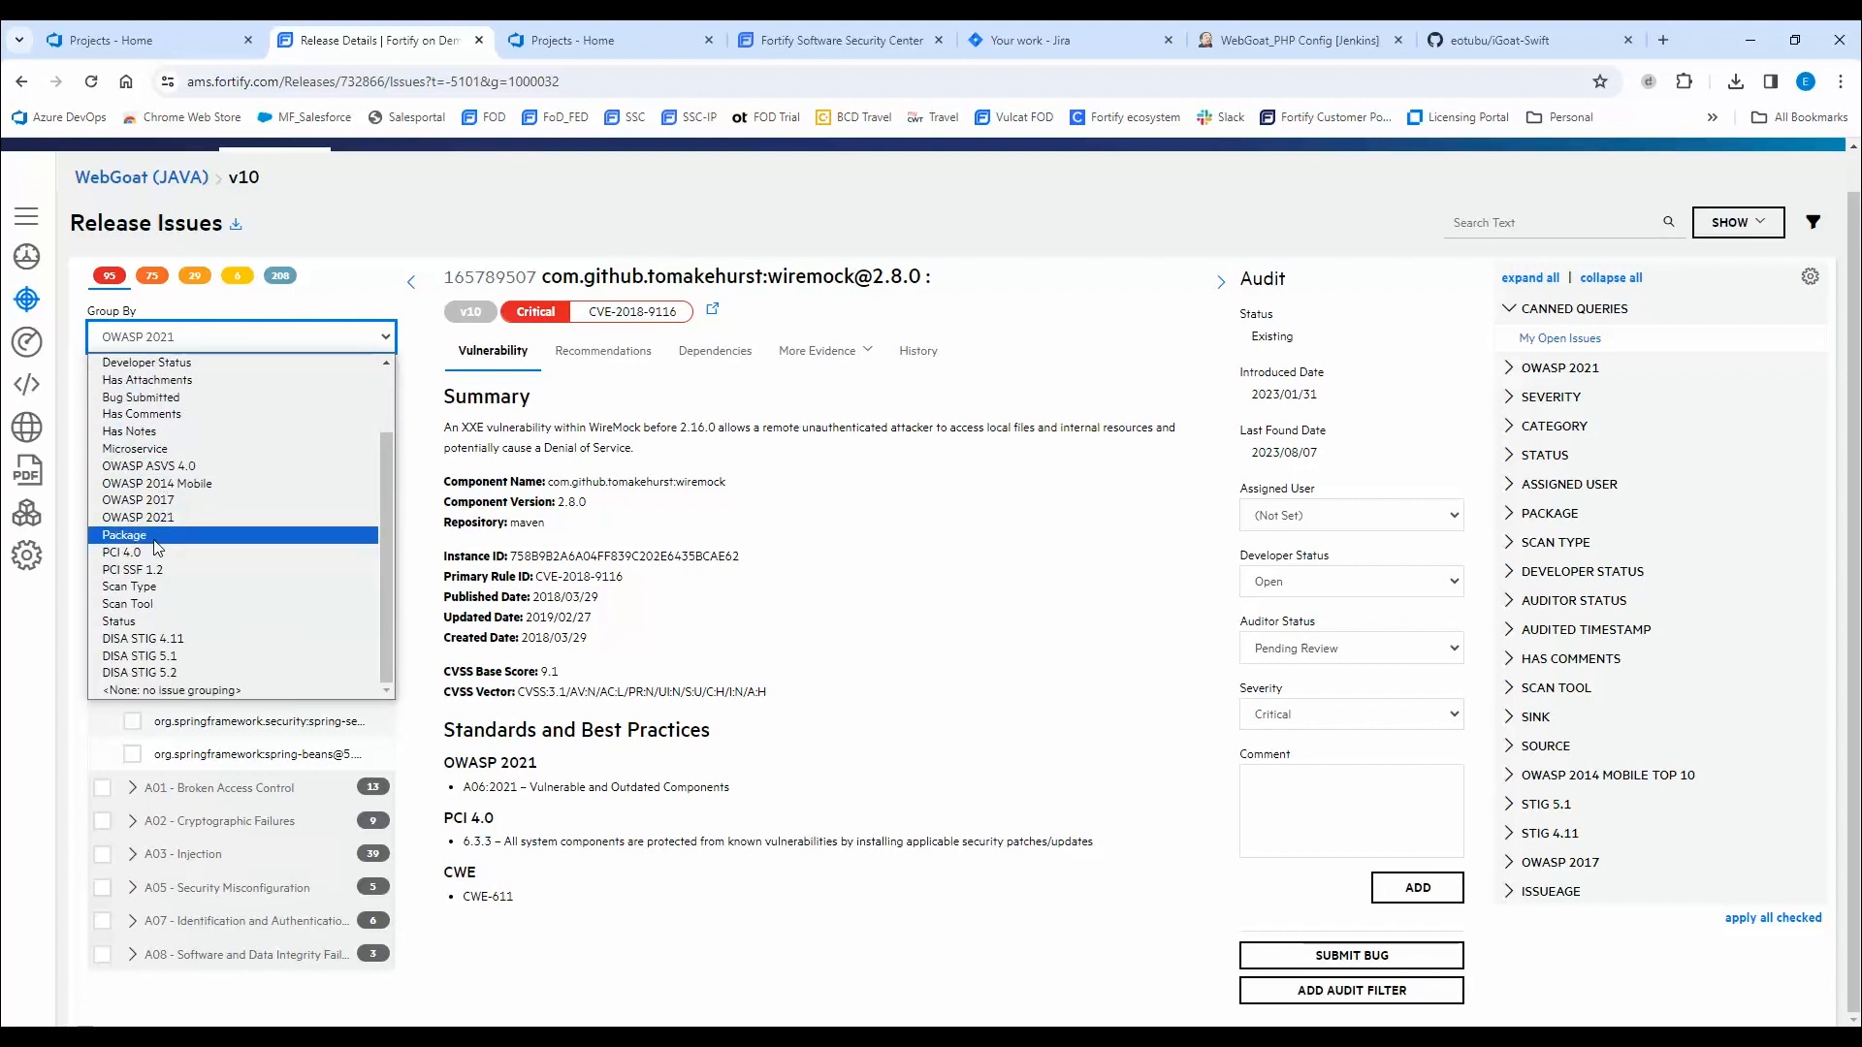
mouse_move(196, 655)
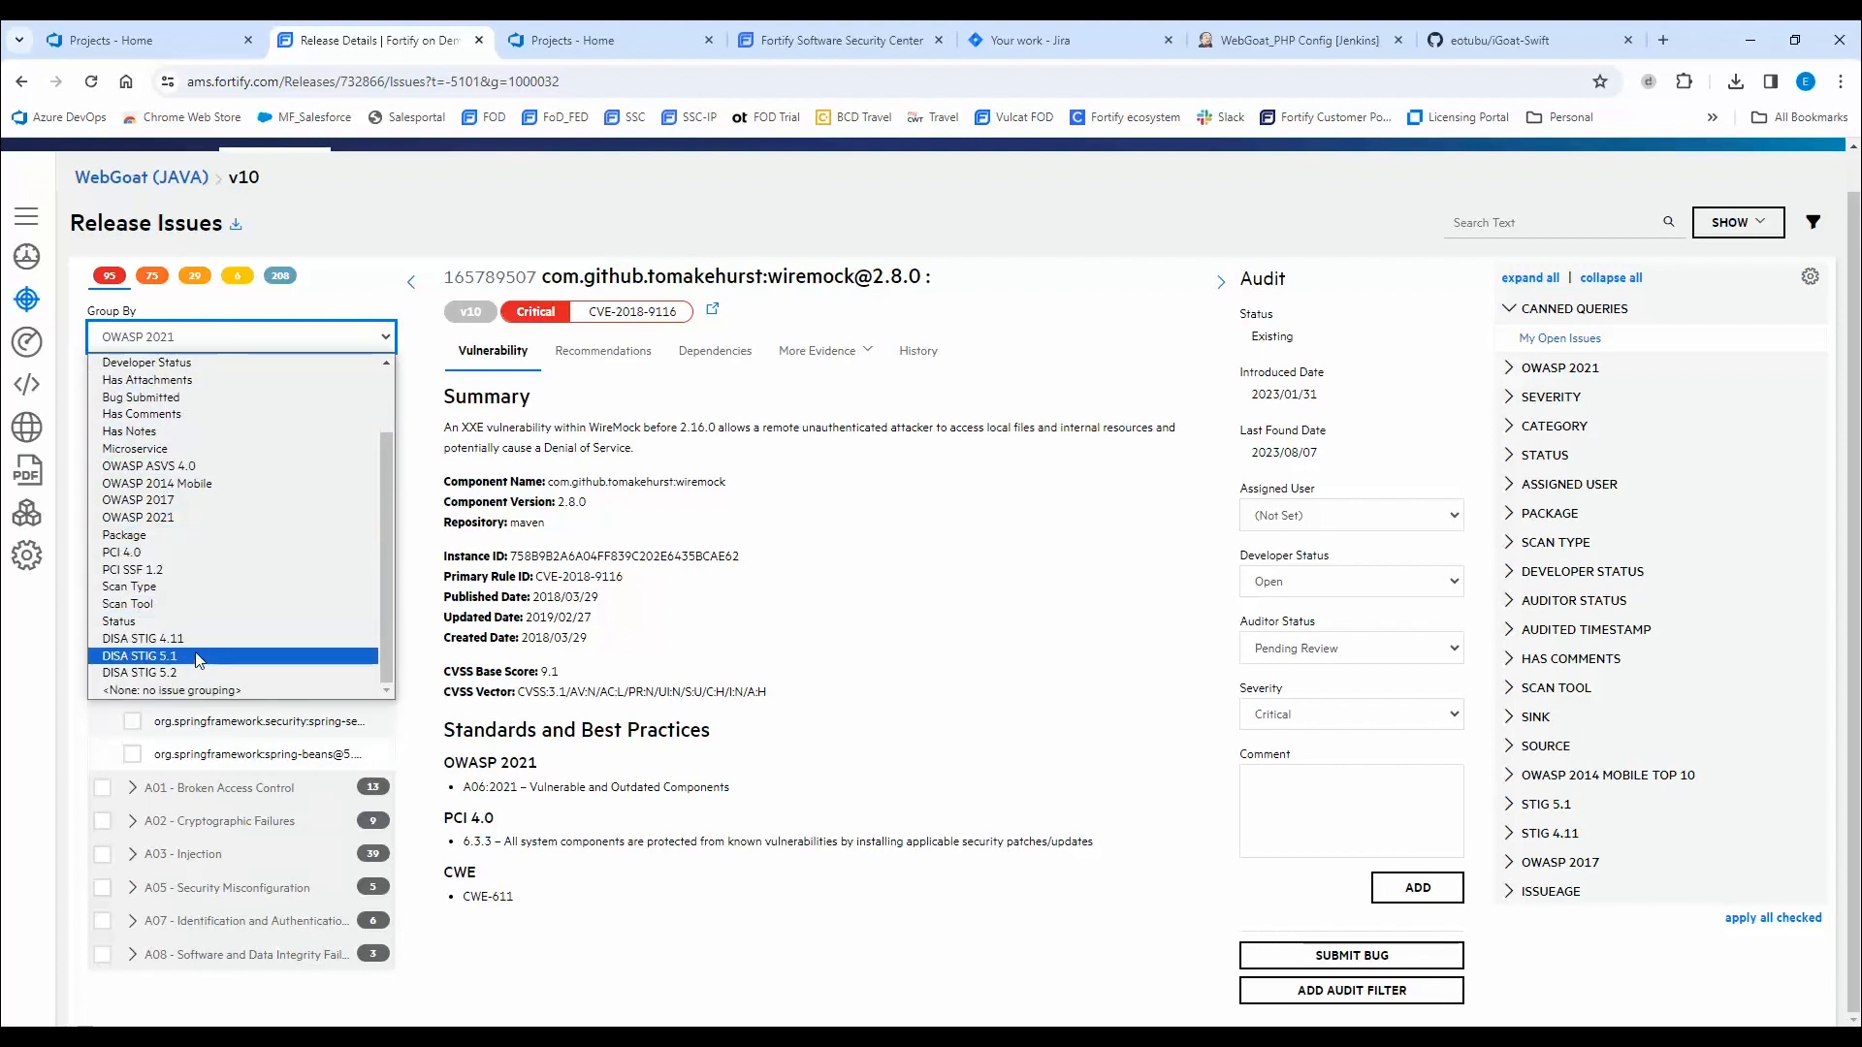
mouse_move(159, 485)
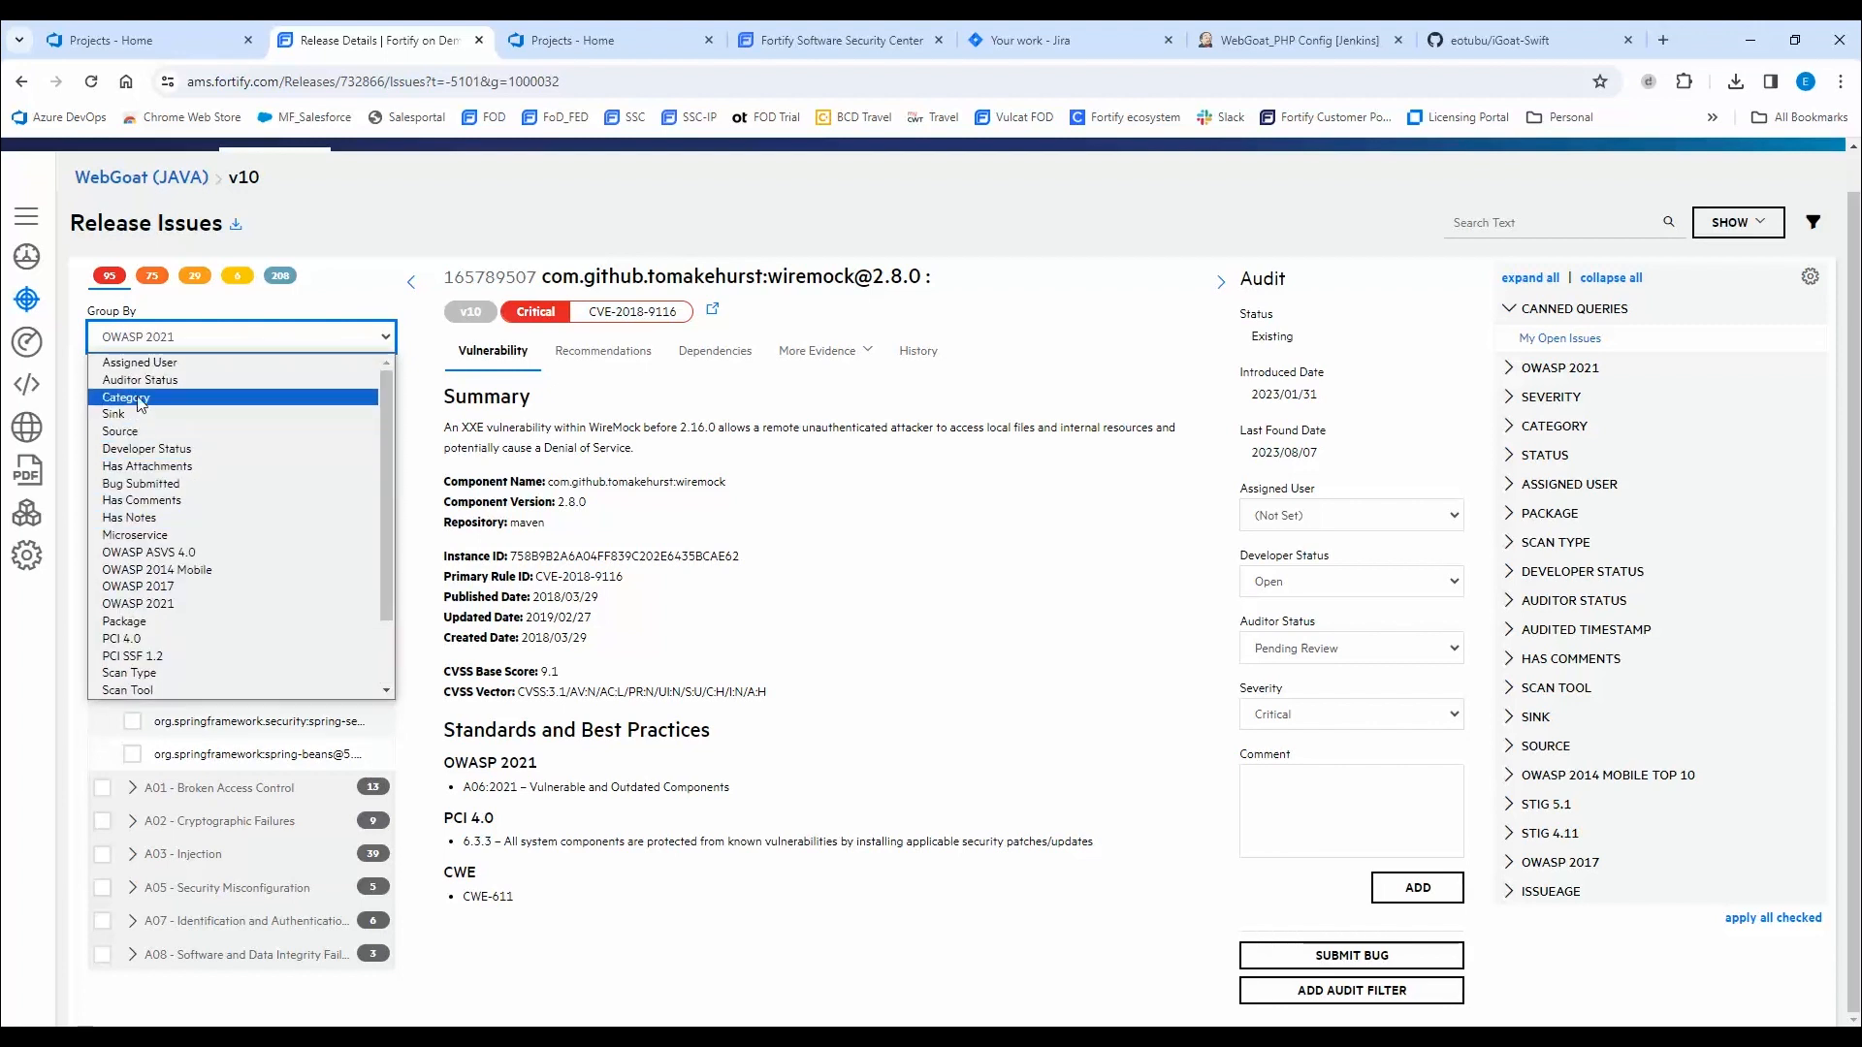
left_click(125, 396)
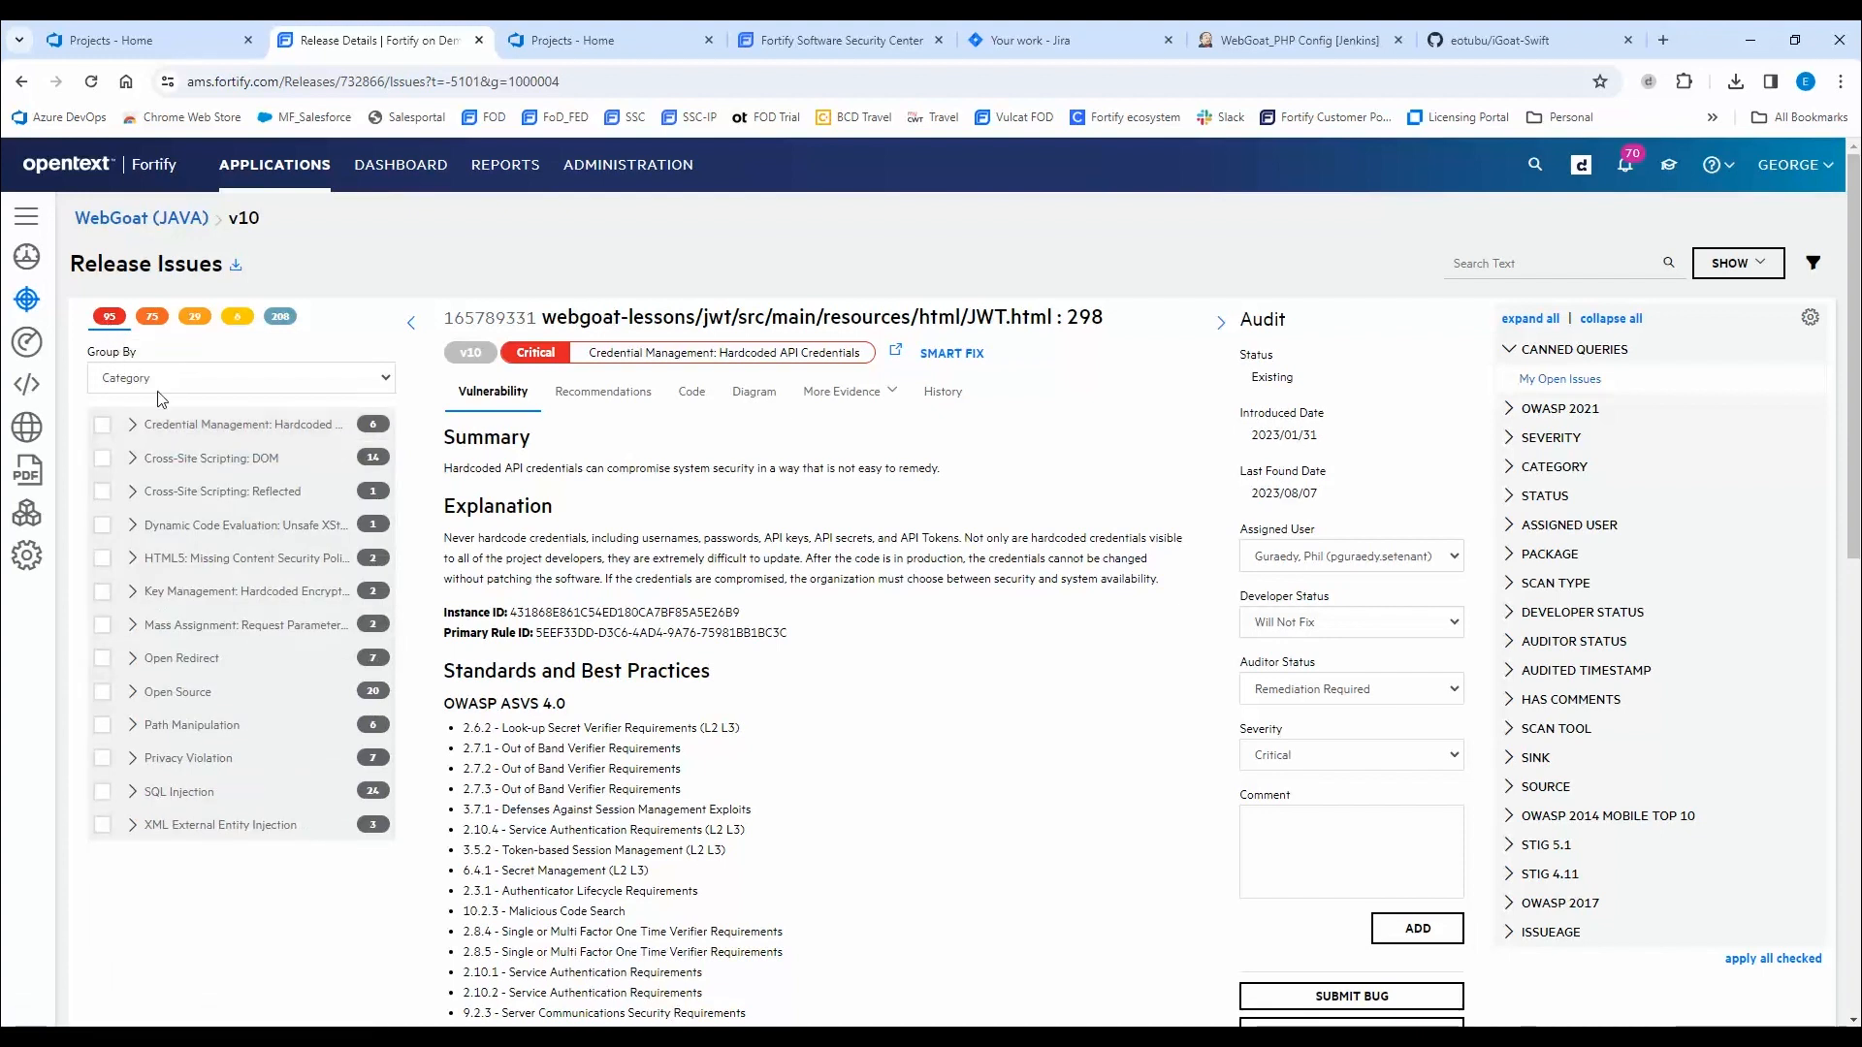
mouse_move(269, 438)
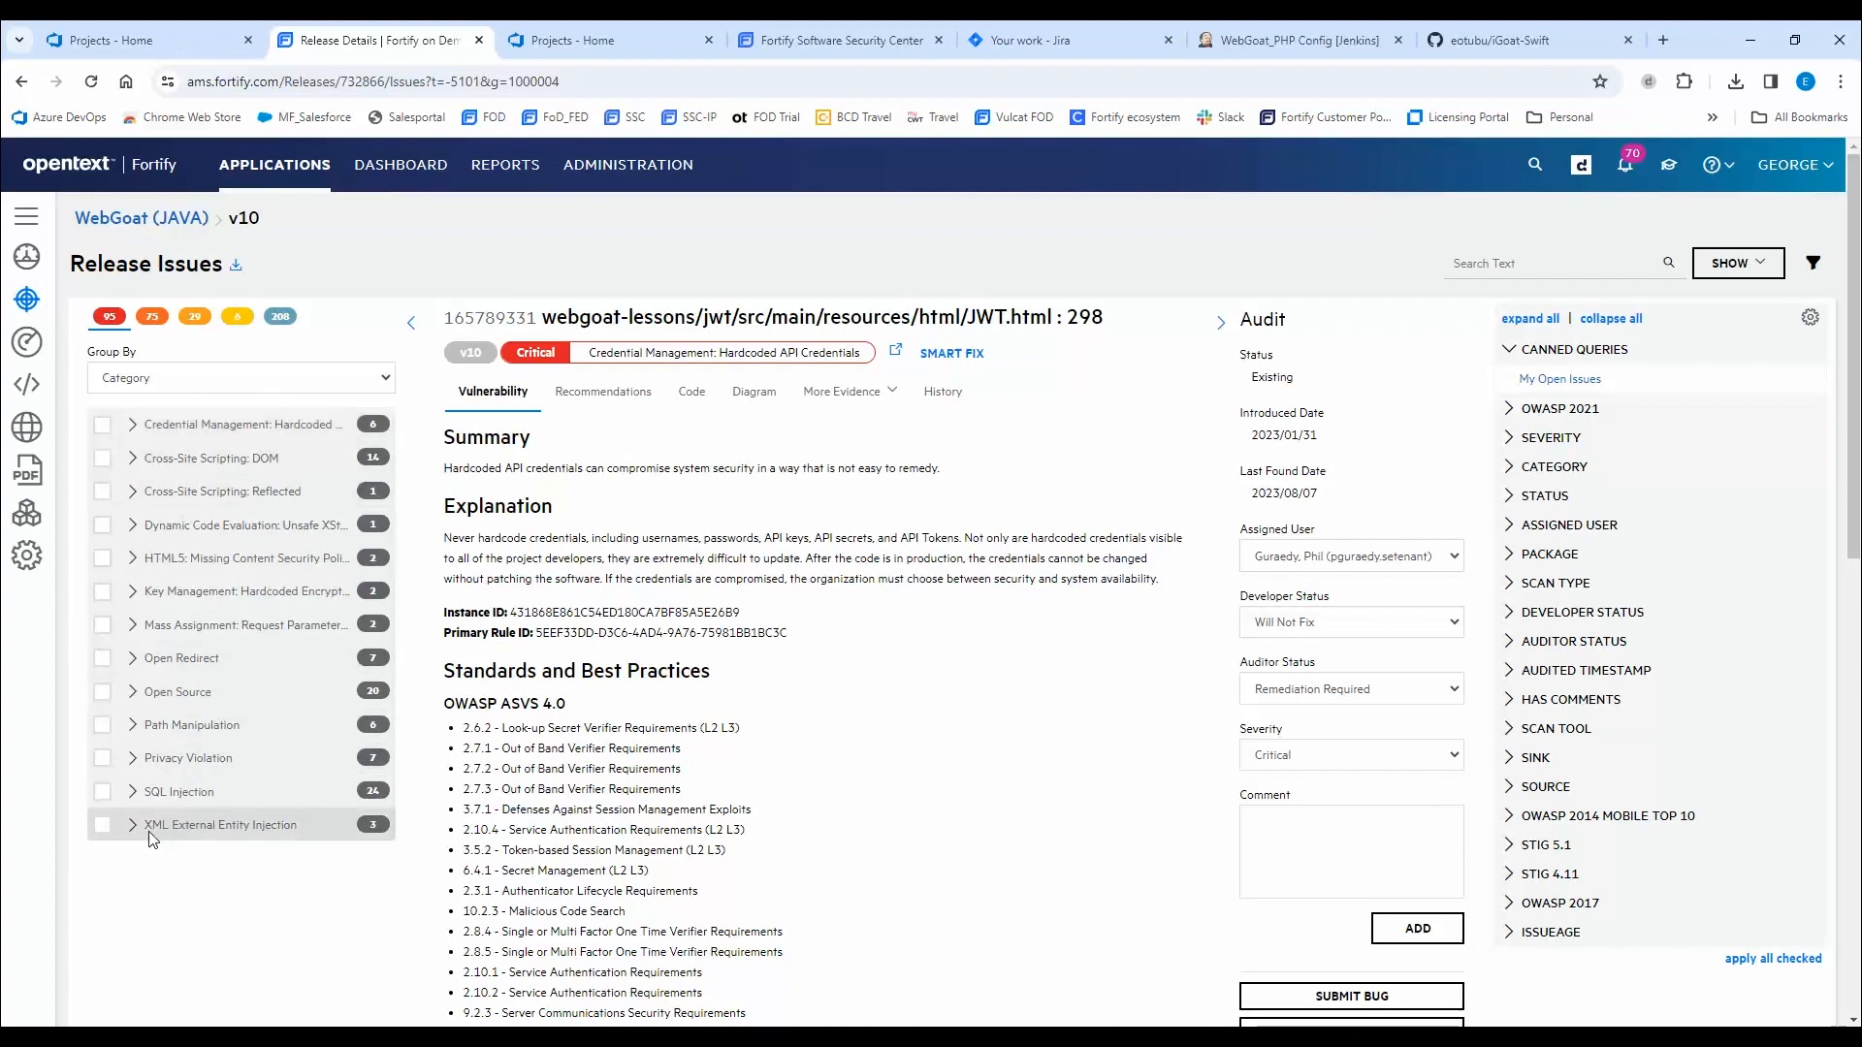
mouse_move(250, 836)
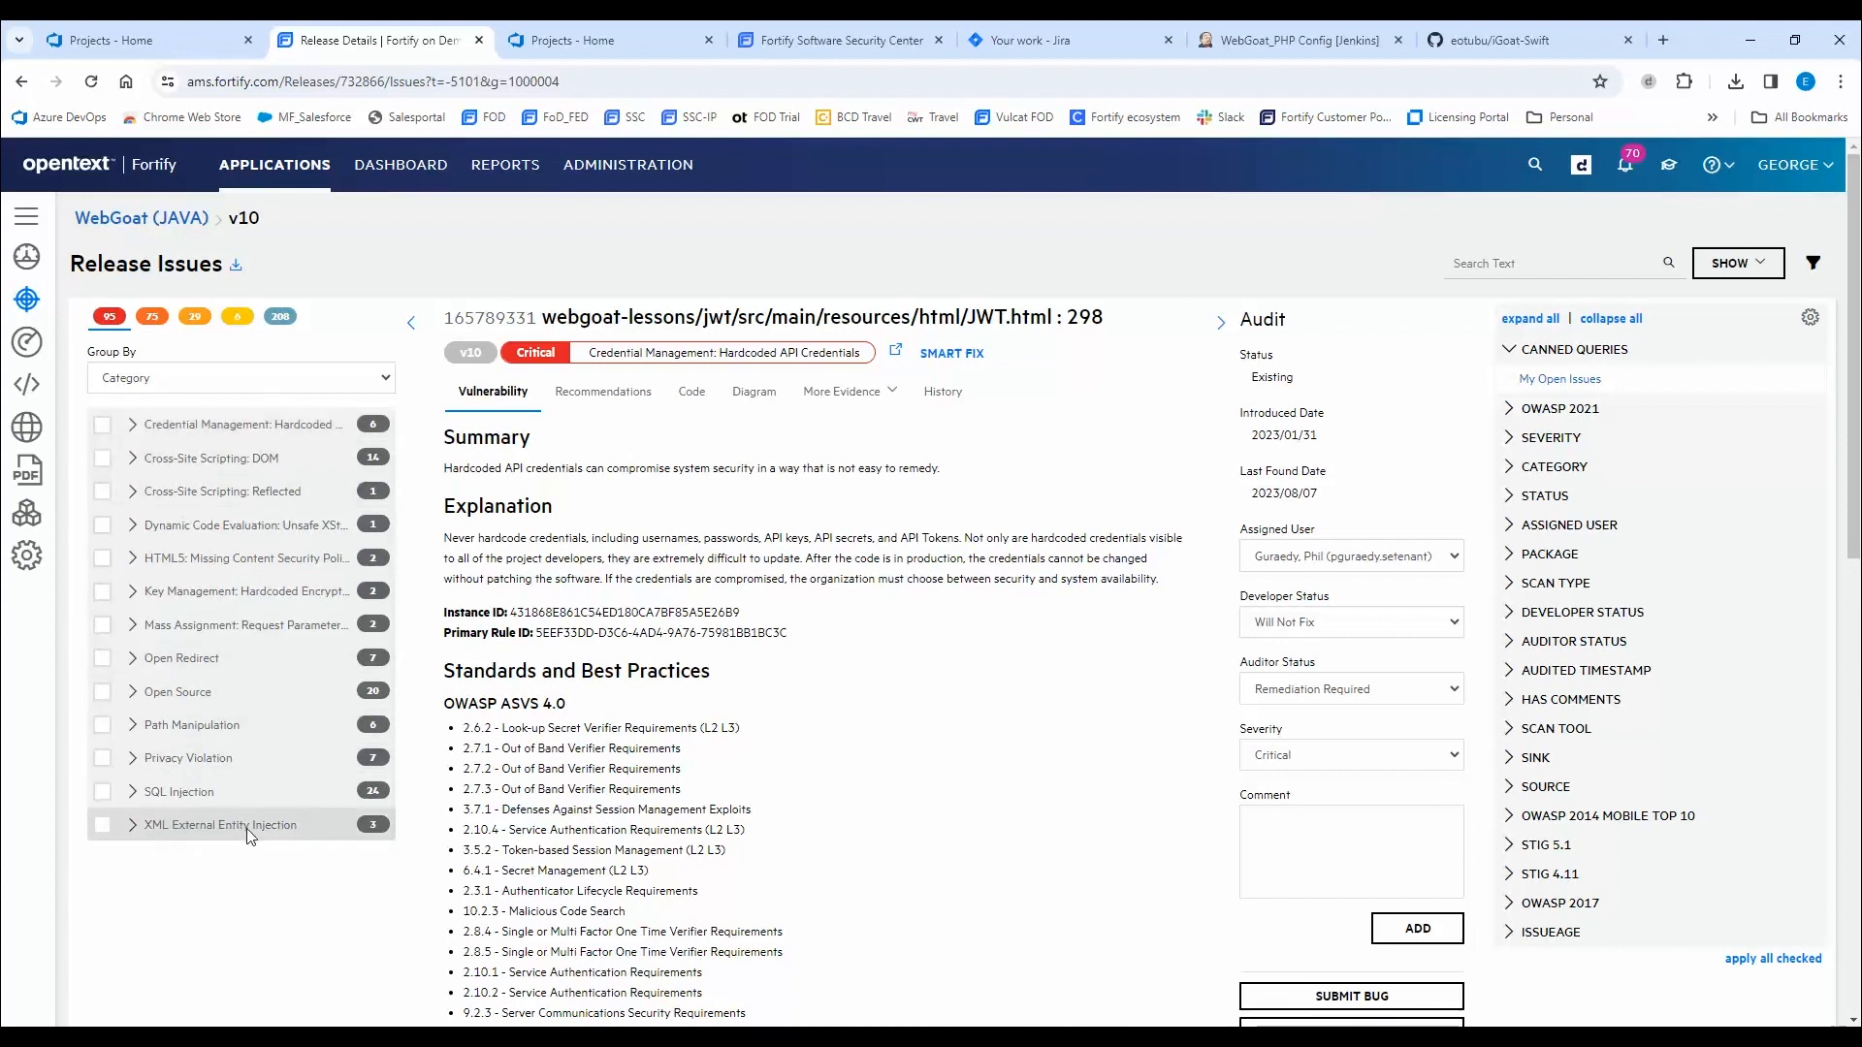
mouse_move(175, 725)
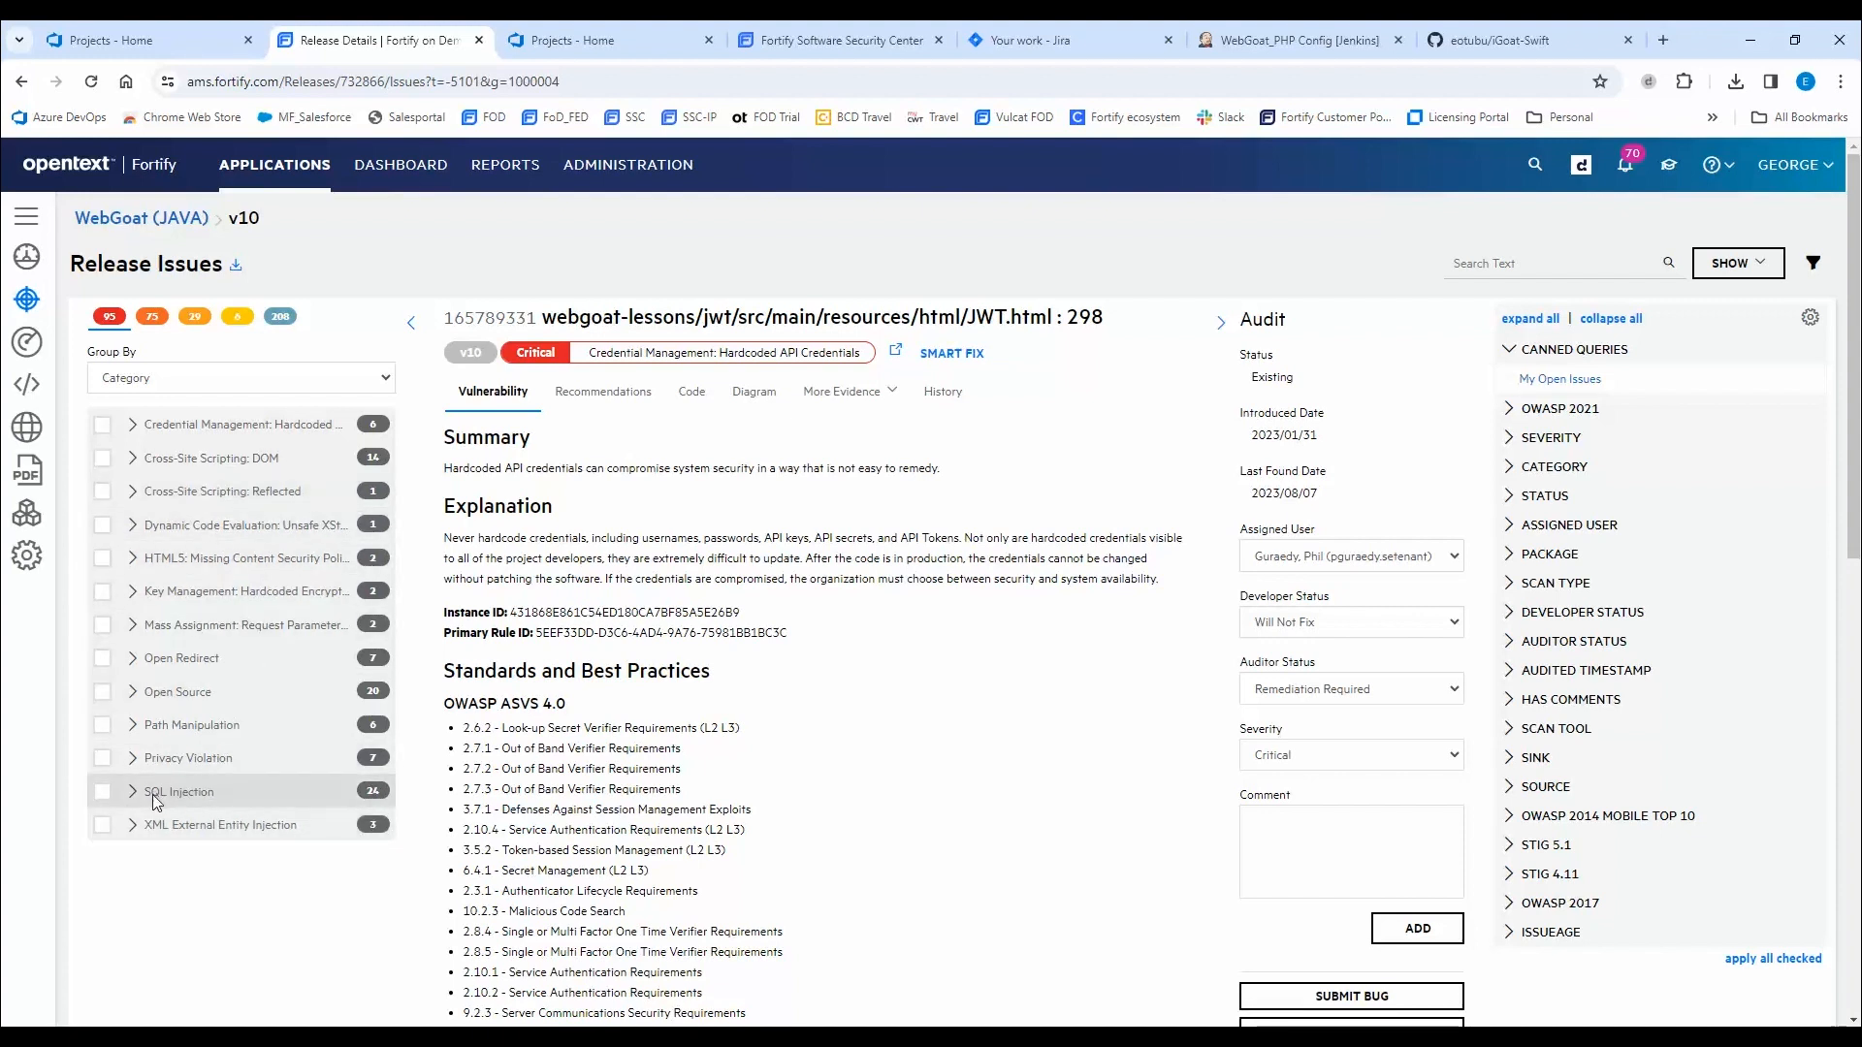
Expand the SQL Injection group and show the SqlInjectionLesson2.java : 62 finding.
left_click(128, 791)
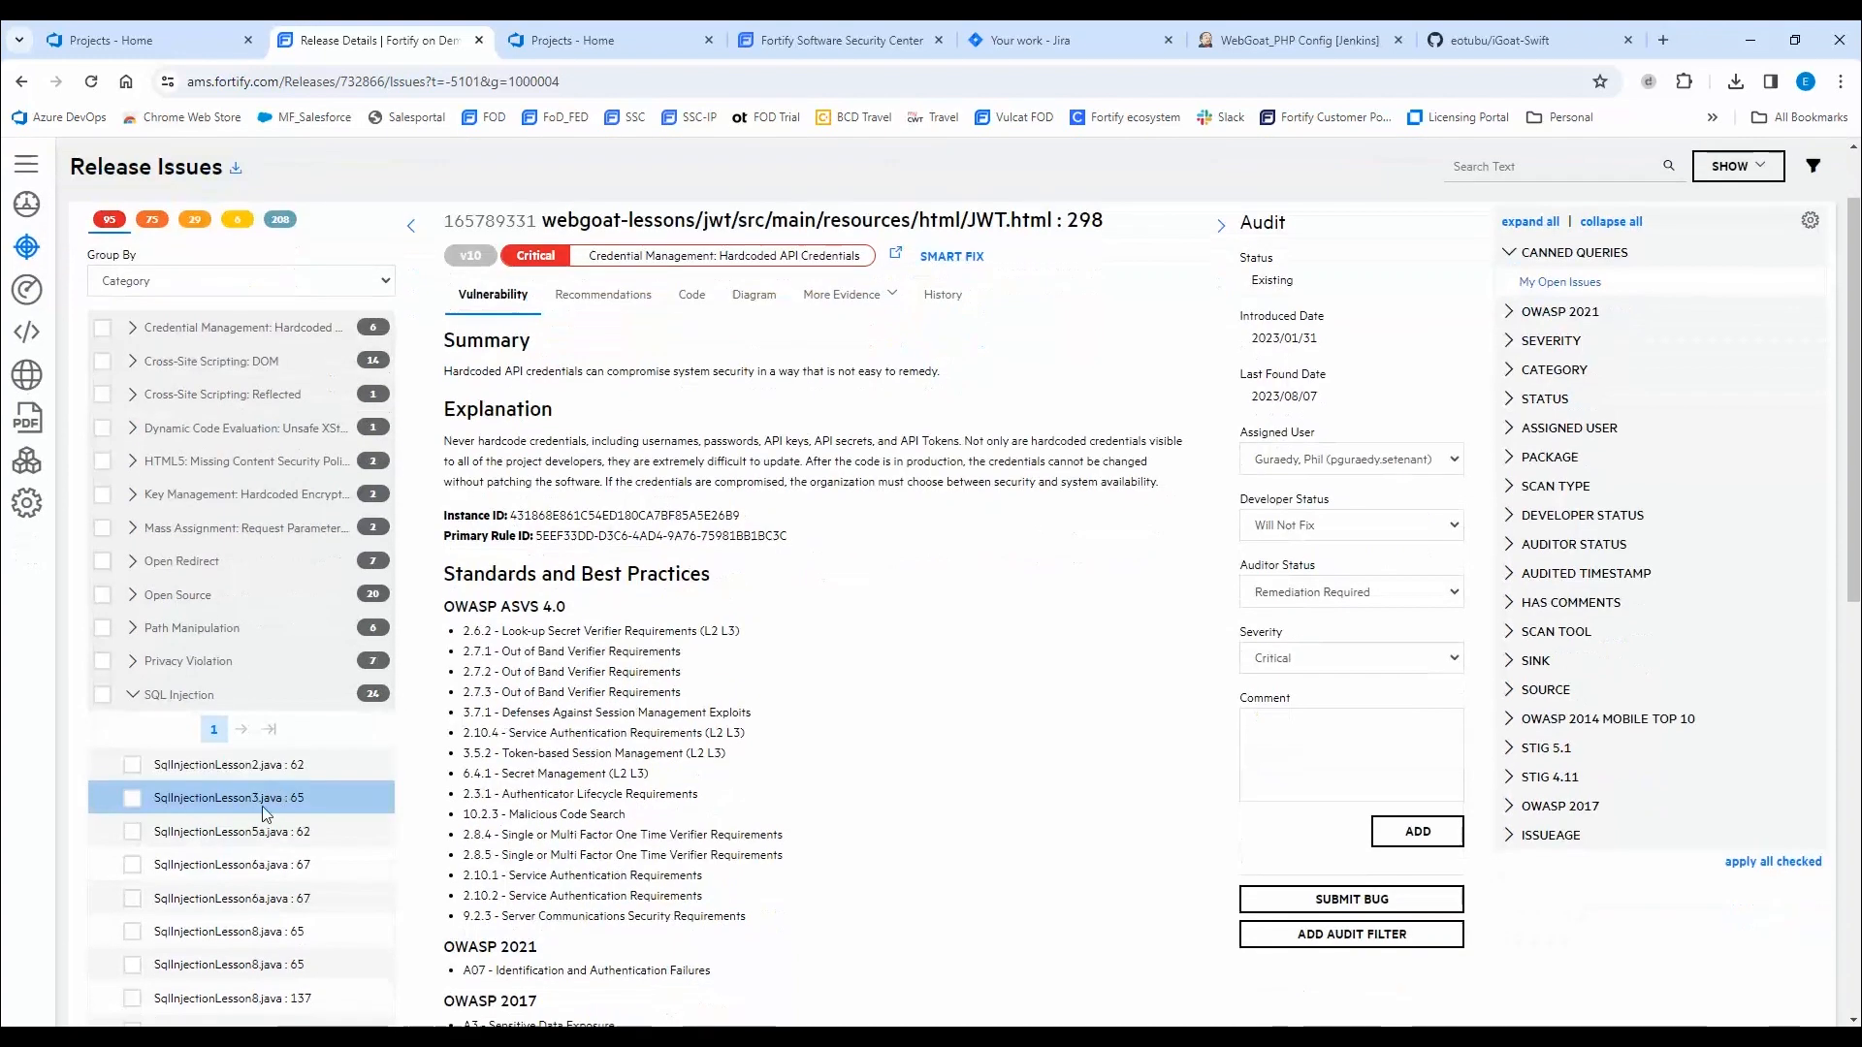
left_click(218, 764)
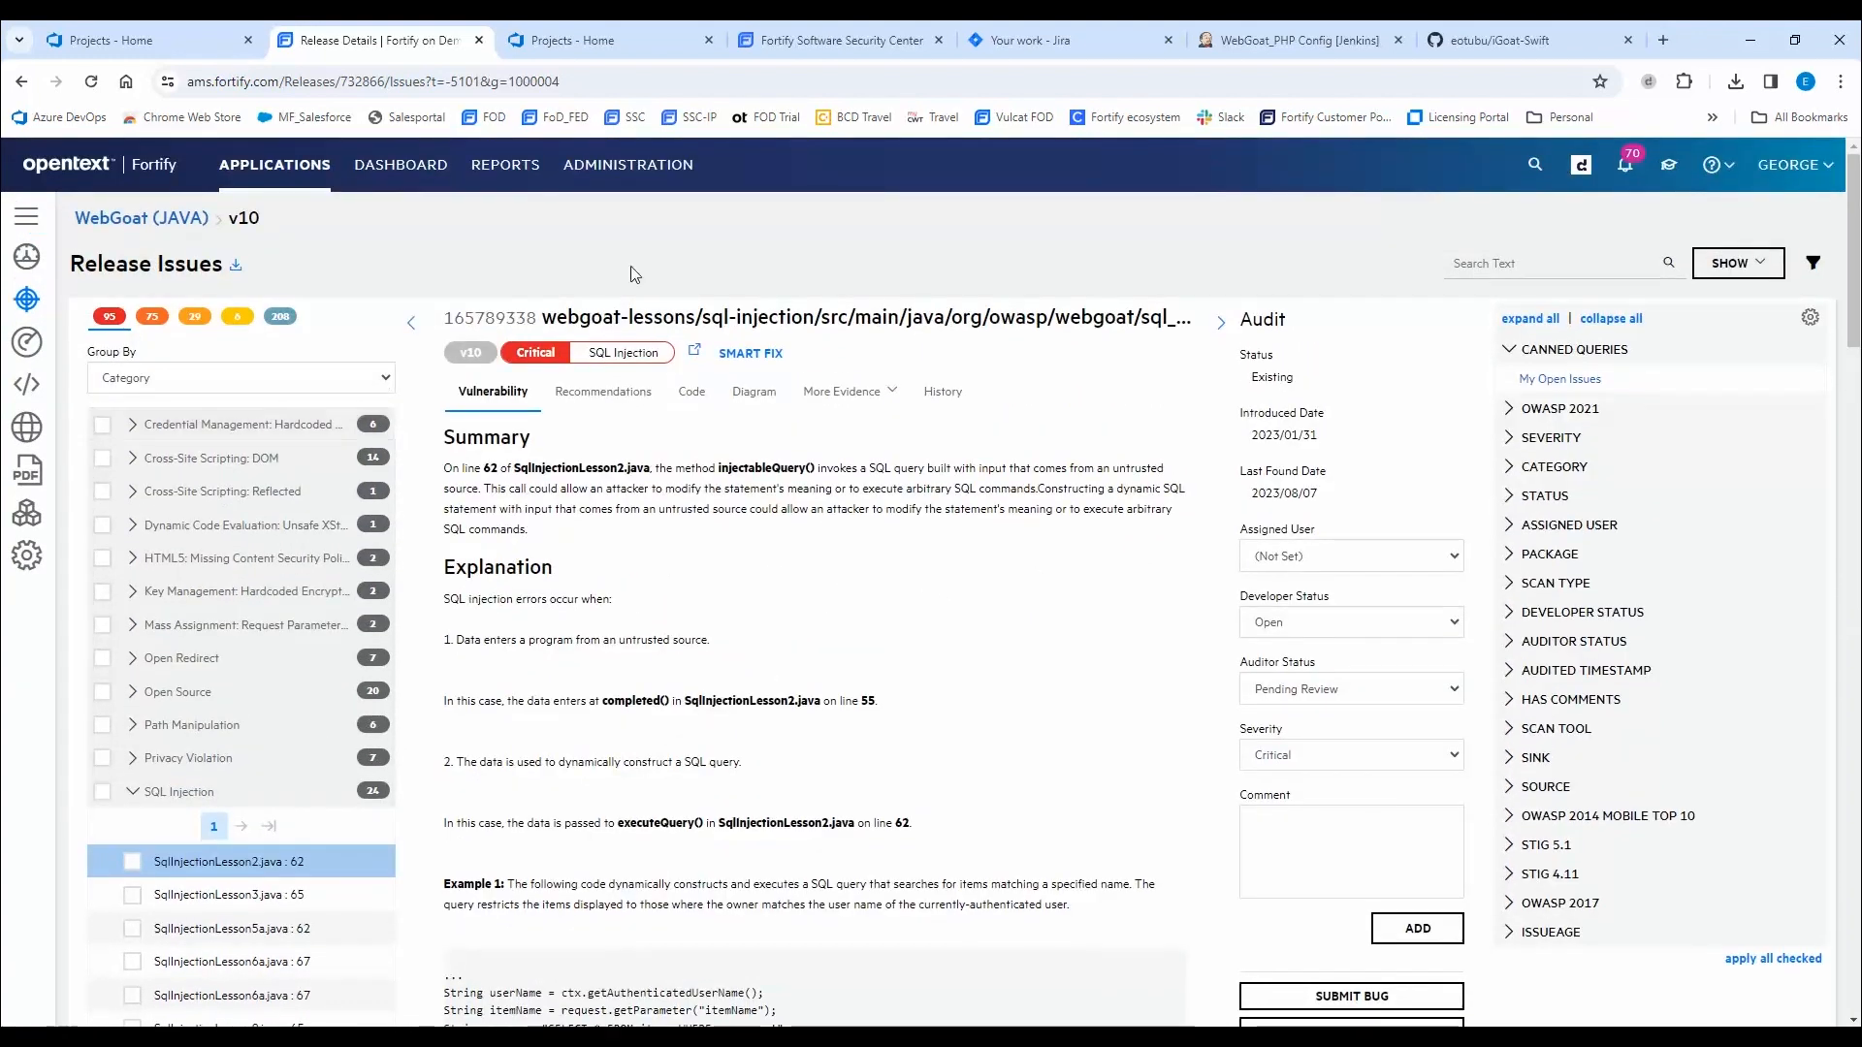
mouse_move(927, 566)
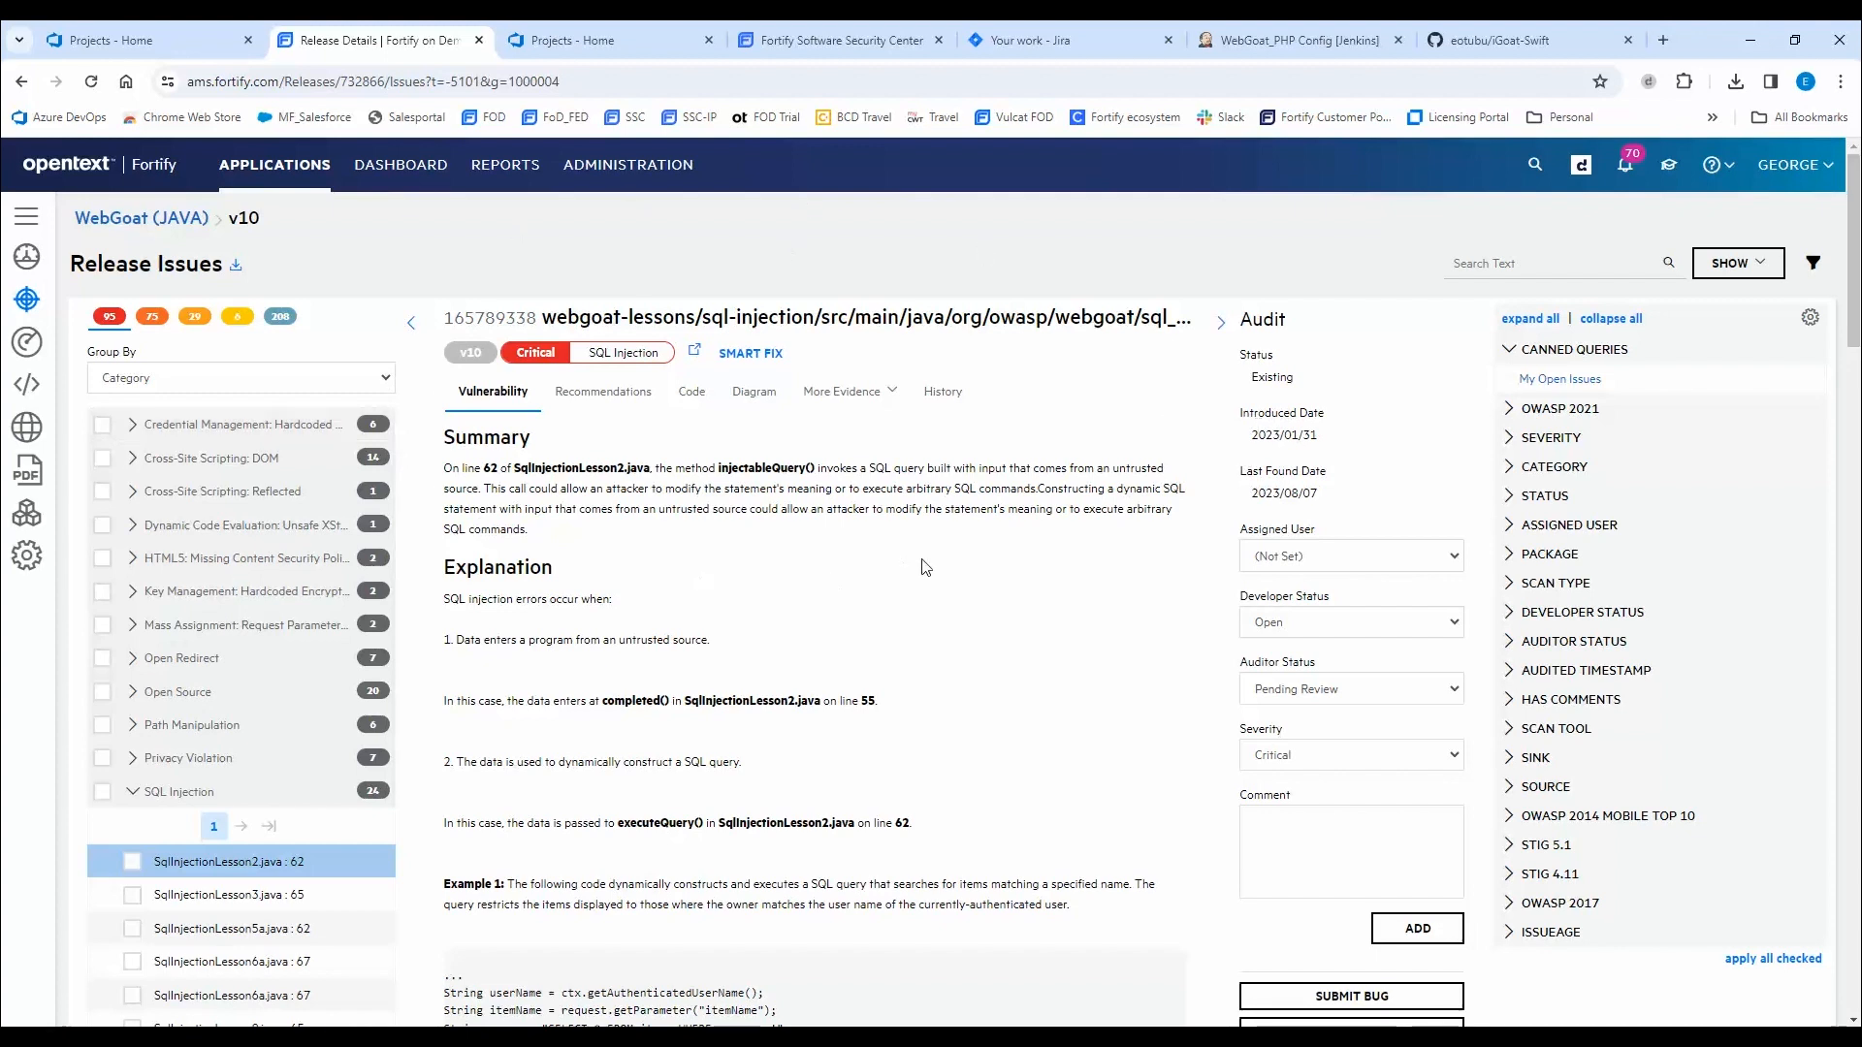
mouse_move(1017, 528)
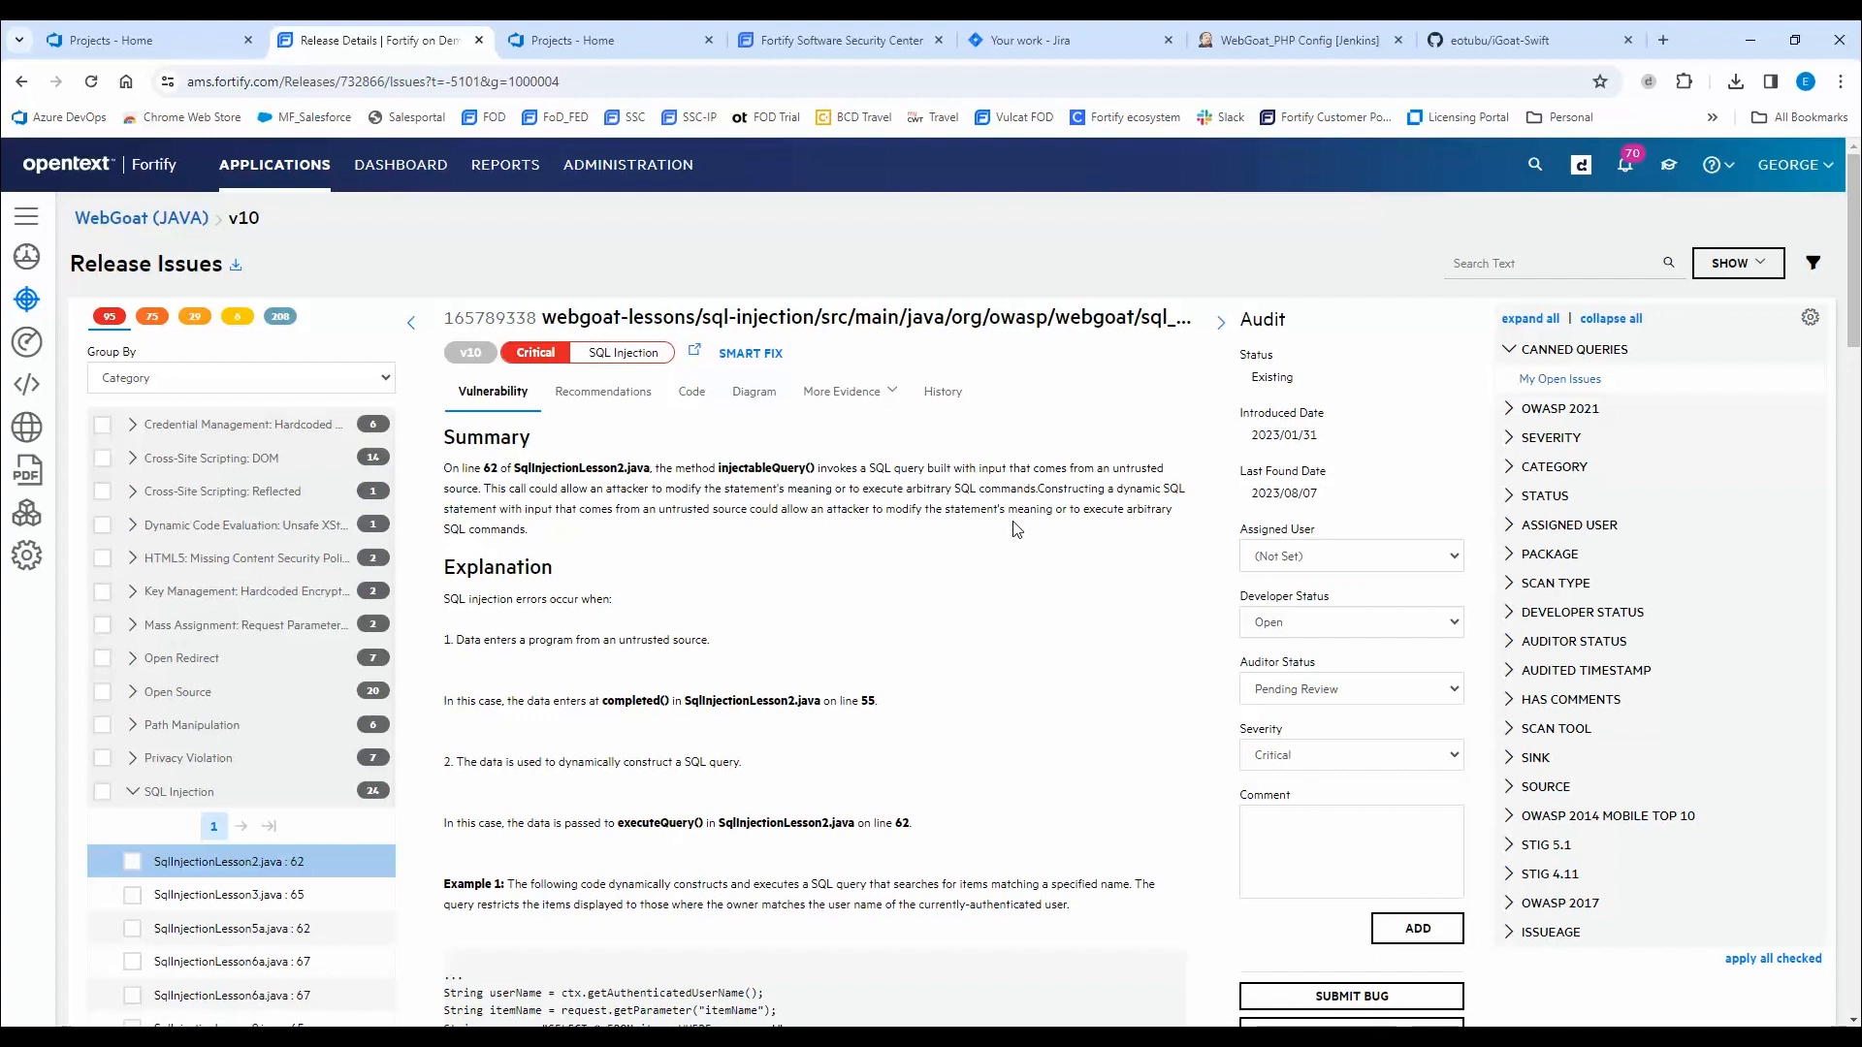
mouse_move(950, 531)
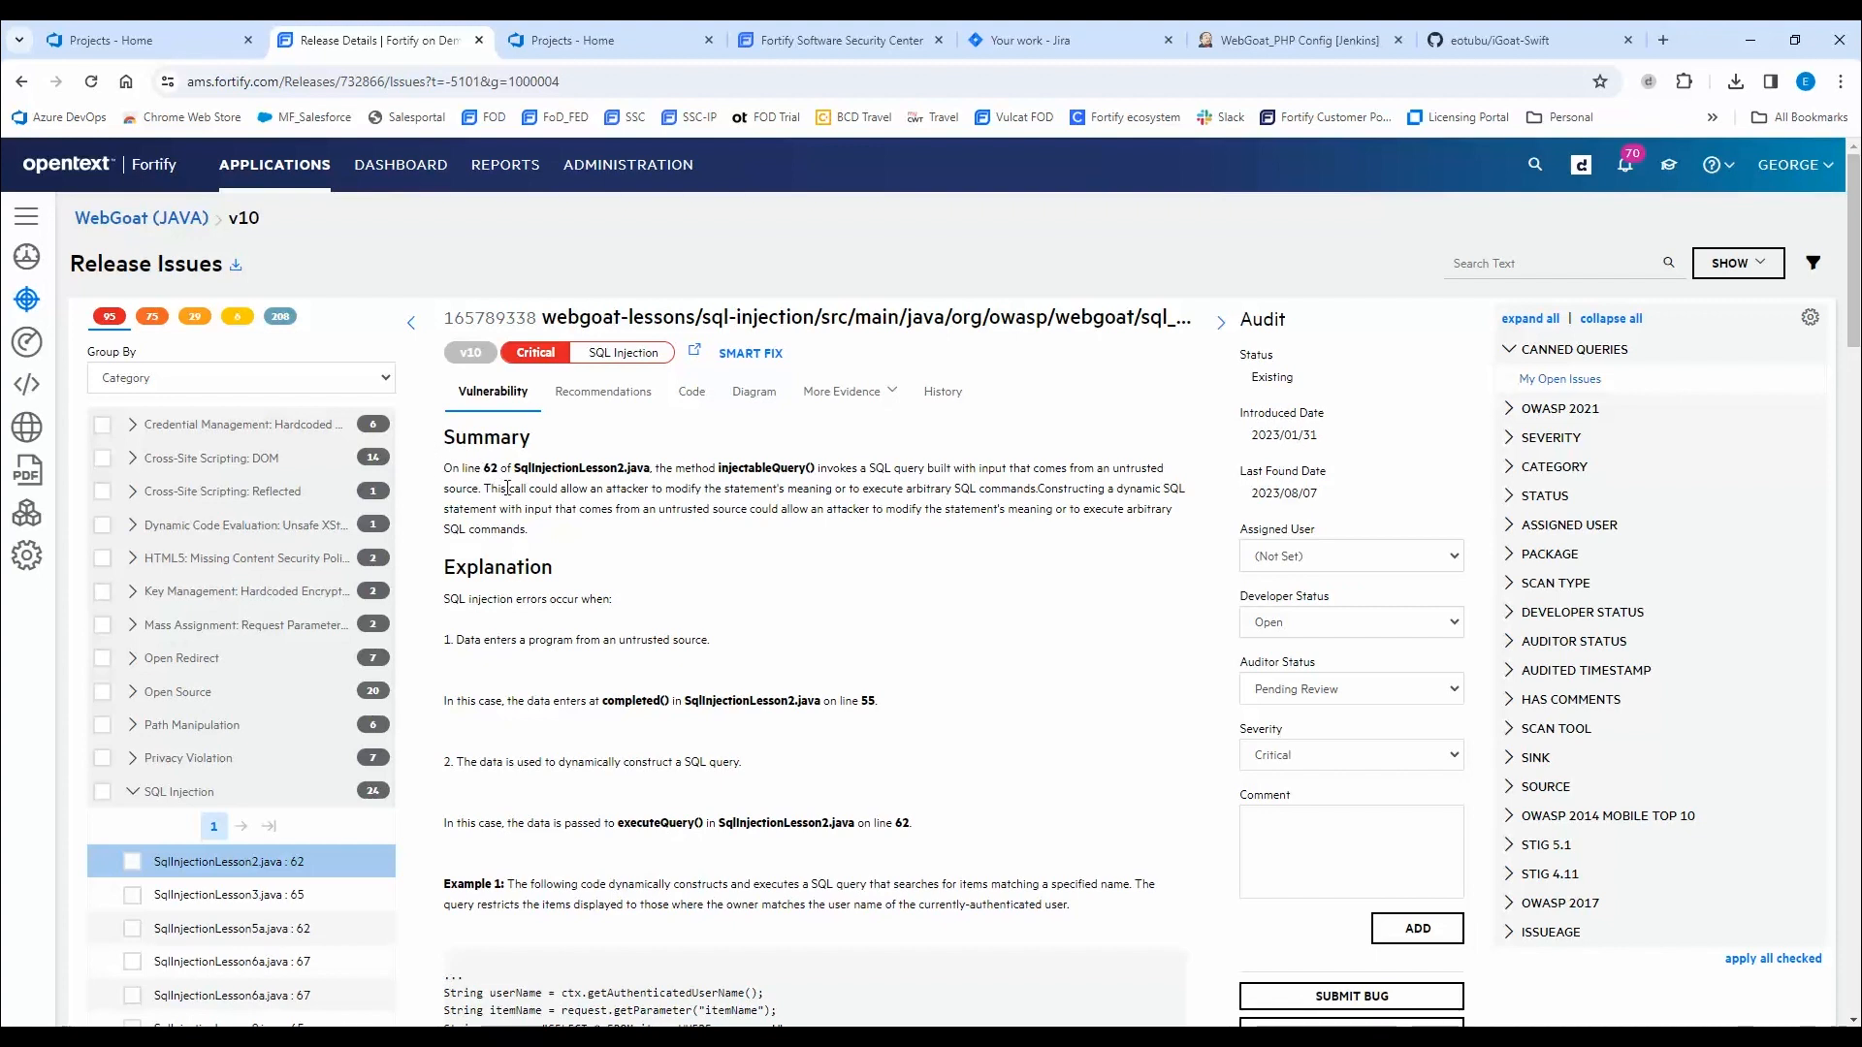
mouse_move(555, 525)
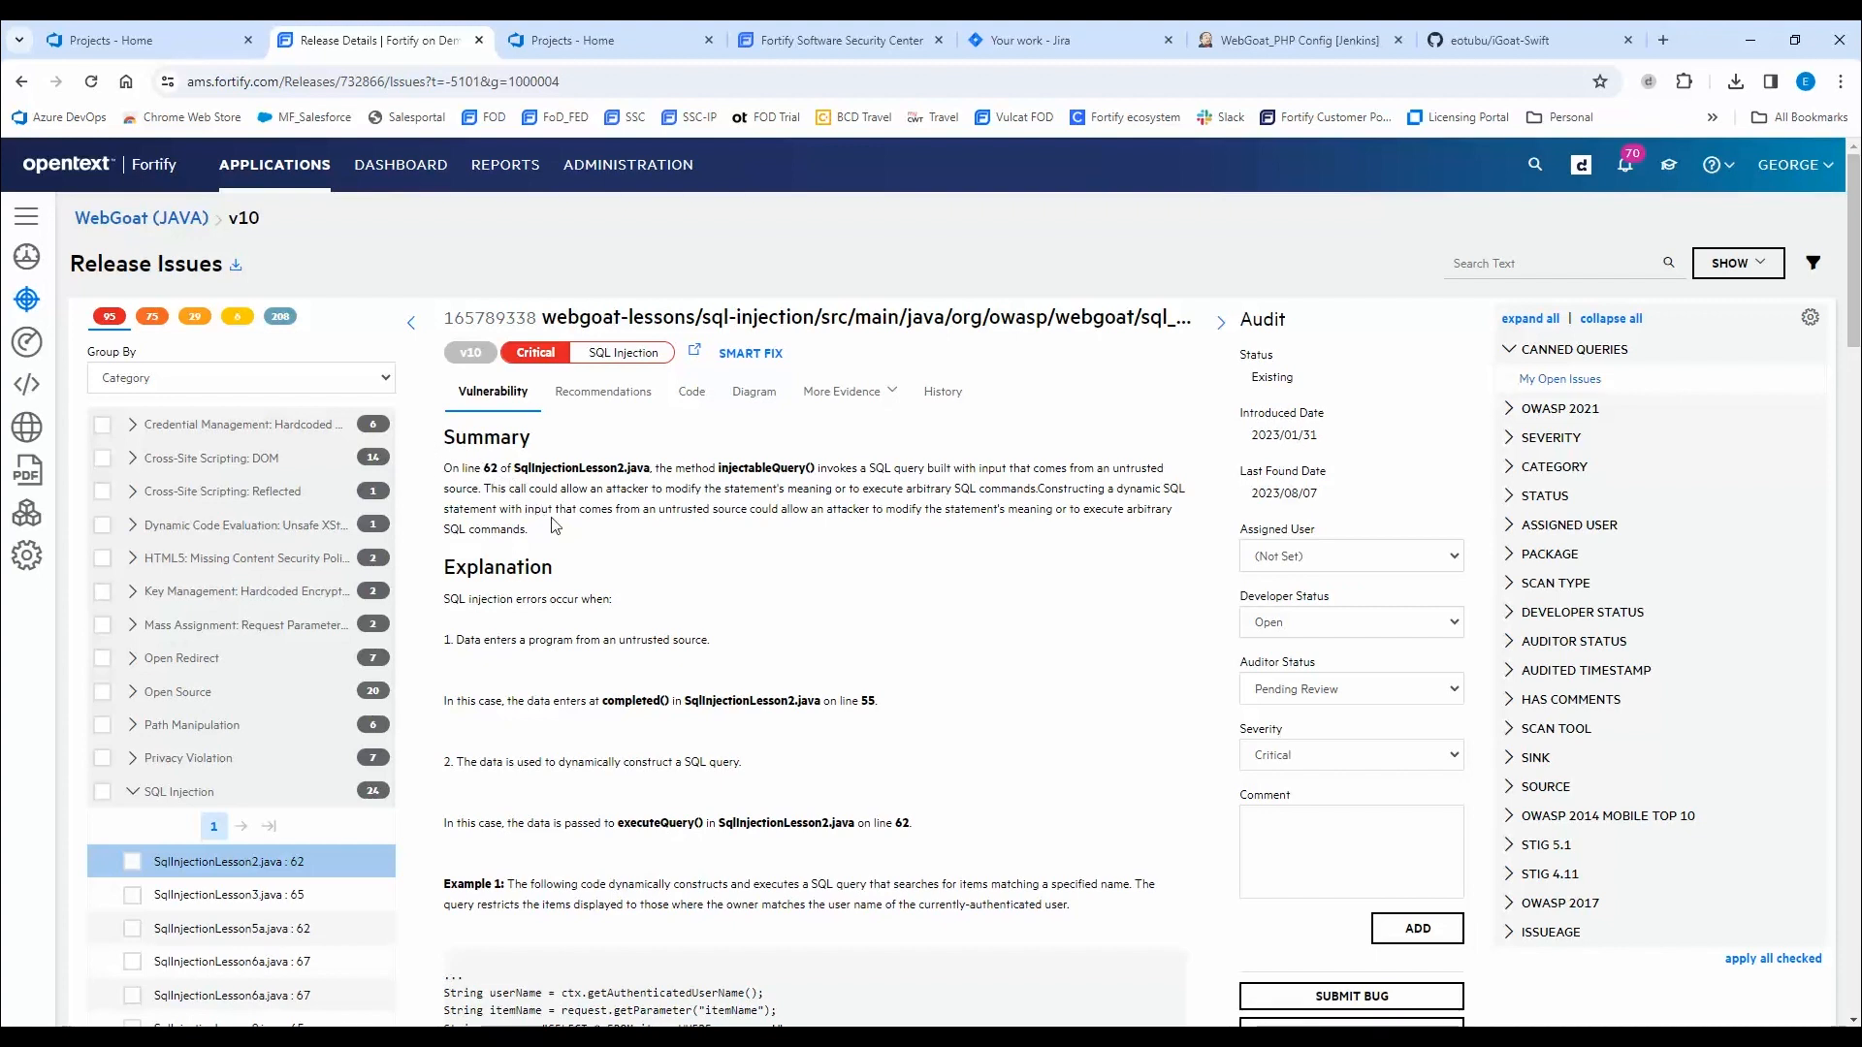
mouse_move(530, 683)
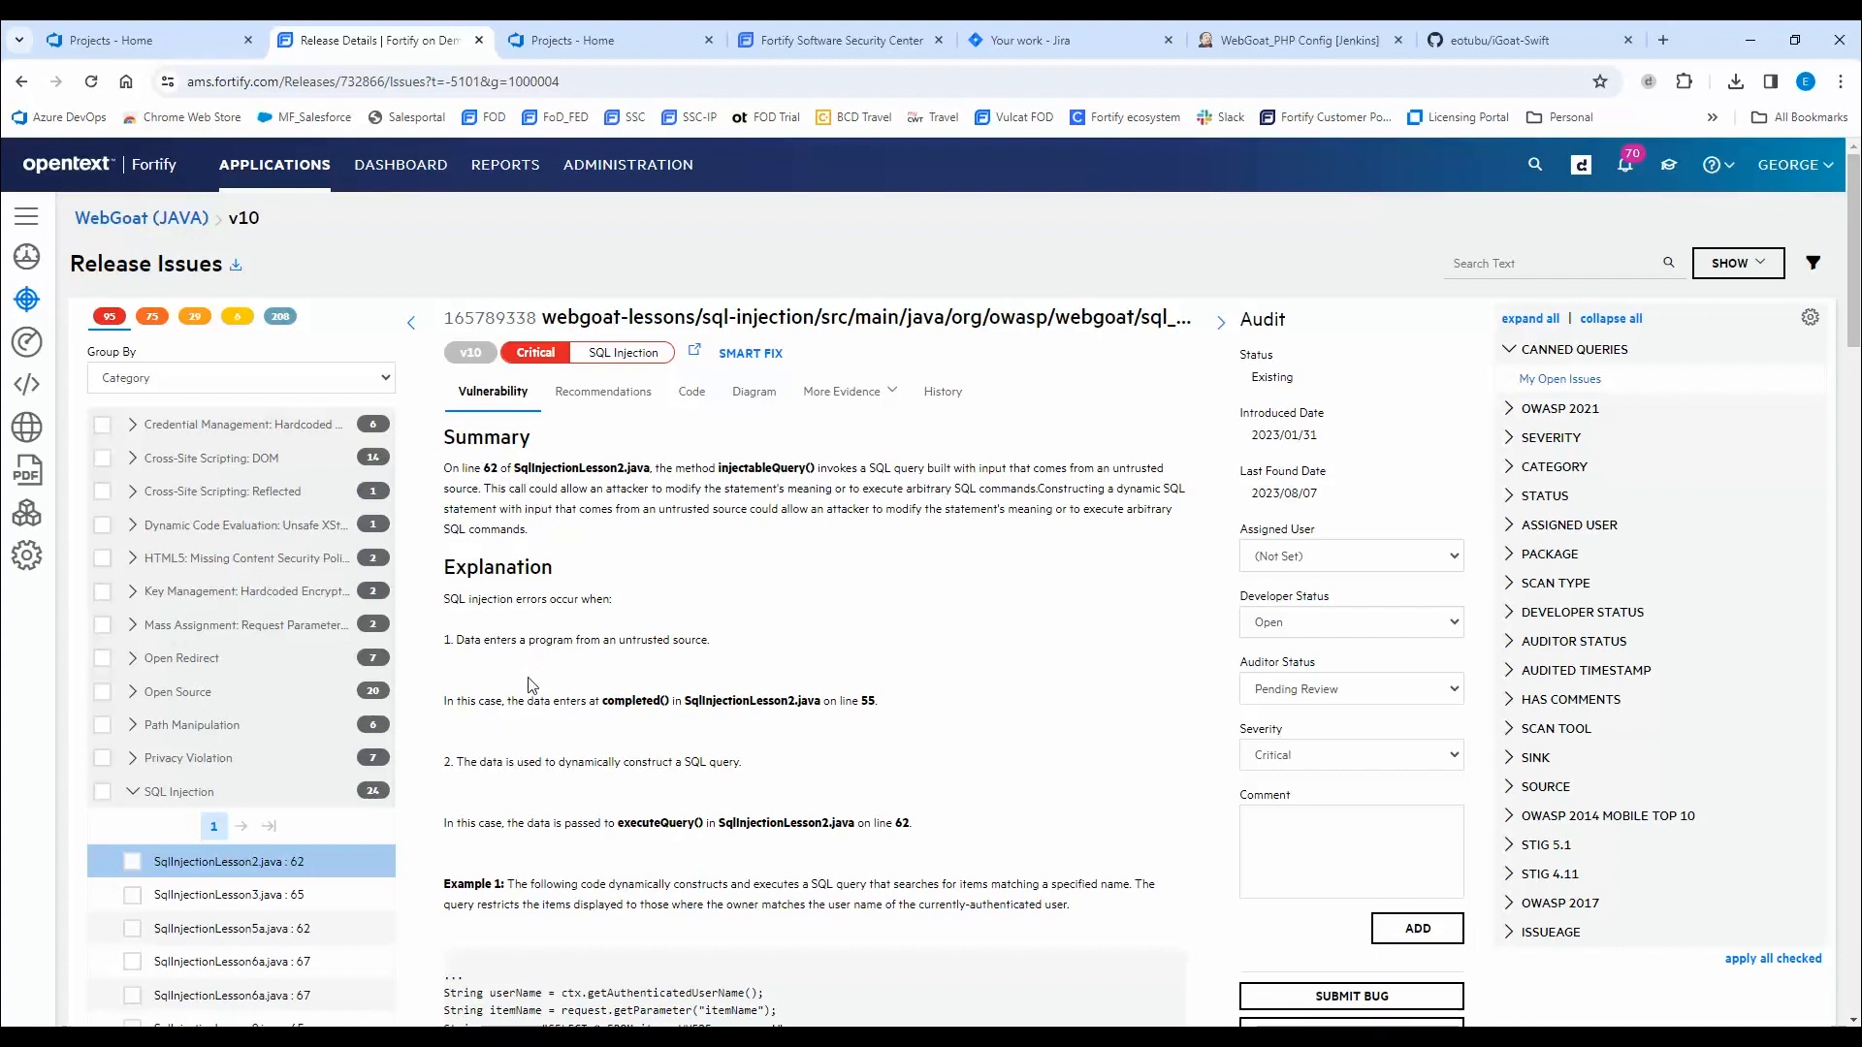
mouse_move(566, 704)
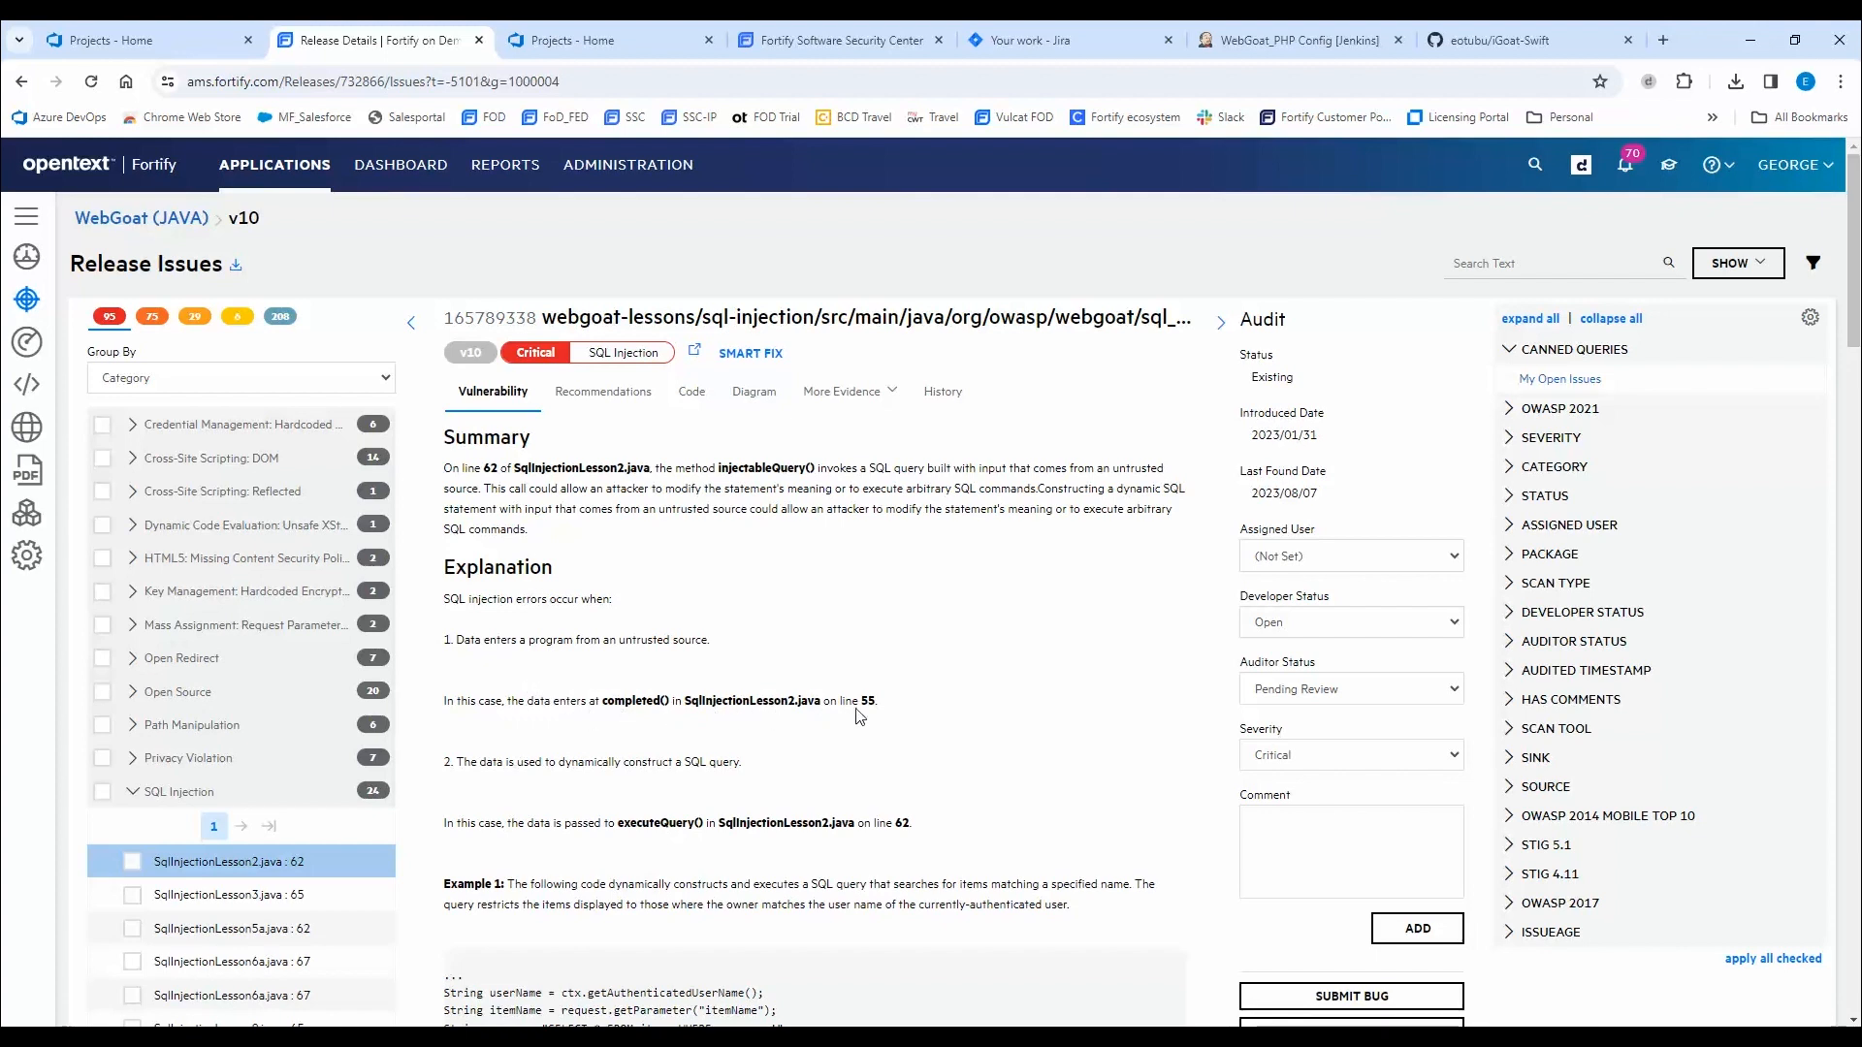
mouse_move(885, 710)
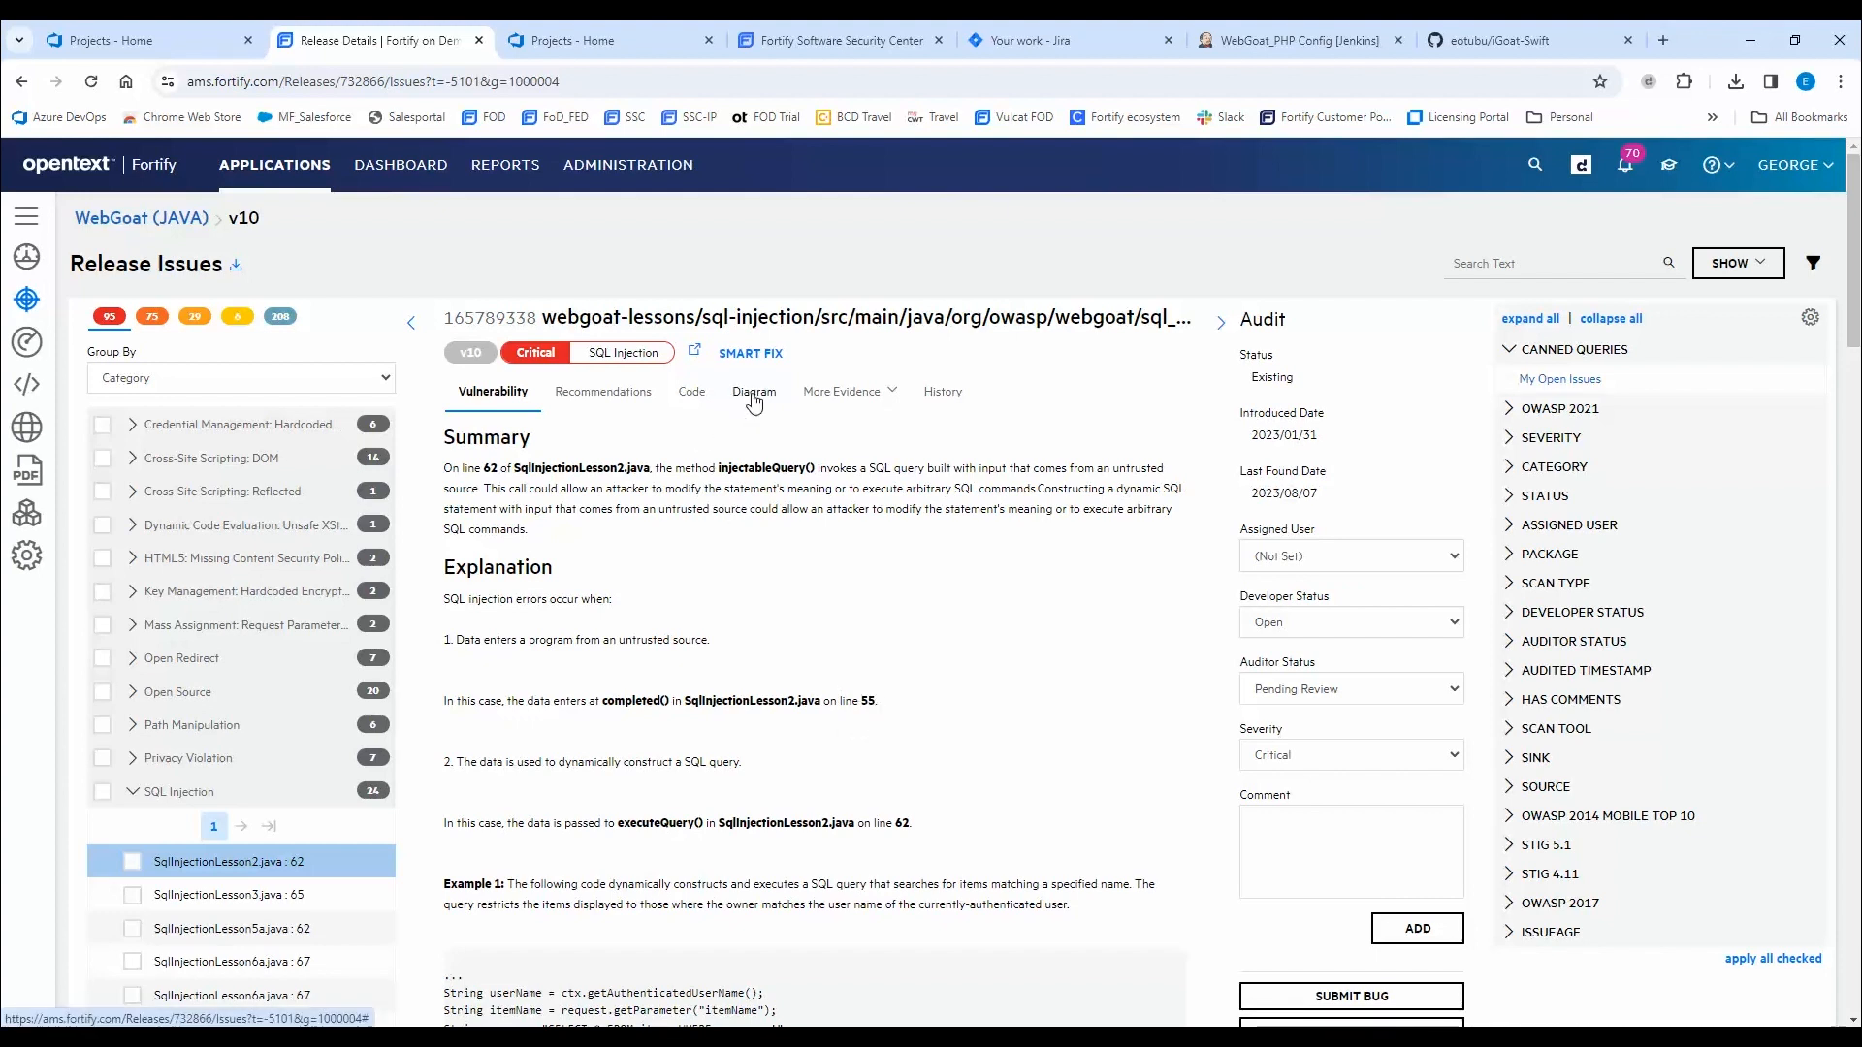
Show the issue's dataflow diagram from completed() to executeQuery().
left_click(751, 392)
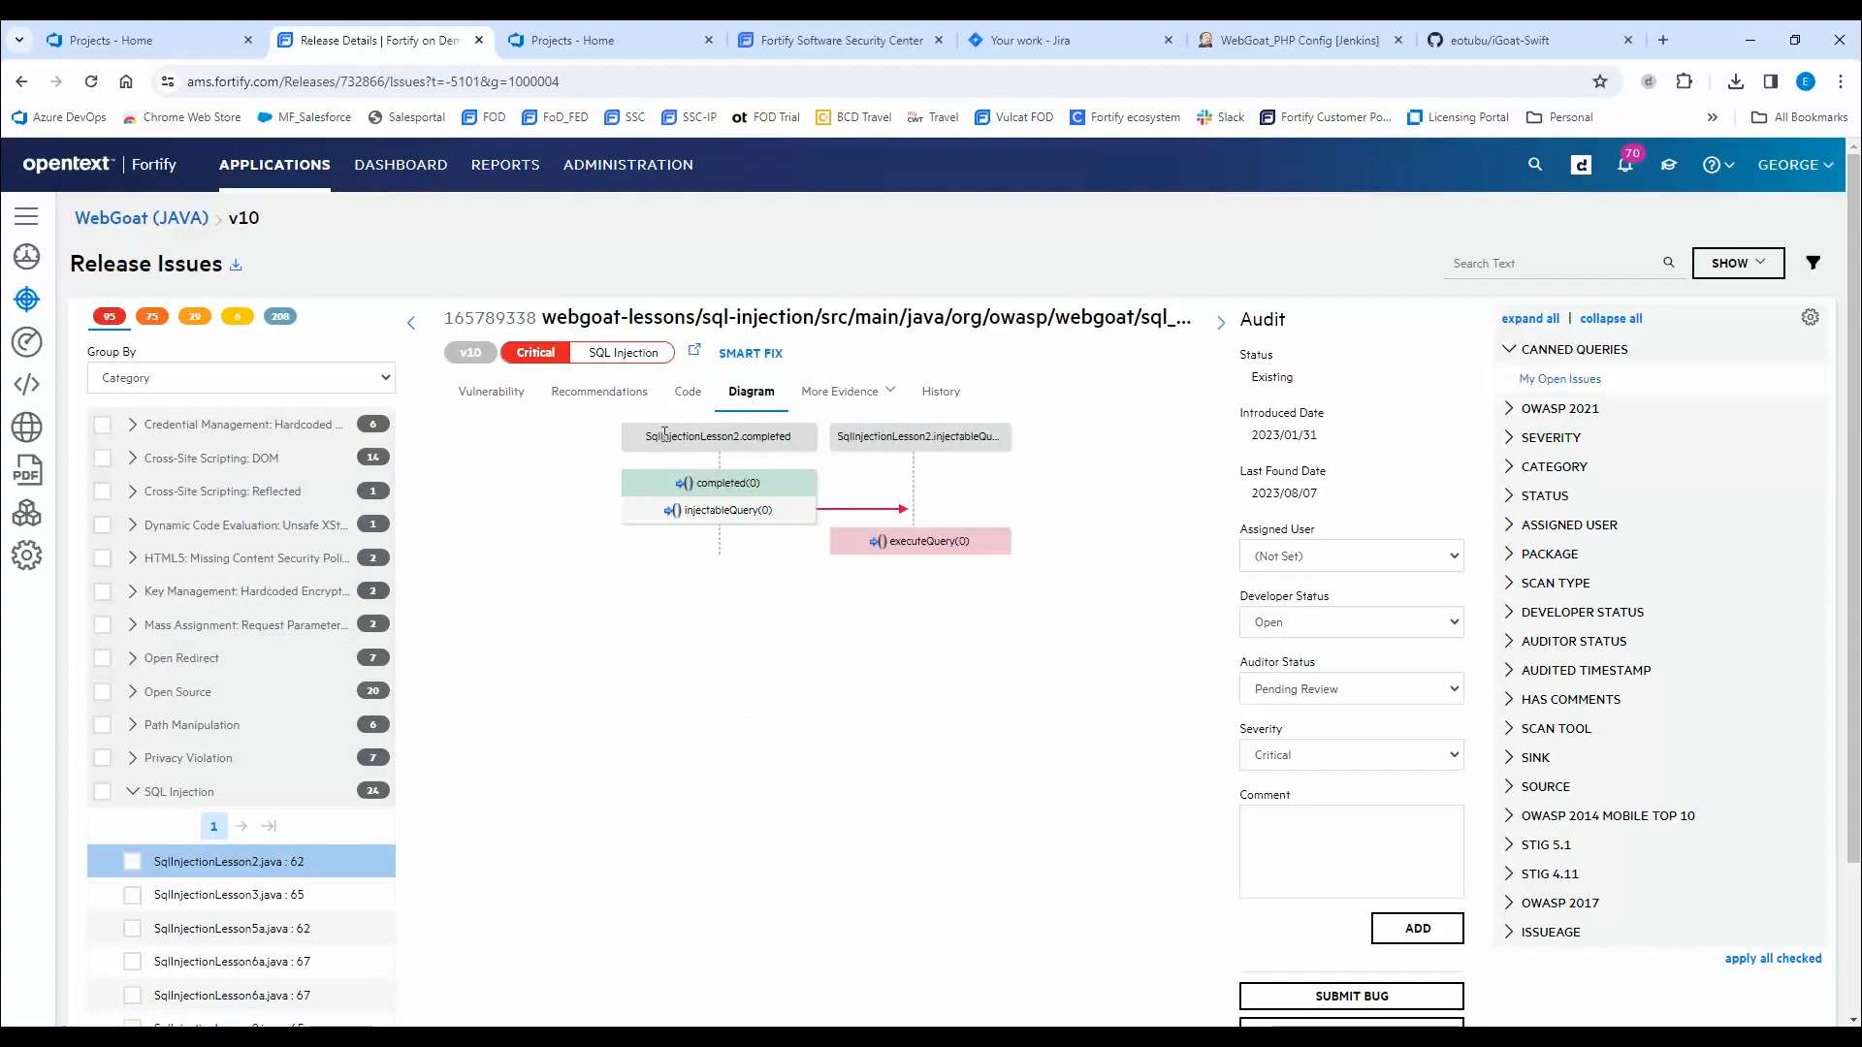
mouse_move(853, 440)
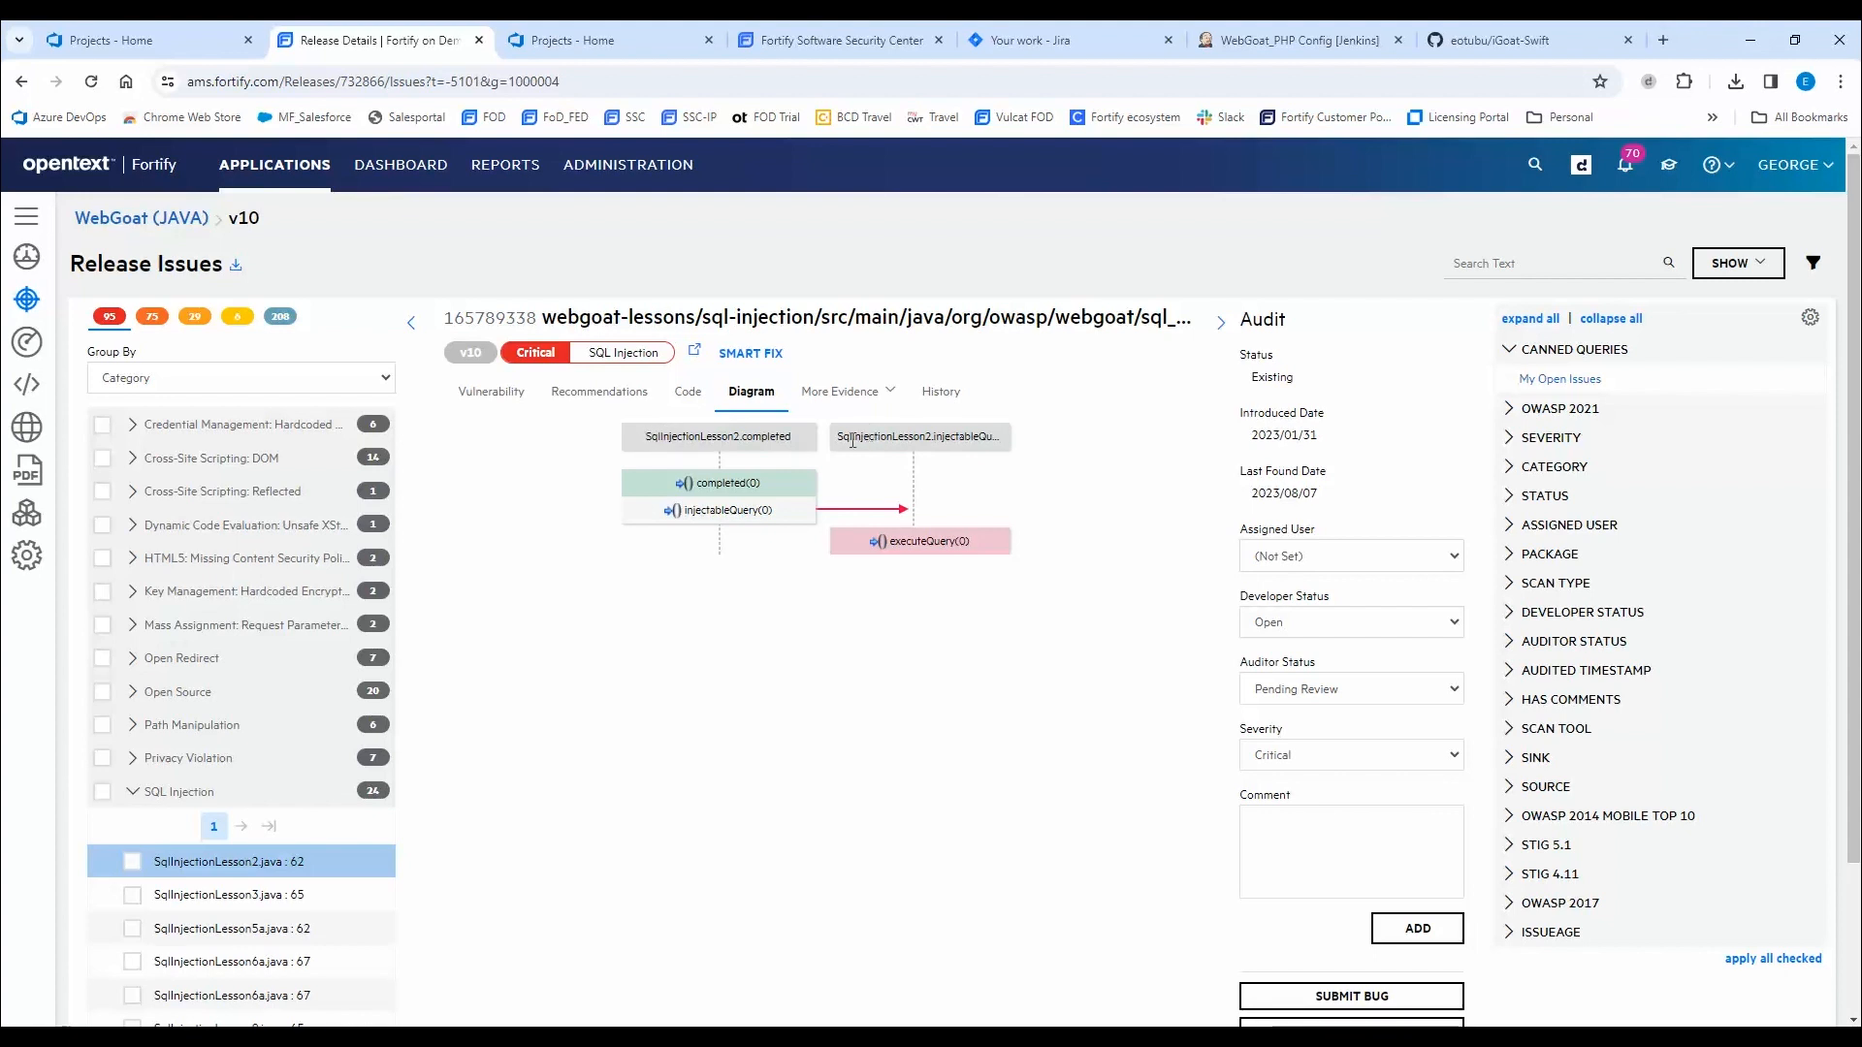
mouse_move(836, 485)
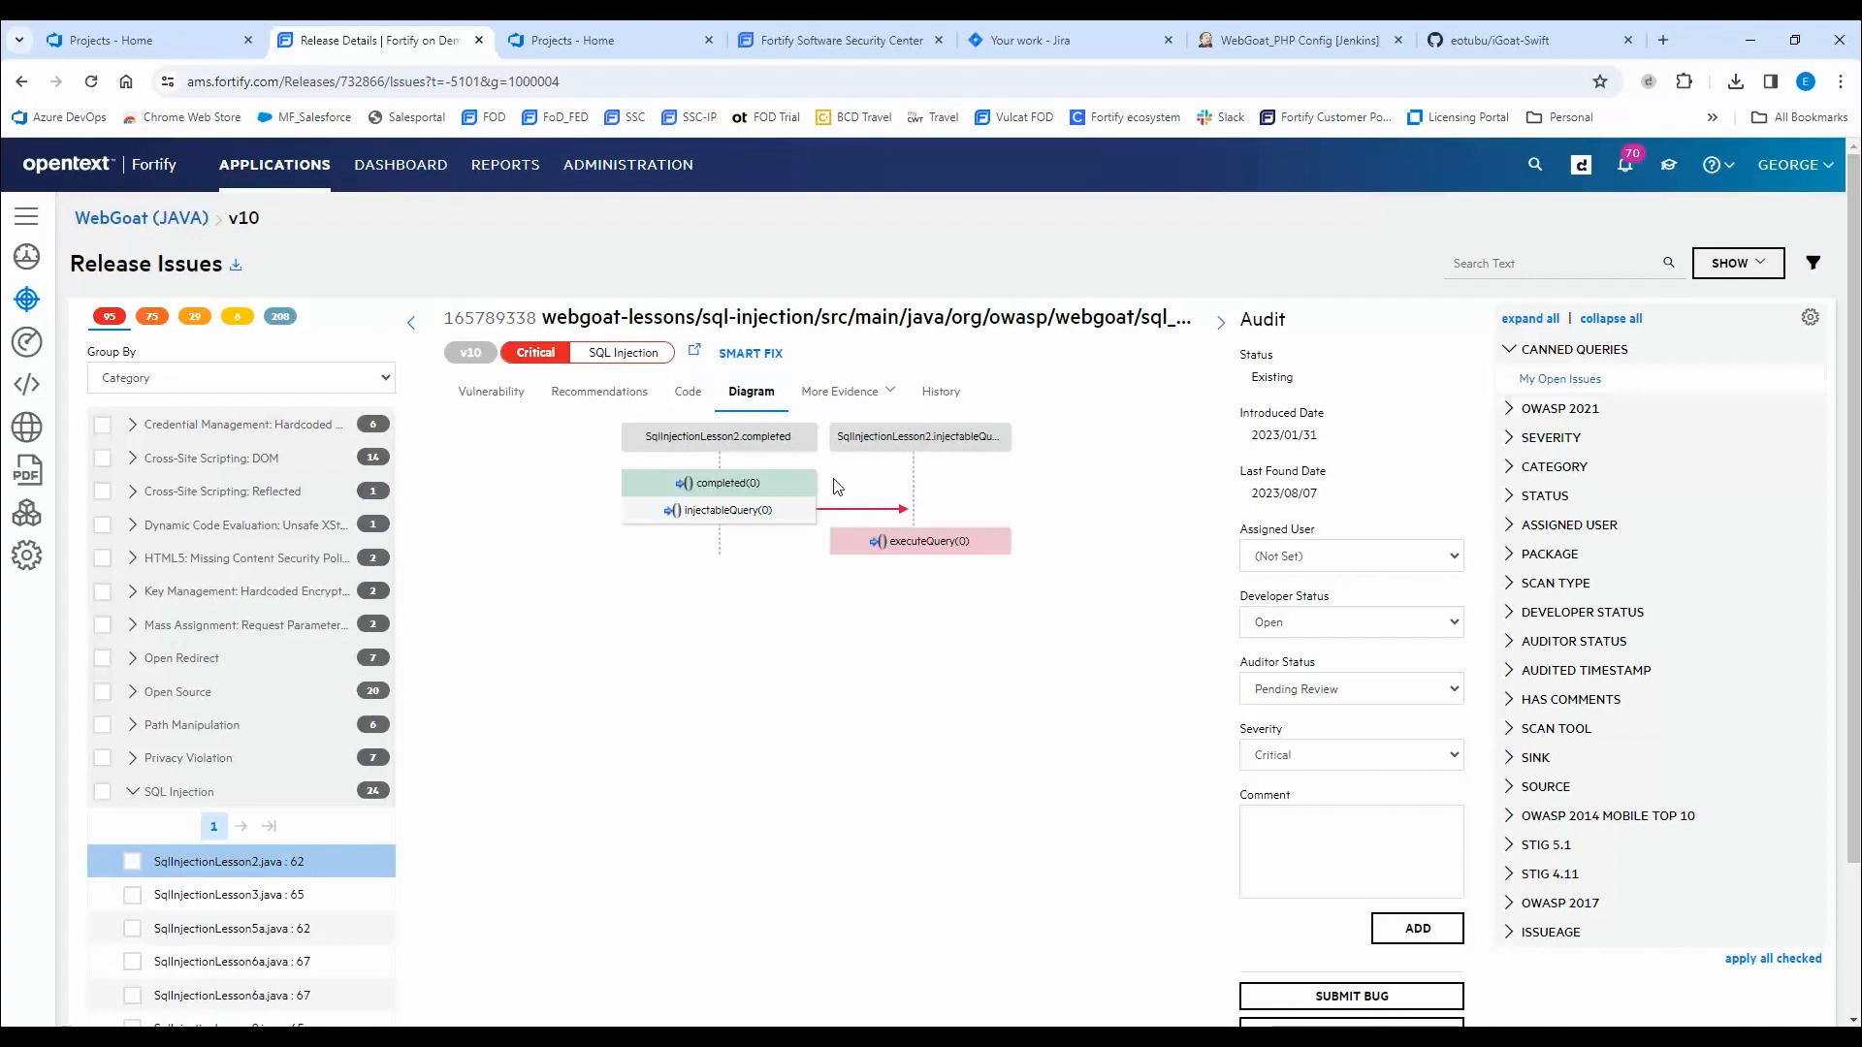
Show the issue's source code and jump to the executeQuery trace step at line 62.
left_click(686, 392)
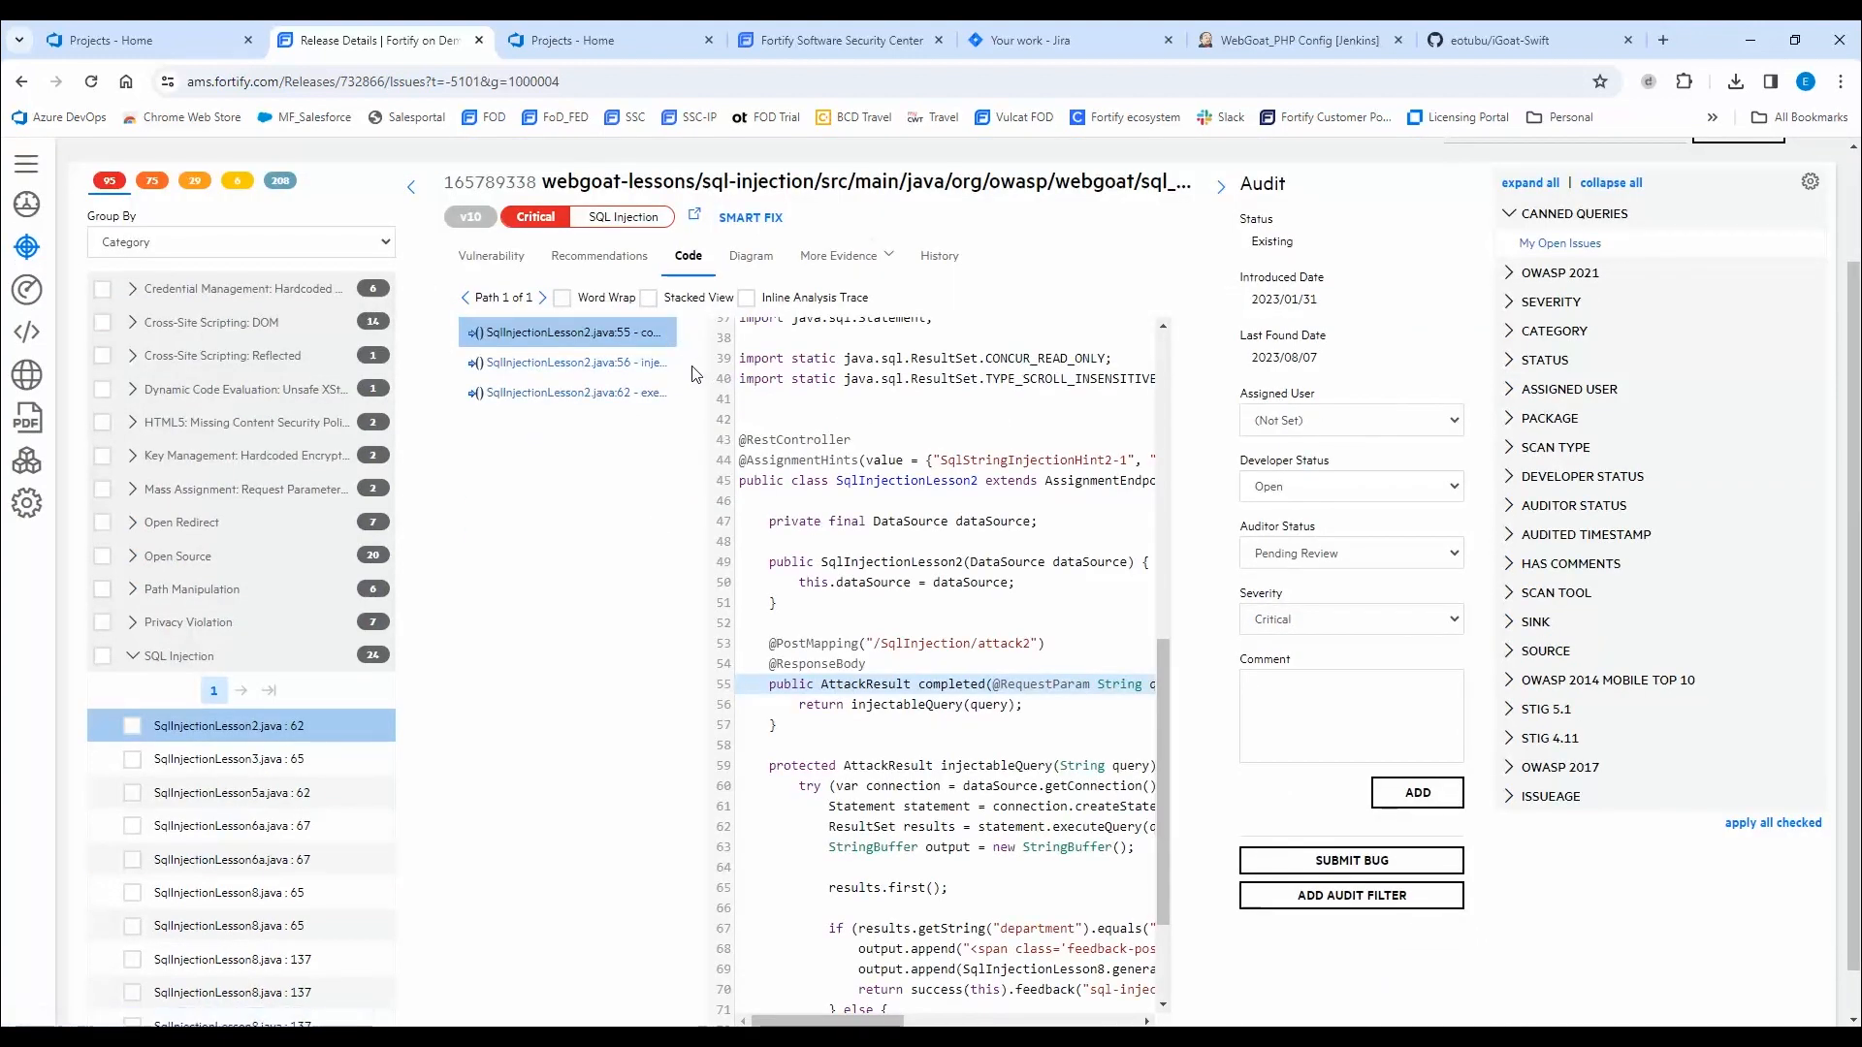
mouse_move(1097, 730)
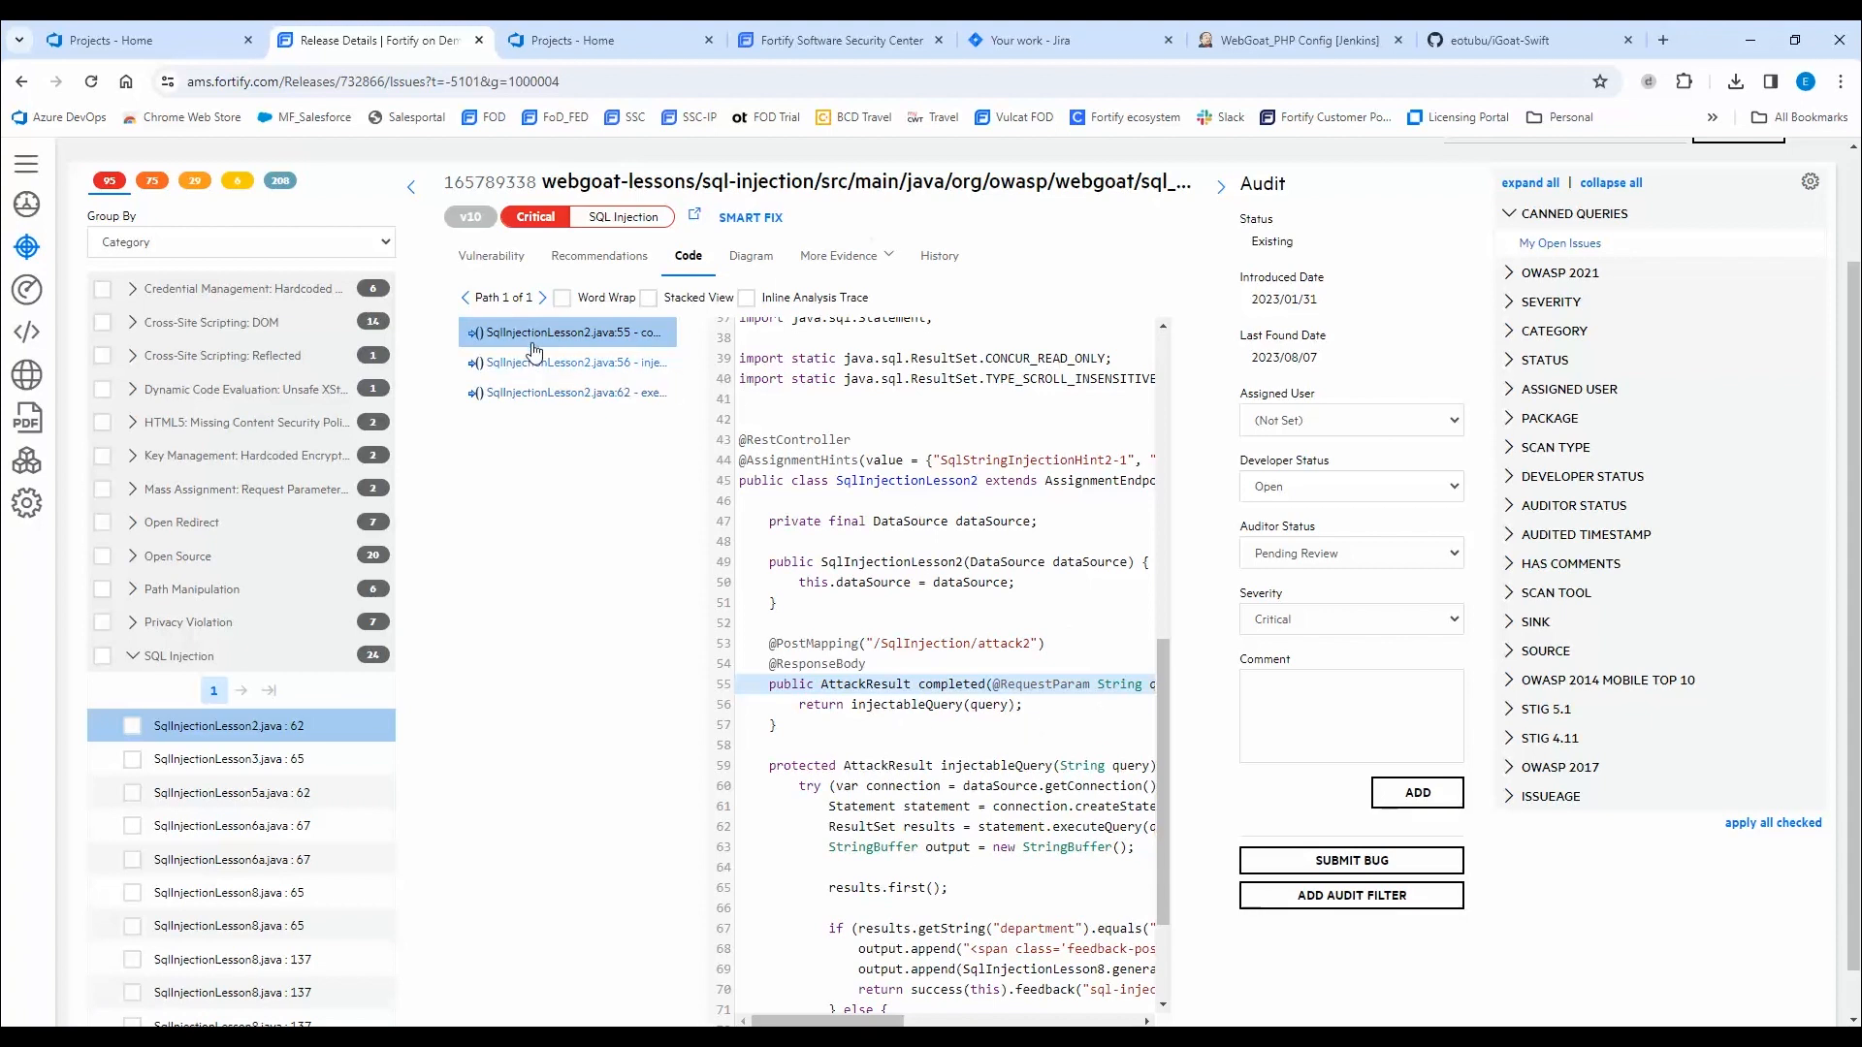
mouse_move(599, 363)
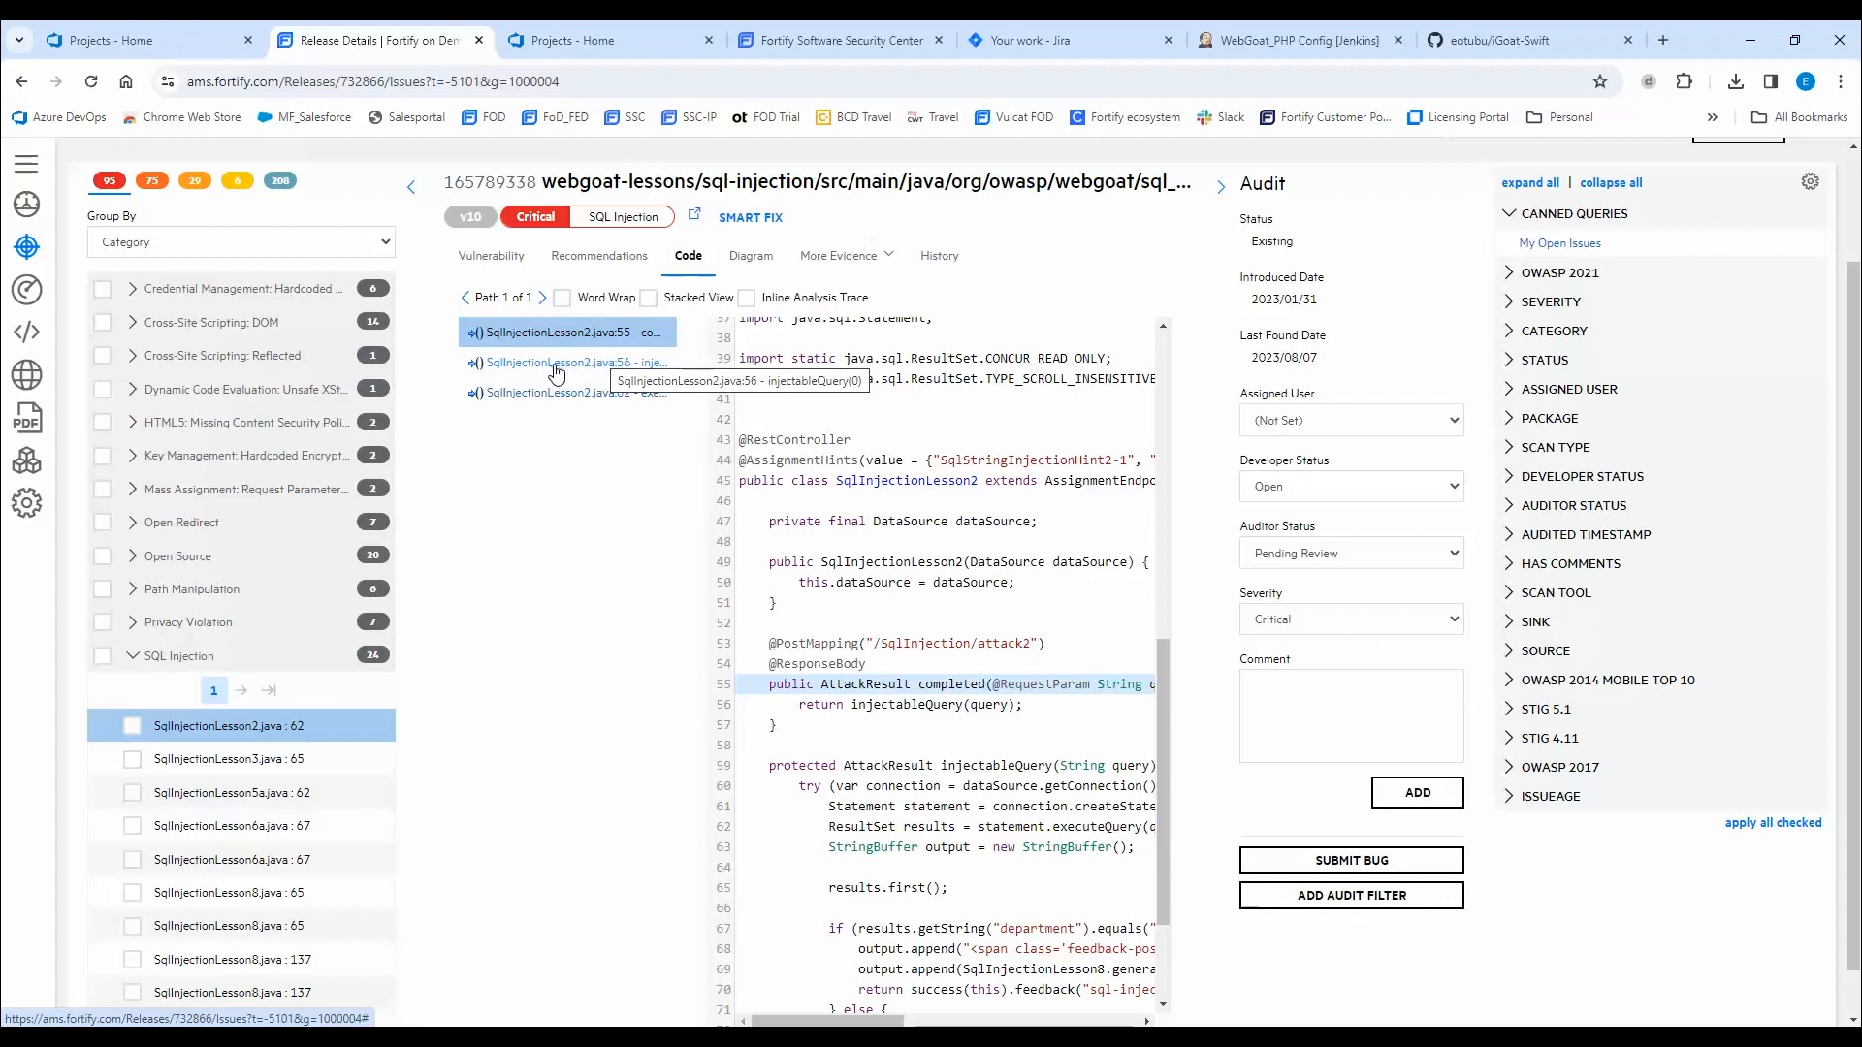
left_click(566, 391)
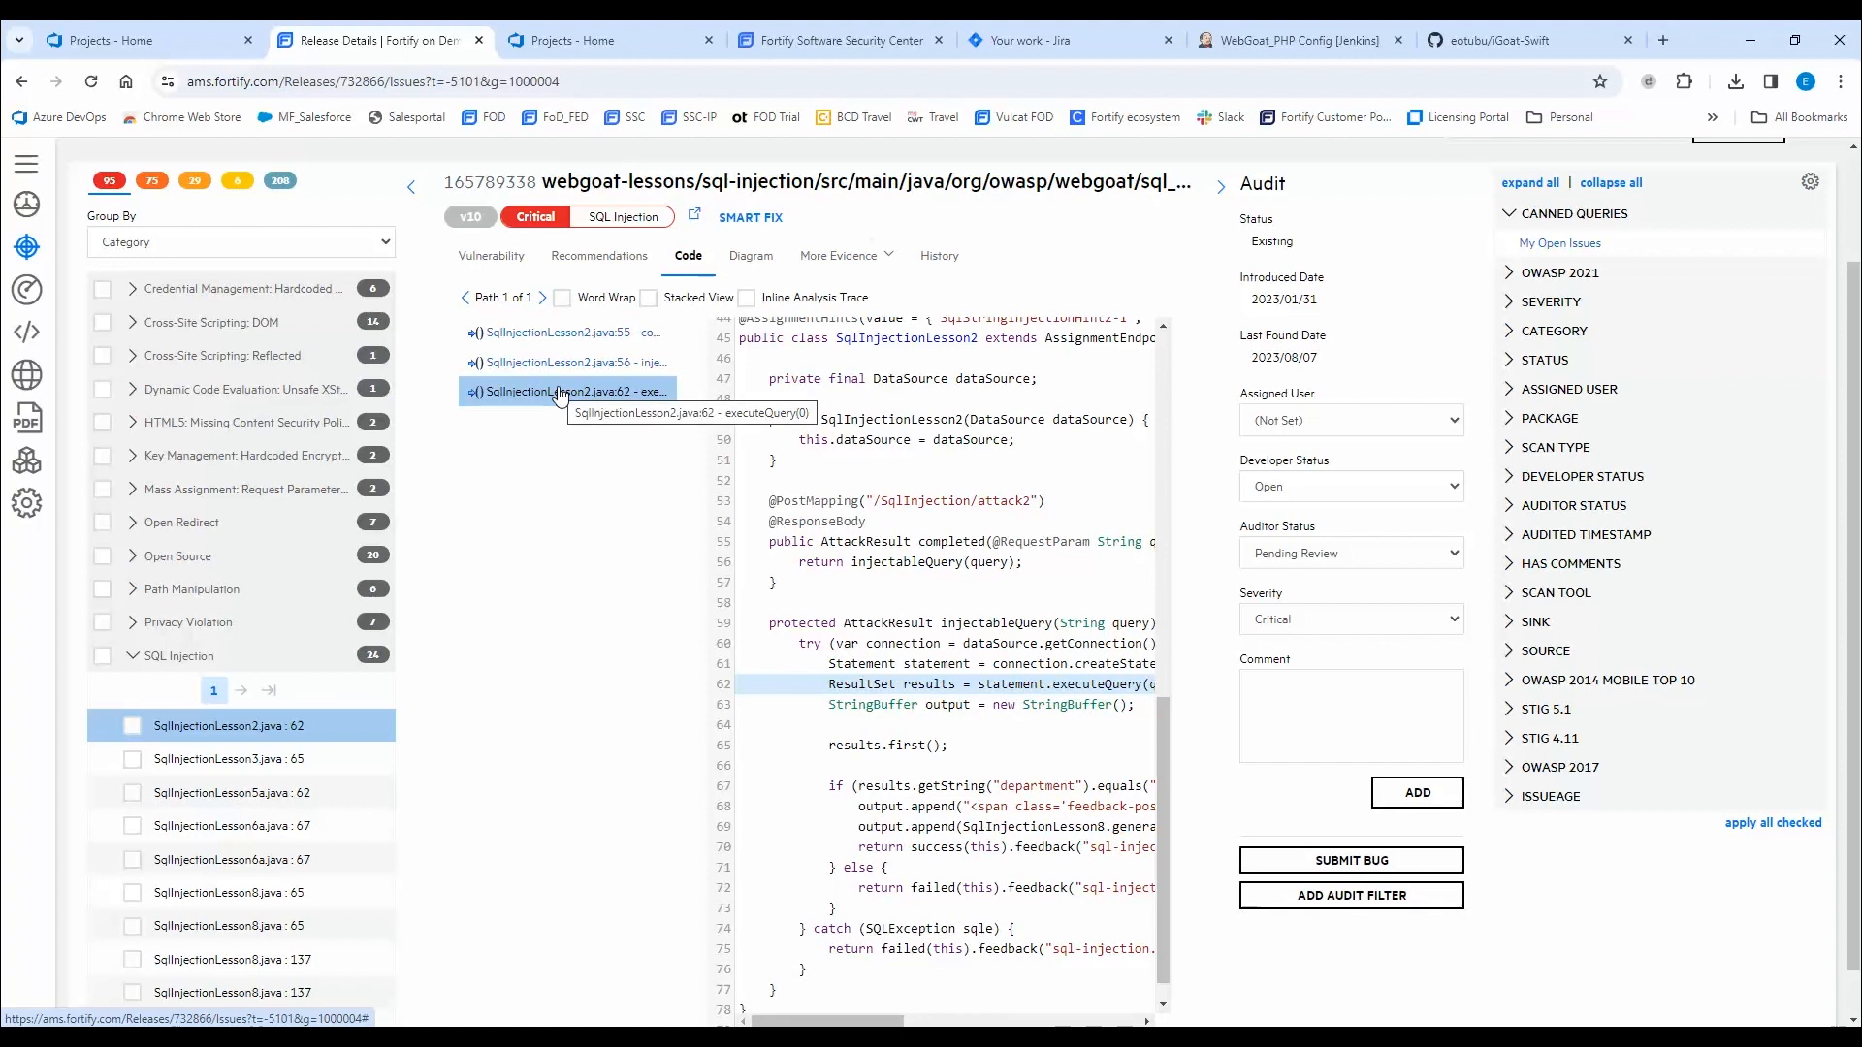
mouse_move(572, 367)
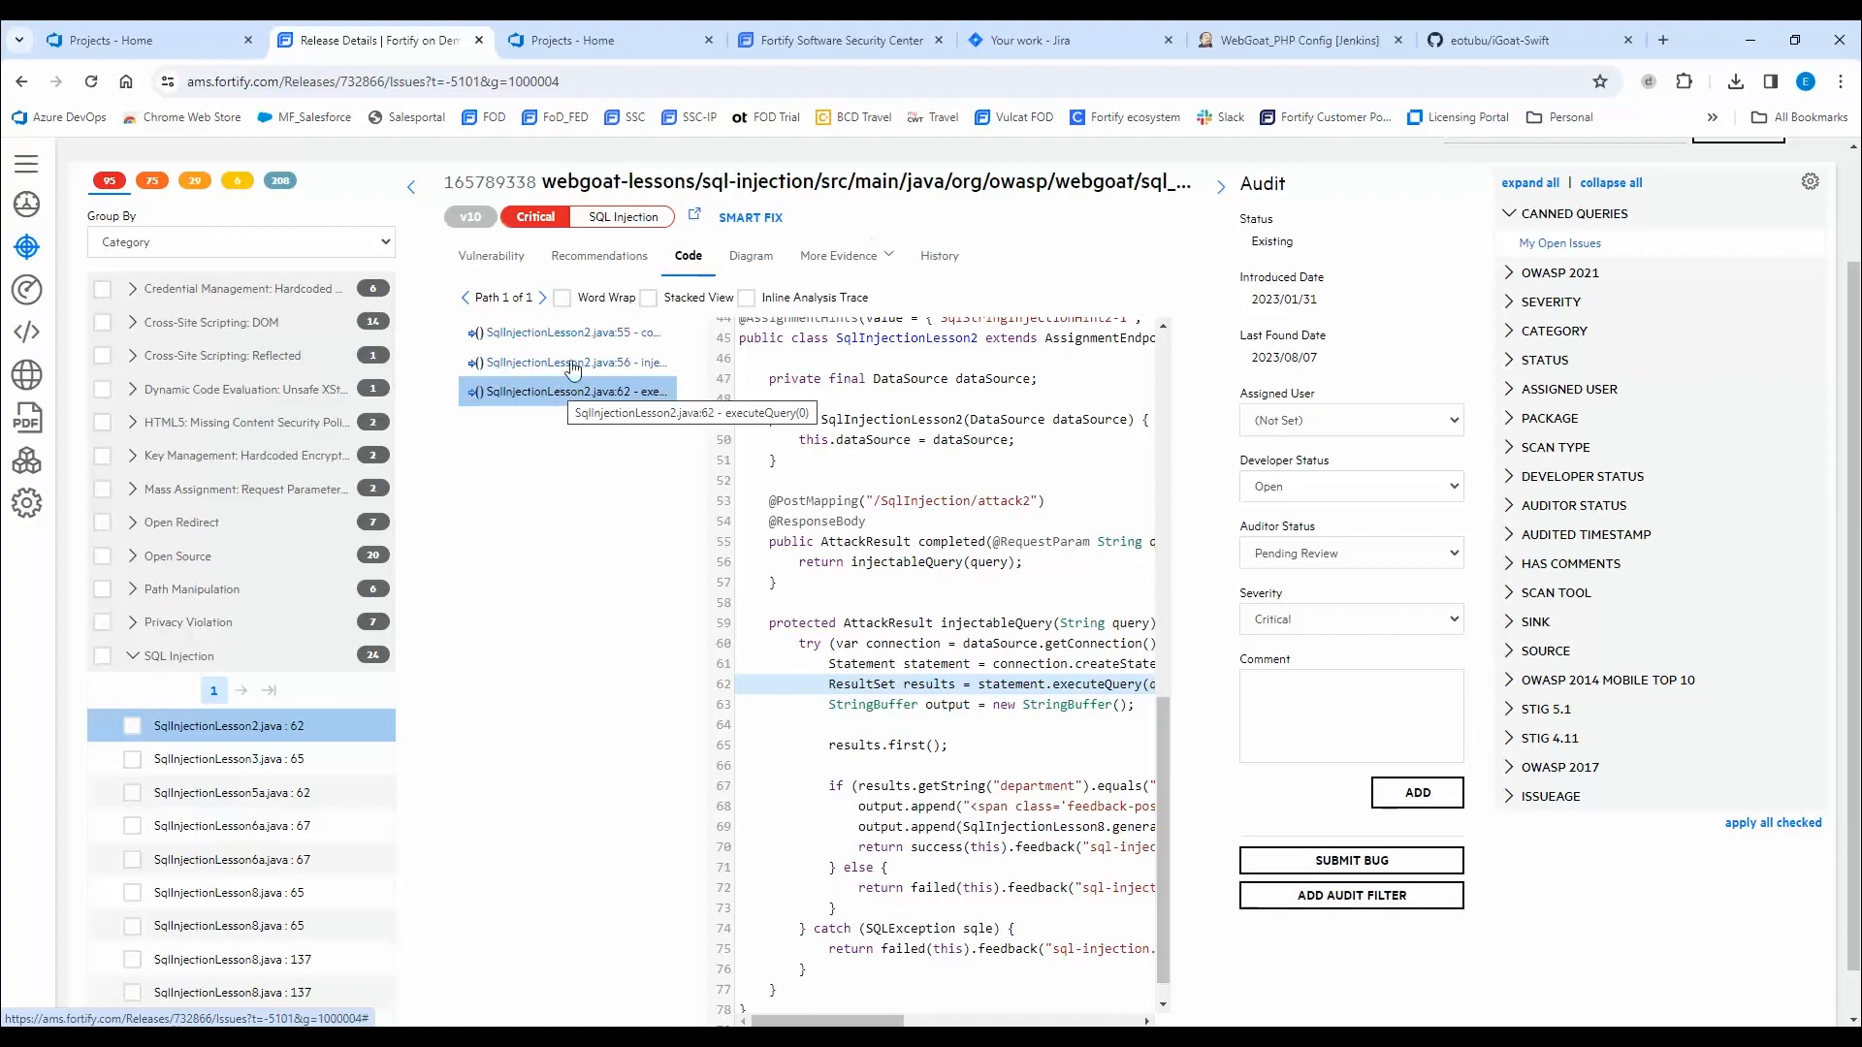
left_click(597, 256)
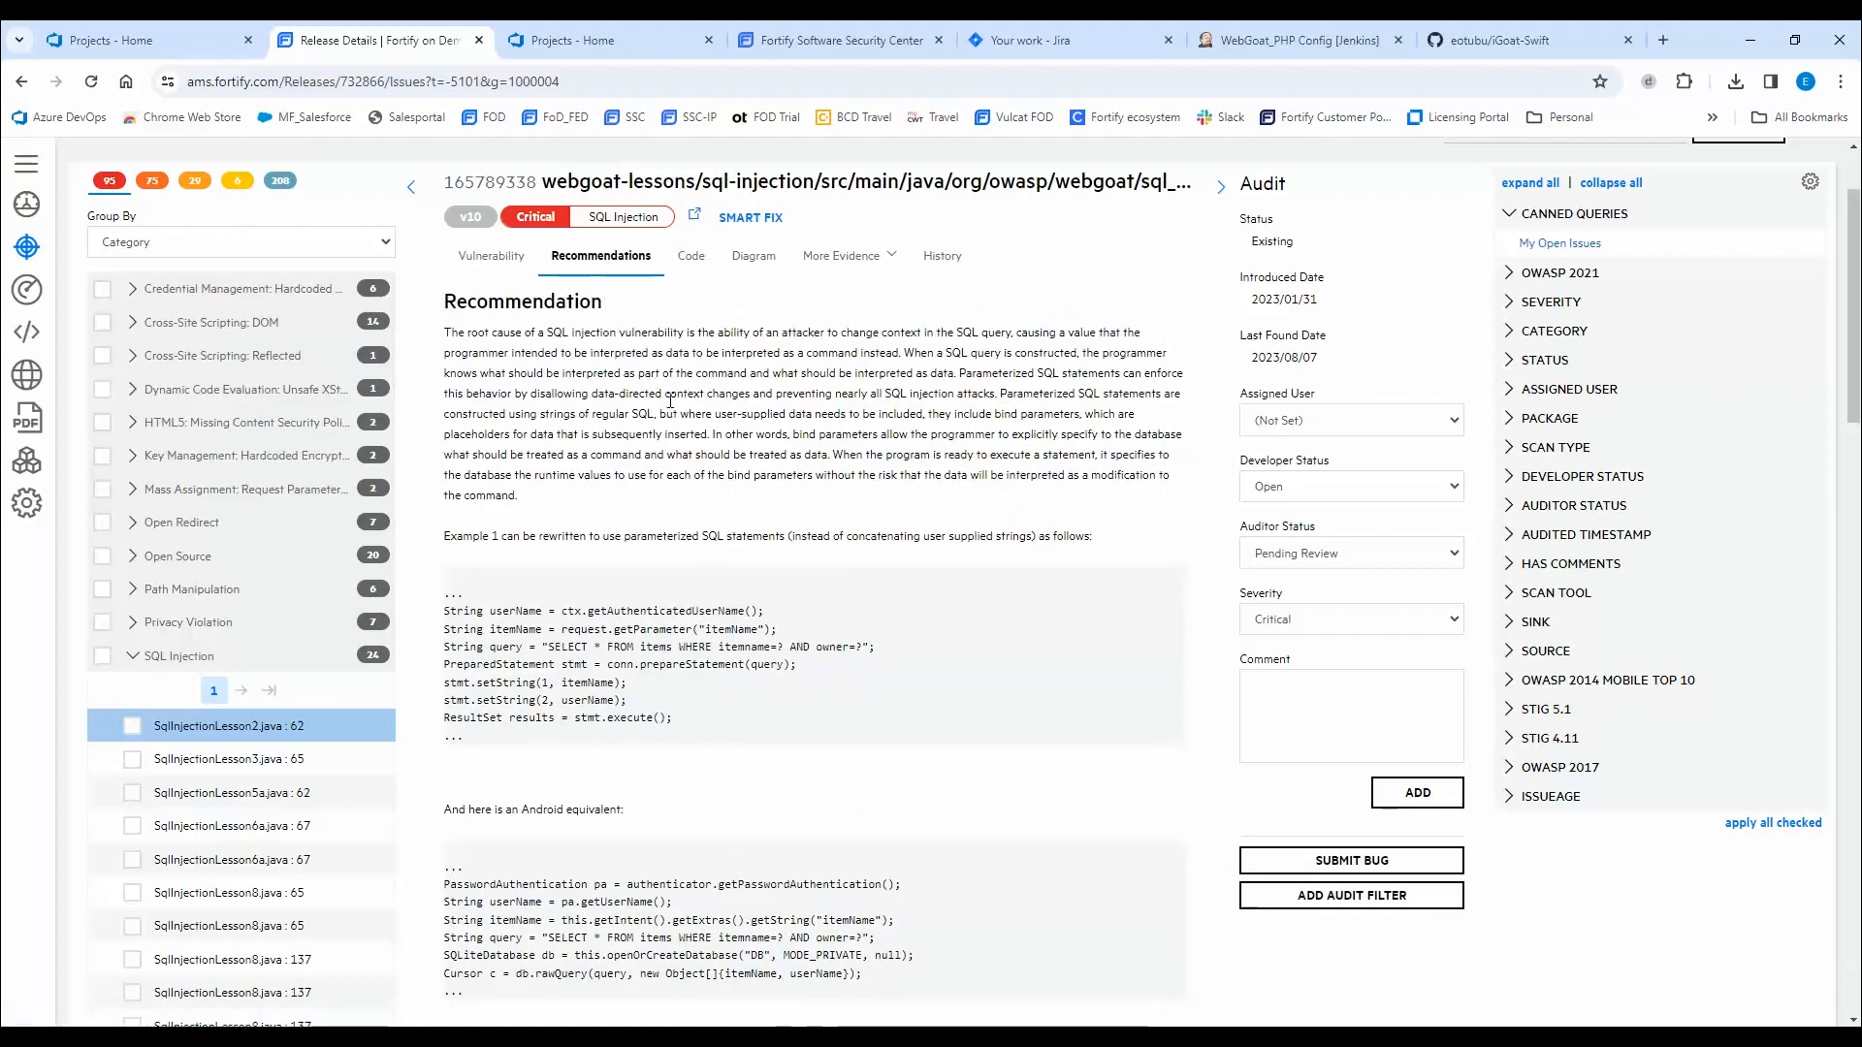
scroll("down", 3)
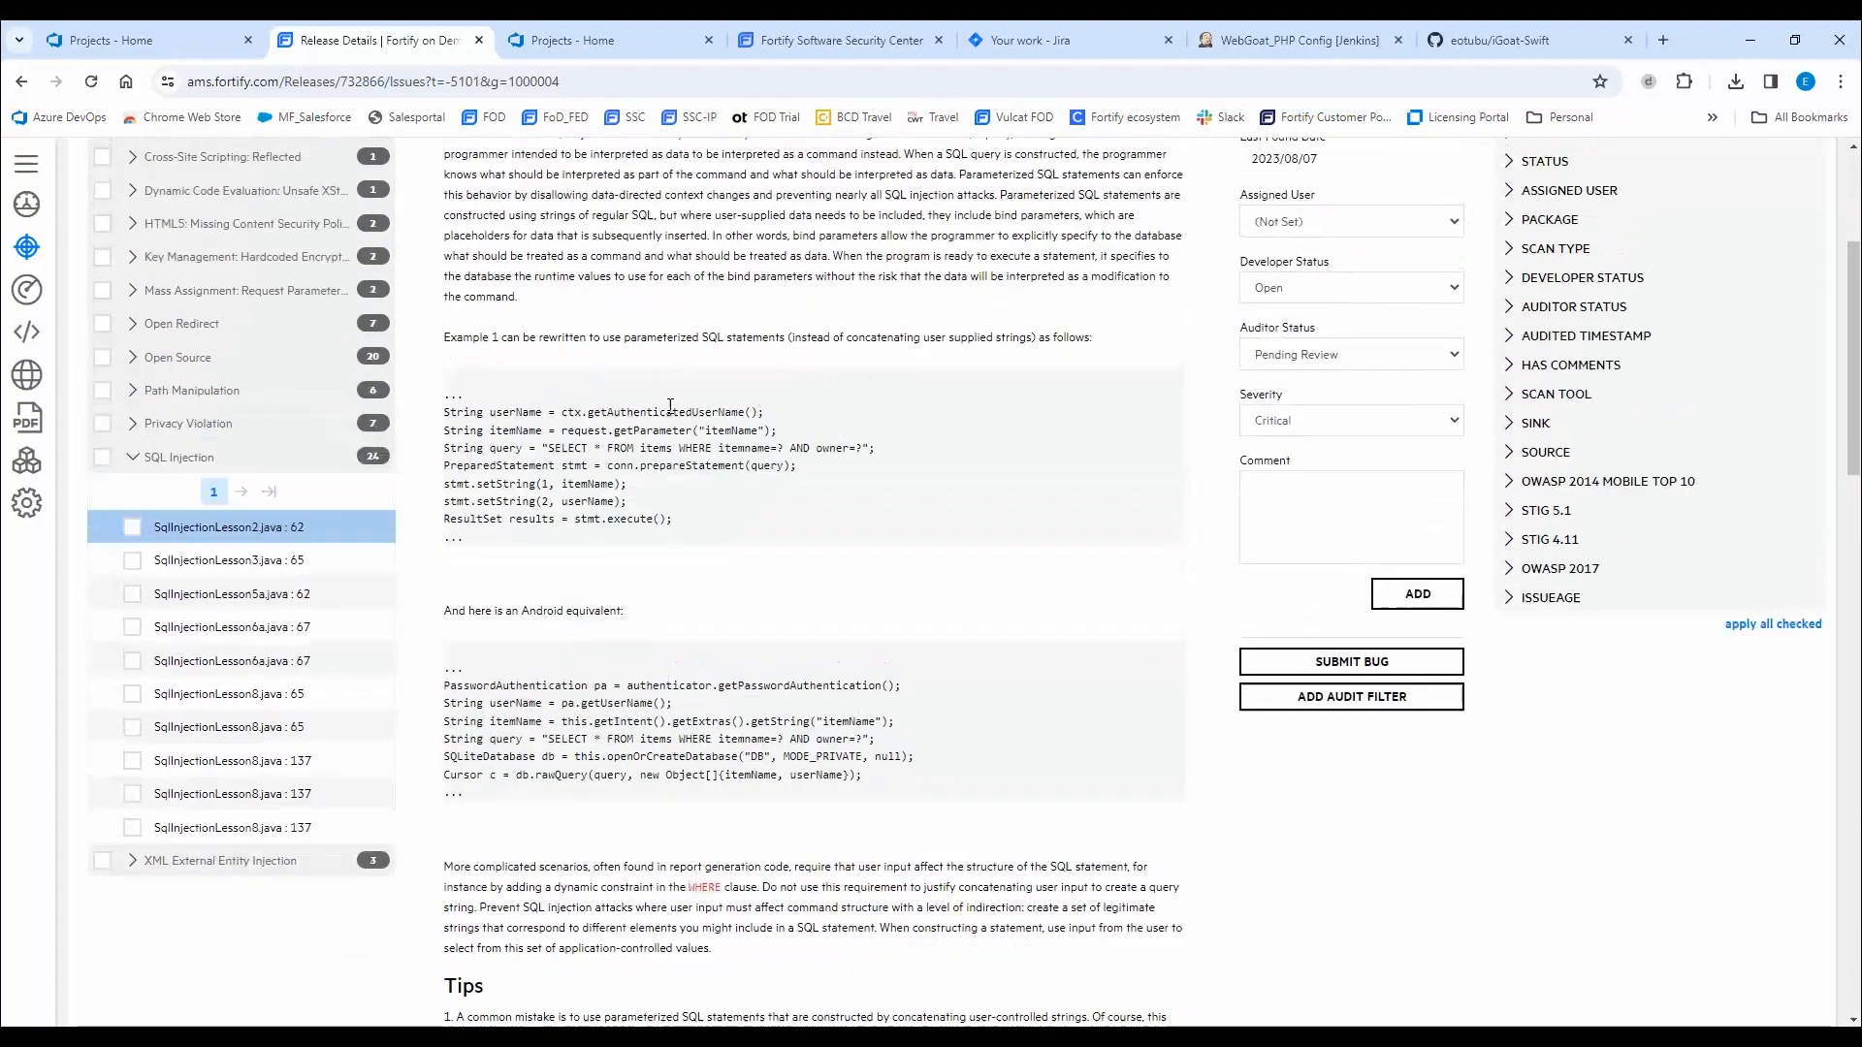
scroll("down", 3)
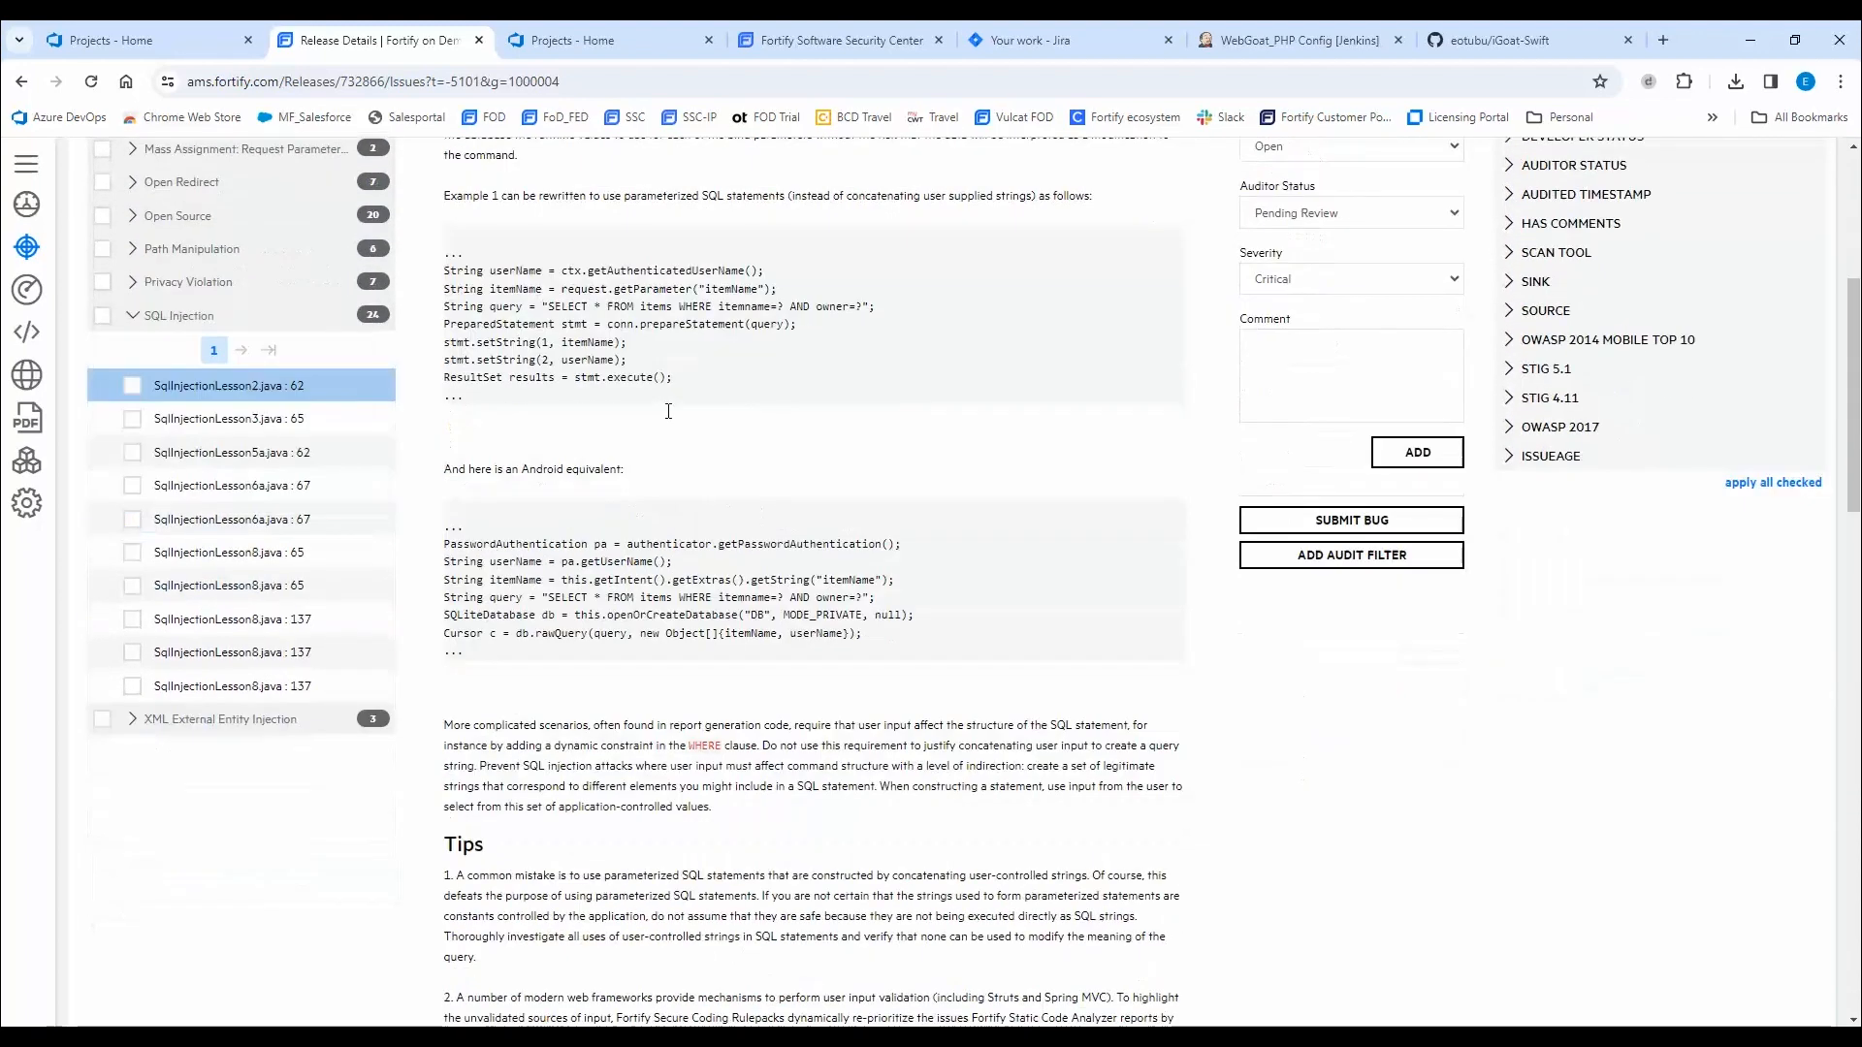
scroll("down", 3)
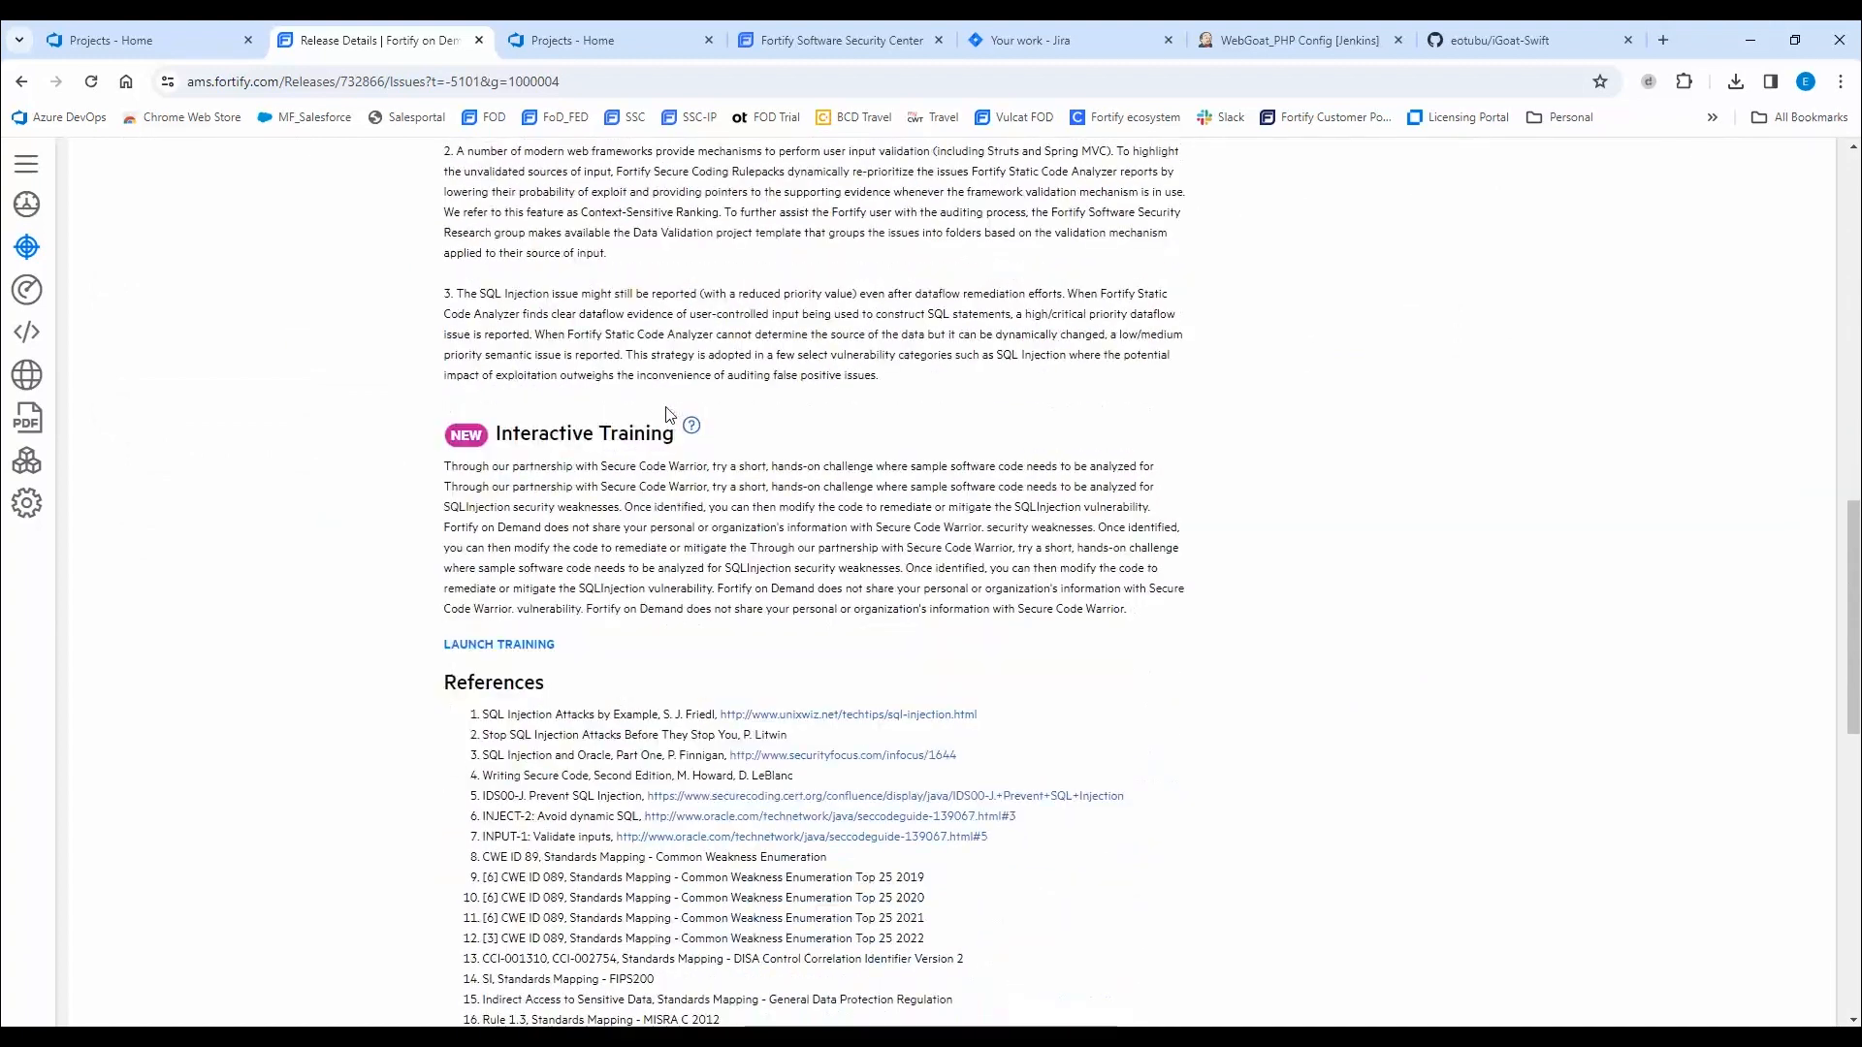
scroll("down", 3)
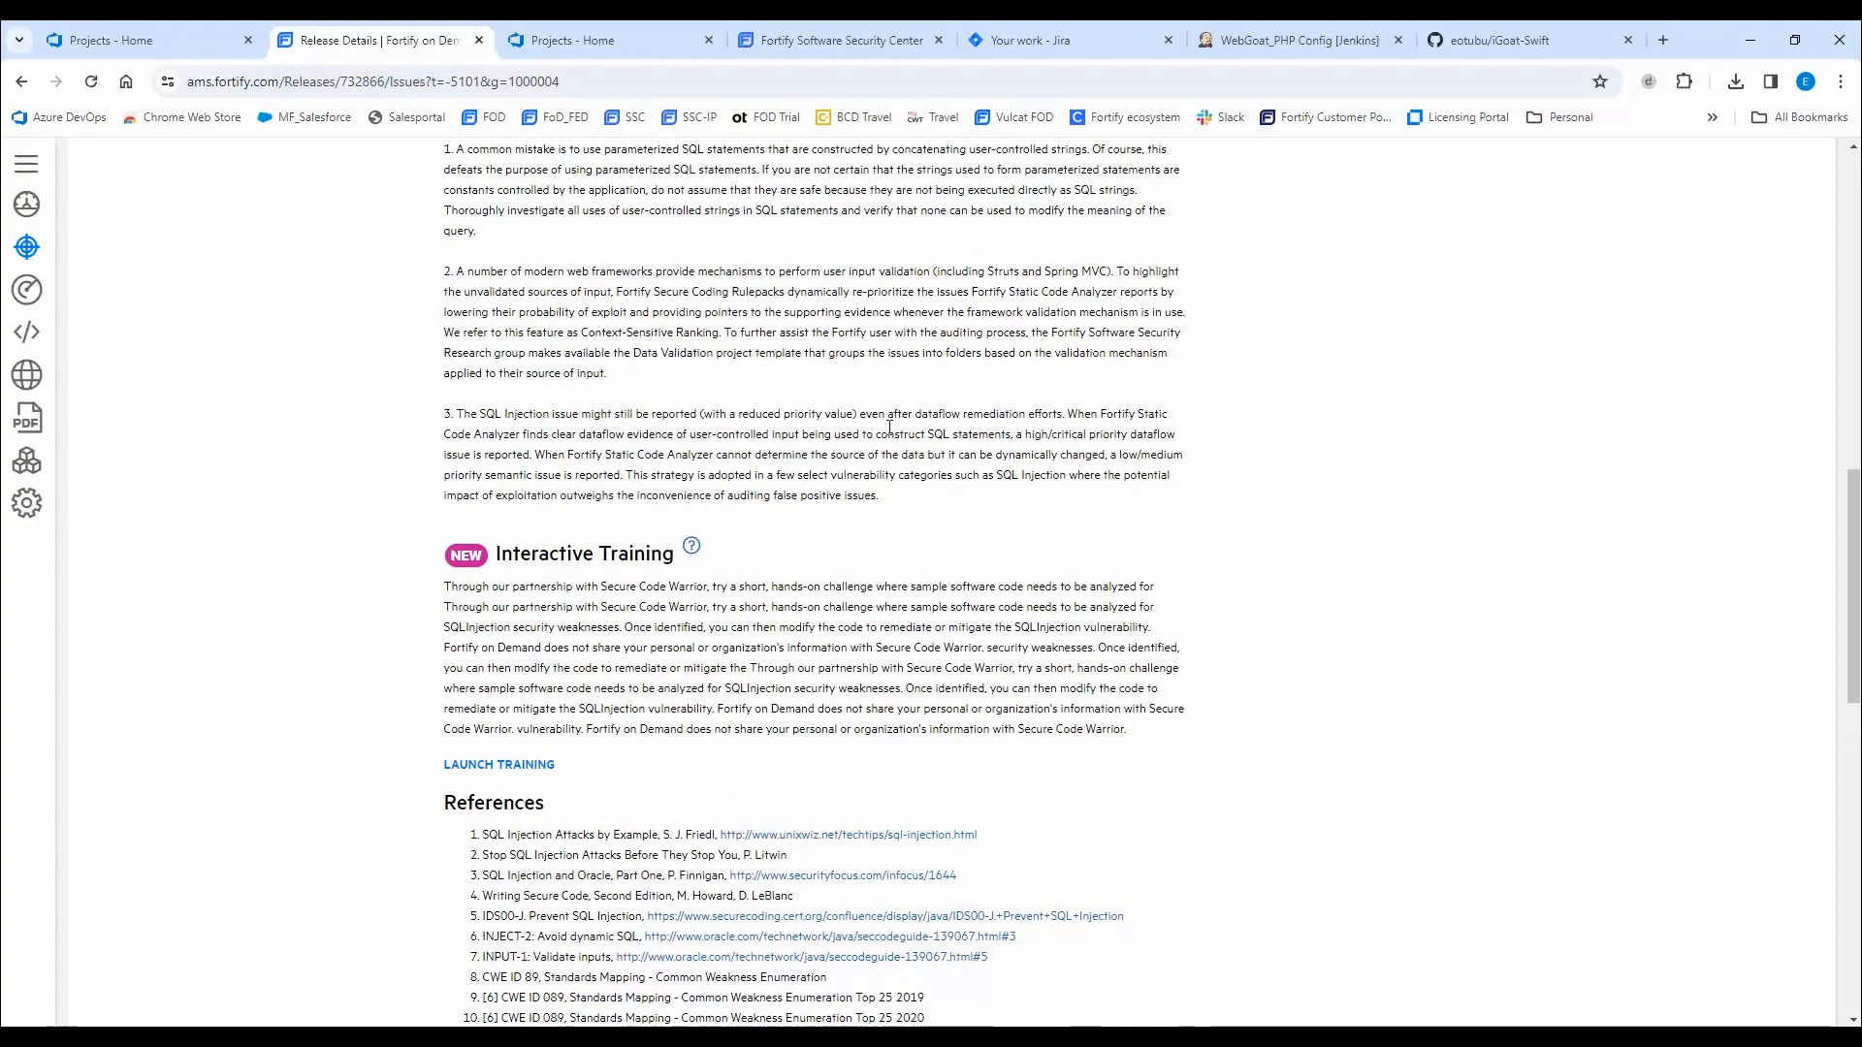
mouse_move(1152, 791)
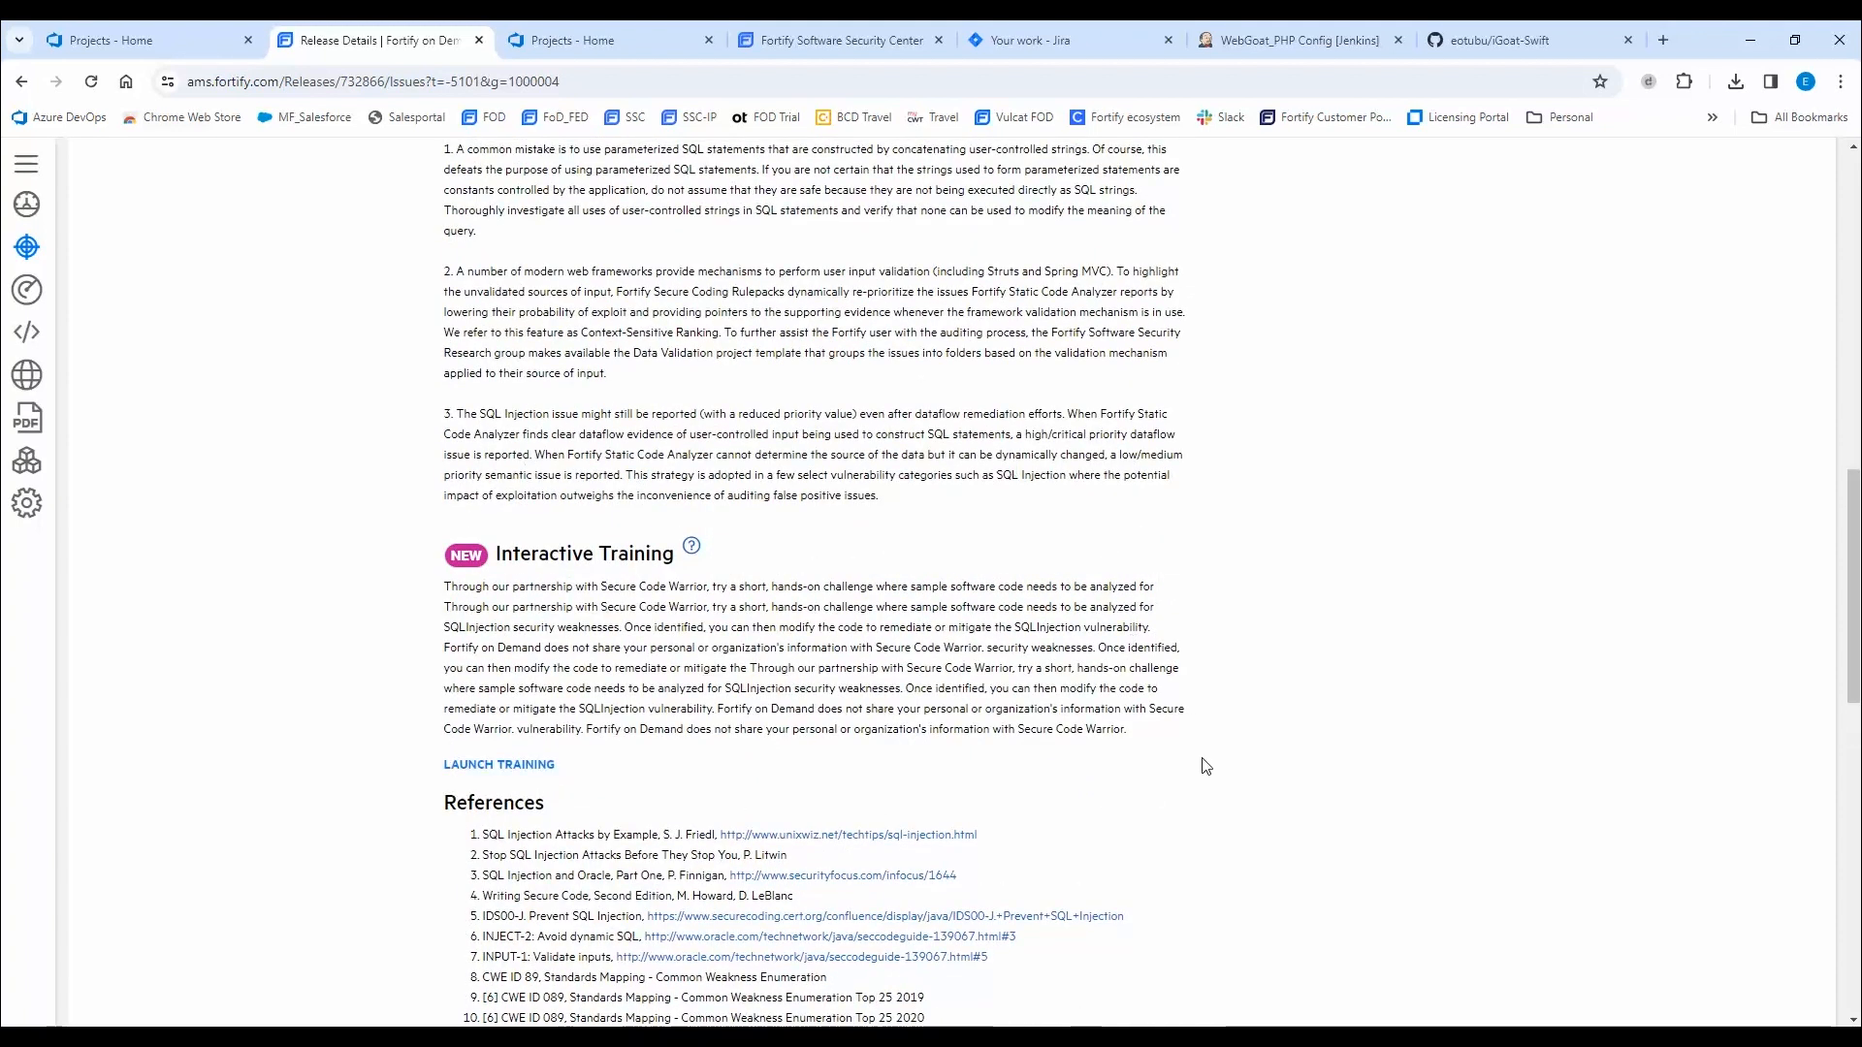
mouse_move(1195, 756)
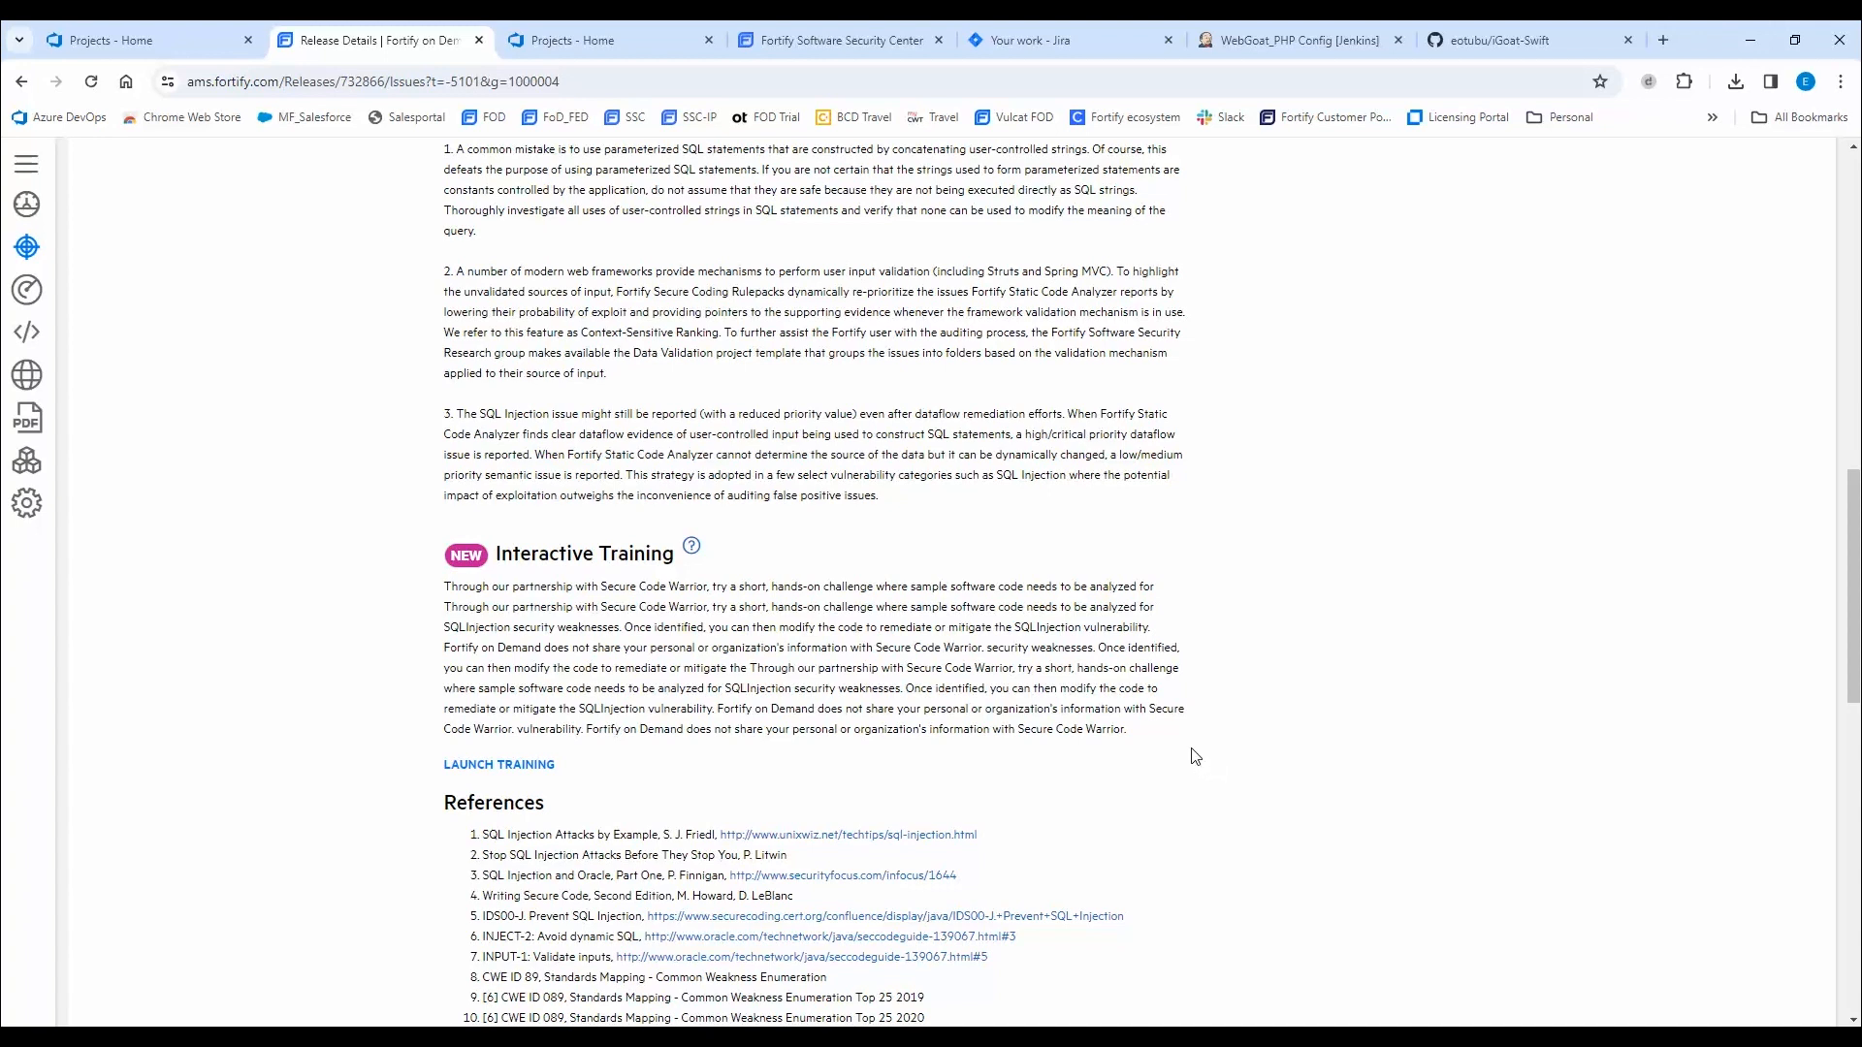
mouse_move(1186, 751)
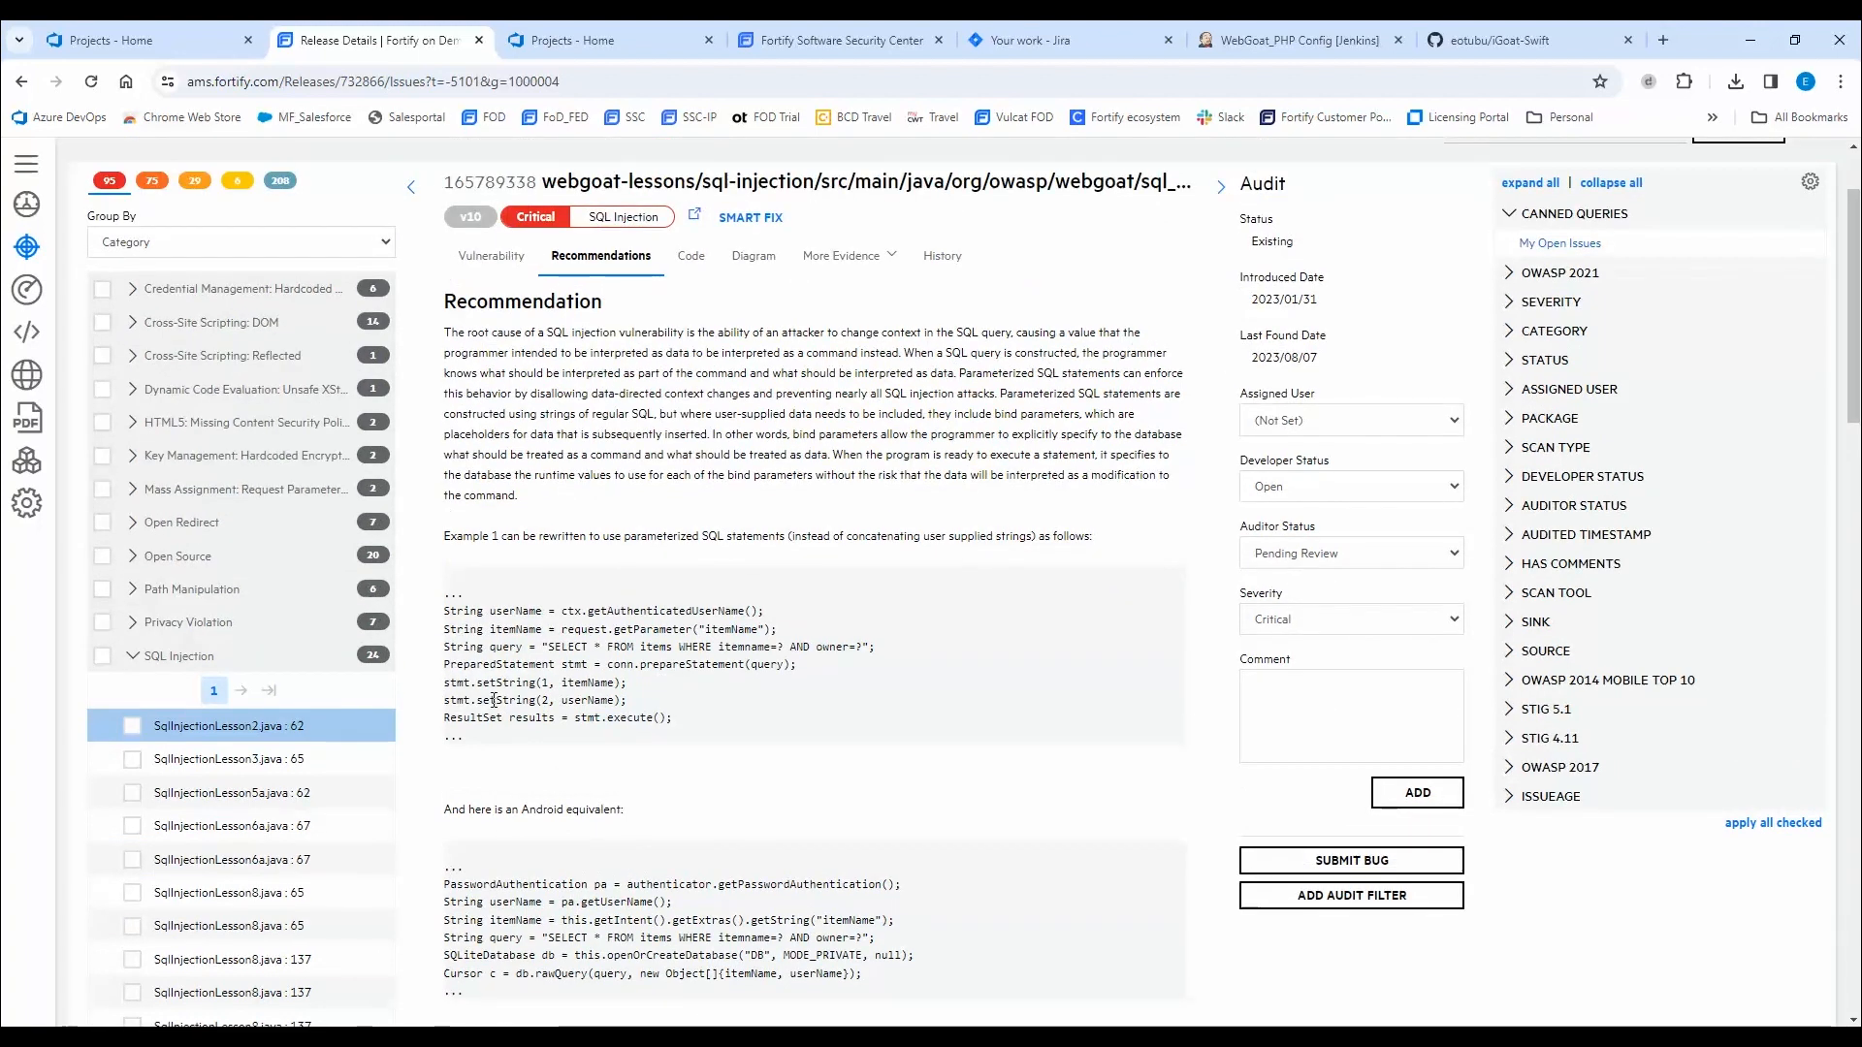
mouse_move(535, 834)
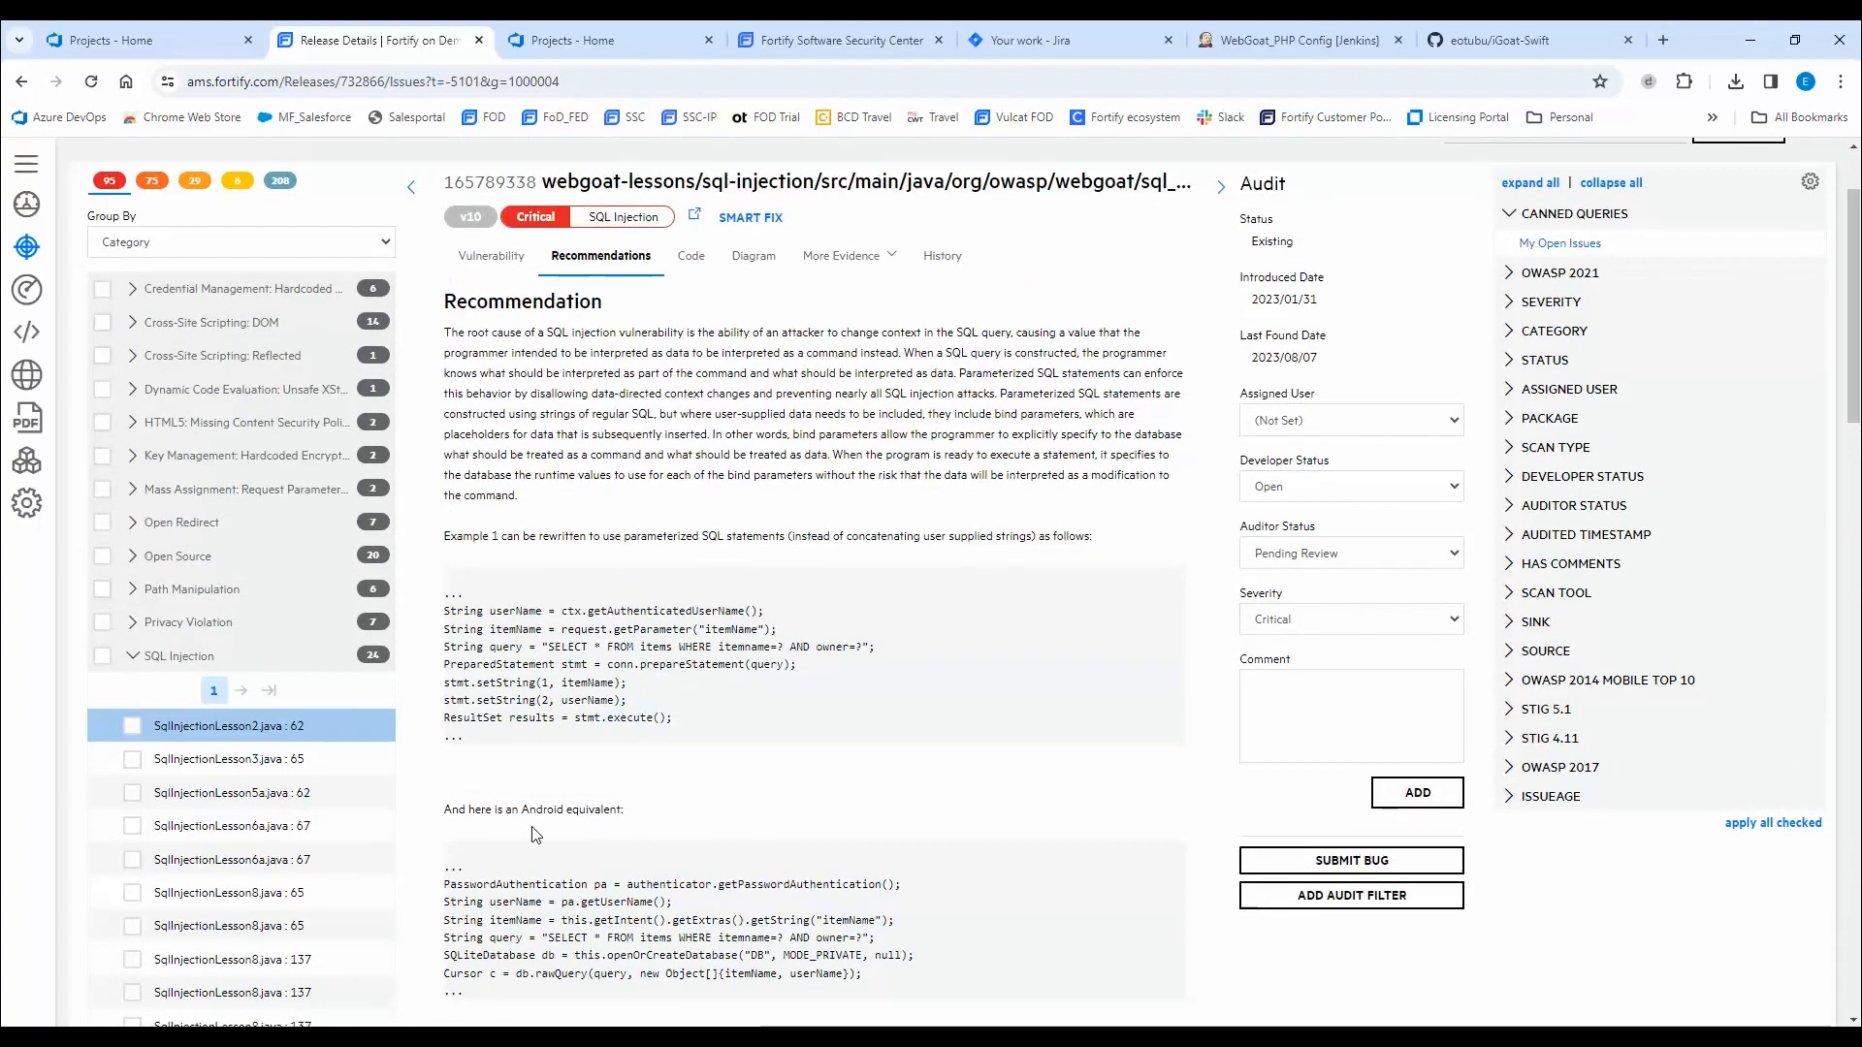
mouse_move(640, 834)
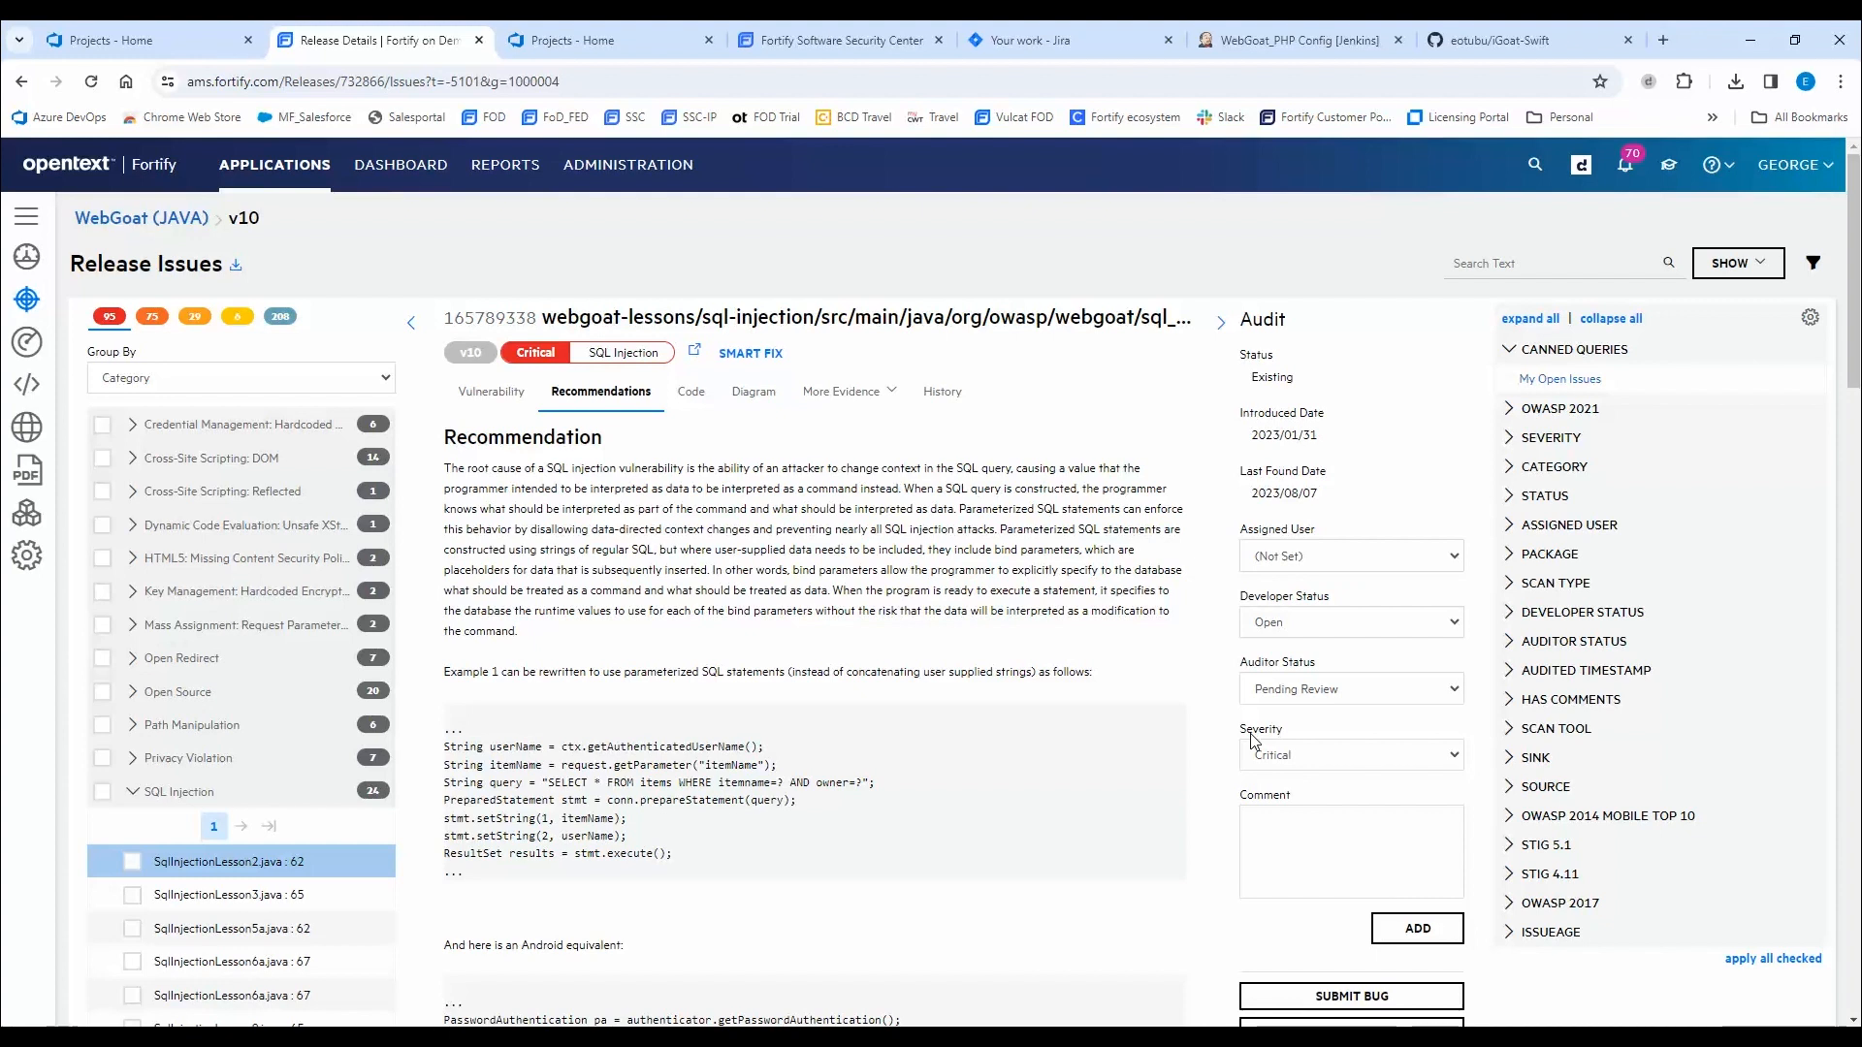
mouse_move(1107, 483)
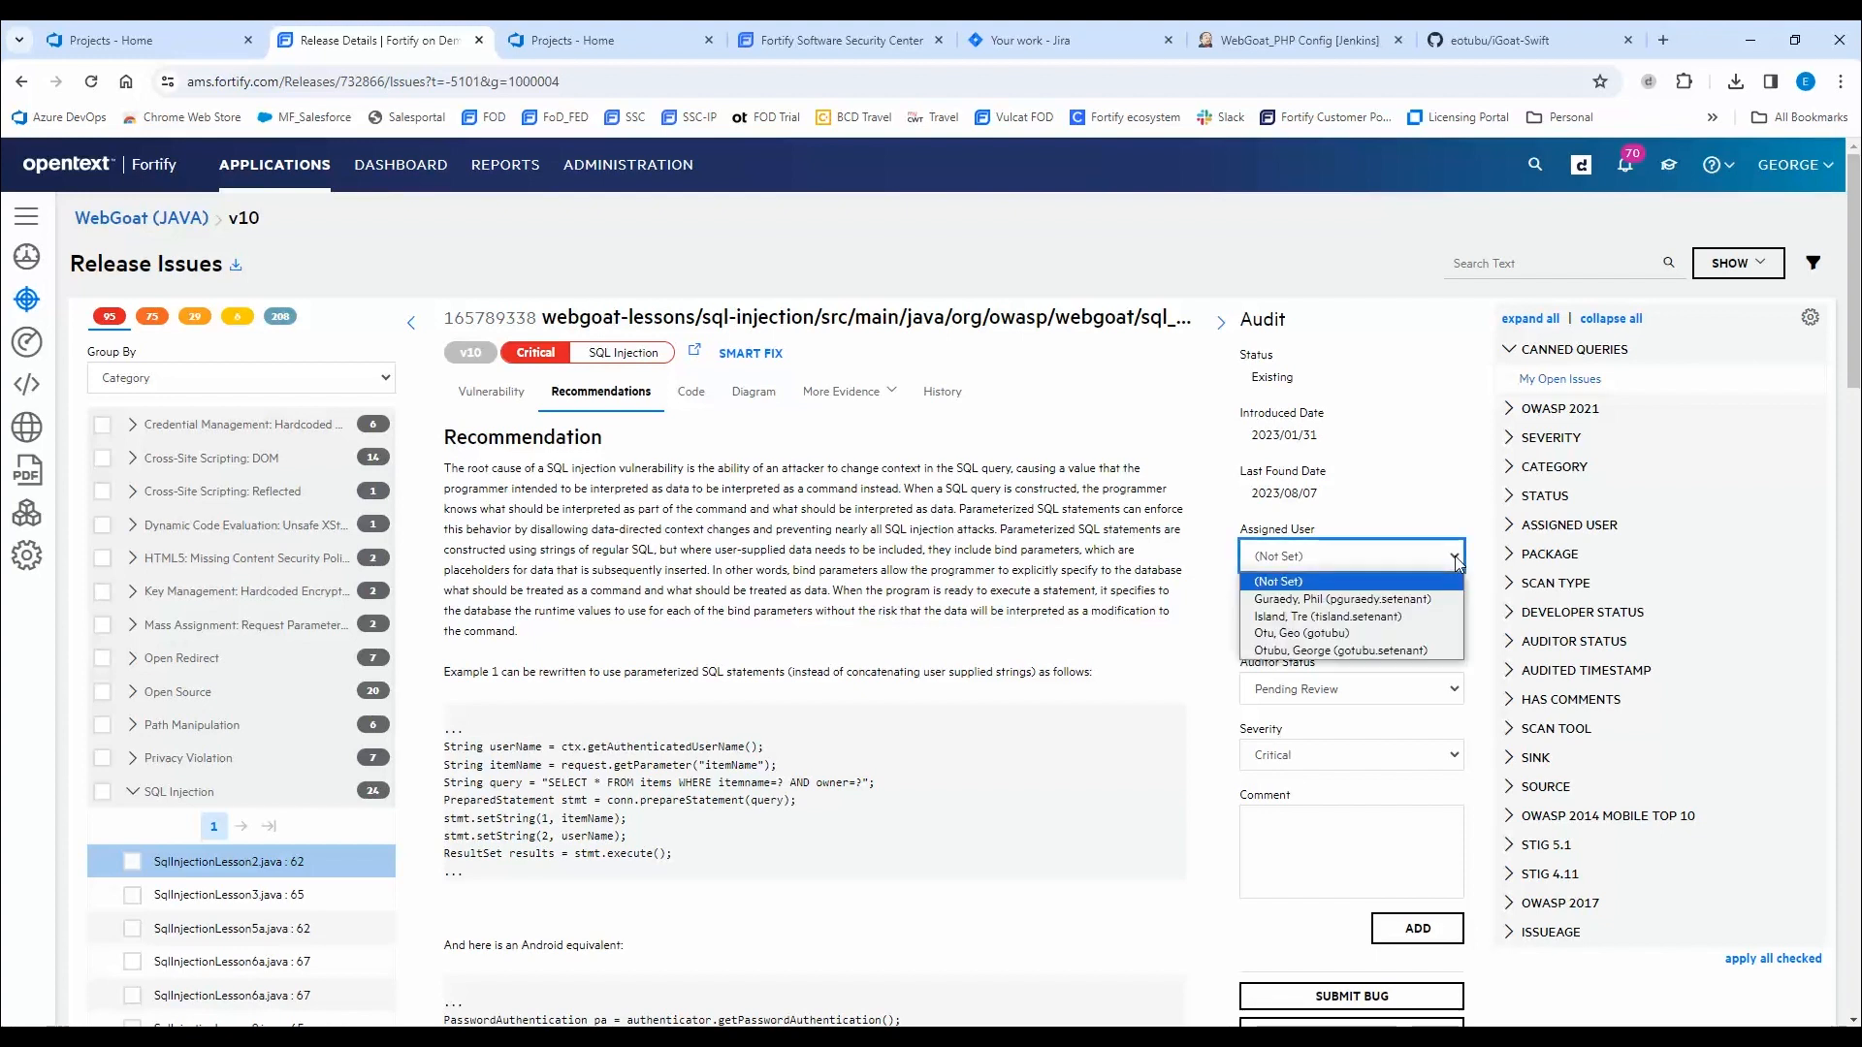
mouse_move(1381, 652)
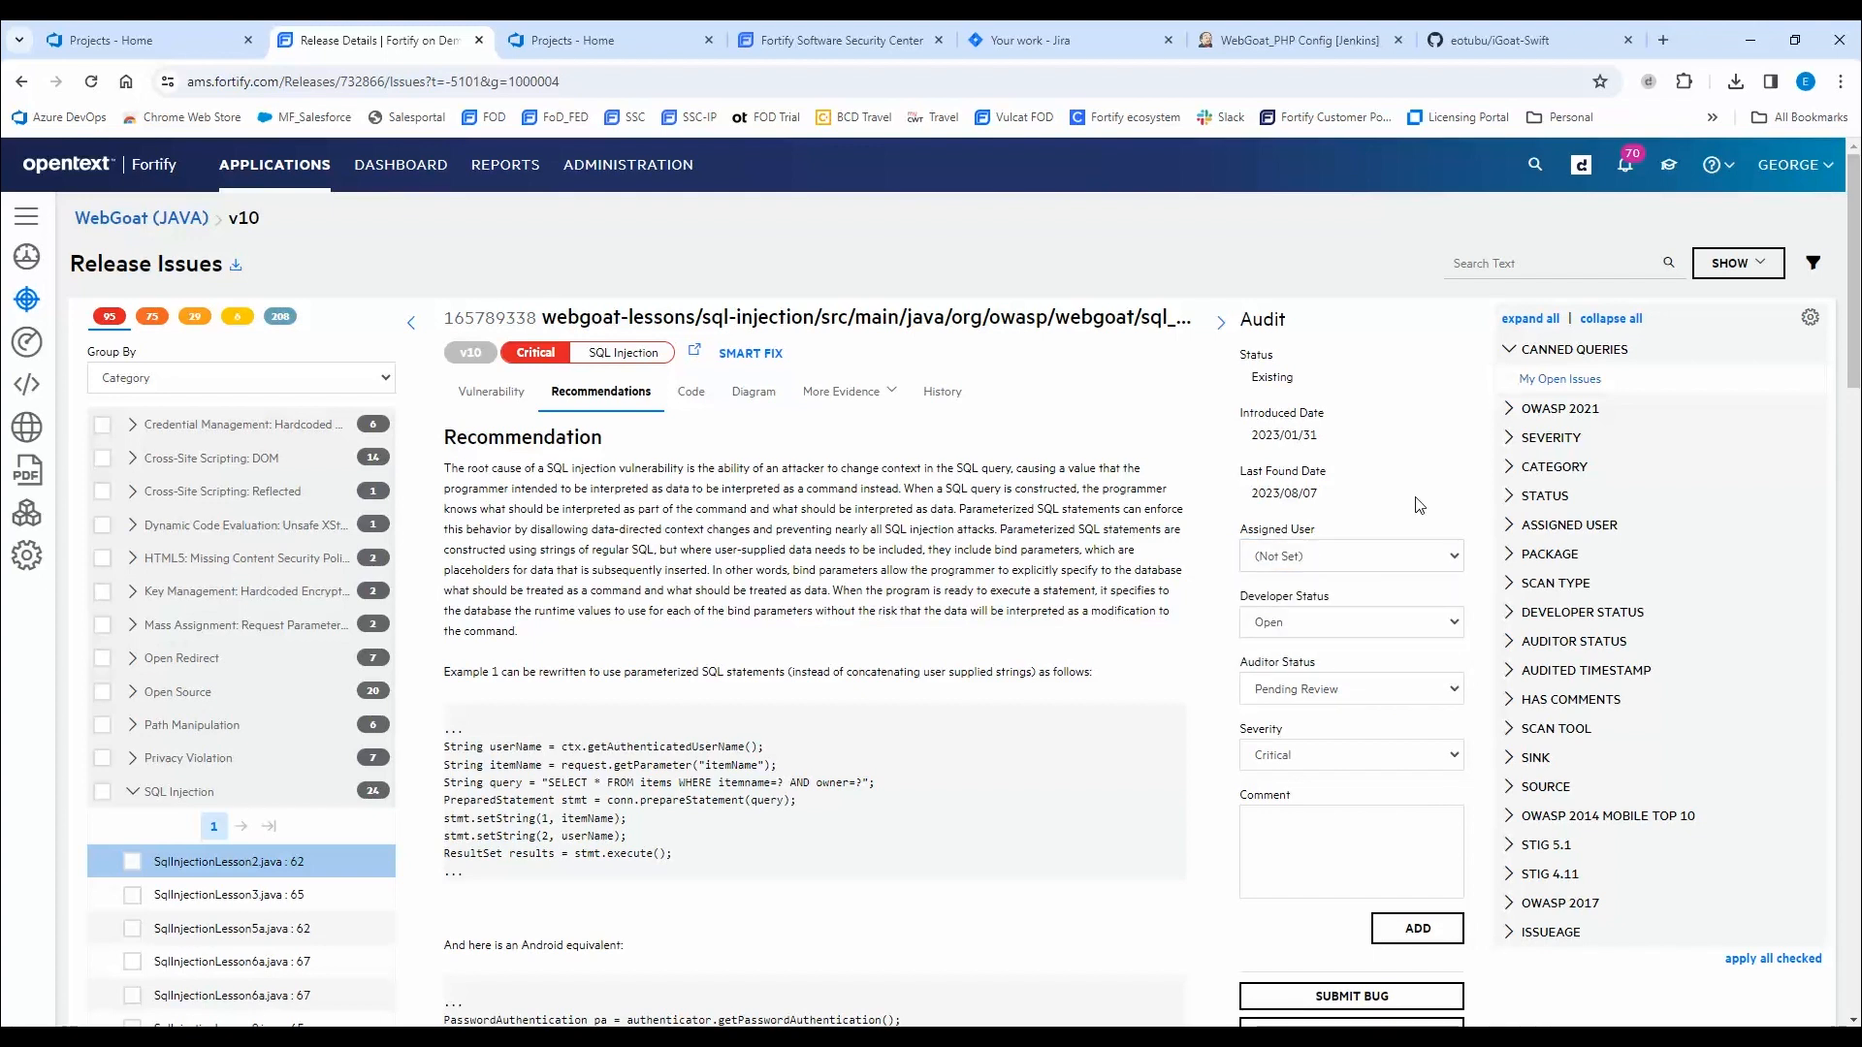
mouse_move(1358, 733)
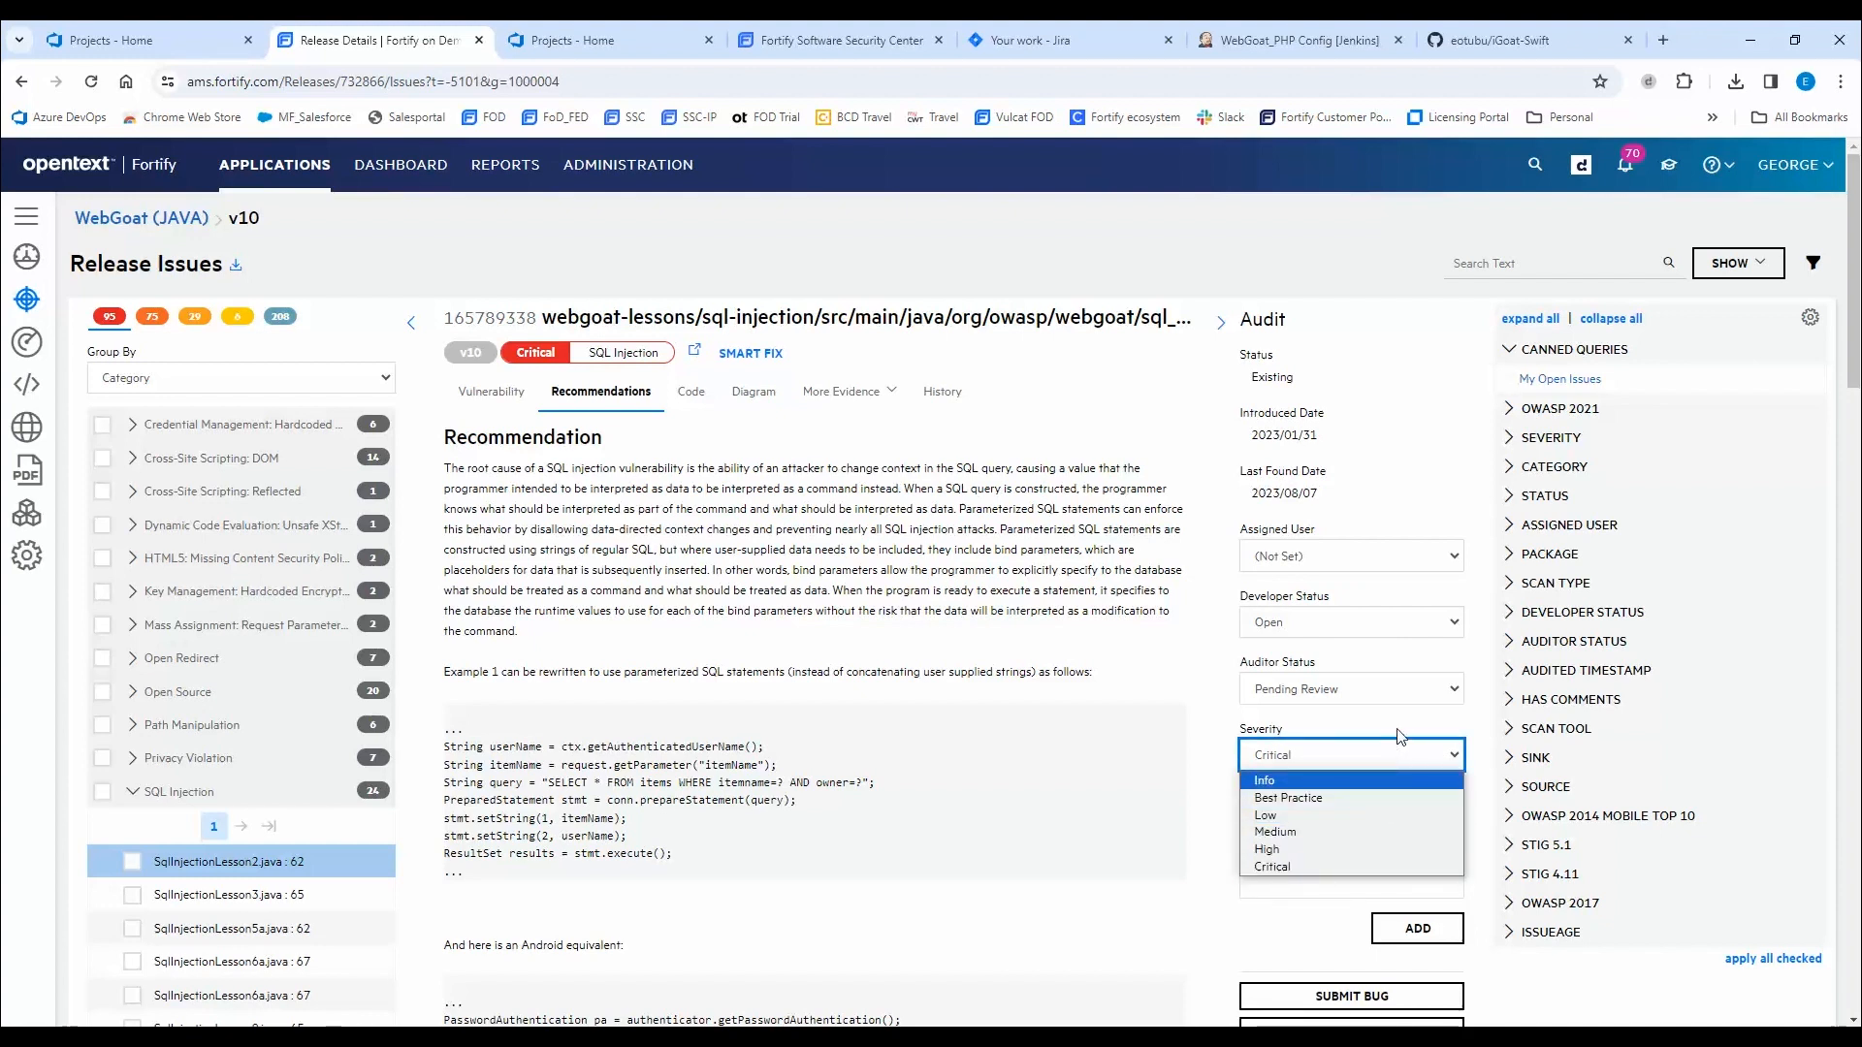
Reveal the Auditor Status choices such as Risk Accepted and Remediation Required.
left_click(1350, 689)
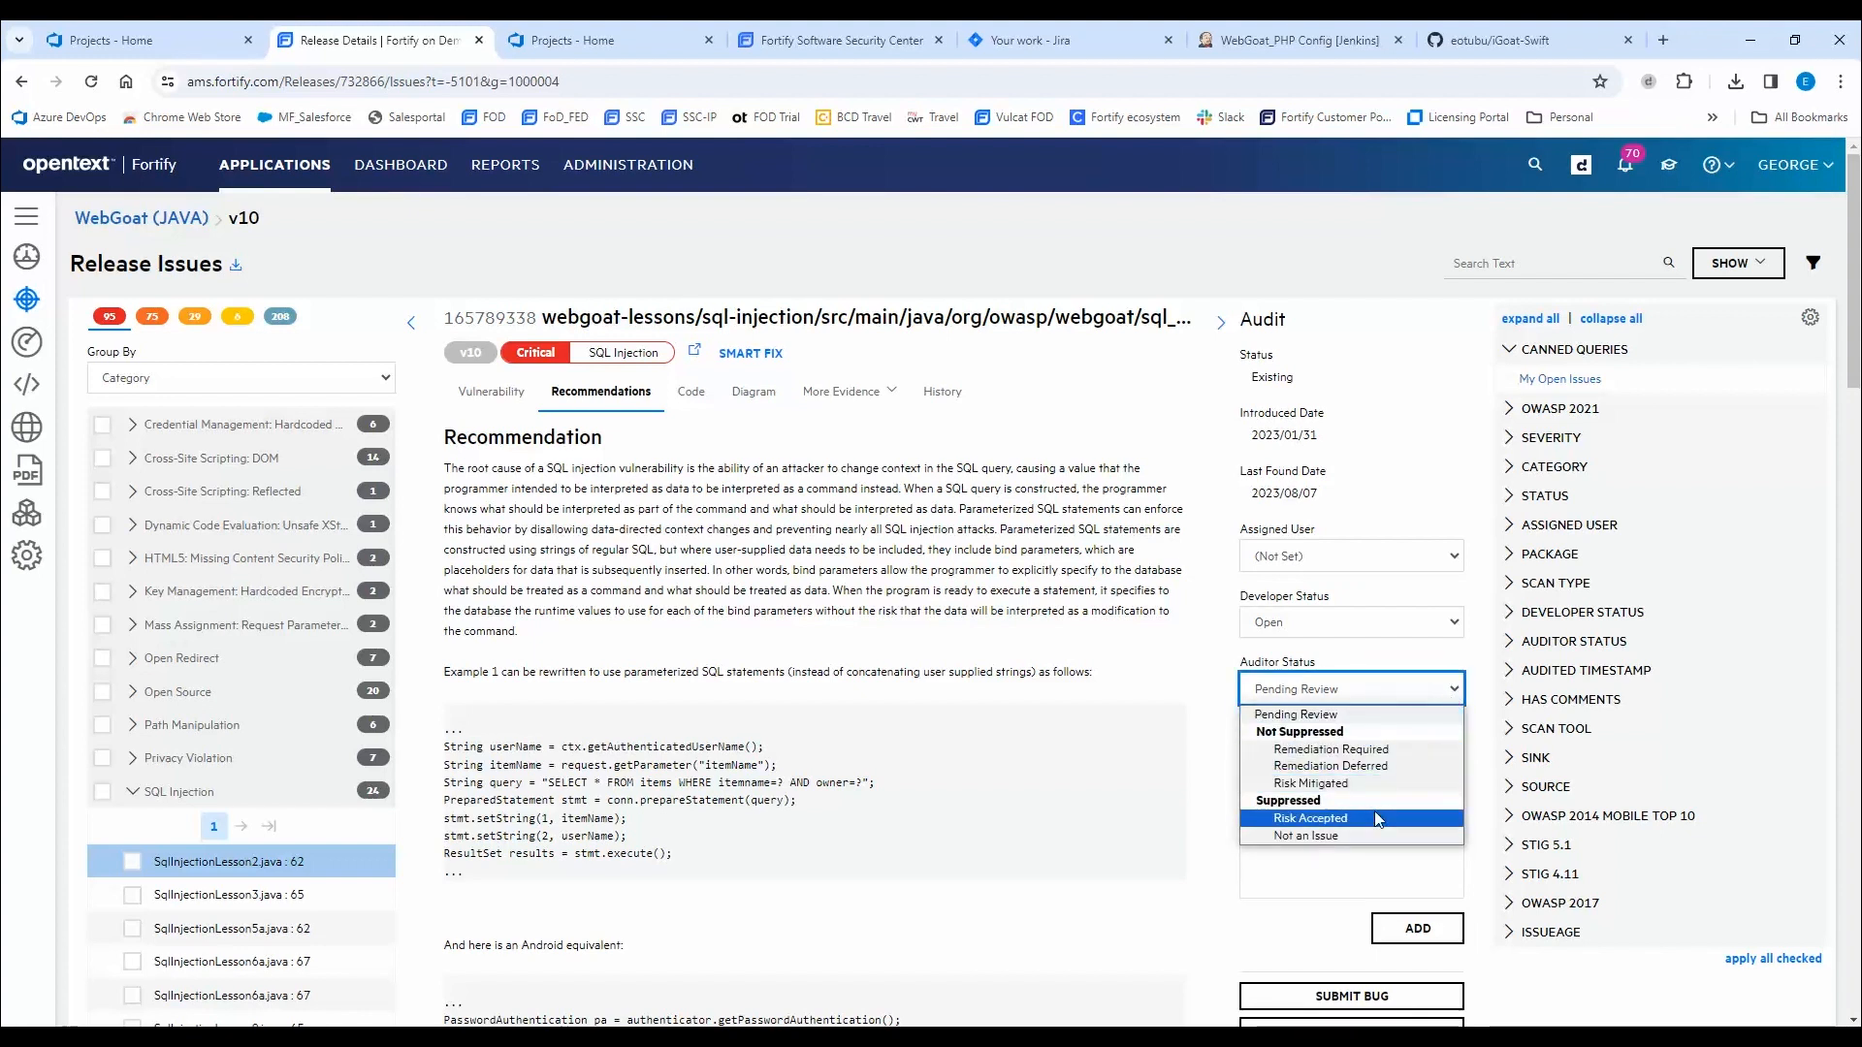
mouse_move(1375, 820)
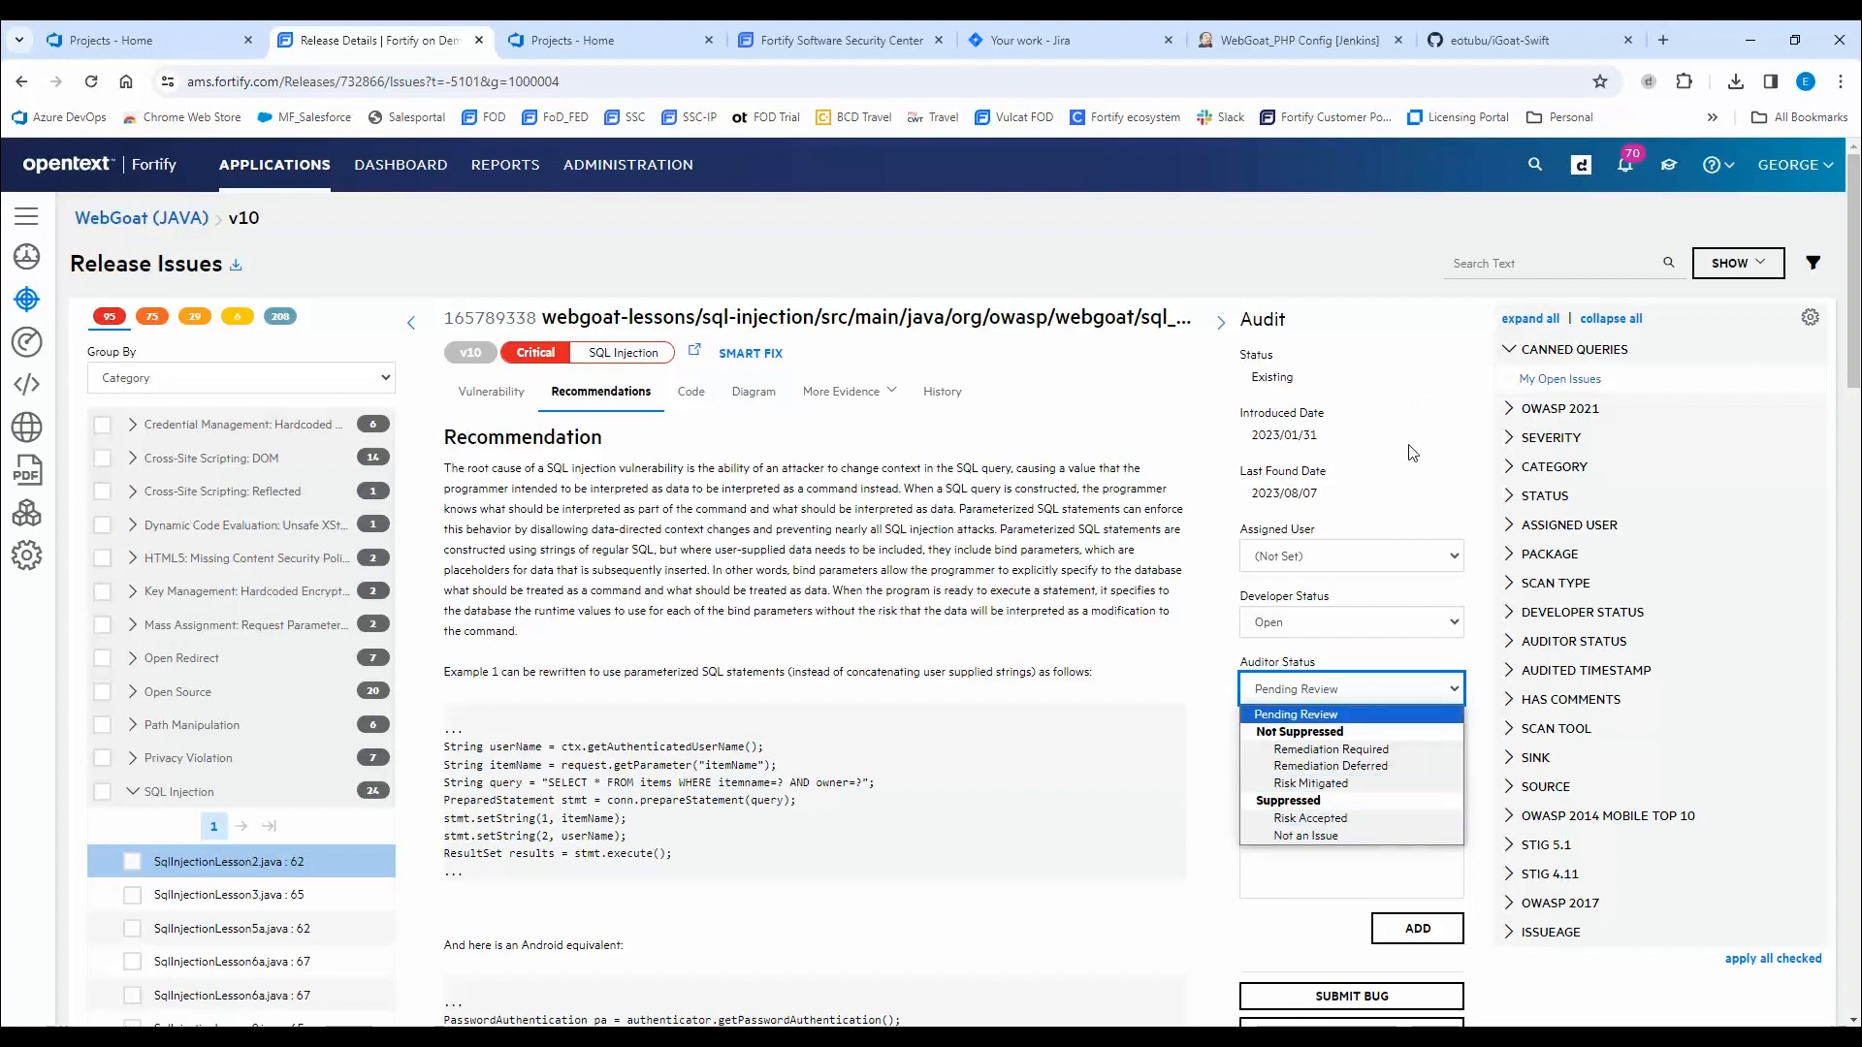
Dismiss the Auditor Status choices unchanged and scroll down the finding's details.
left_click(1295, 714)
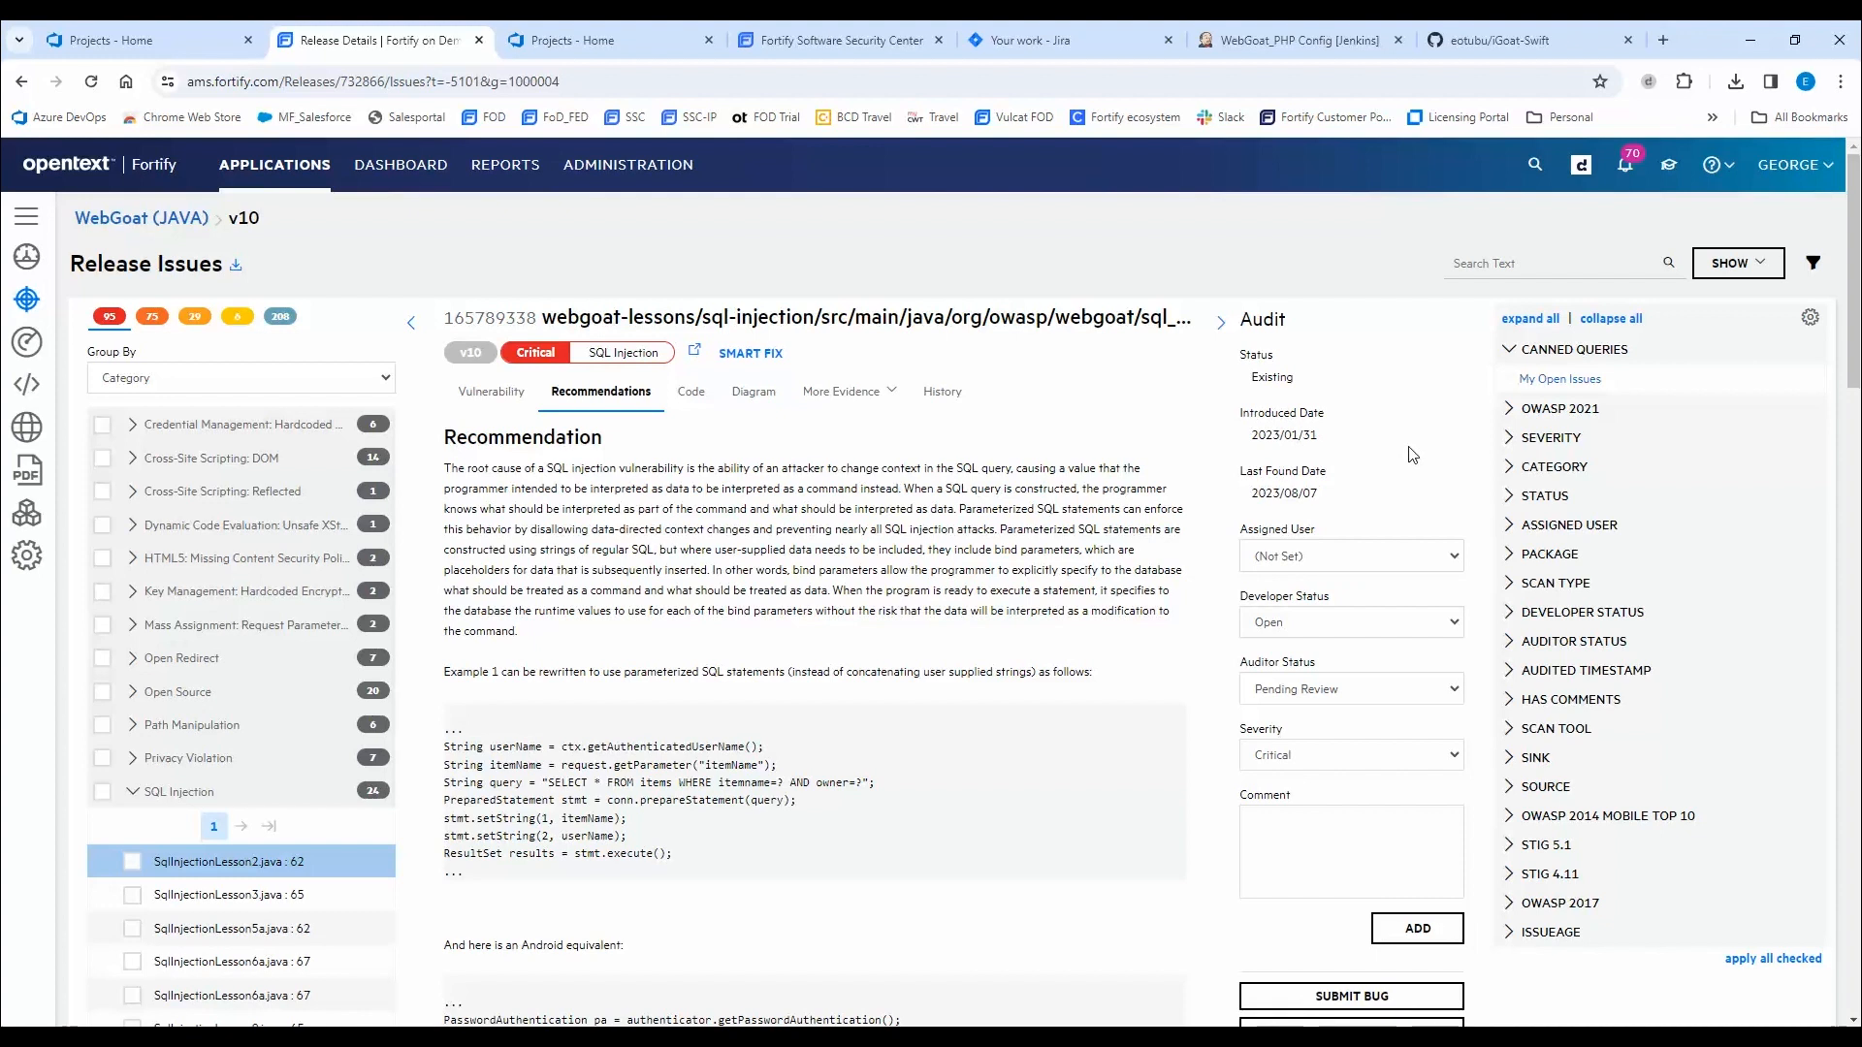
mouse_move(1402, 466)
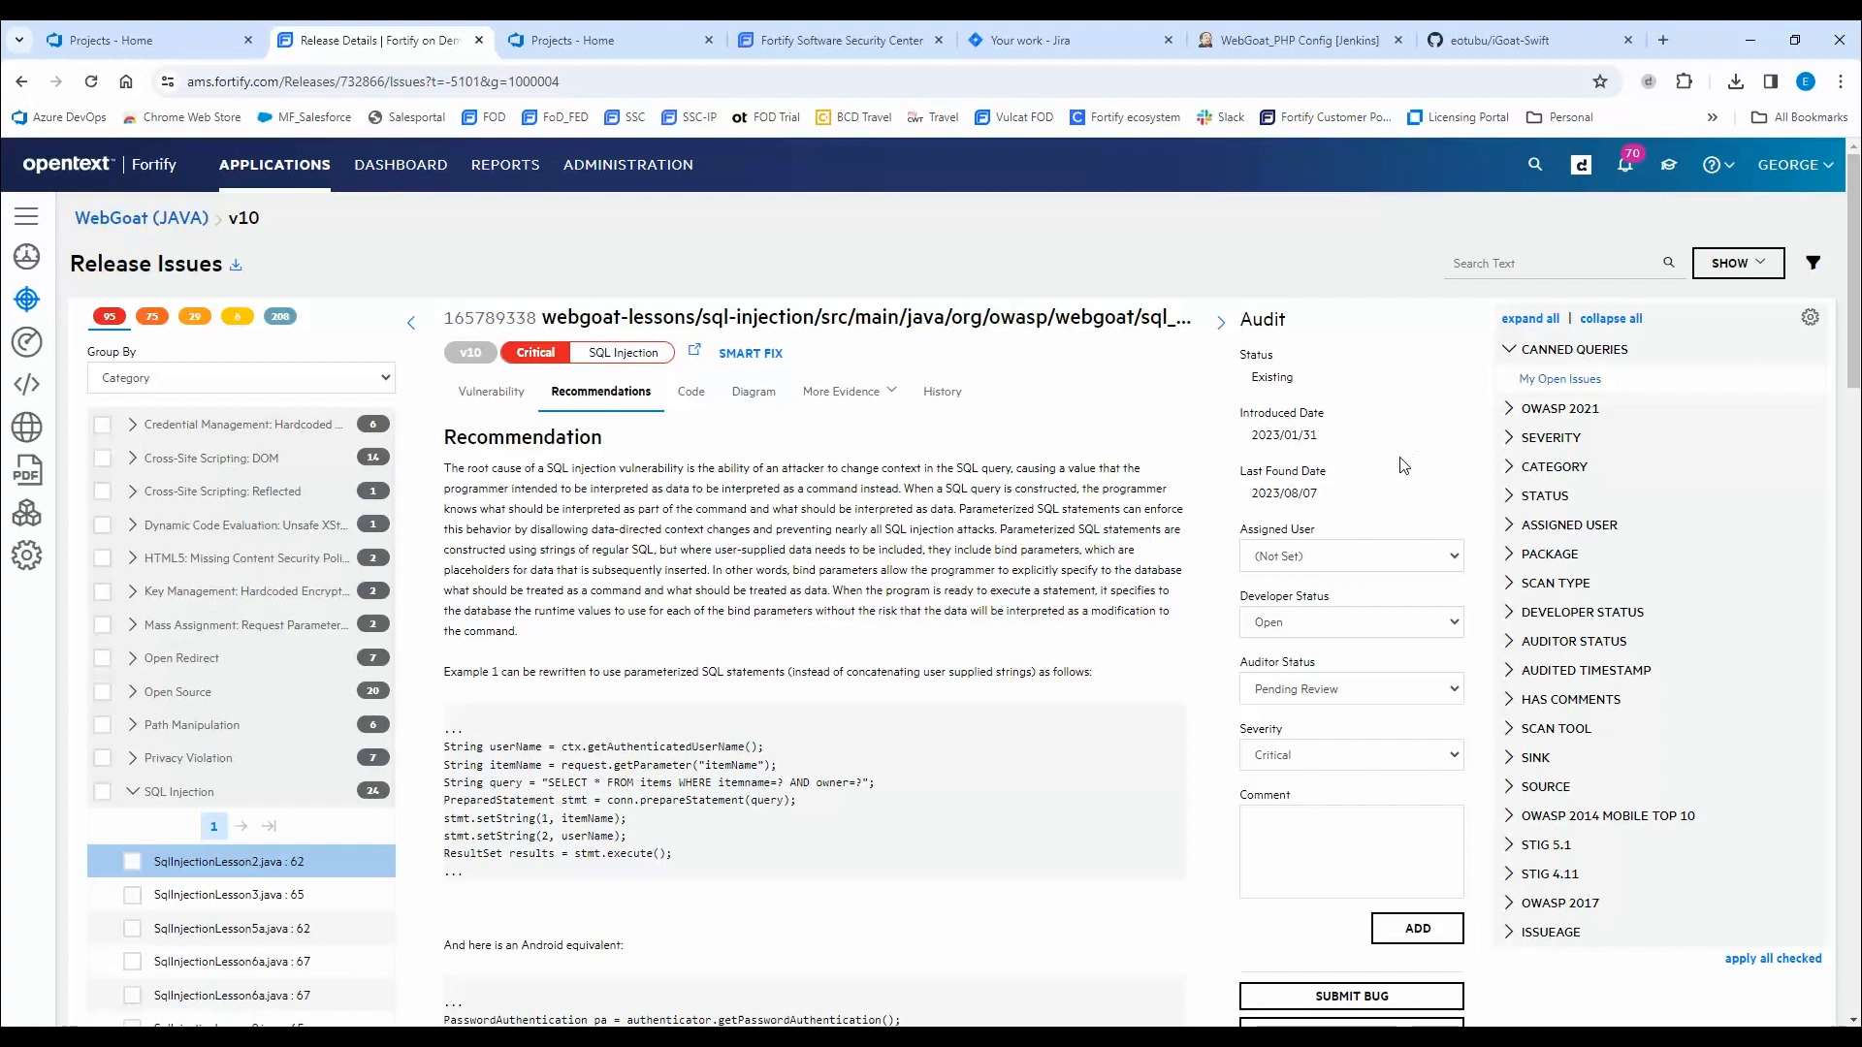
mouse_move(1218, 783)
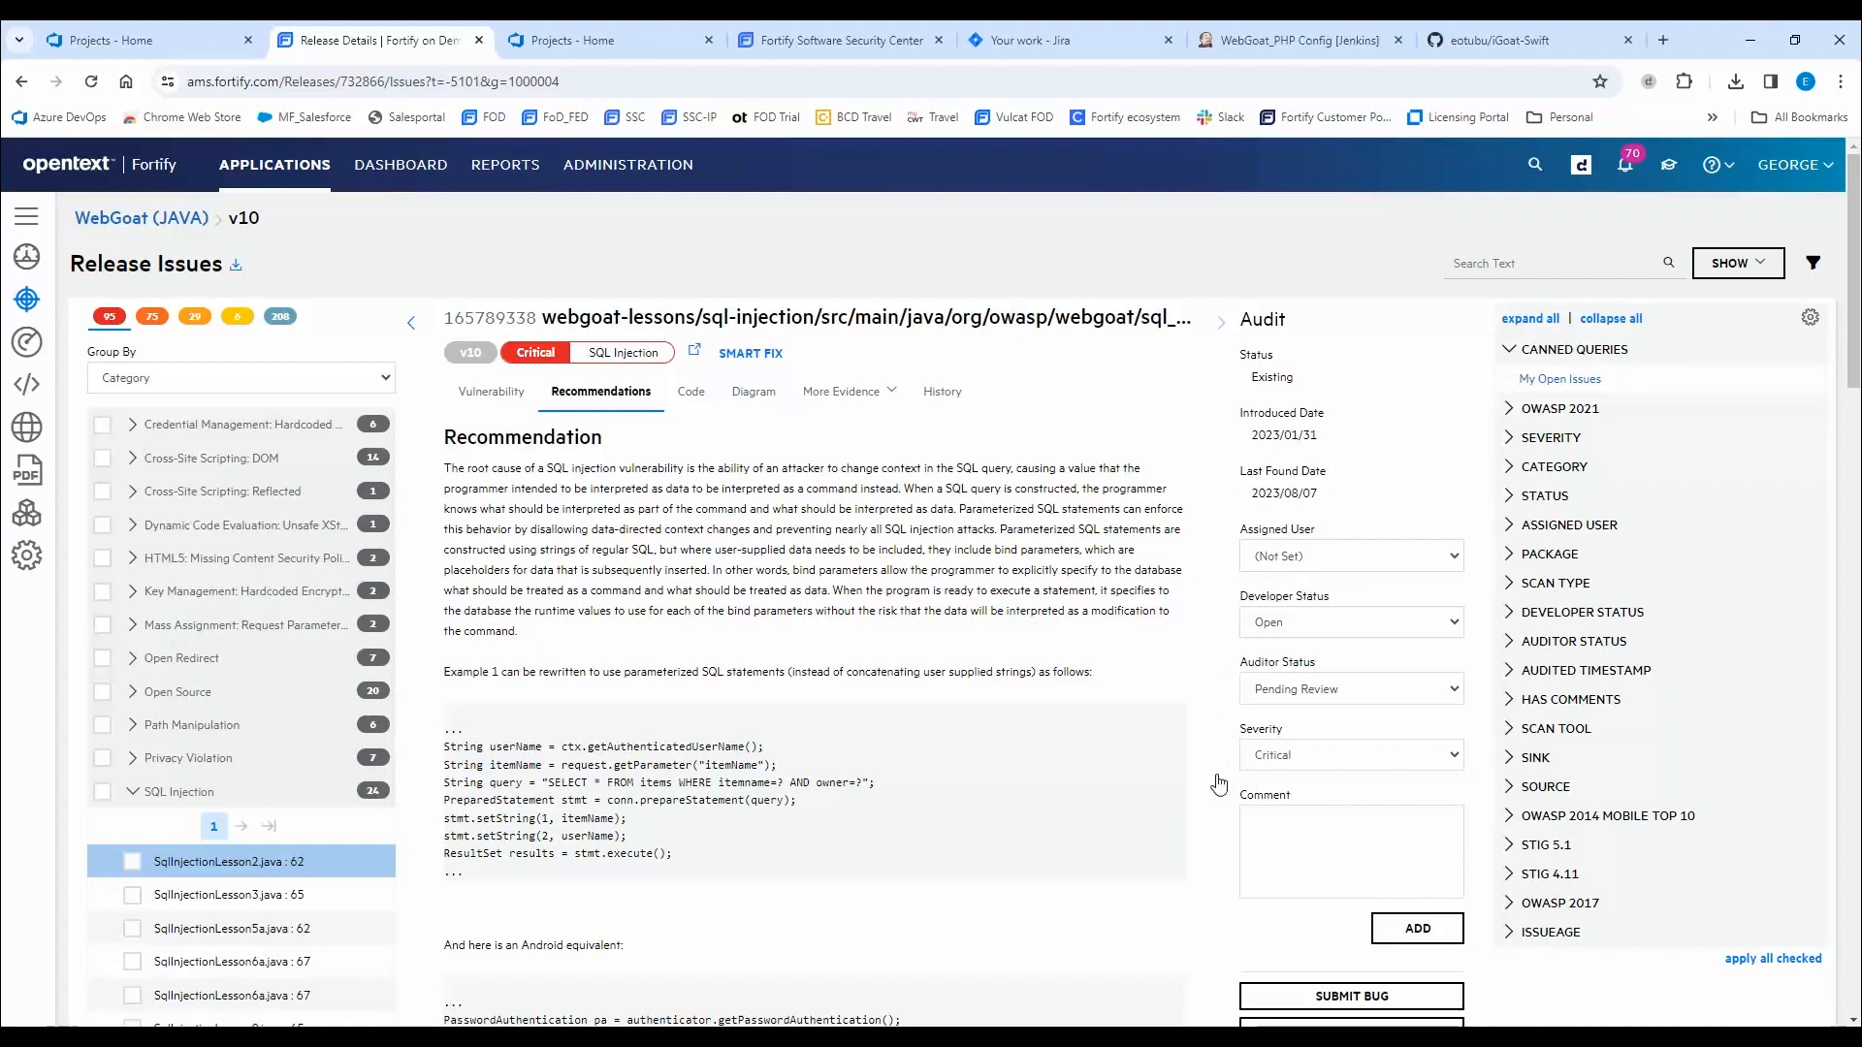
mouse_move(1478, 673)
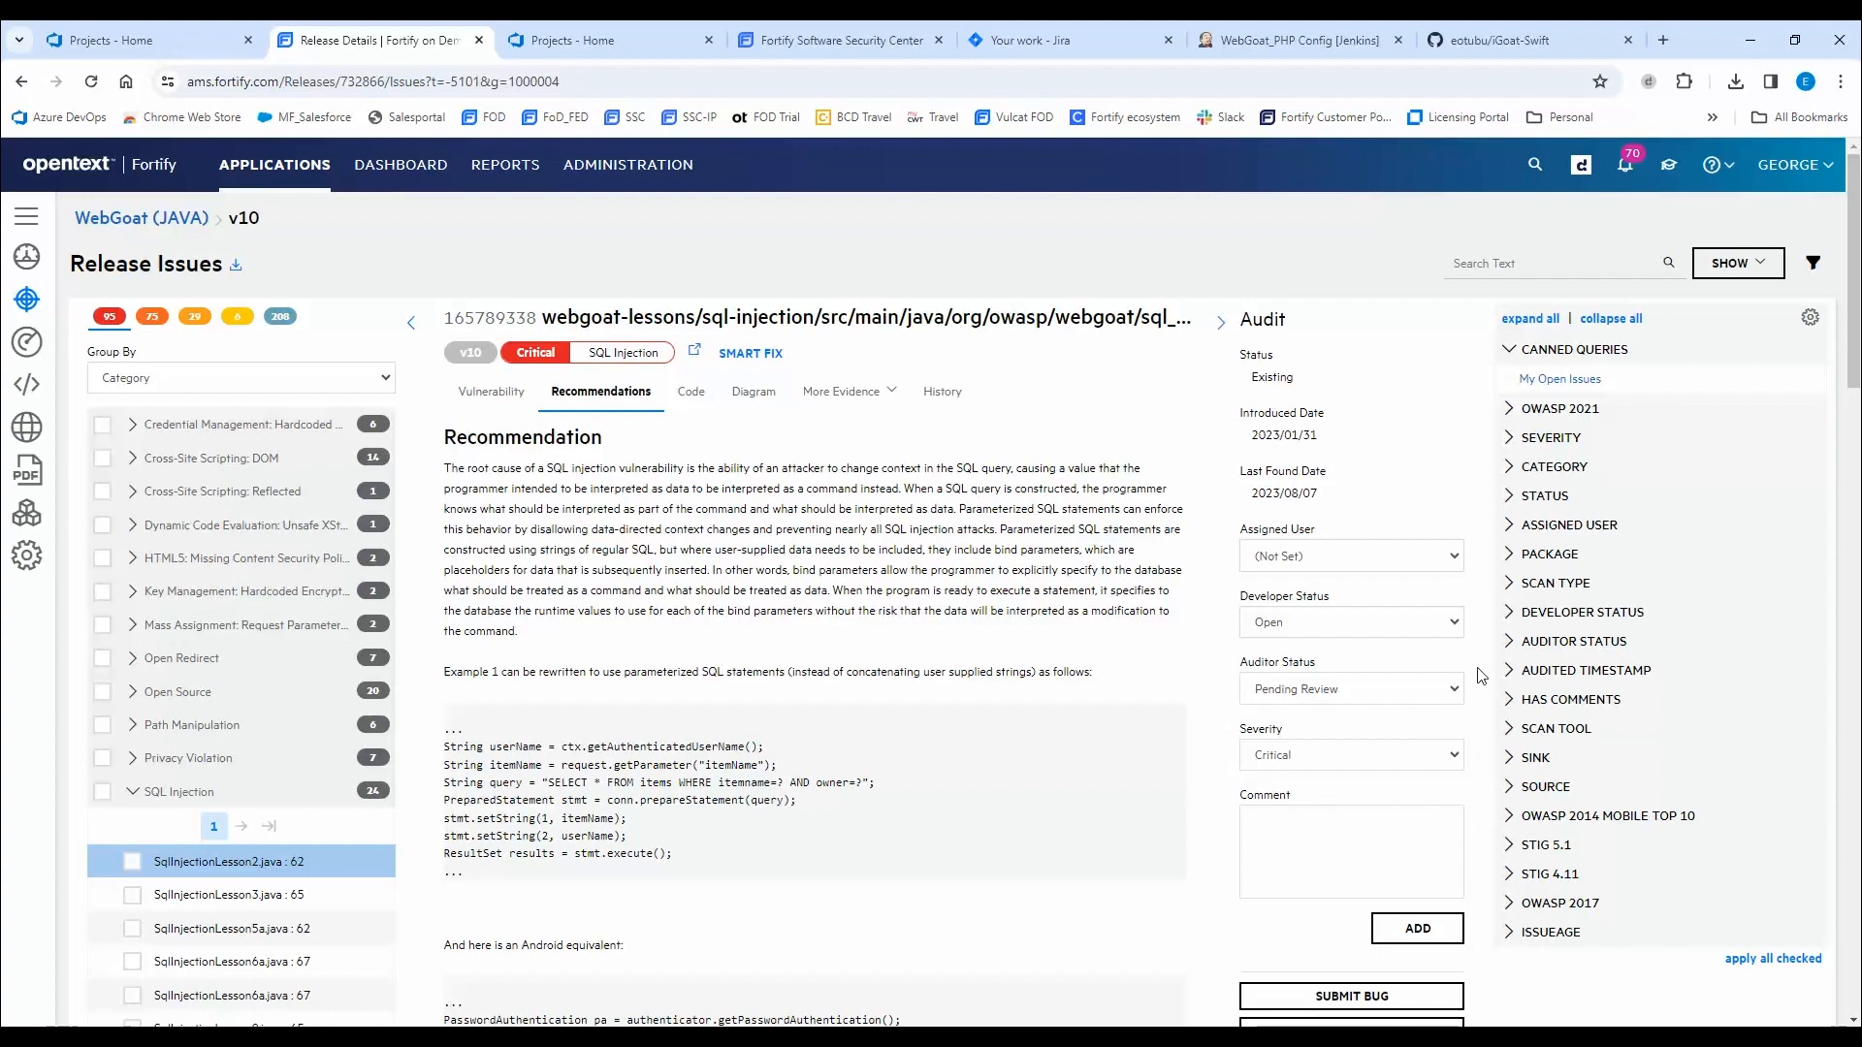
mouse_move(1226, 658)
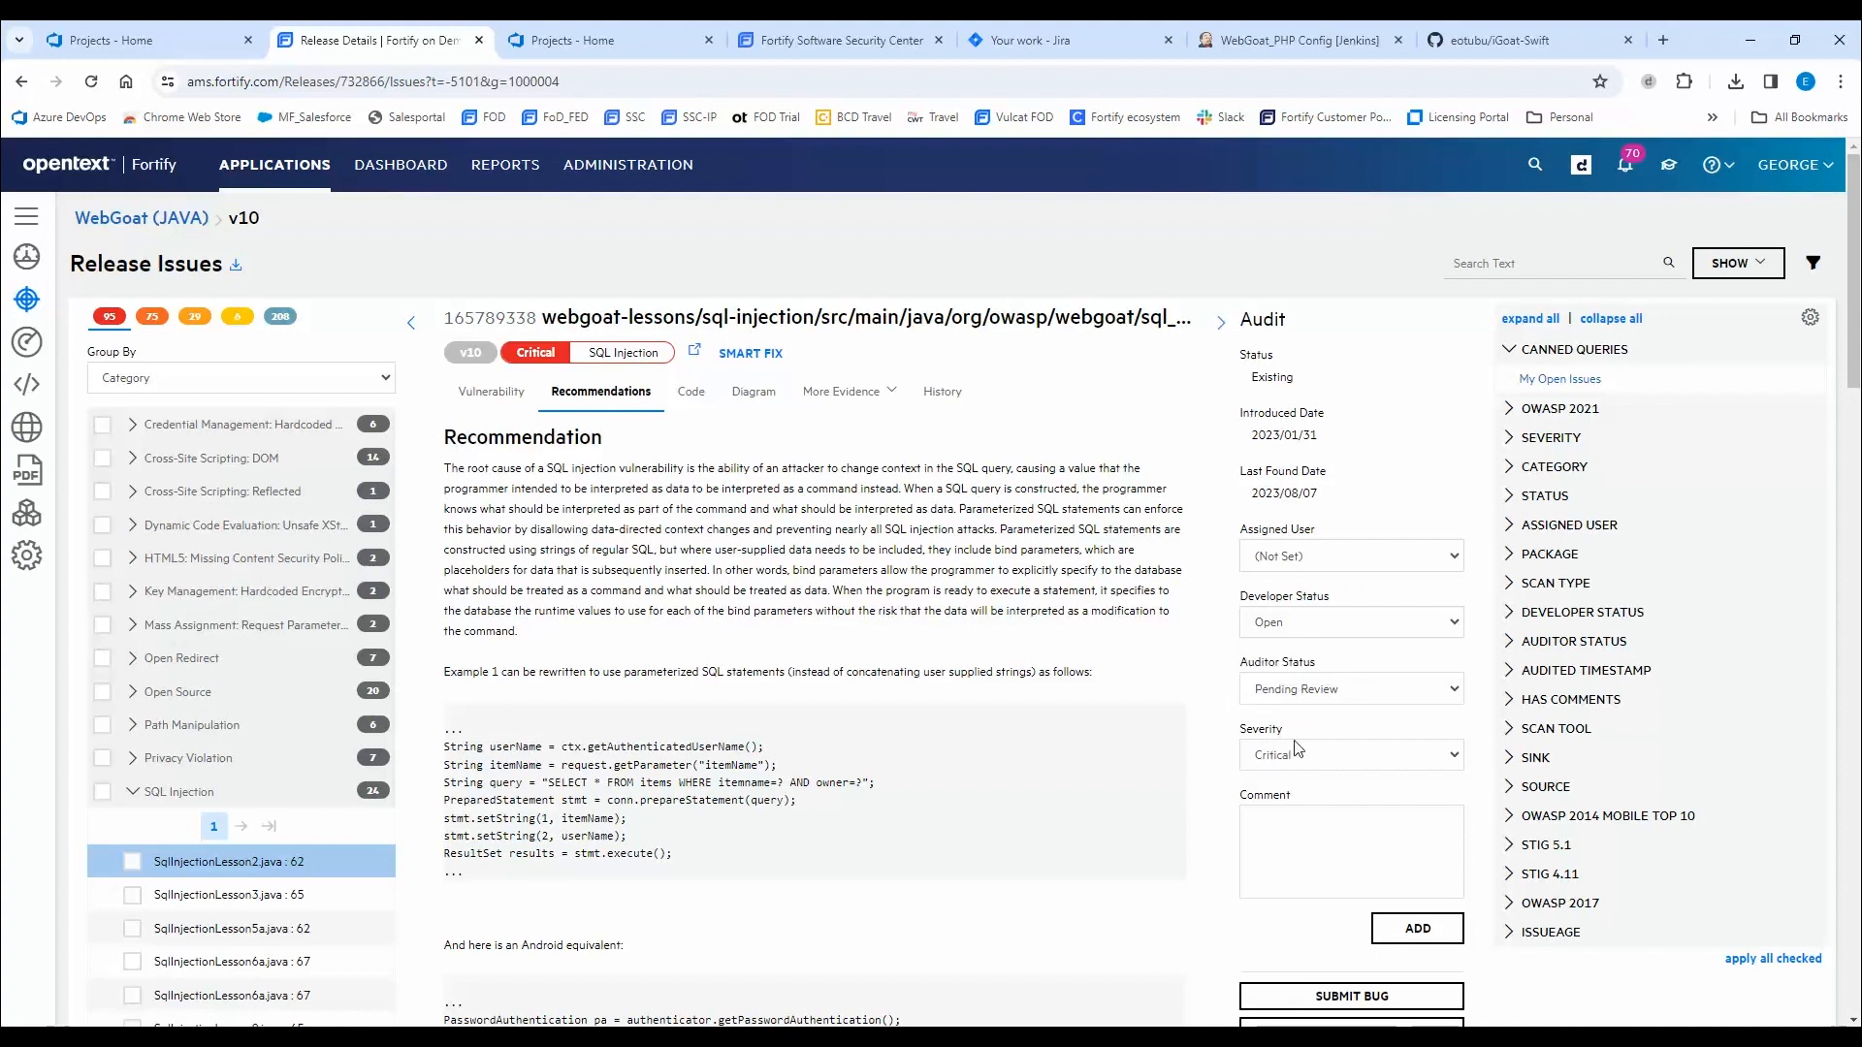
mouse_move(1362, 803)
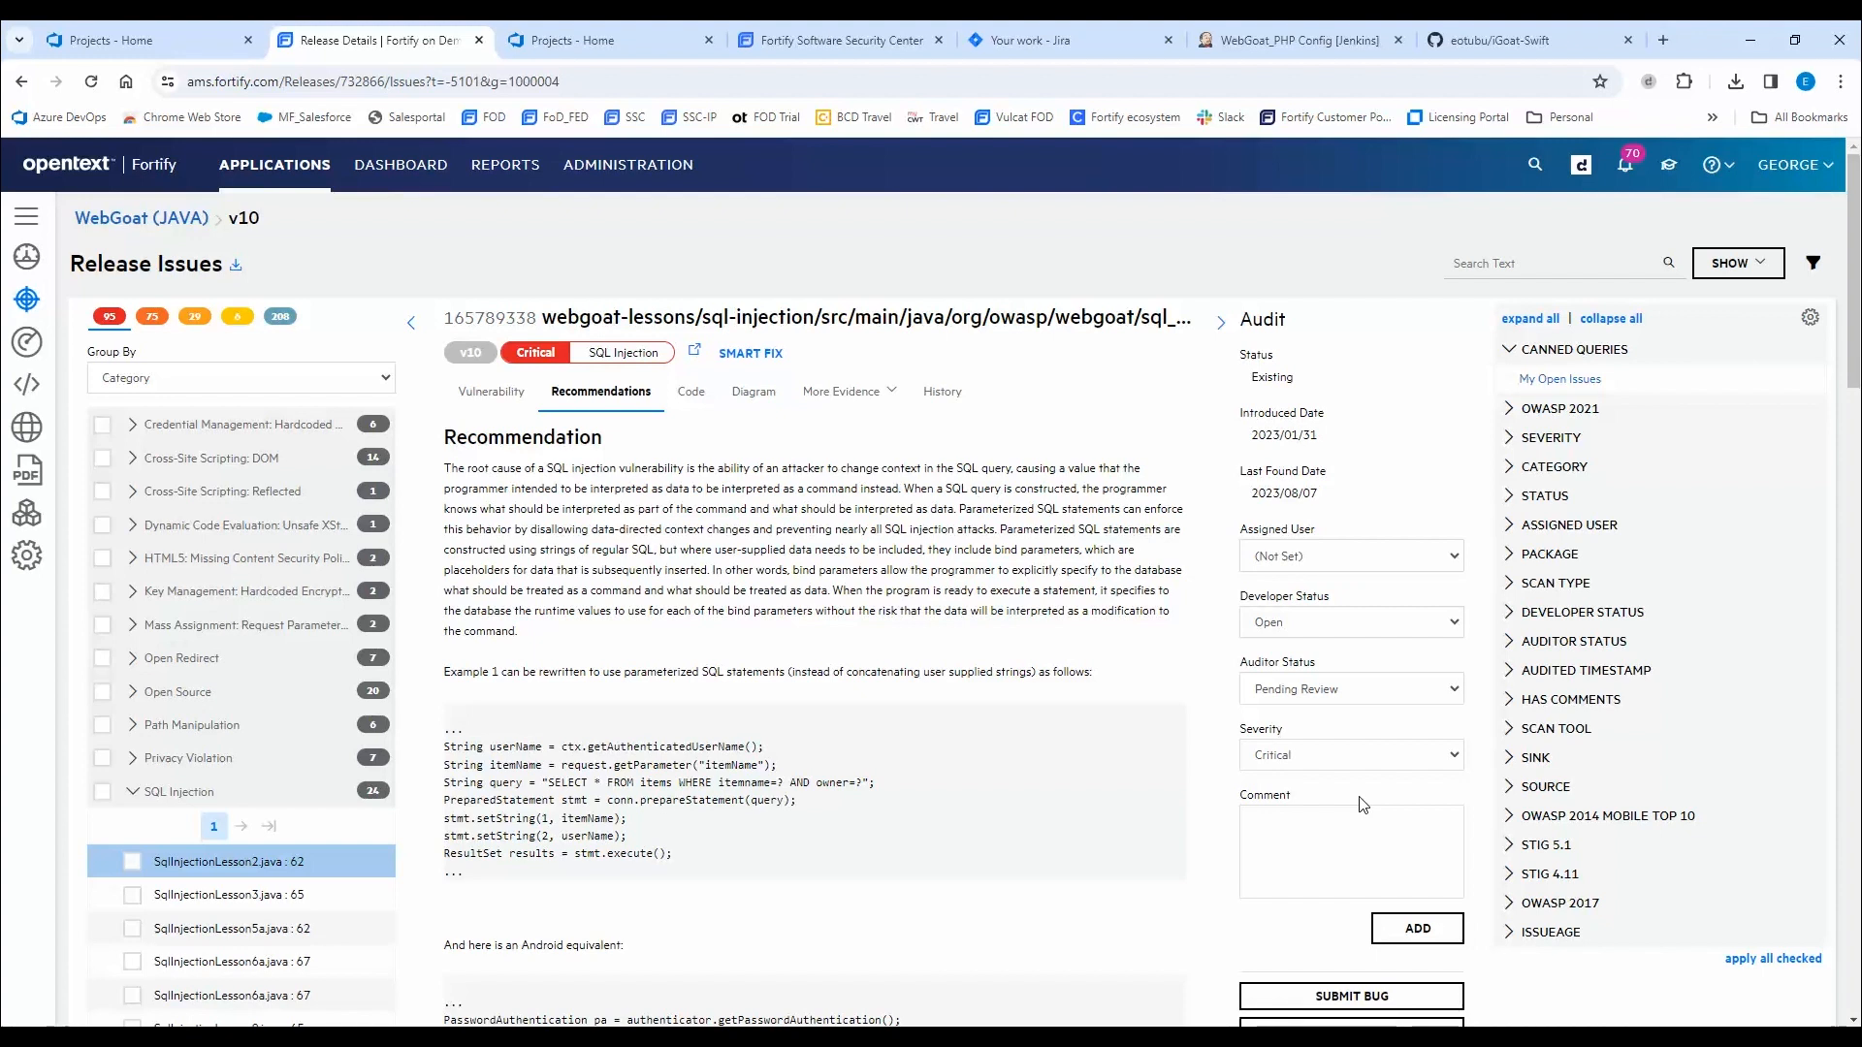
mouse_move(1369, 801)
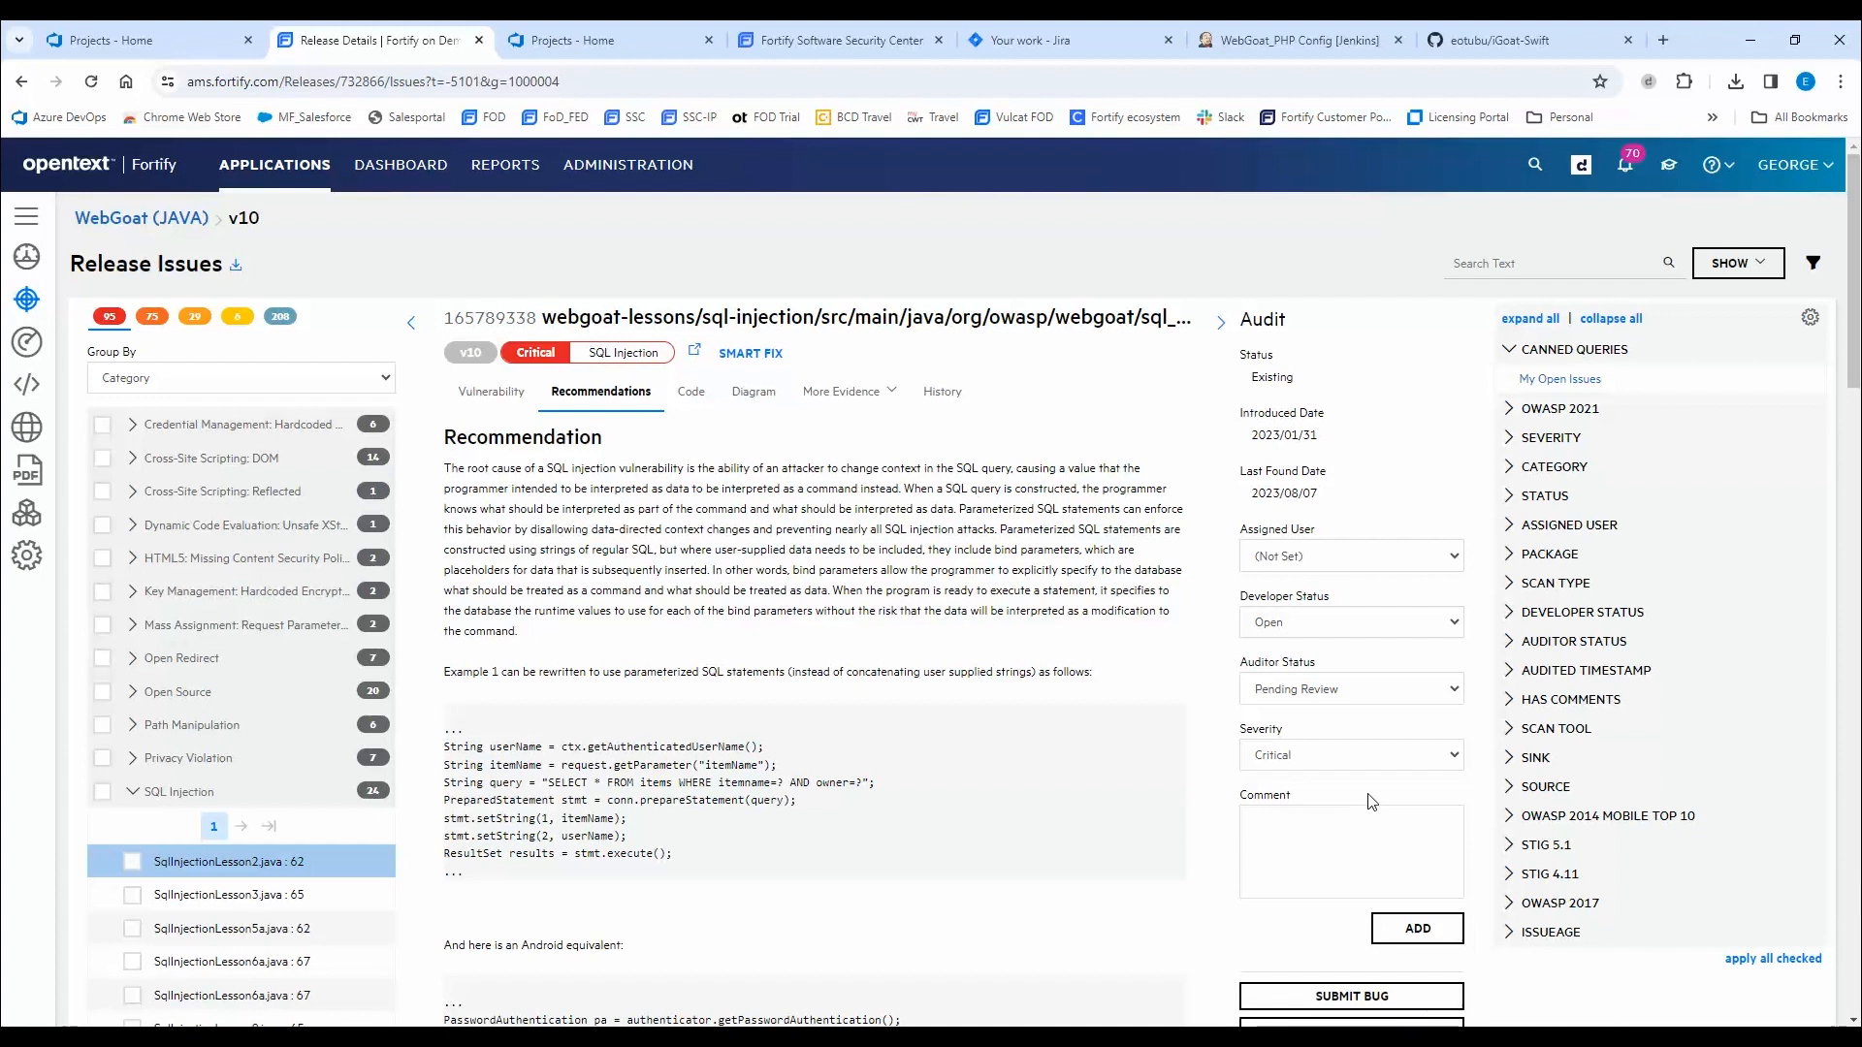
scroll("down", 3)
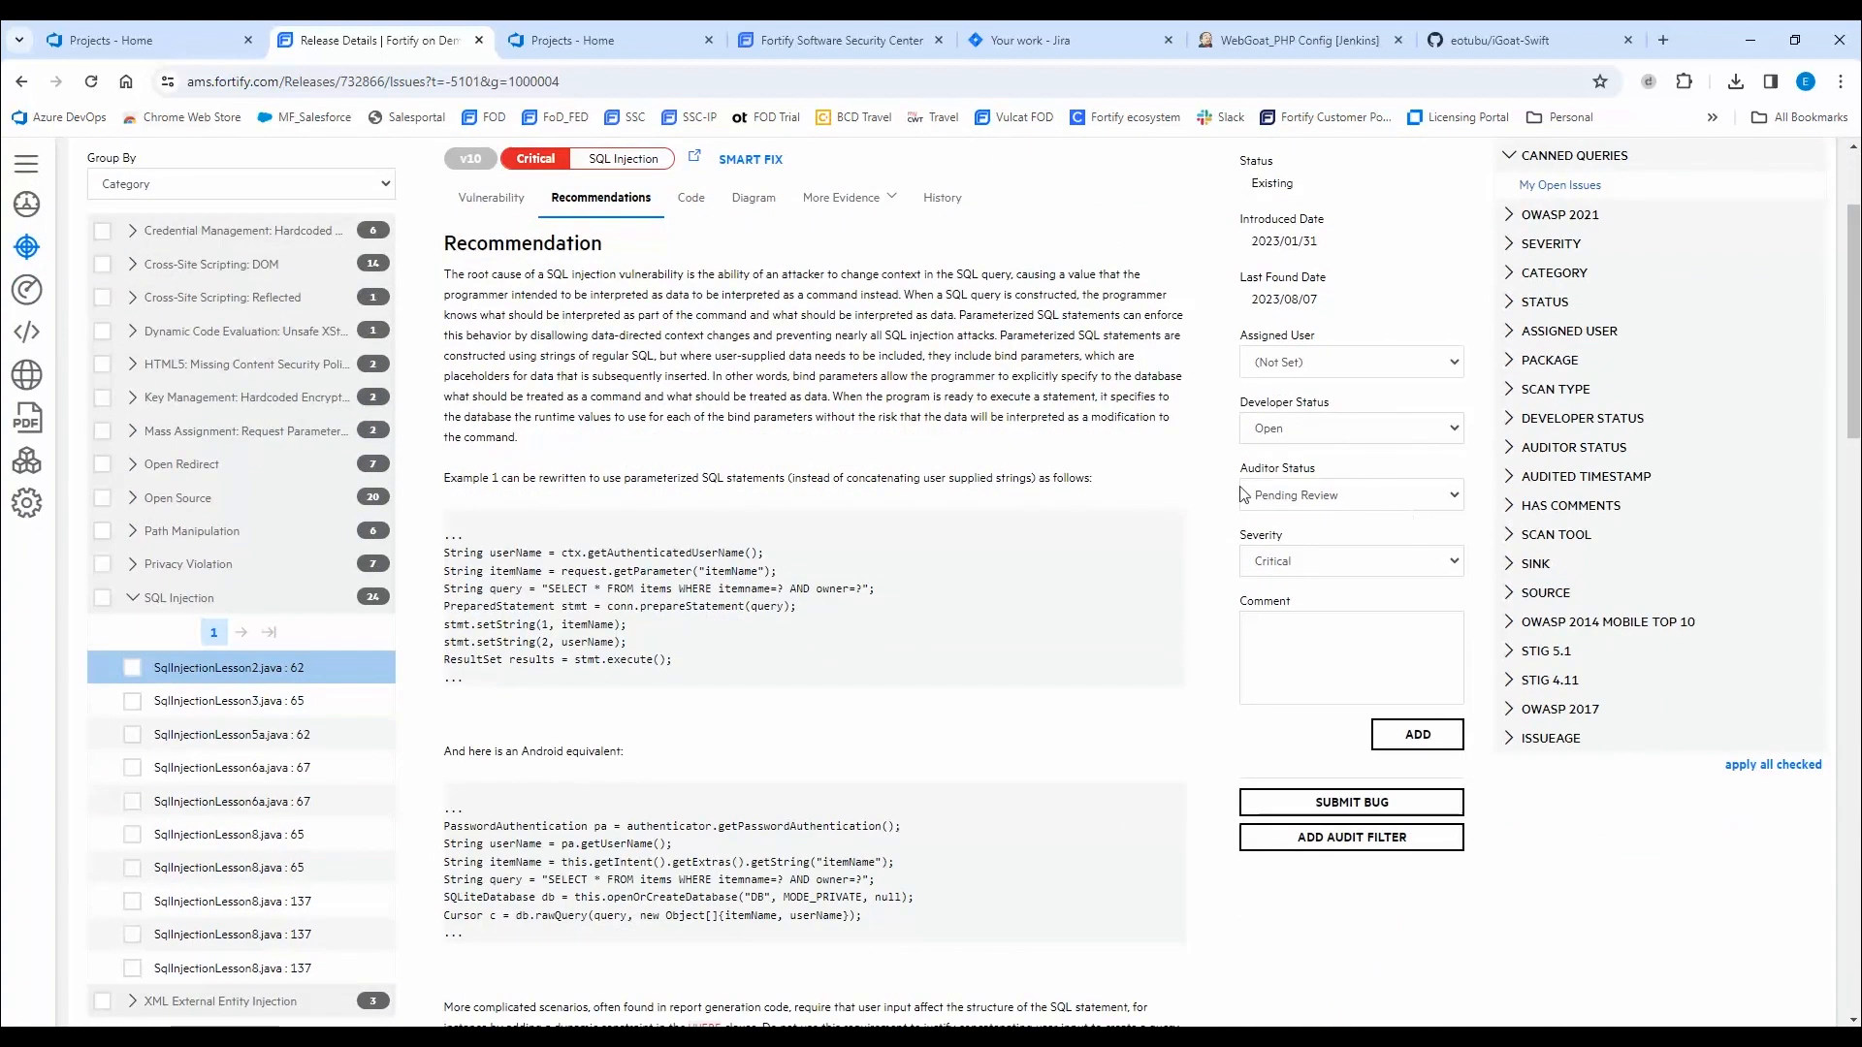
mouse_move(1365, 805)
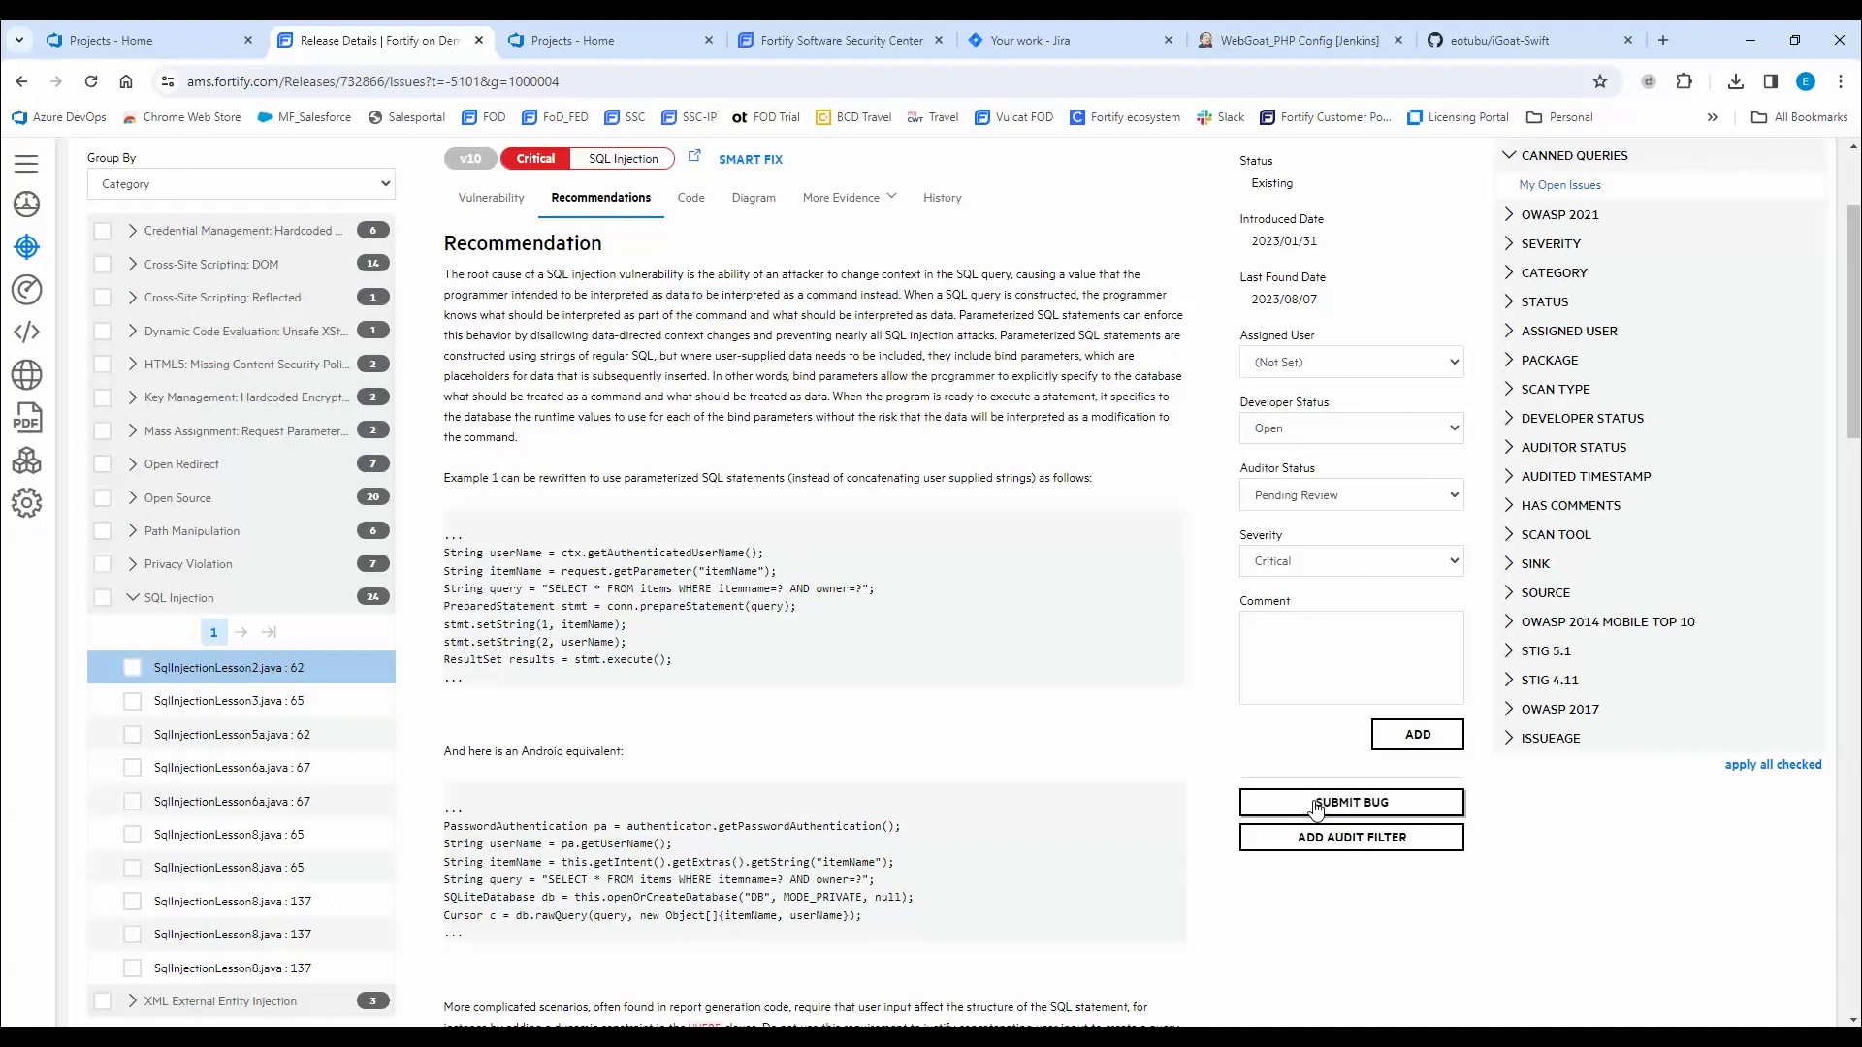
mouse_move(1012, 473)
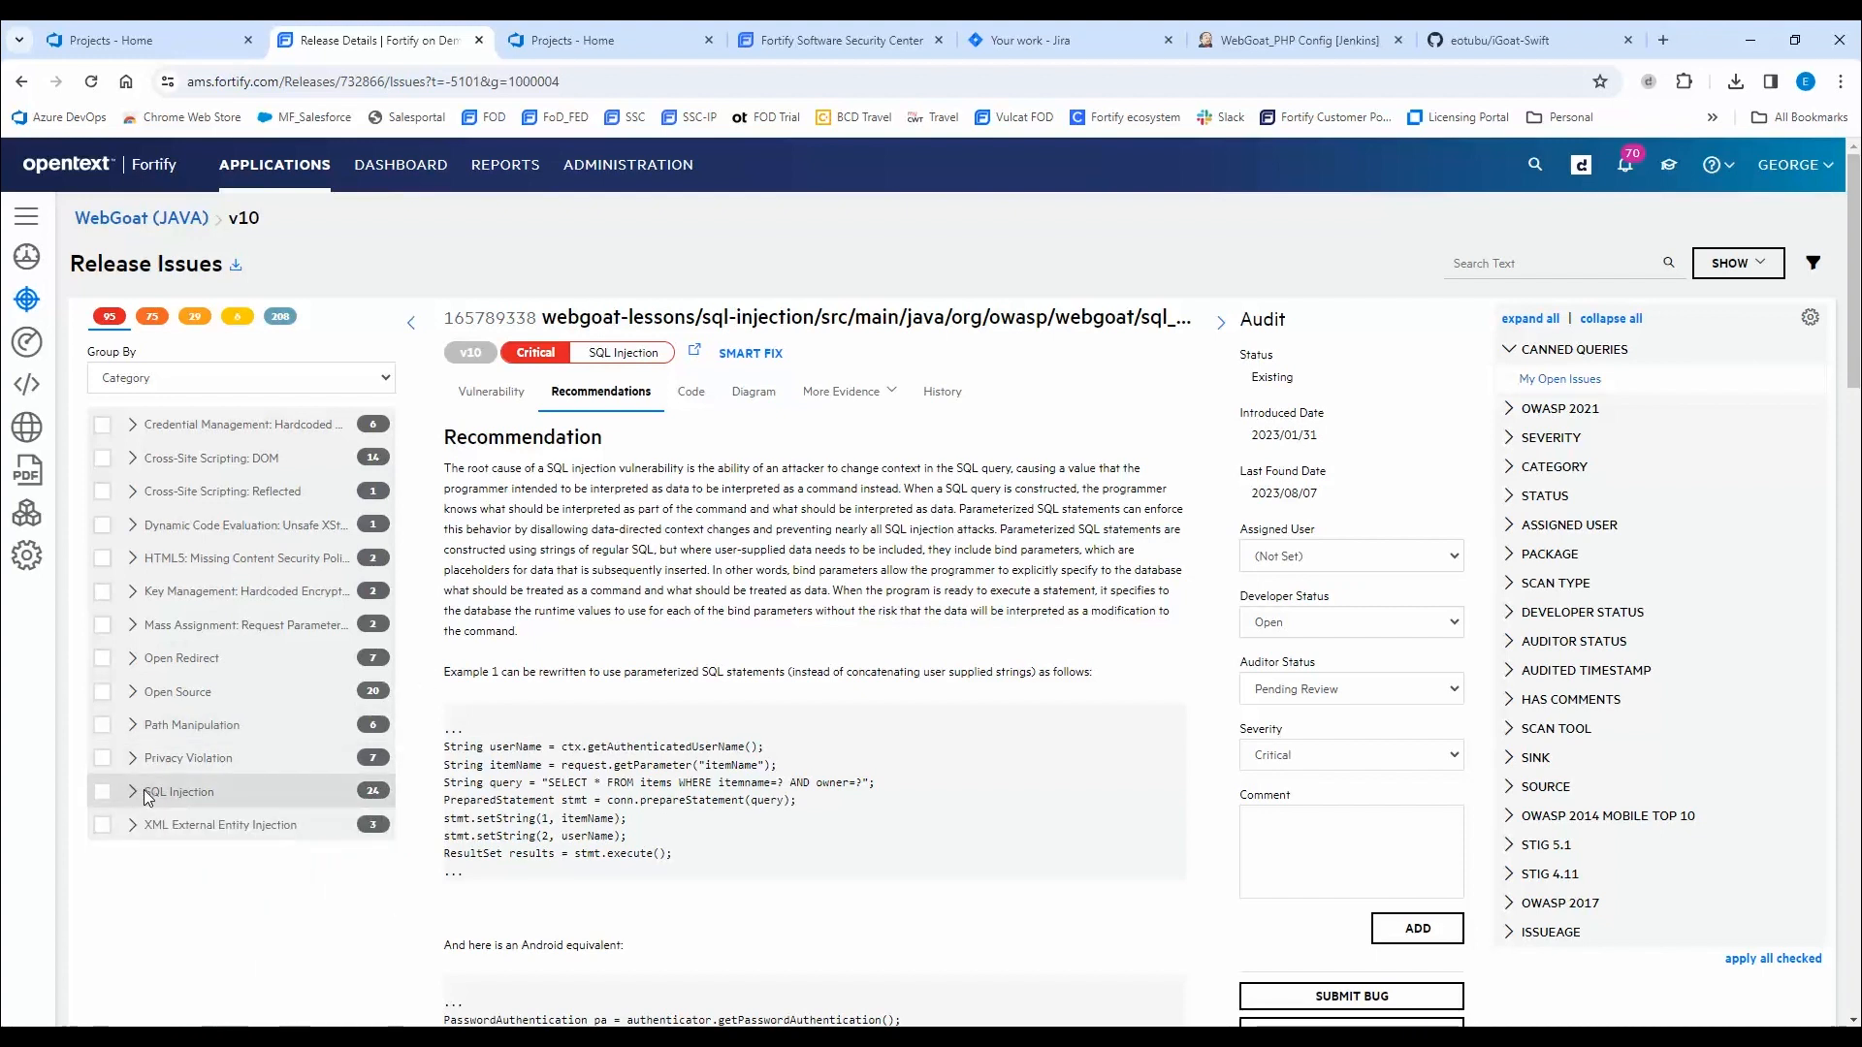
mouse_move(132, 690)
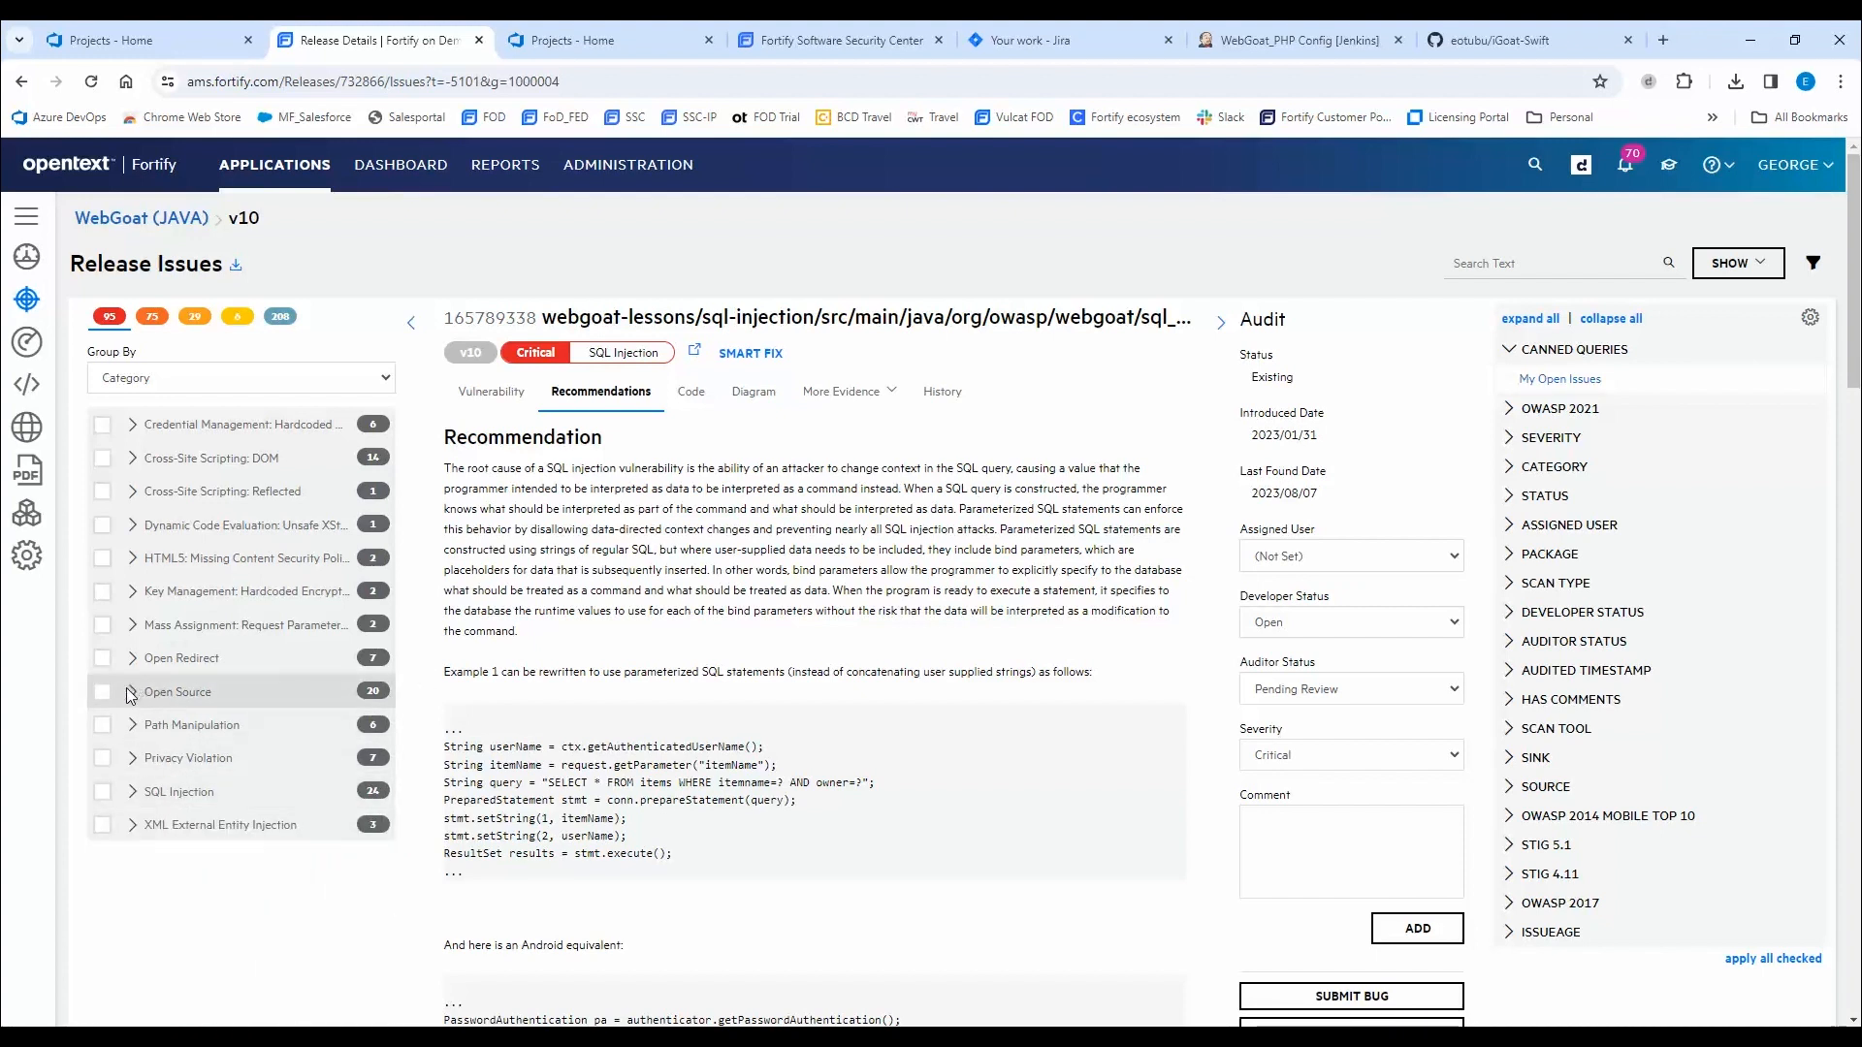
left_click(132, 690)
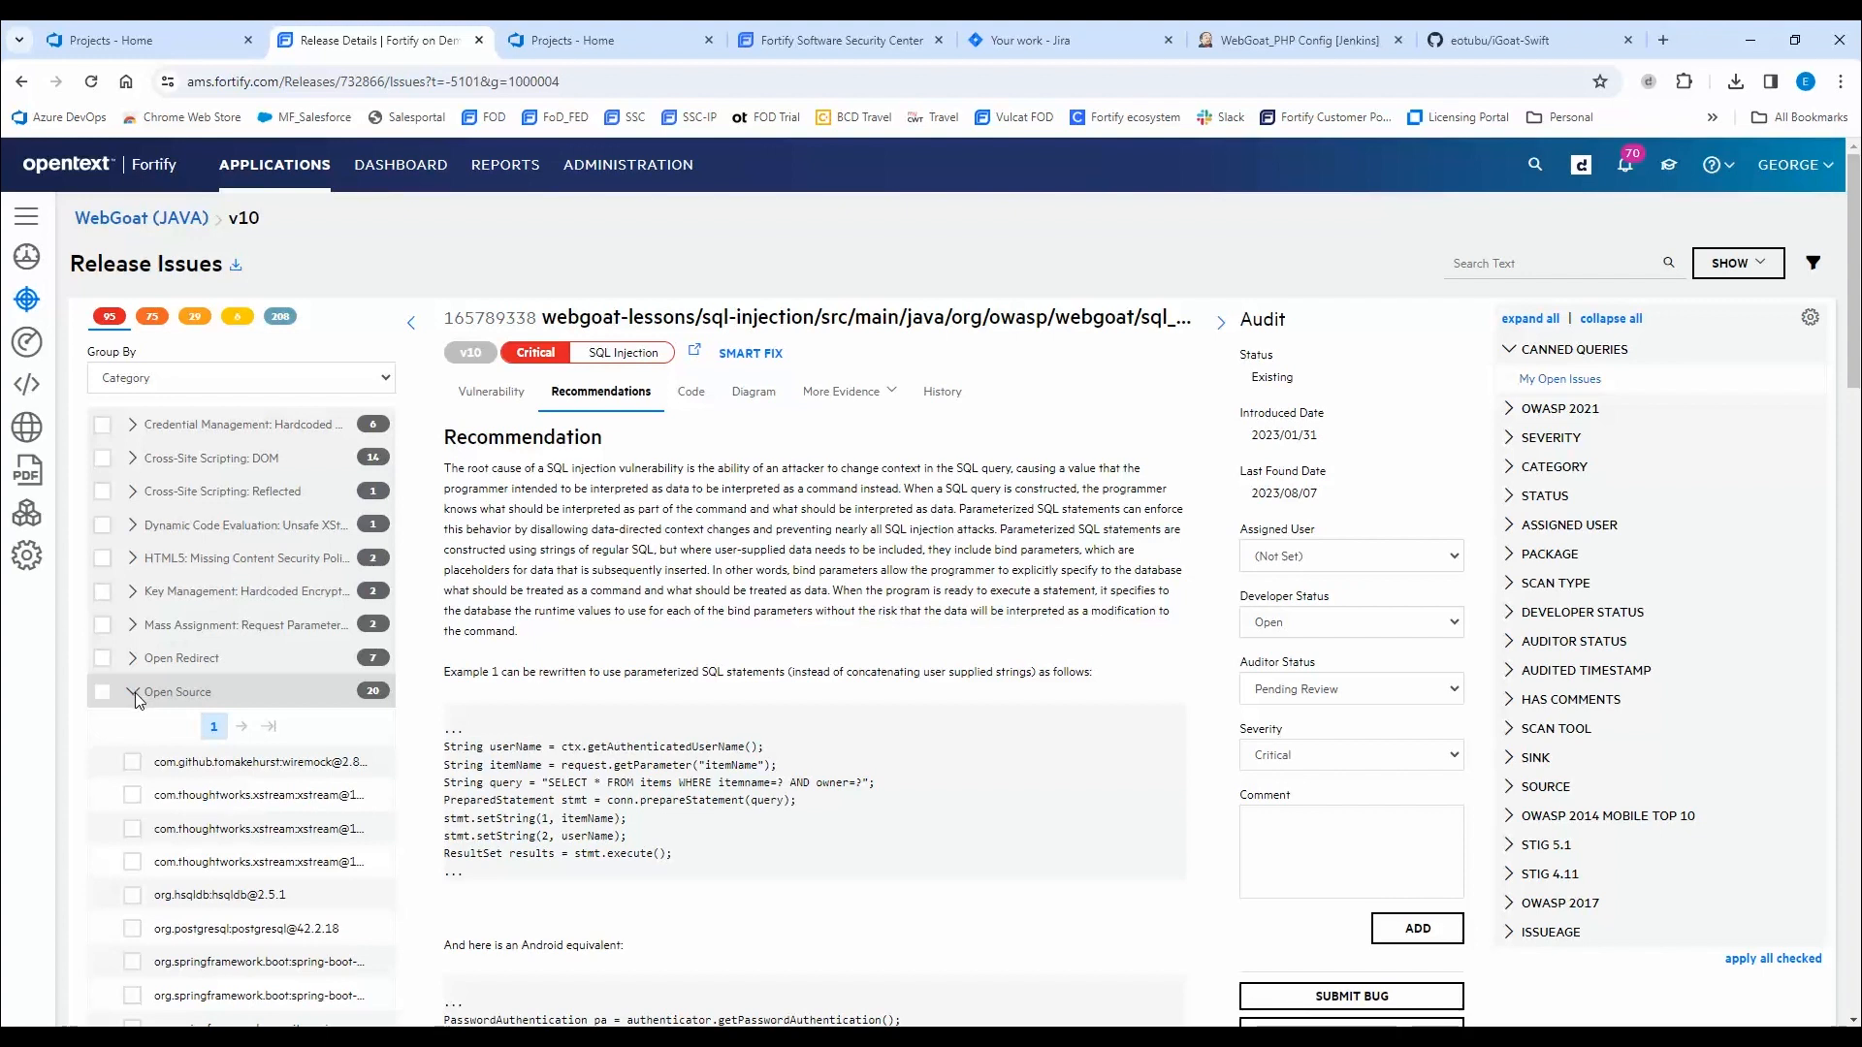
left_click(238, 761)
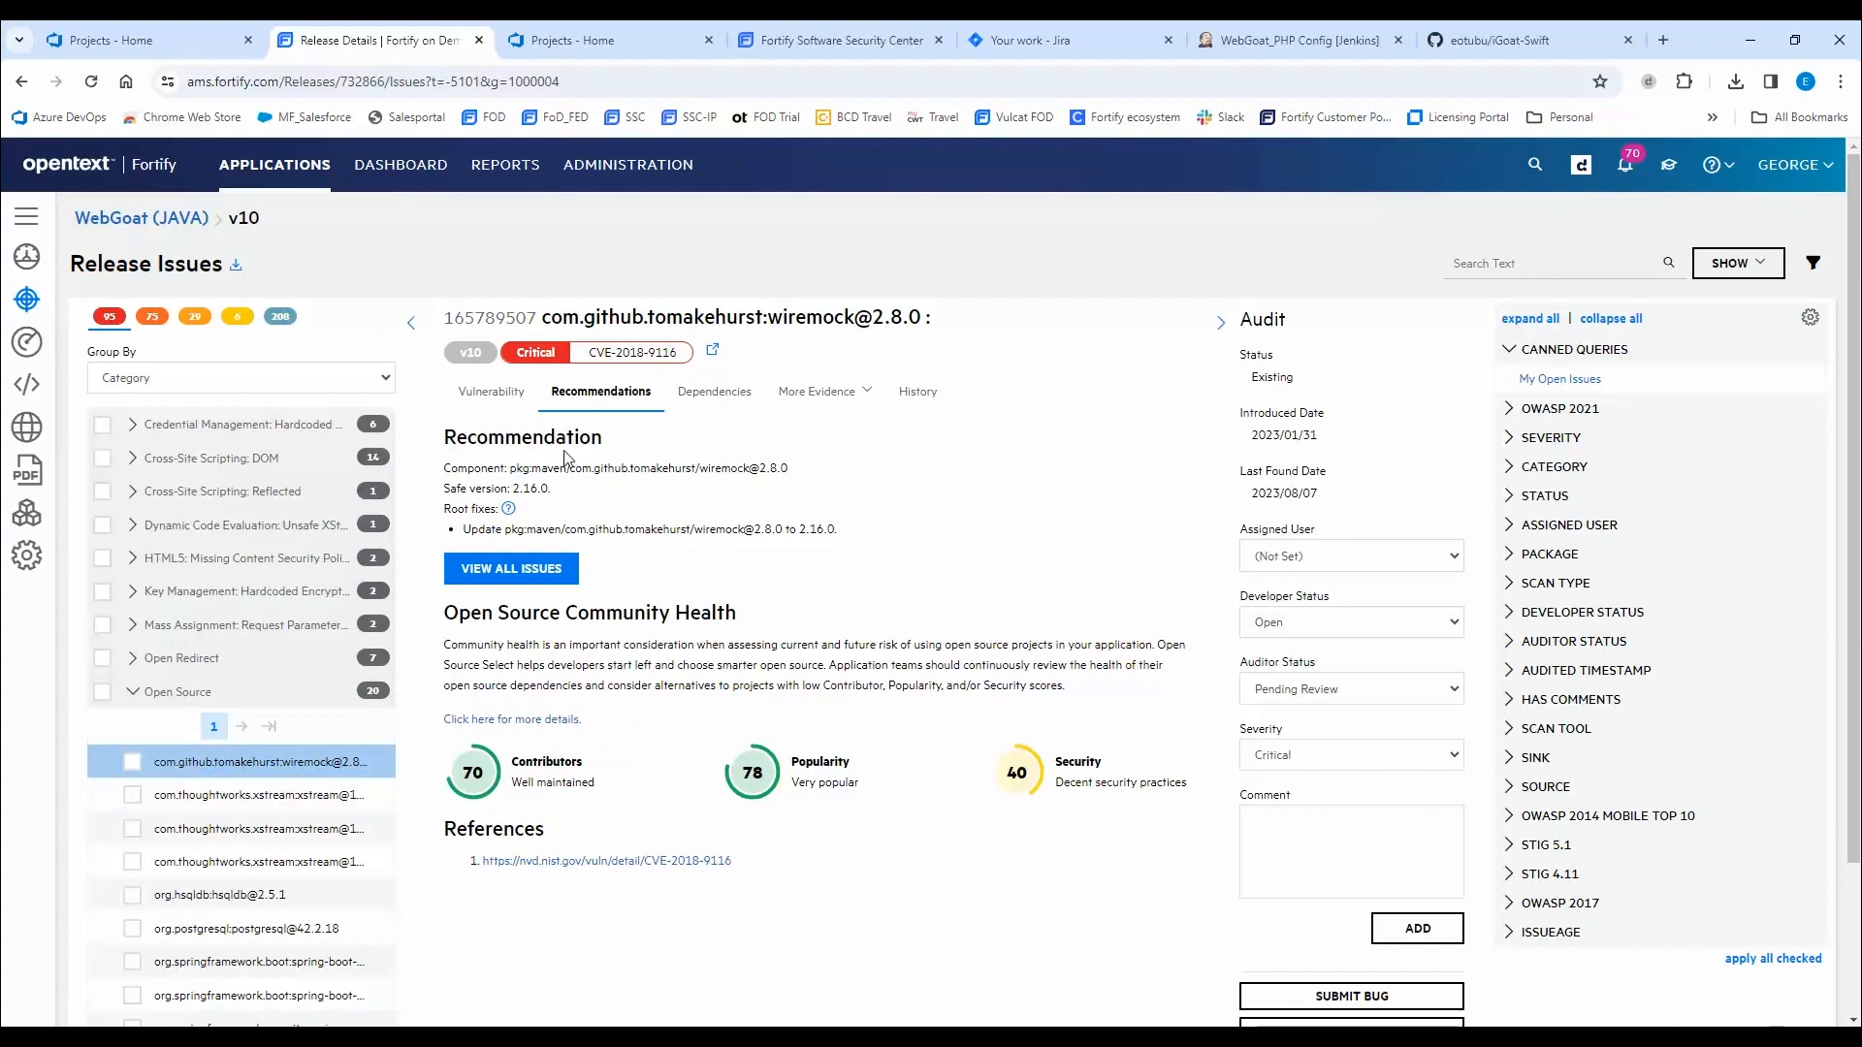
mouse_move(927, 318)
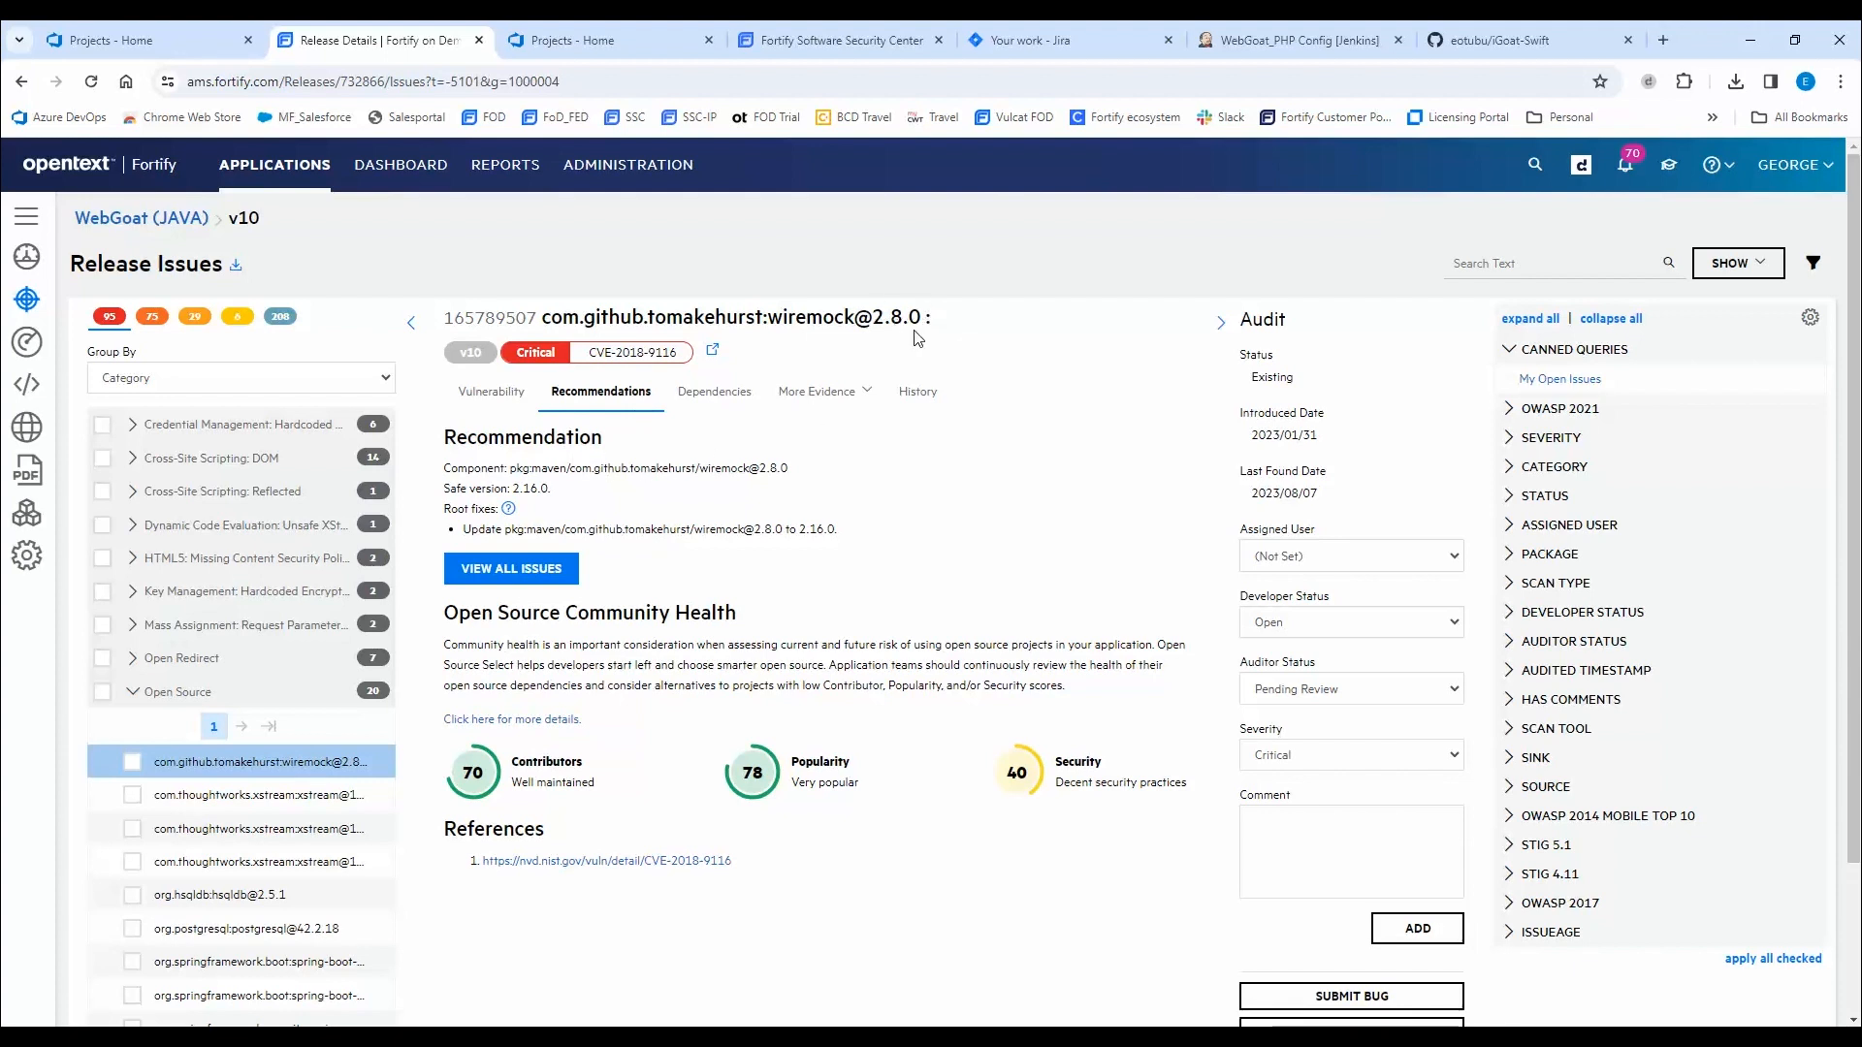
double_click(528, 489)
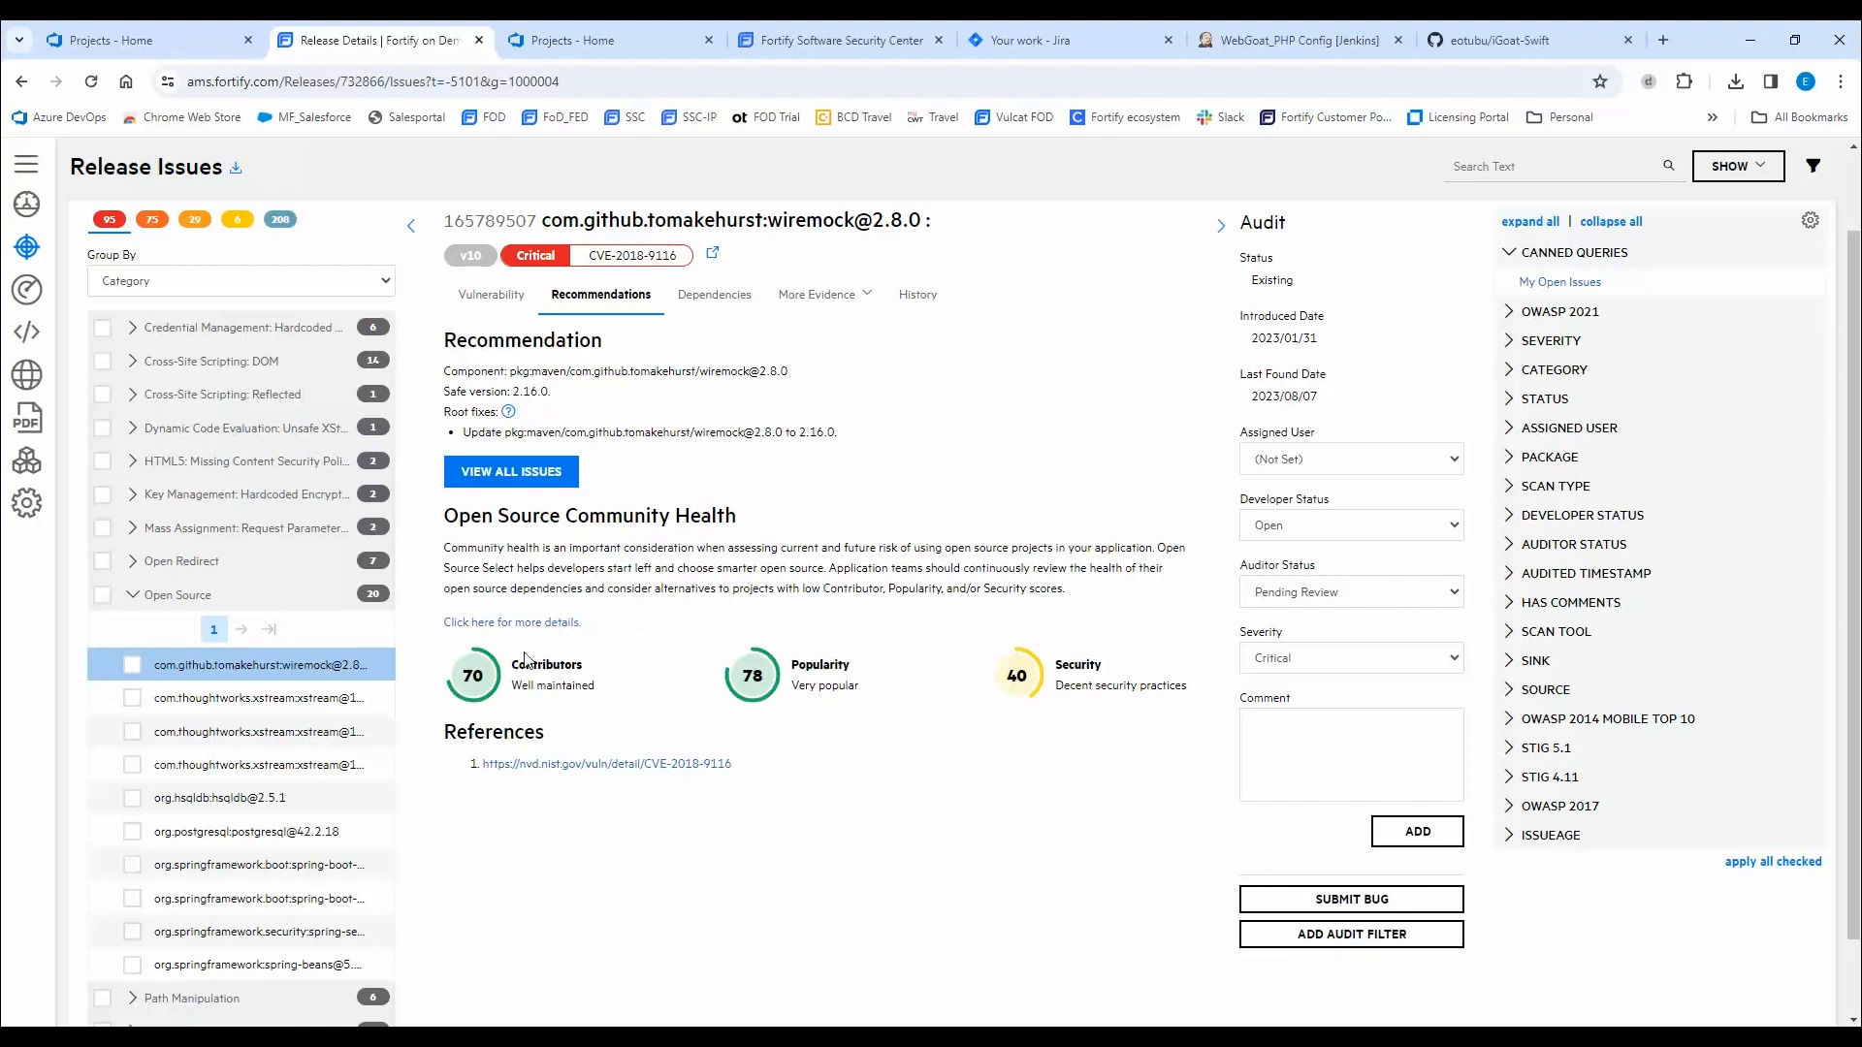
mouse_move(624, 748)
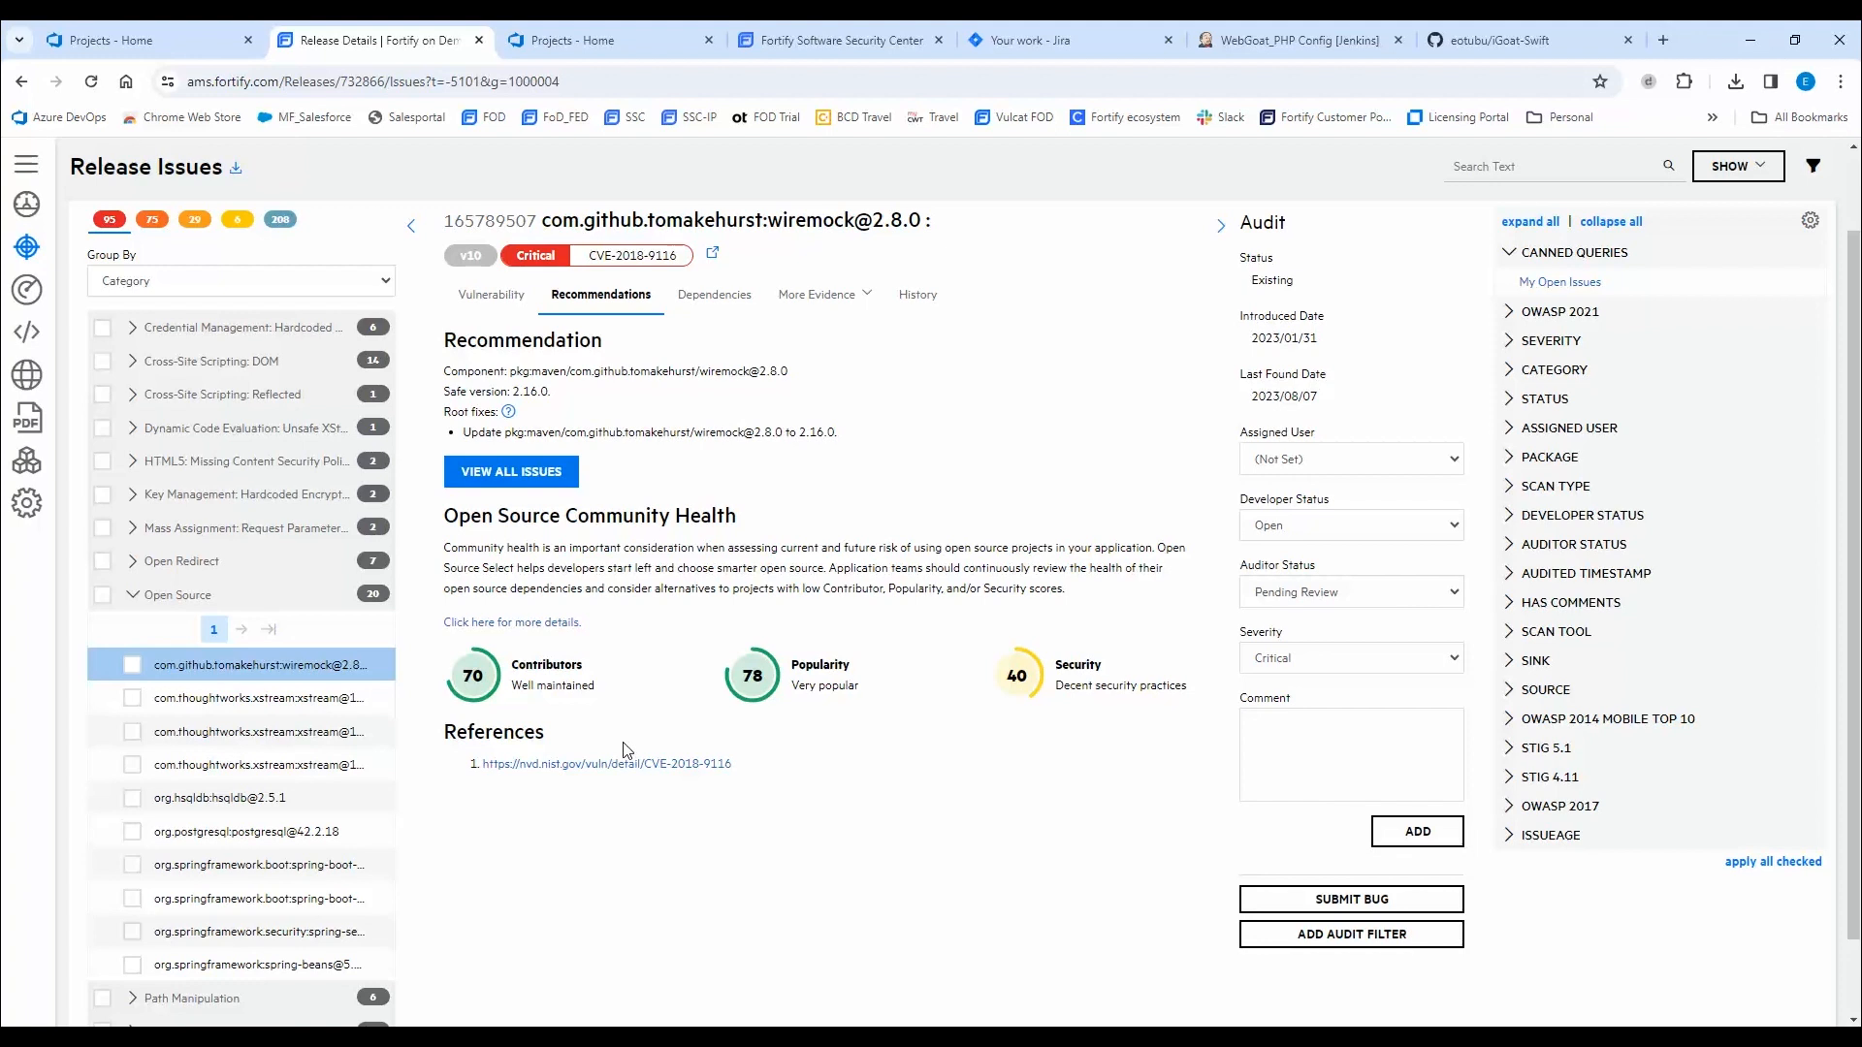
mouse_move(605, 748)
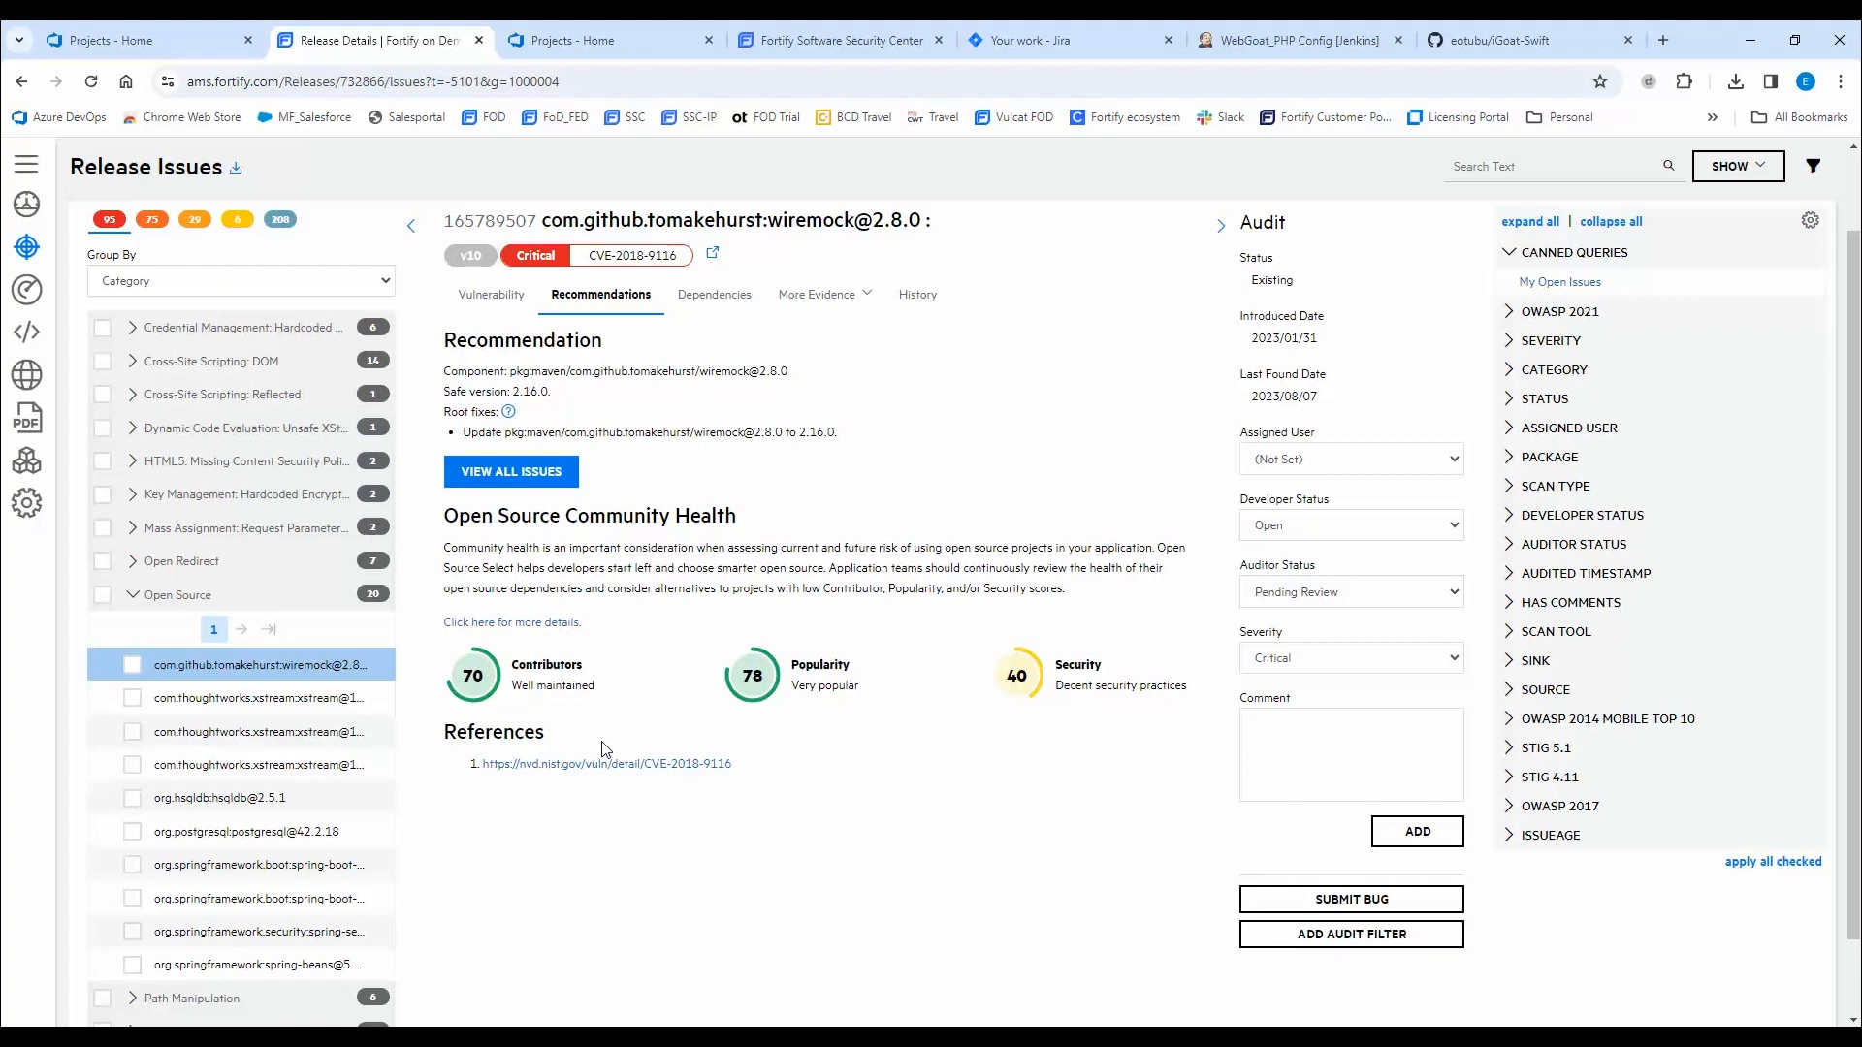
mouse_move(702, 302)
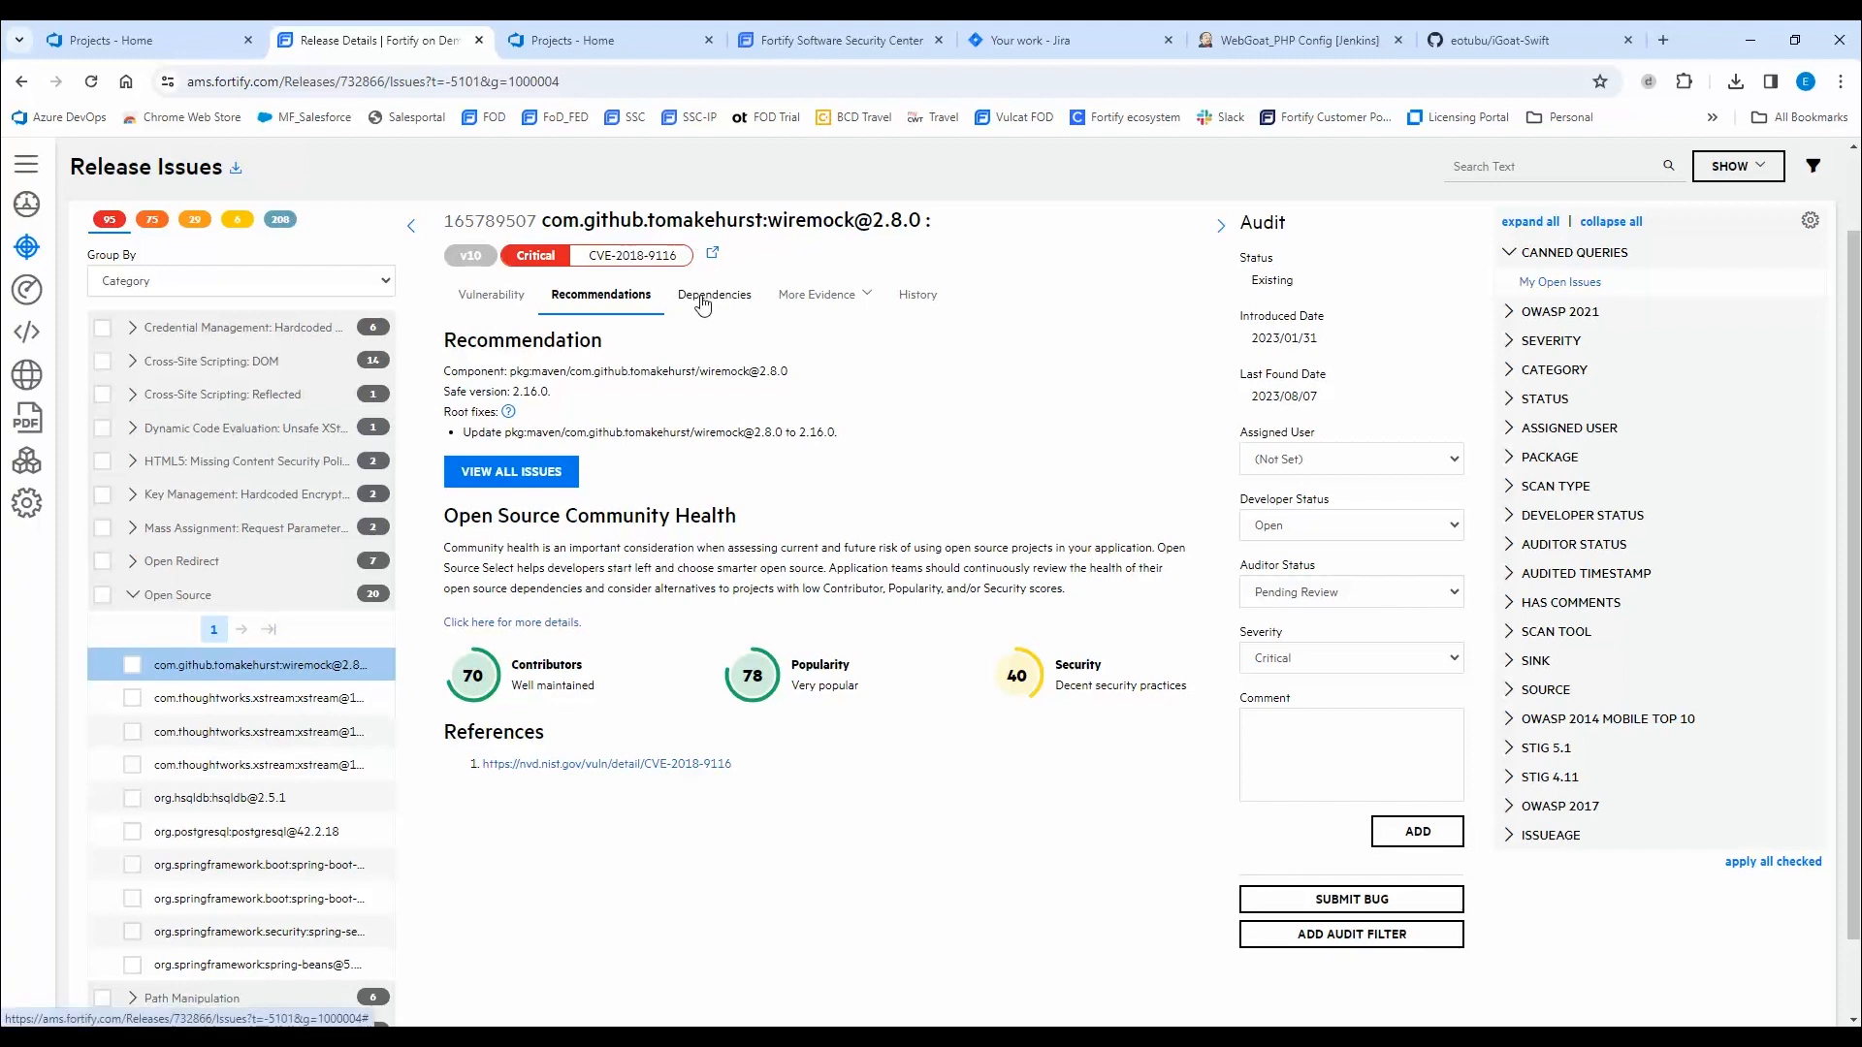
Show the wiremock dependency trace recommending an update from 2.8.0 to 2.16.0.
left_click(711, 295)
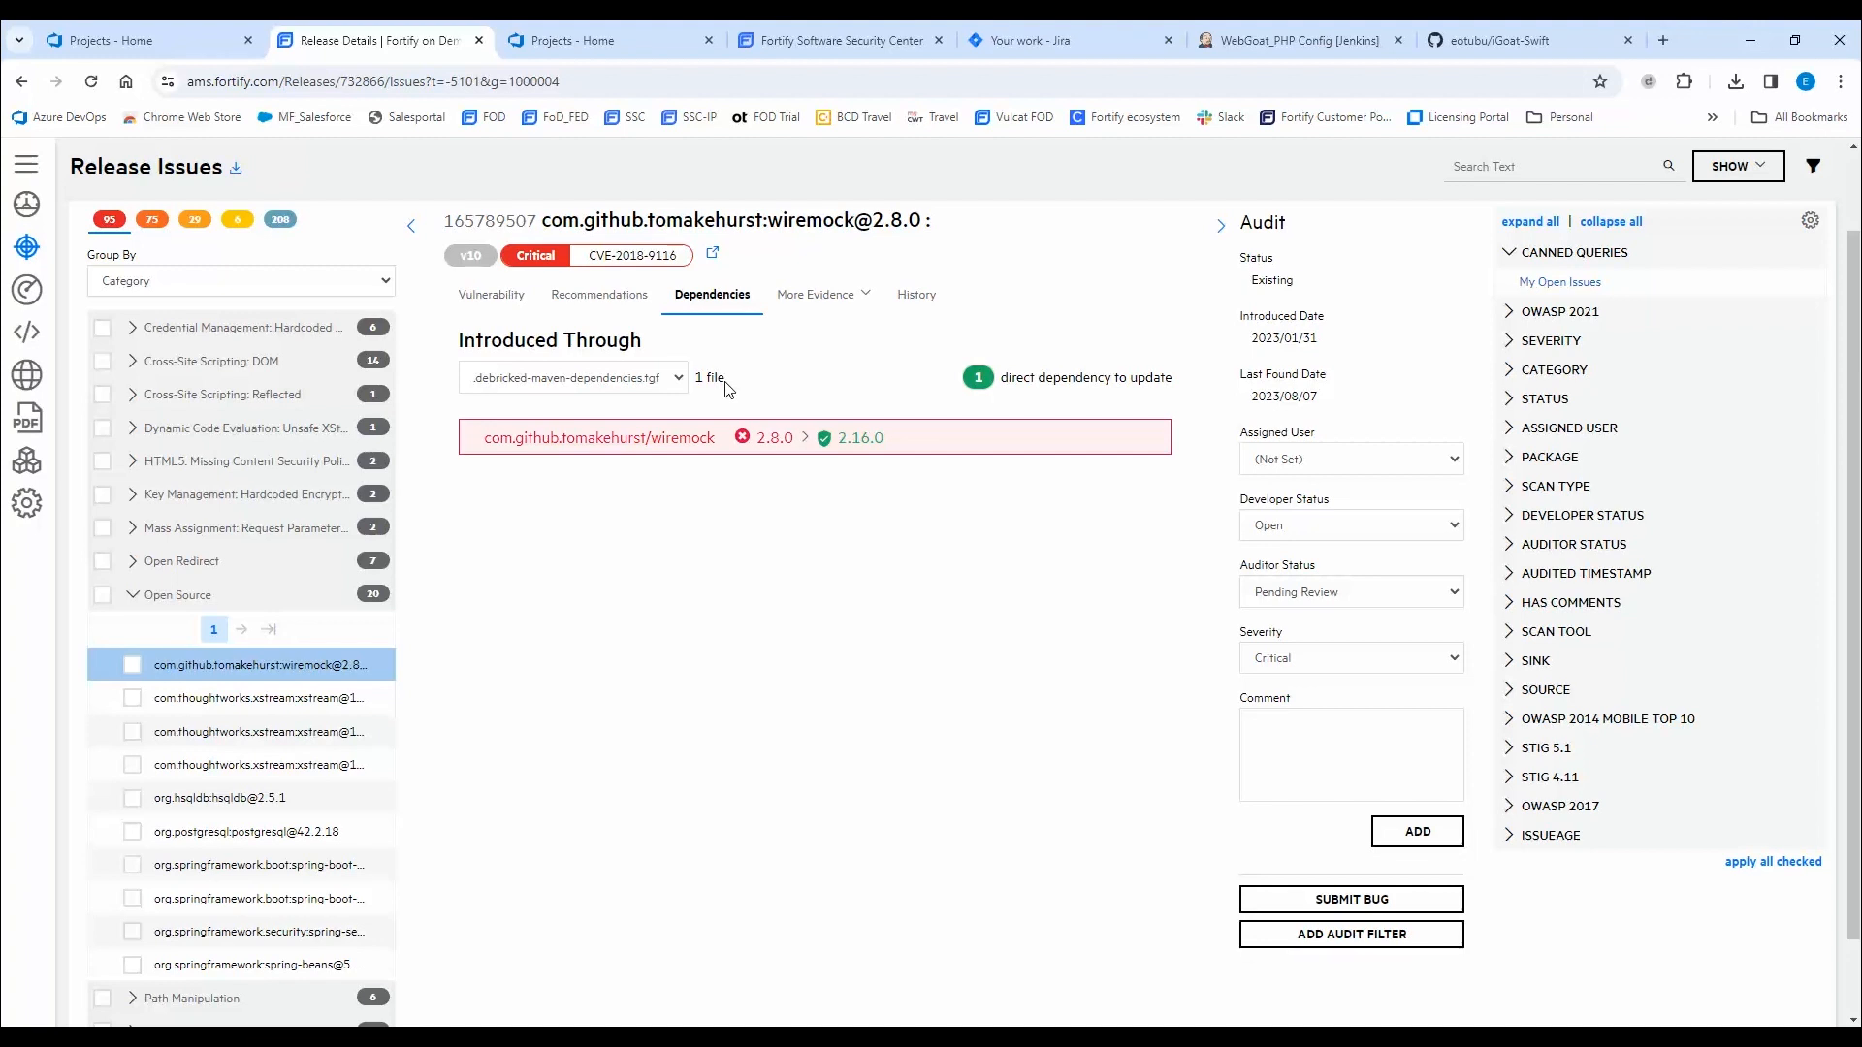
mouse_move(503, 683)
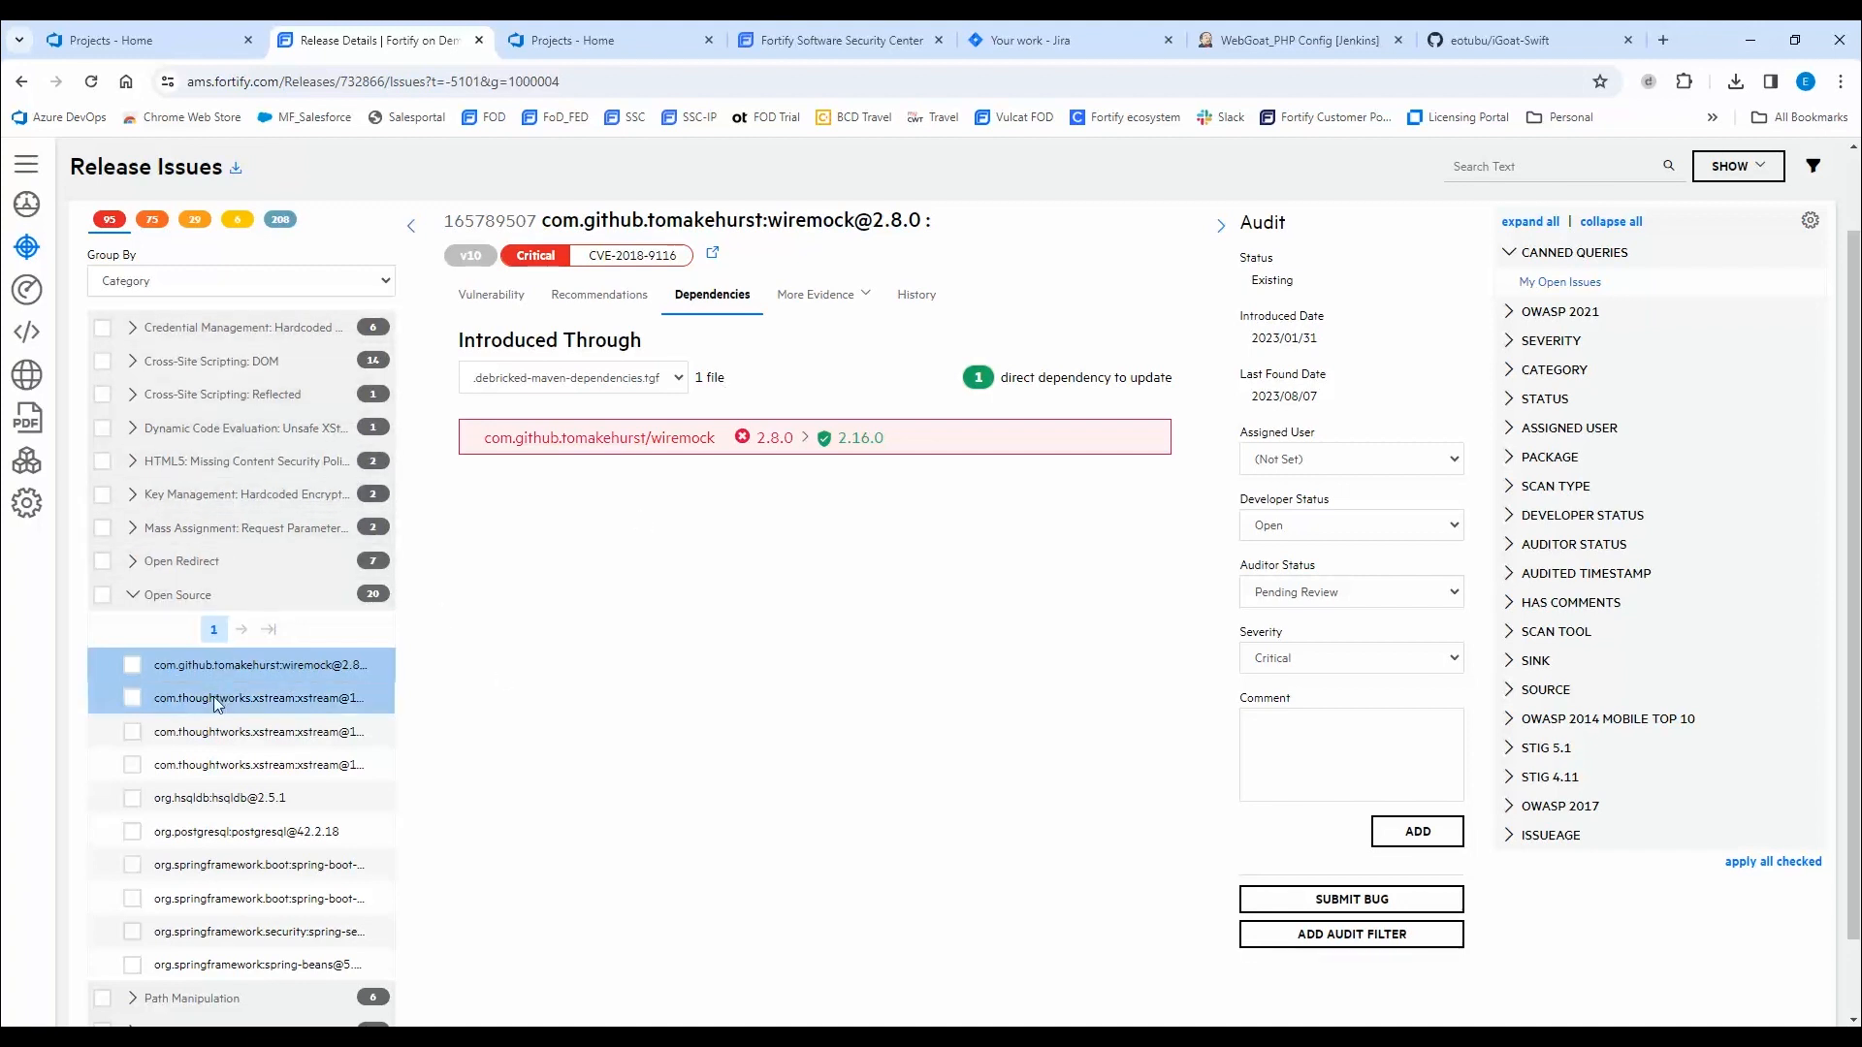
mouse_move(304, 710)
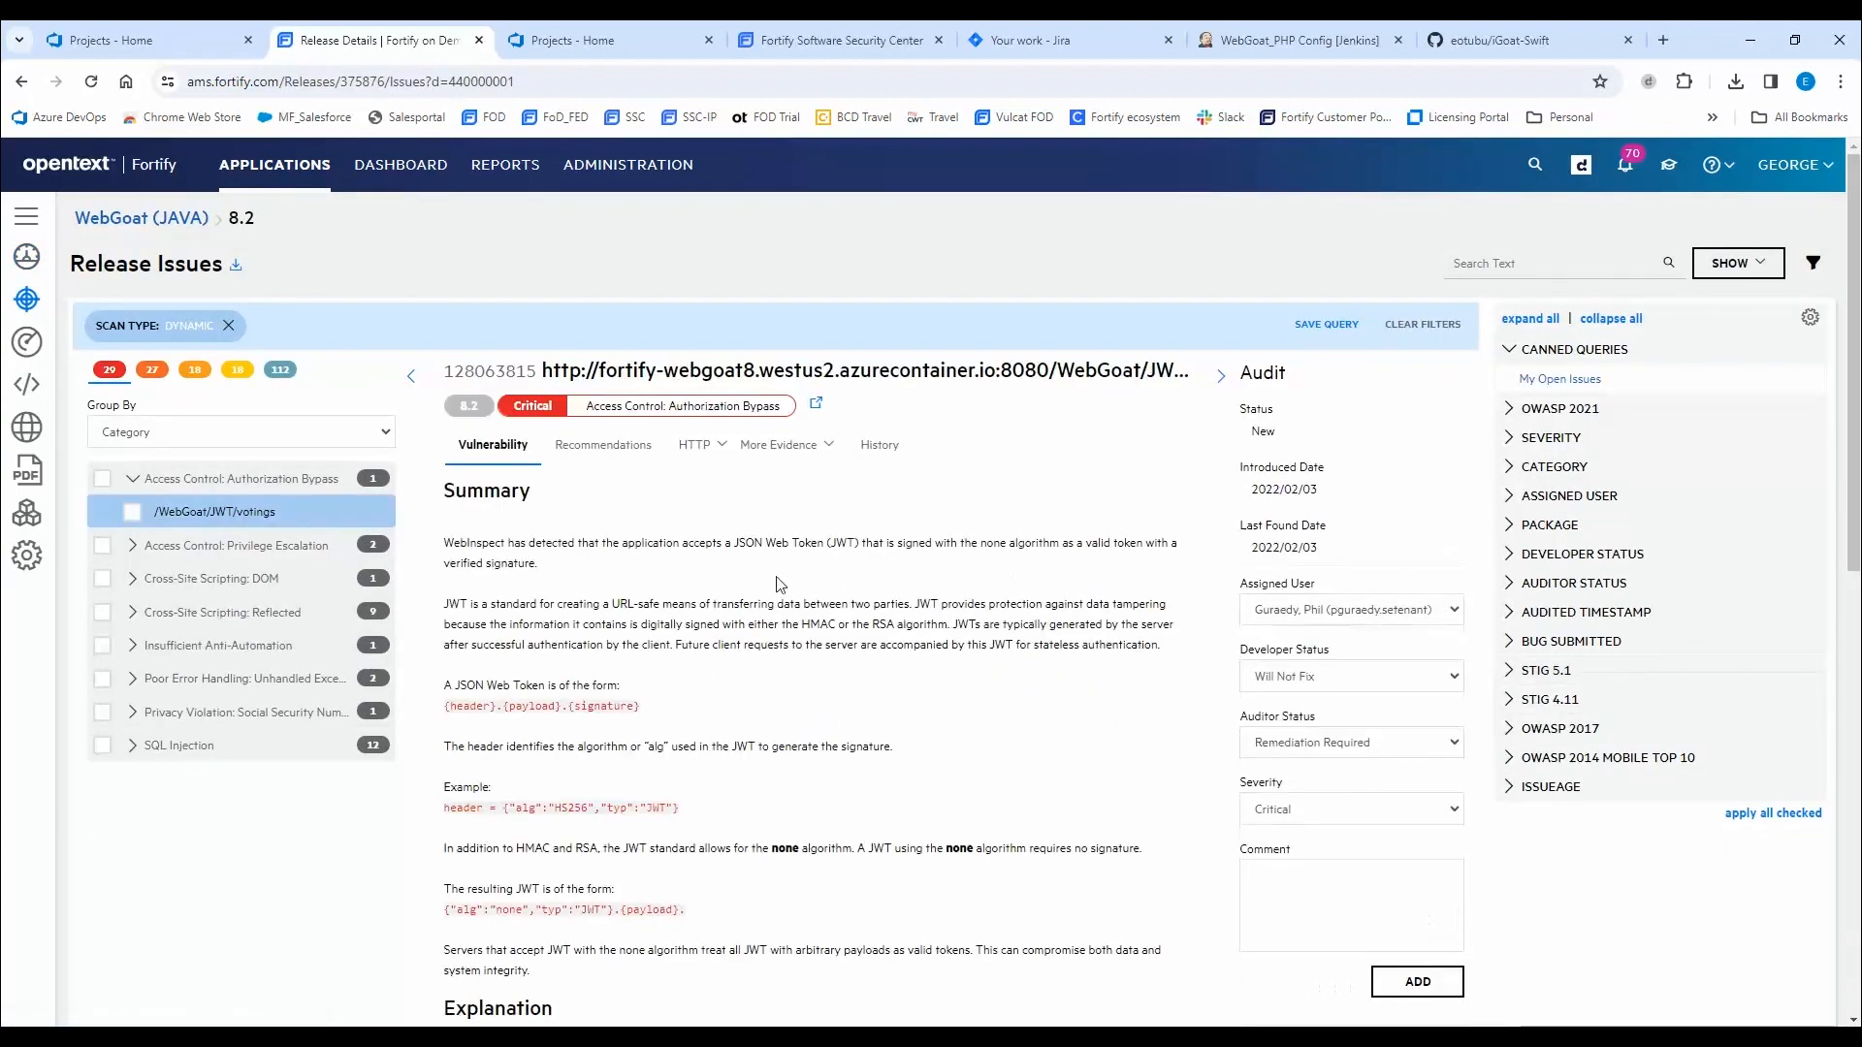
mouse_move(748, 590)
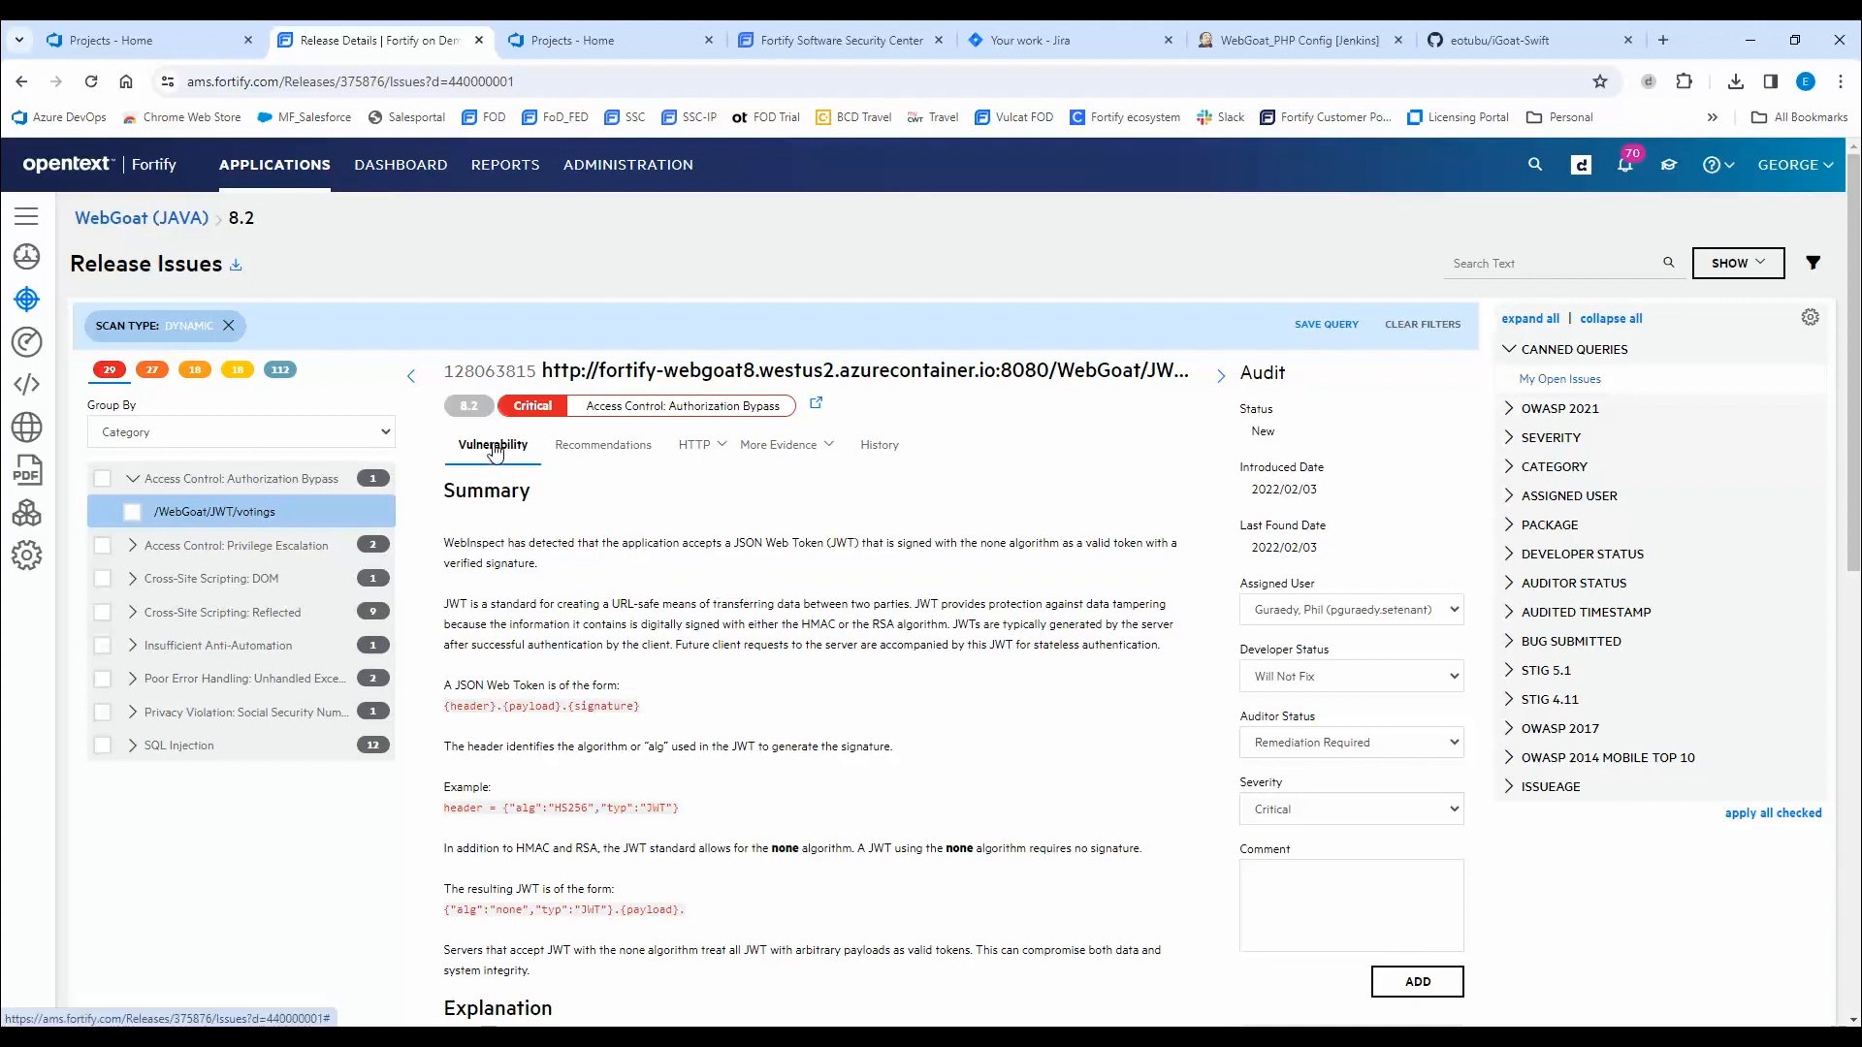
Review the finding's recommendation, then its HTTP request evidence with the JWT cookie highlighted.
left_click(601, 444)
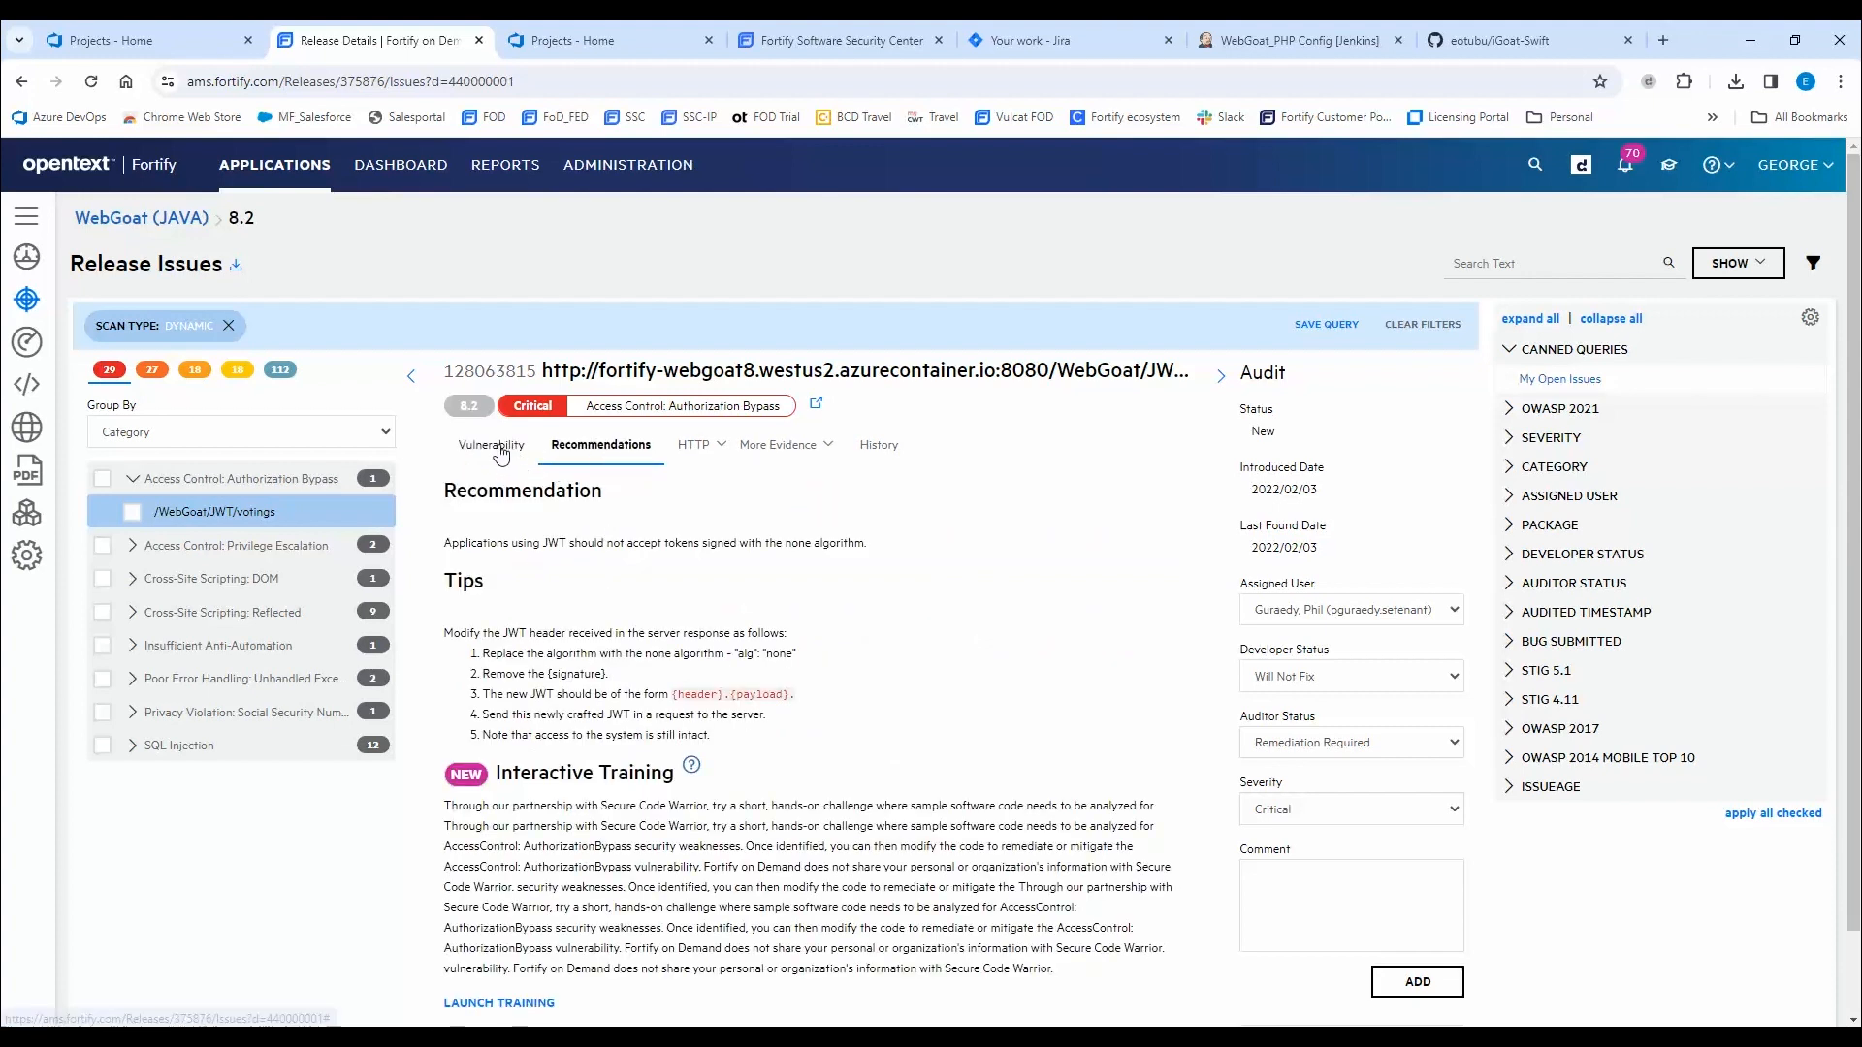
mouse_move(729, 460)
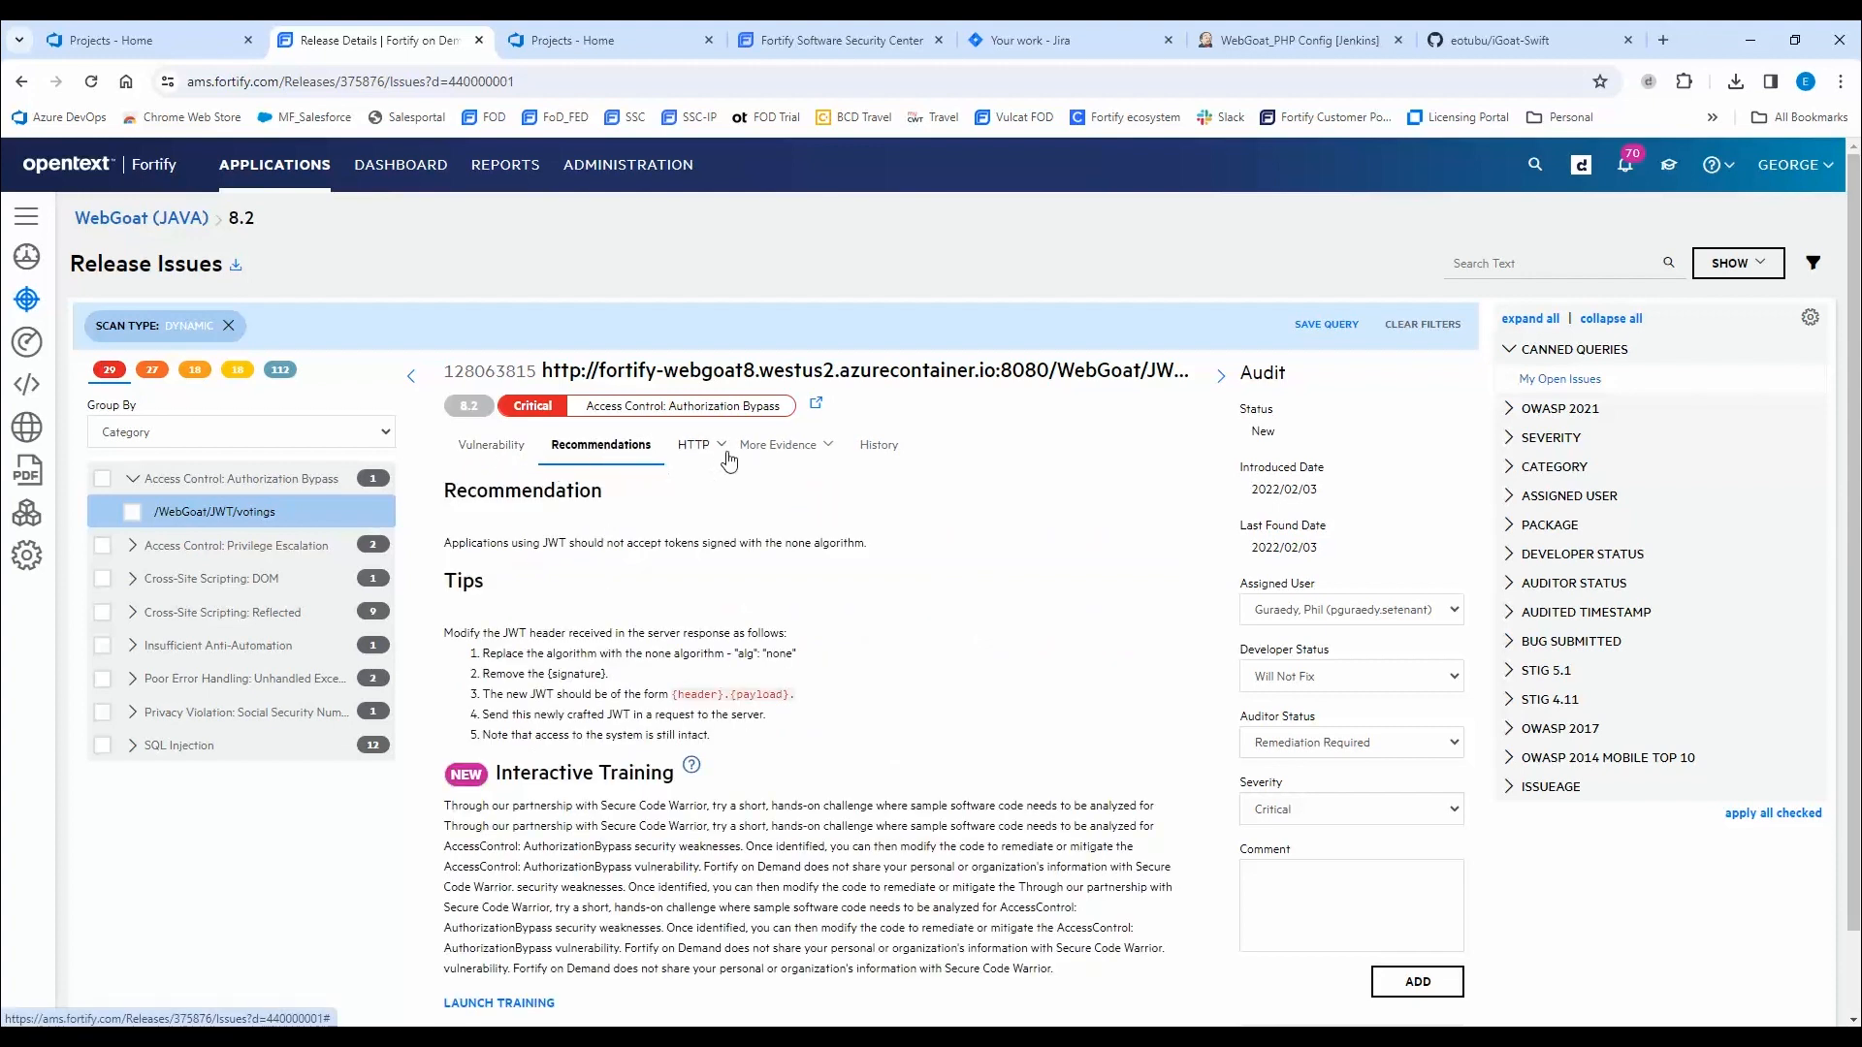
left_click(694, 444)
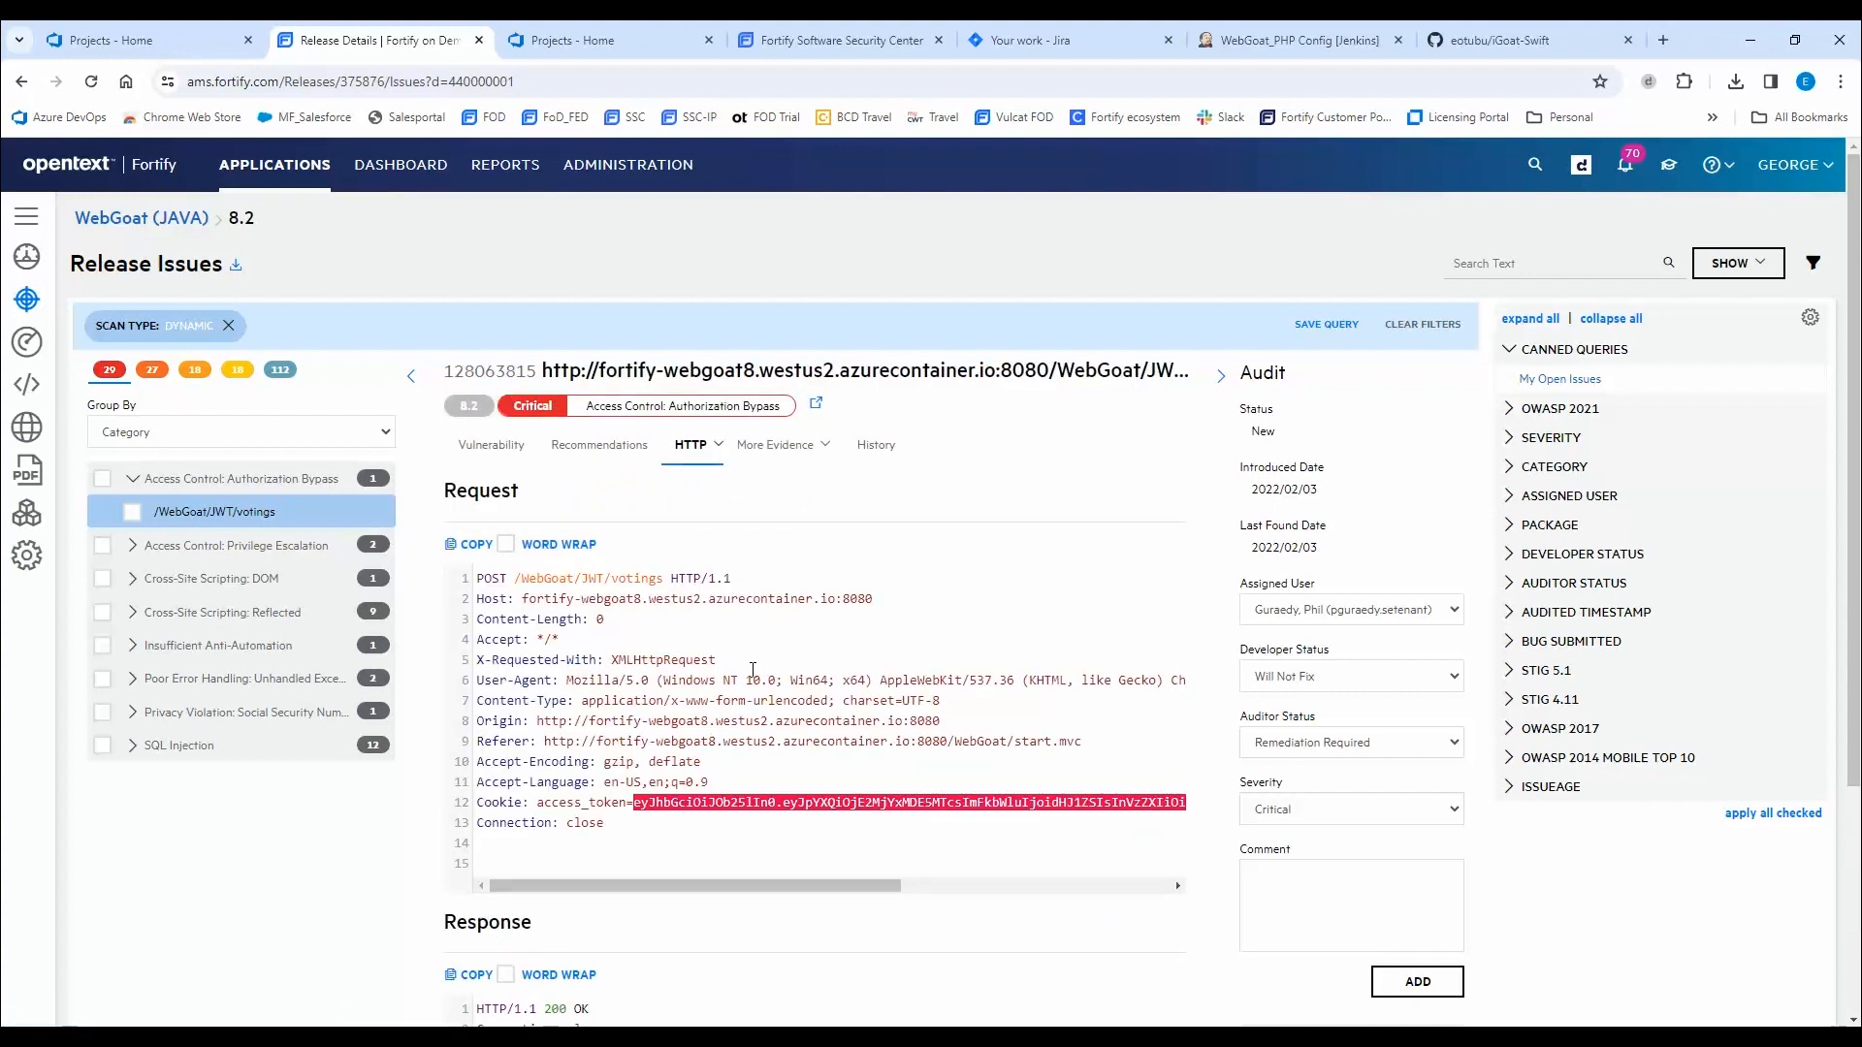
mouse_move(605, 566)
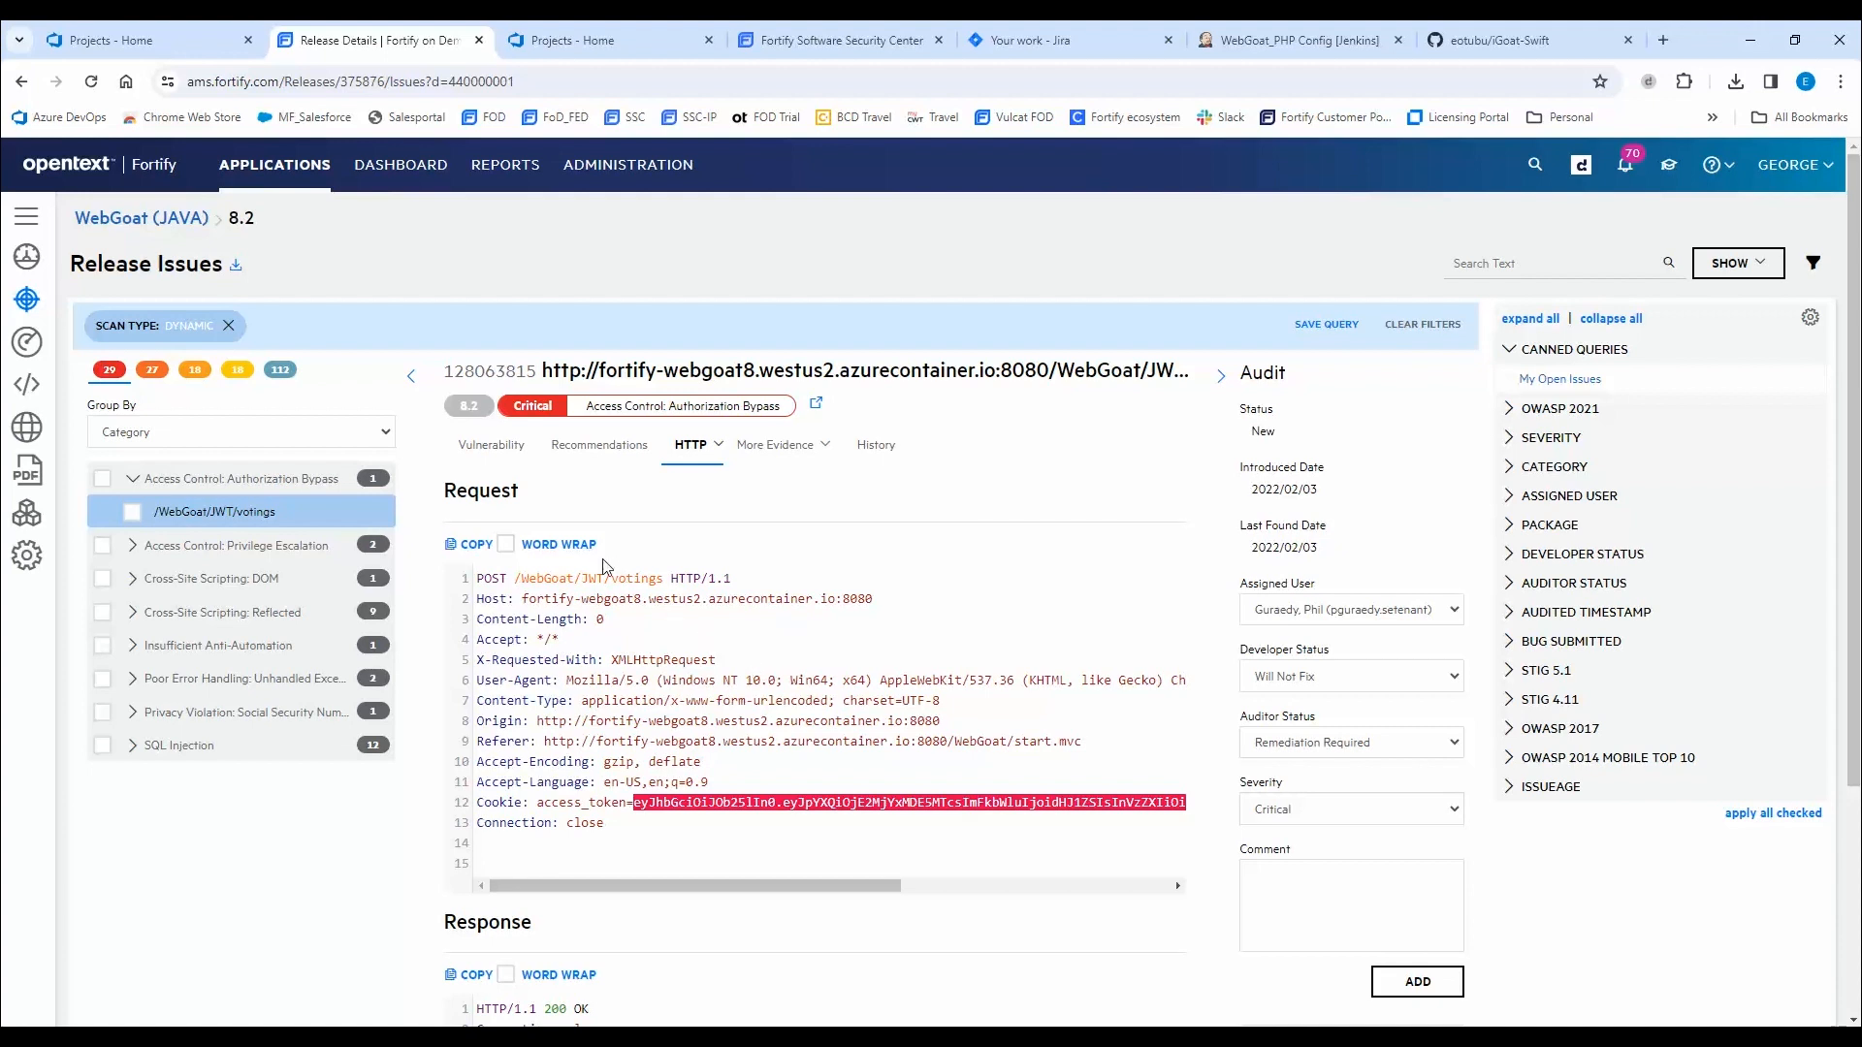
scroll("down", 3)
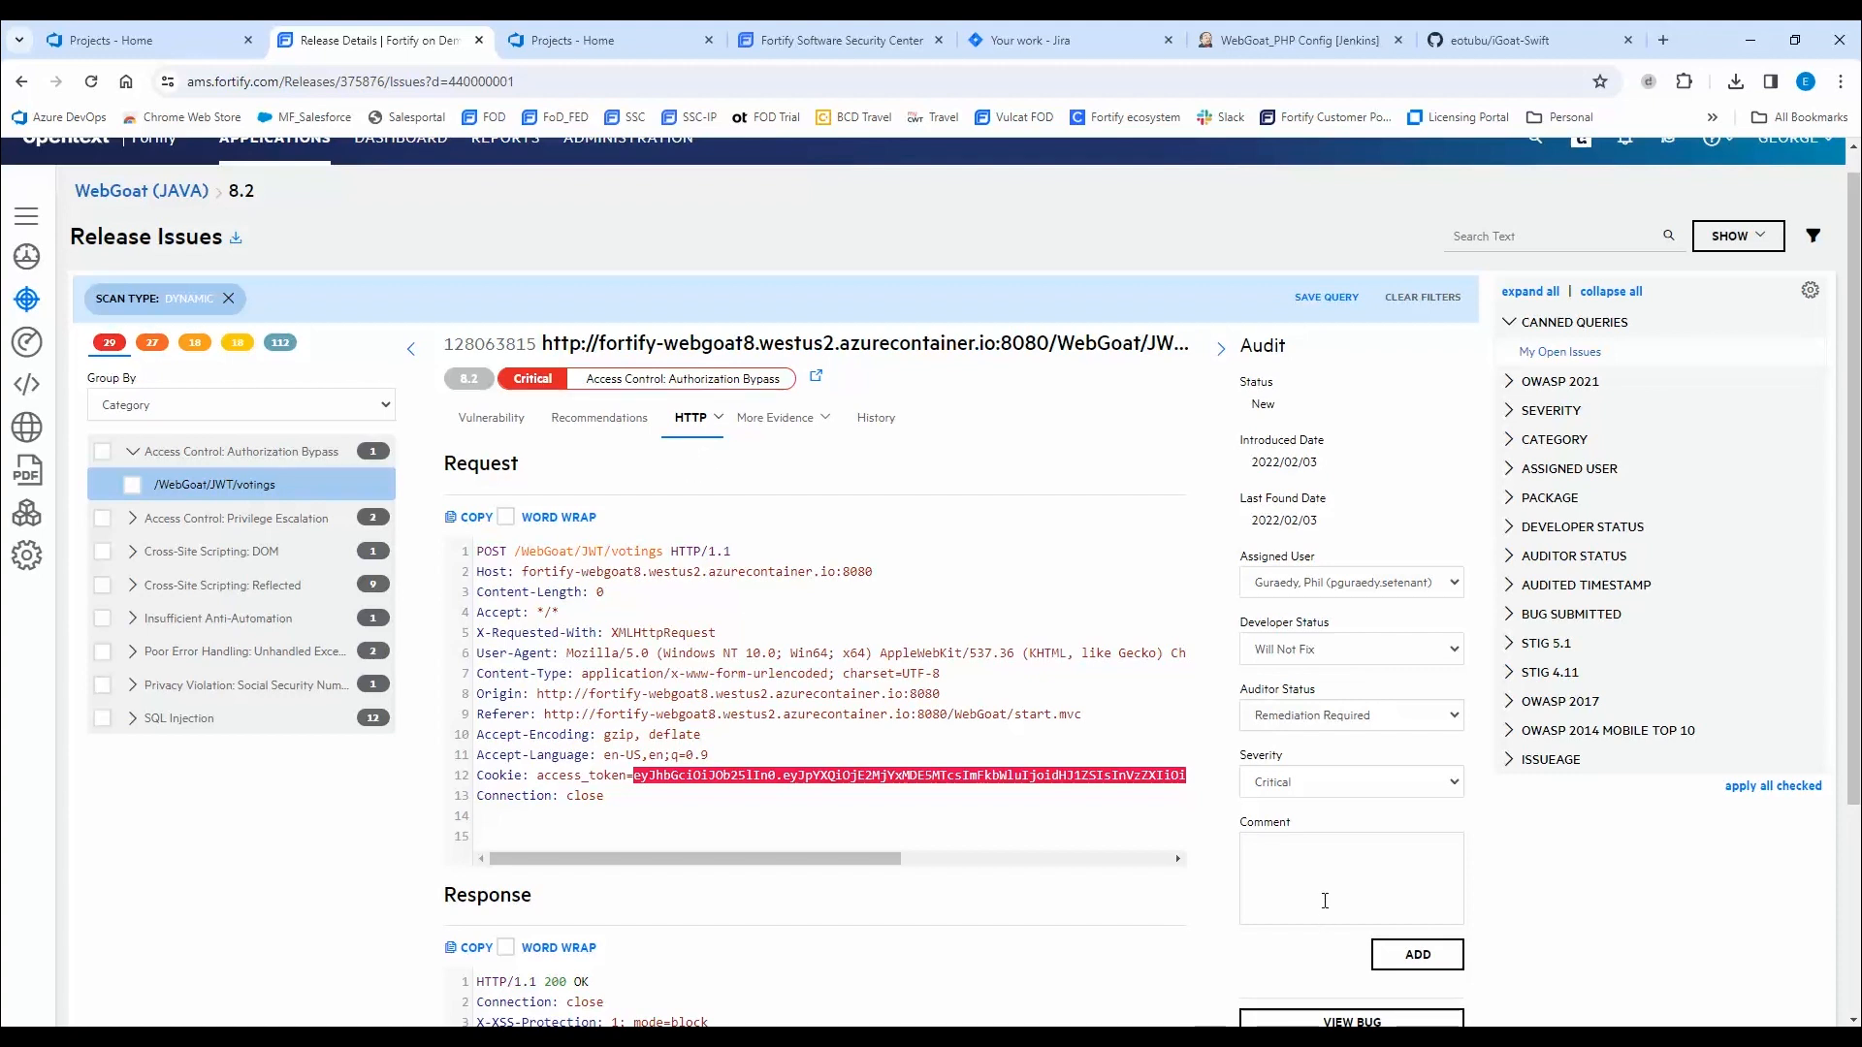
mouse_move(188, 370)
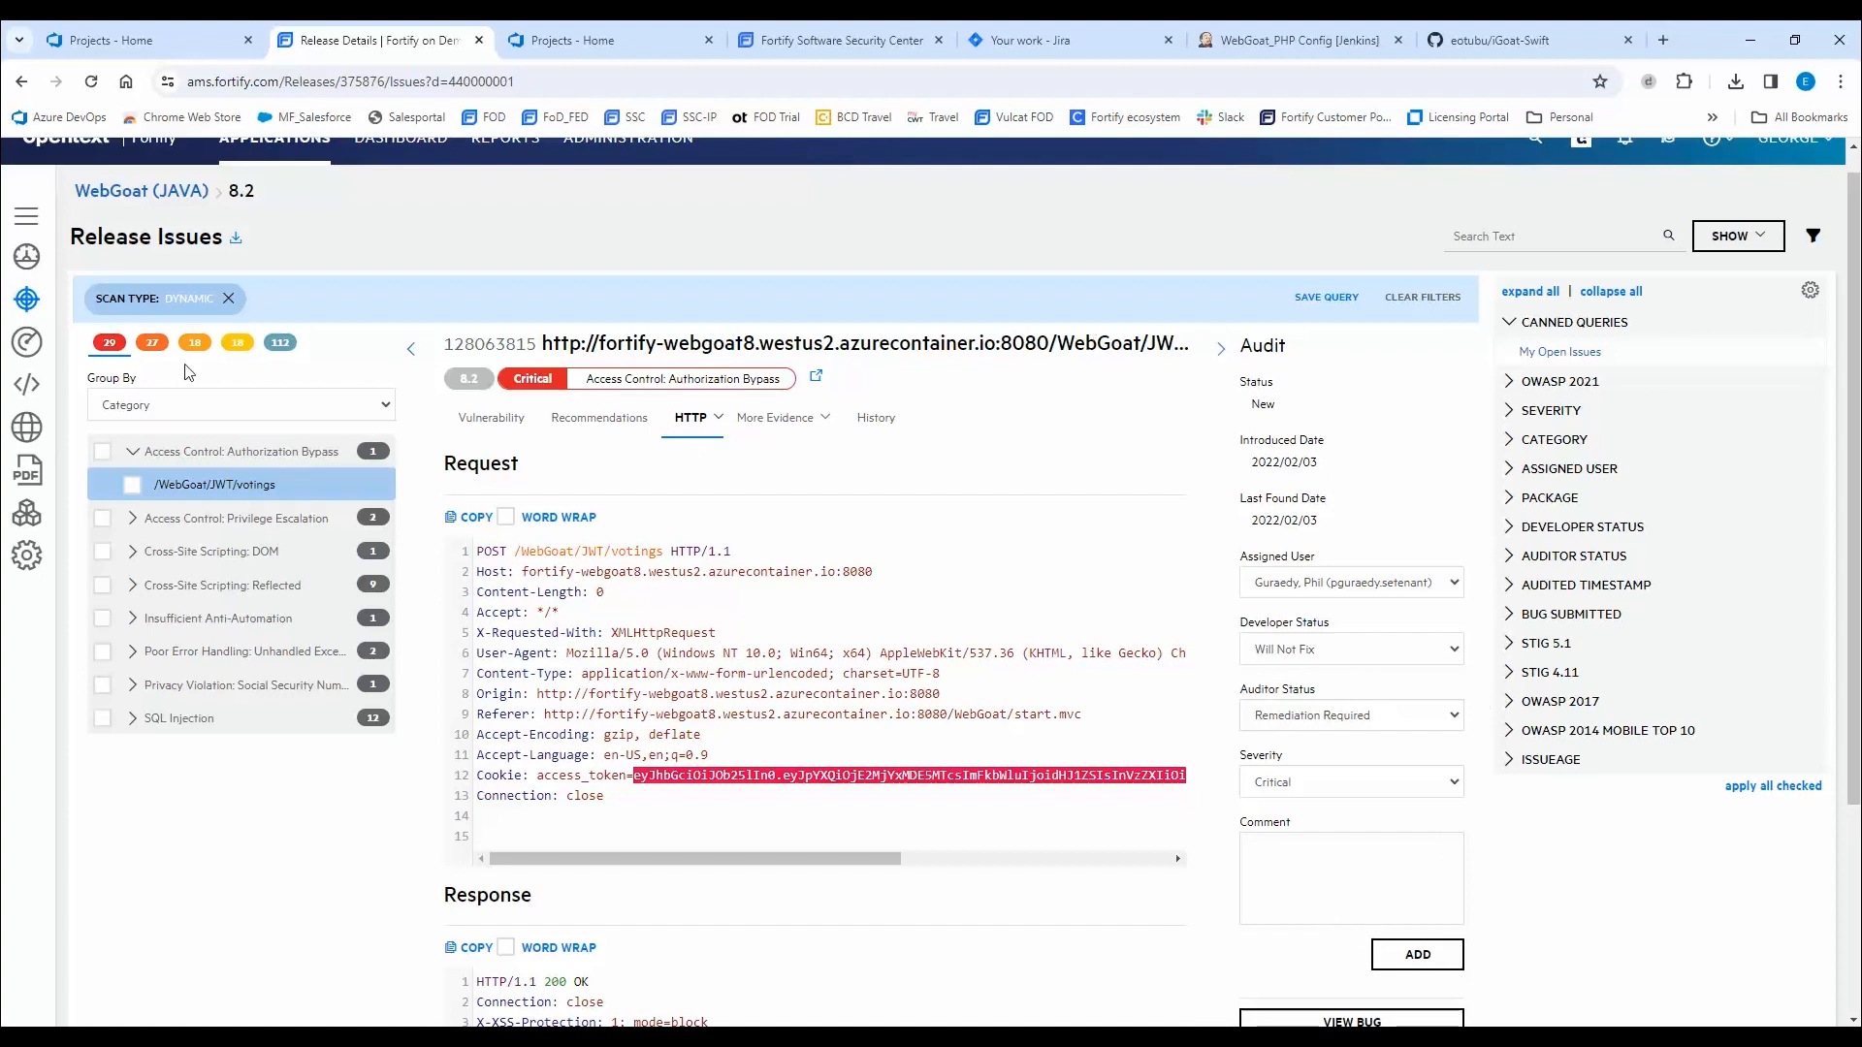
mouse_move(409, 718)
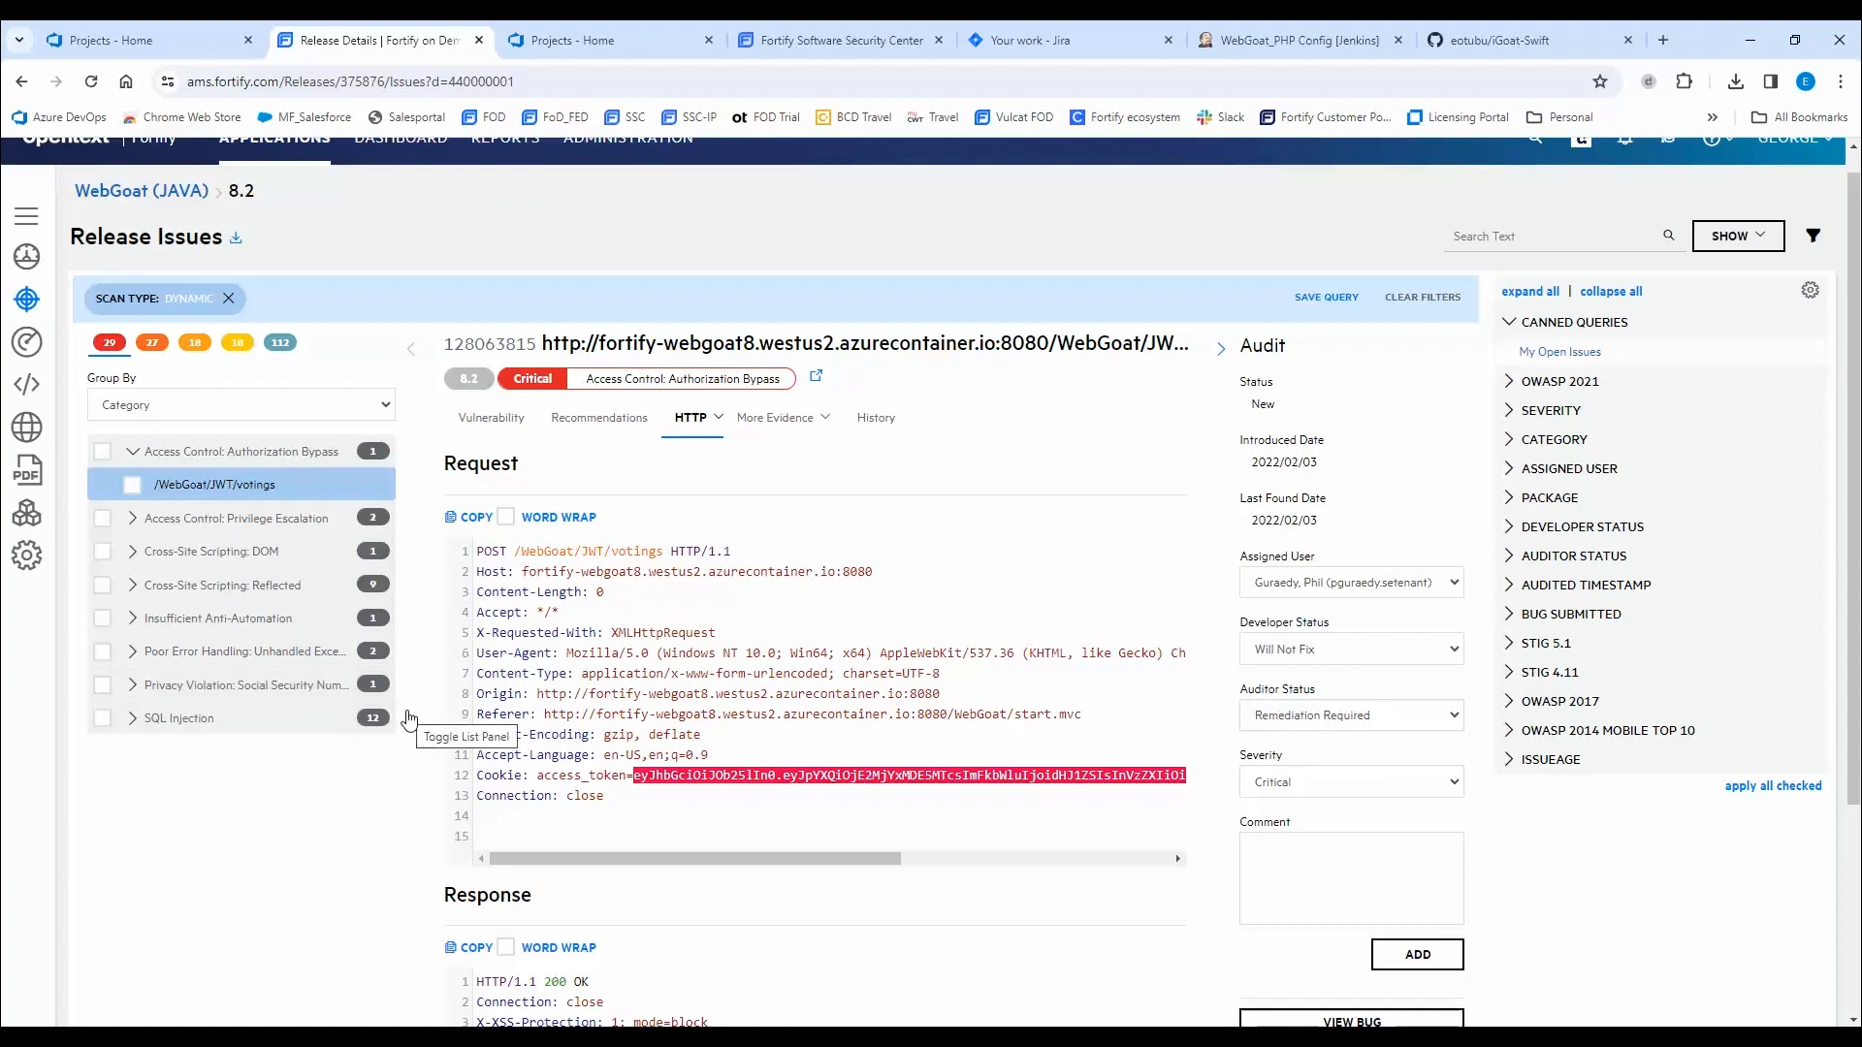
mouse_move(435, 766)
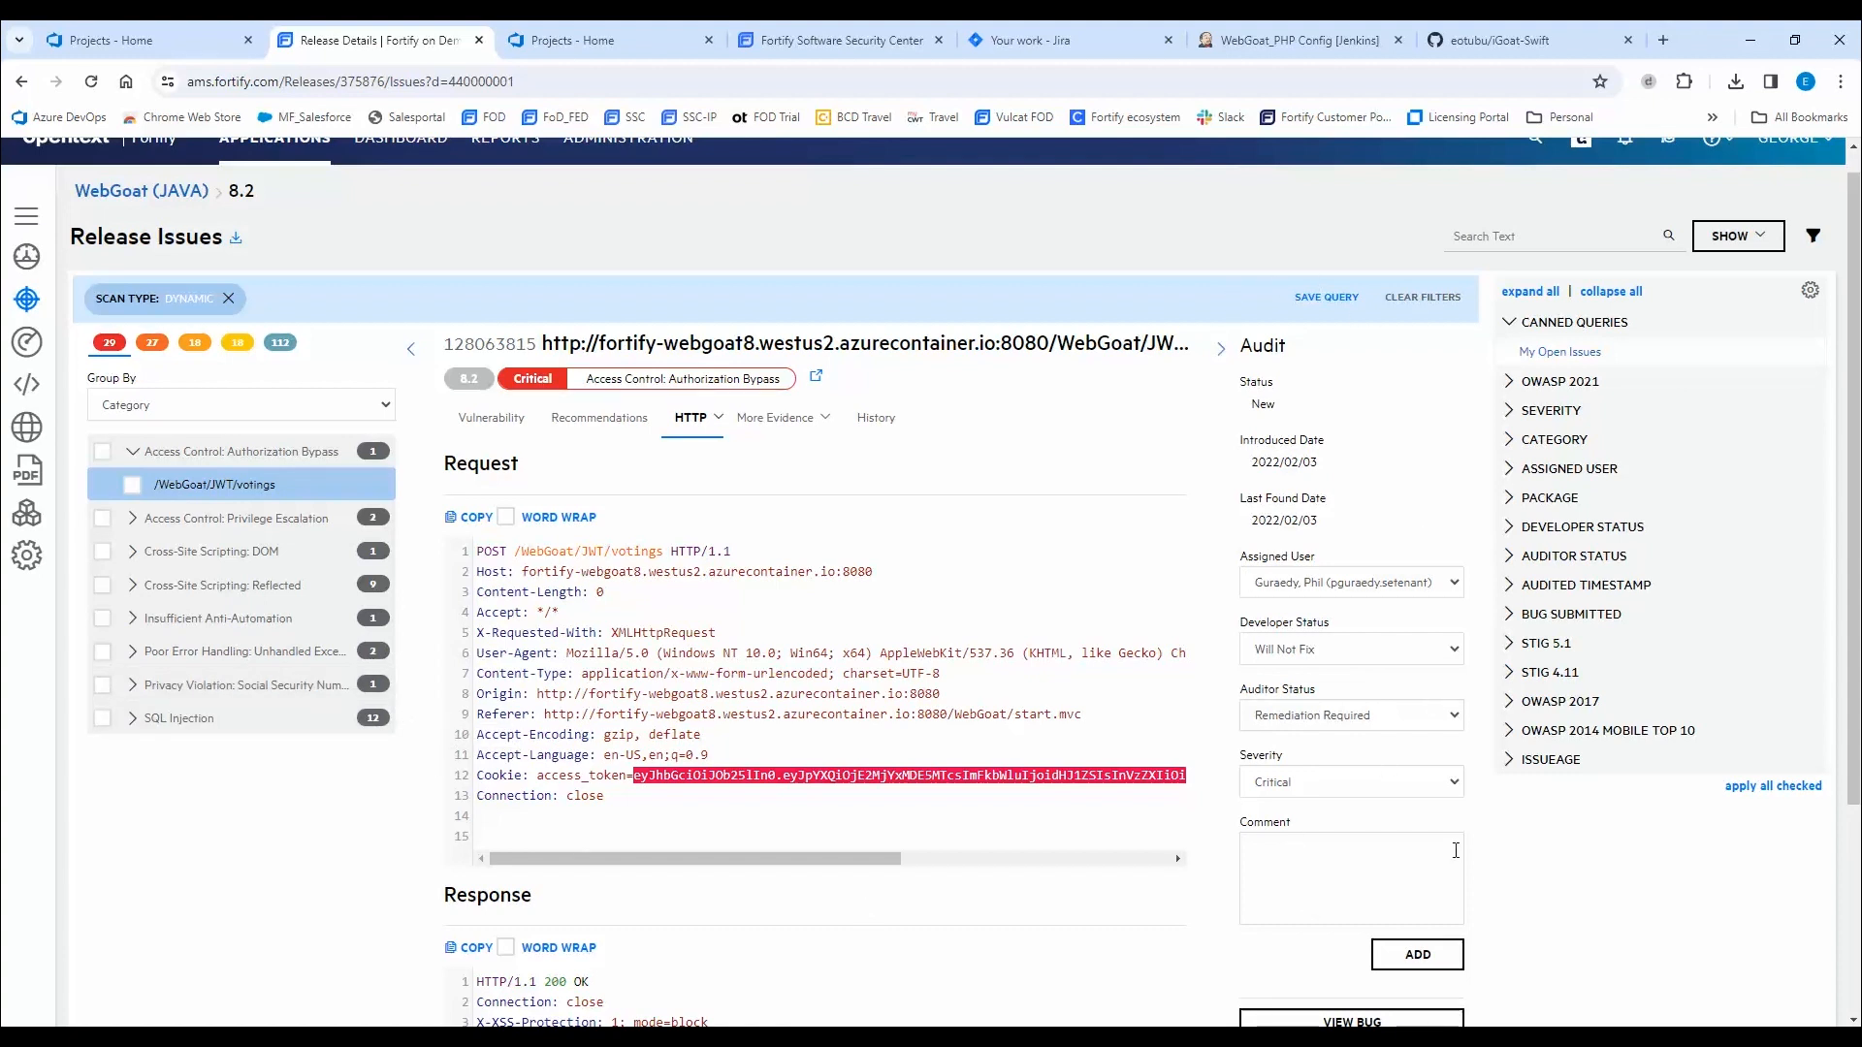
mouse_move(1474, 815)
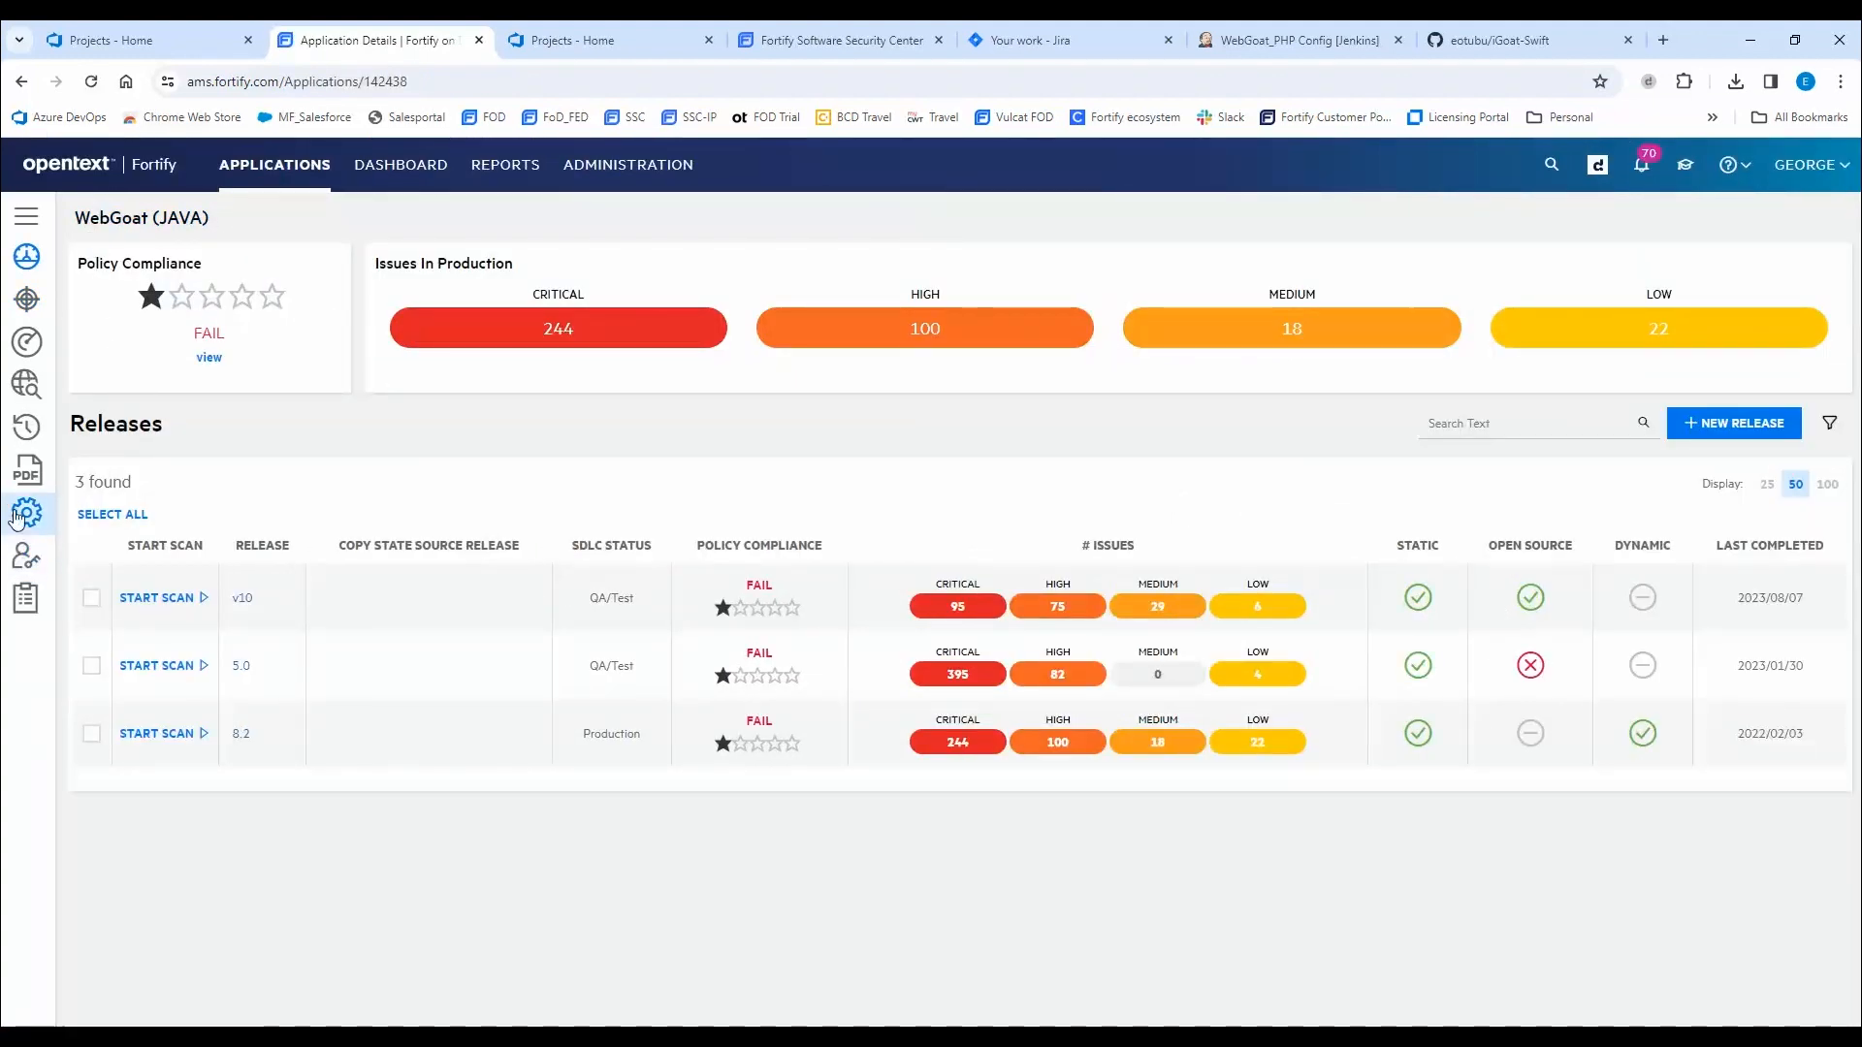
Start an auto-report schedule using Static Comprehensive for static scans and Dynamic Comprehensive for dynamic scans.
left_click(27, 471)
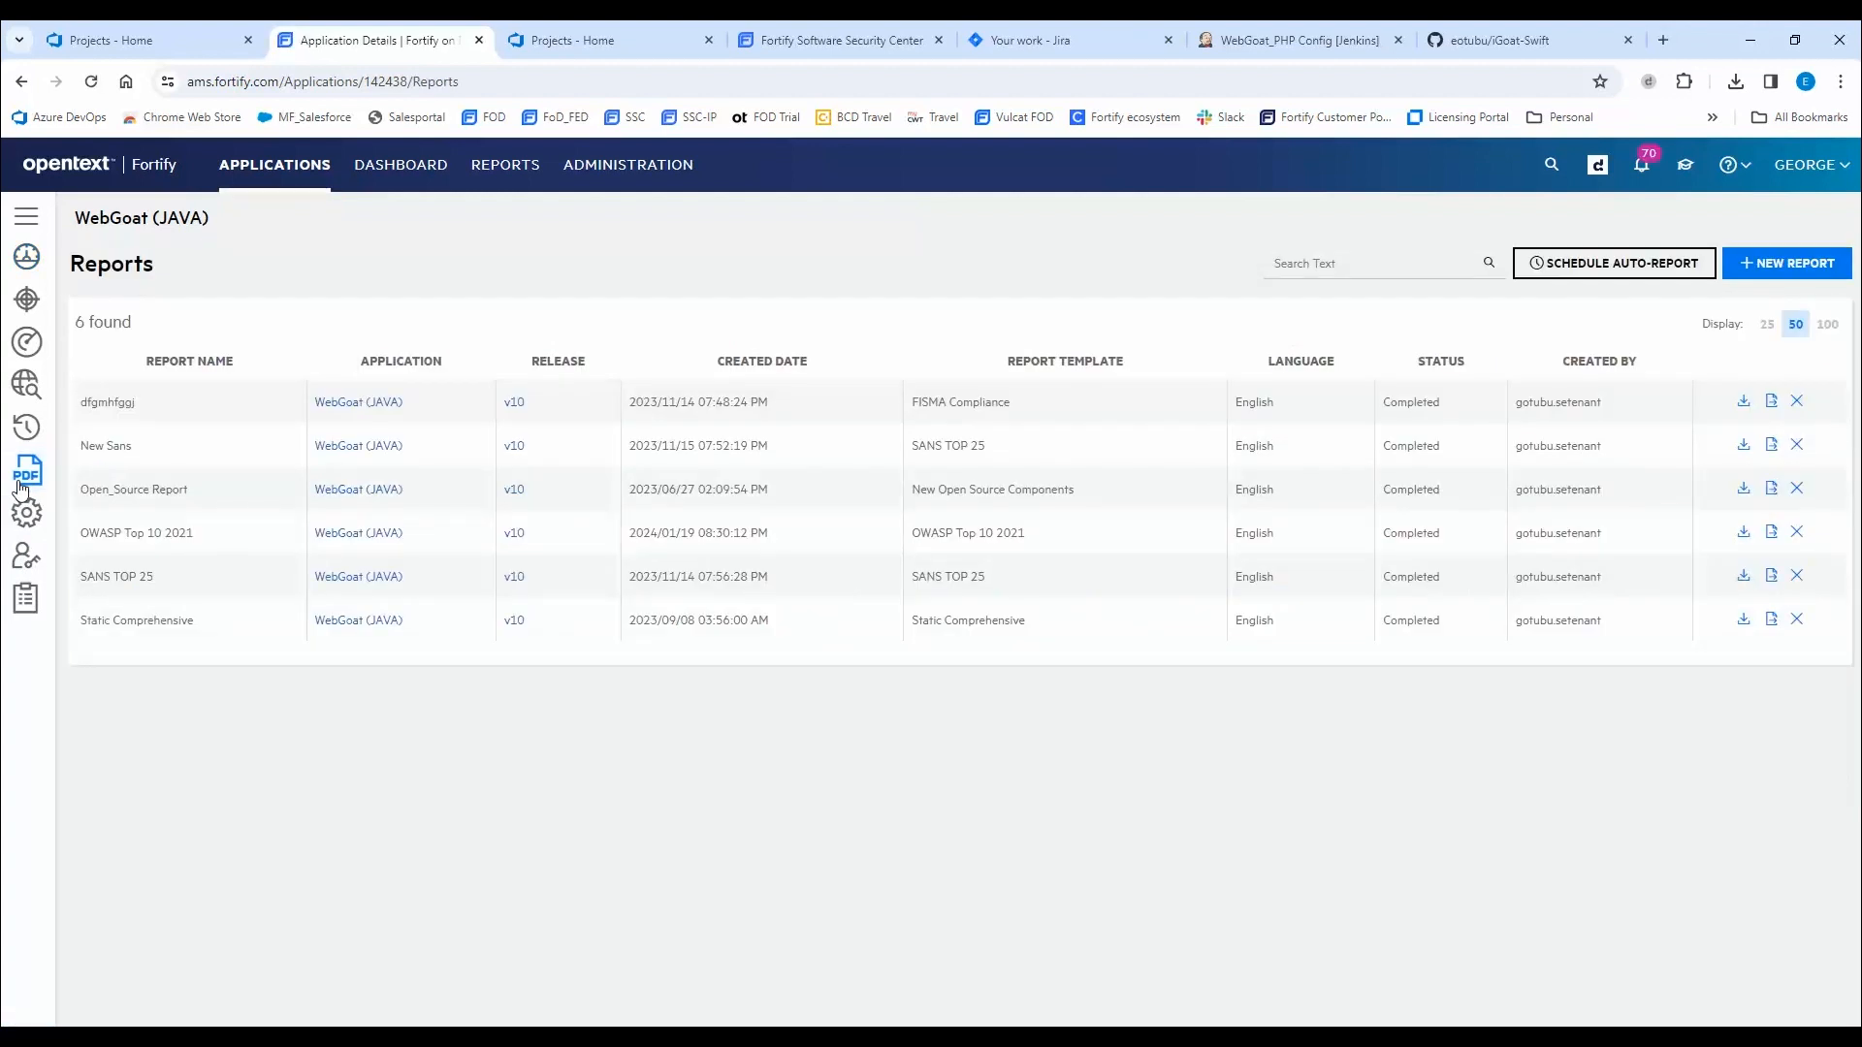
mouse_move(818, 333)
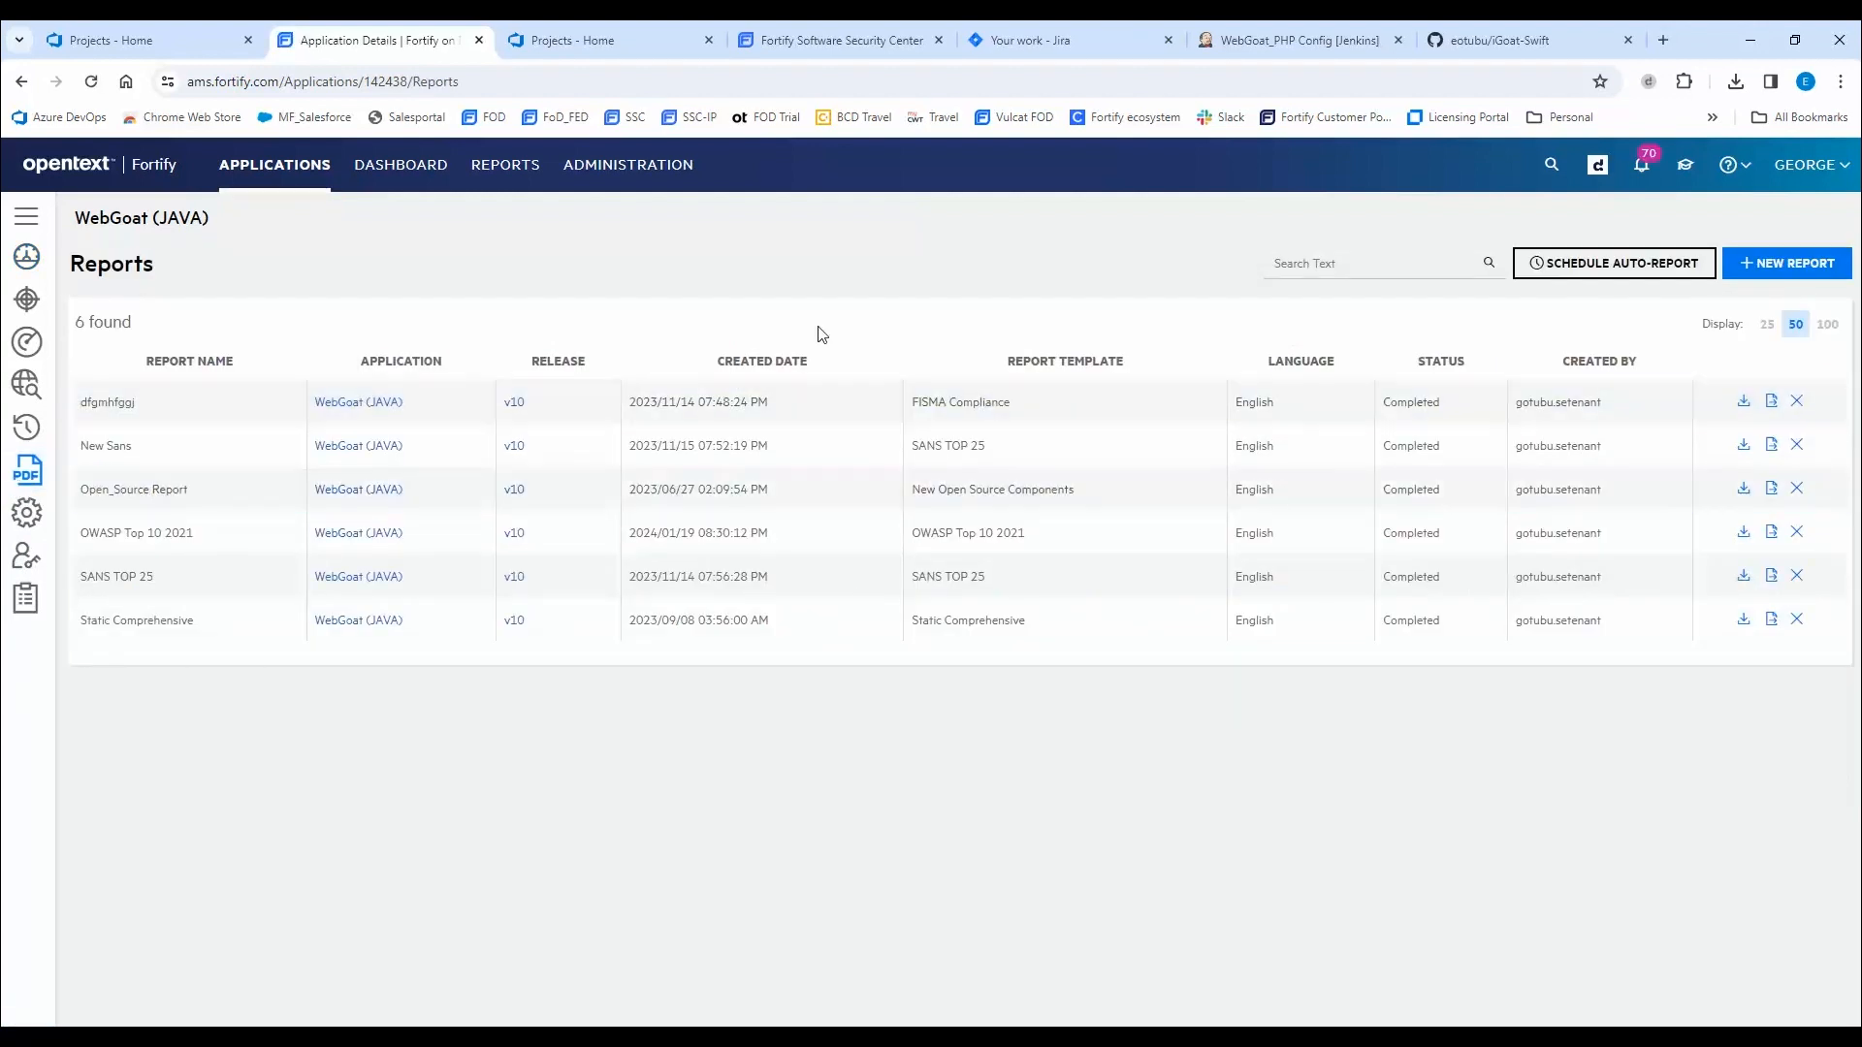
left_click(1614, 264)
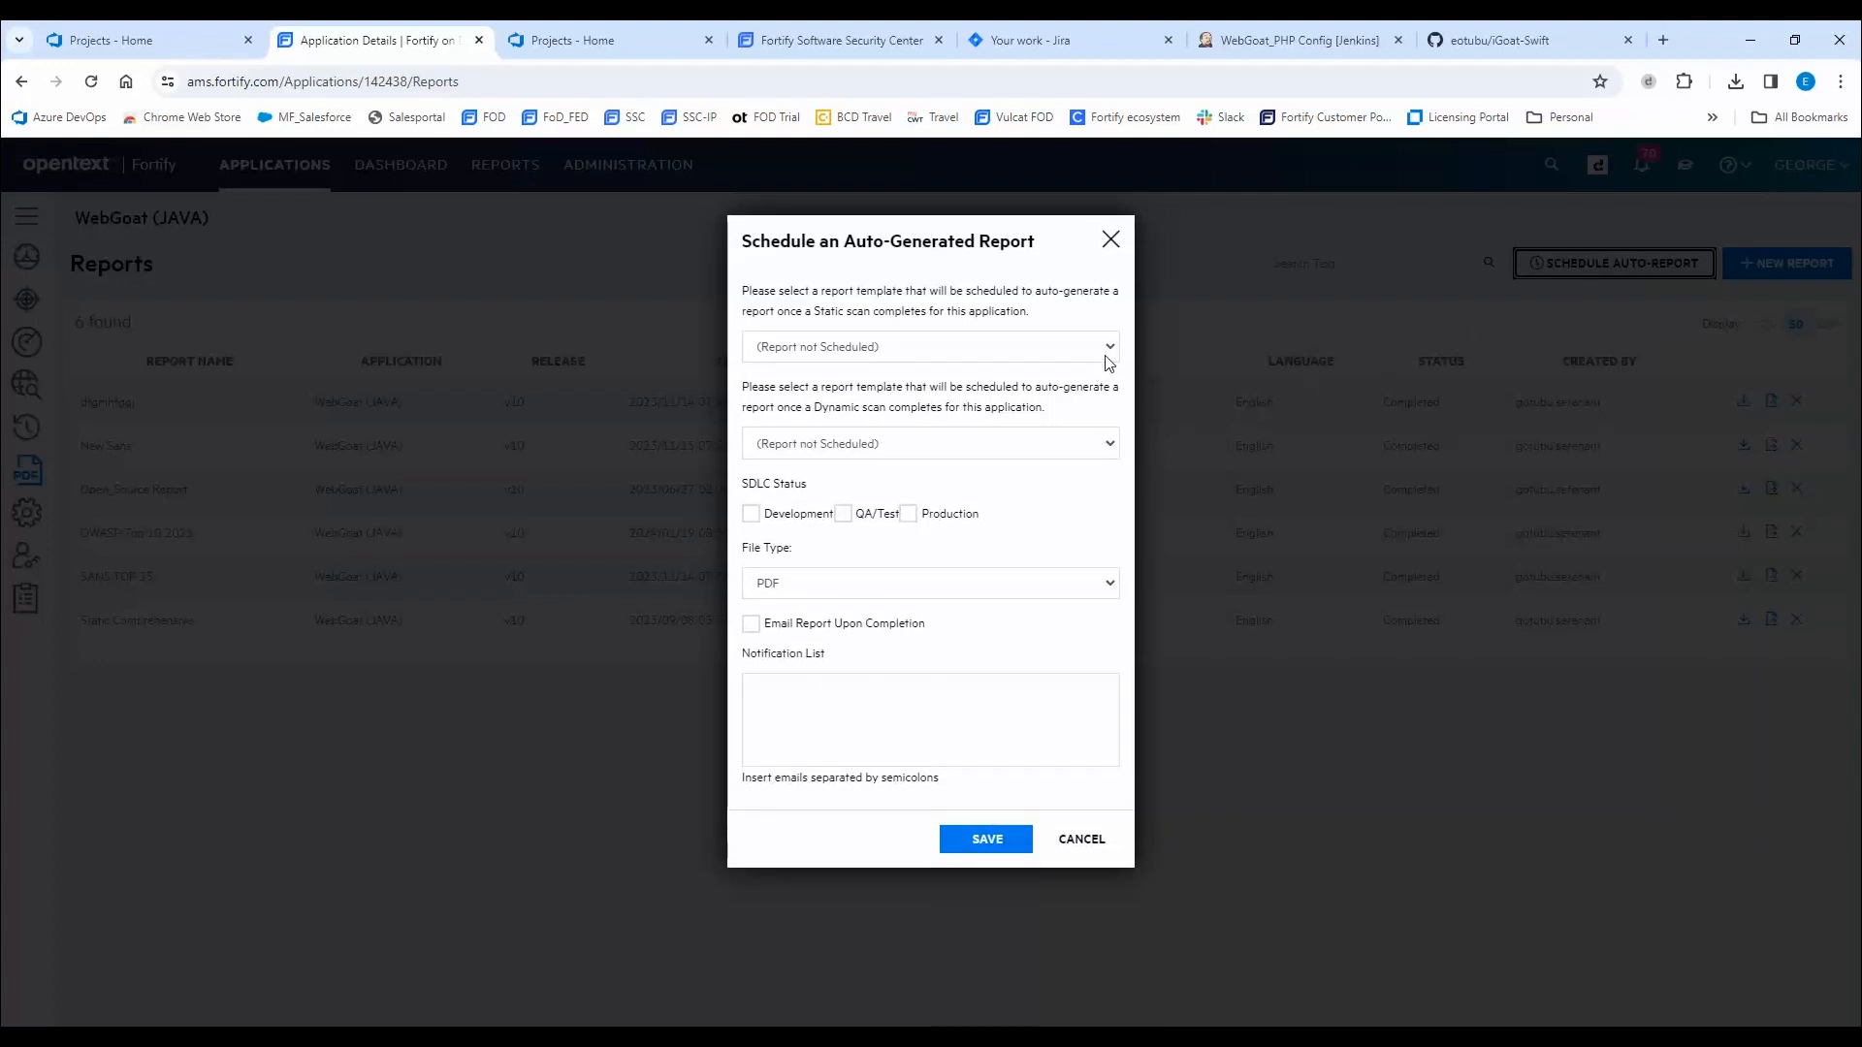
left_click(931, 346)
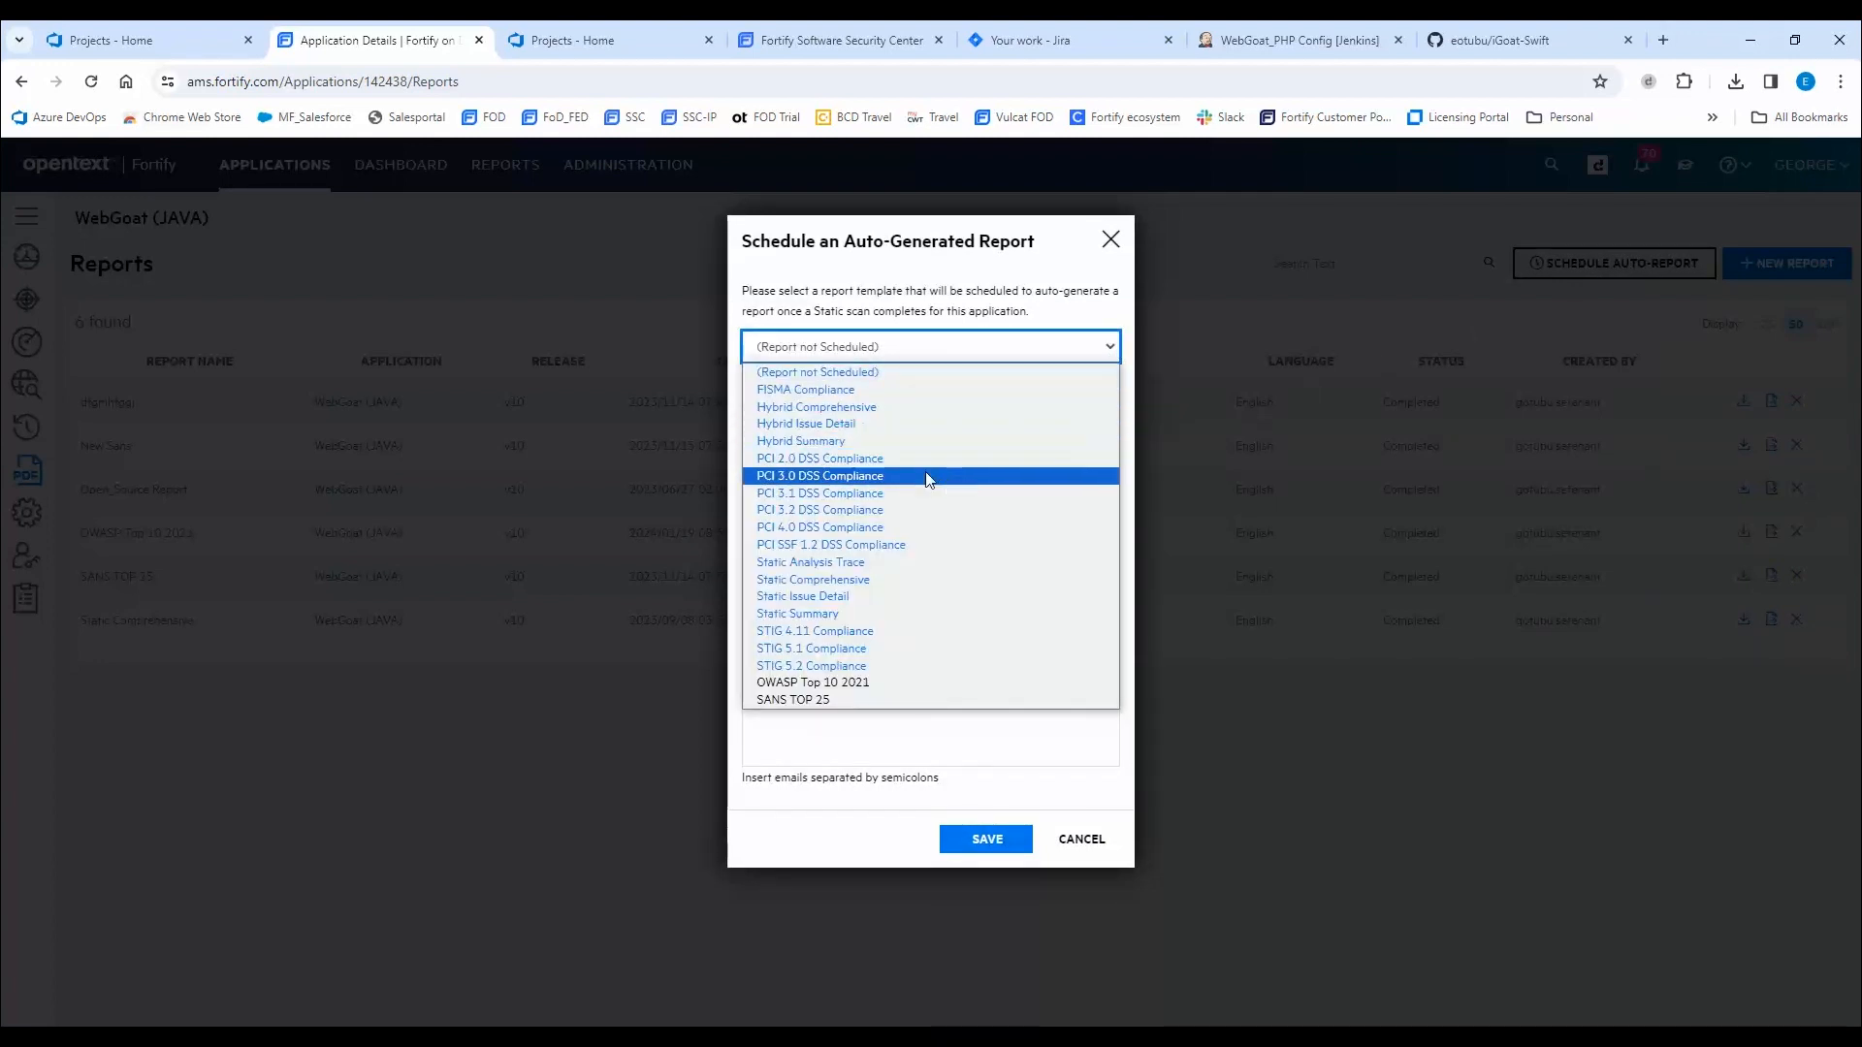
left_click(812, 578)
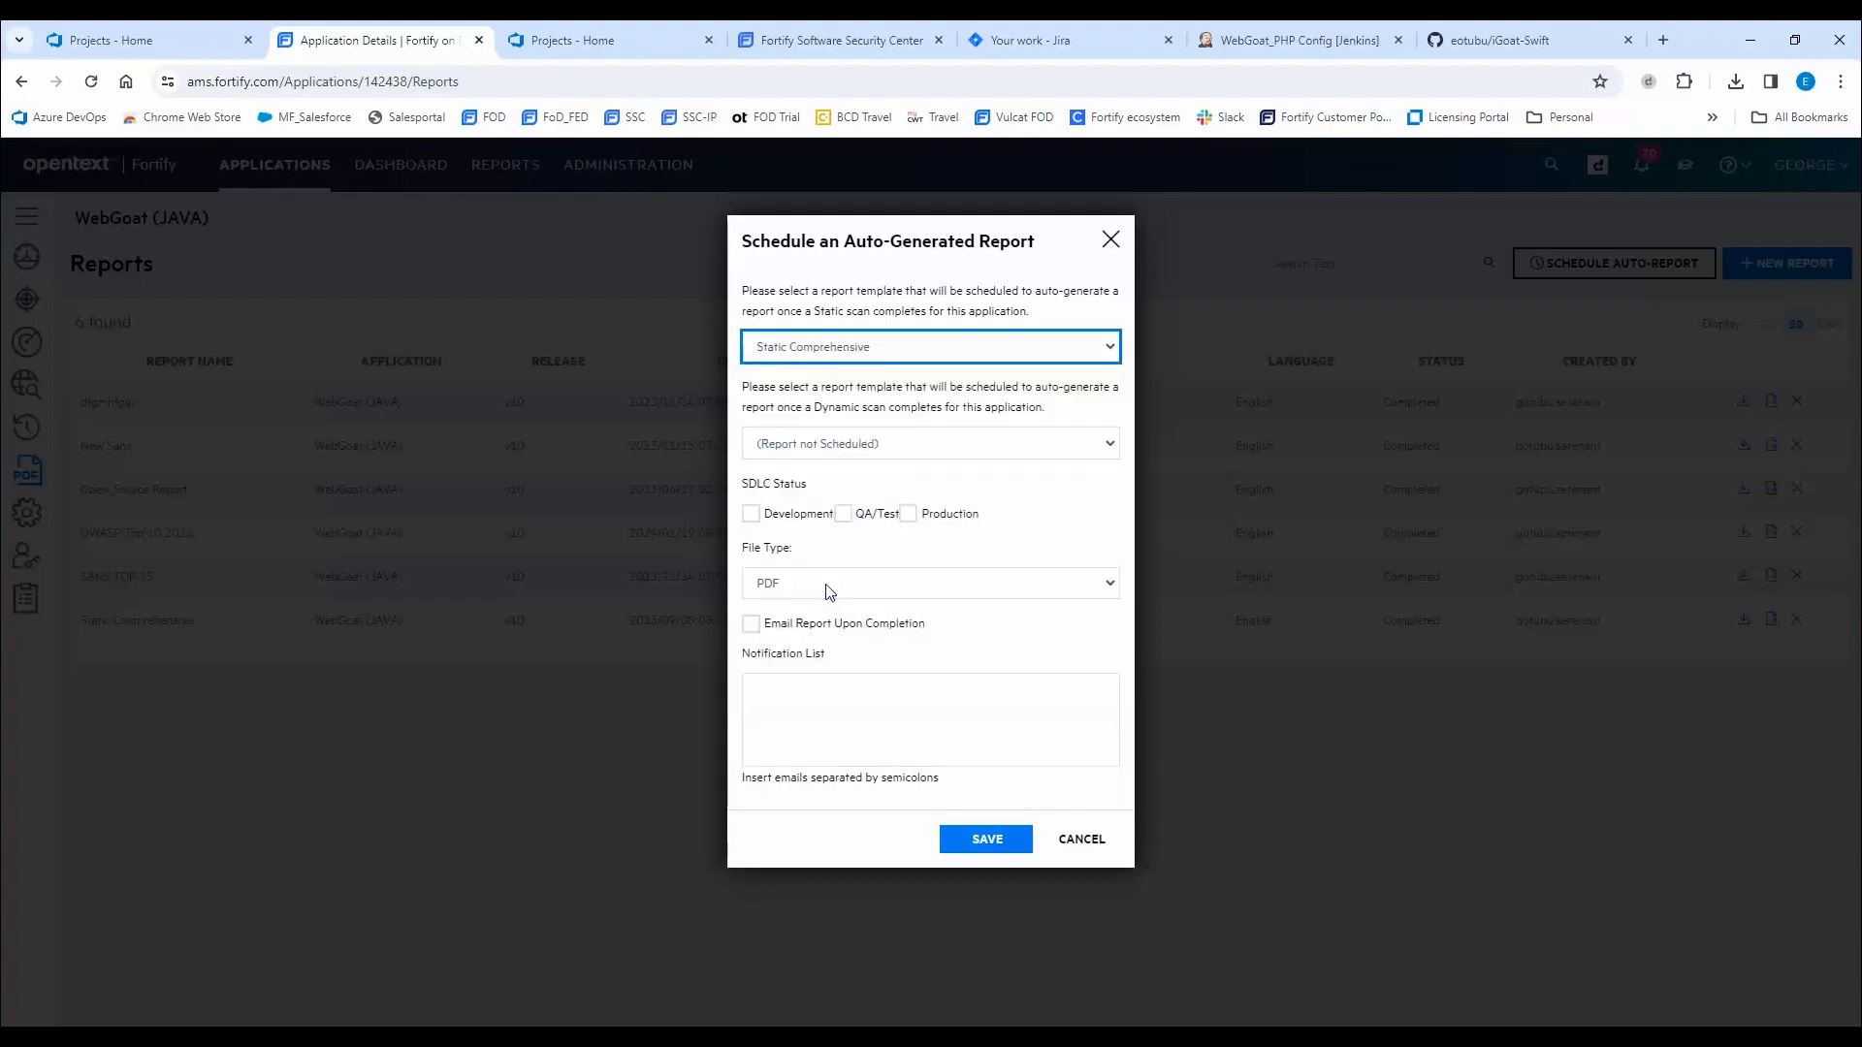
left_click(931, 443)
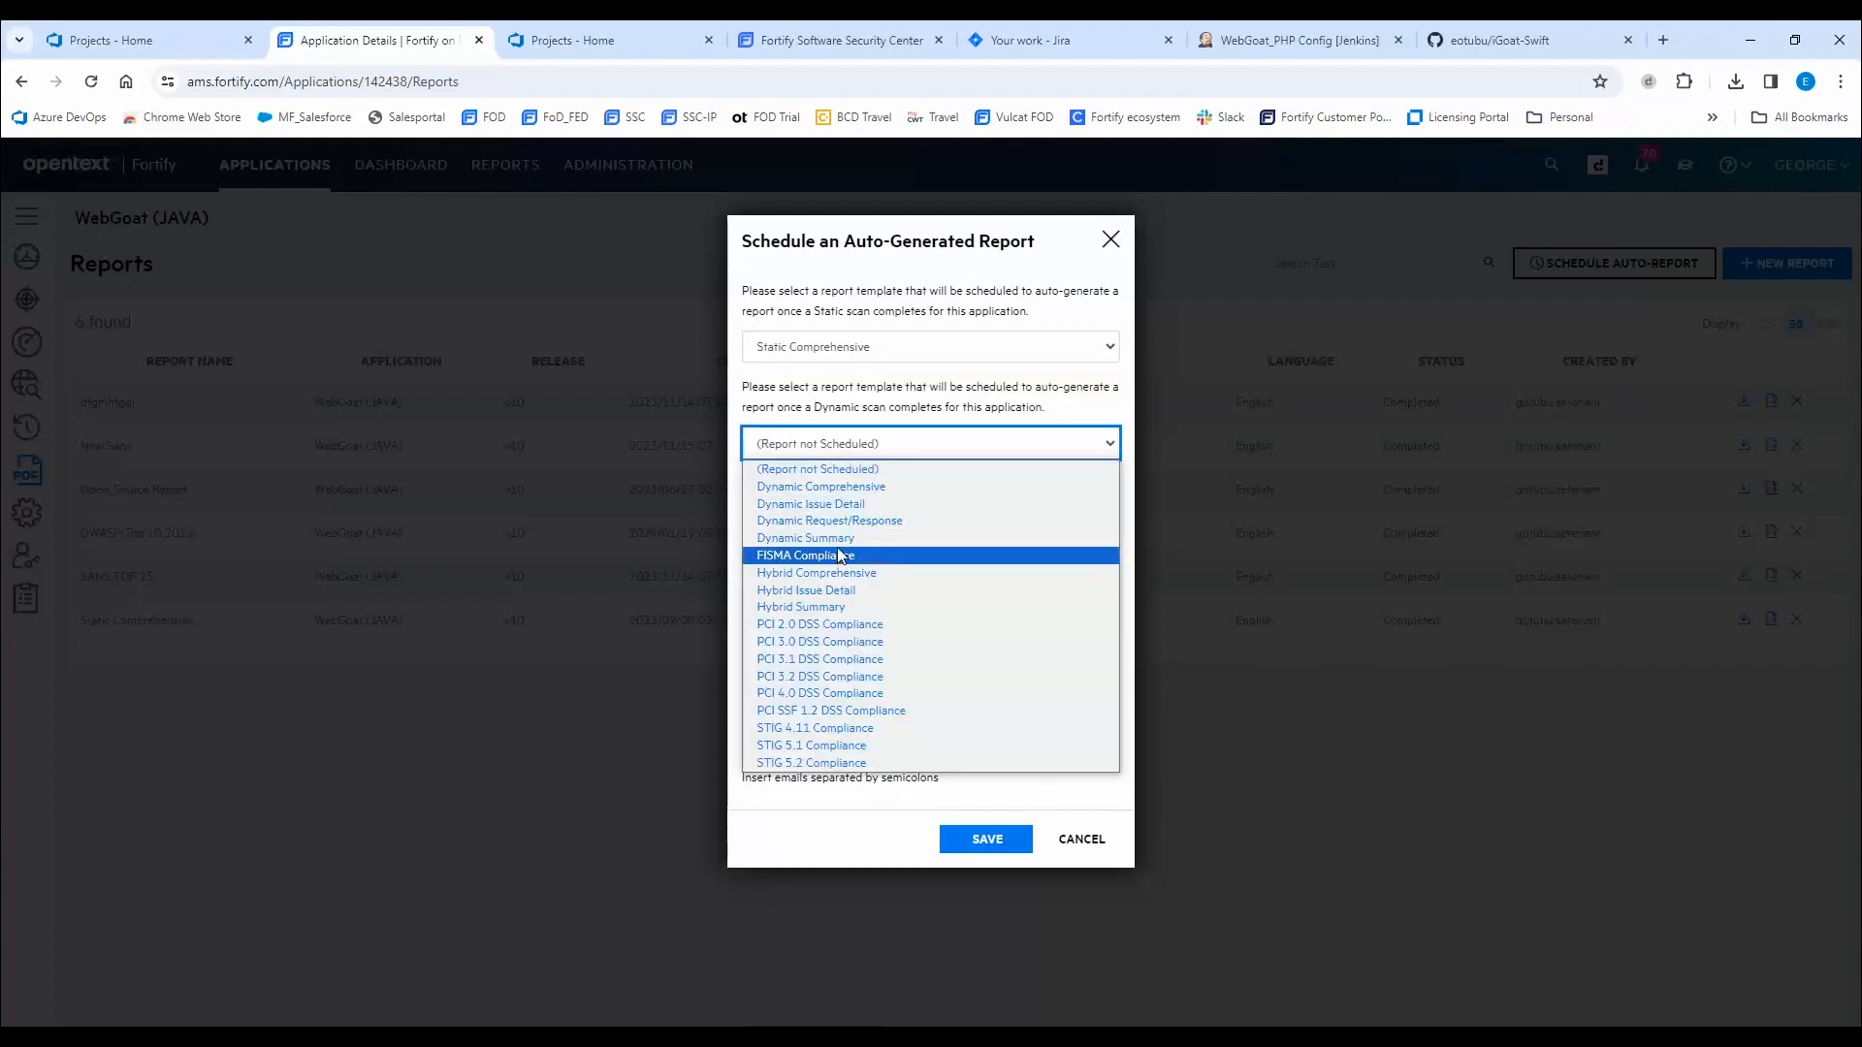
left_click(820, 484)
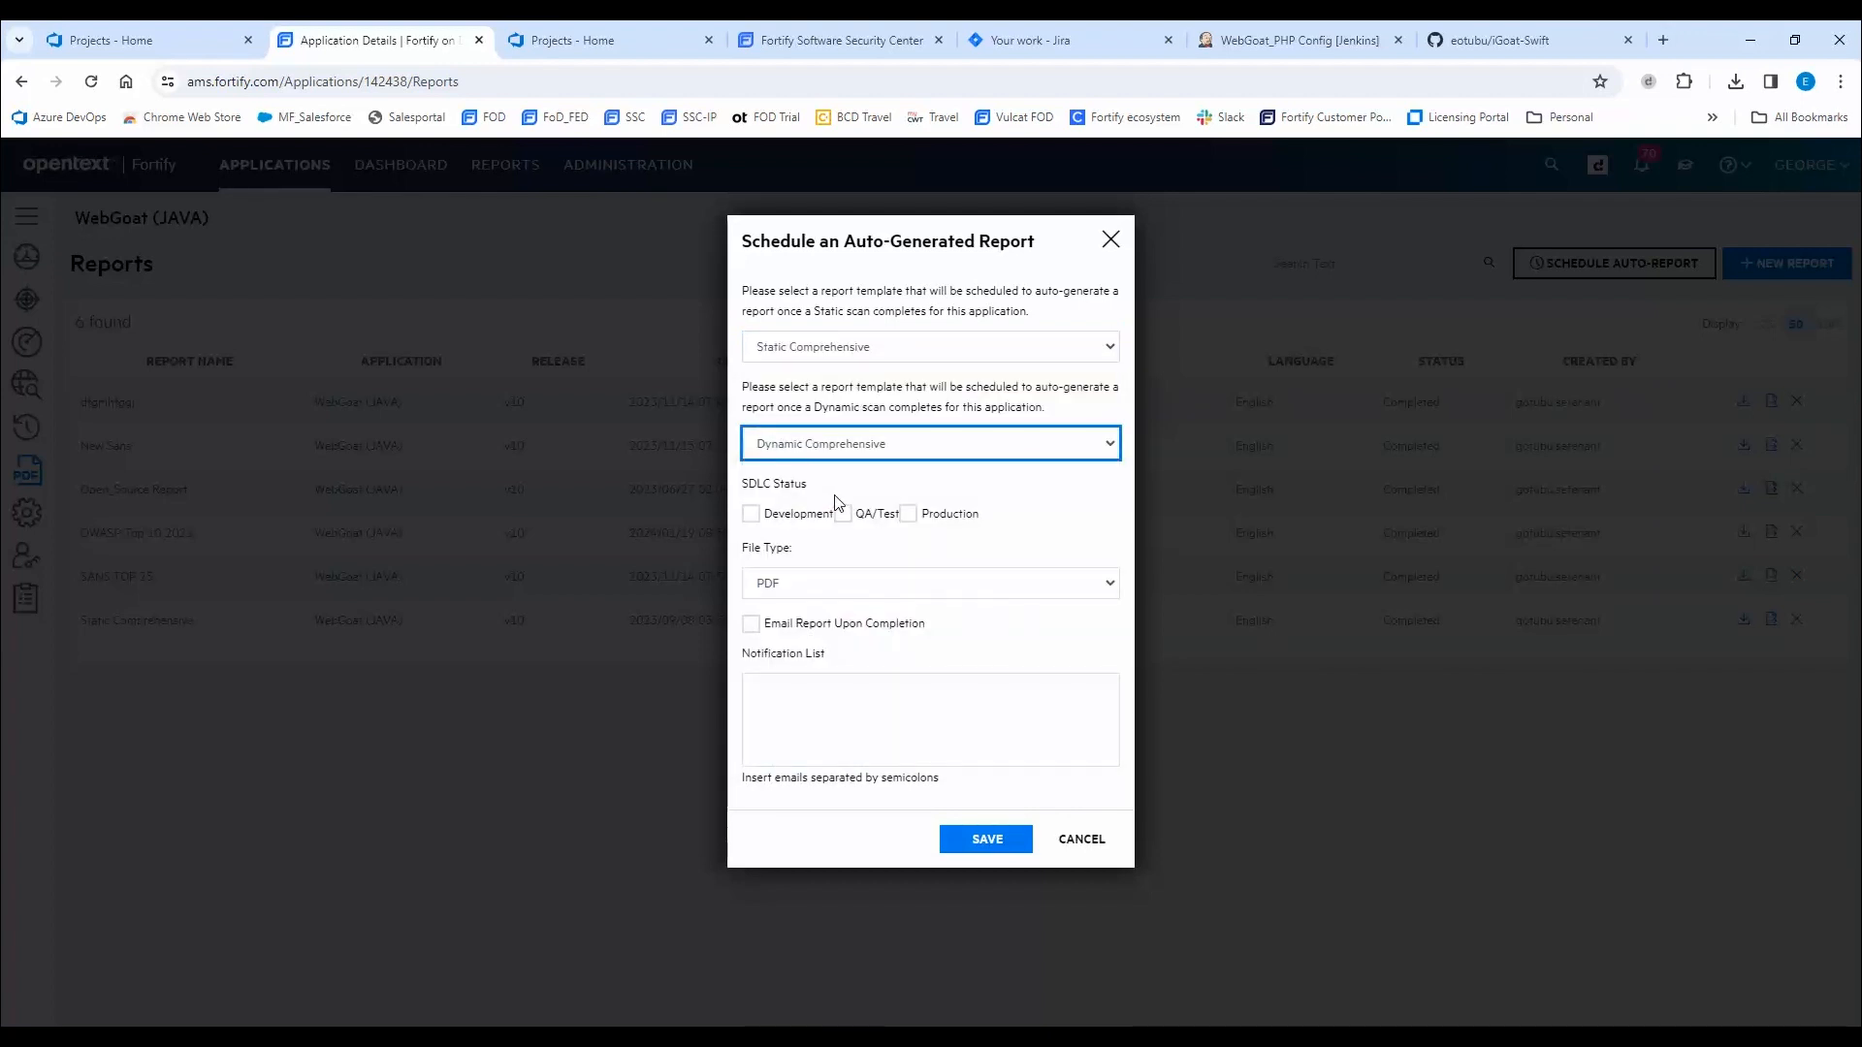
Include the SDLC statuses and have the report emailed upon completion.
left_click(751, 514)
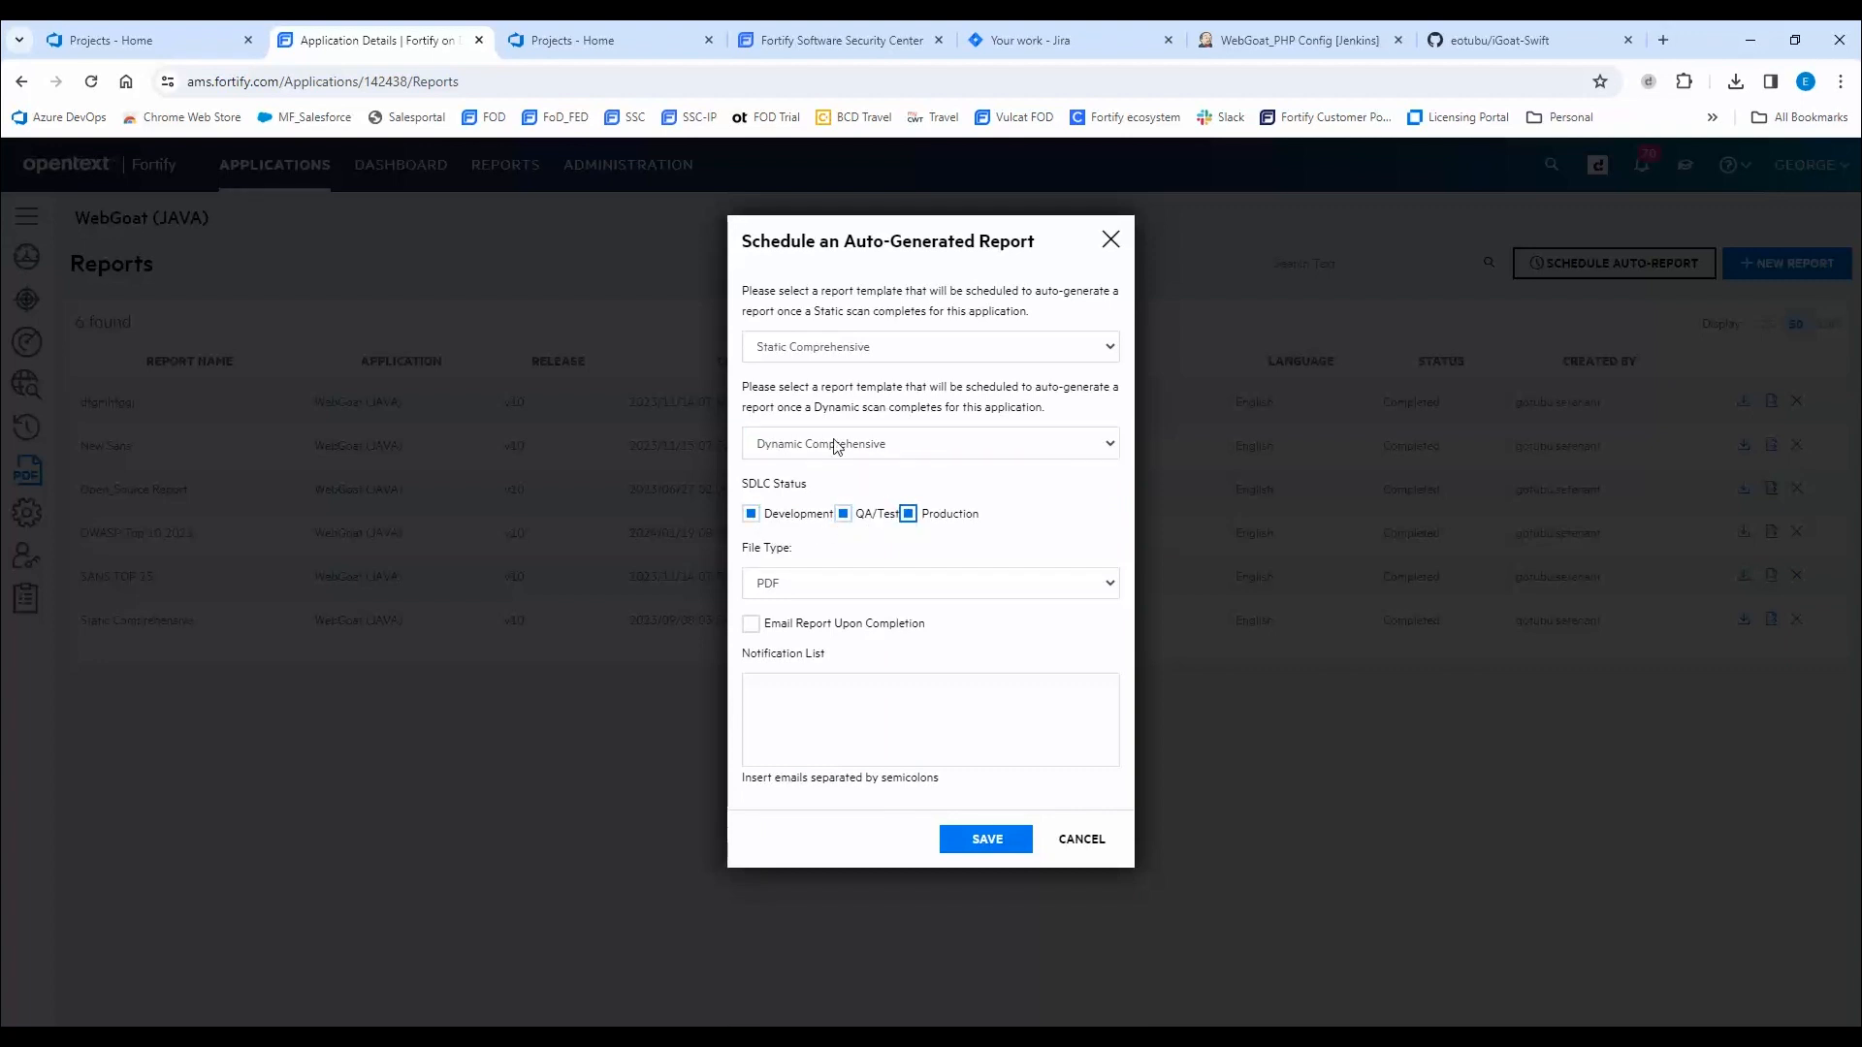
mouse_move(799, 430)
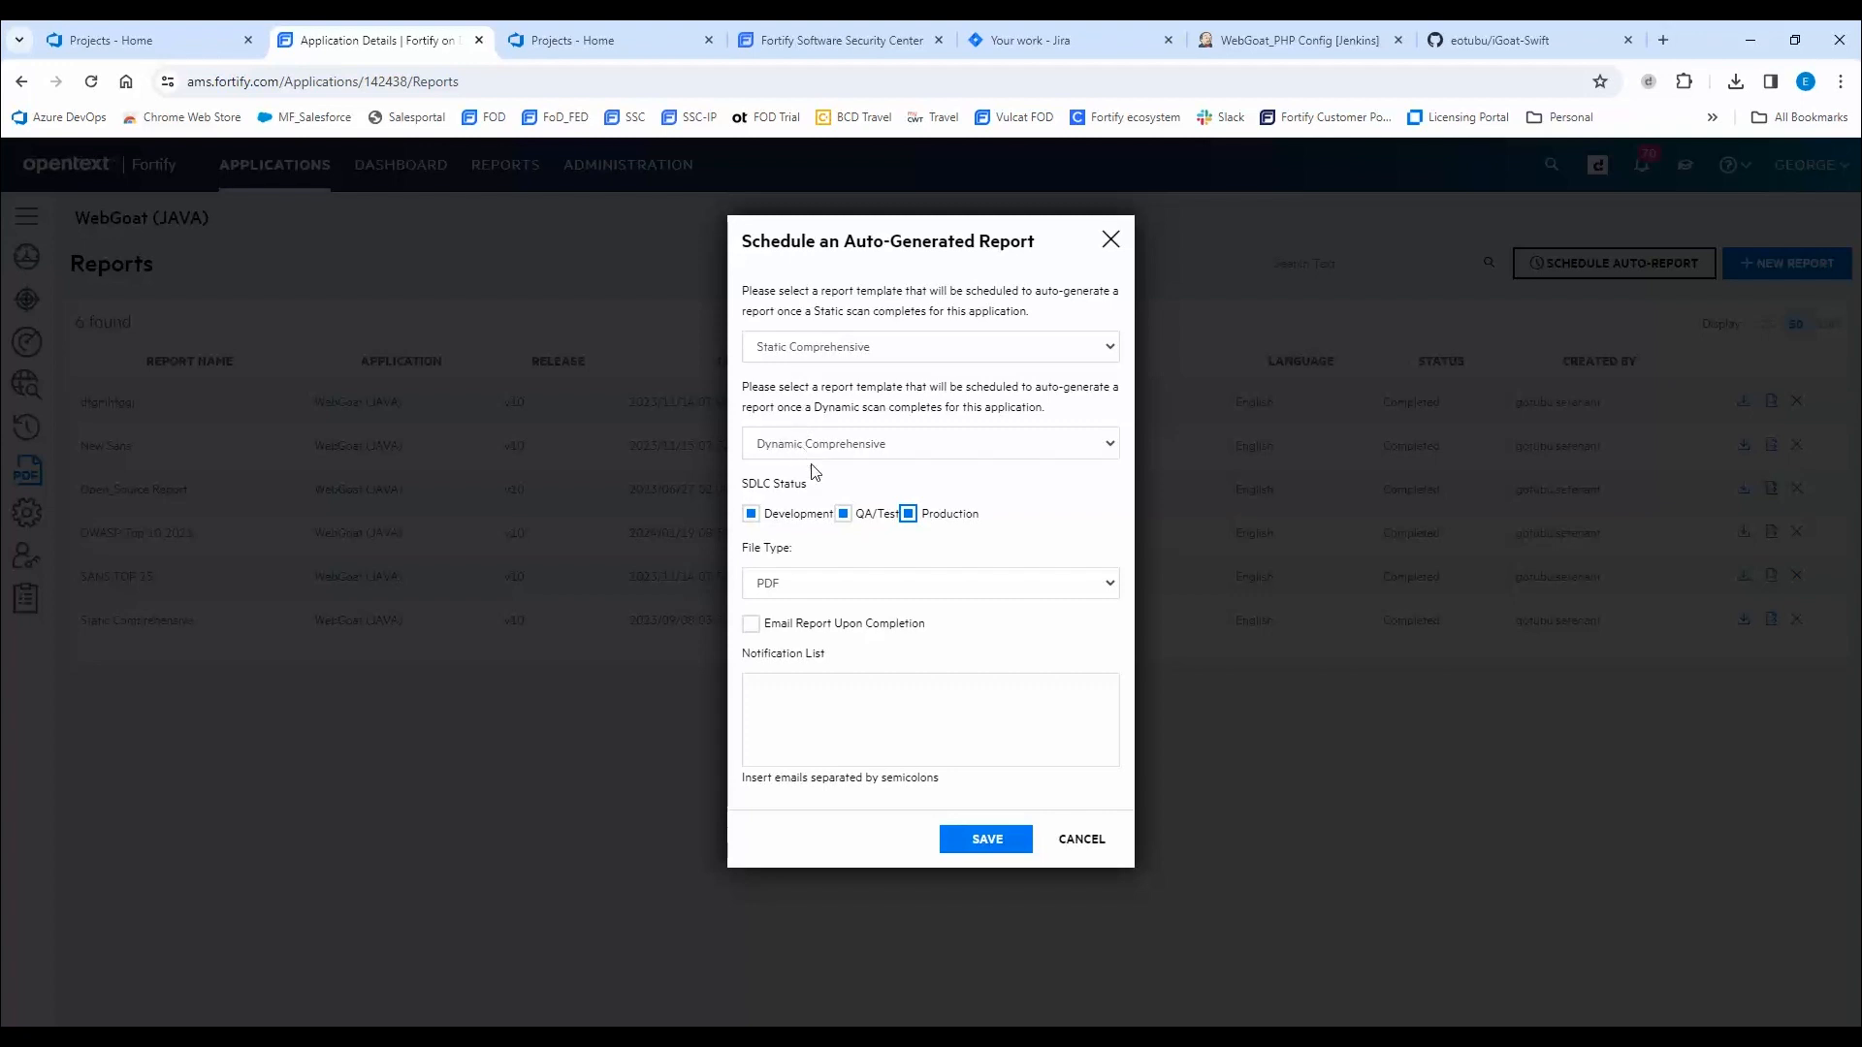
left_click(751, 624)
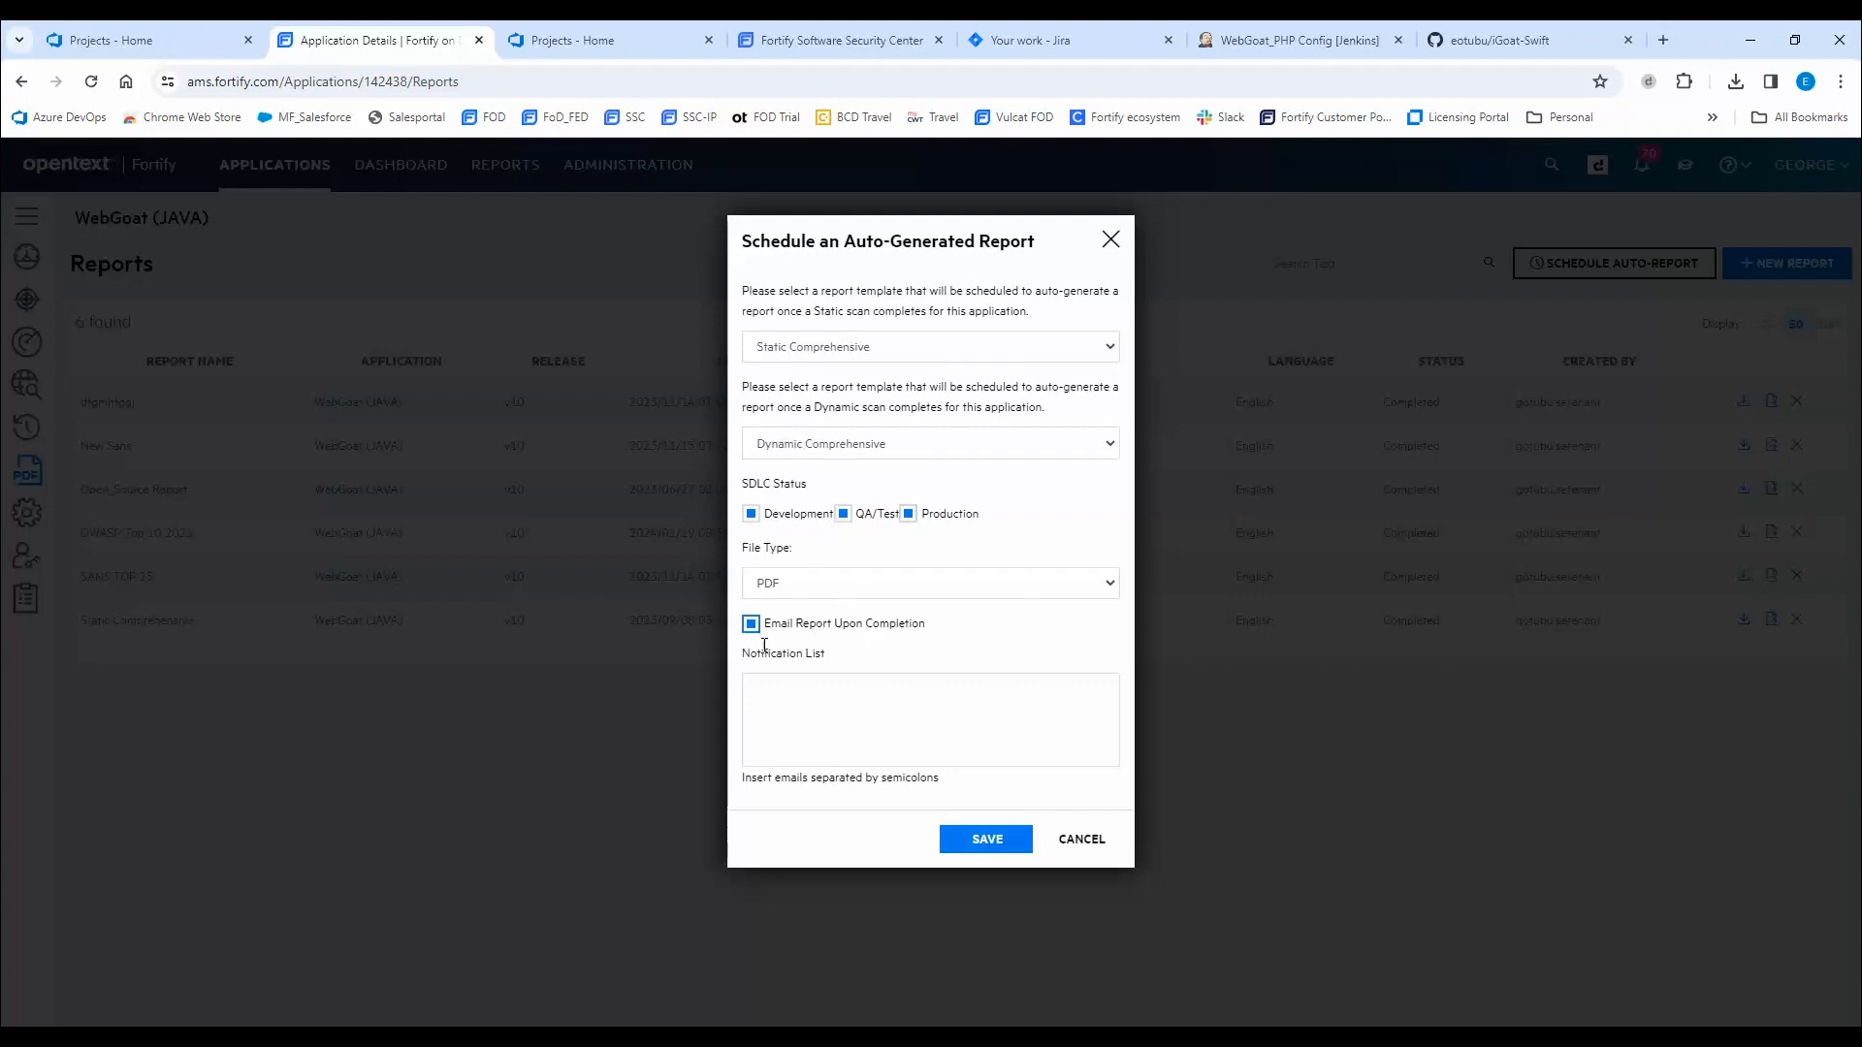
mouse_move(822, 725)
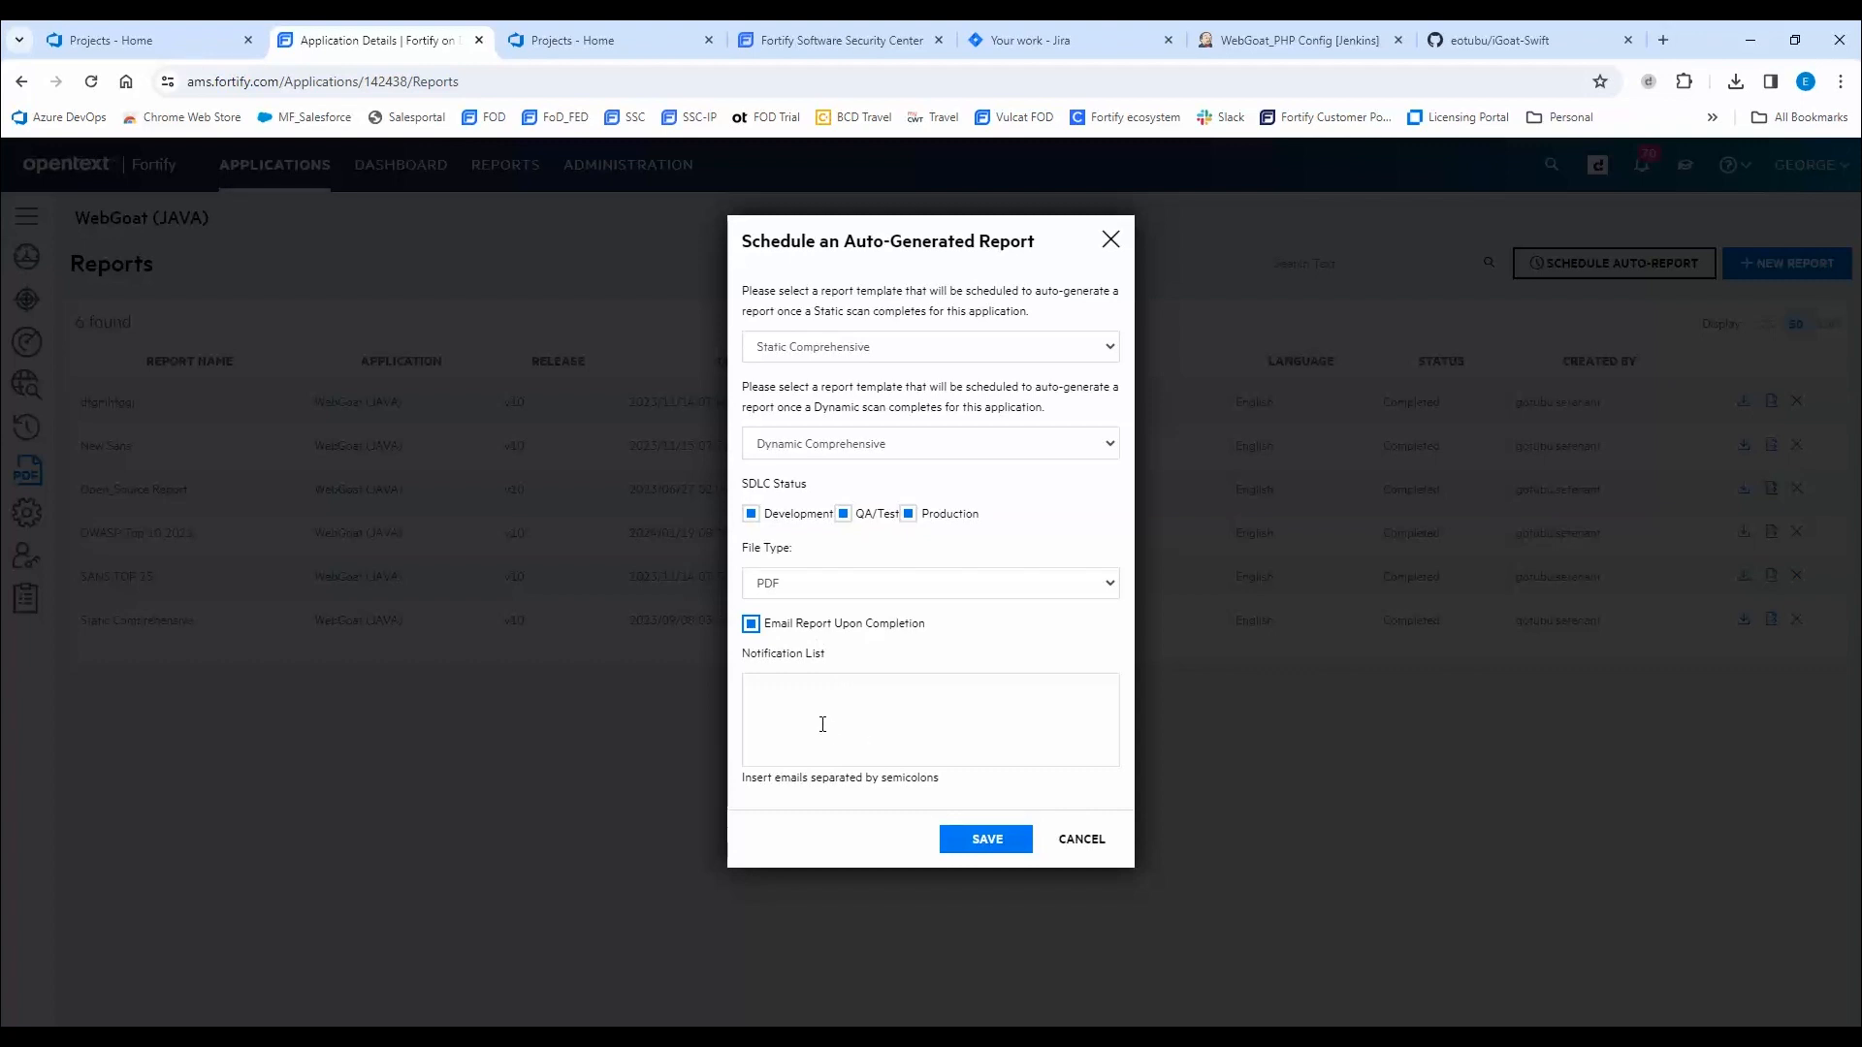
mouse_move(1082, 838)
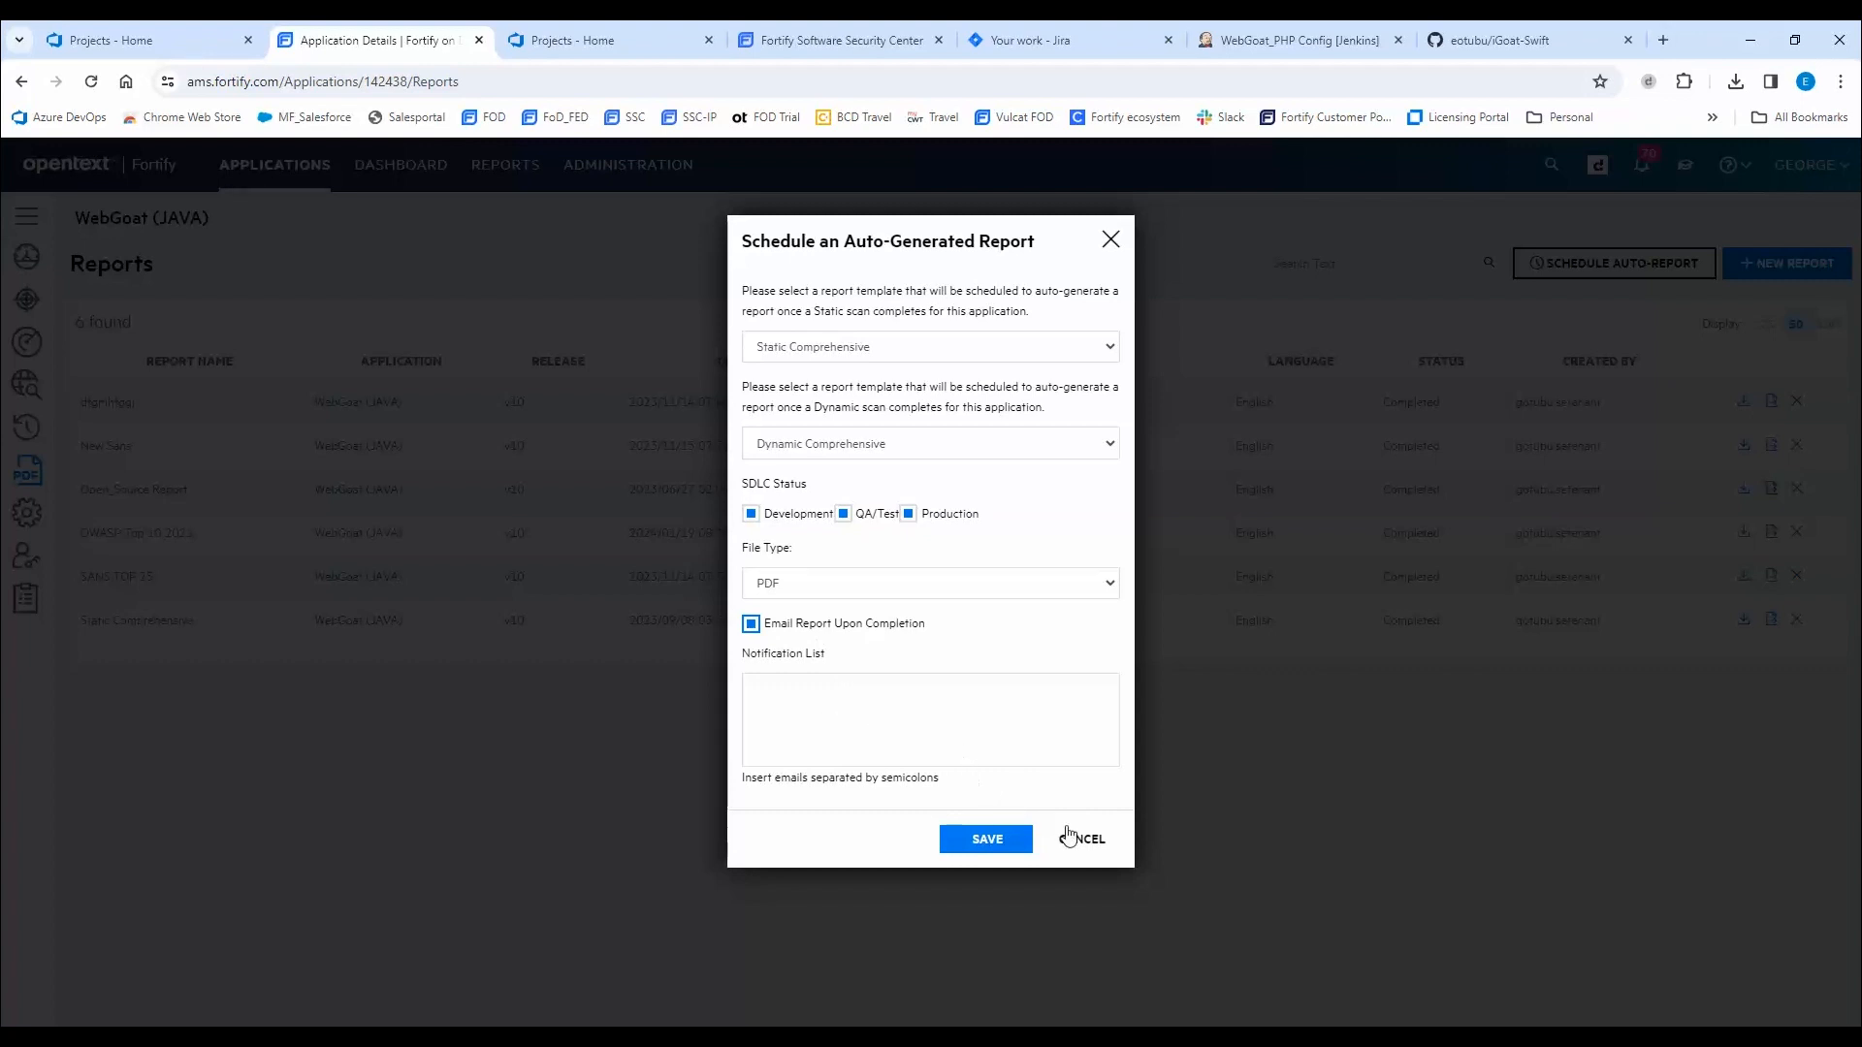
mouse_move(857, 640)
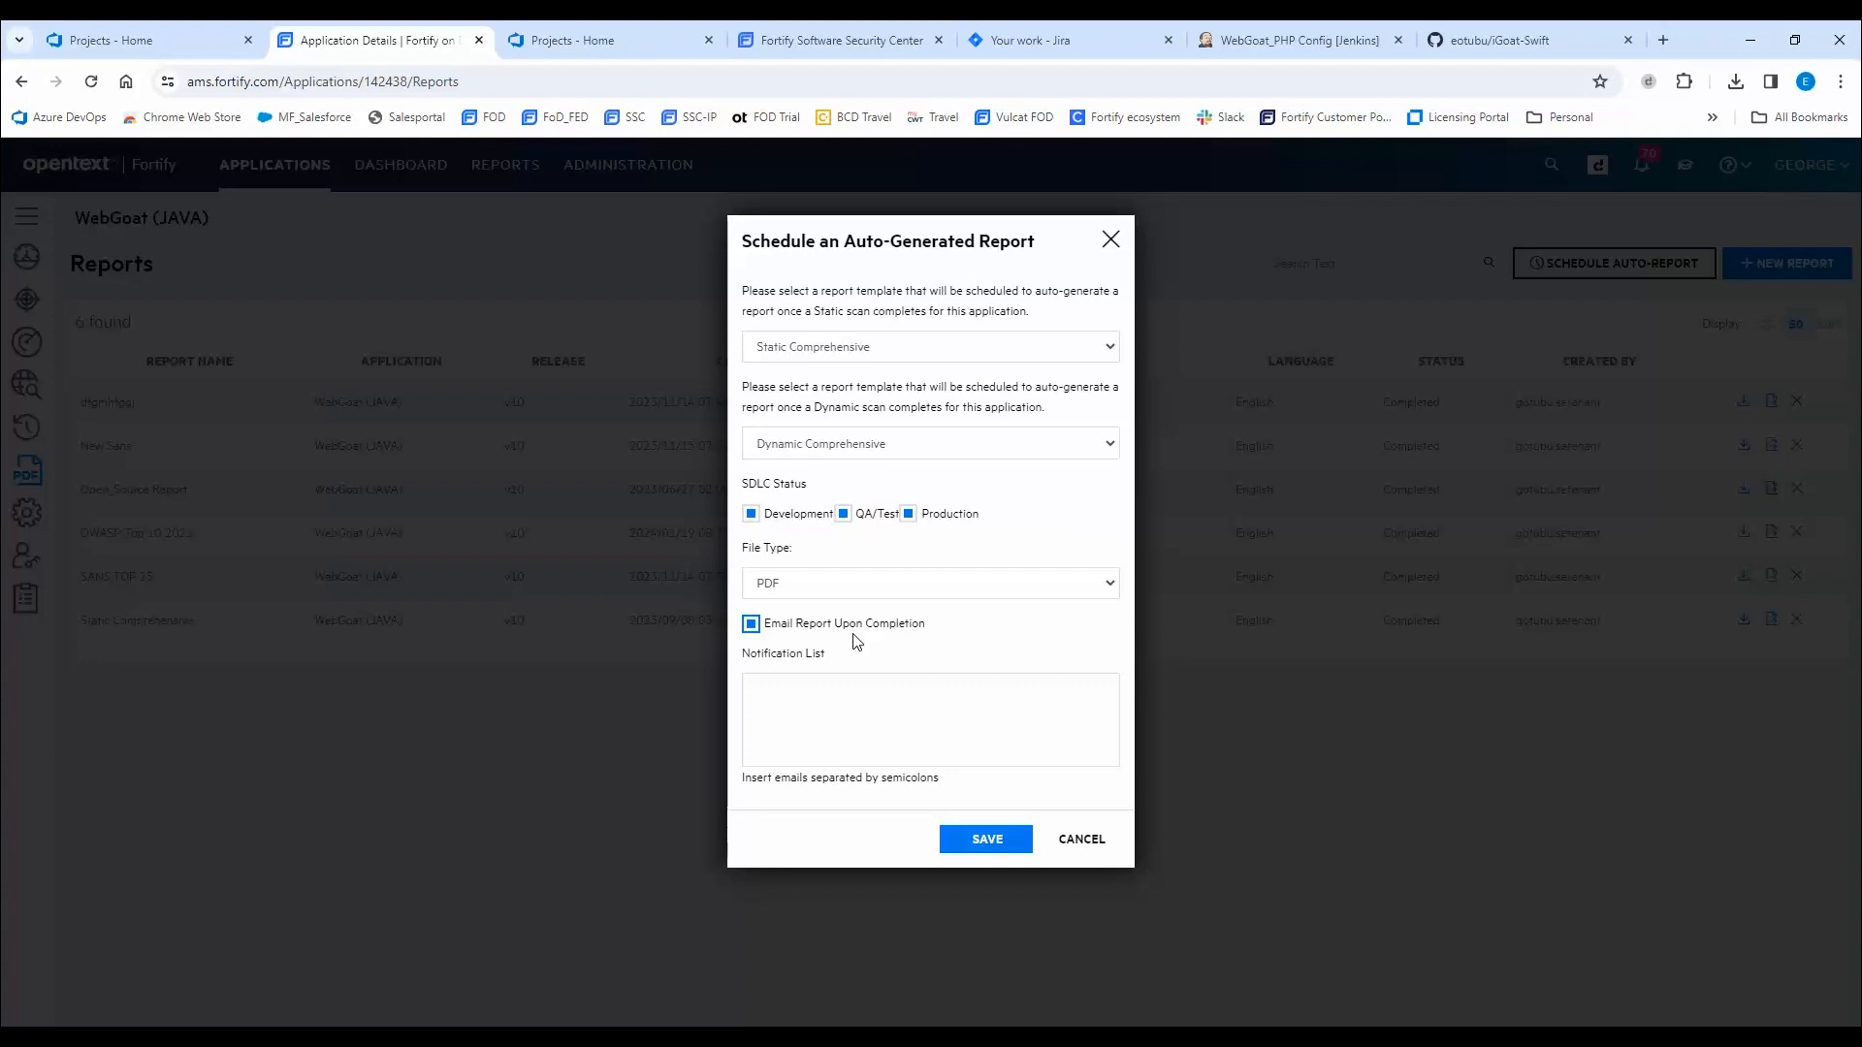
mouse_move(1005, 778)
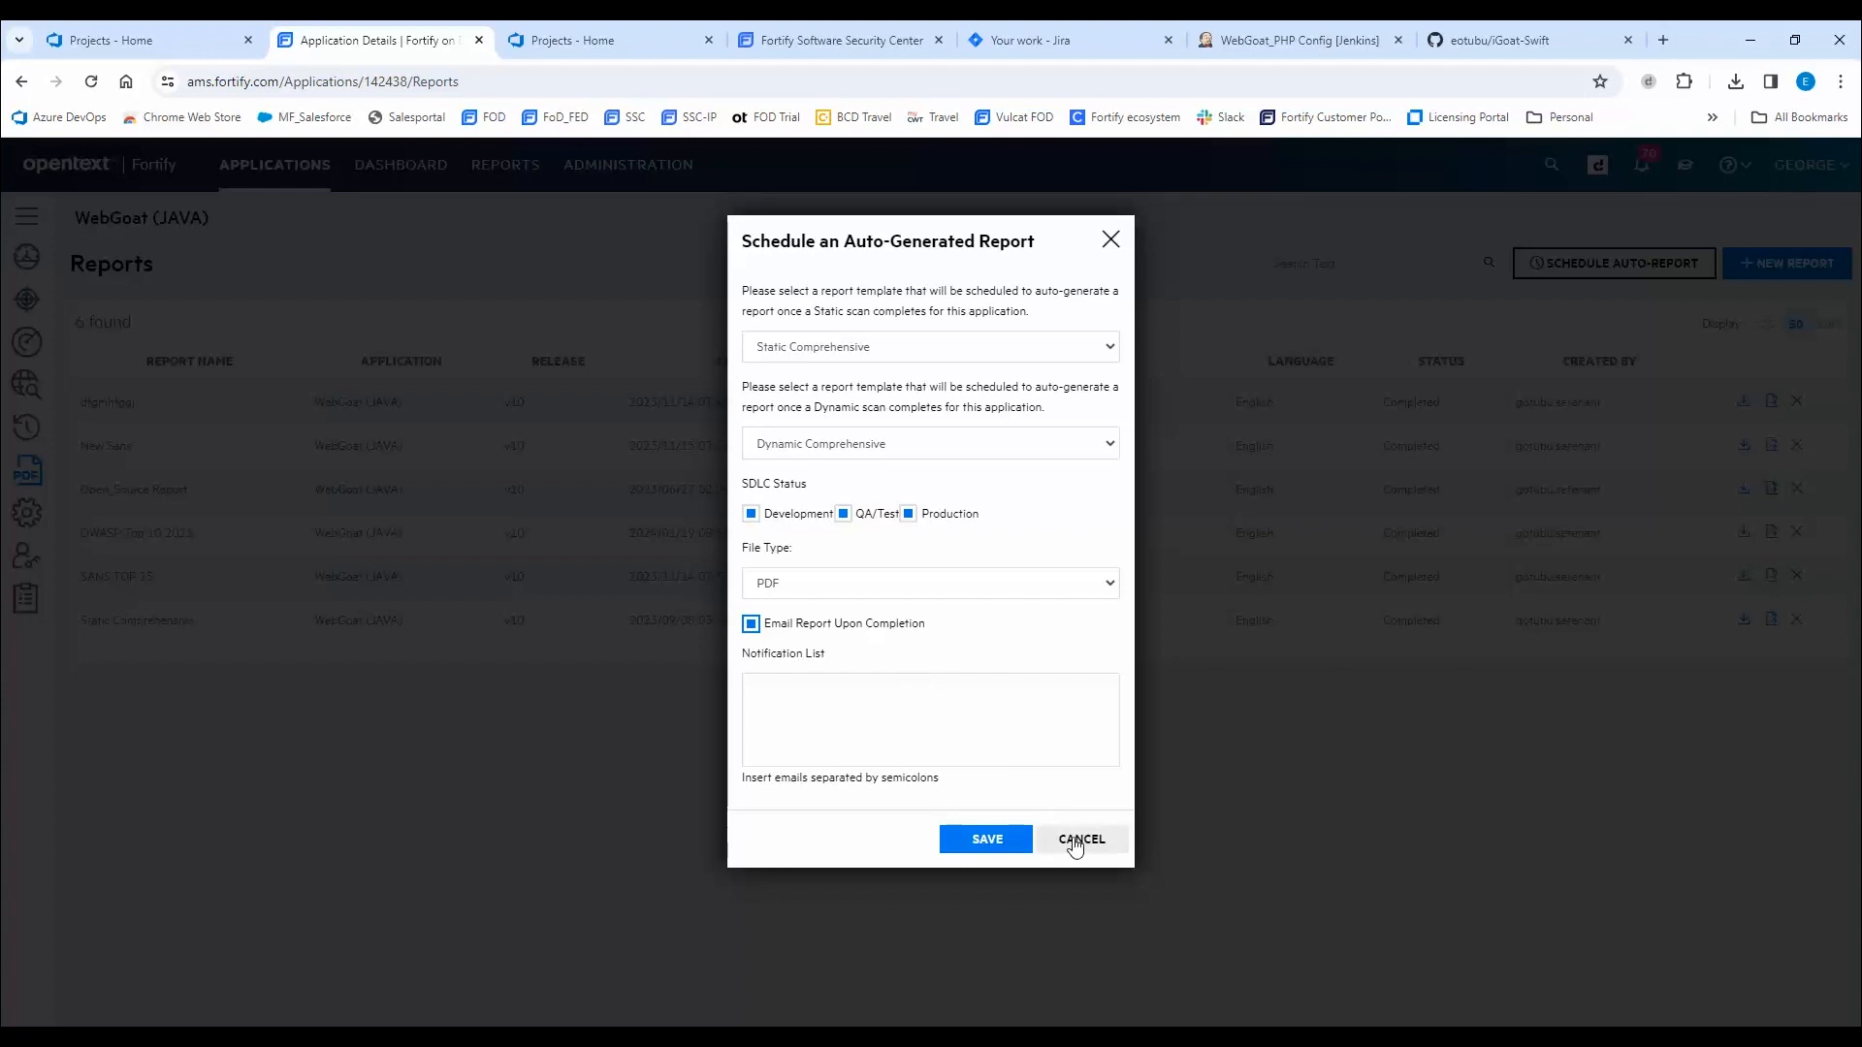
Discard the auto-report schedule and begin a new report template, reaching its Filters step.
left_click(1082, 838)
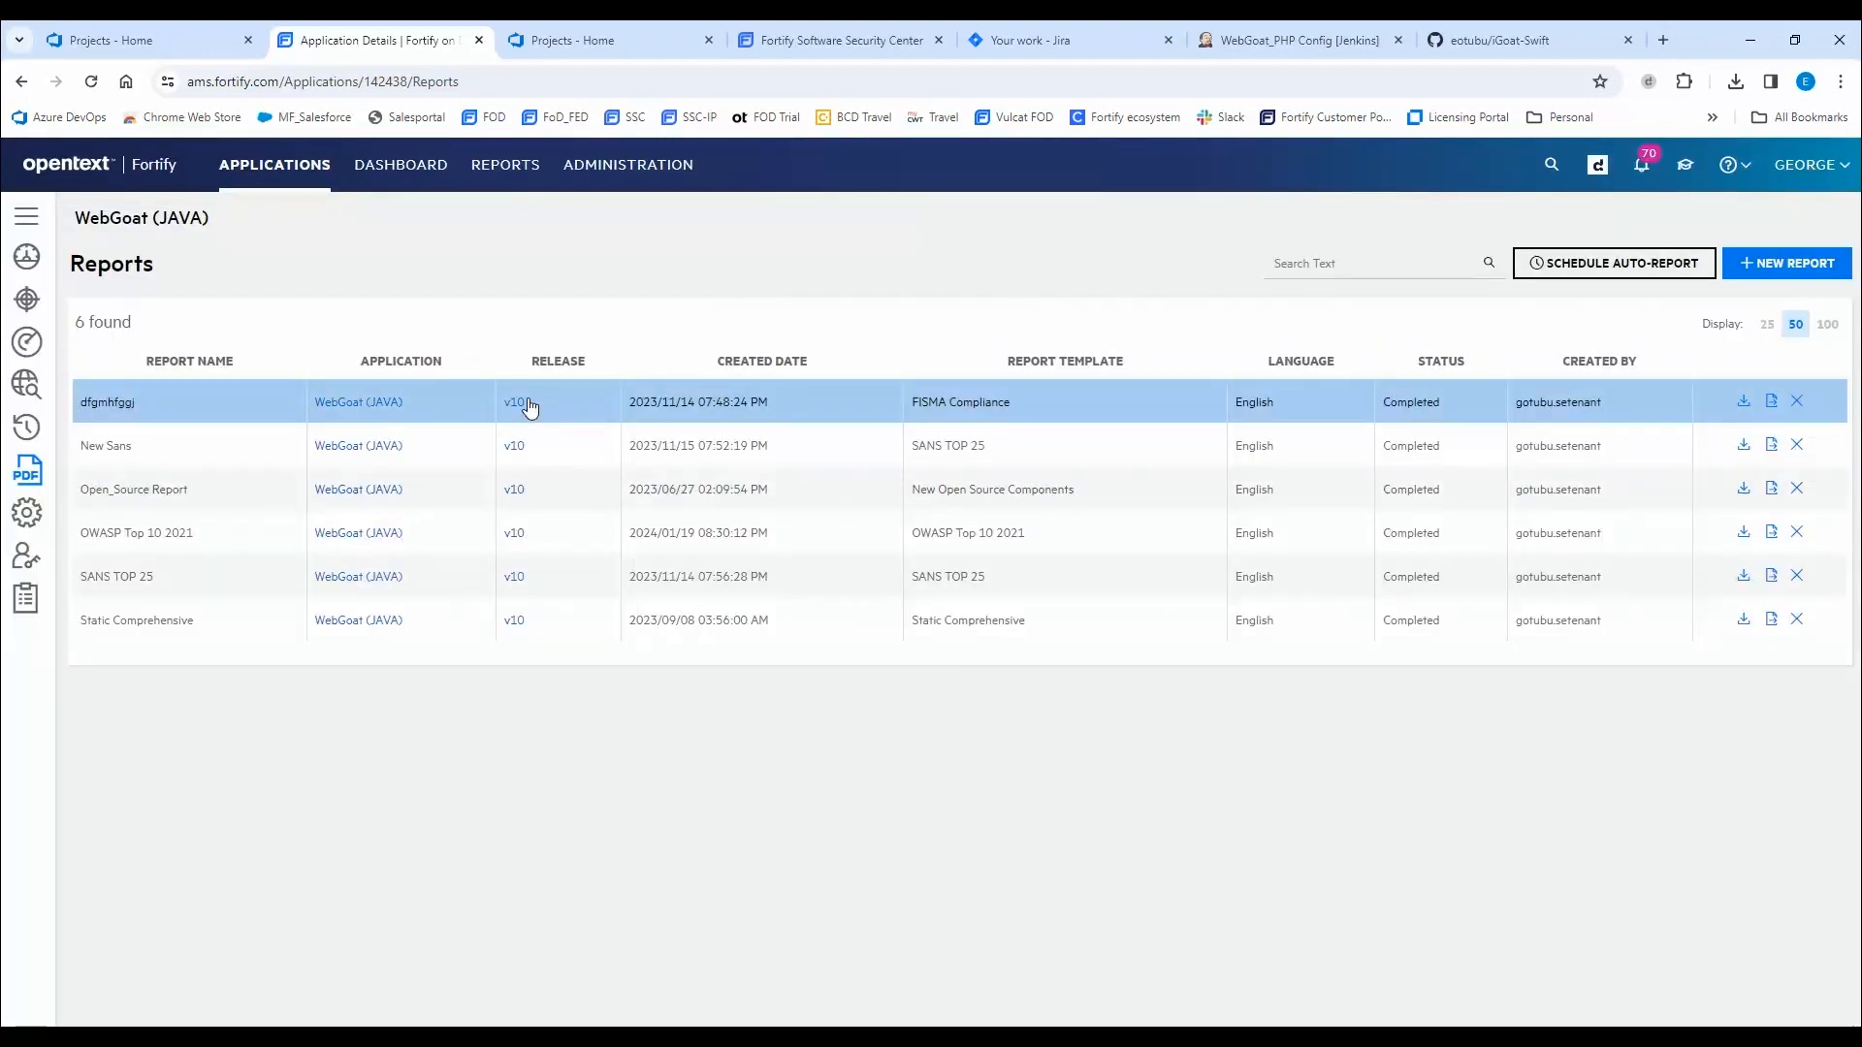
mouse_move(502, 177)
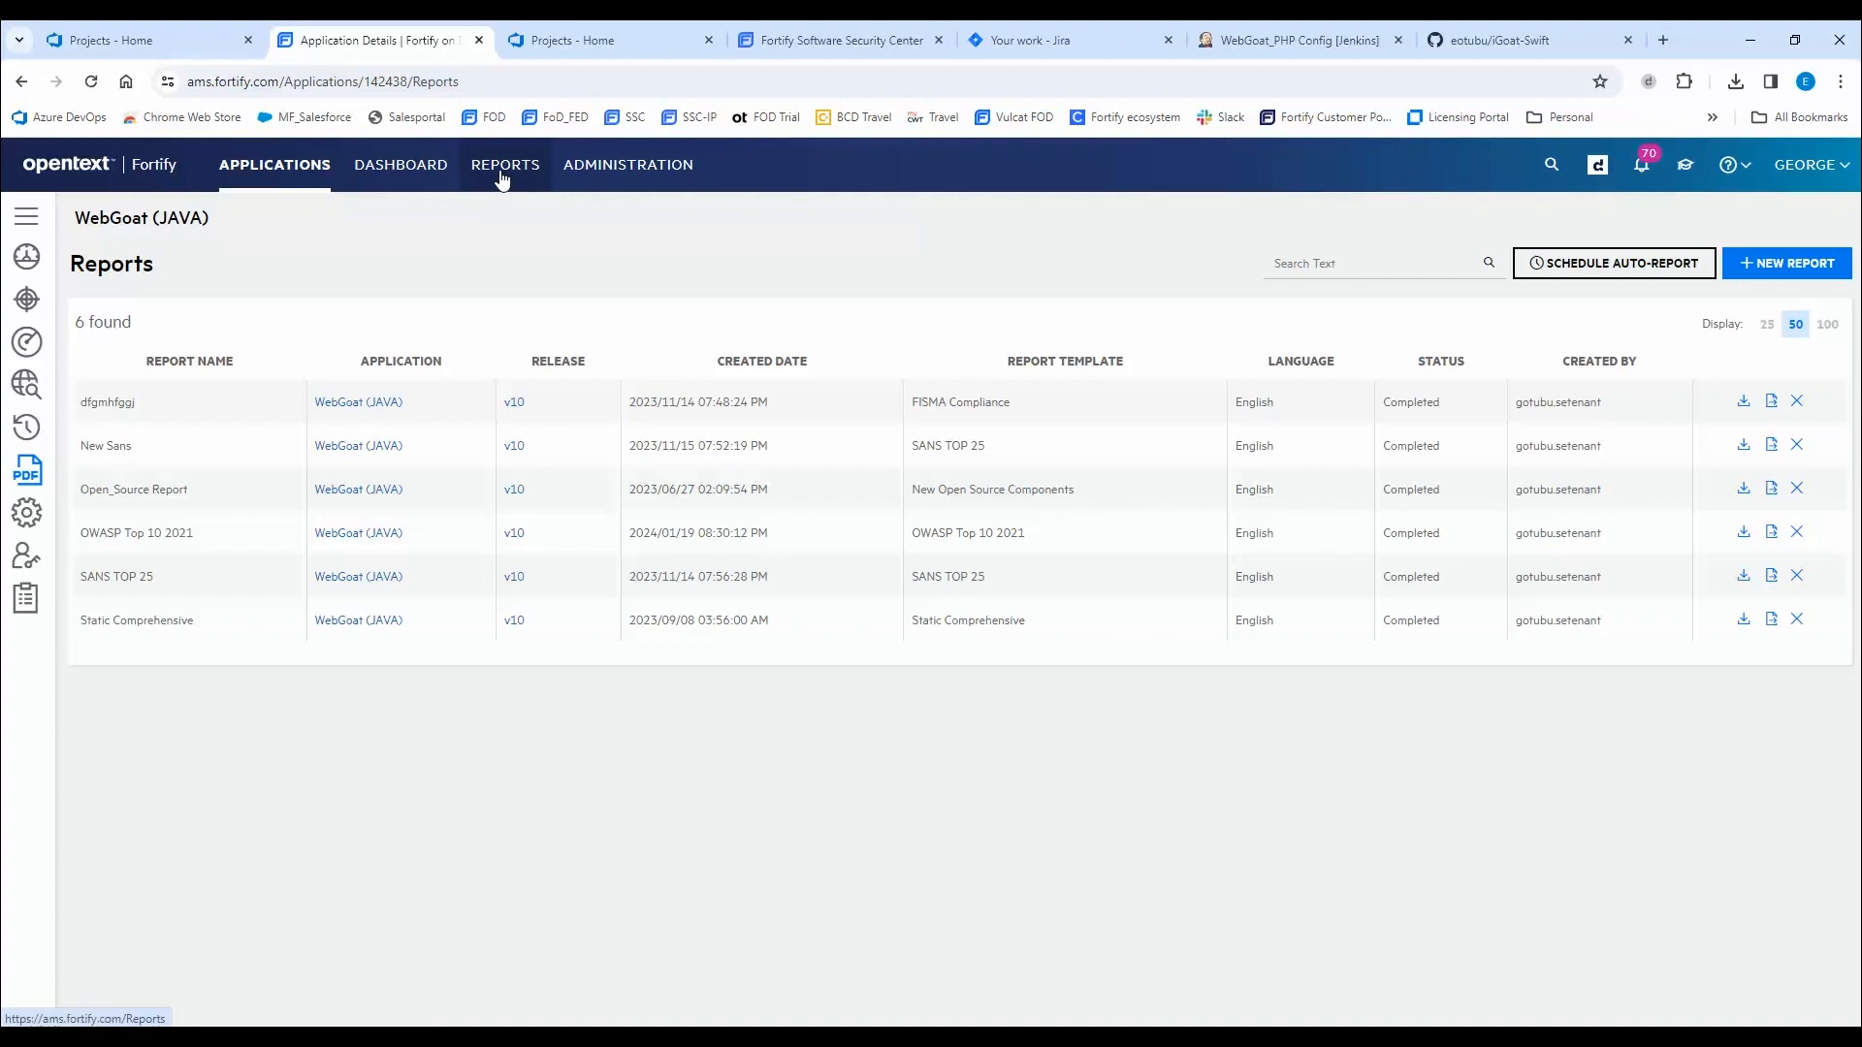
left_click(502, 165)
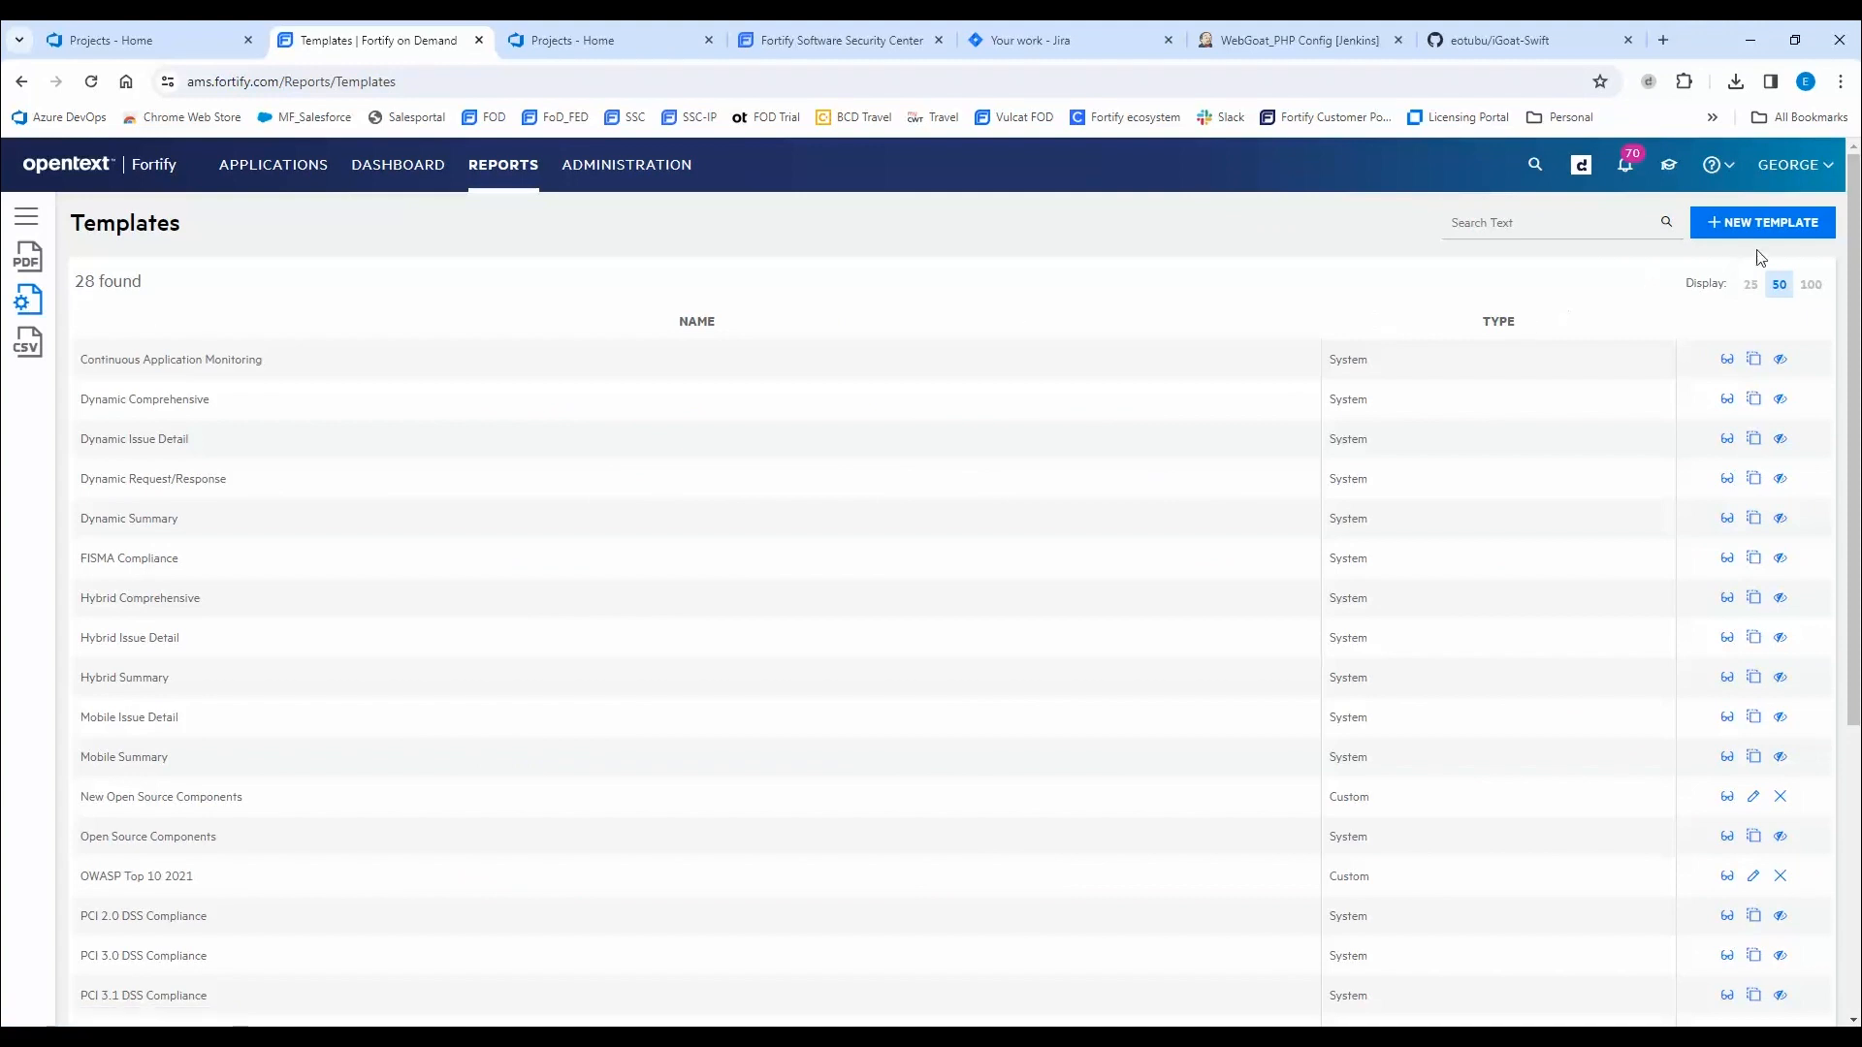
left_click(1760, 221)
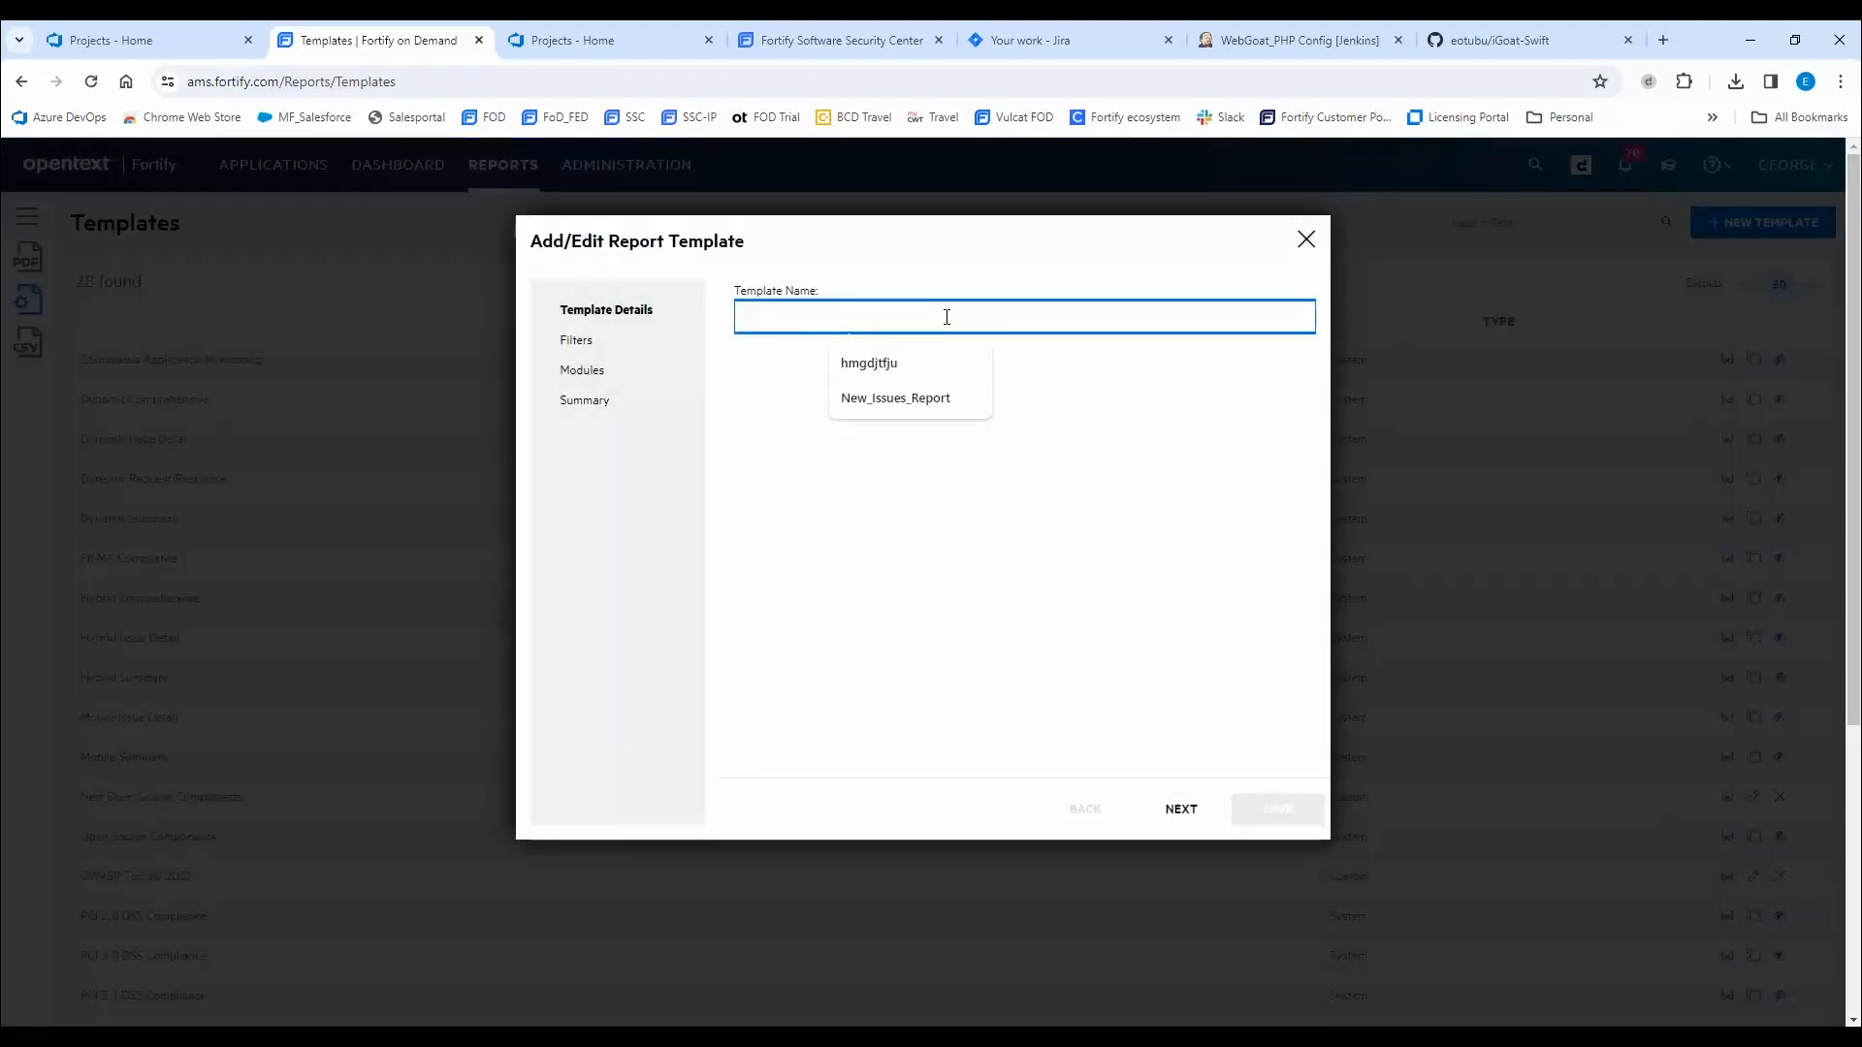
left_click(1181, 809)
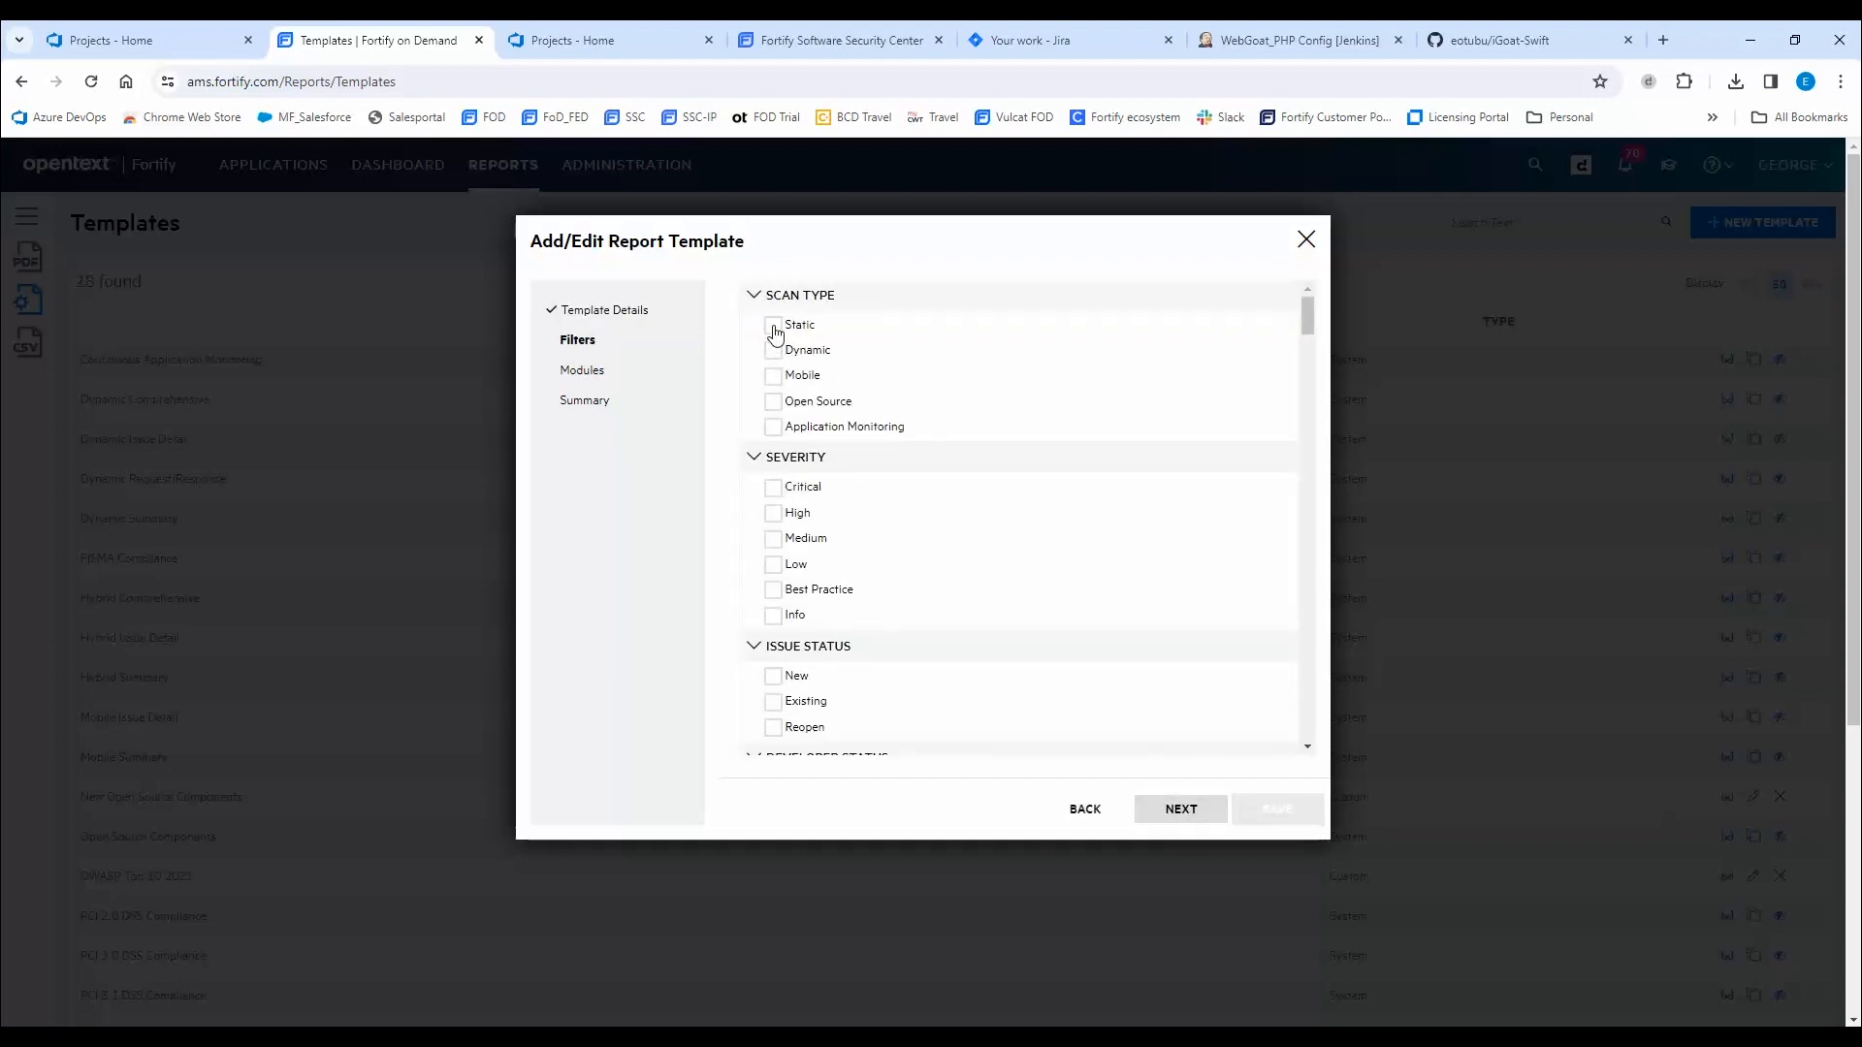
Filter the template to static scans, Critical and High severity, and New issues only.
left_click(772, 326)
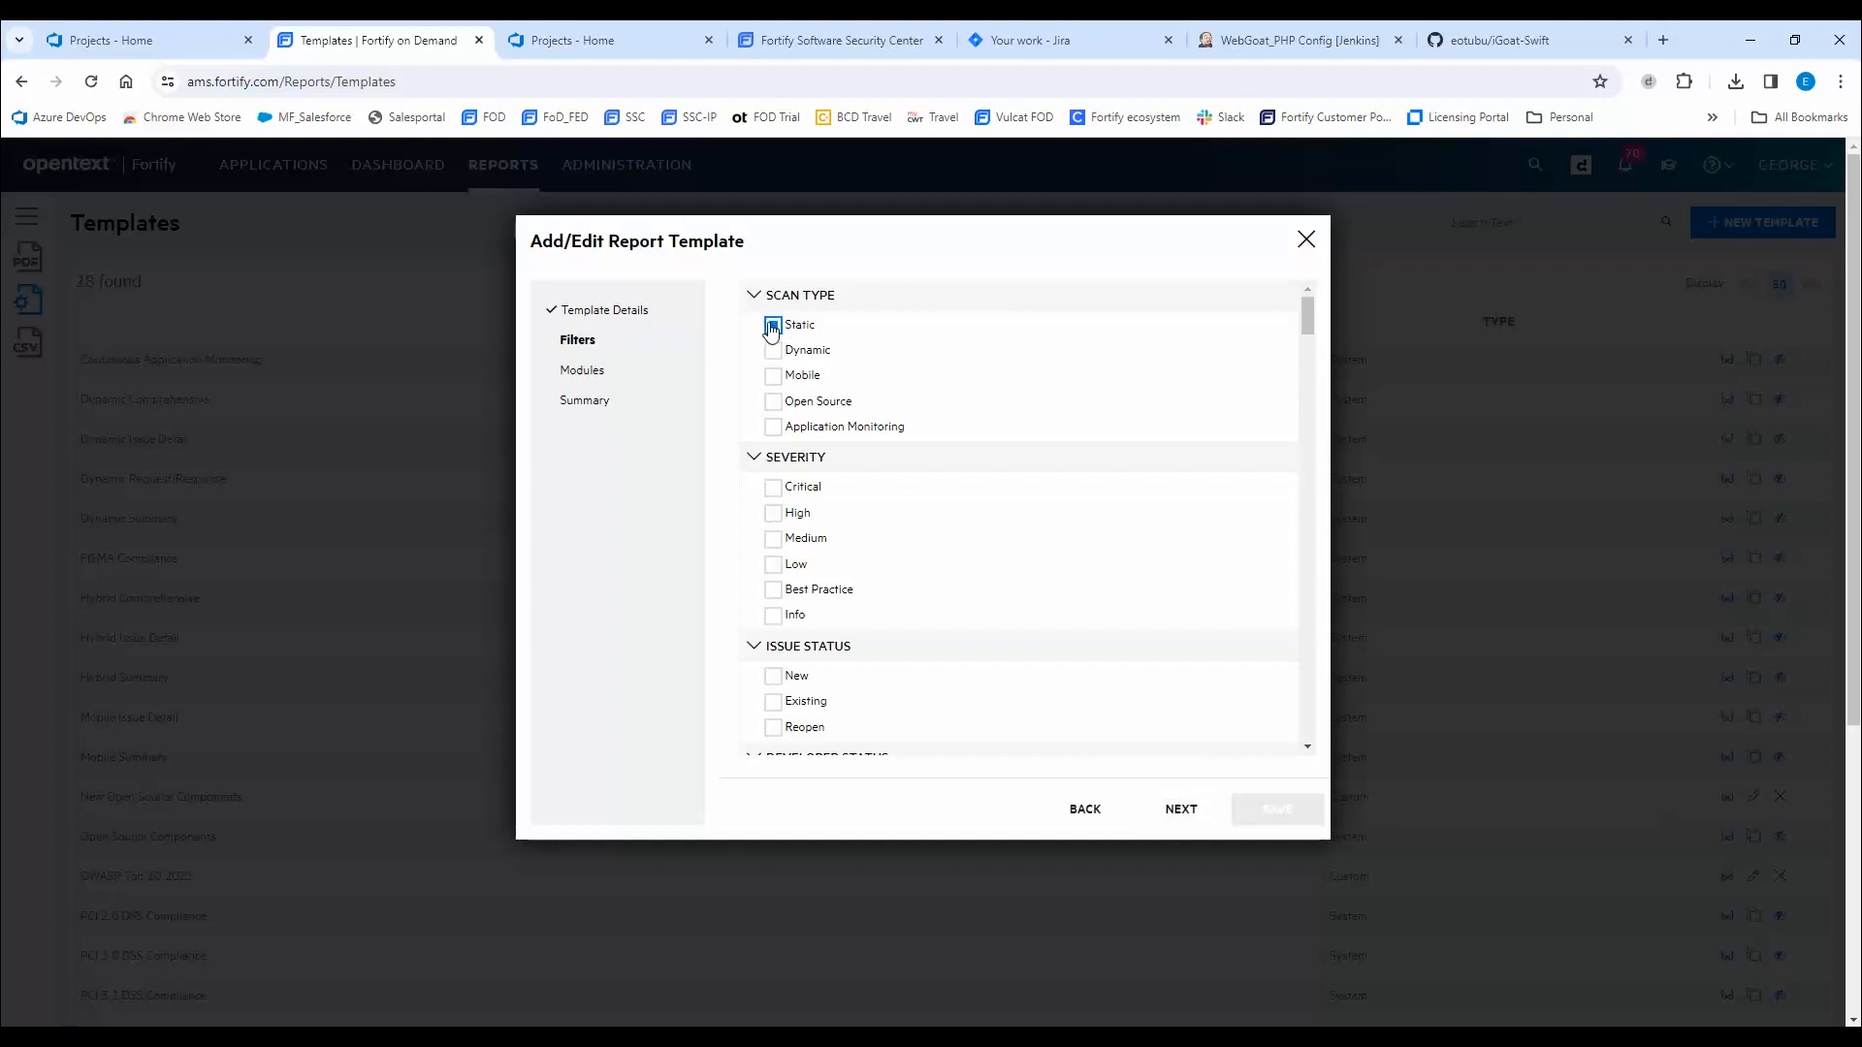
left_click(772, 324)
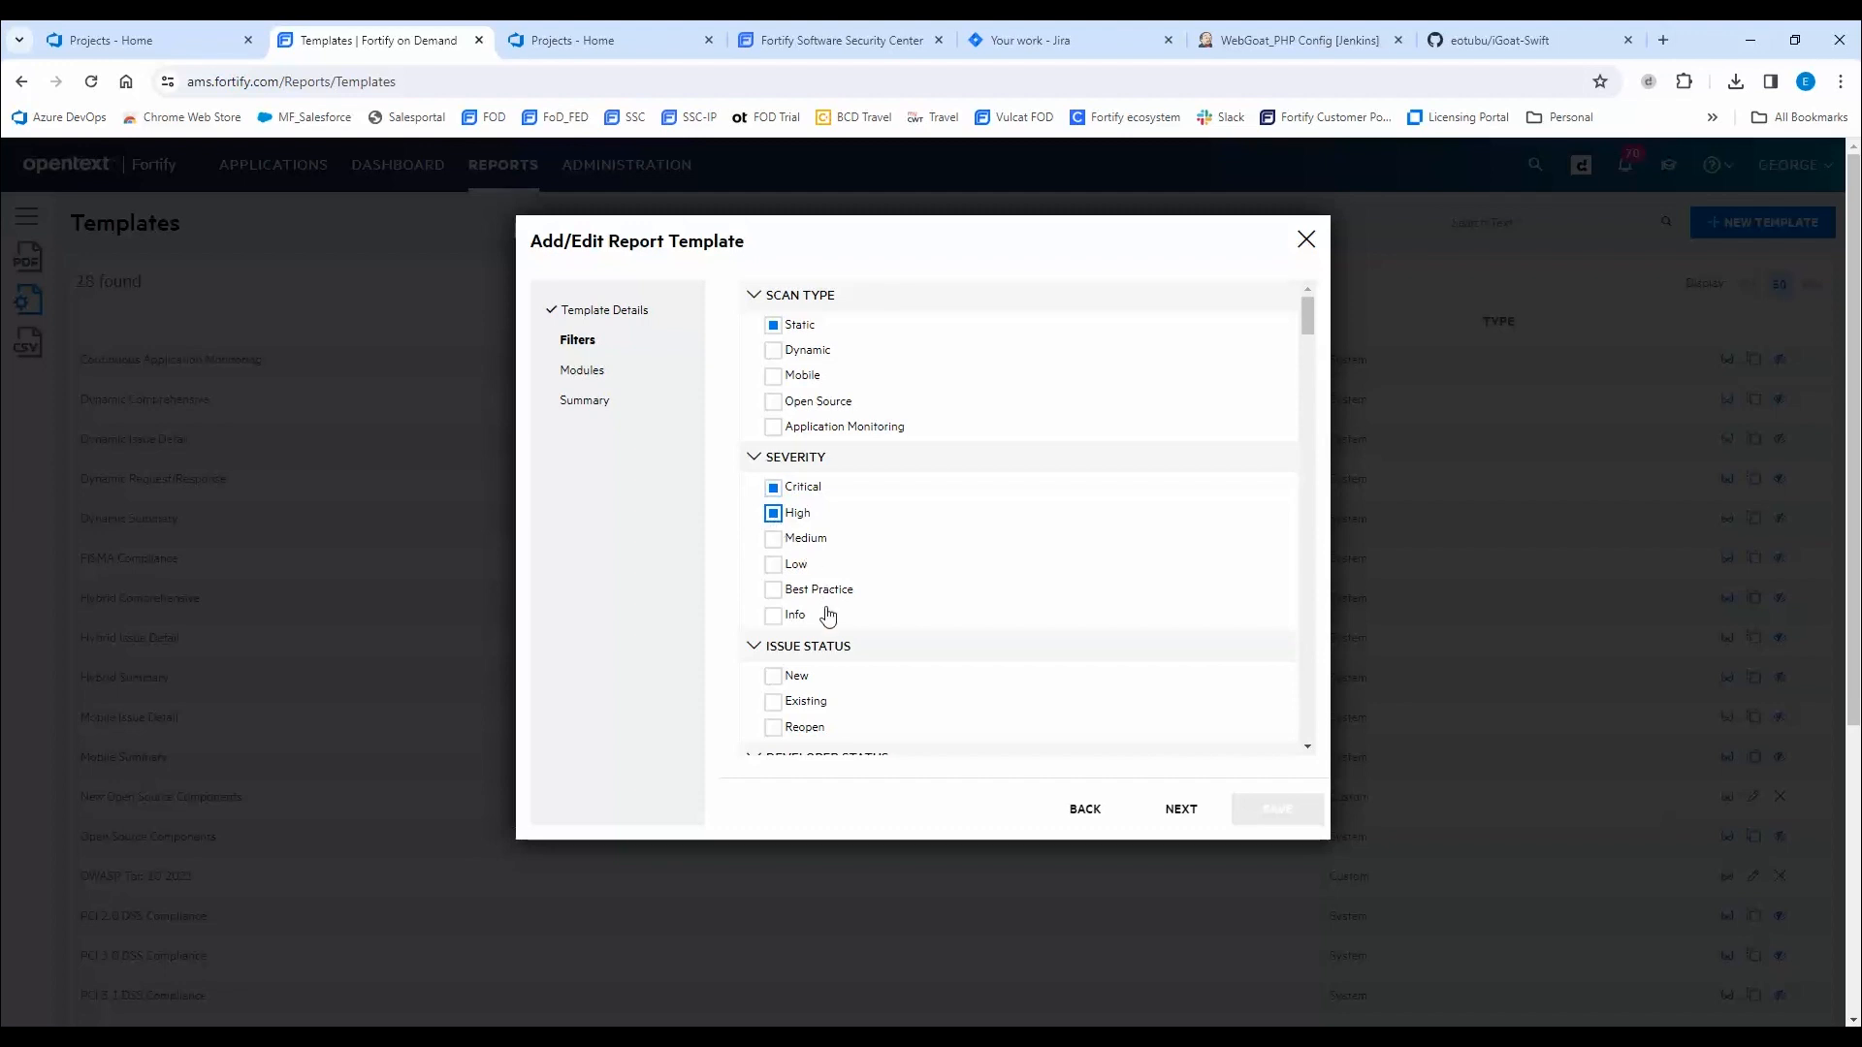
scroll("down", 3)
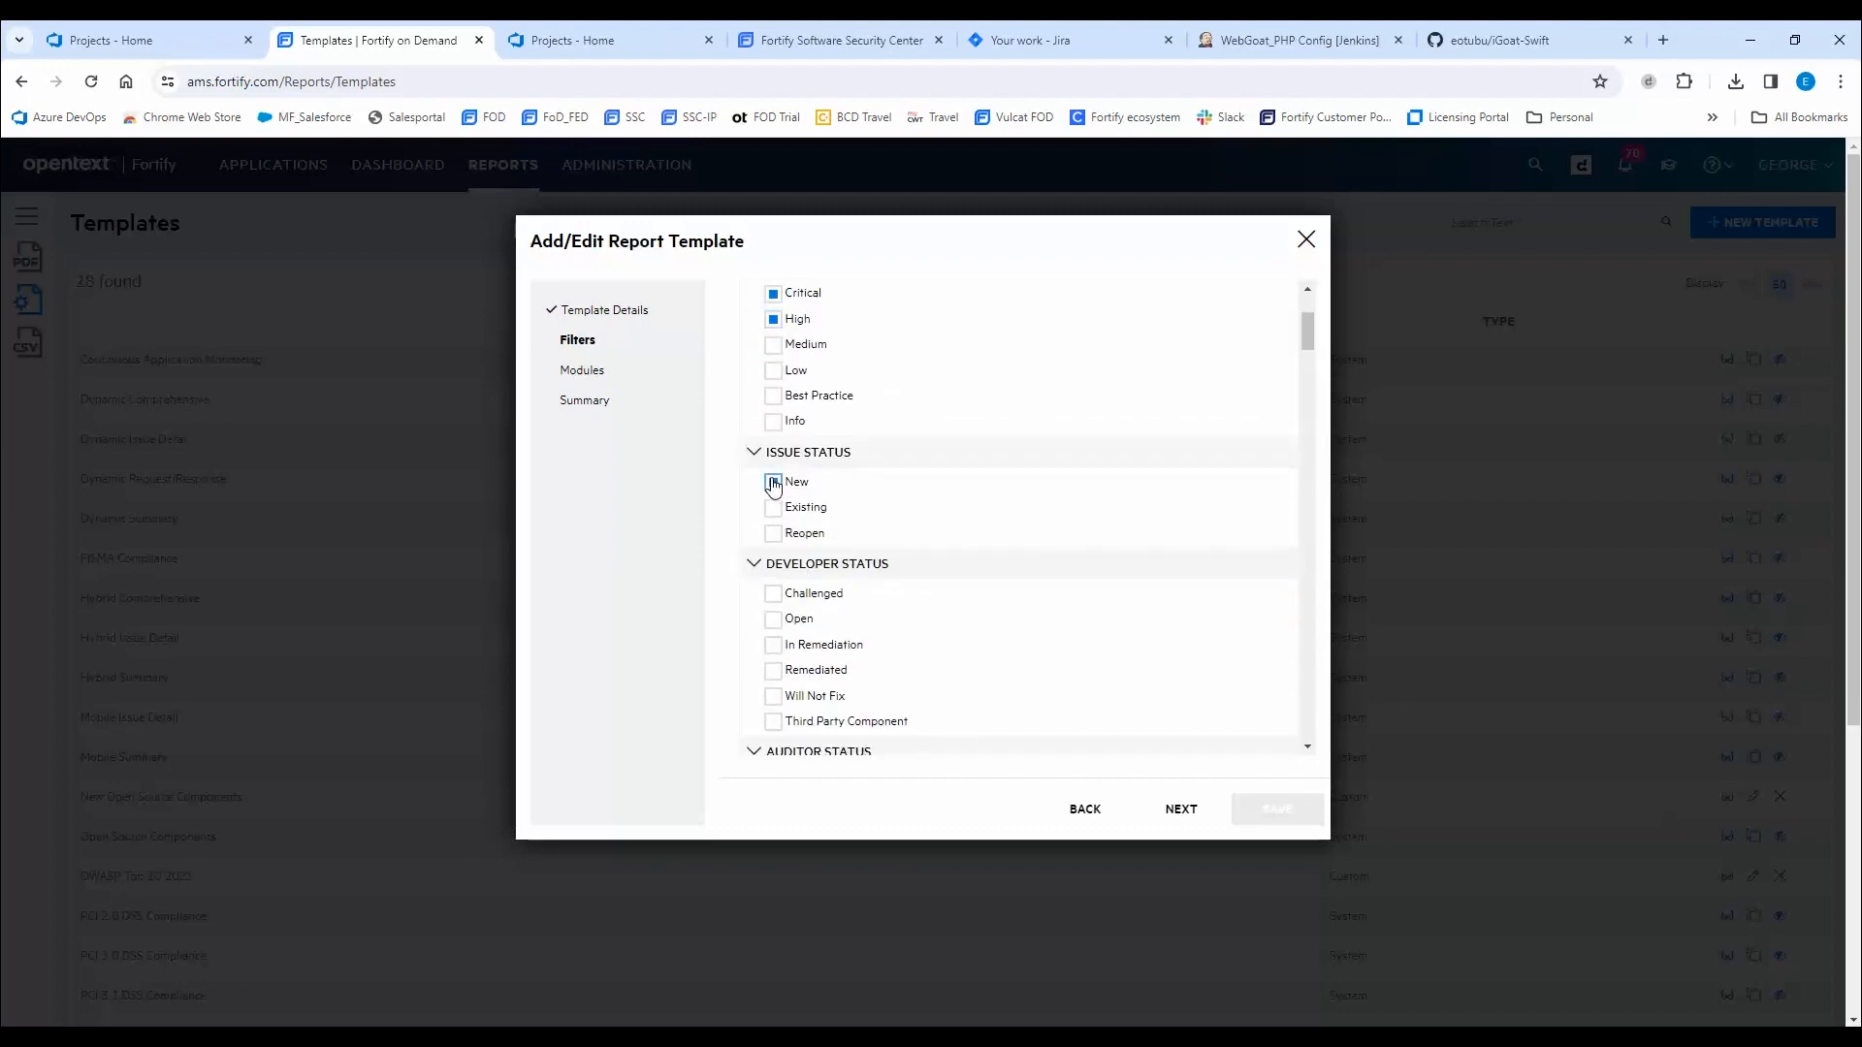
scroll("down", 3)
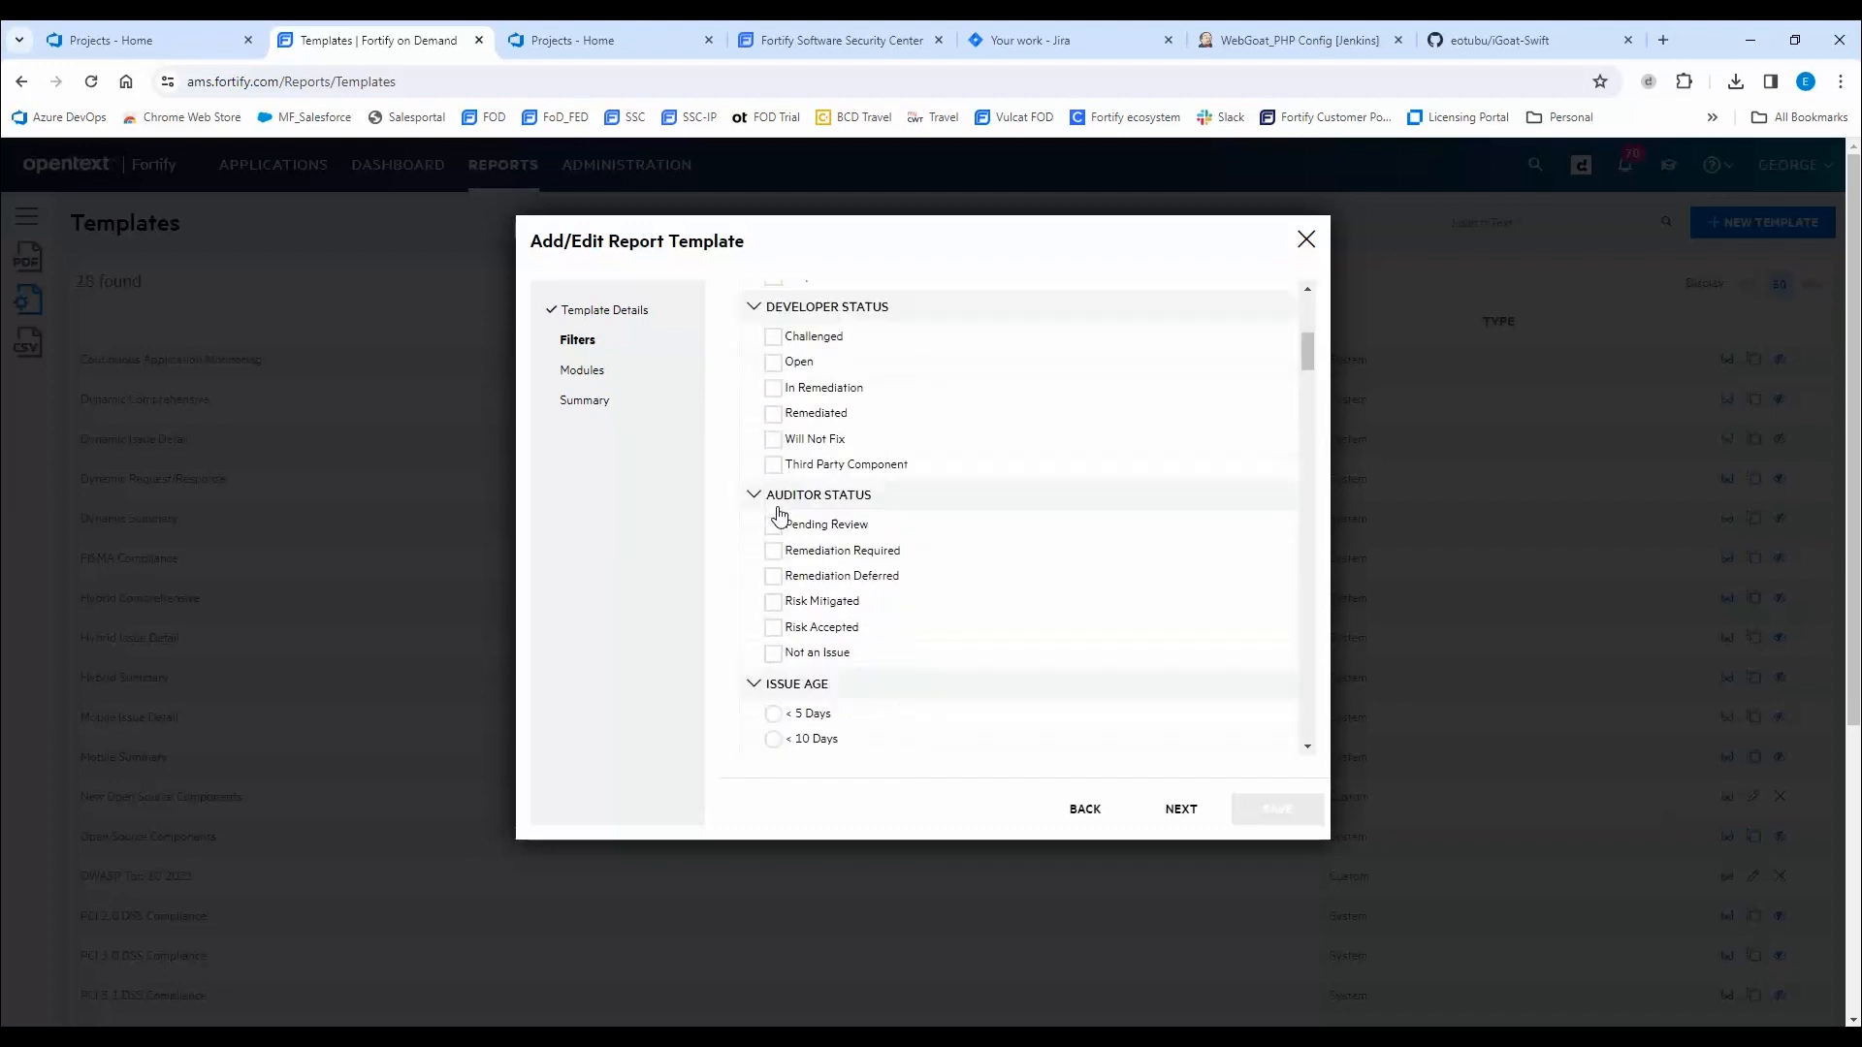
scroll("down", 3)
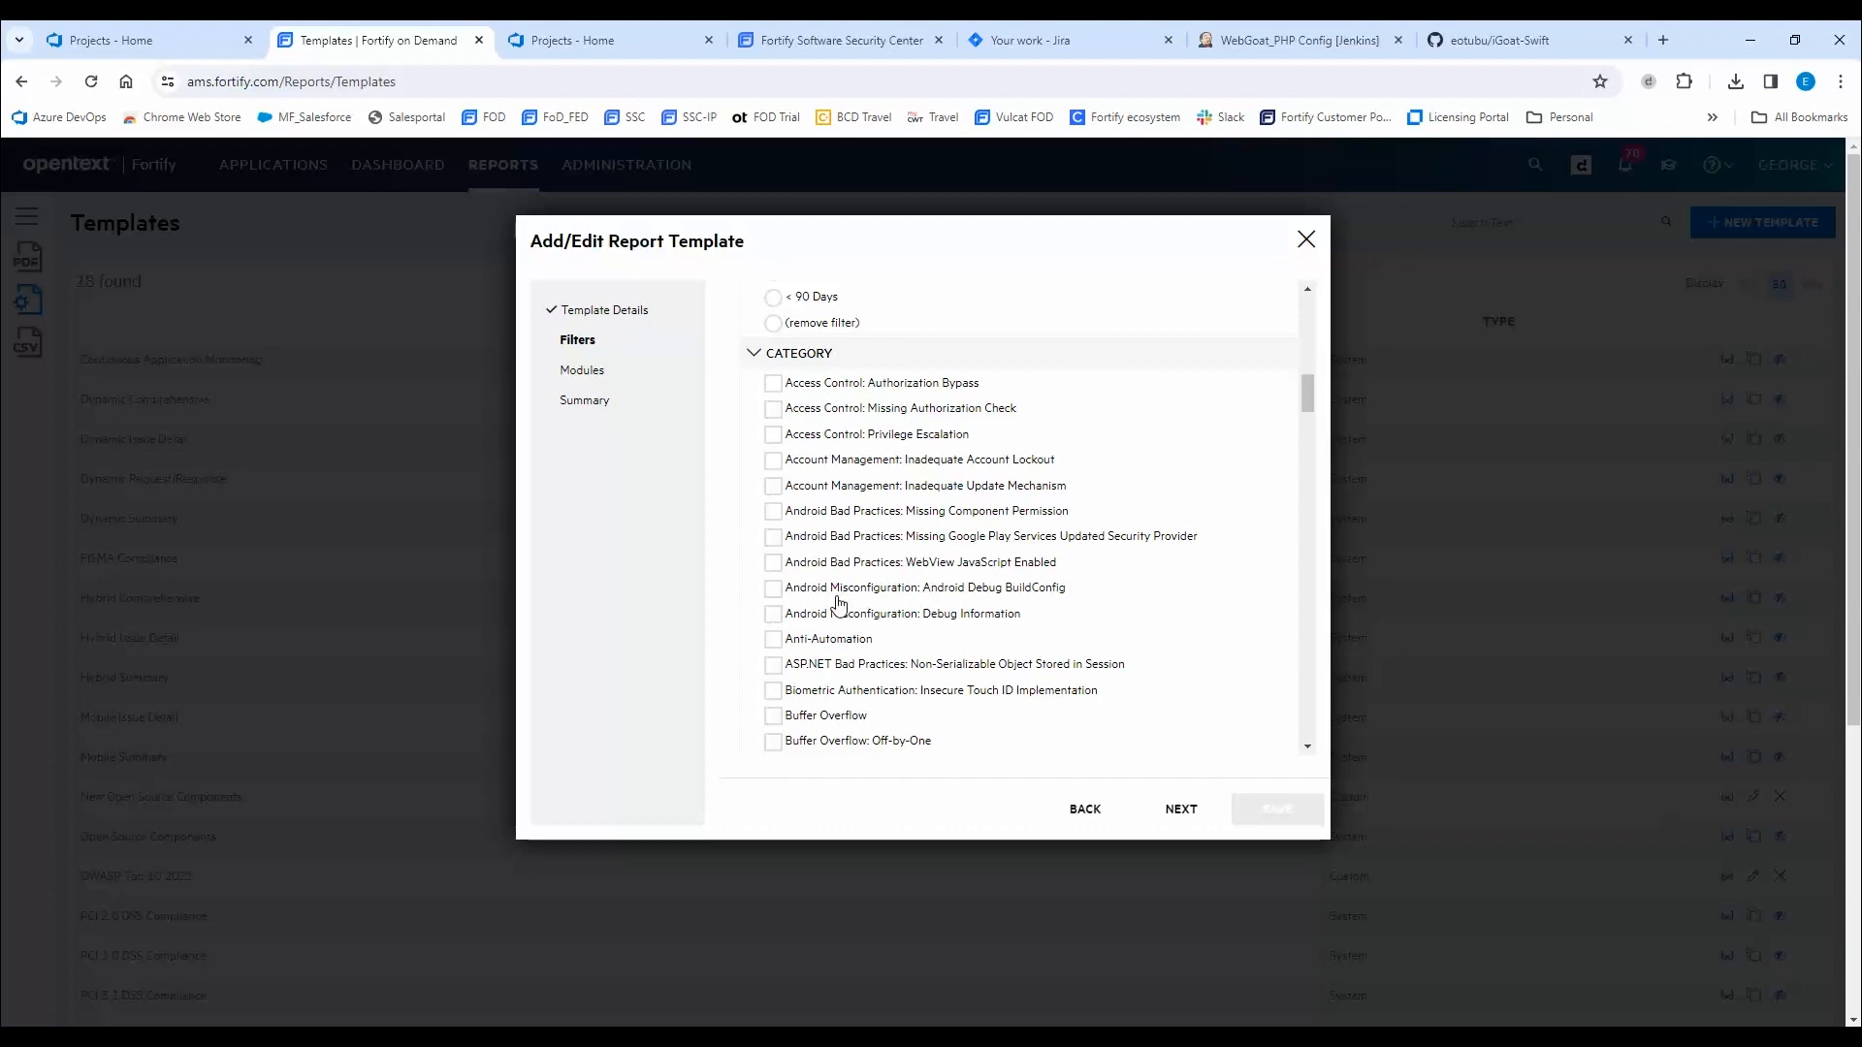
mouse_move(1175, 861)
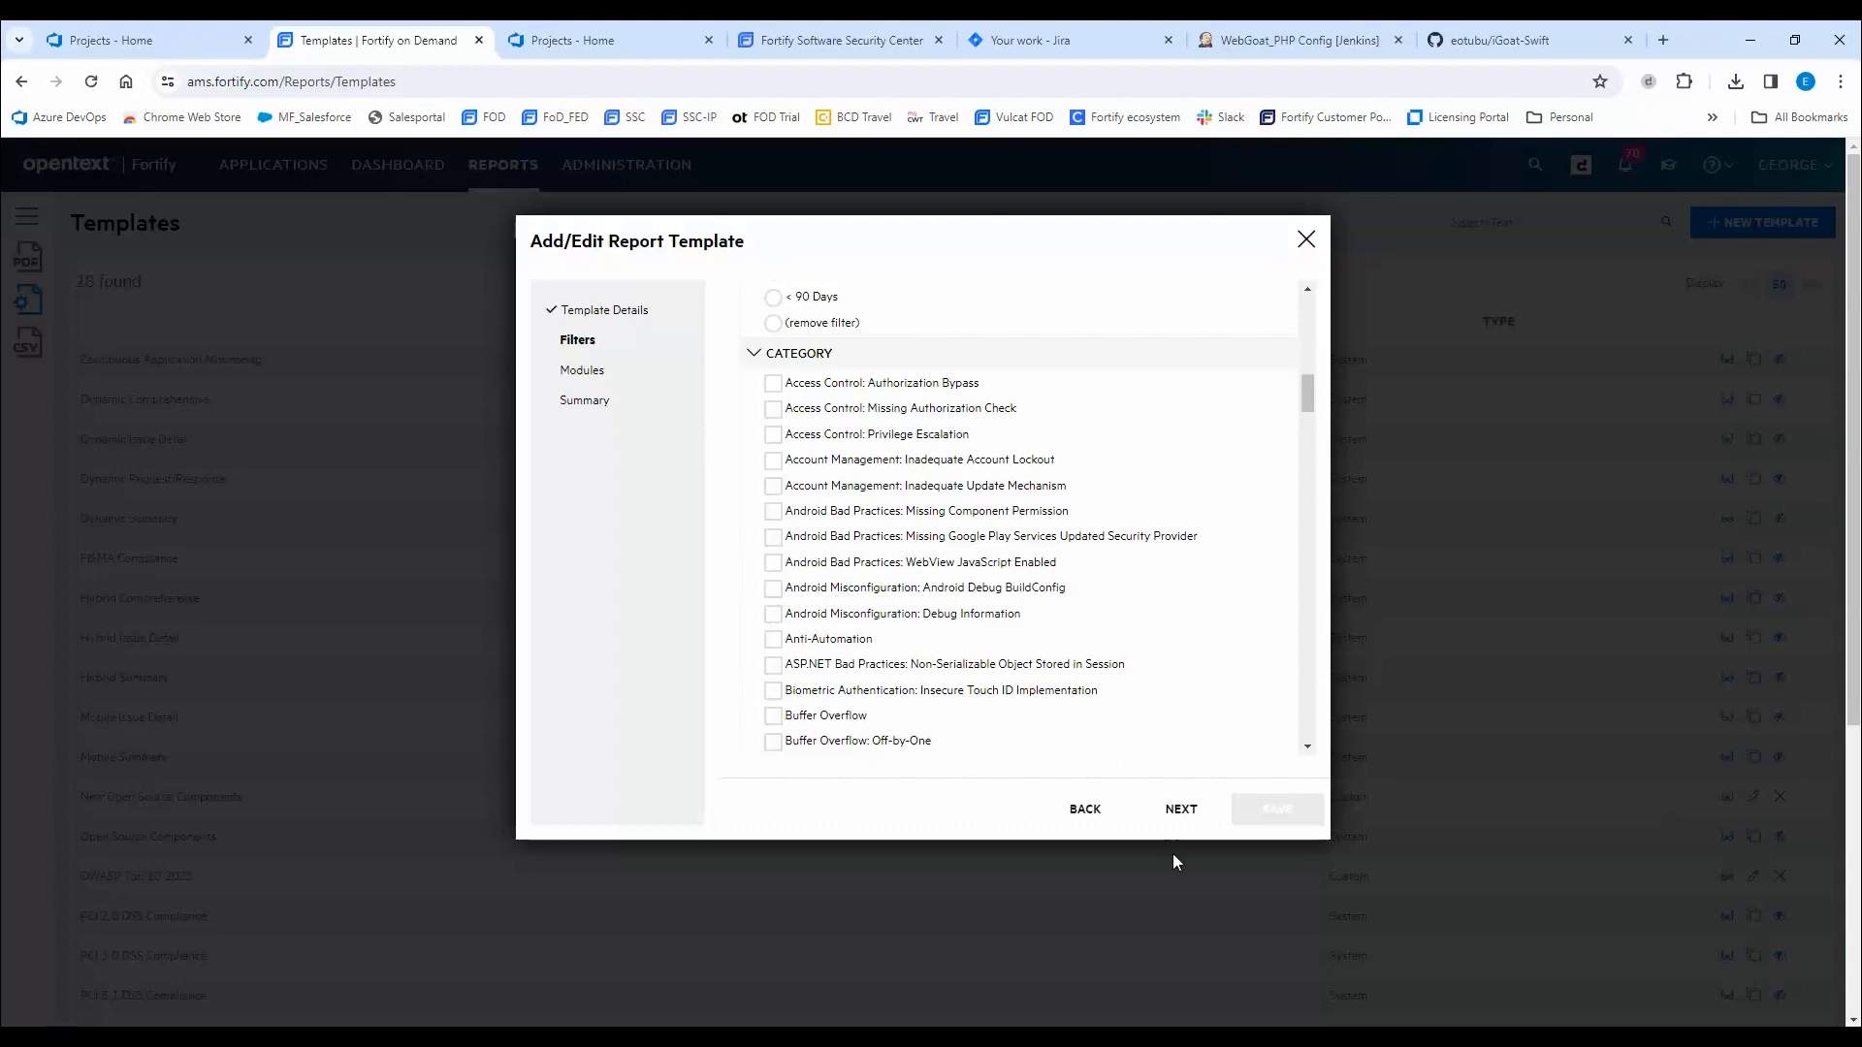
Lay out the report with Title Page, Executive Summary, Issue Breakdown and Issue Detail (Extended) modules.
left_click(1179, 808)
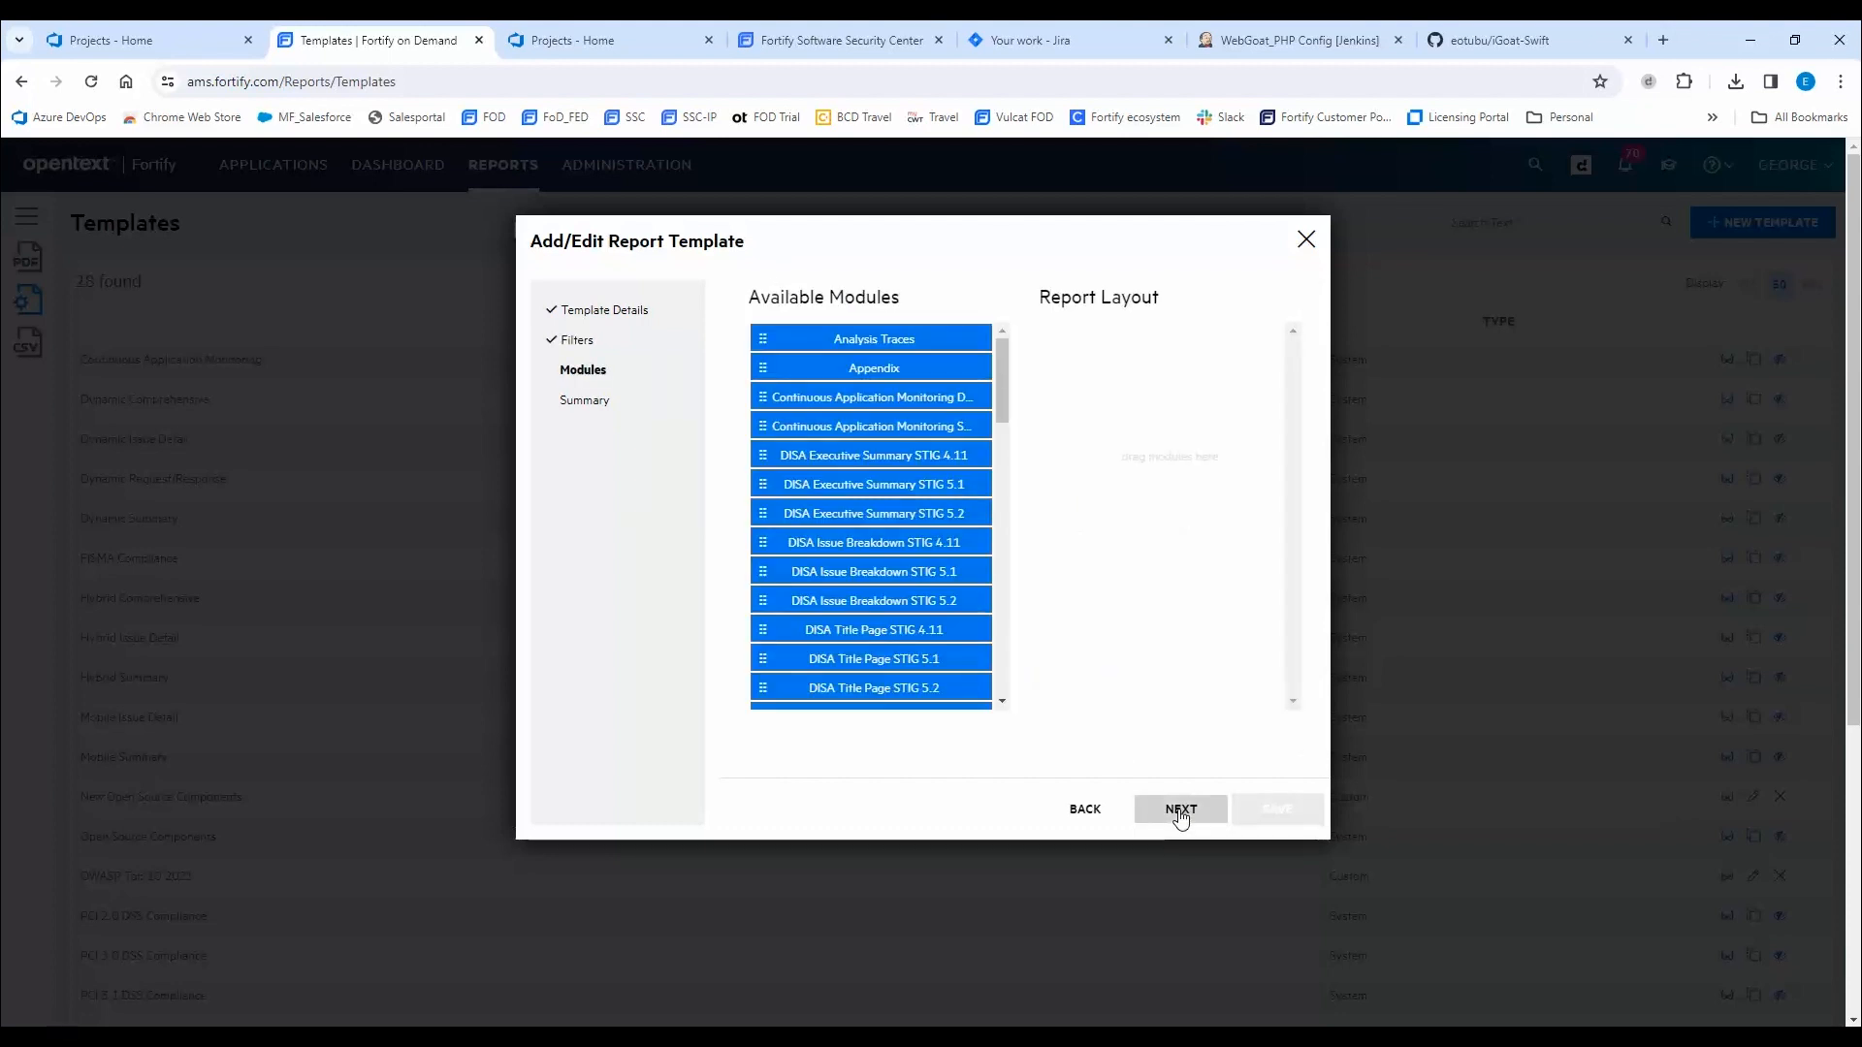
mouse_move(939, 442)
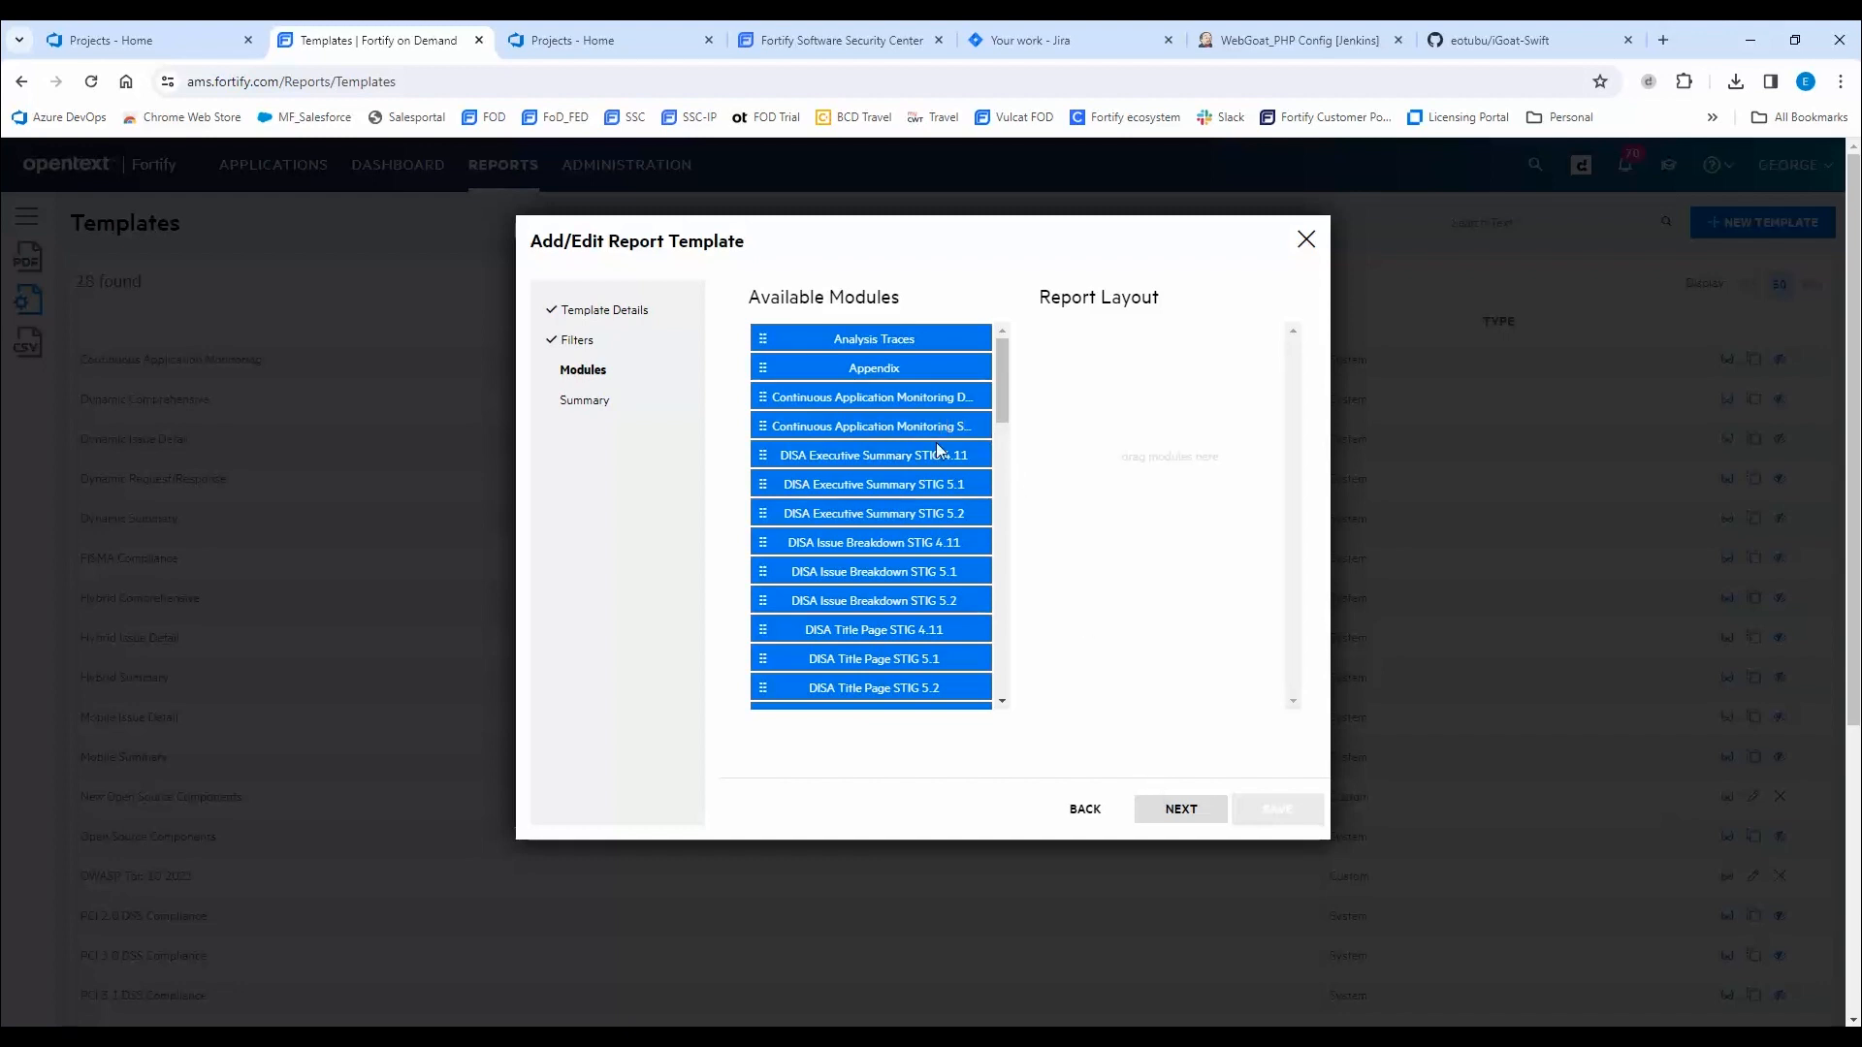
scroll("down", 3)
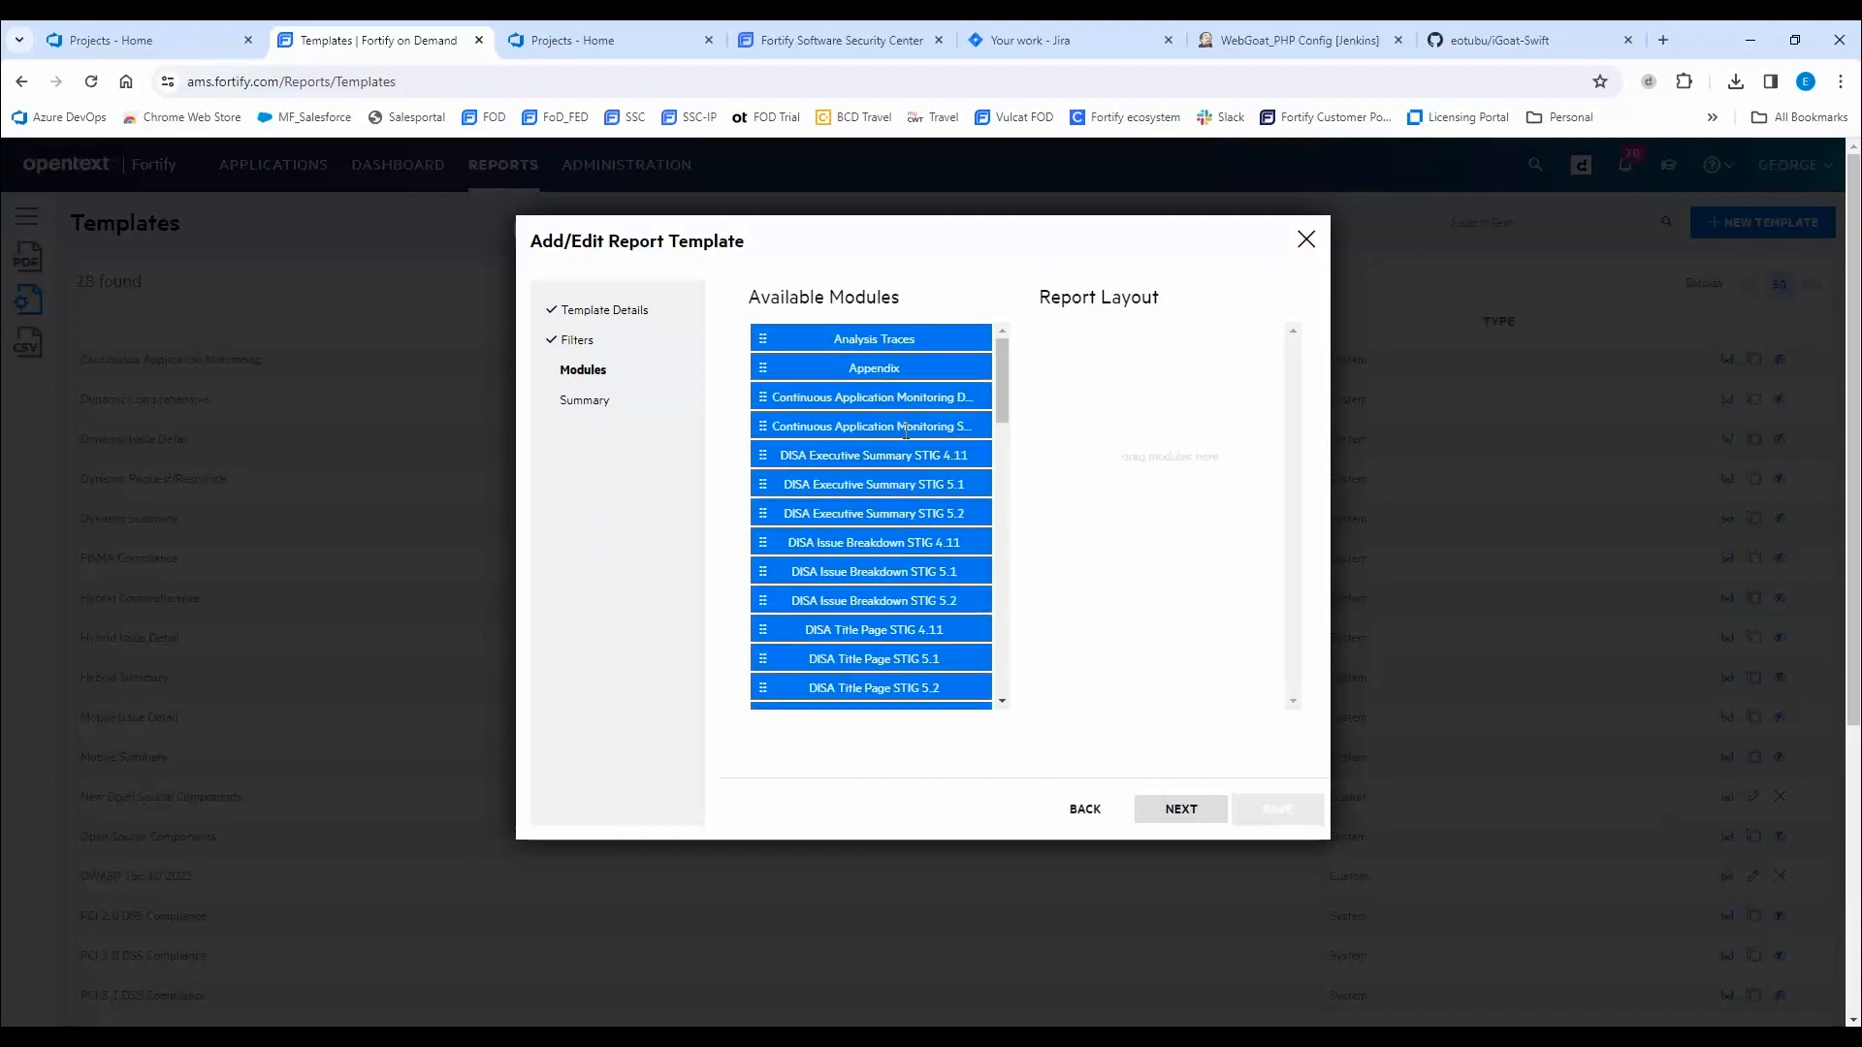
mouse_move(931, 484)
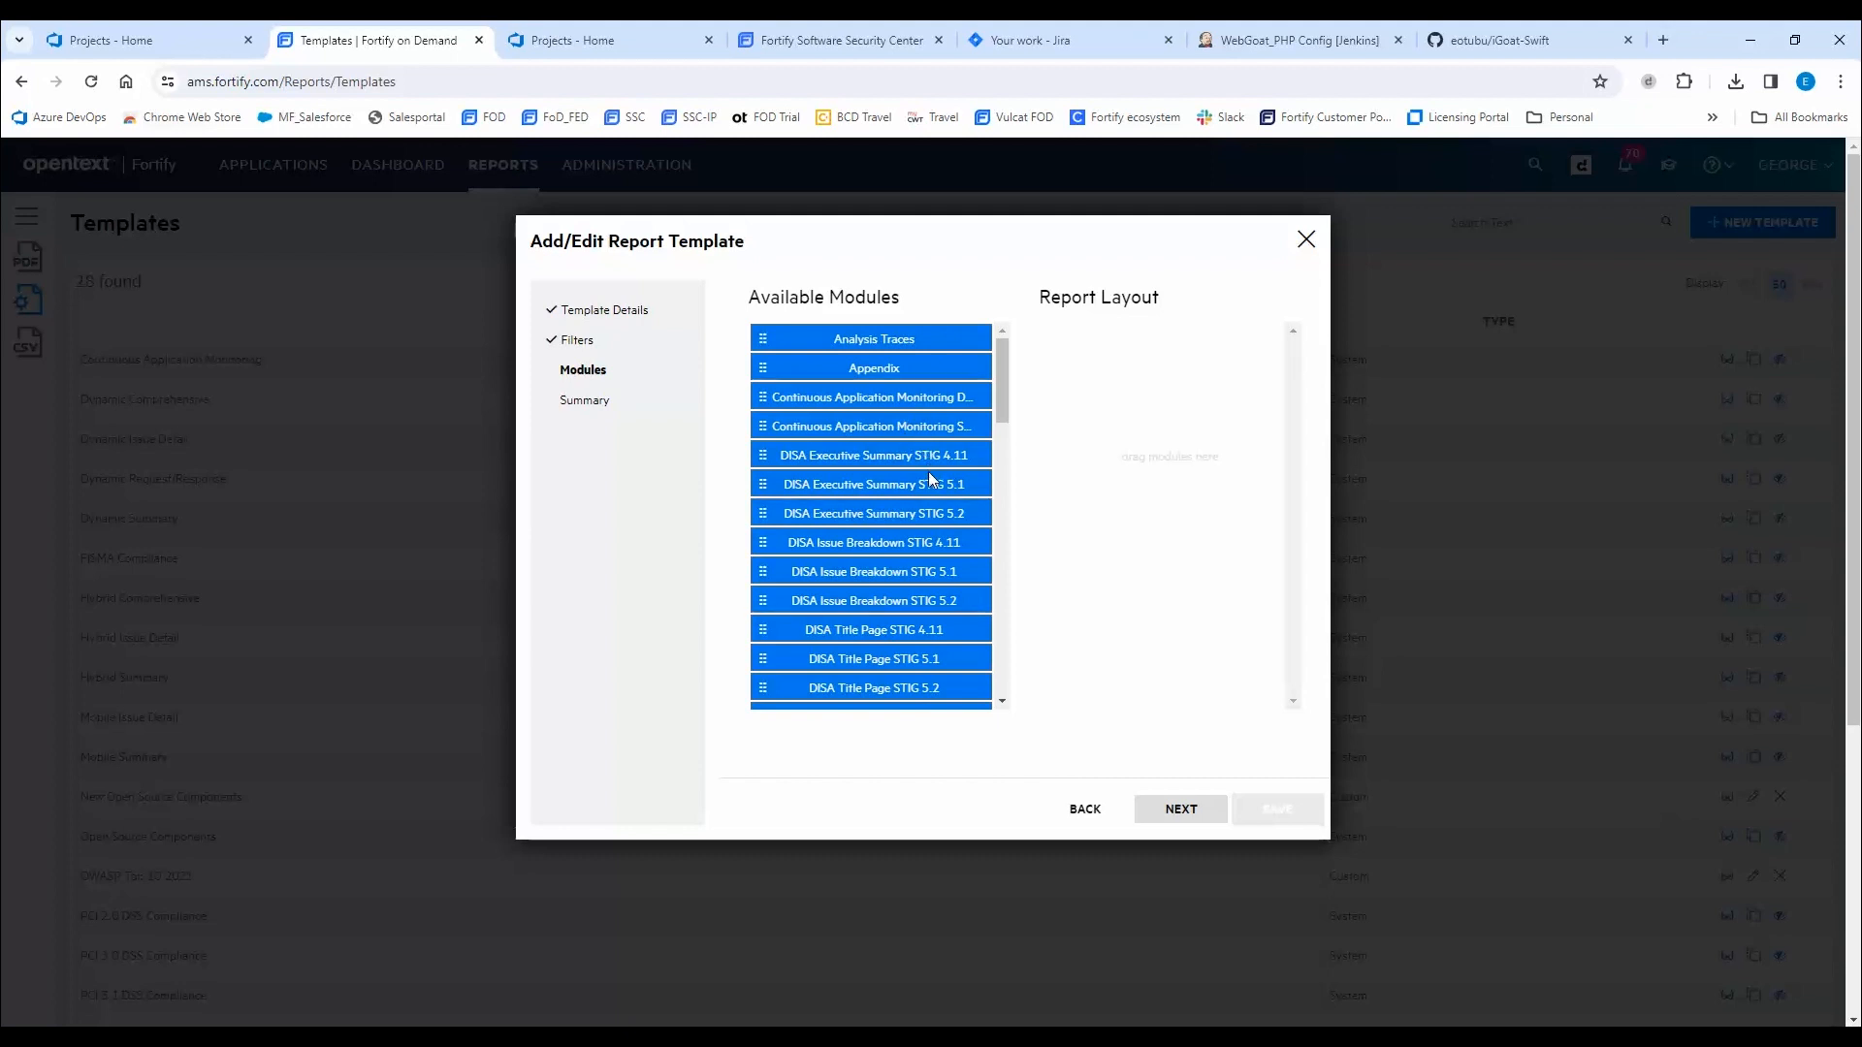
scroll("down", 3)
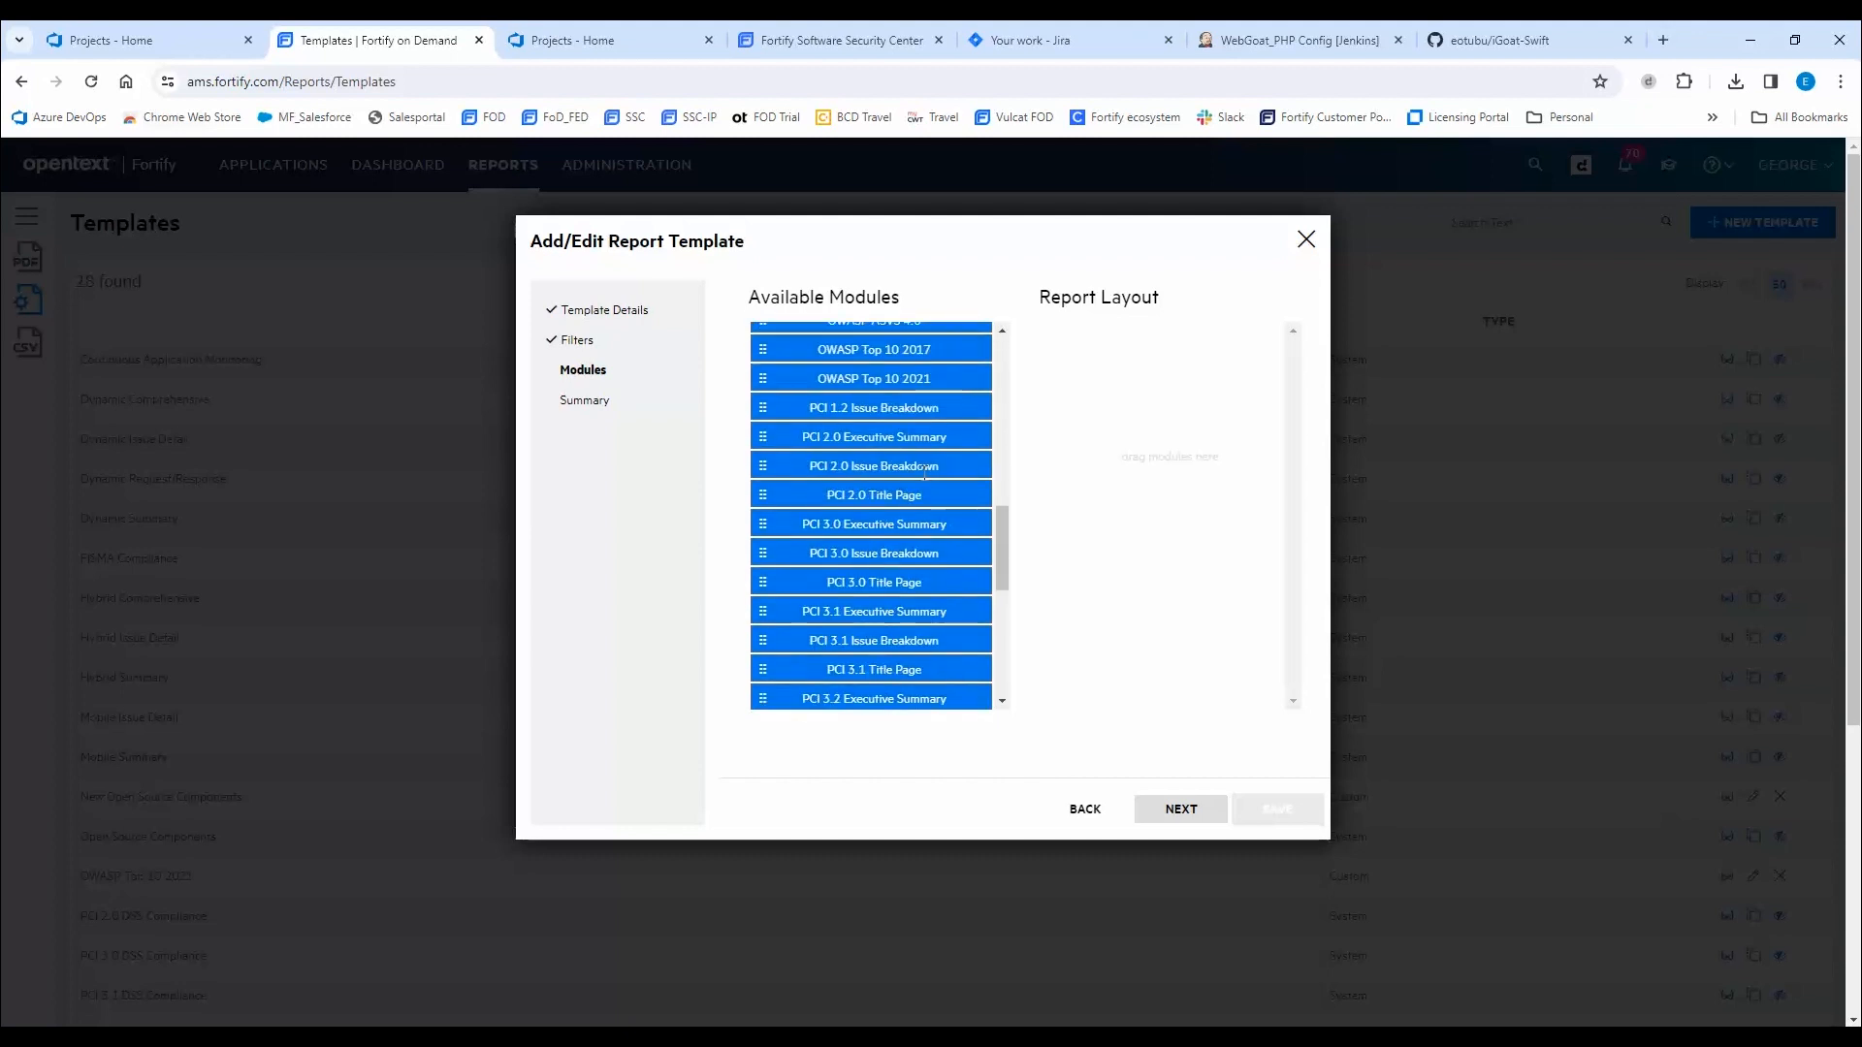
scroll("down", 3)
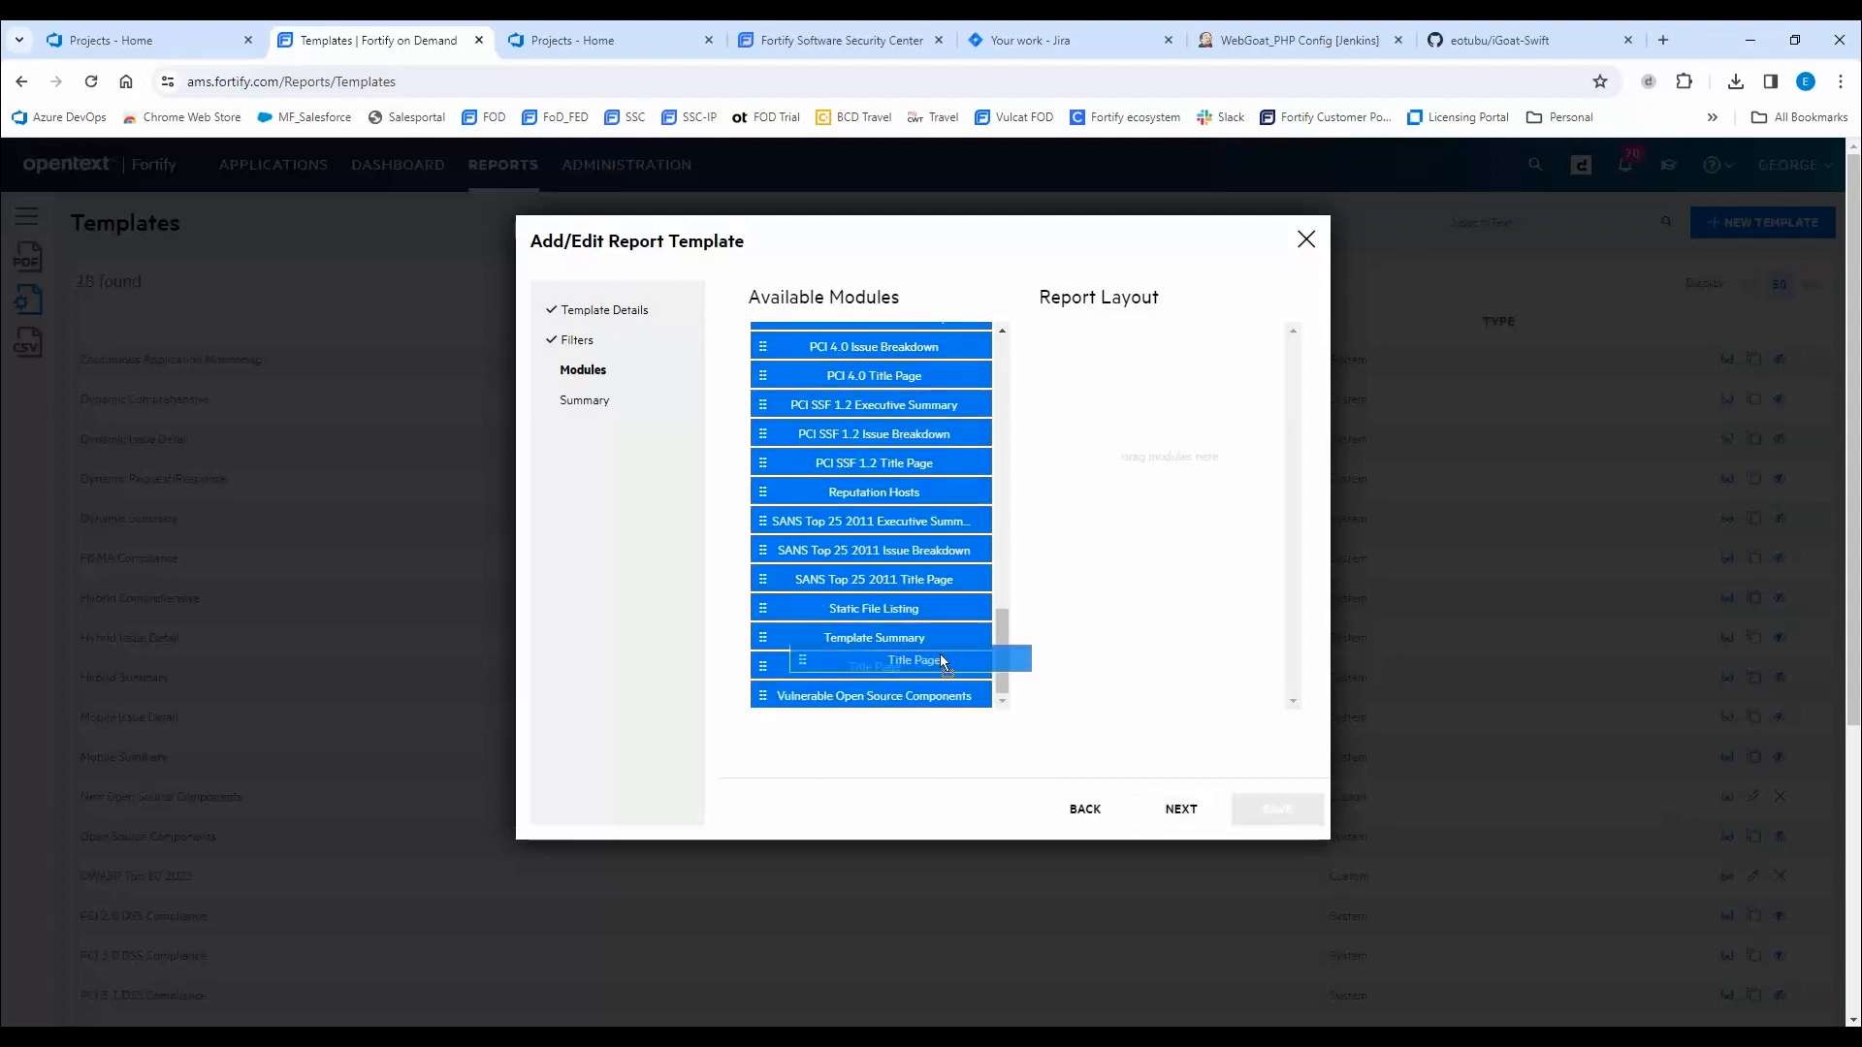
left_click_drag(890, 661, 1161, 338)
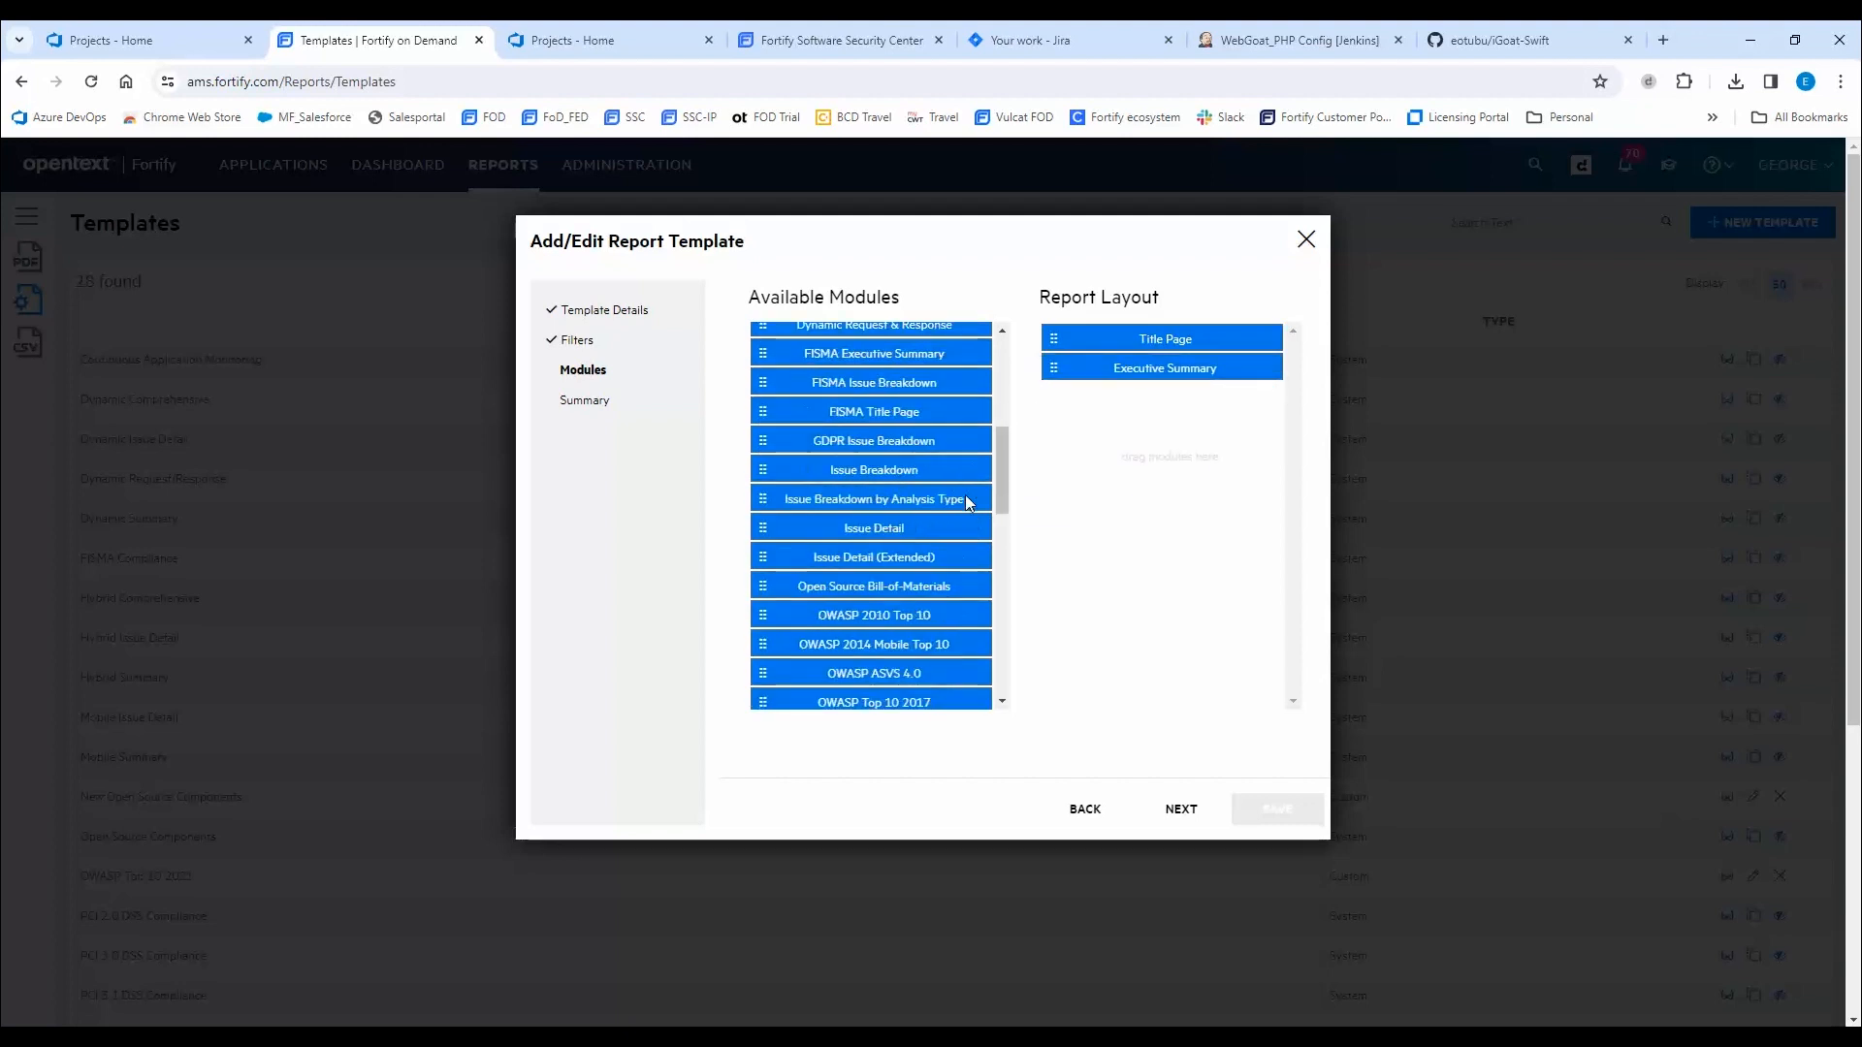
scroll("down", 3)
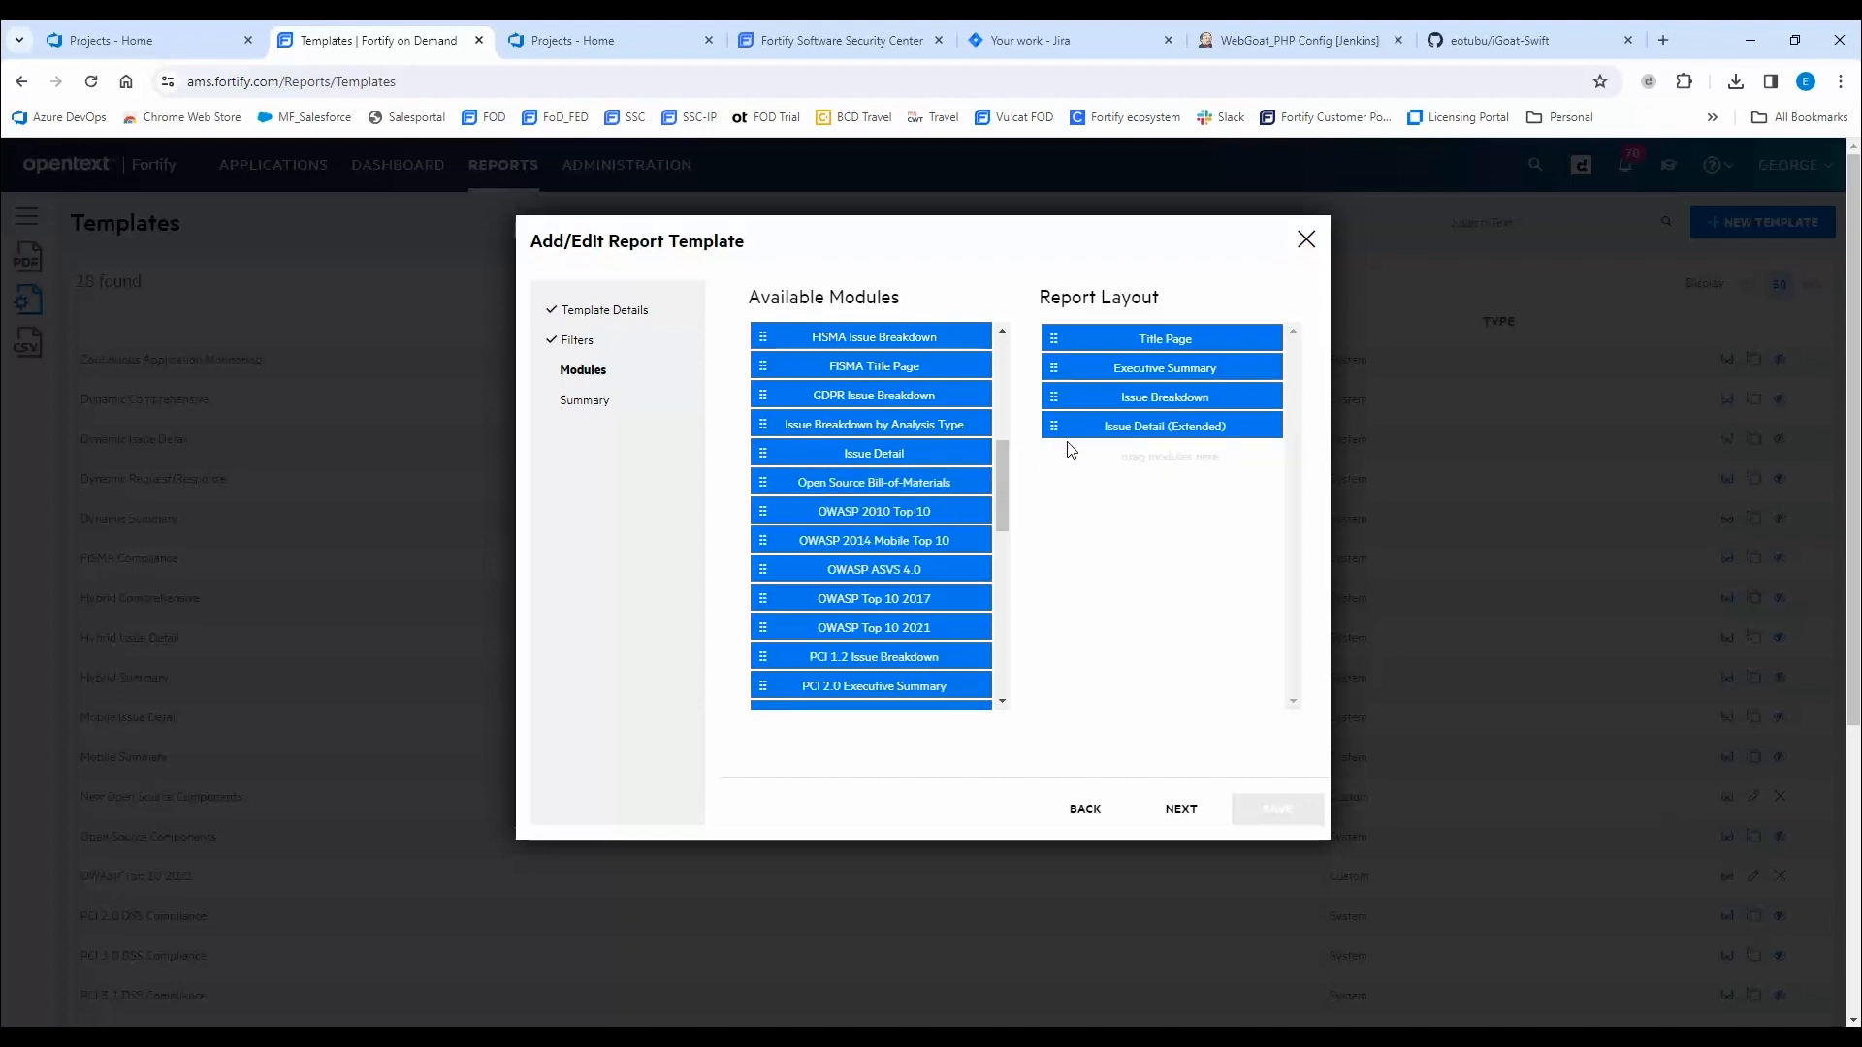
Review the template summary, then abandon it and return to the templates list.
left_click(1179, 808)
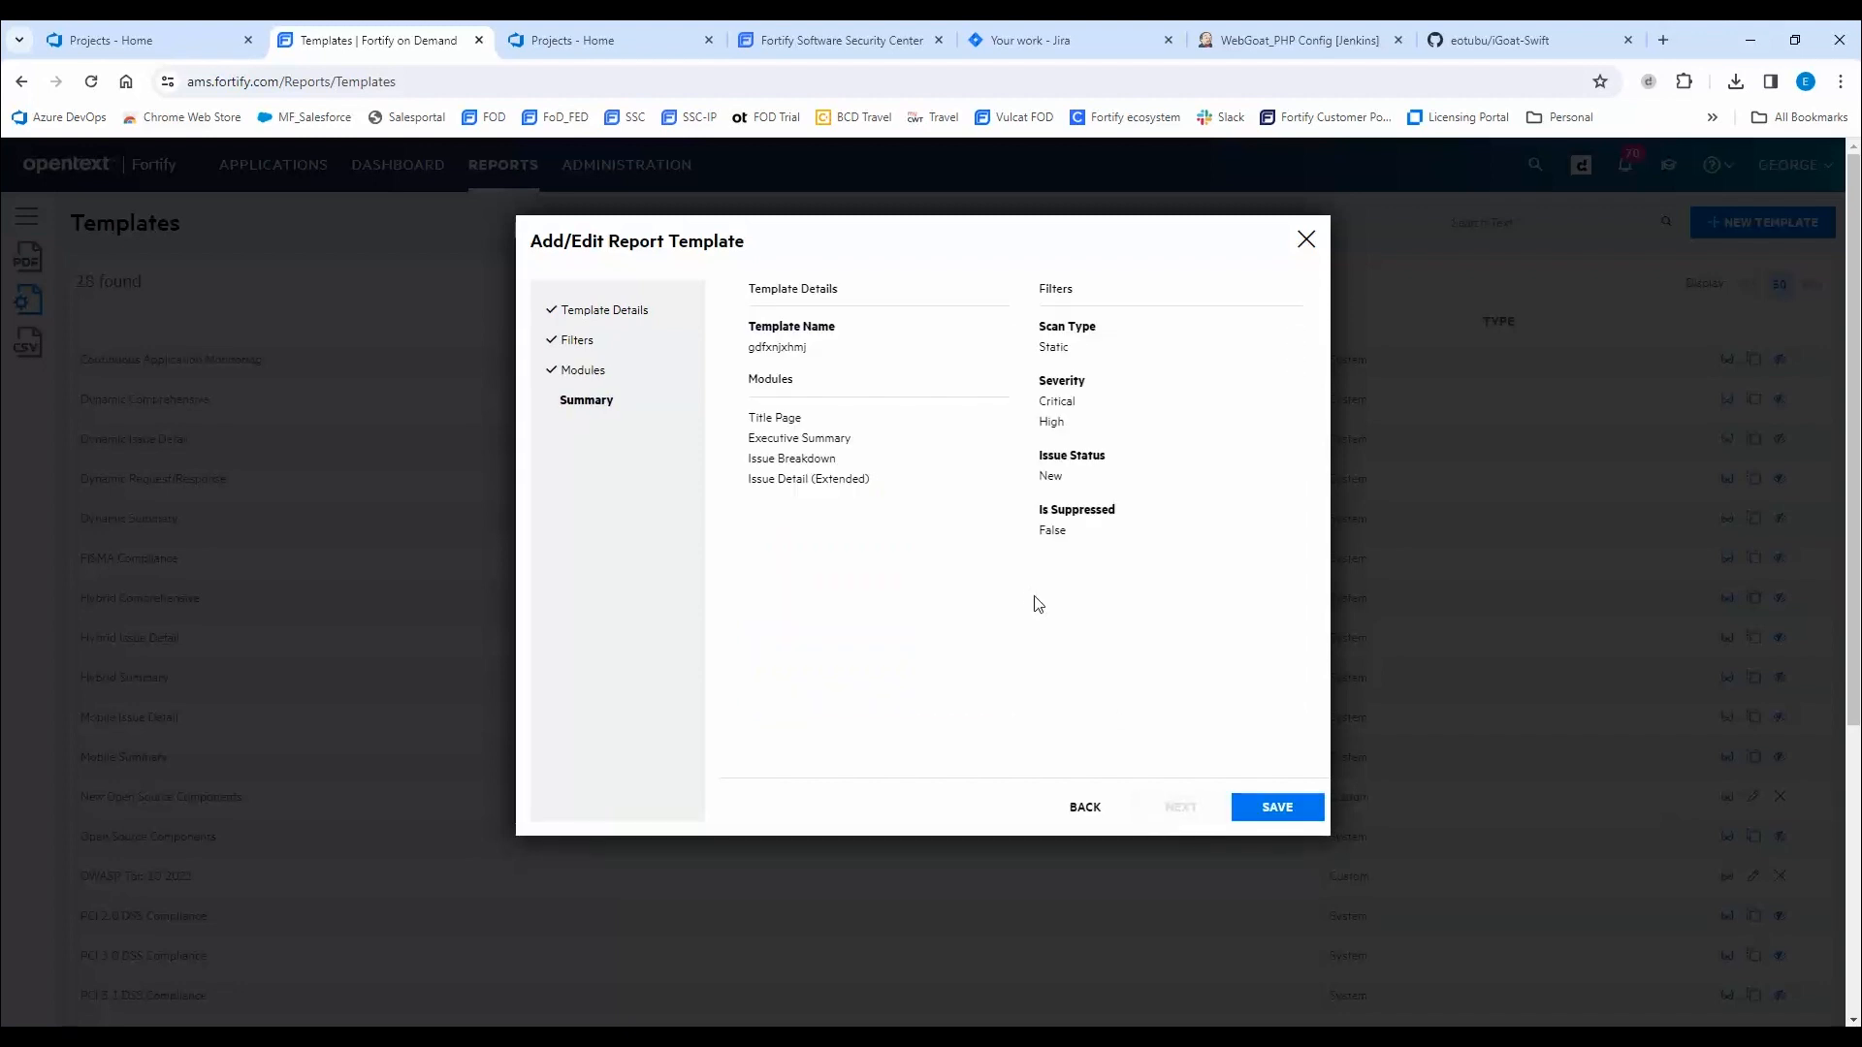
mouse_move(1031, 598)
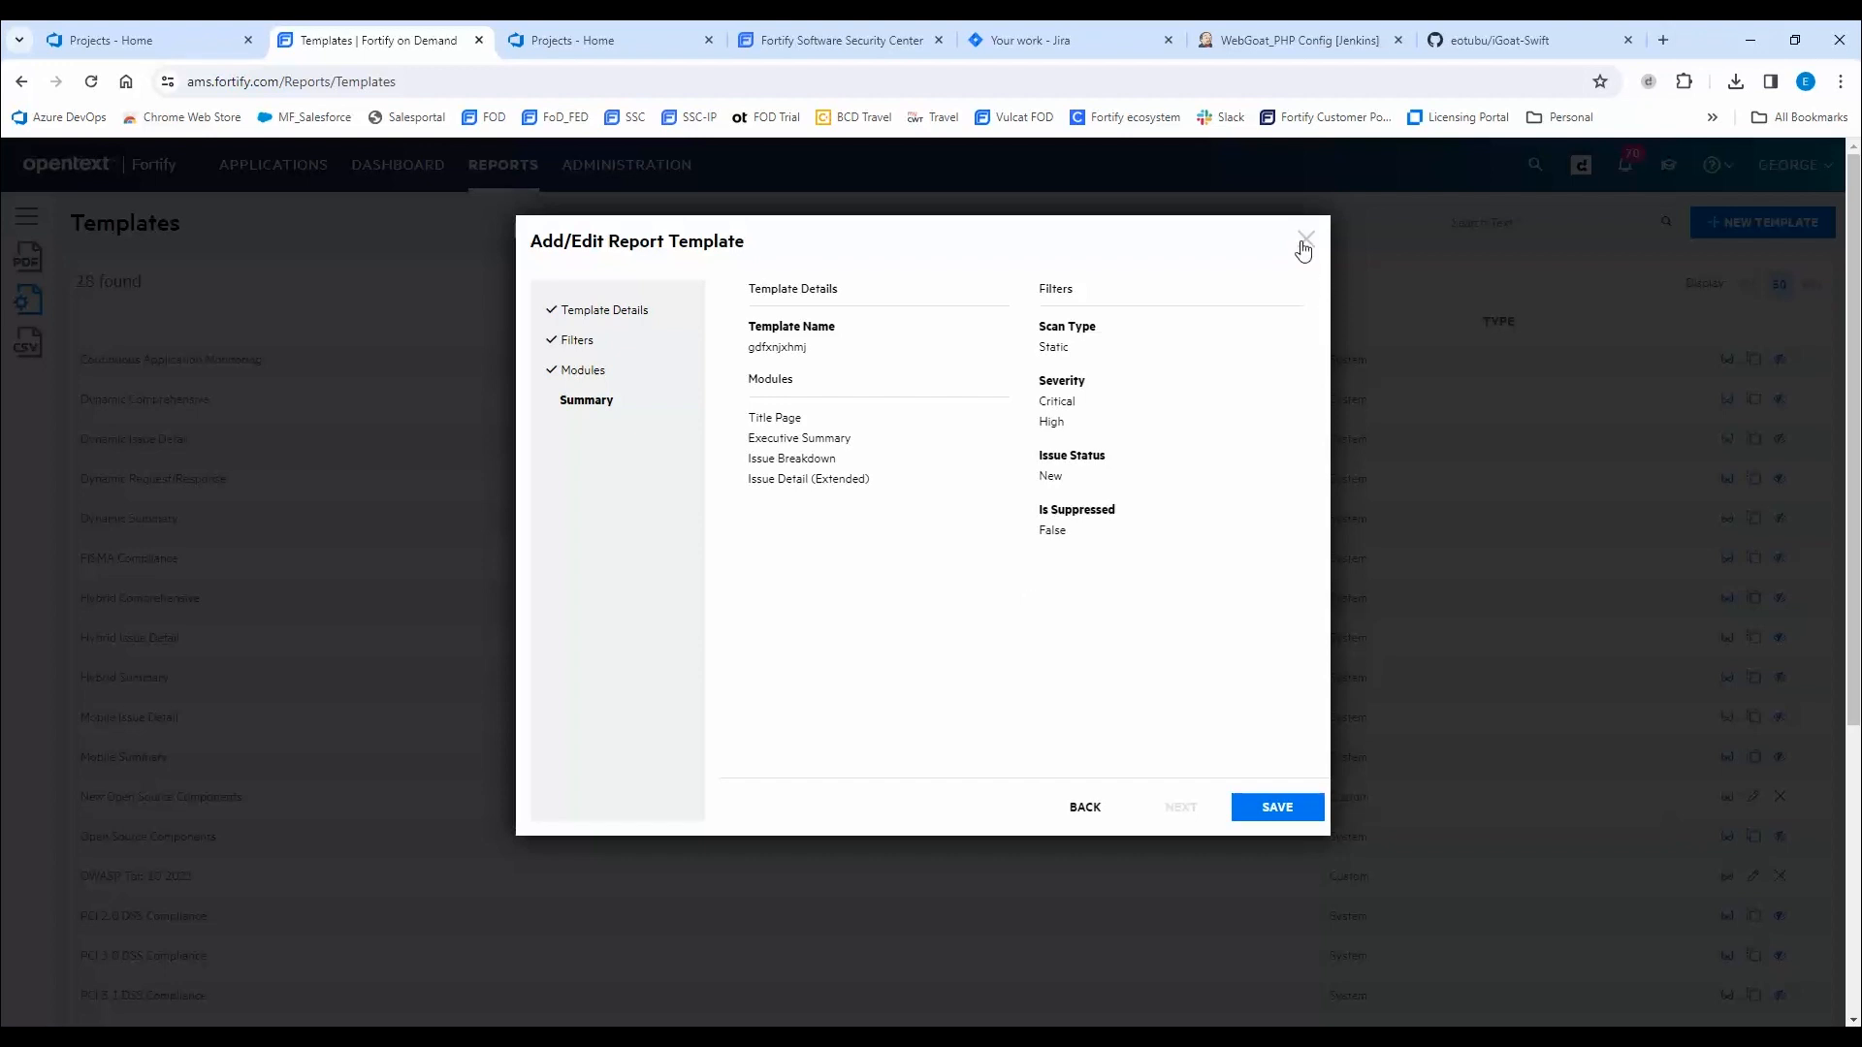
left_click(1305, 236)
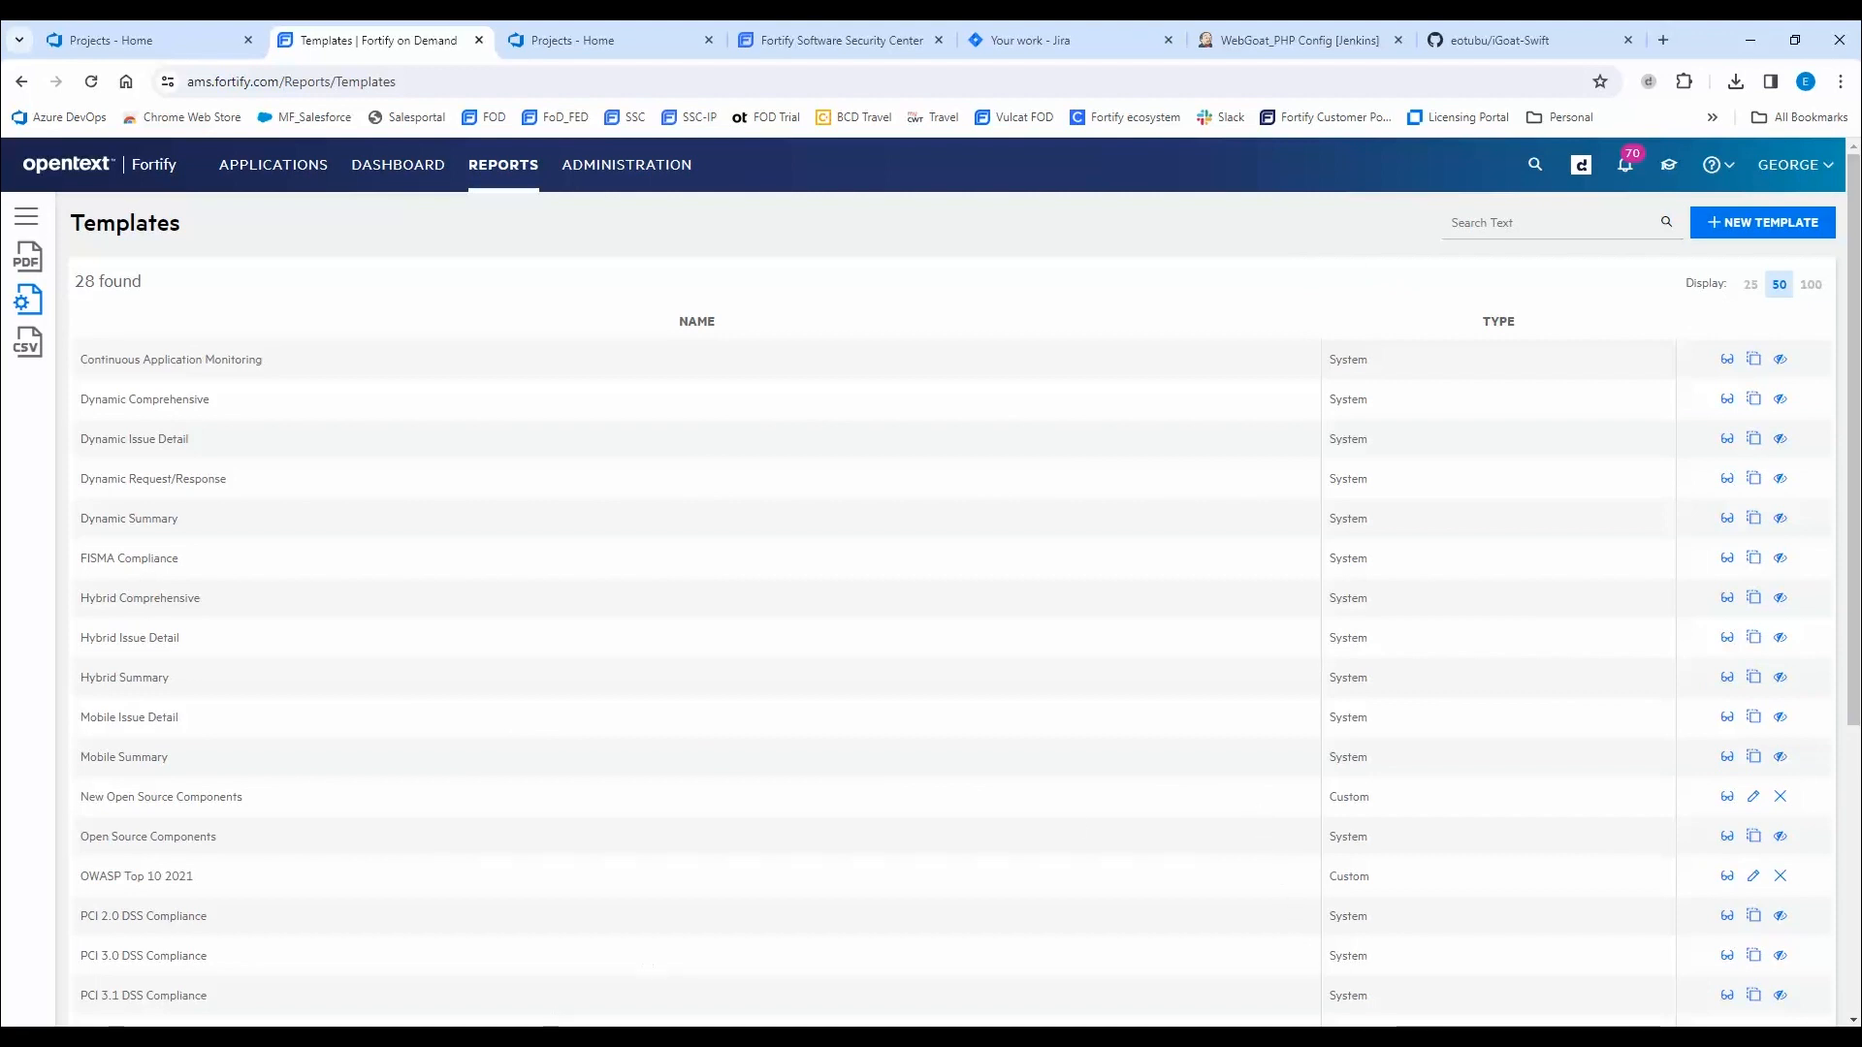
Page through the sample Static Comprehensive PDF from title page and executive summary to the Open Redirect issue detail.
left_click(1737, 81)
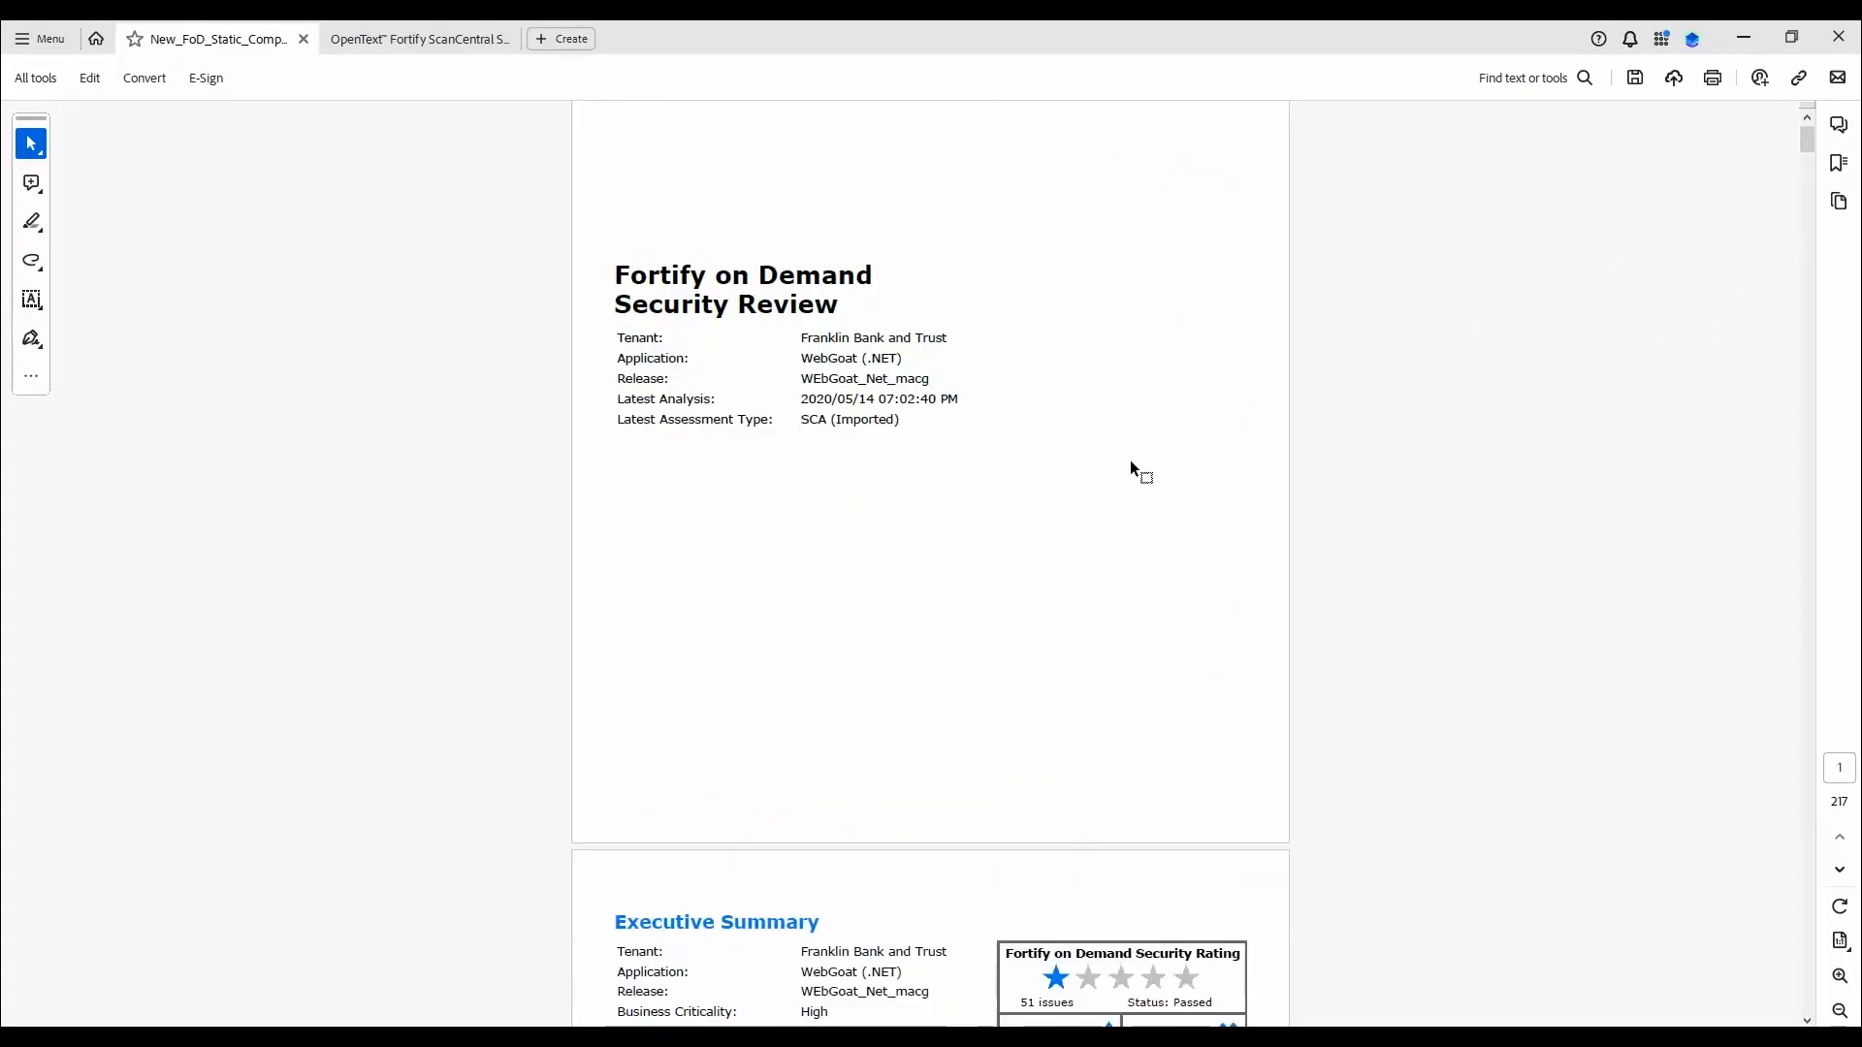
scroll("down", 3)
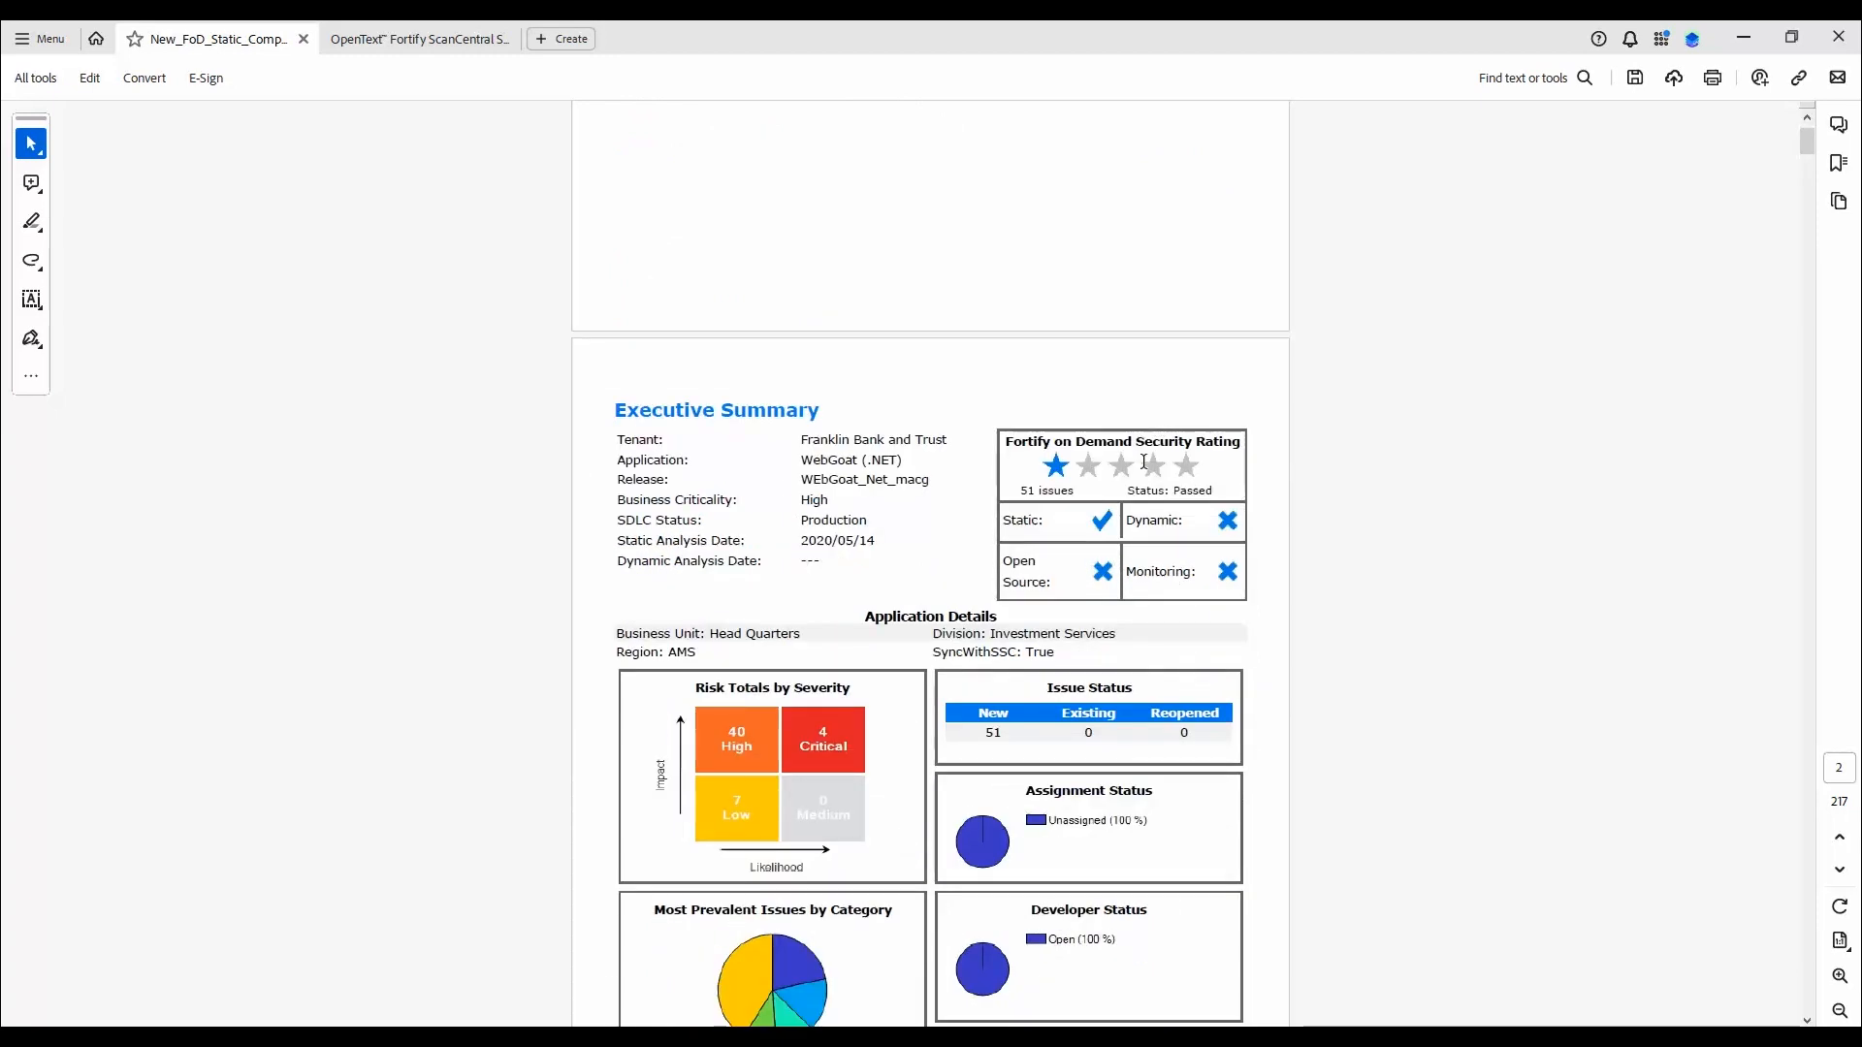
scroll("down", 3)
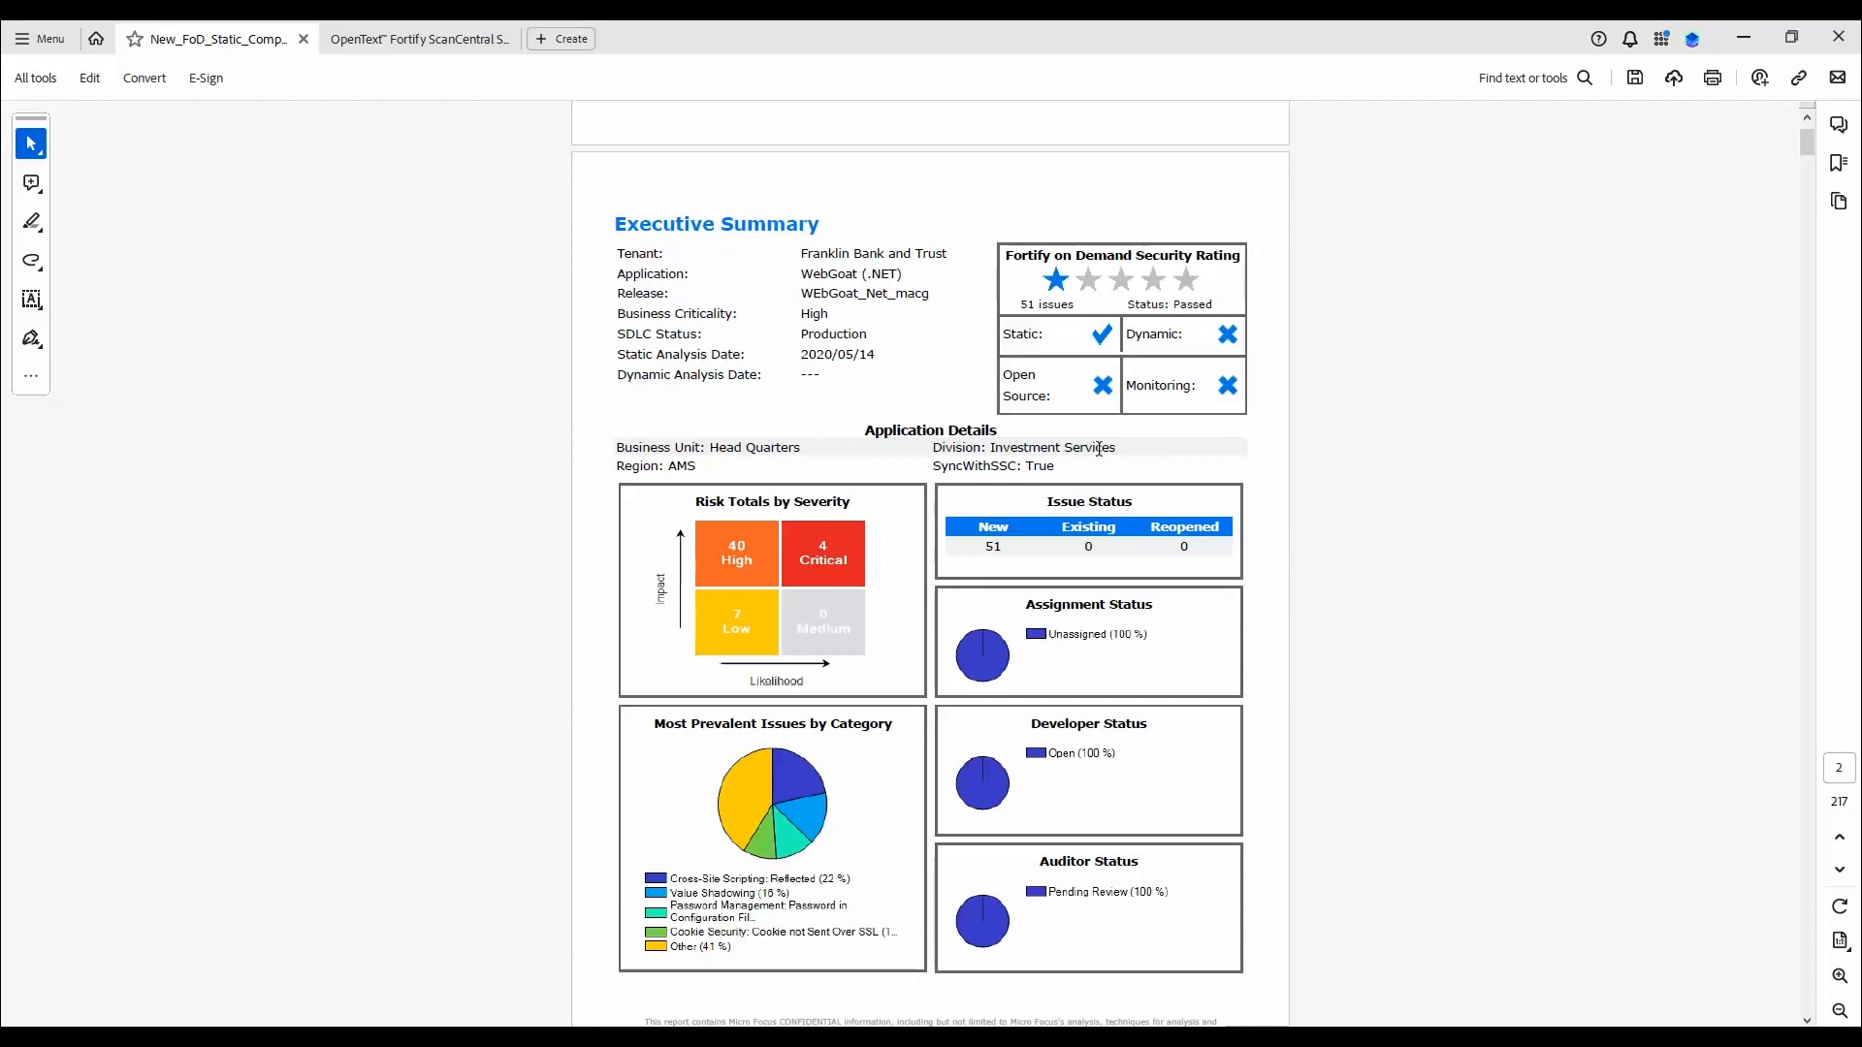
mouse_move(630, 599)
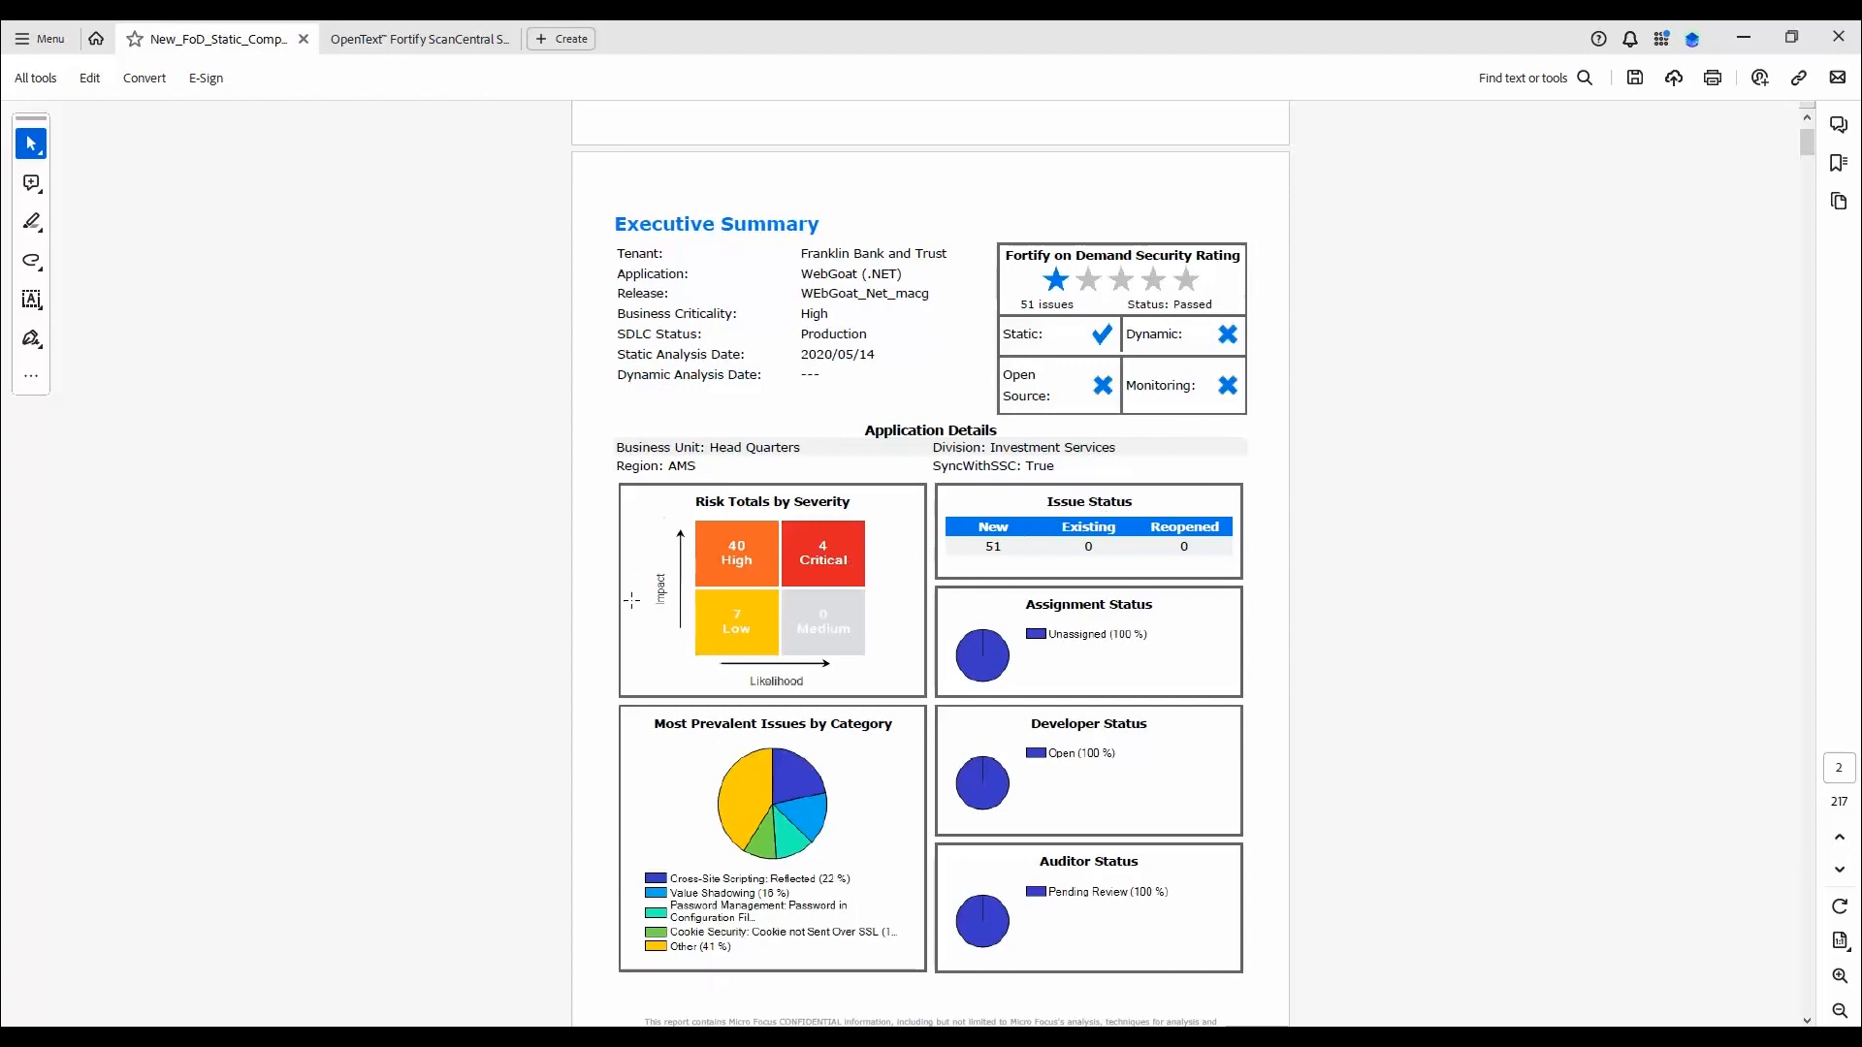
mouse_move(838, 691)
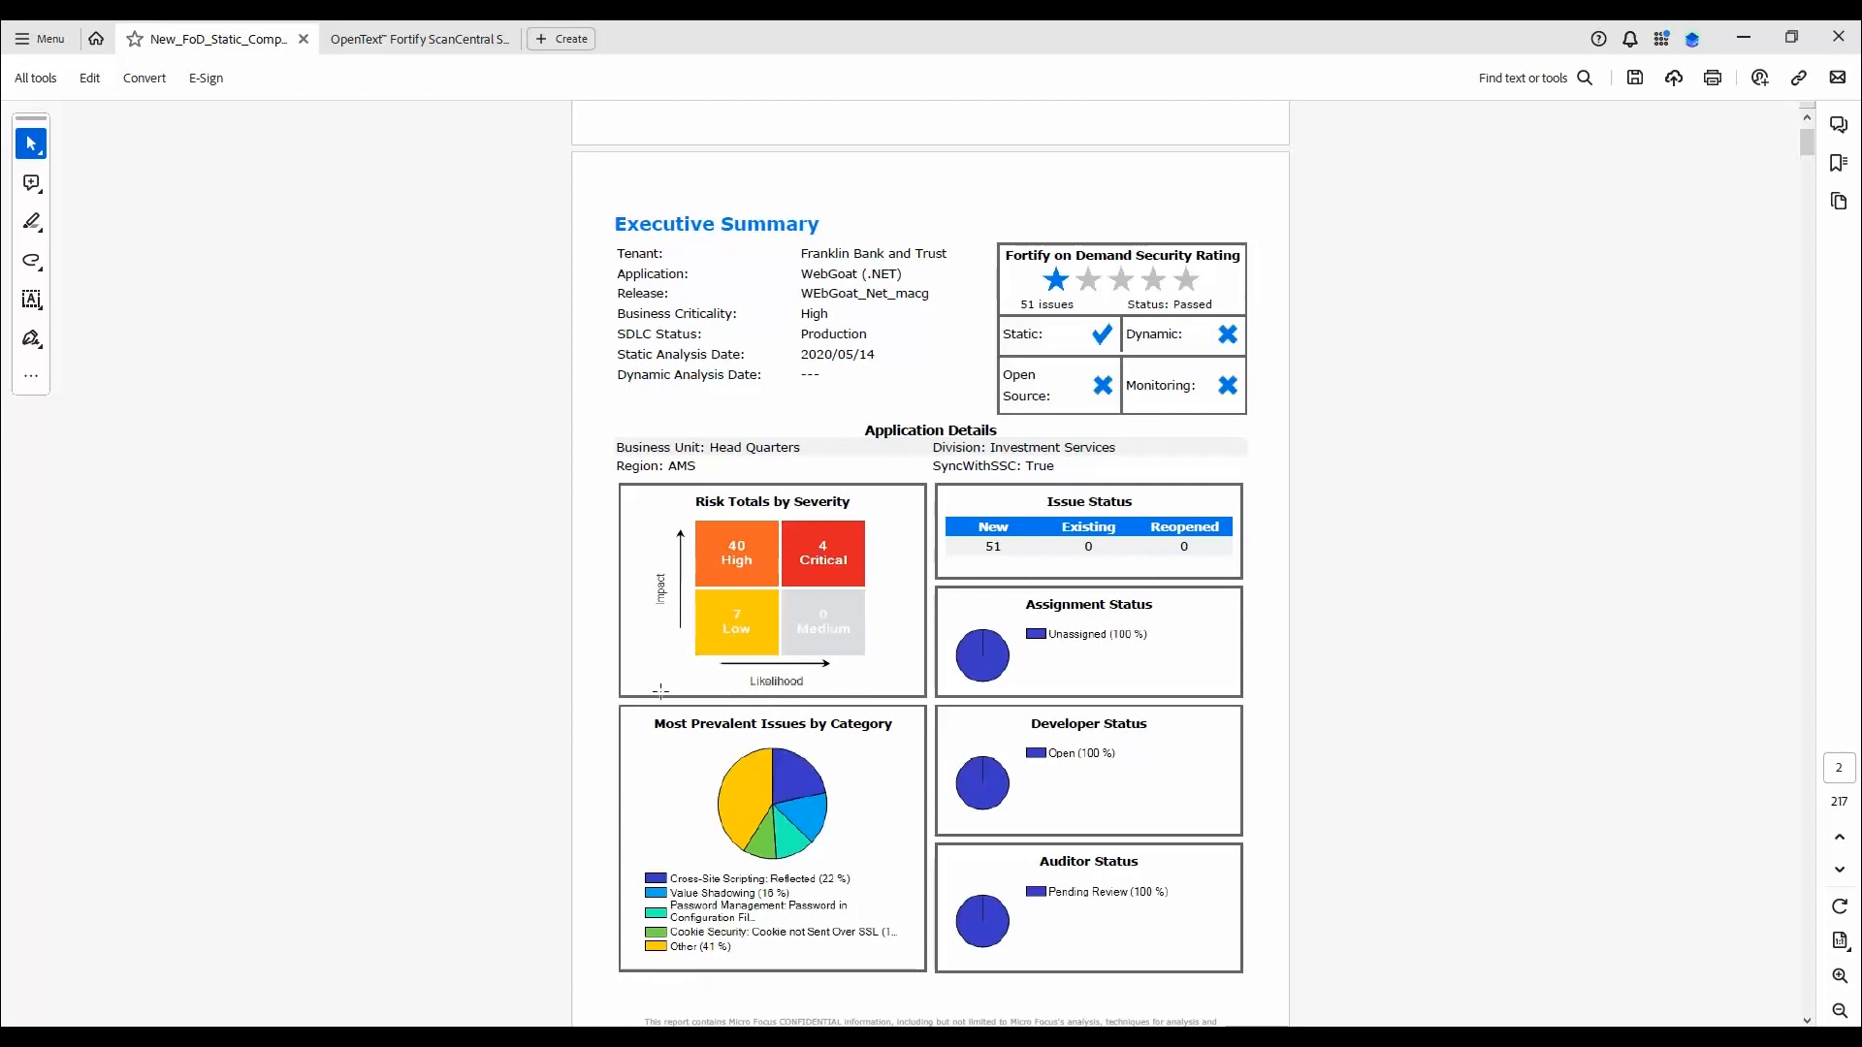
mouse_move(954, 921)
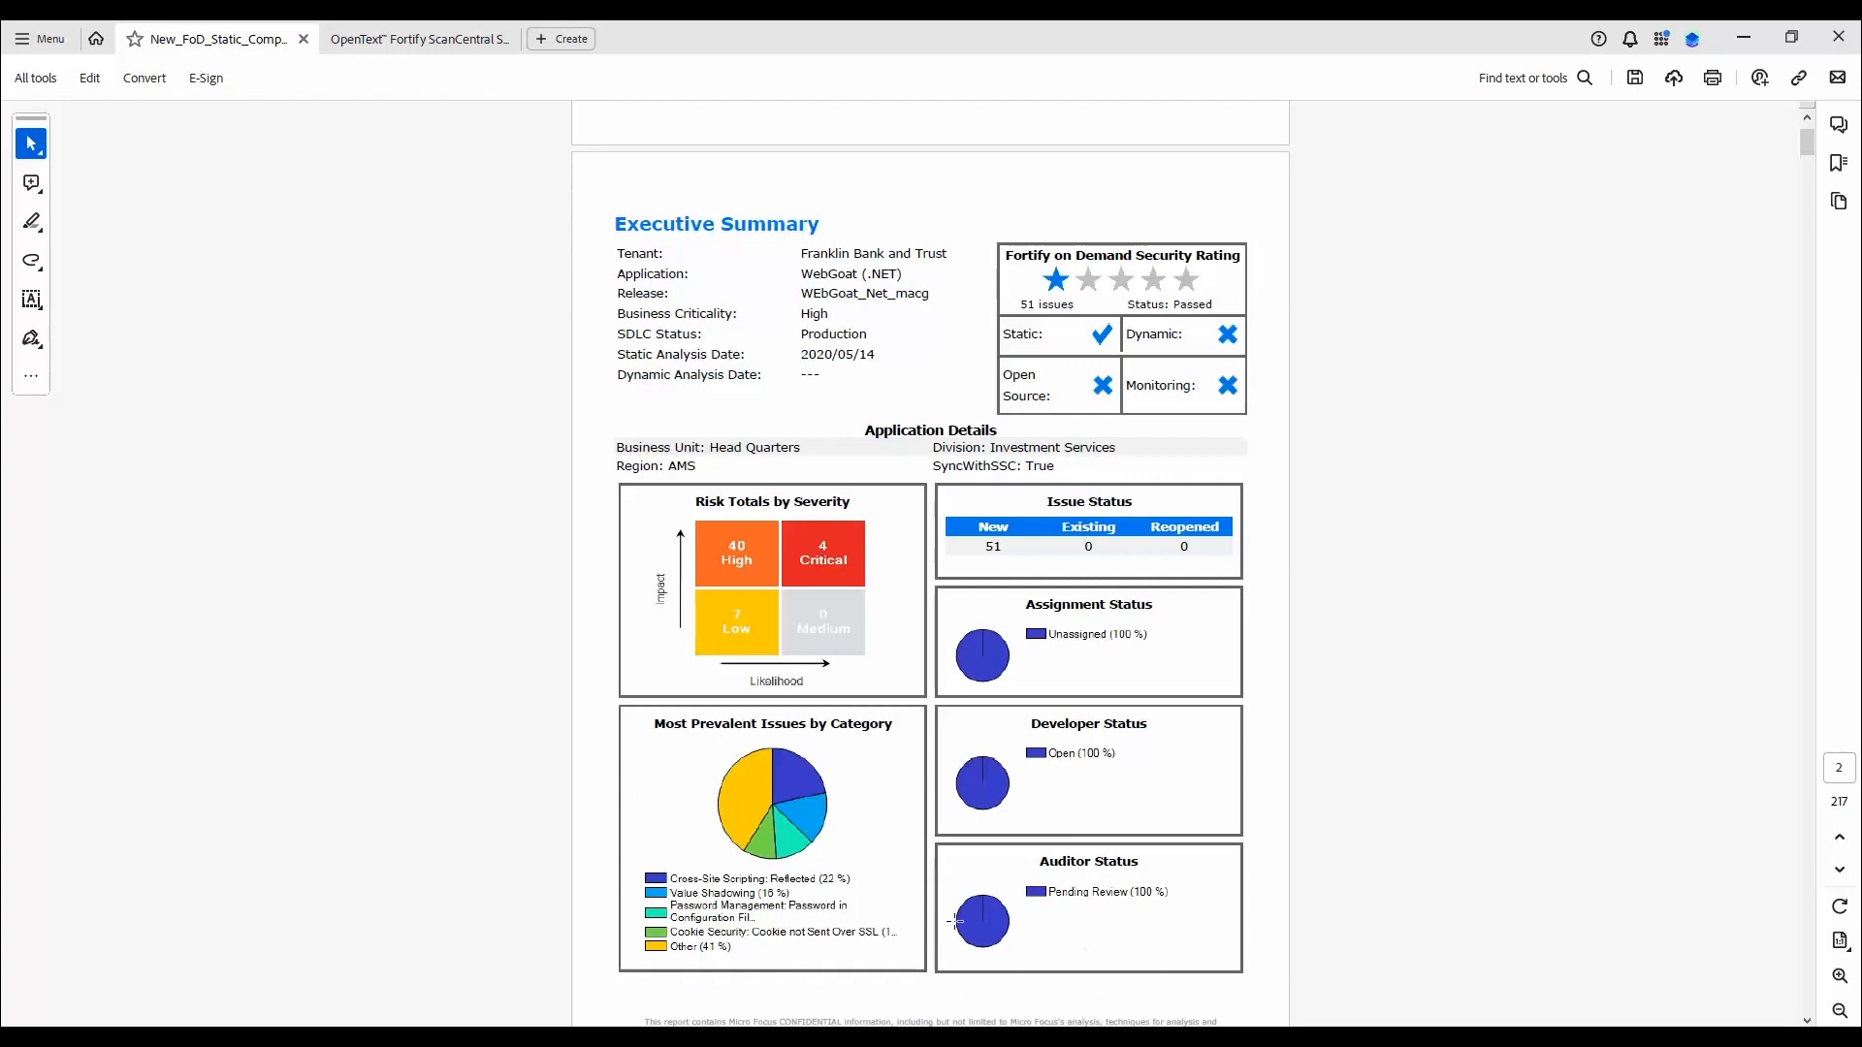
mouse_move(1101, 471)
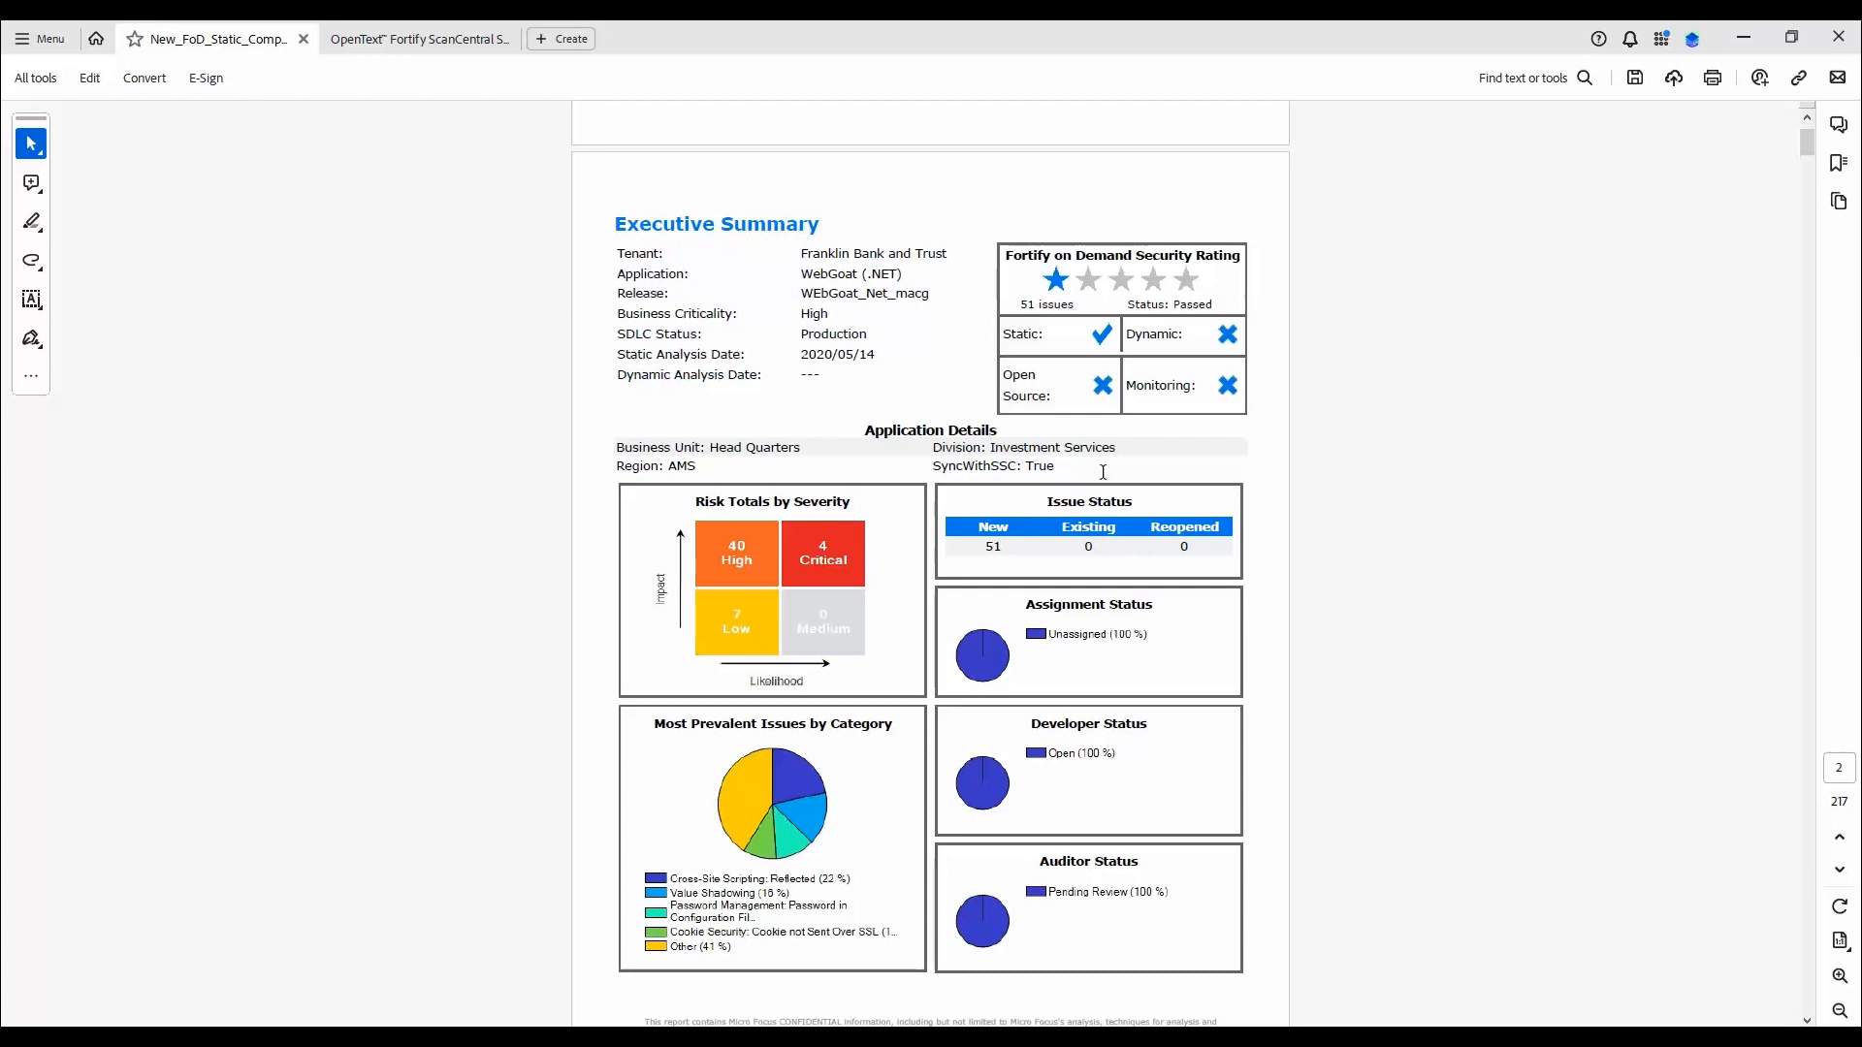
mouse_move(1235, 781)
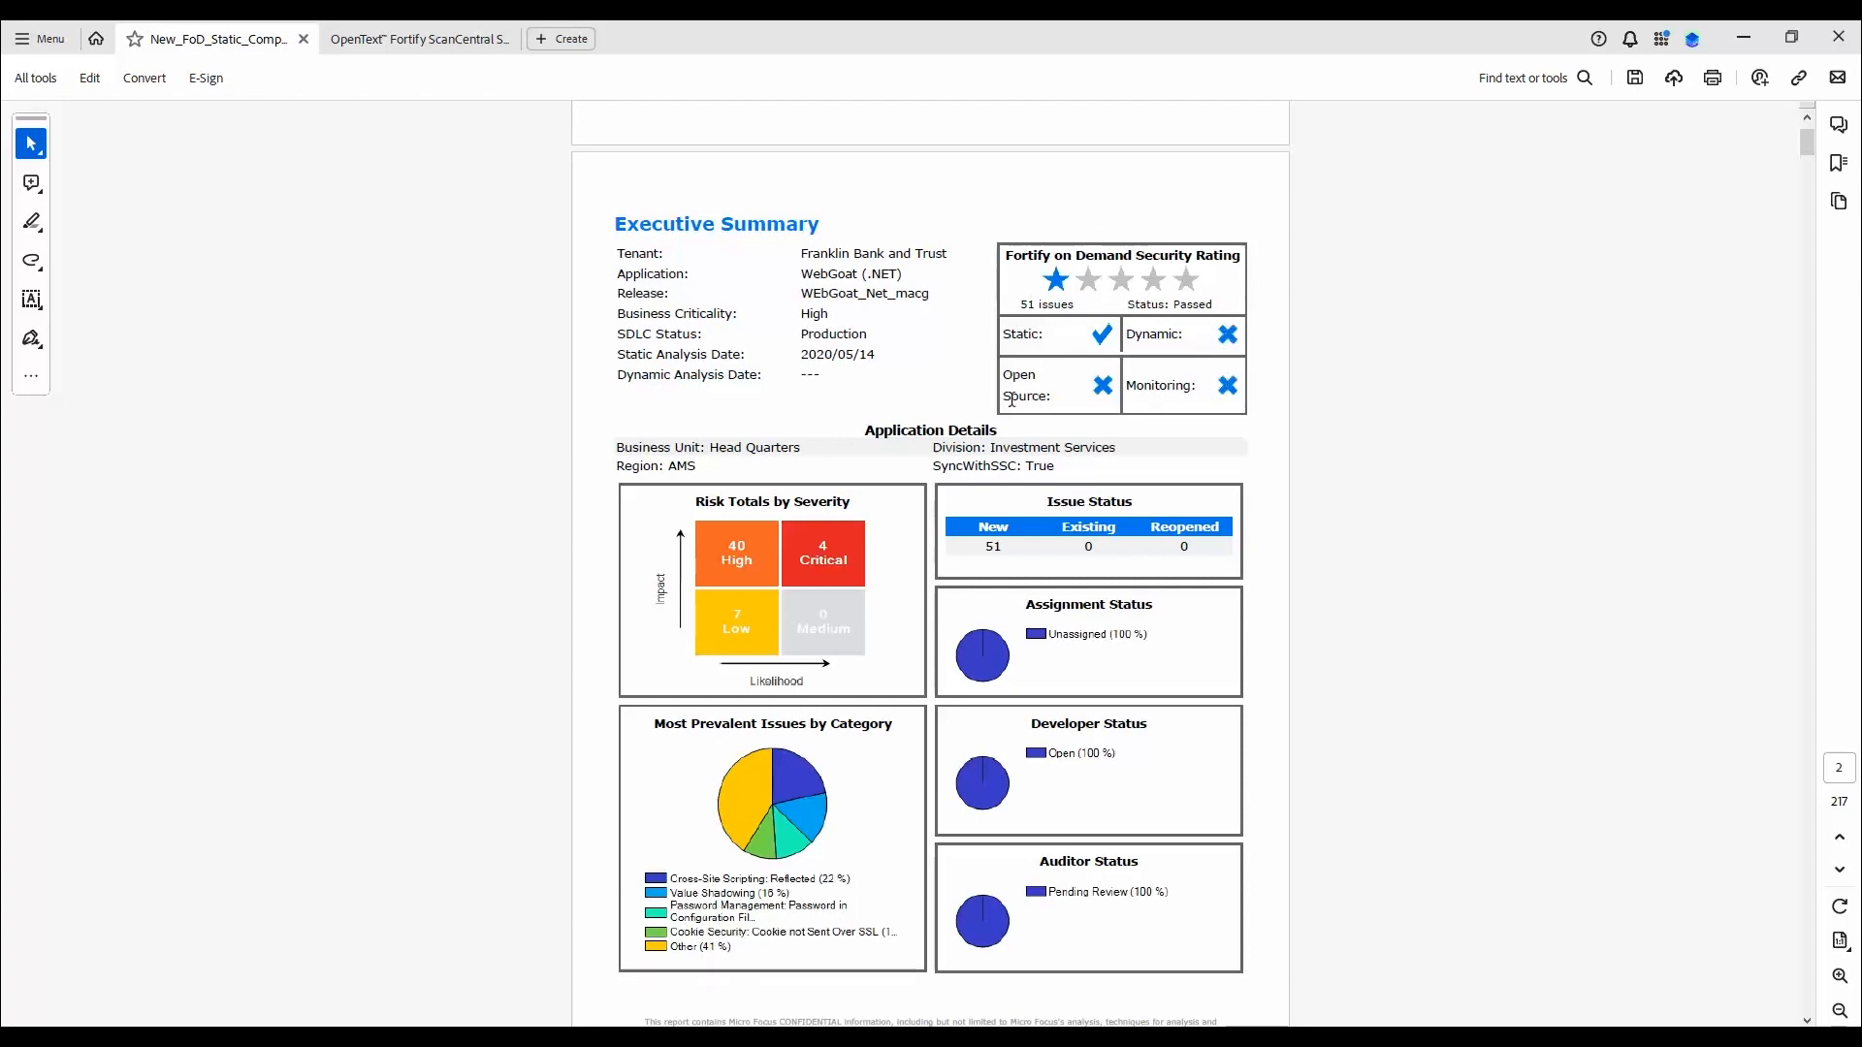
scroll("down", 3)
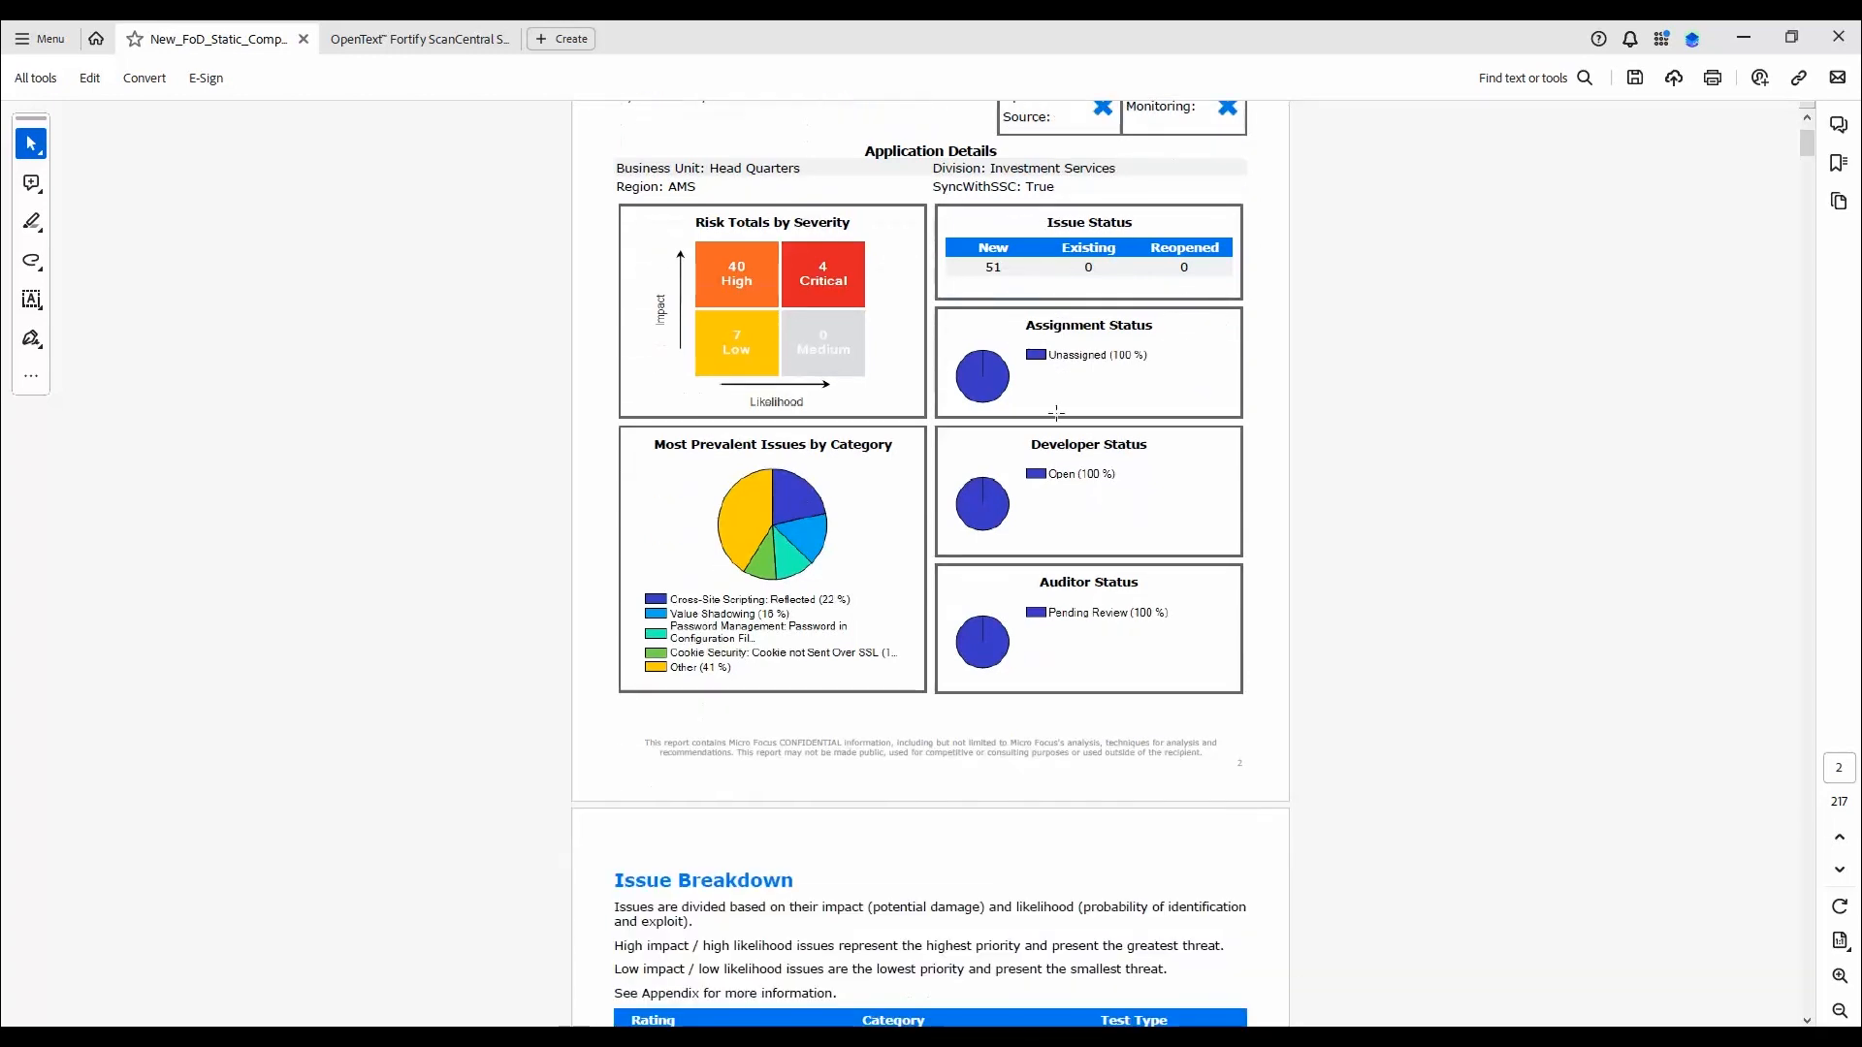
scroll("down", 3)
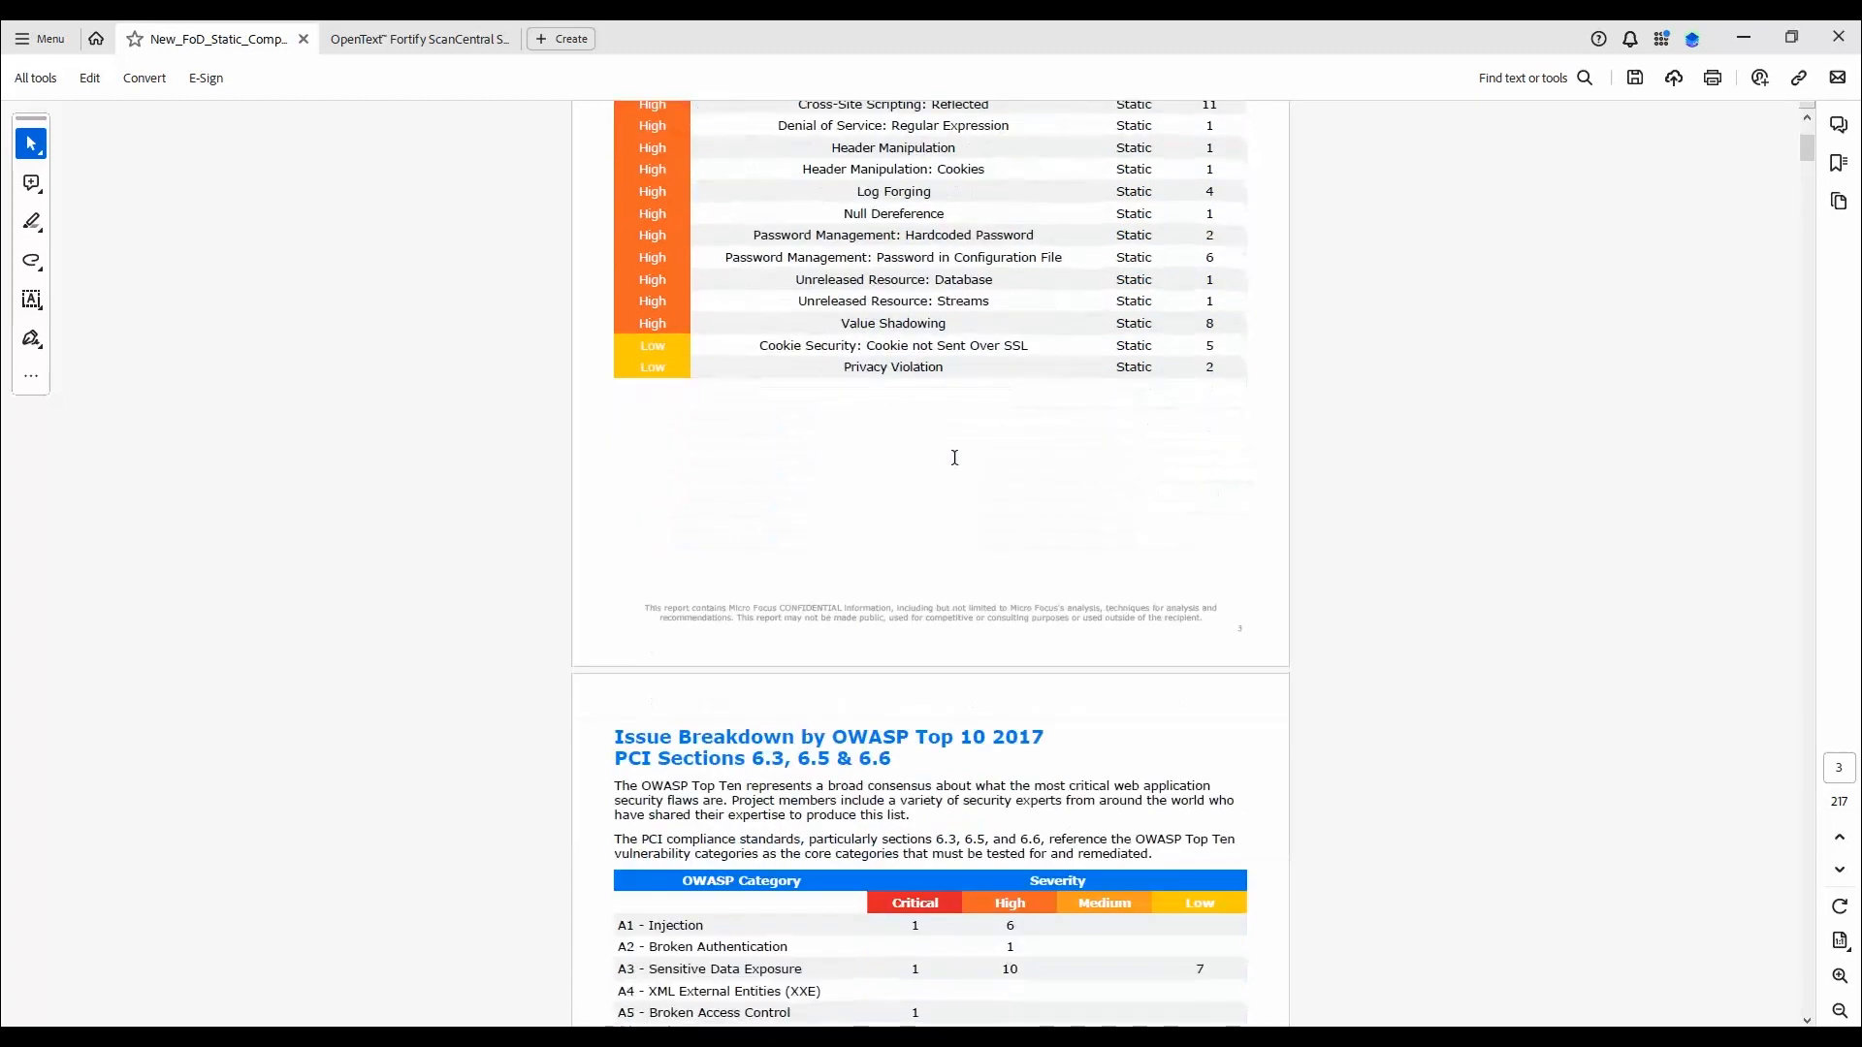
scroll("down", 3)
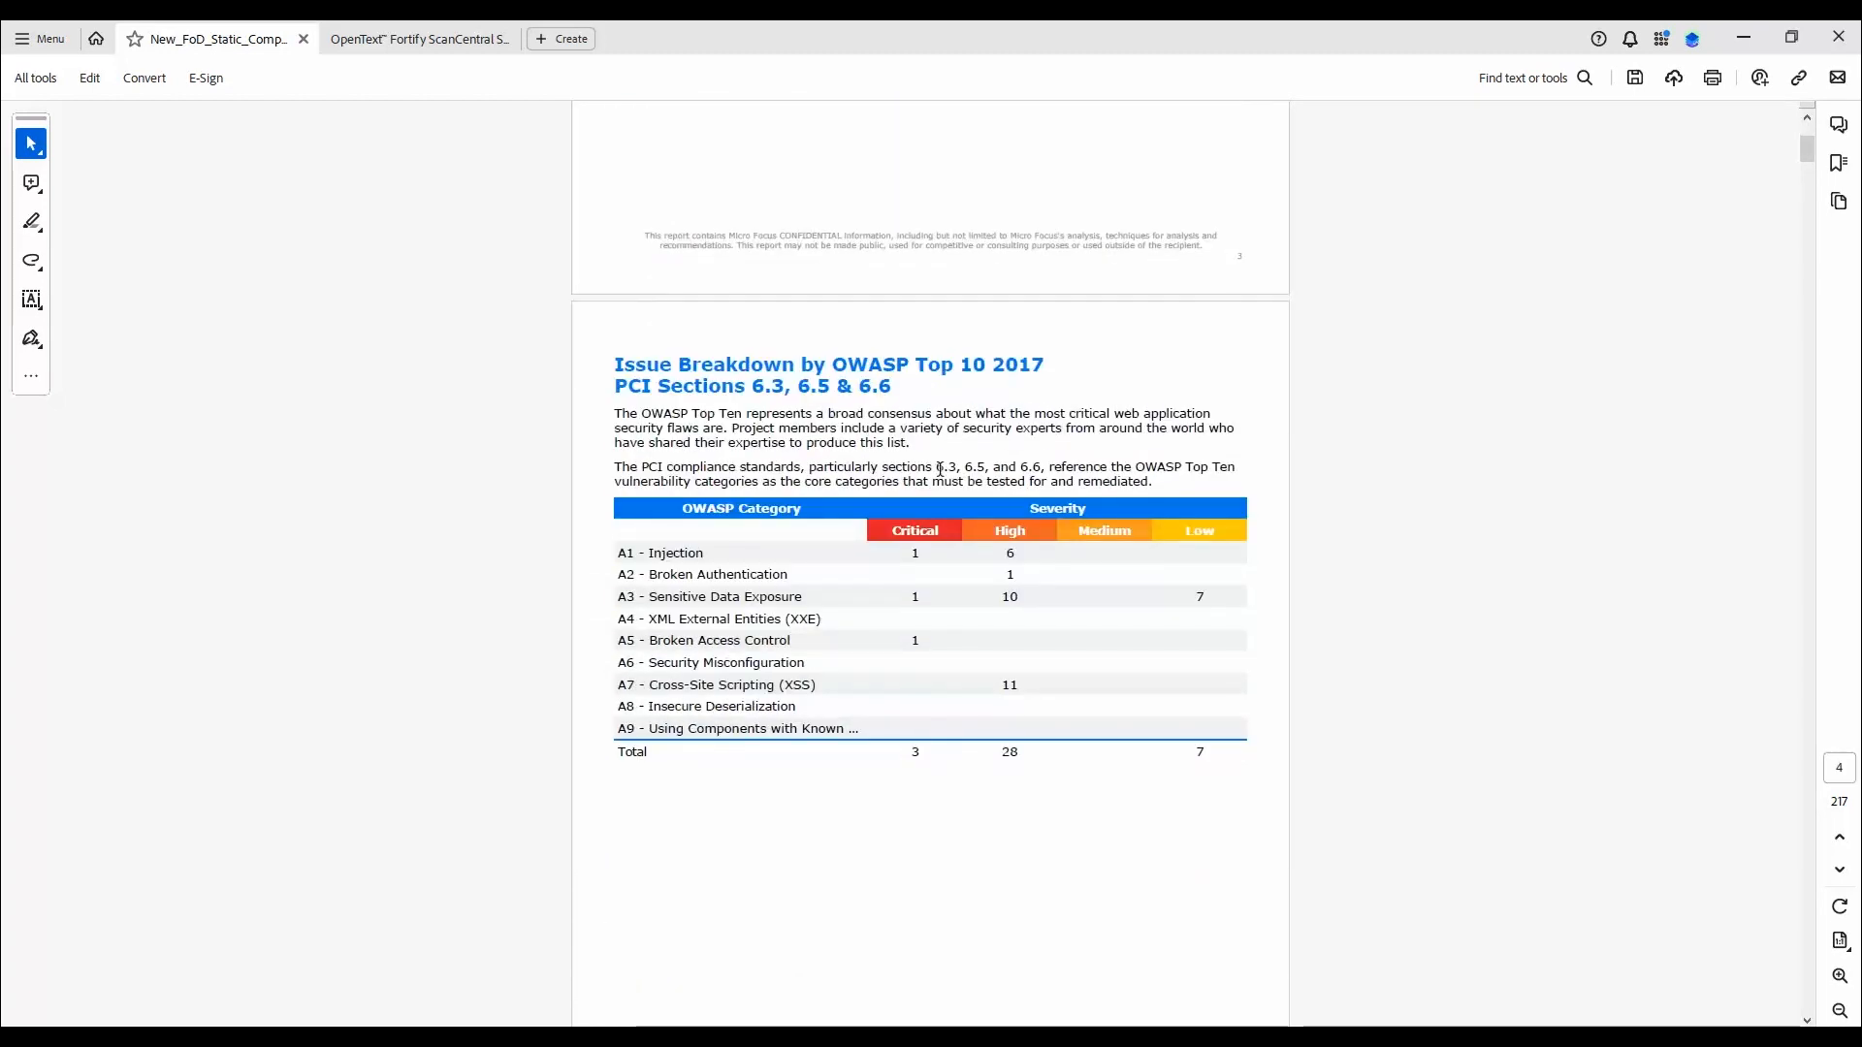
scroll("down", 3)
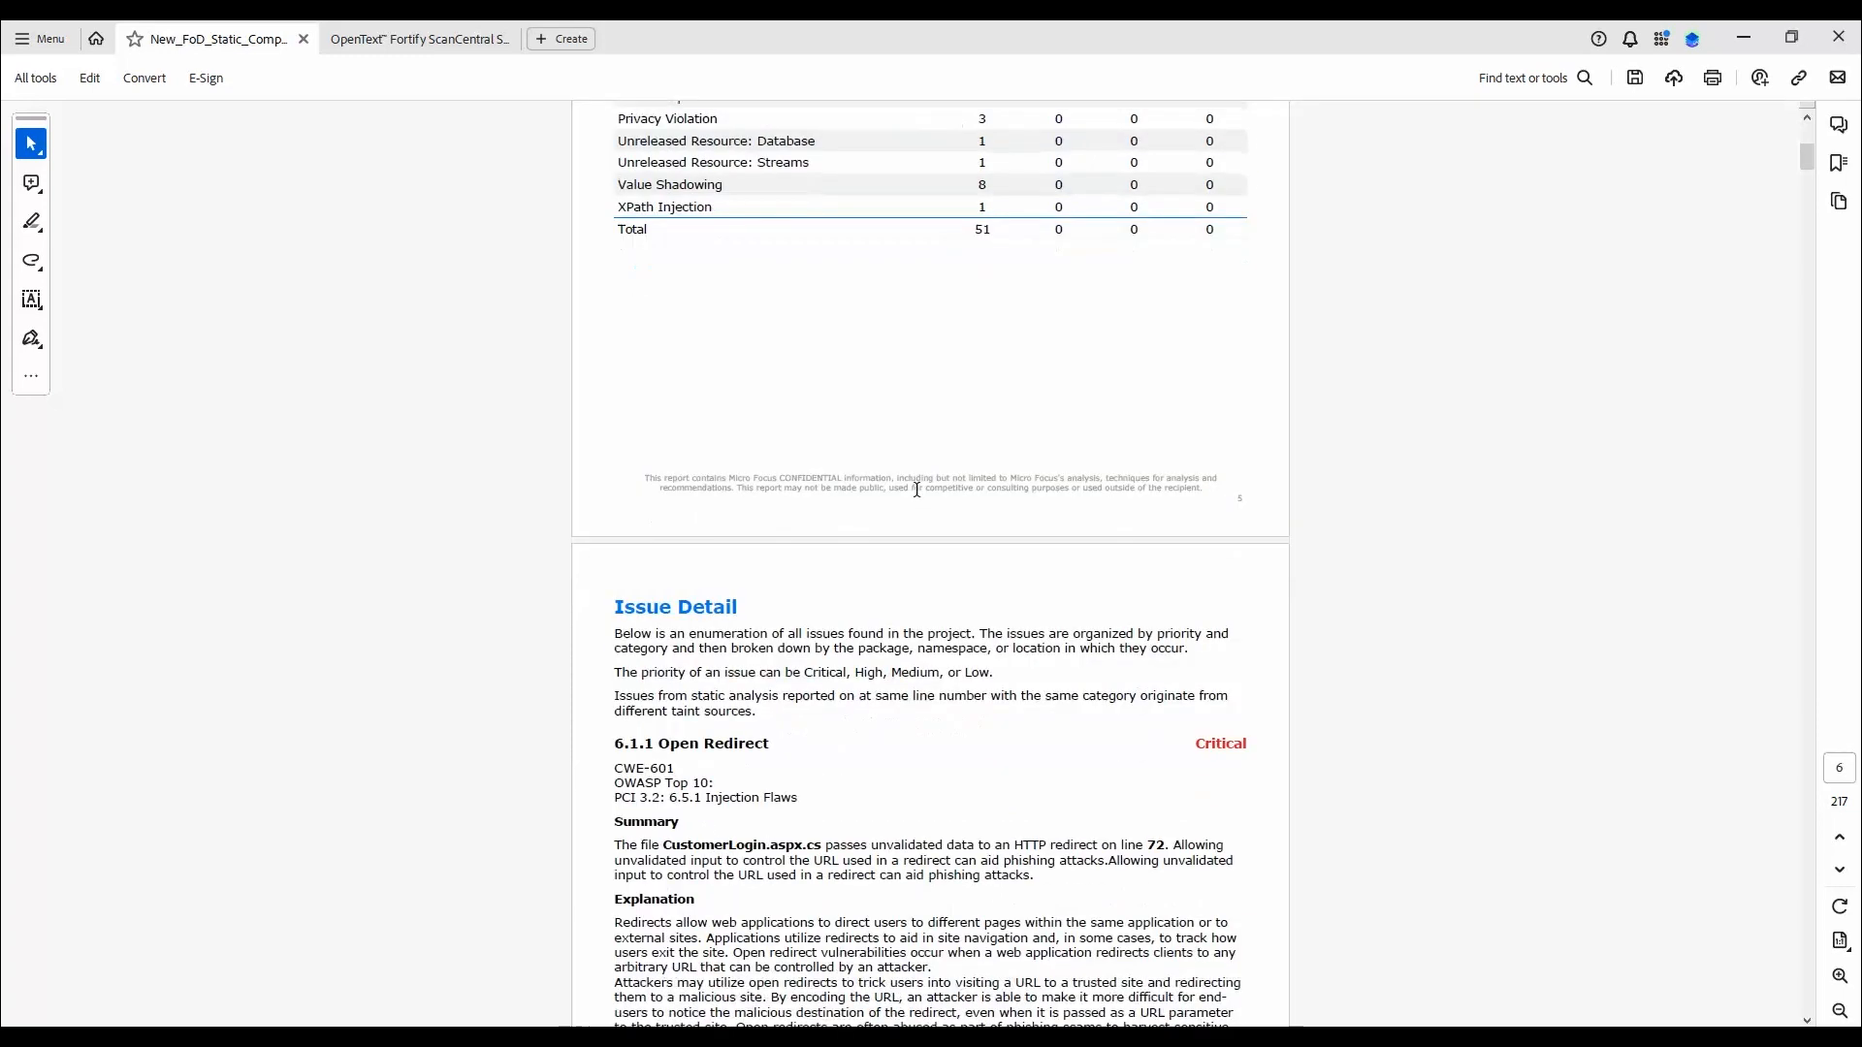
scroll("down", 3)
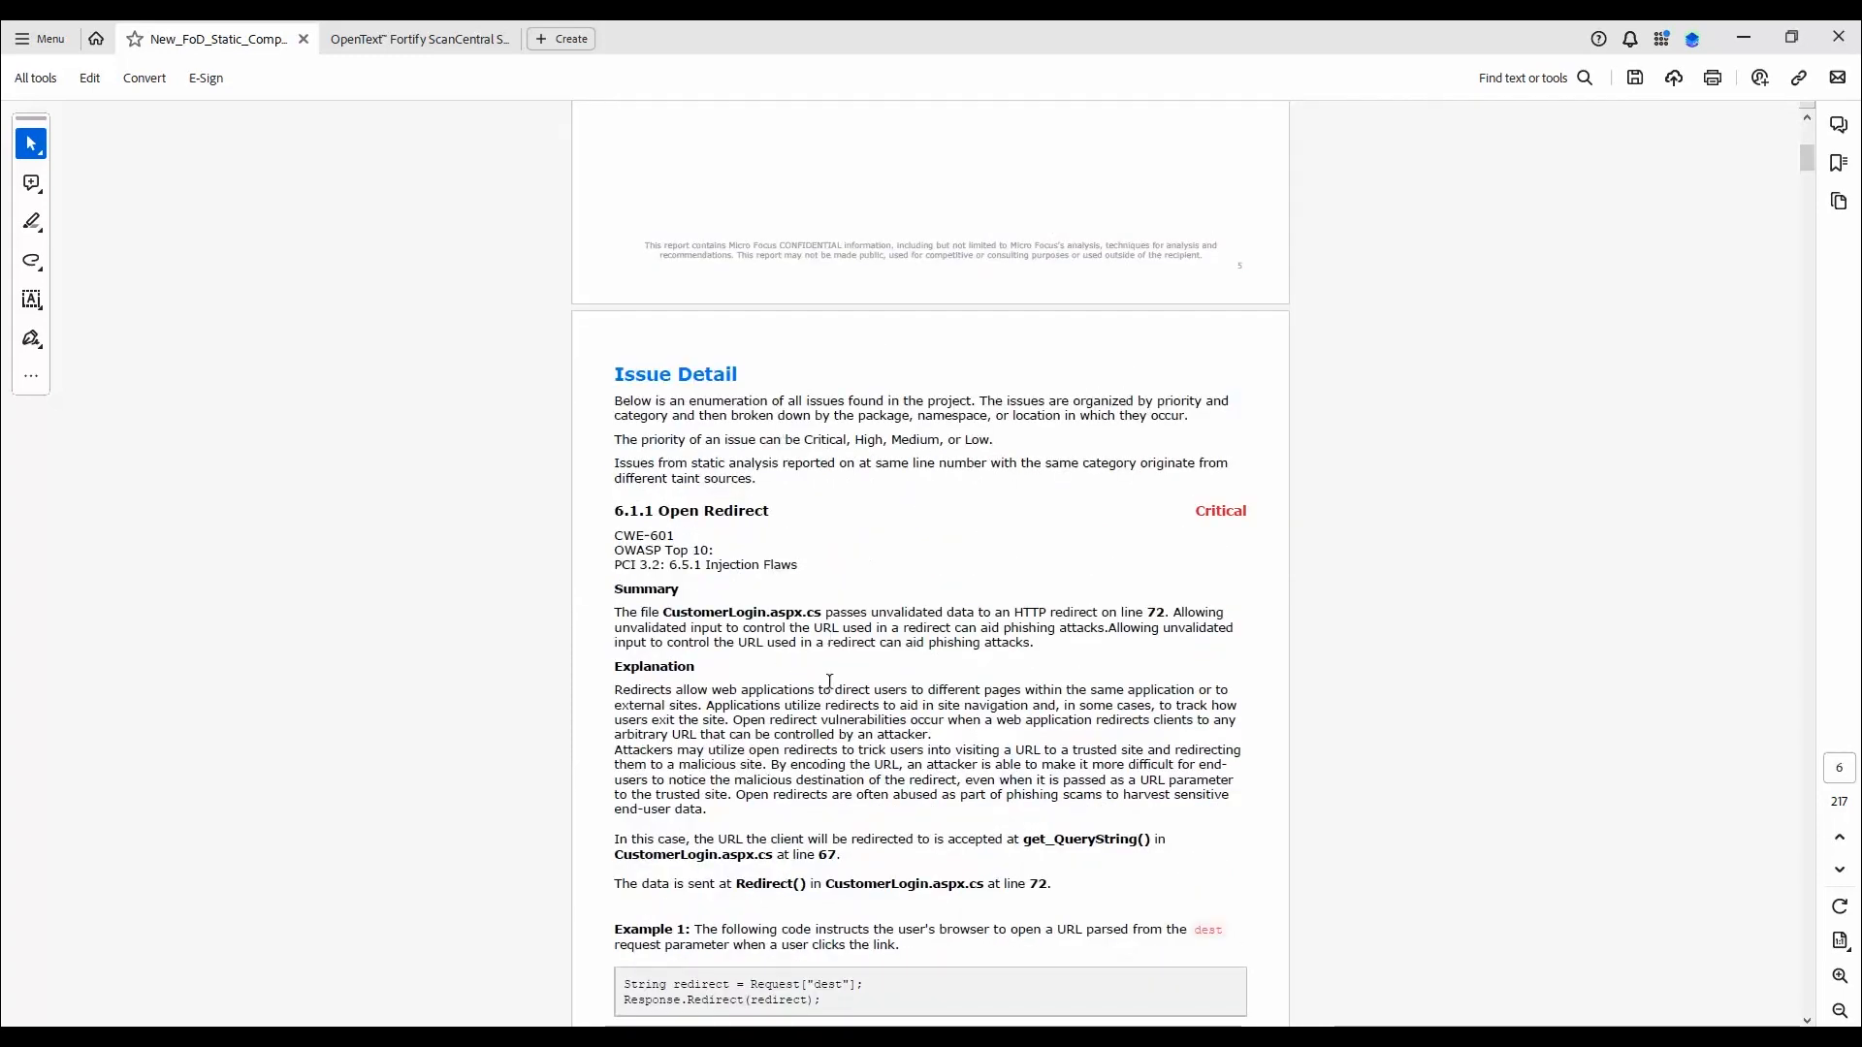
scroll("down", 3)
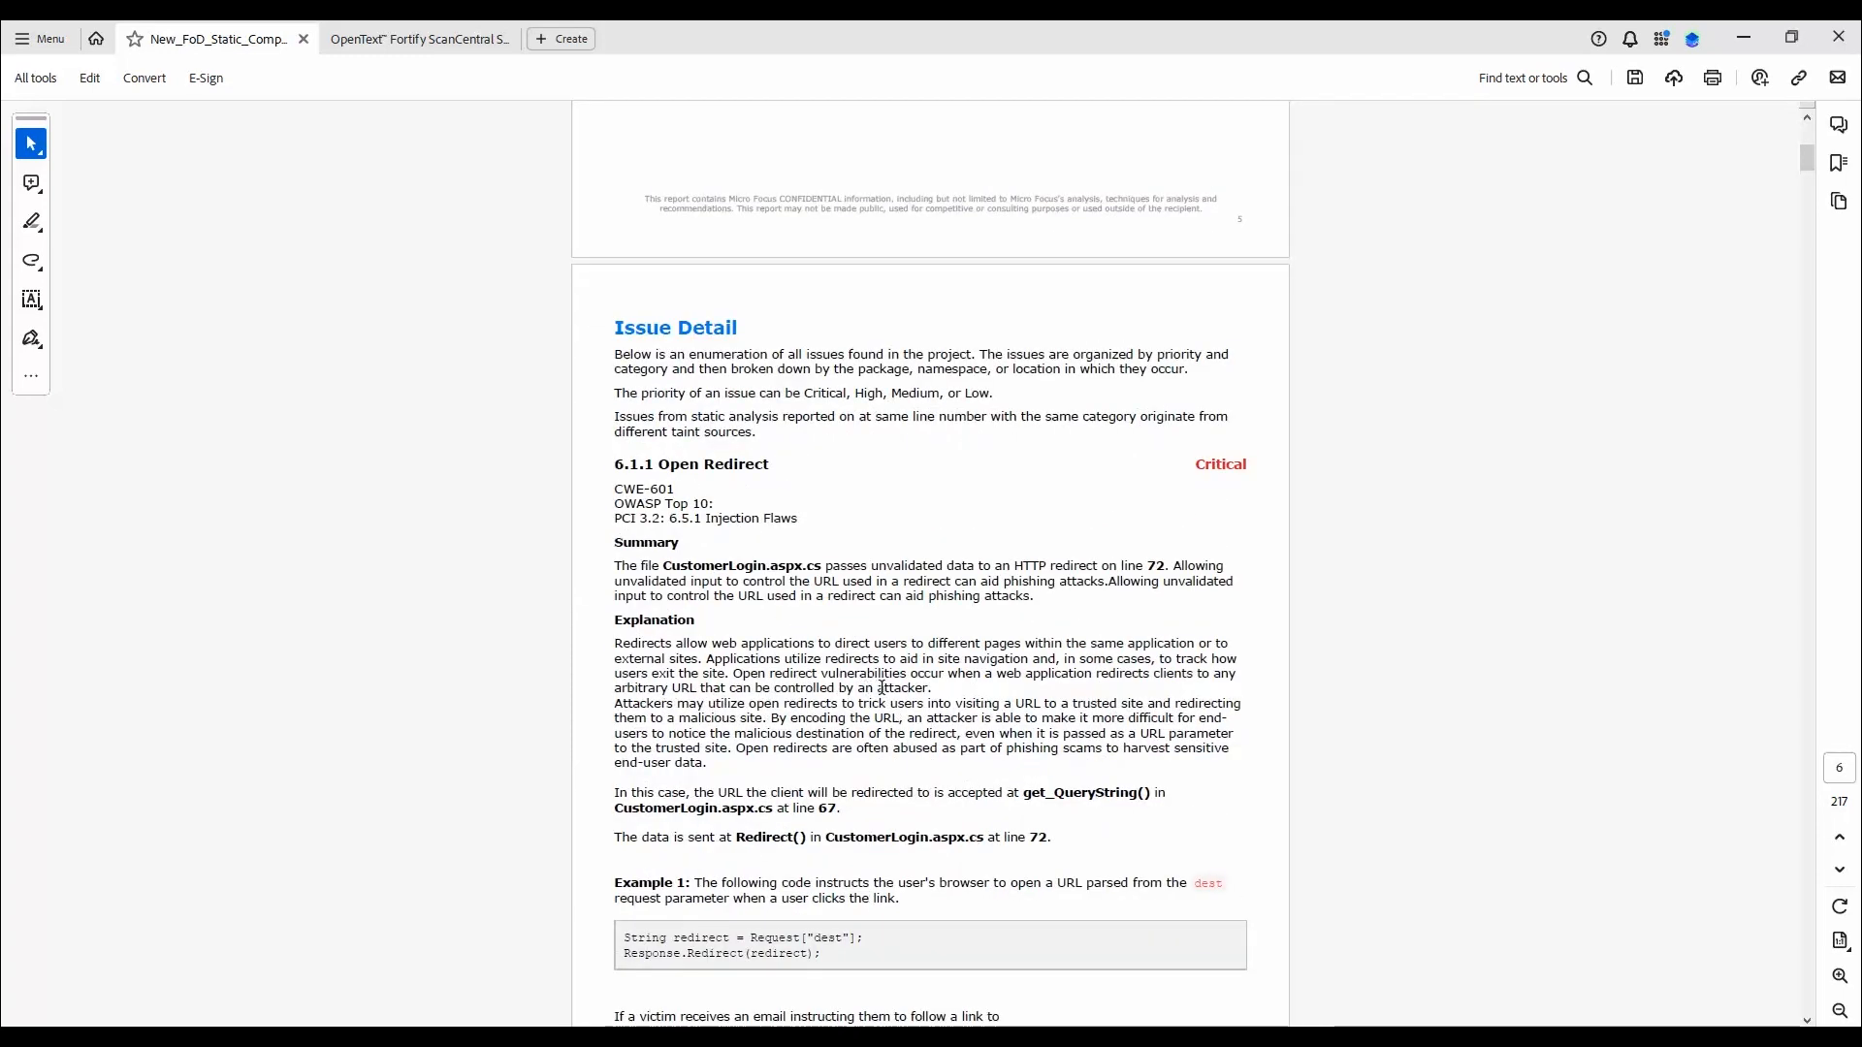